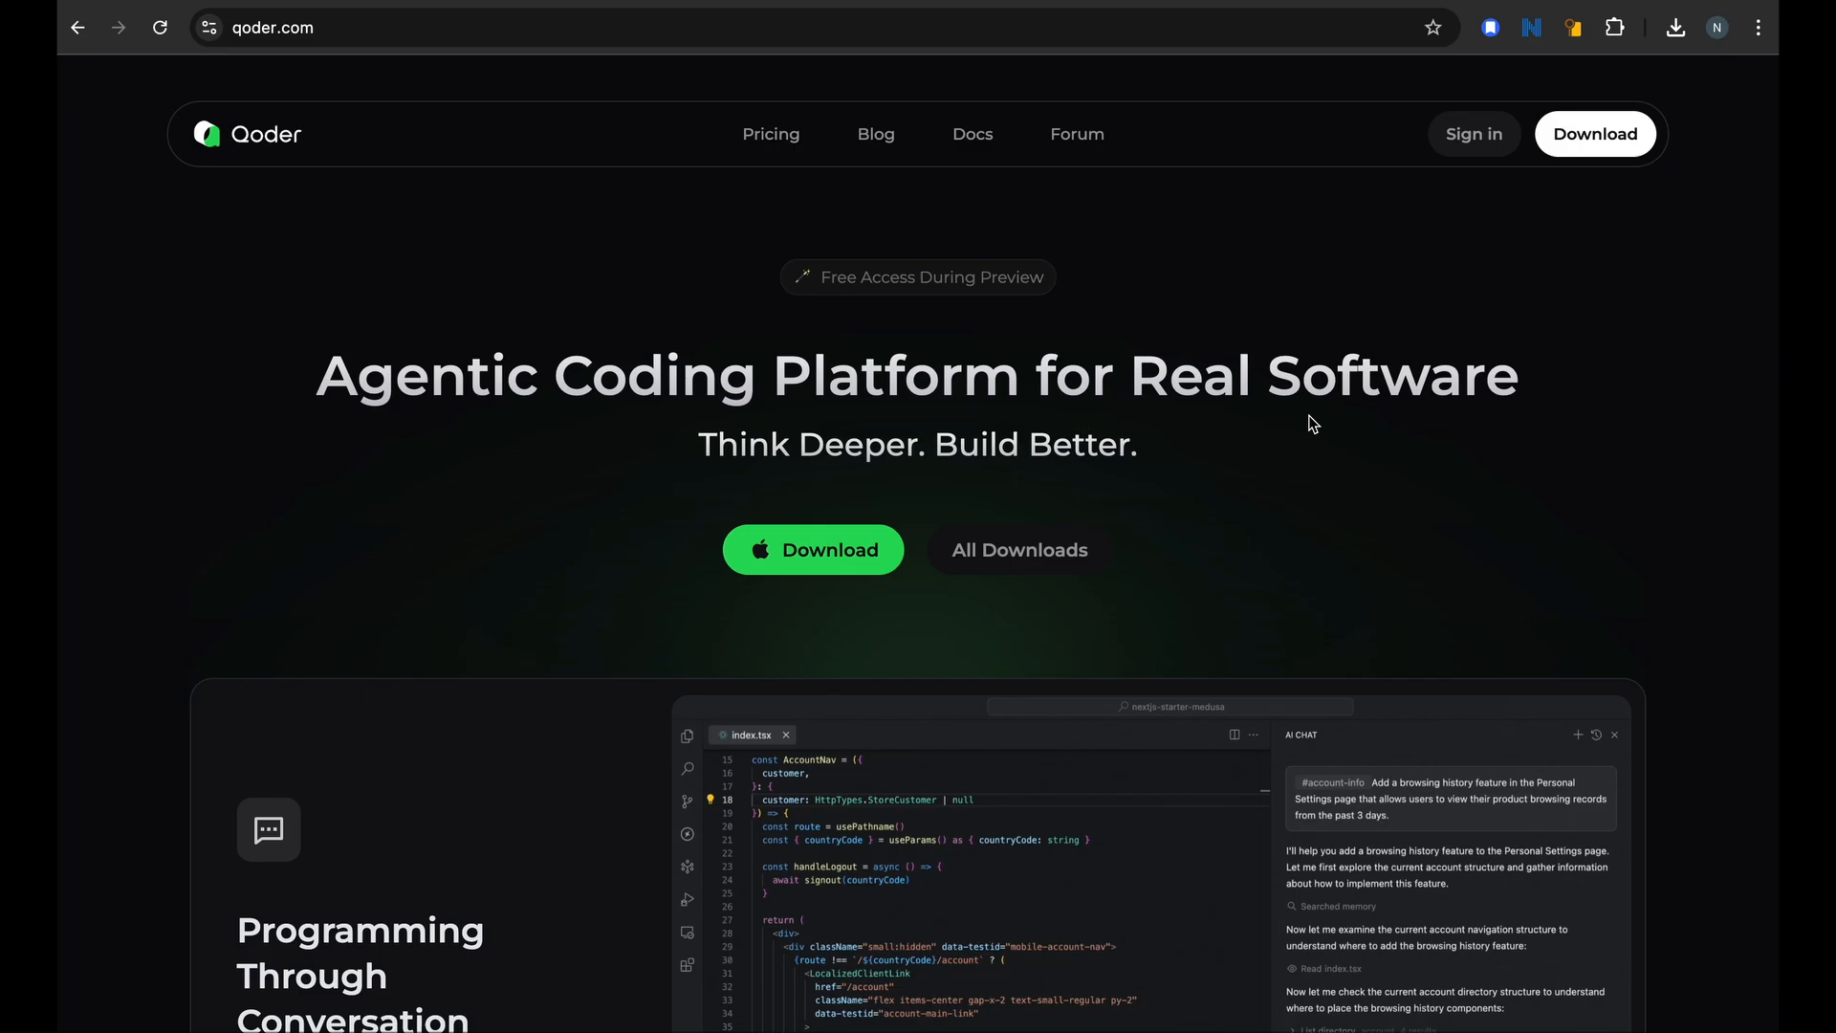
# Download the Mac ARM64 (Apple Silicon) build of Qoder from the Qoder homepage
pyautogui.scroll(-3)
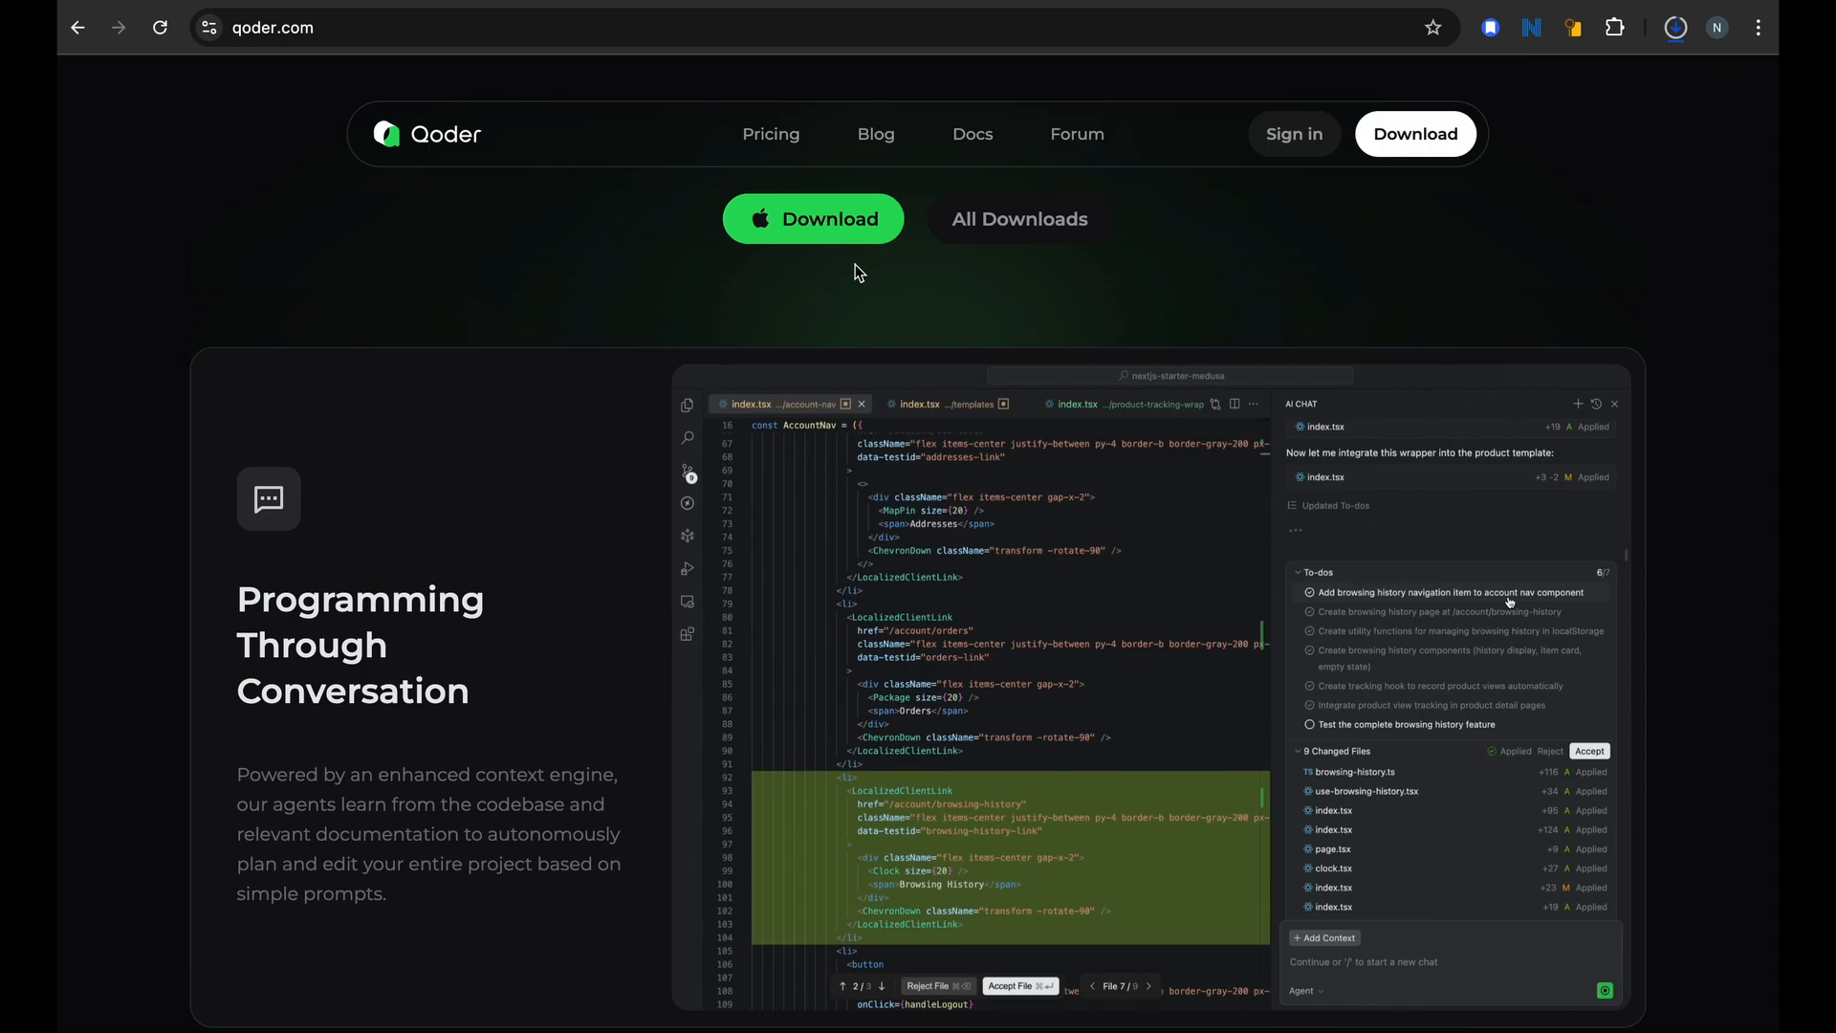
pyautogui.moveTo(871, 288)
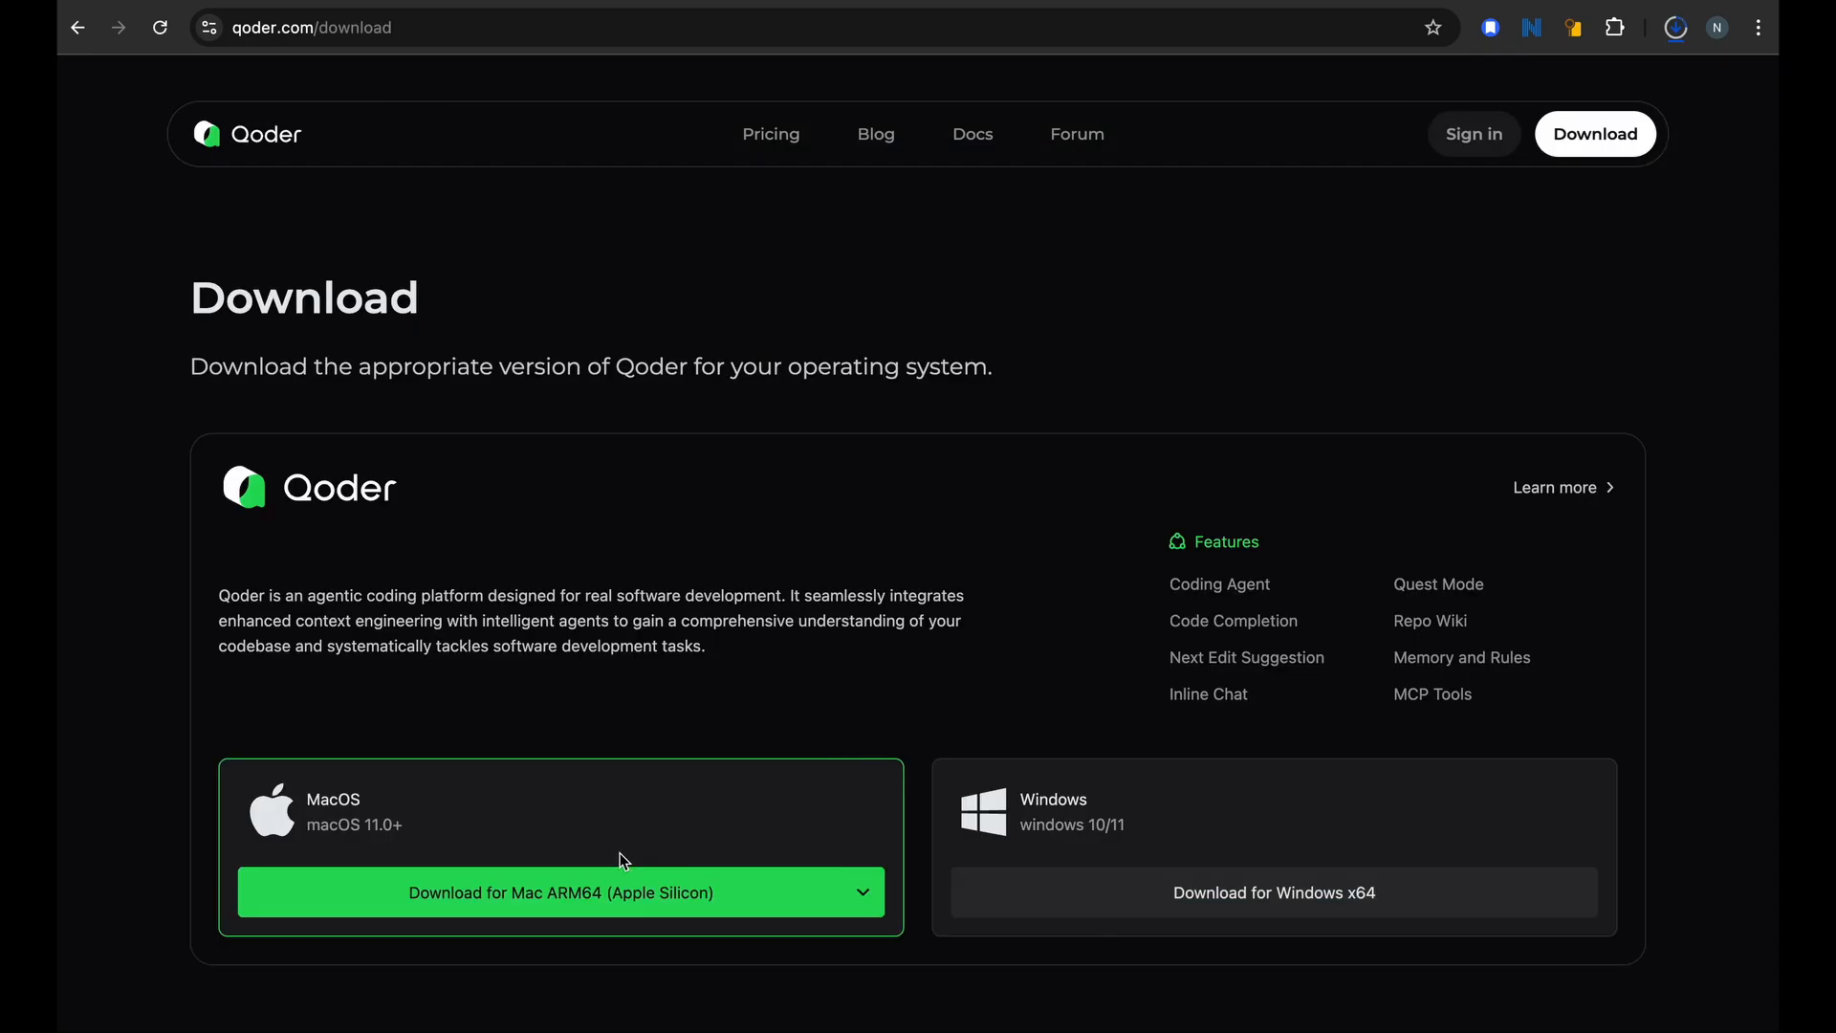
pyautogui.click(559, 892)
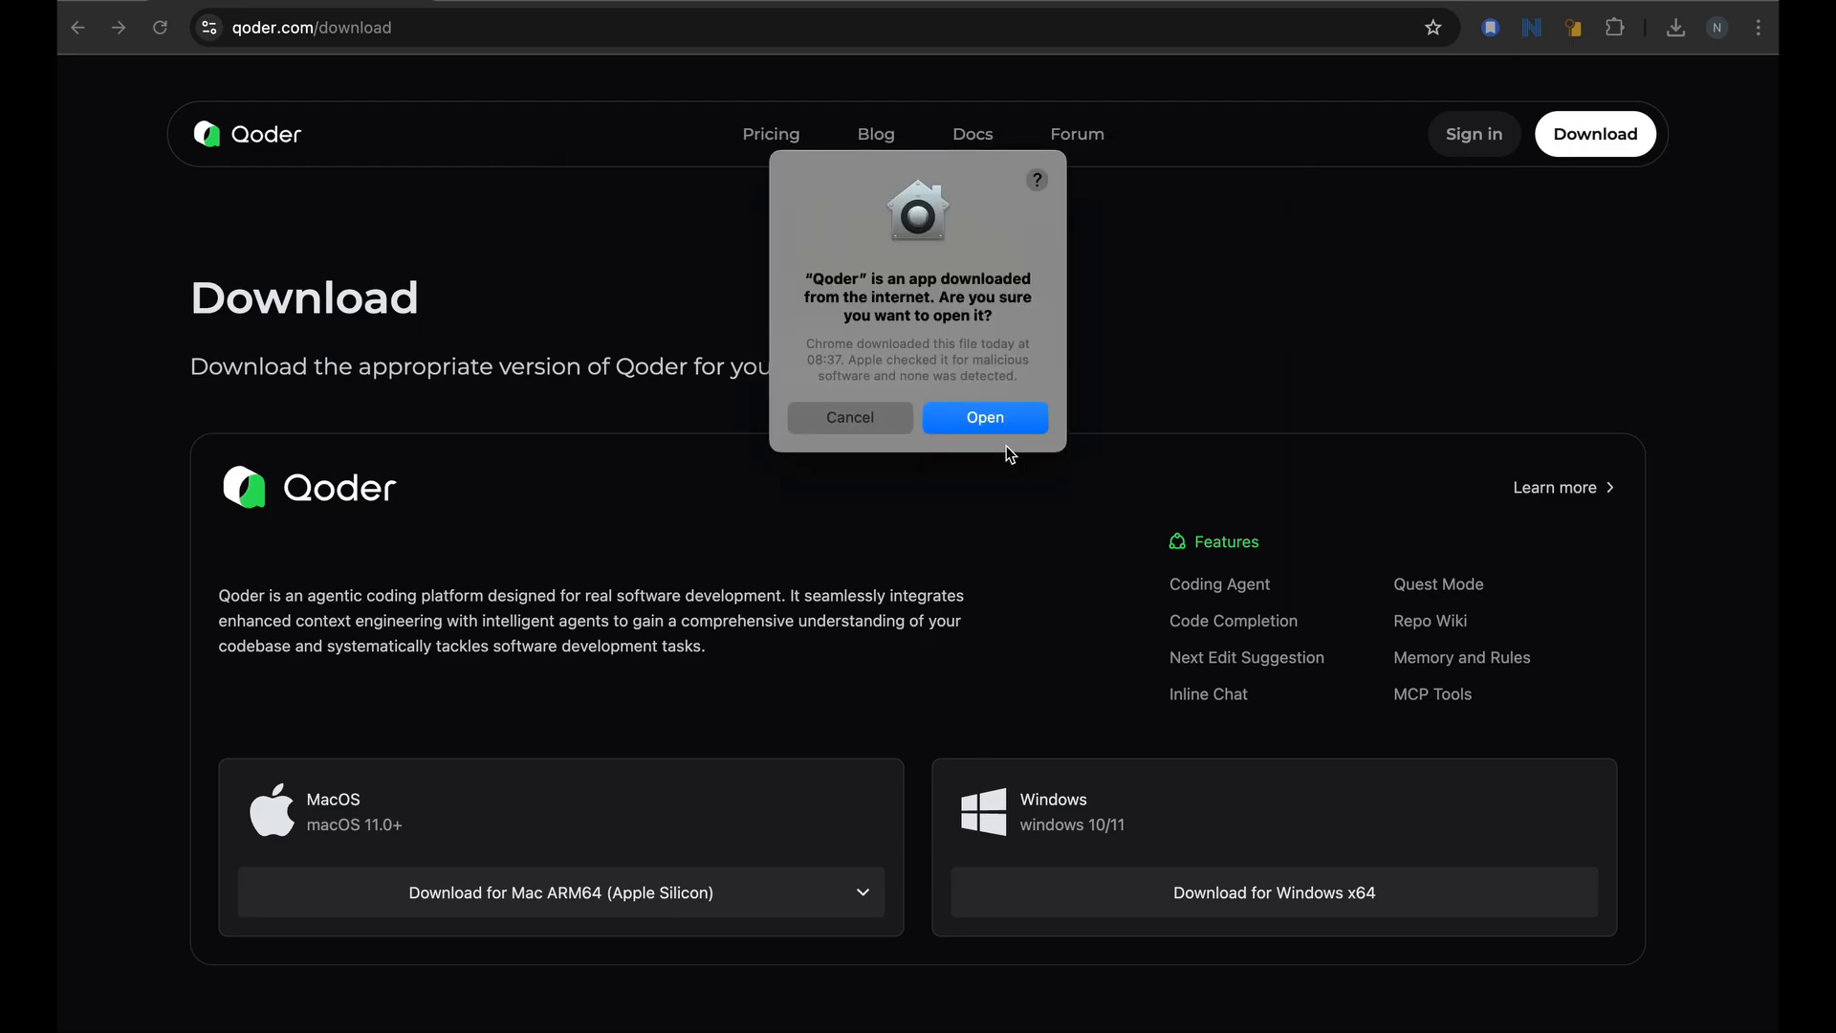
# Open Qoder and finish onboarding, importing VS Code settings and installing the qoder shell command
pyautogui.click(984, 417)
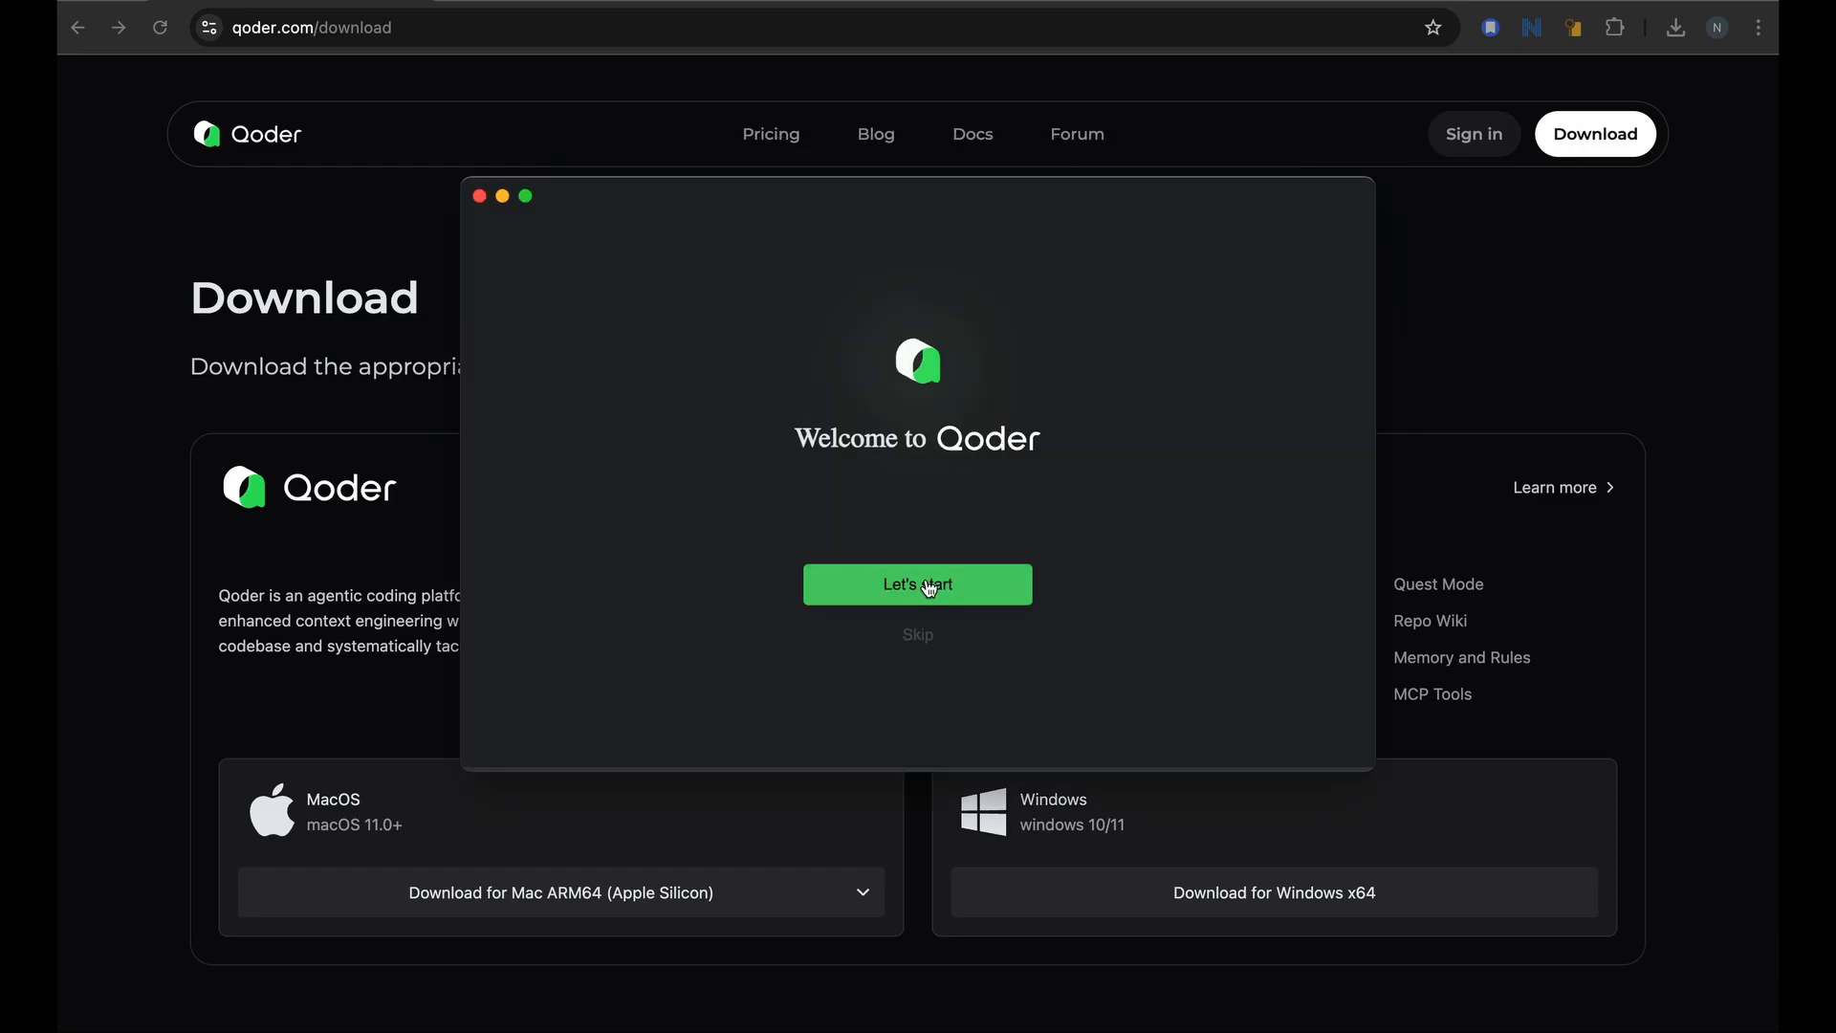
pyautogui.click(917, 584)
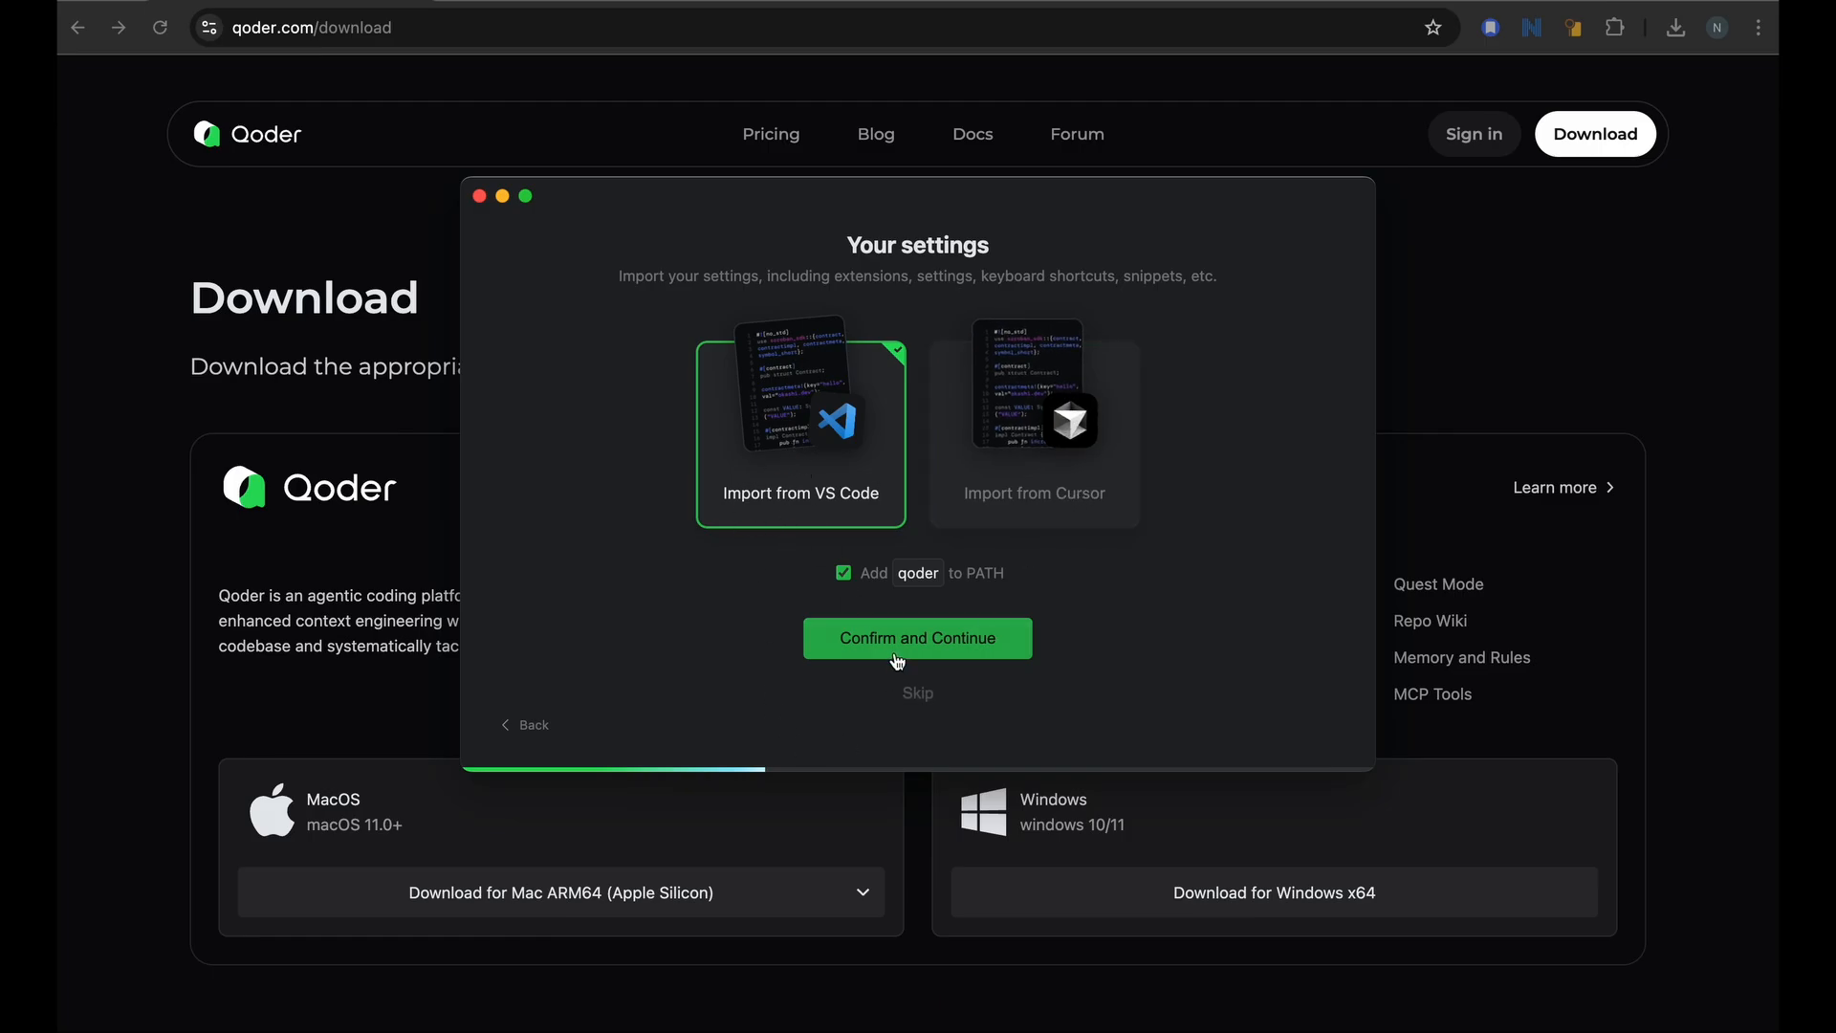
pyautogui.click(917, 638)
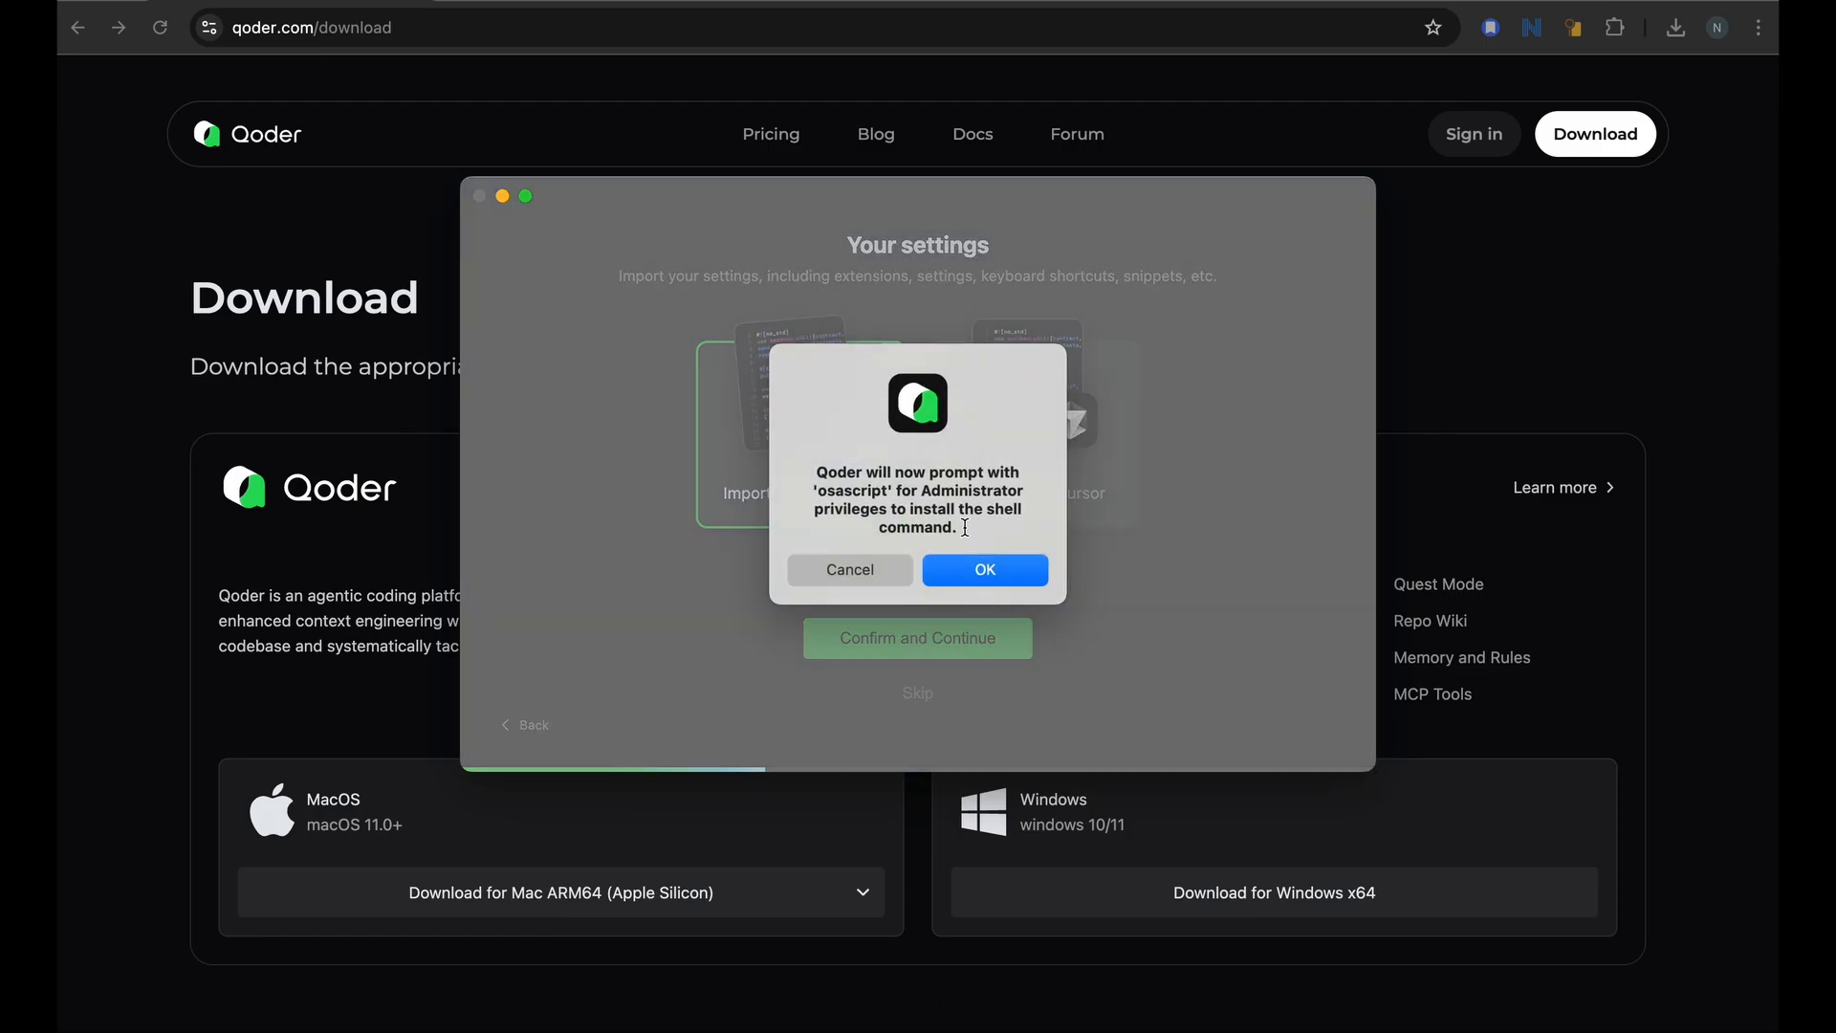
pyautogui.click(984, 569)
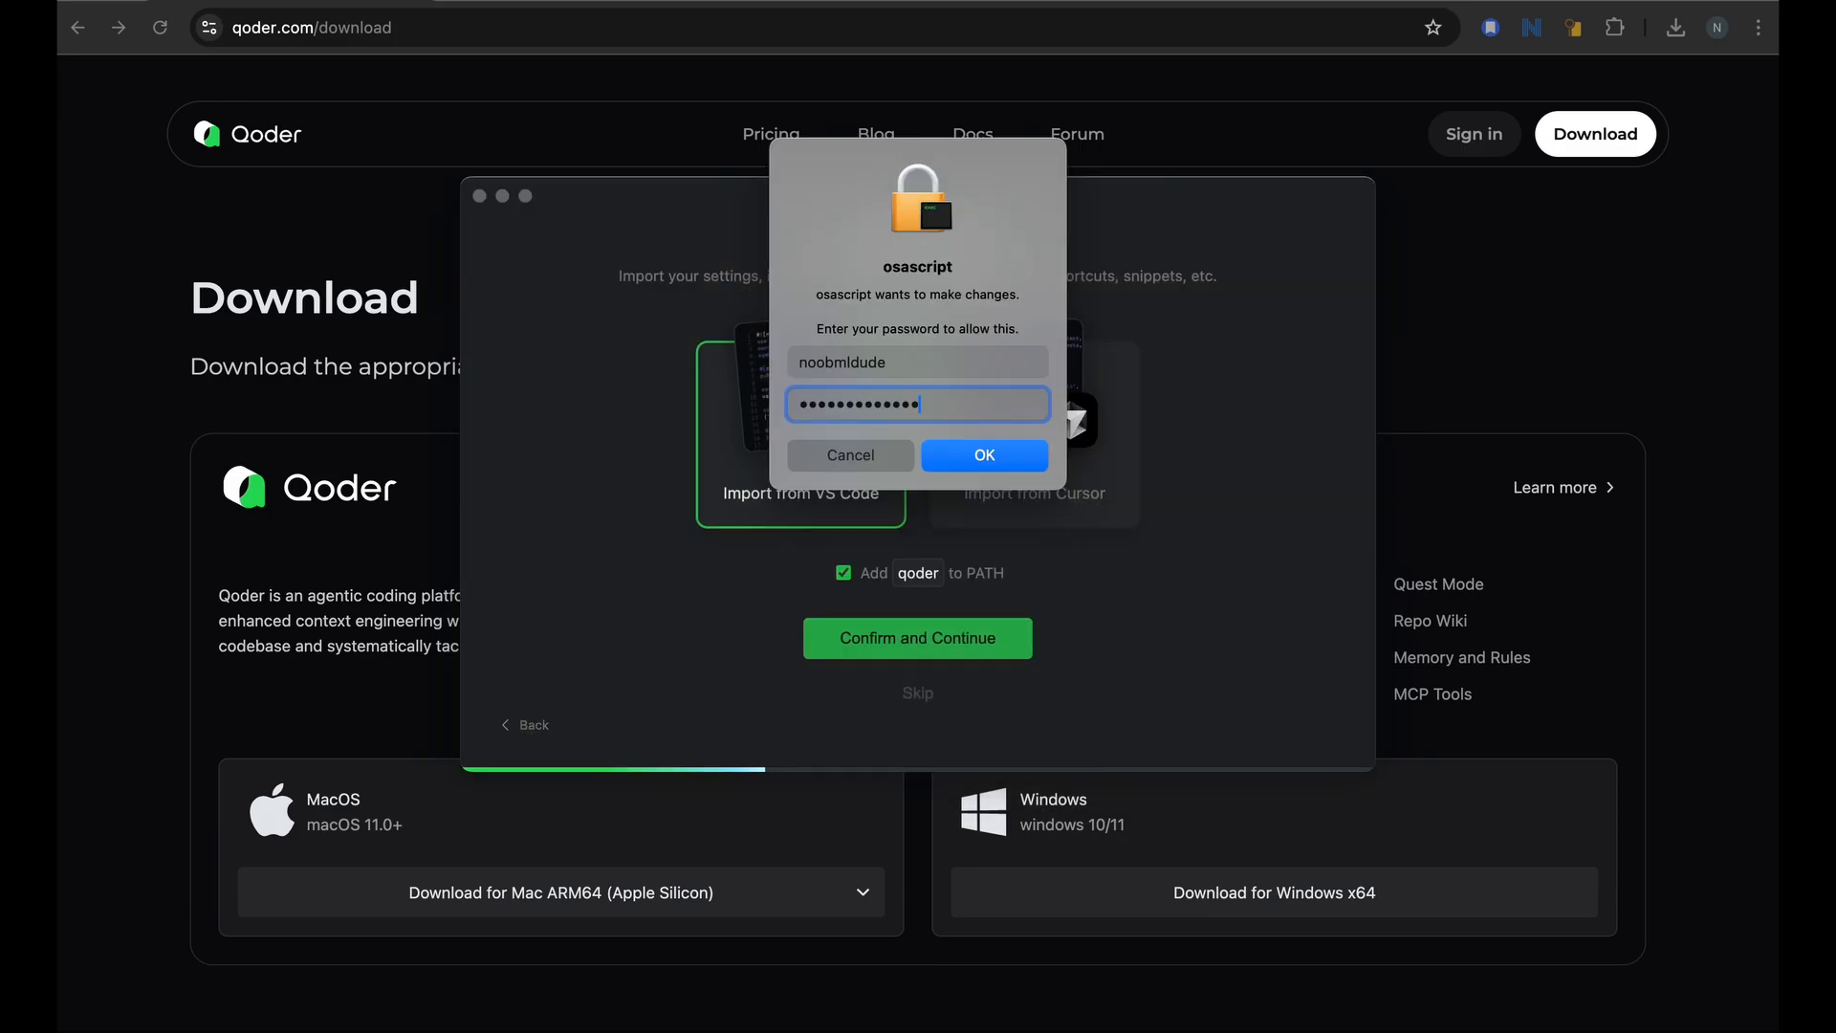
pyautogui.click(982, 454)
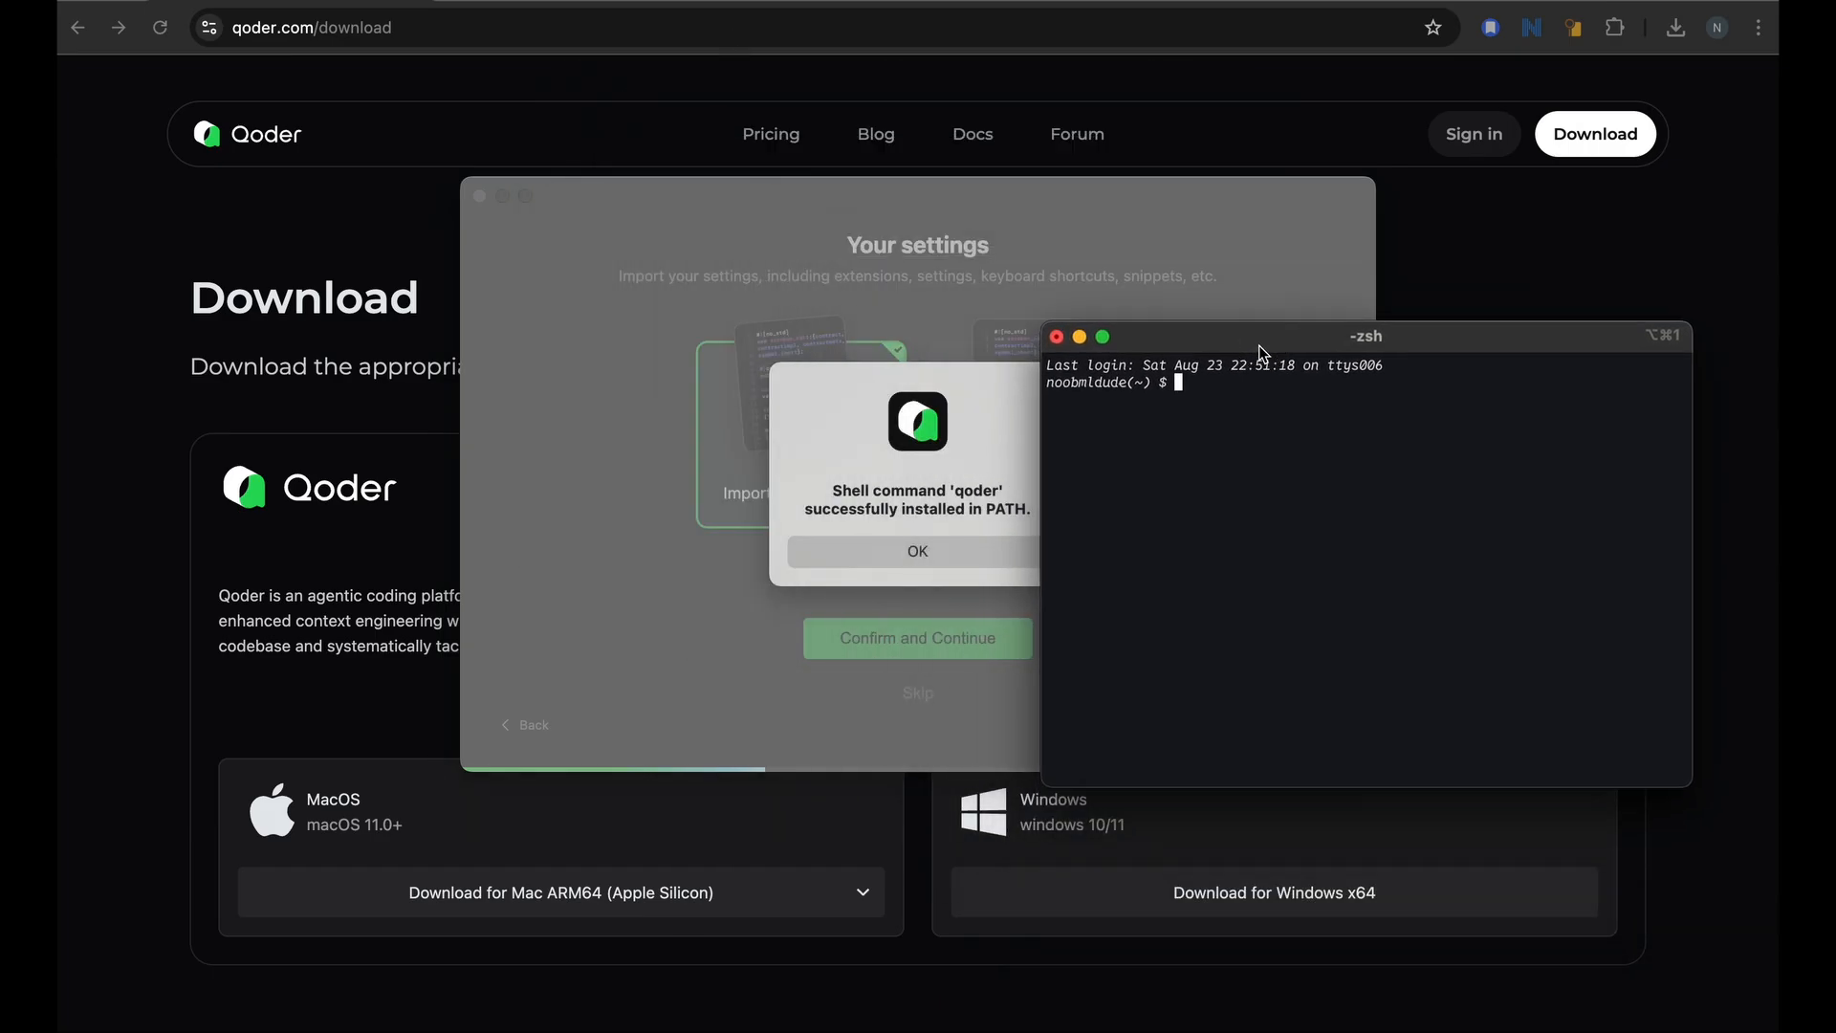
pyautogui.write('qoder')
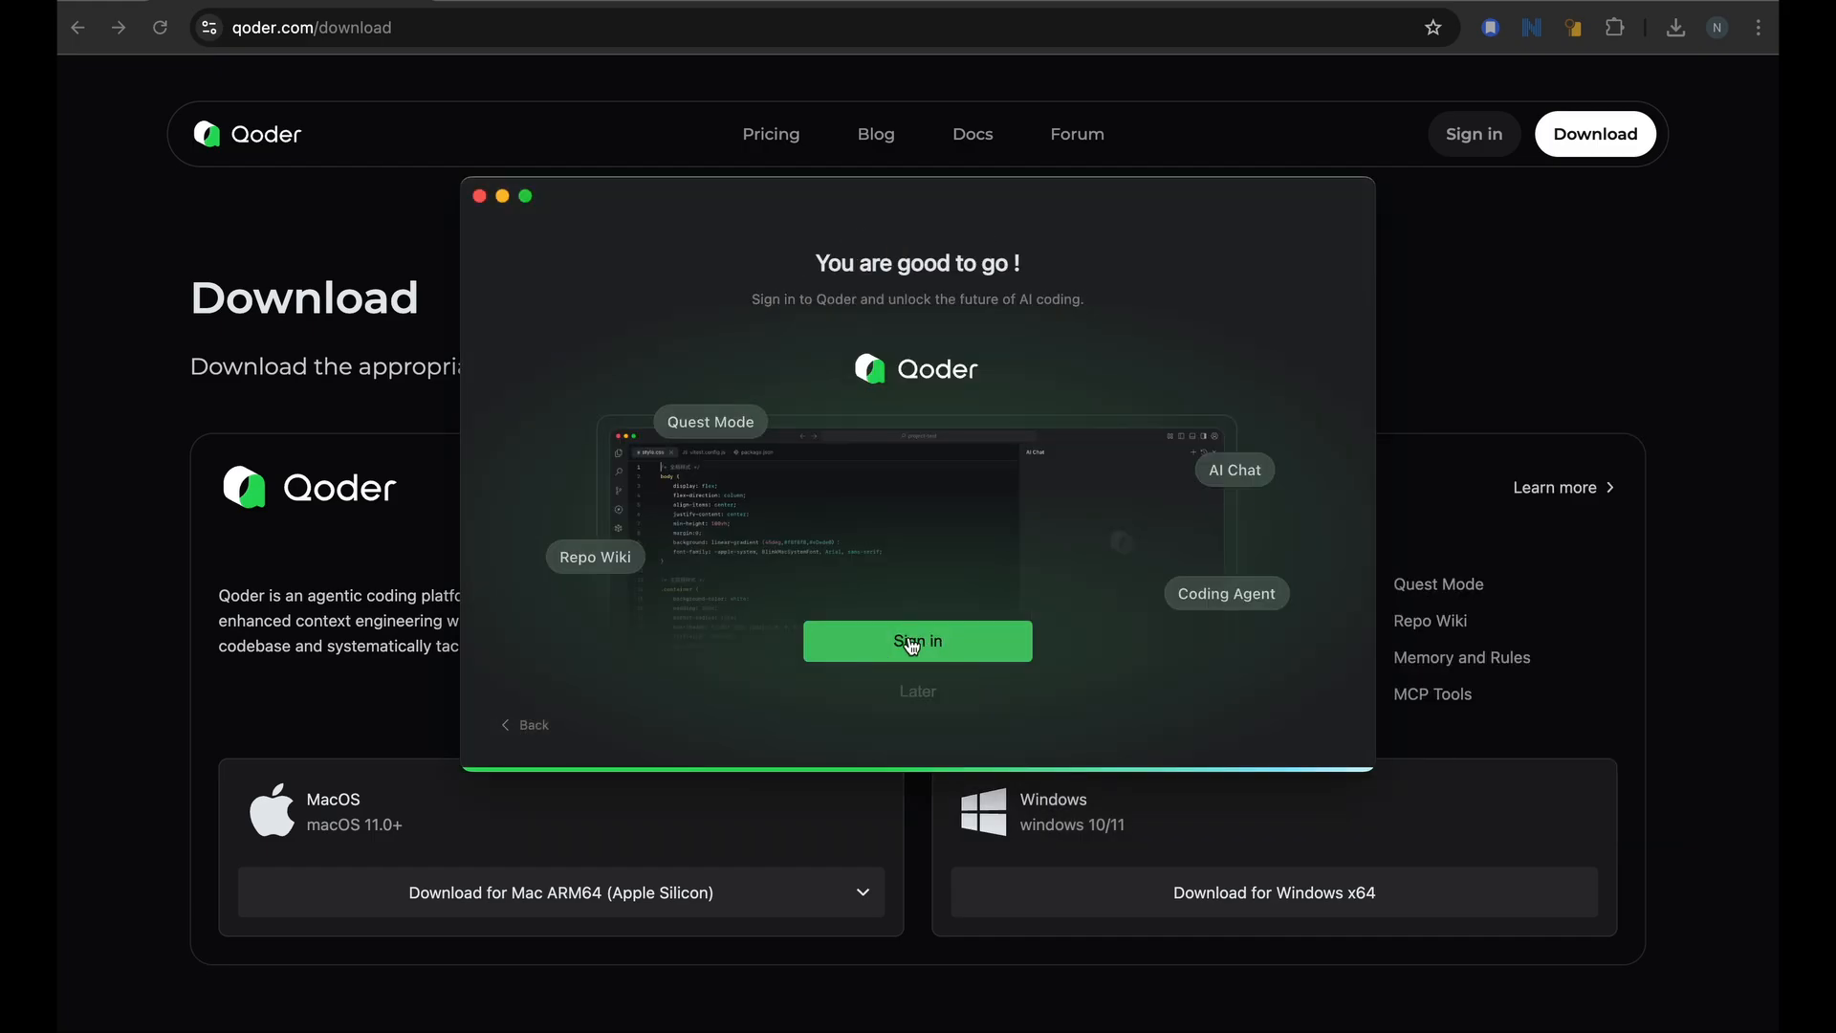
# Sign in to Qoder through the browser and show the empty Explorer panel
pyautogui.click(917, 641)
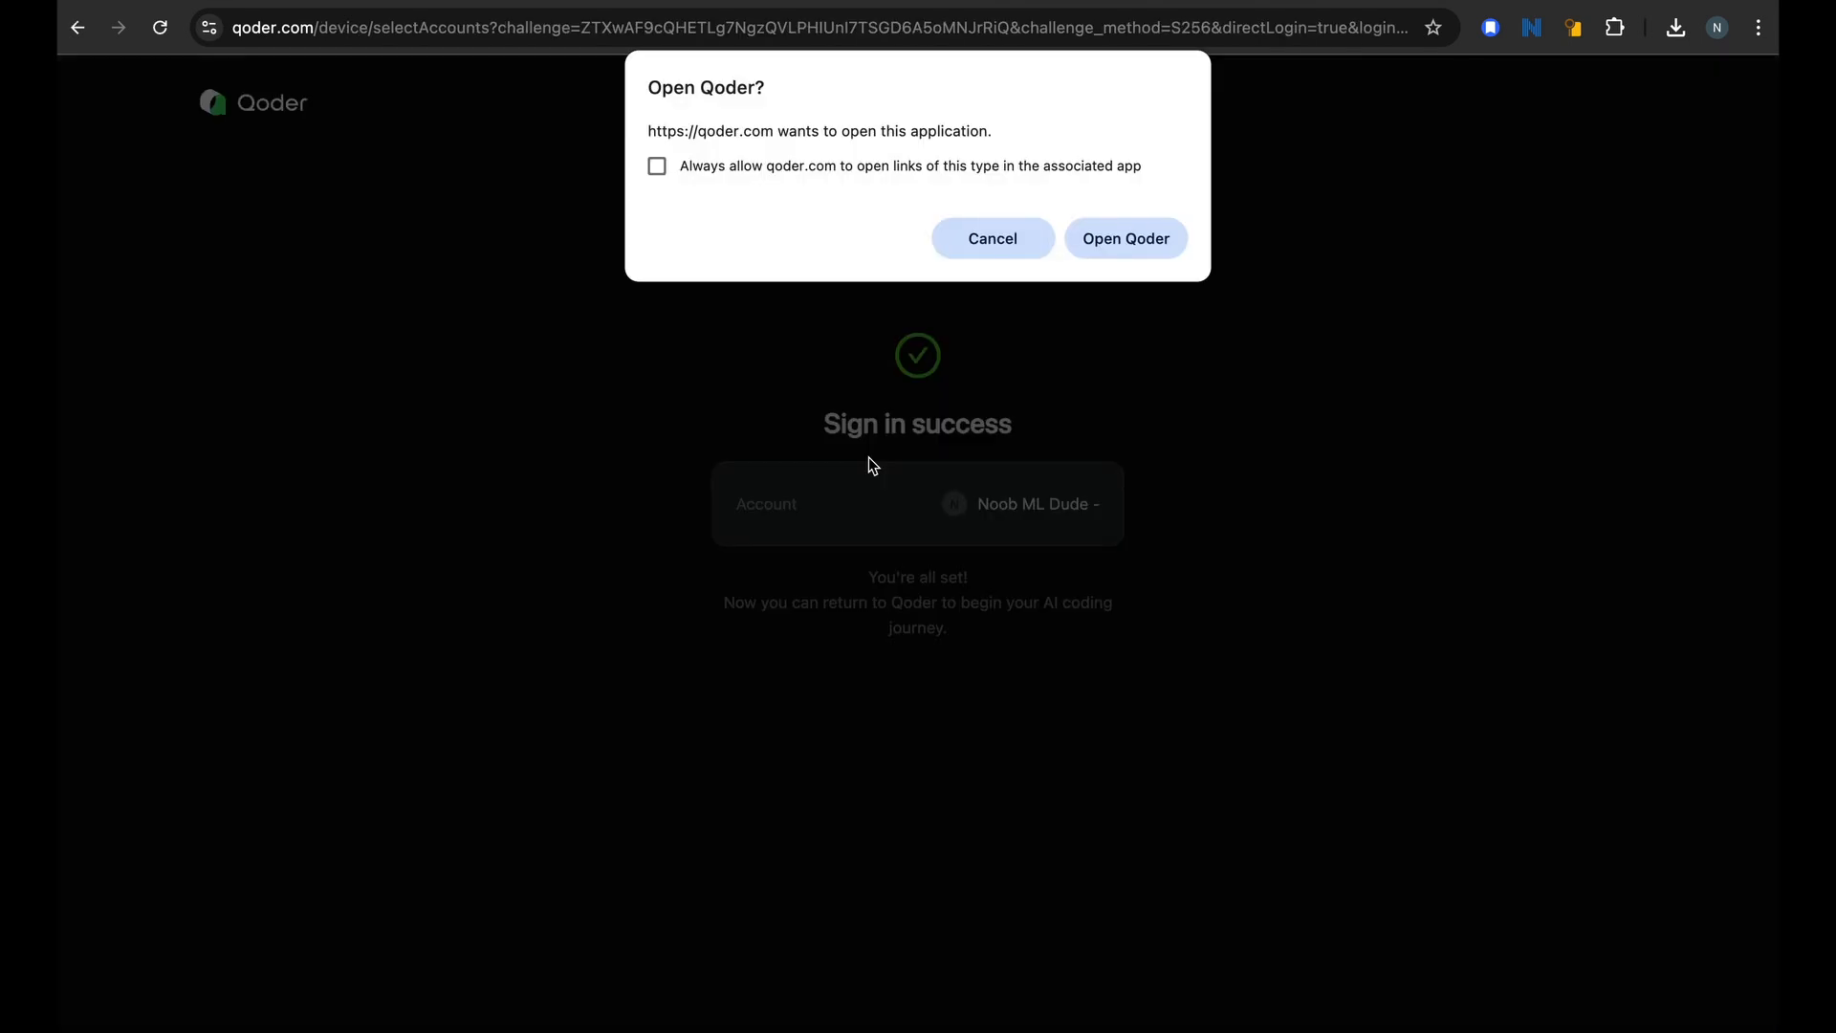
pyautogui.click(1123, 238)
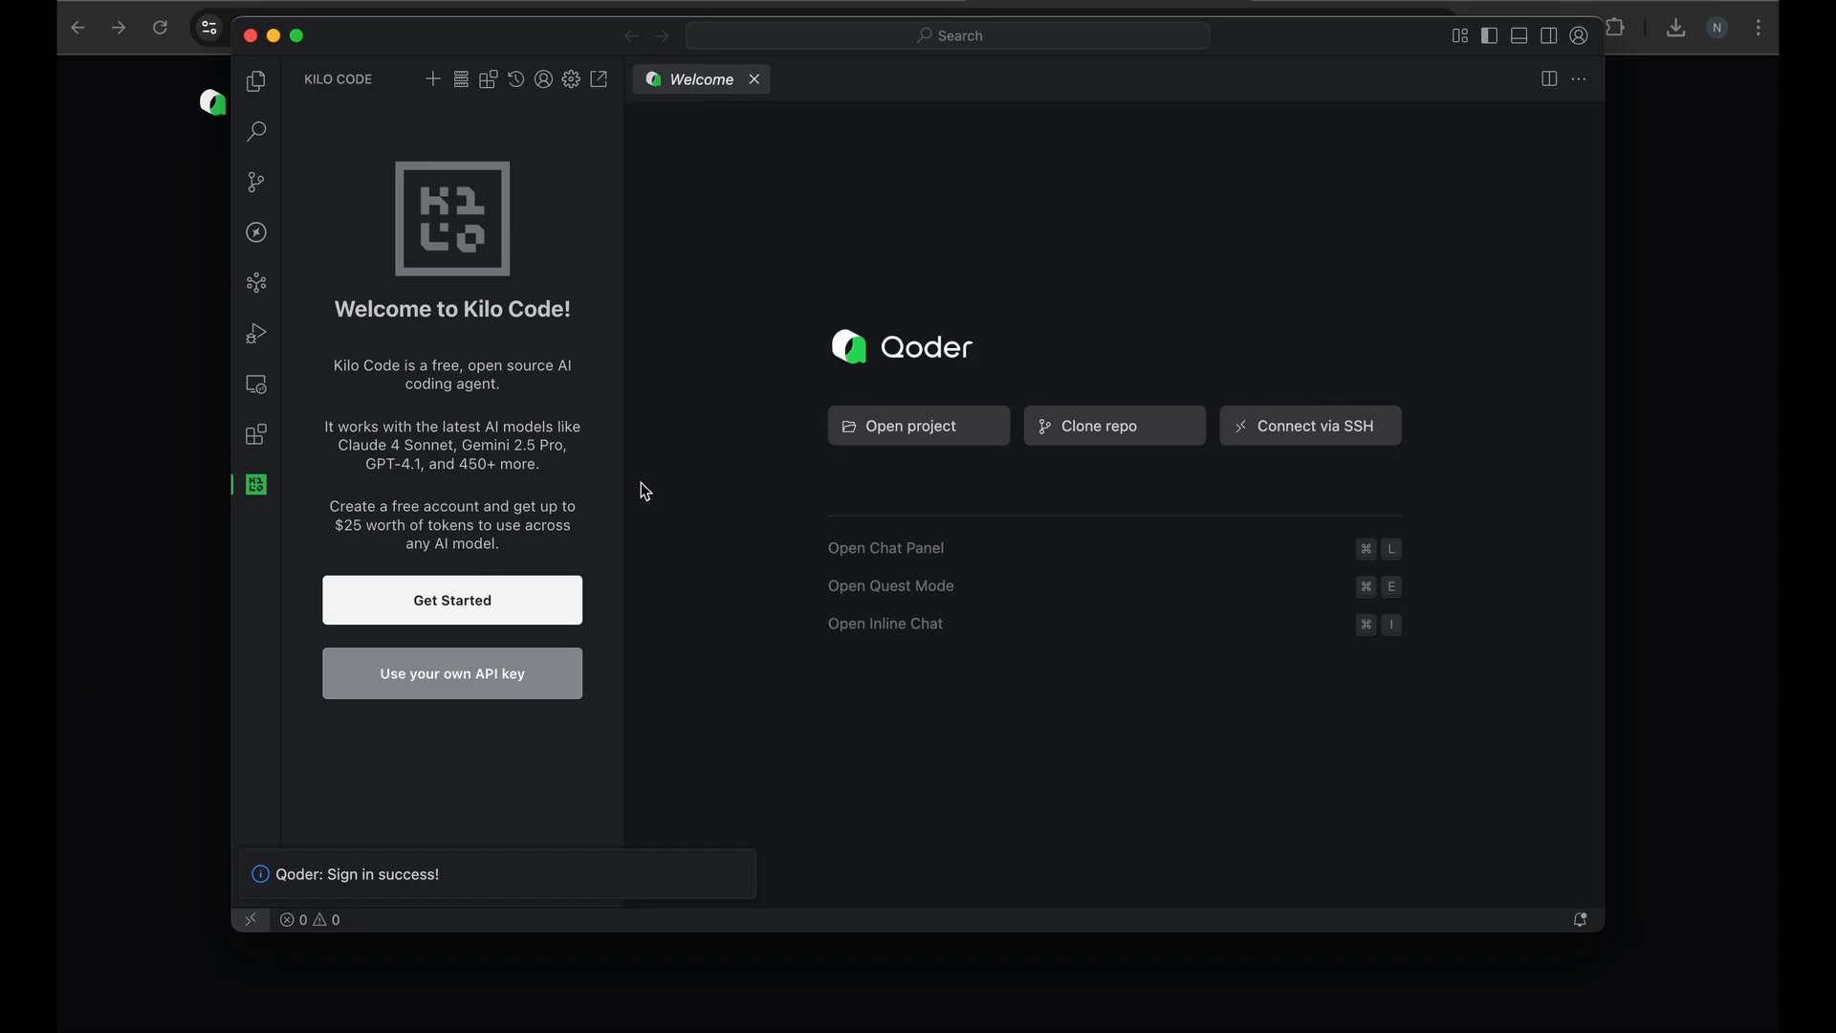
pyautogui.moveTo(490, 414)
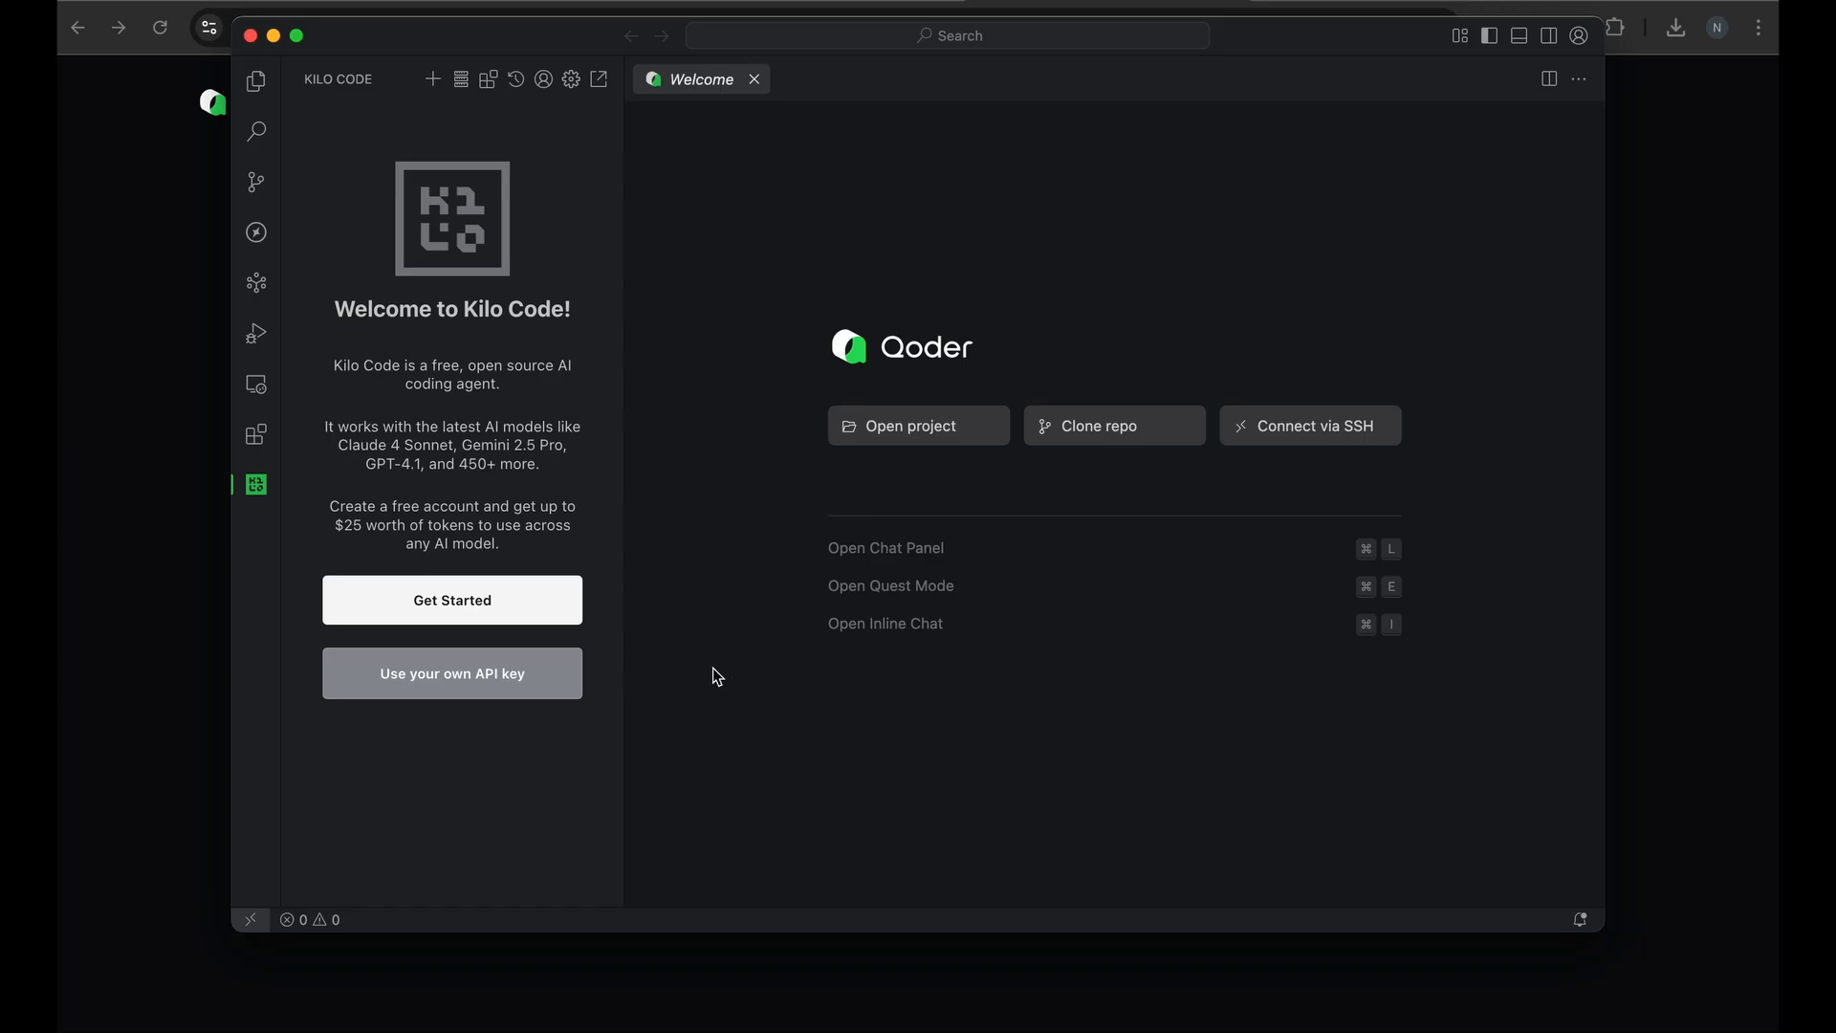
pyautogui.moveTo(1016, 731)
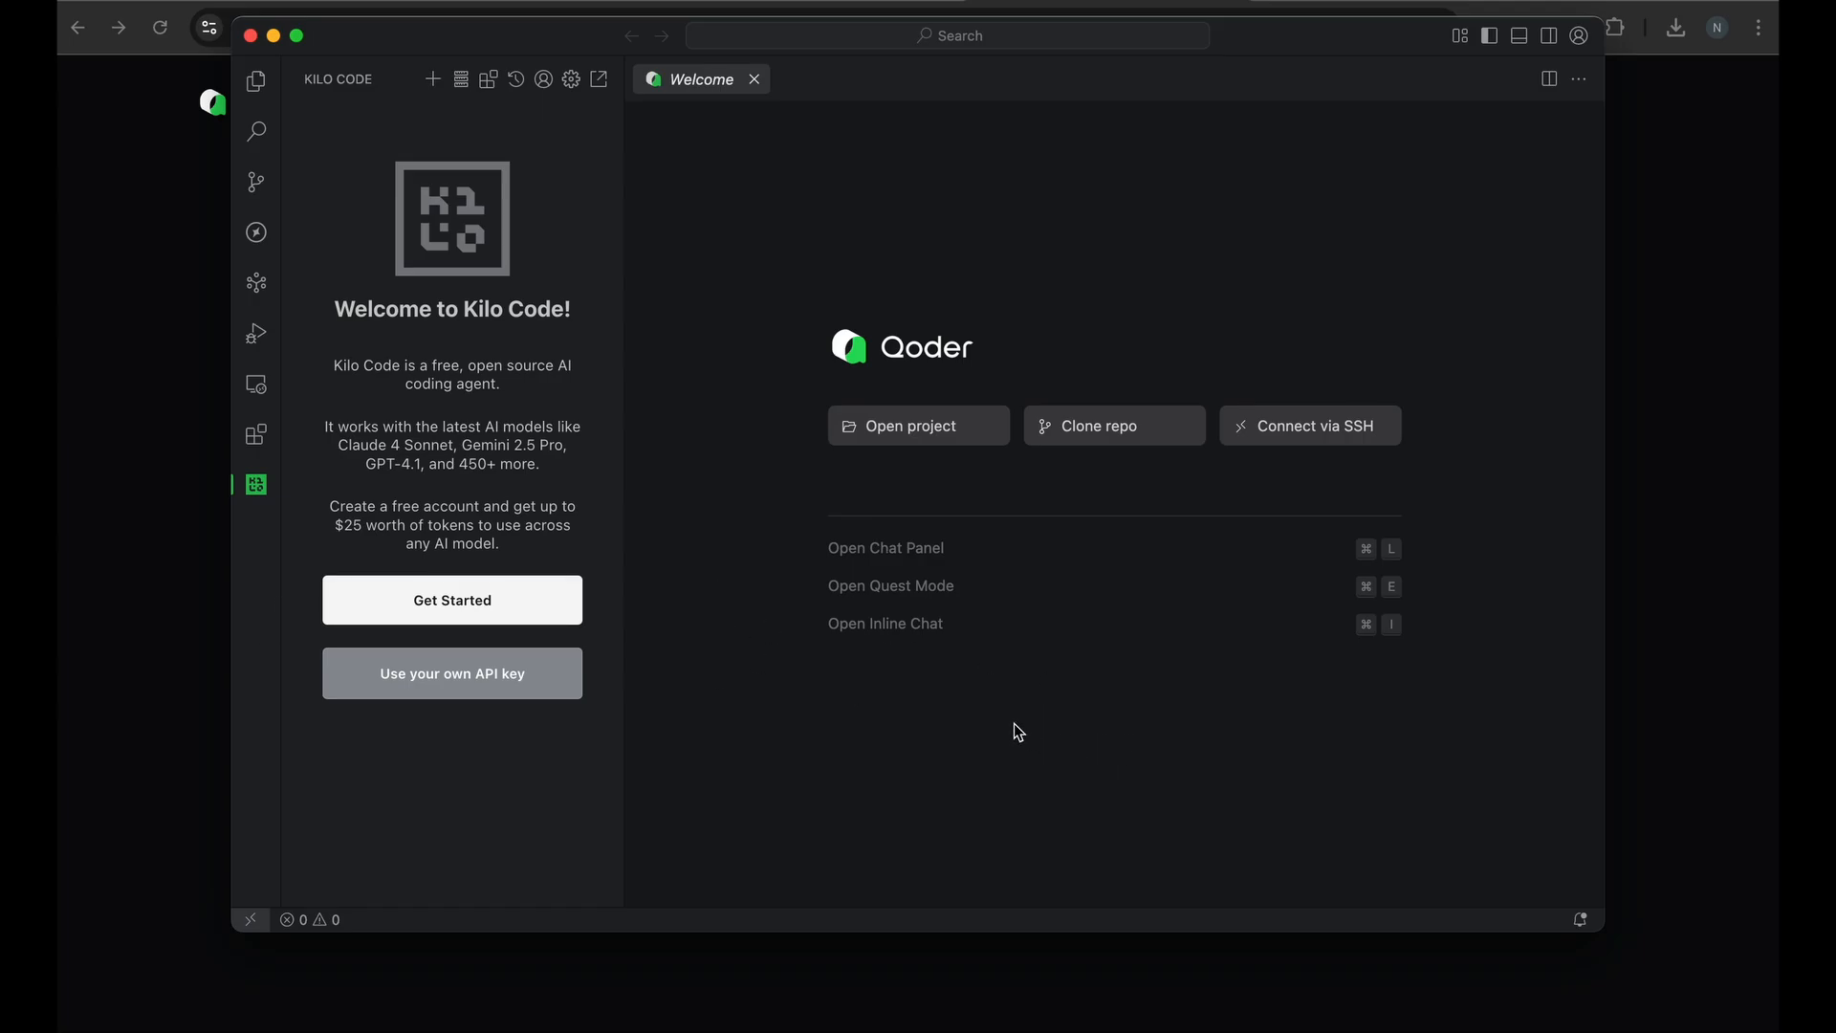
pyautogui.click(255, 79)
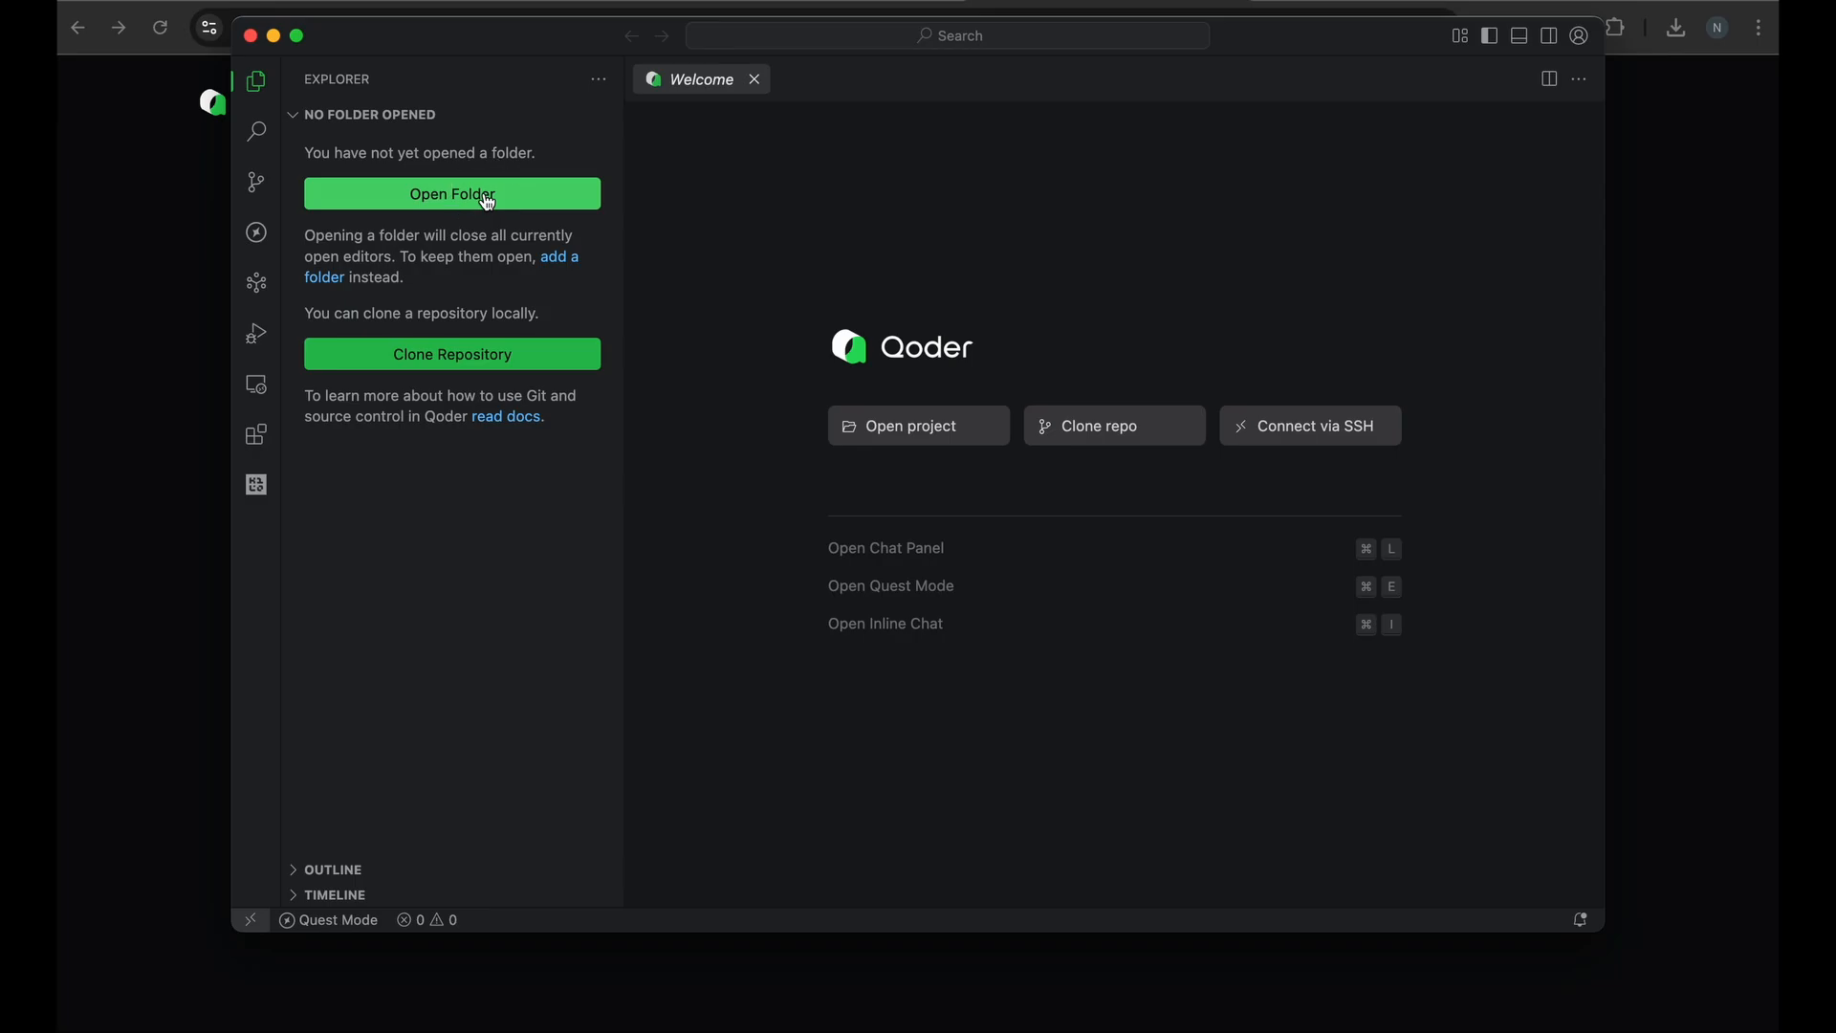
# Open the shooter-qoder project folder so AI Chat can build shooter-game.html
pyautogui.click(453, 193)
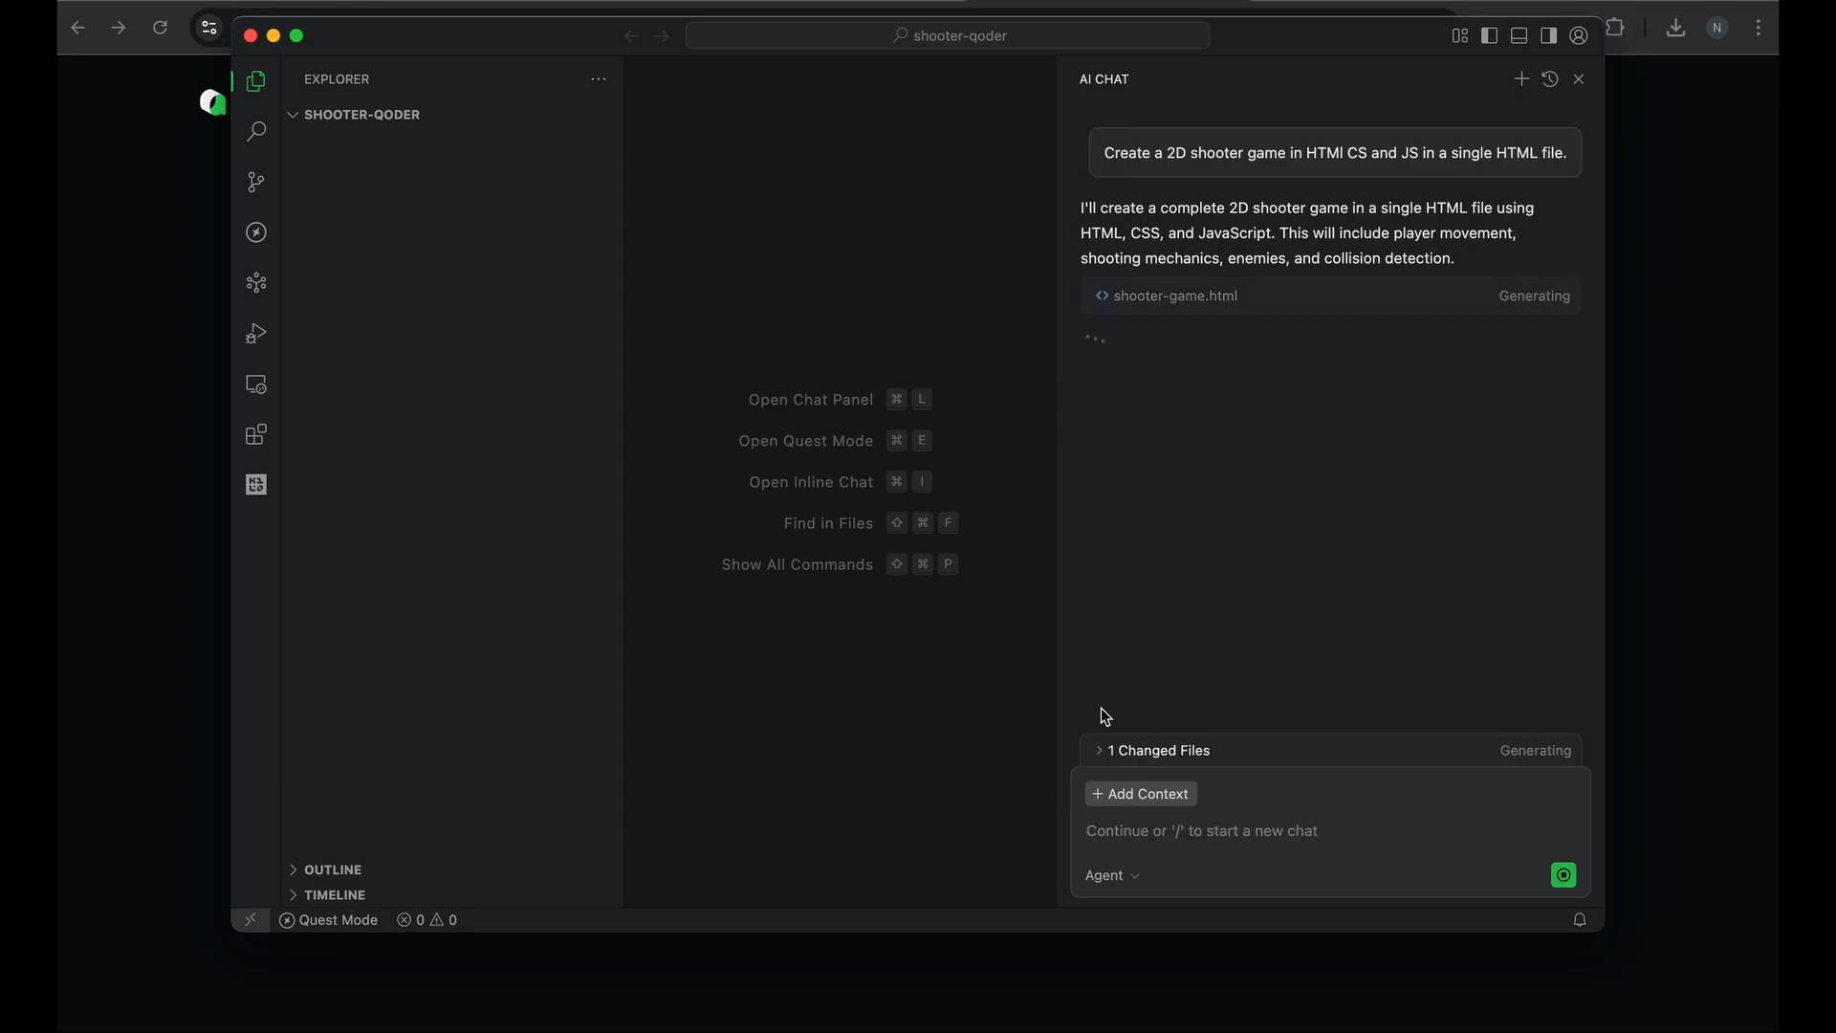
pyautogui.moveTo(1168, 506)
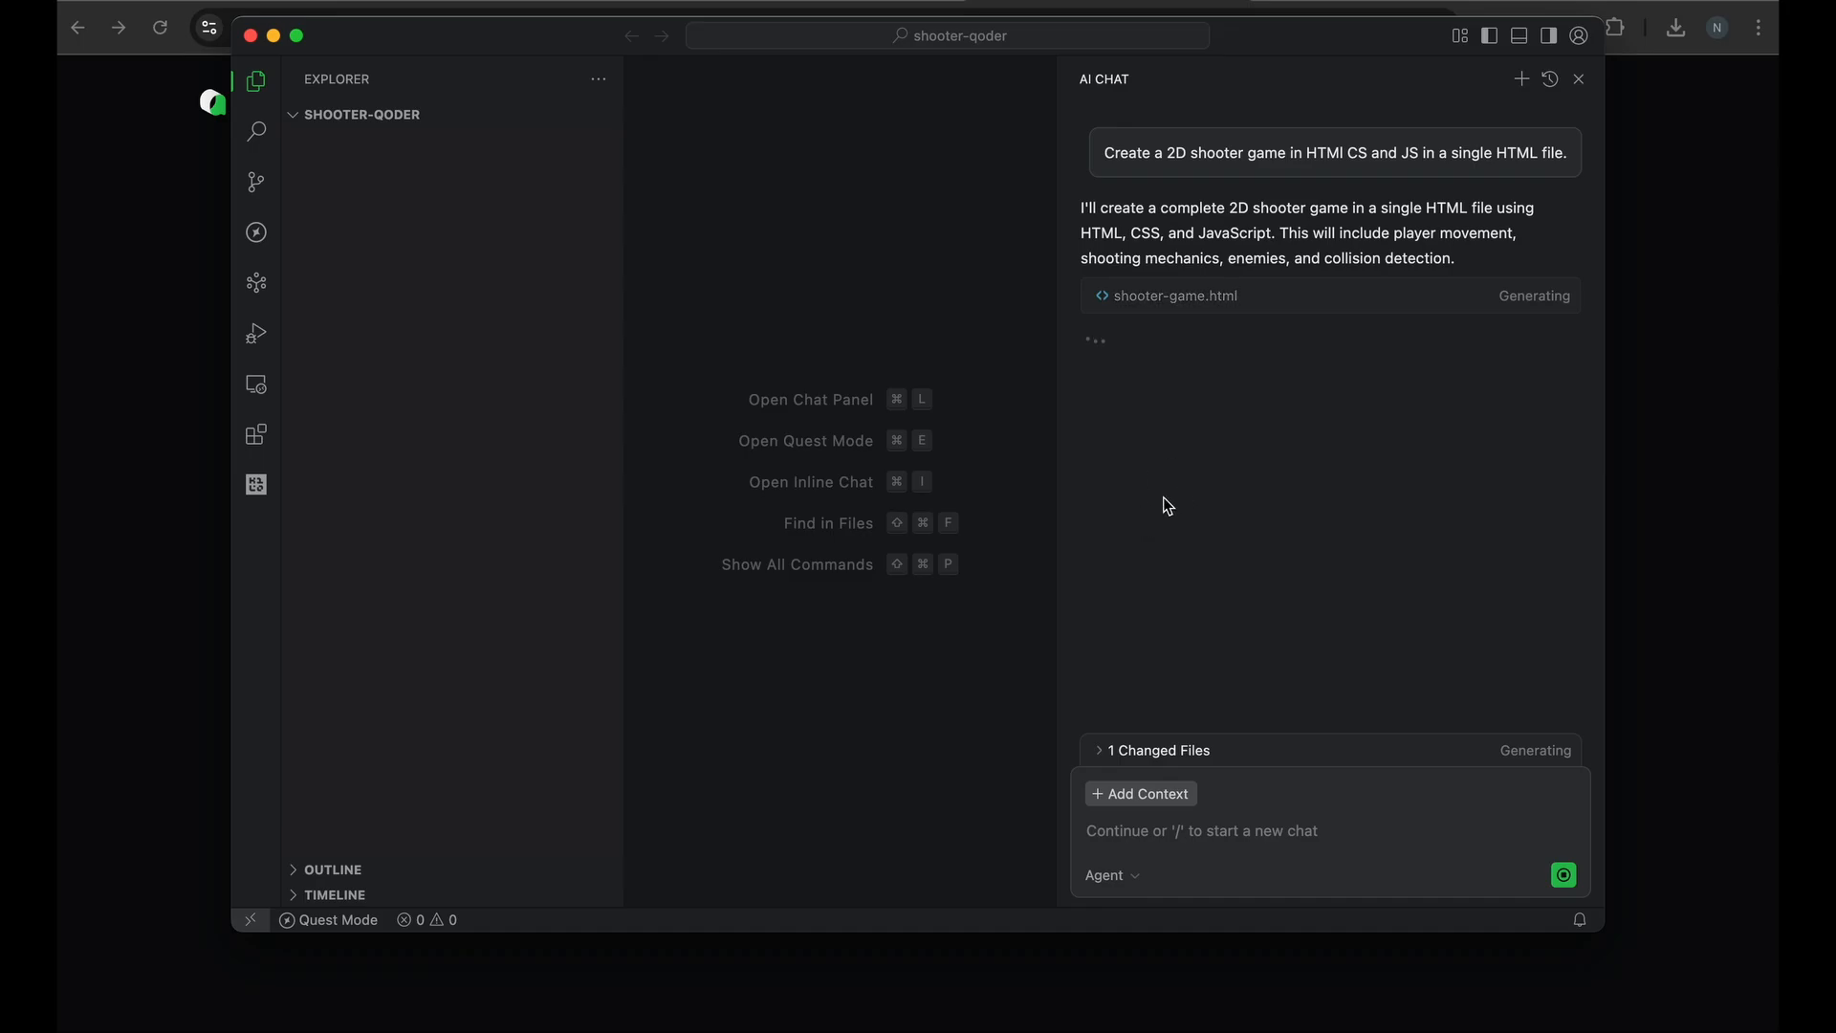
pyautogui.moveTo(1270, 312)
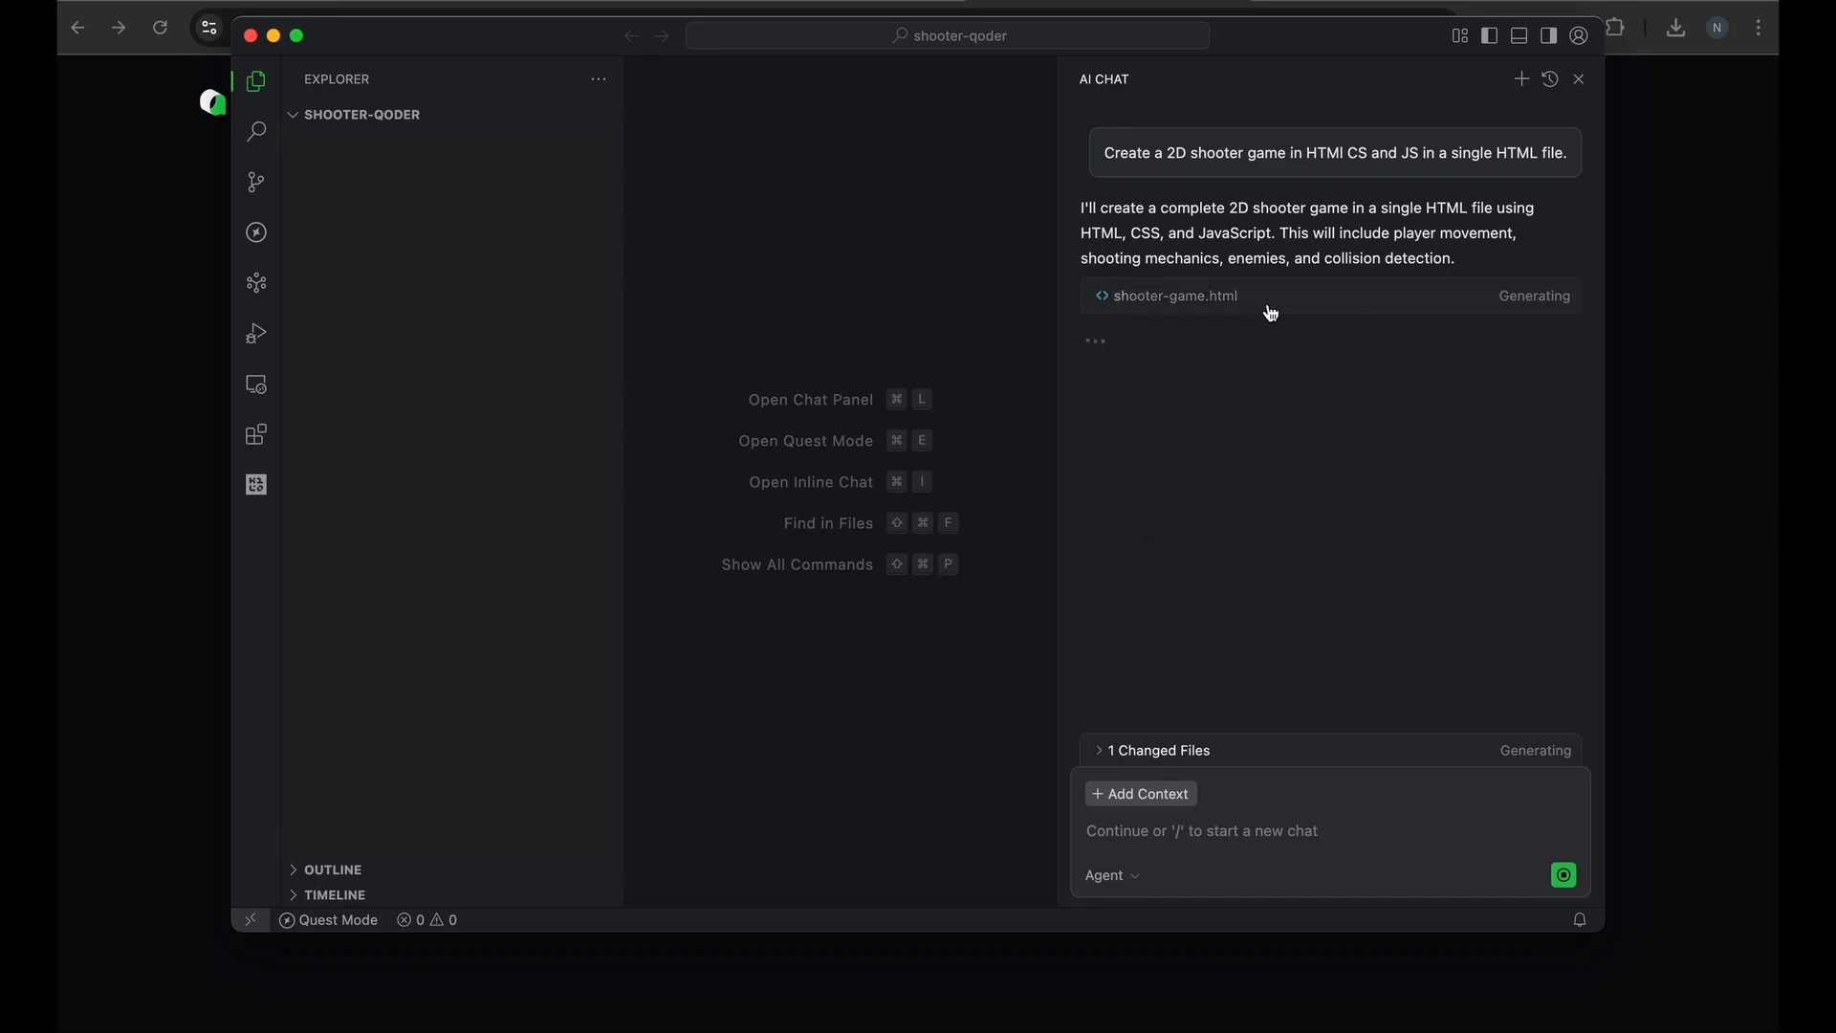
pyautogui.moveTo(1235, 324)
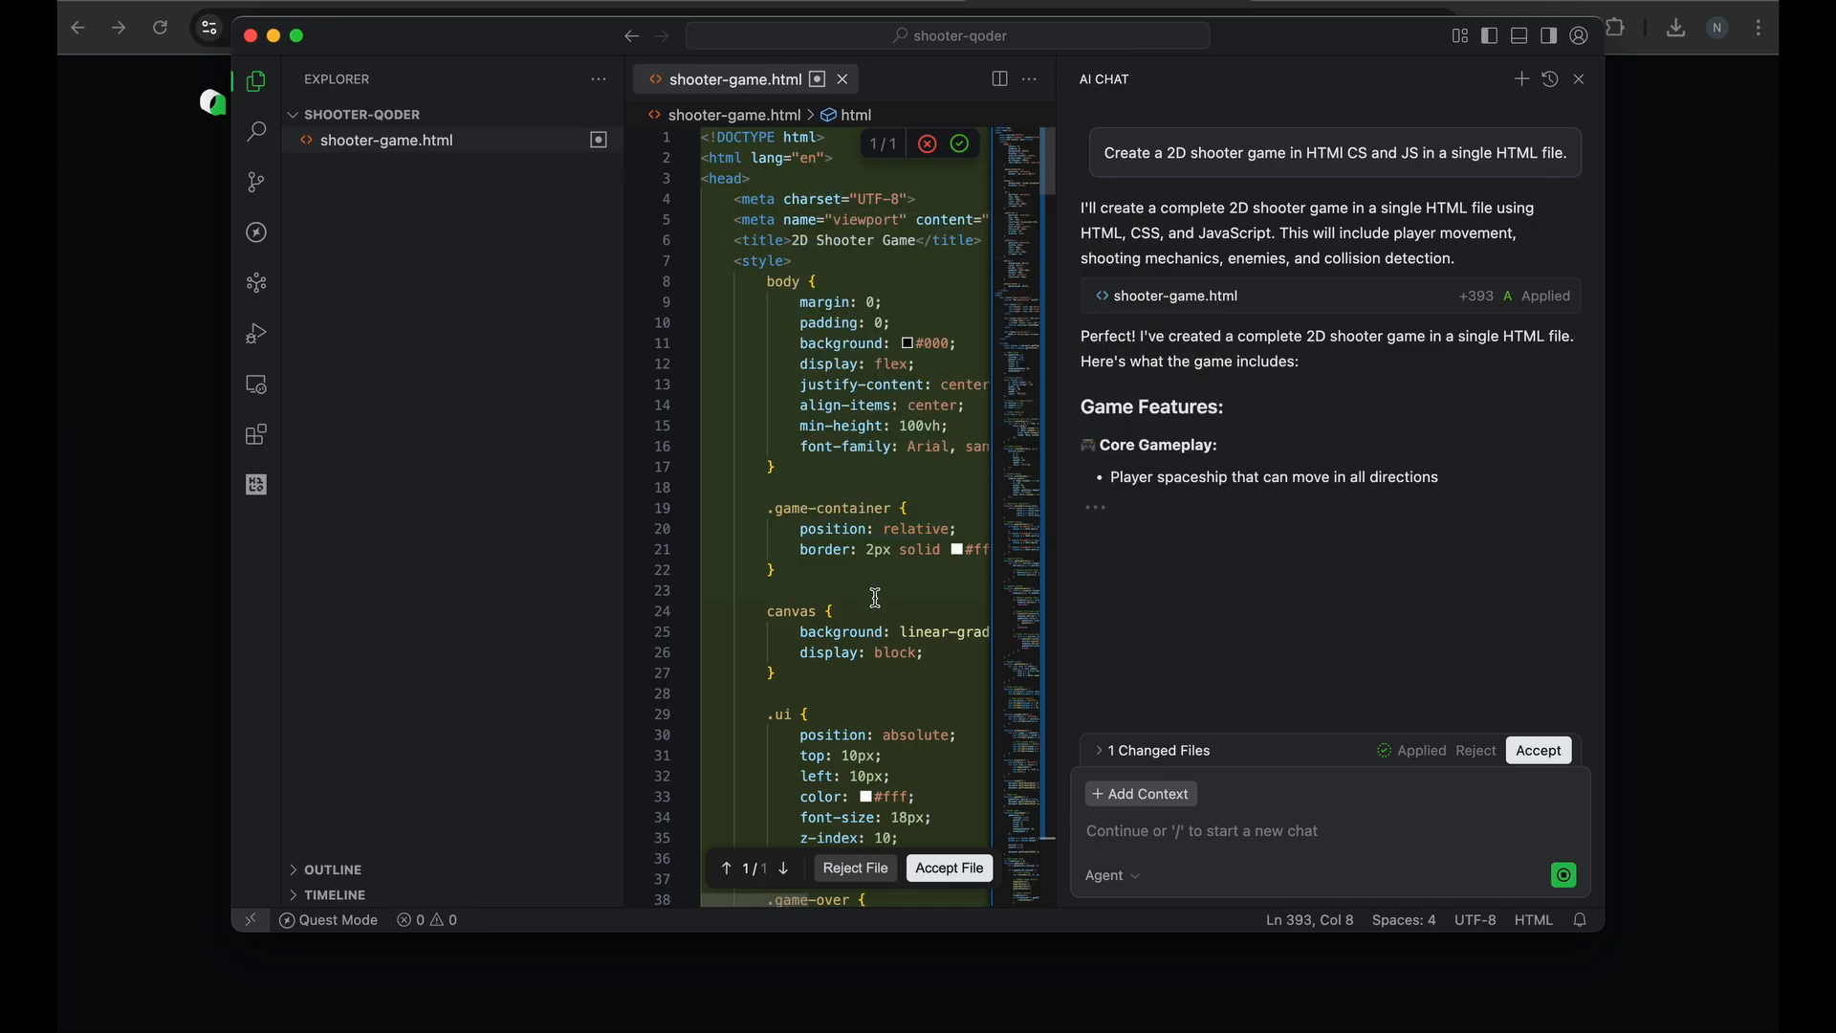
# Review the generated 393-line shooter-game.html and accept the file
pyautogui.scroll(-3)
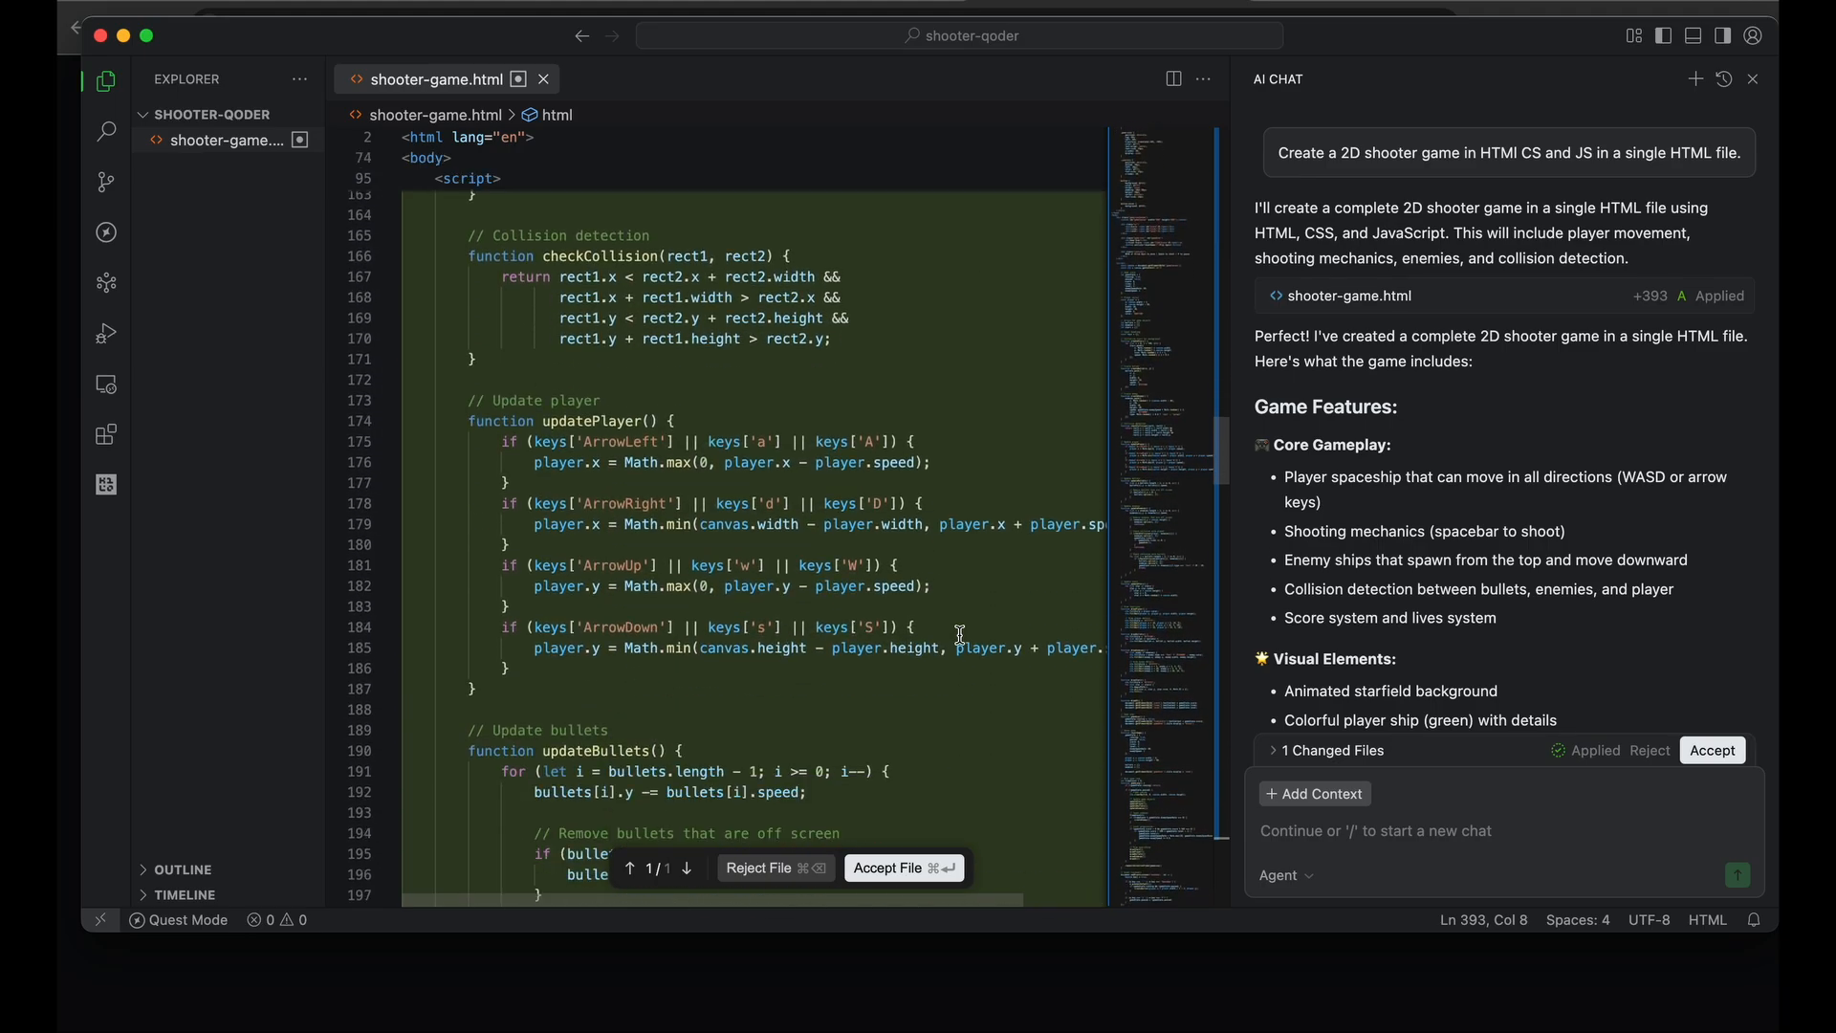
pyautogui.click(1710, 750)
pyautogui.write('open')
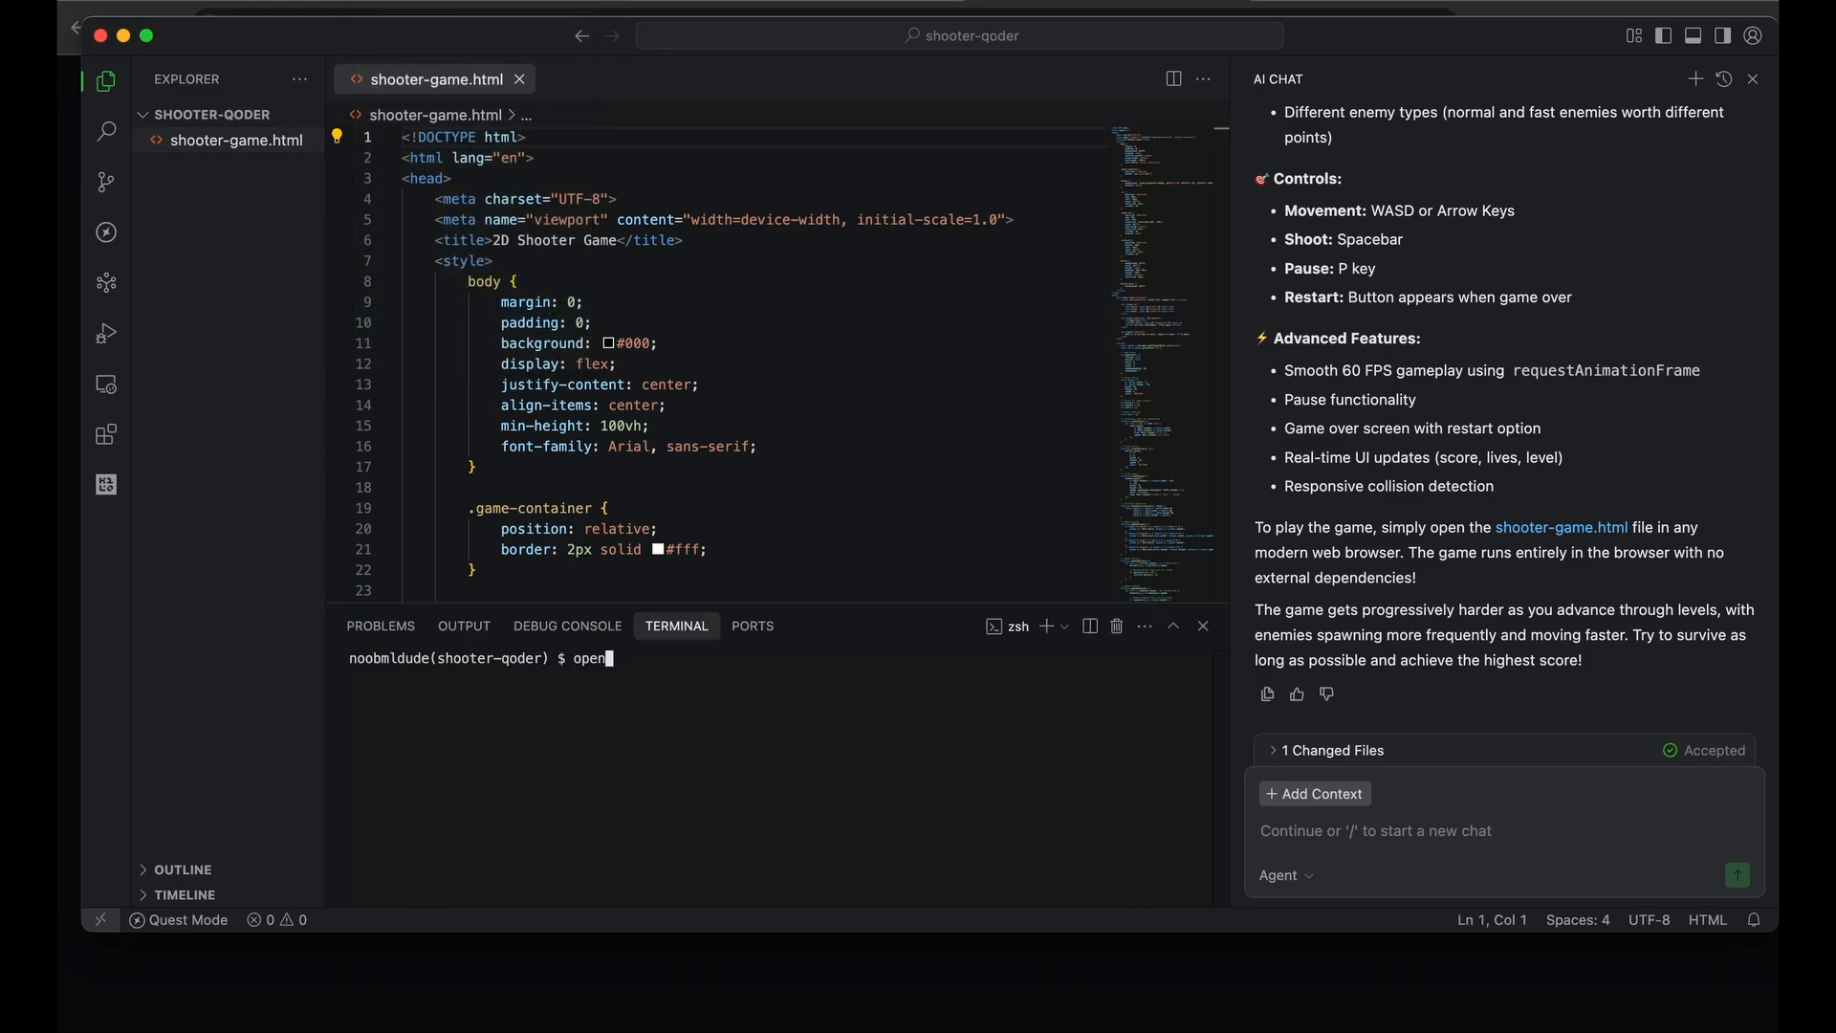
# Launch shooter-game.html in Chrome, play to Game Over at 110, and try Play Again
pyautogui.press('enter')
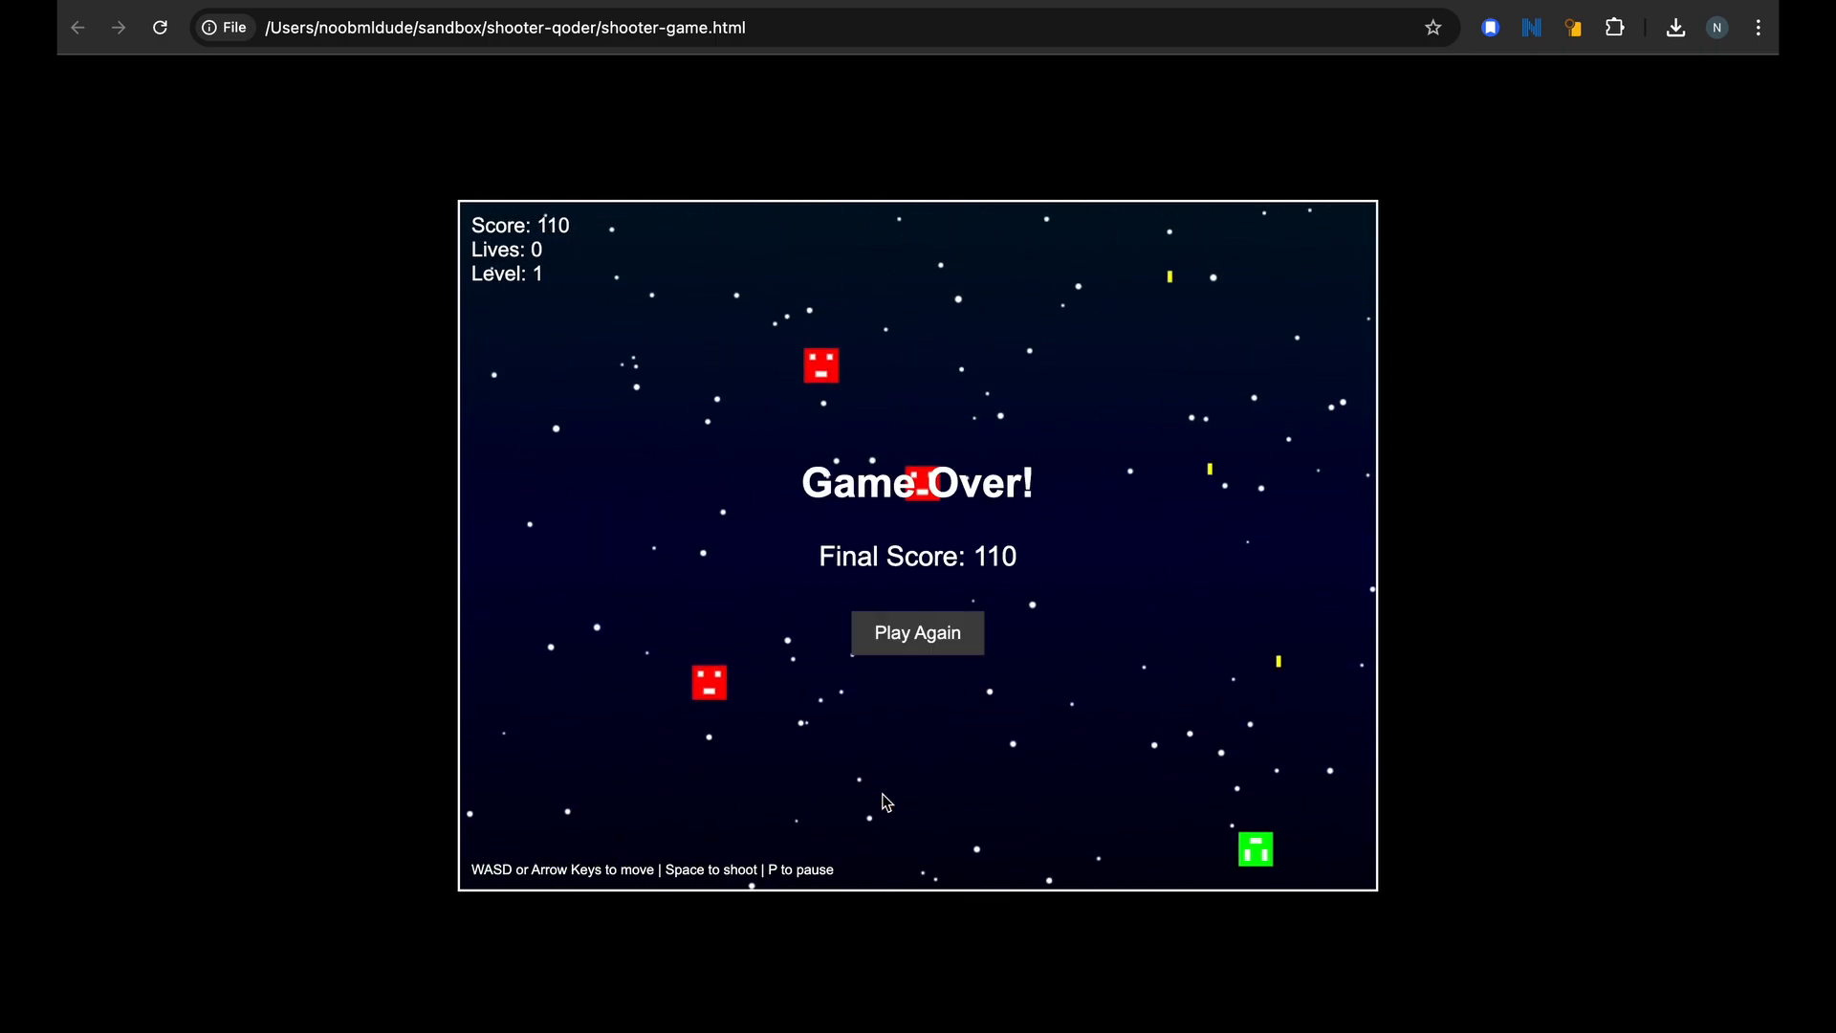
pyautogui.moveTo(927, 886)
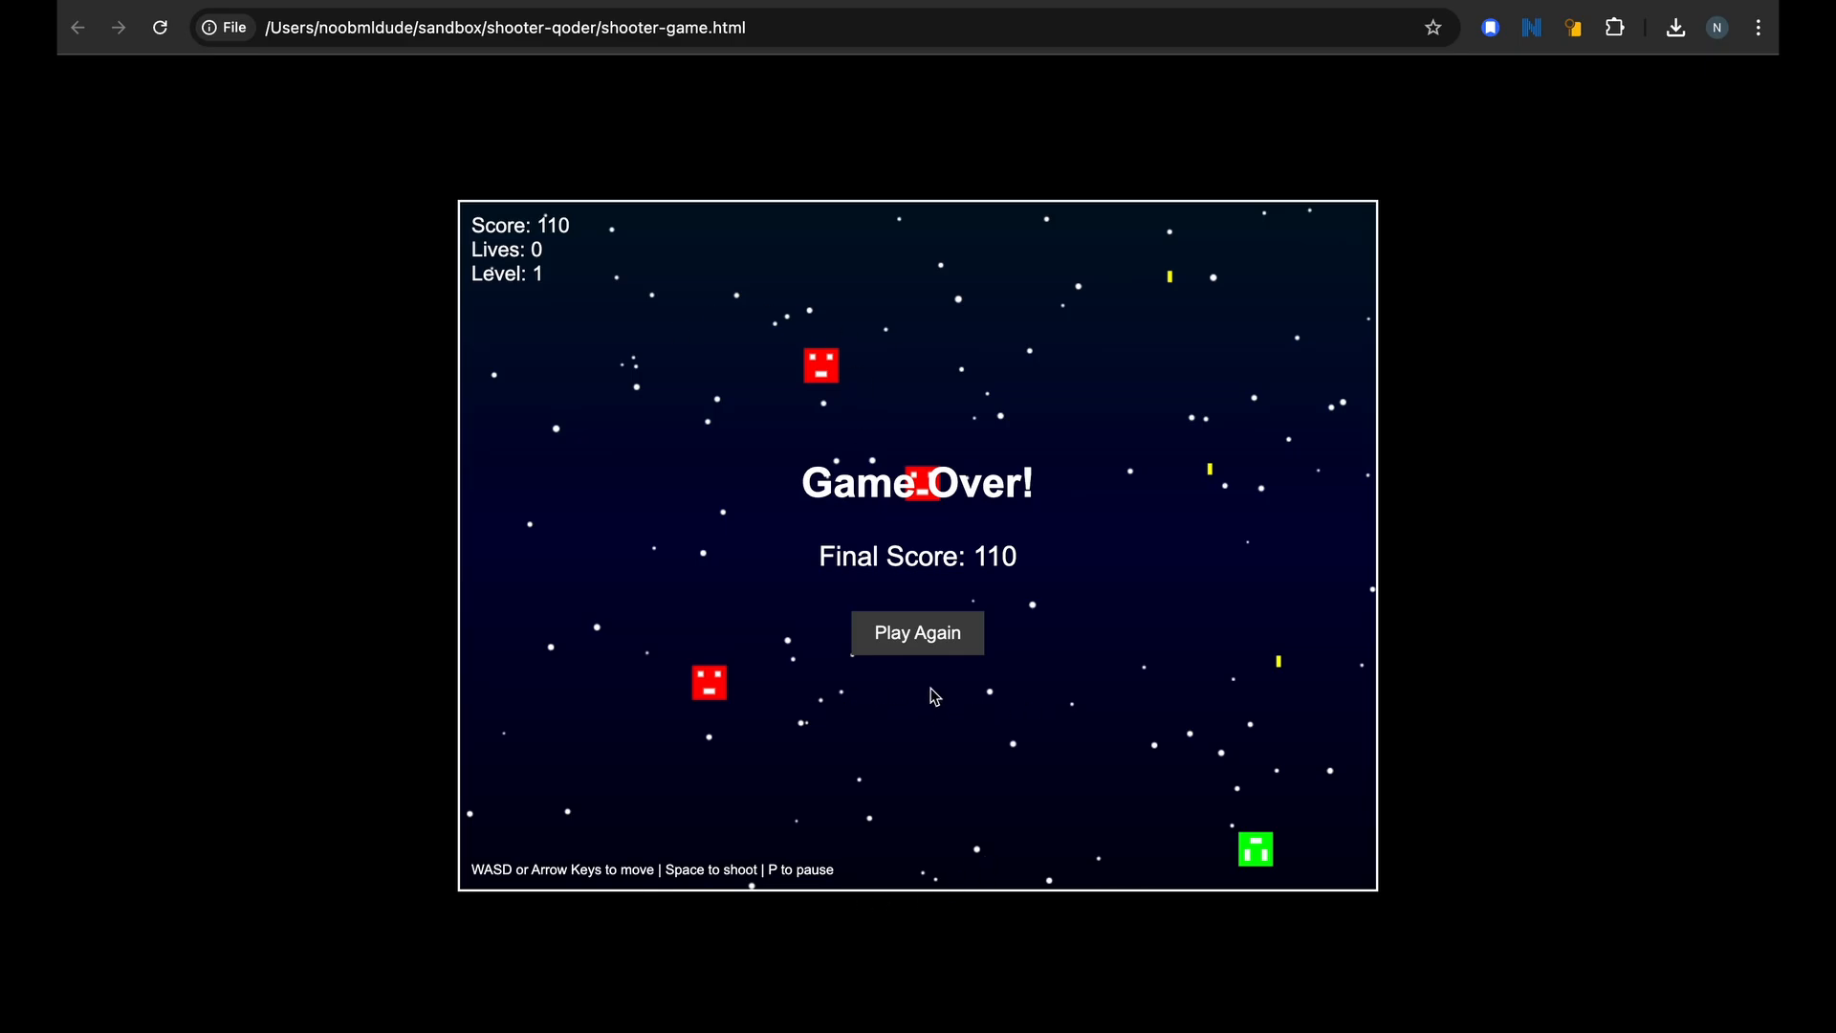
pyautogui.click(917, 632)
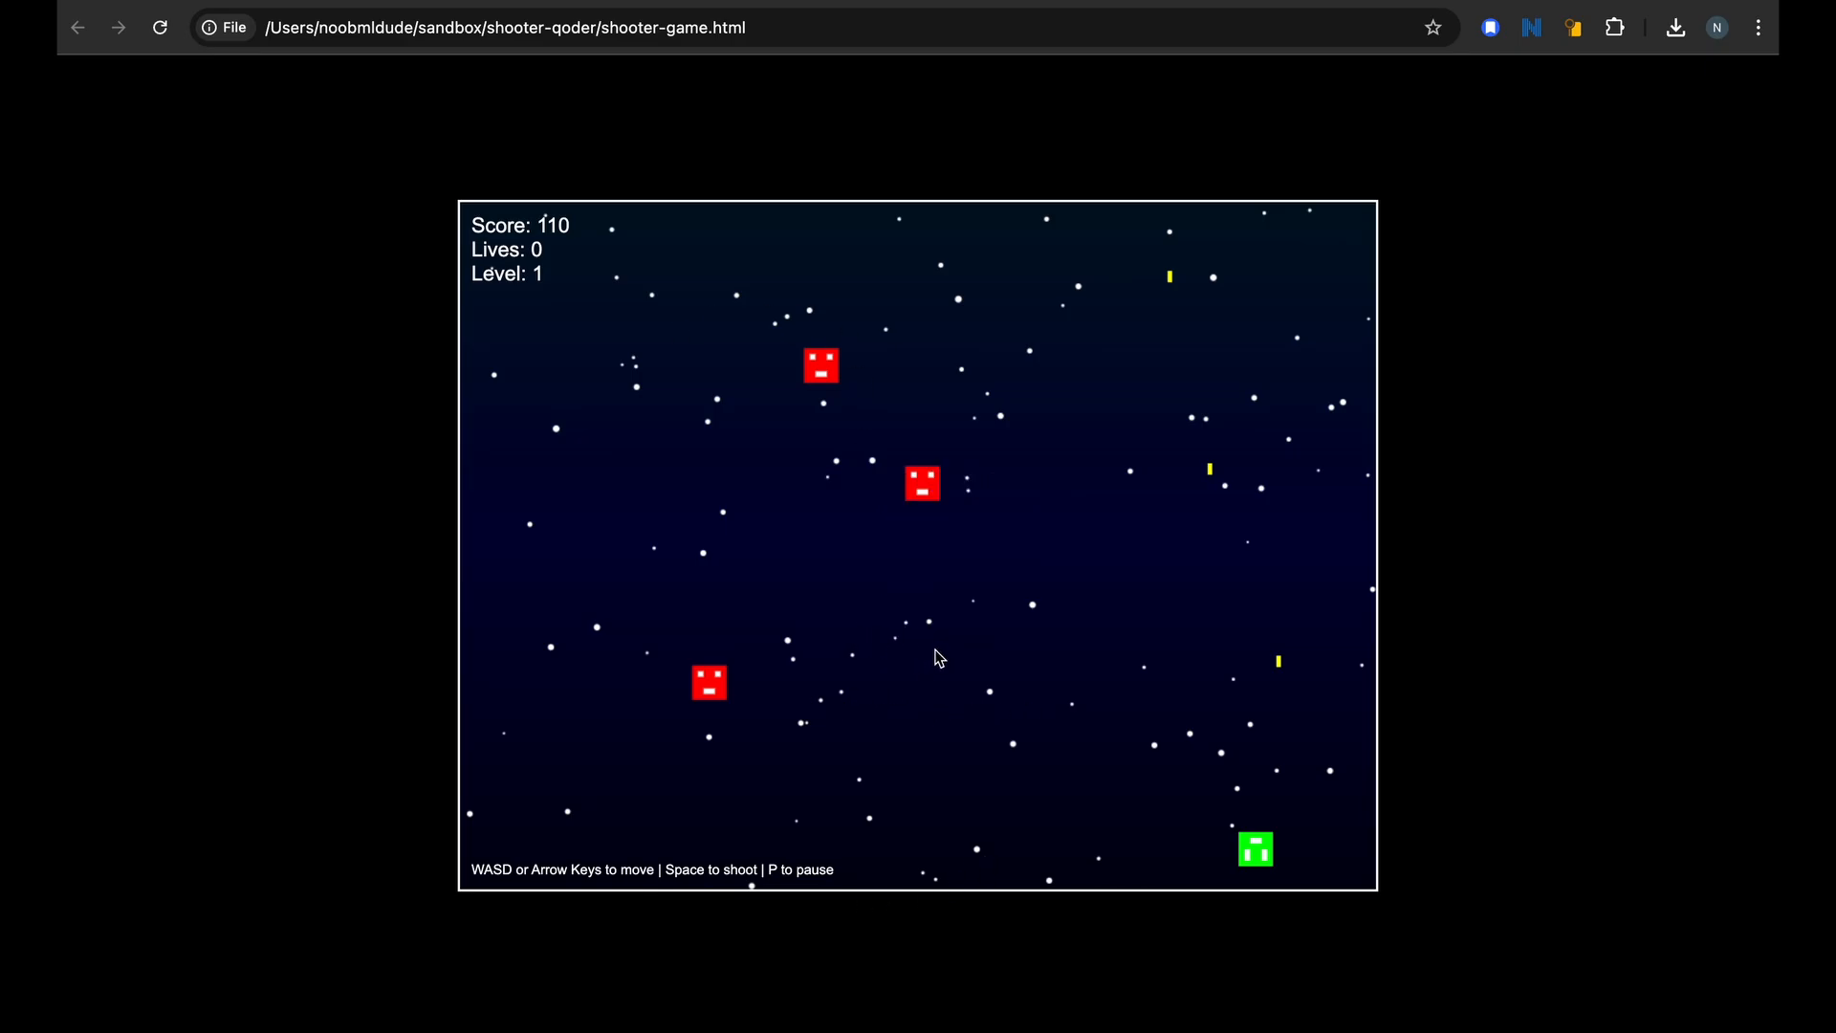
pyautogui.moveTo(919, 558)
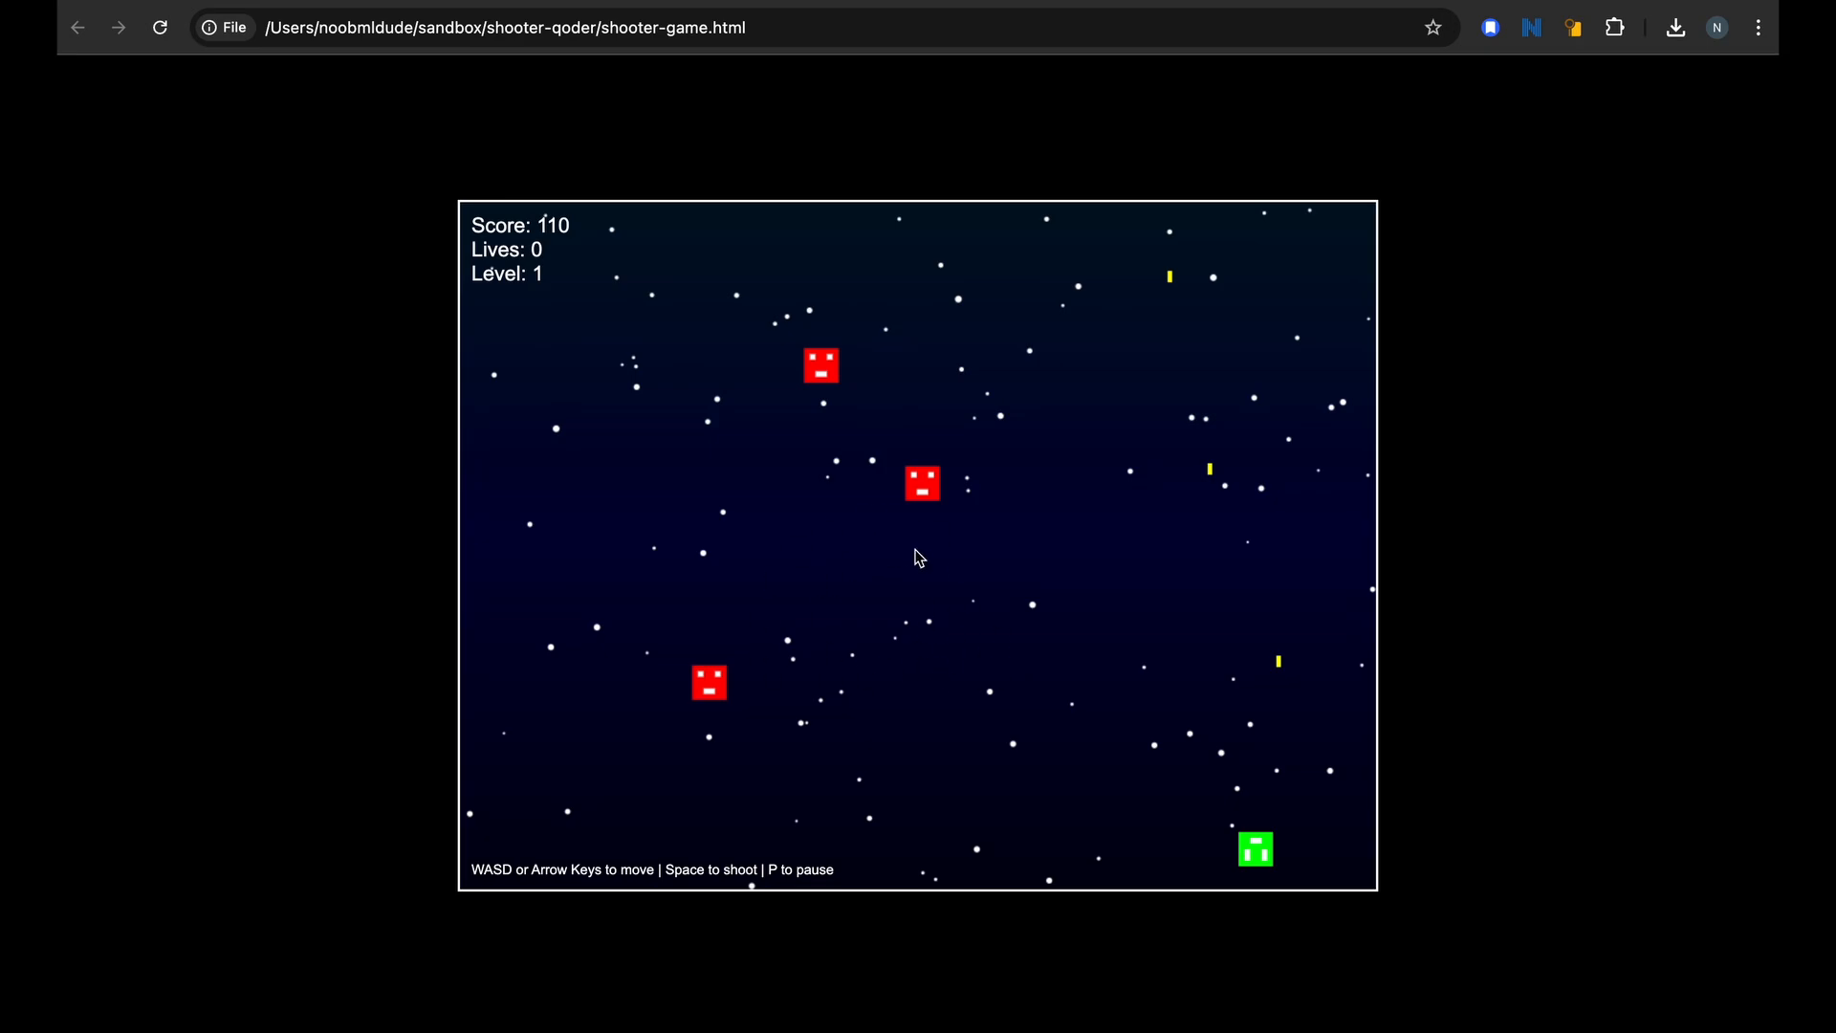
pyautogui.moveTo(786, 36)
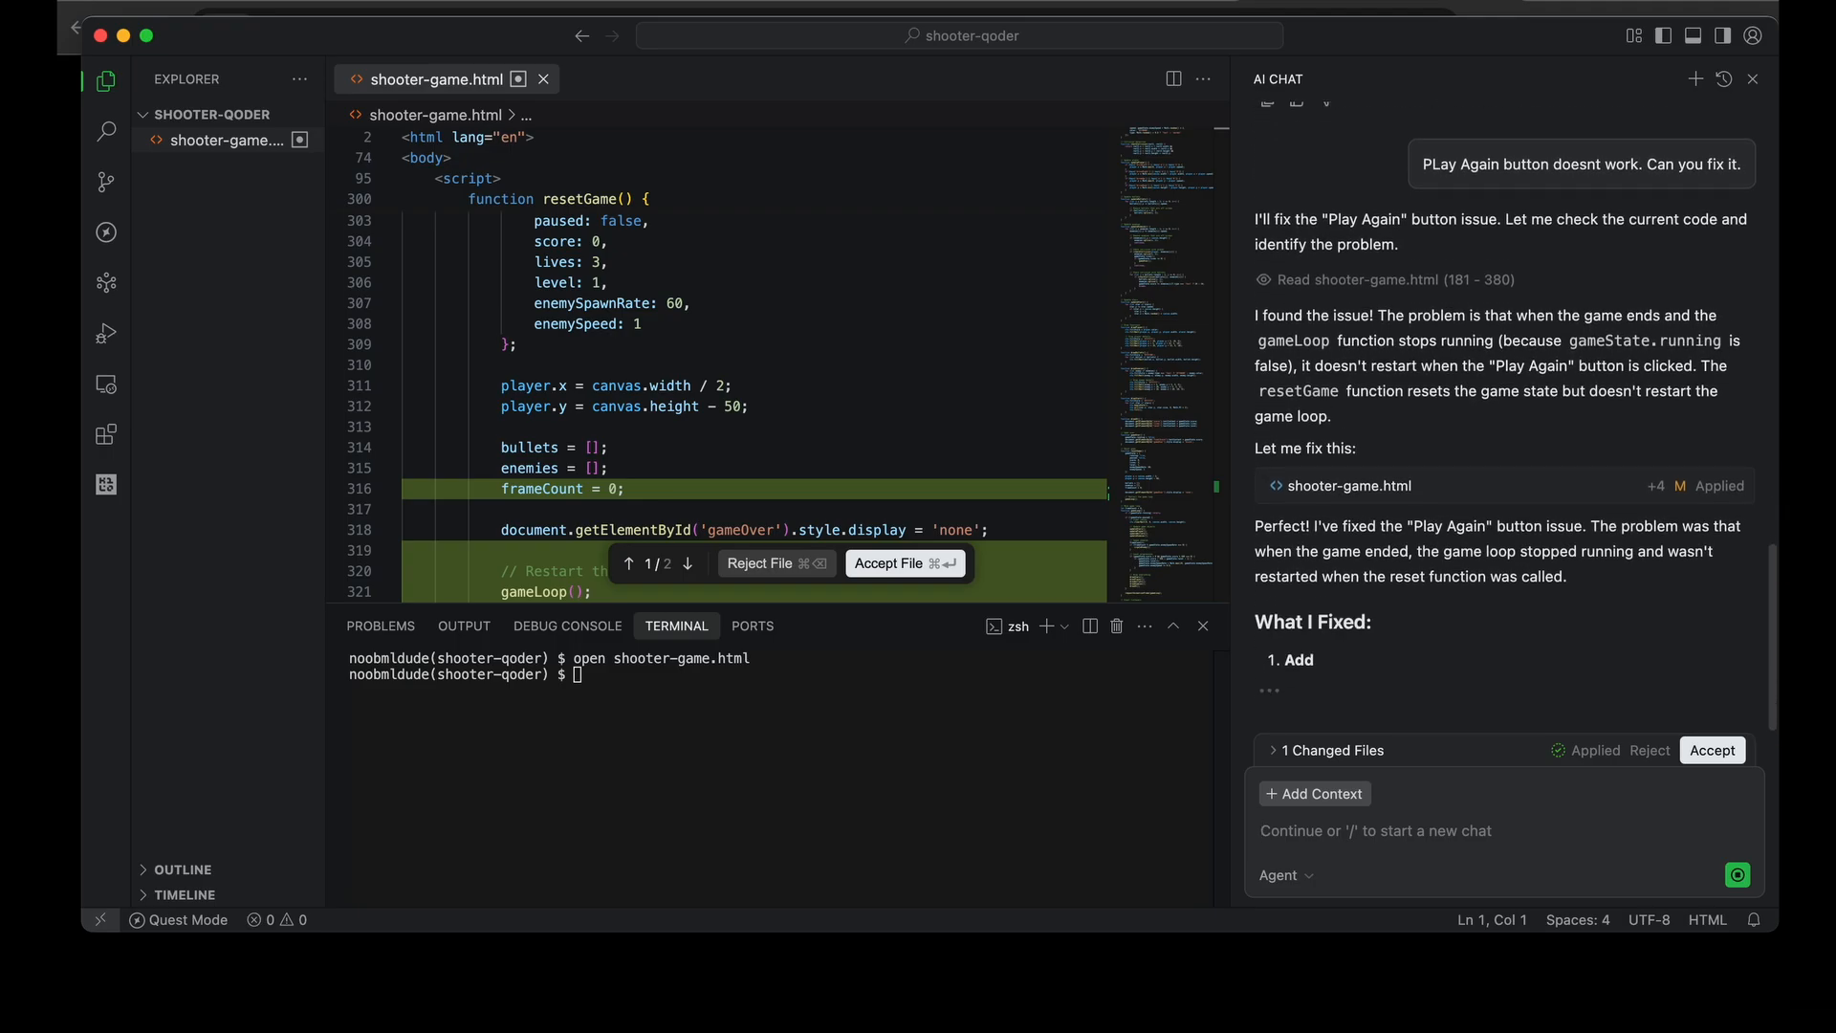
# Review the AI's frameCount and gameLoop() restart fix and accept it
pyautogui.scroll(-3)
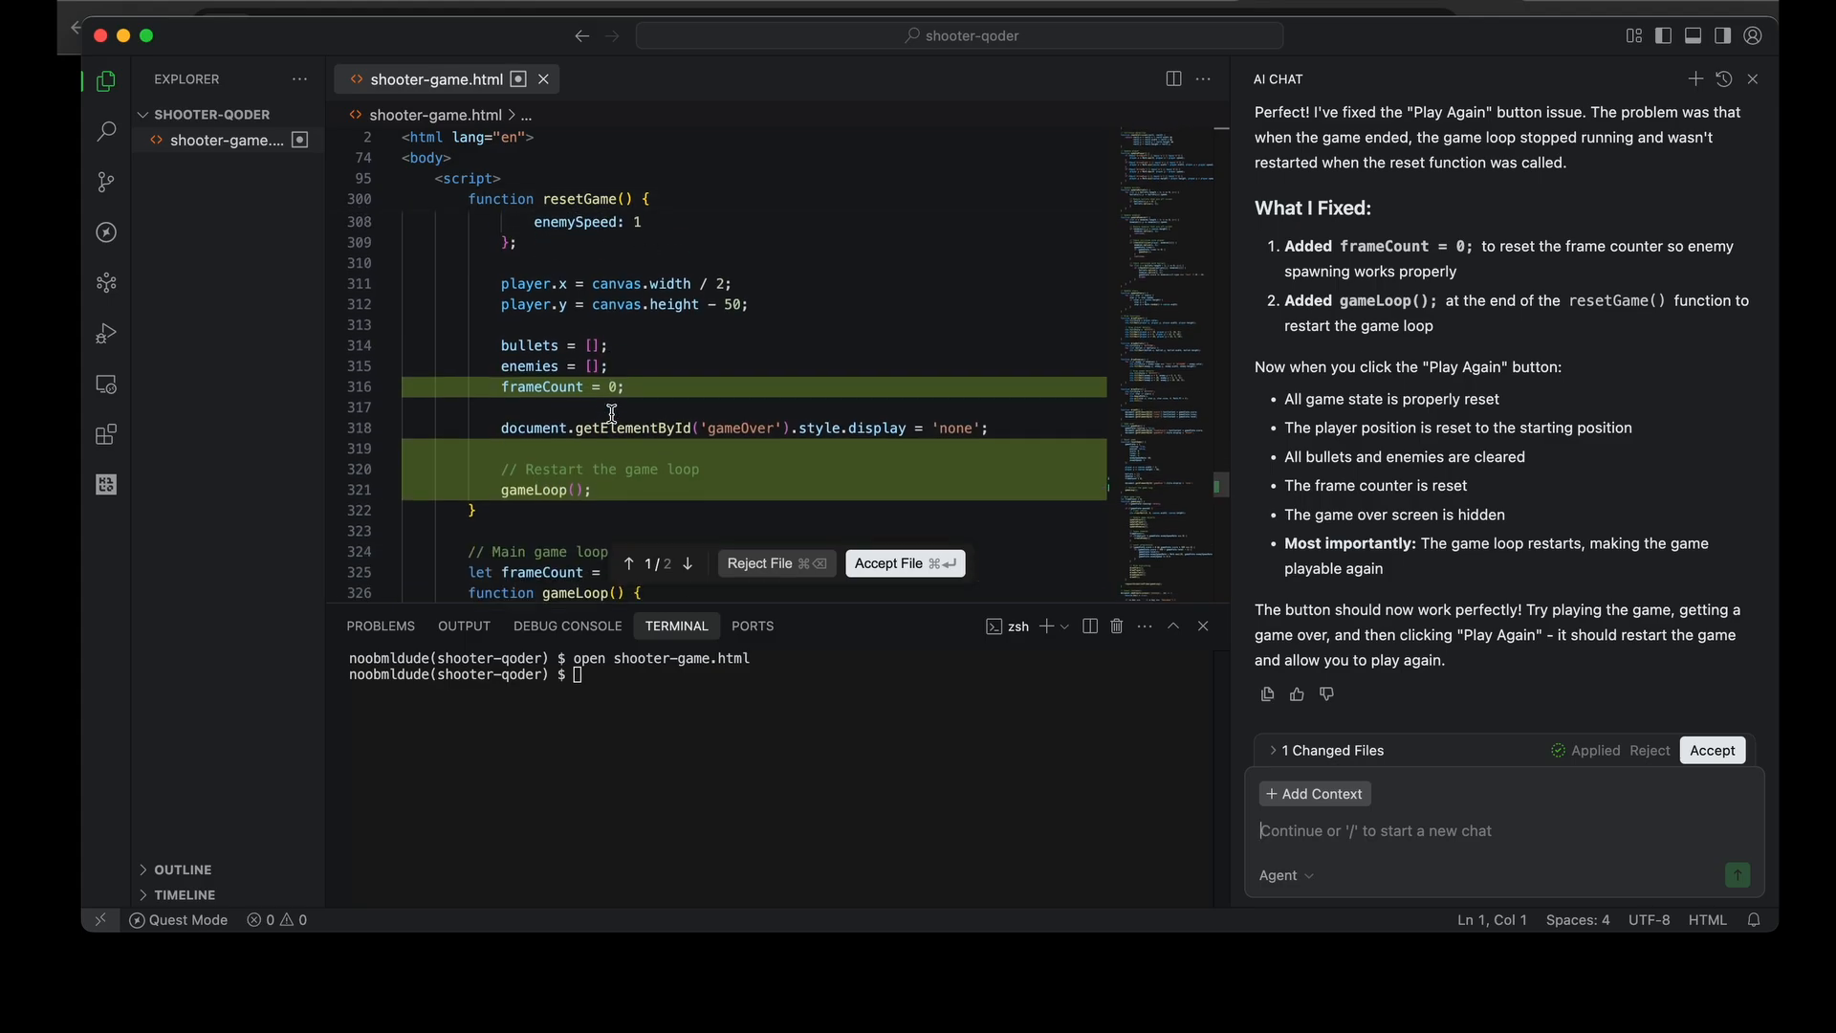
pyautogui.click(1711, 749)
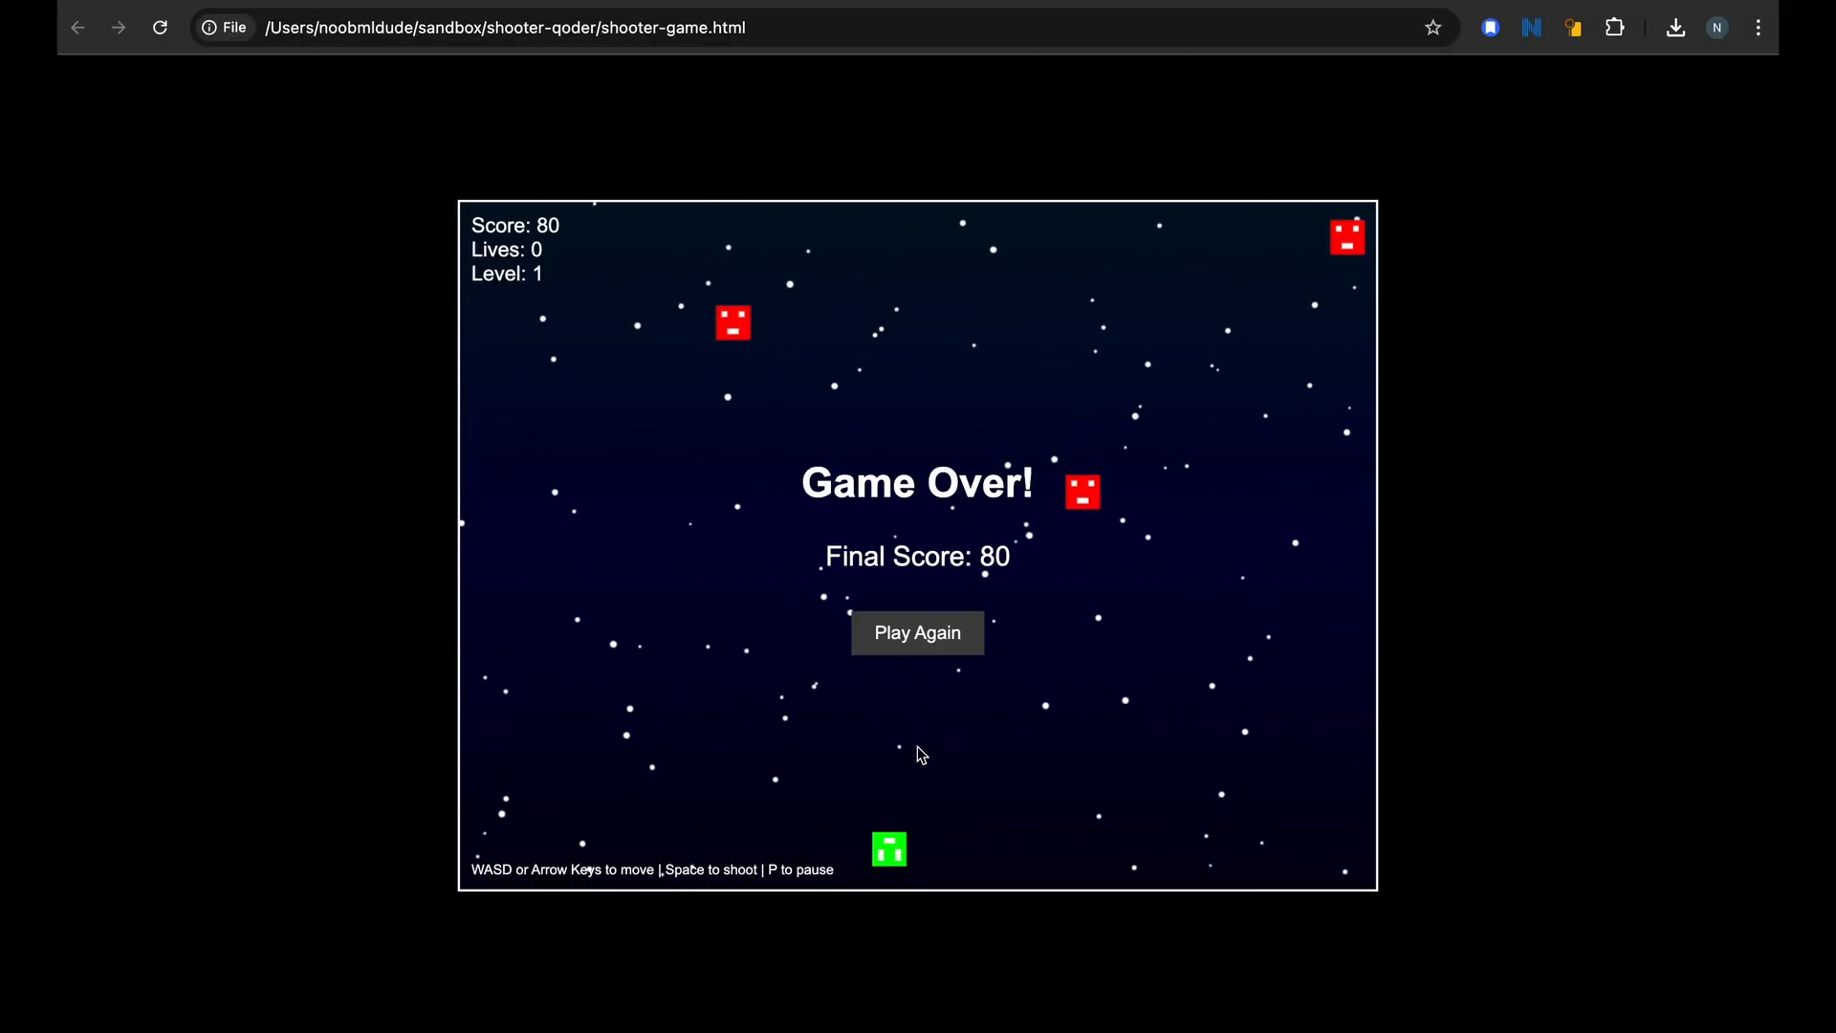
# Confirm Play Again restarts the game after a Game Over
pyautogui.click(917, 632)
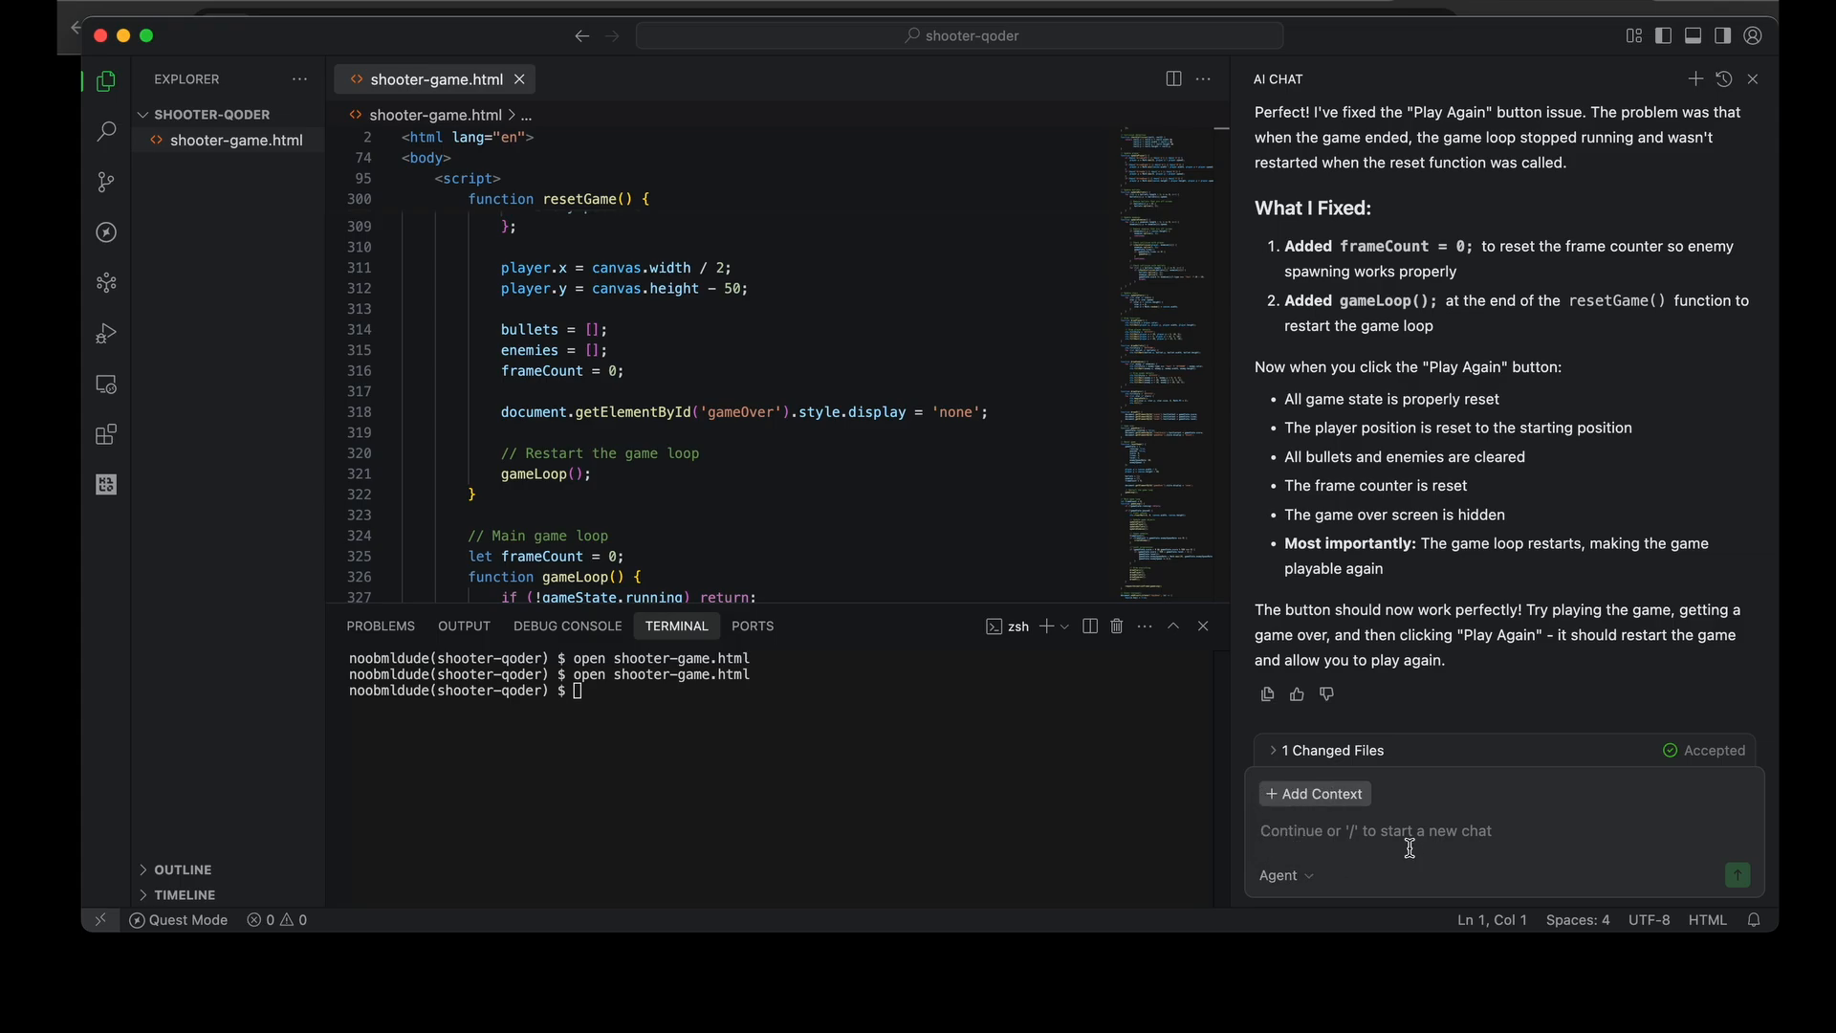
# Initialize a Git repository for shooter-qoder from the Source Control view
pyautogui.click(106, 183)
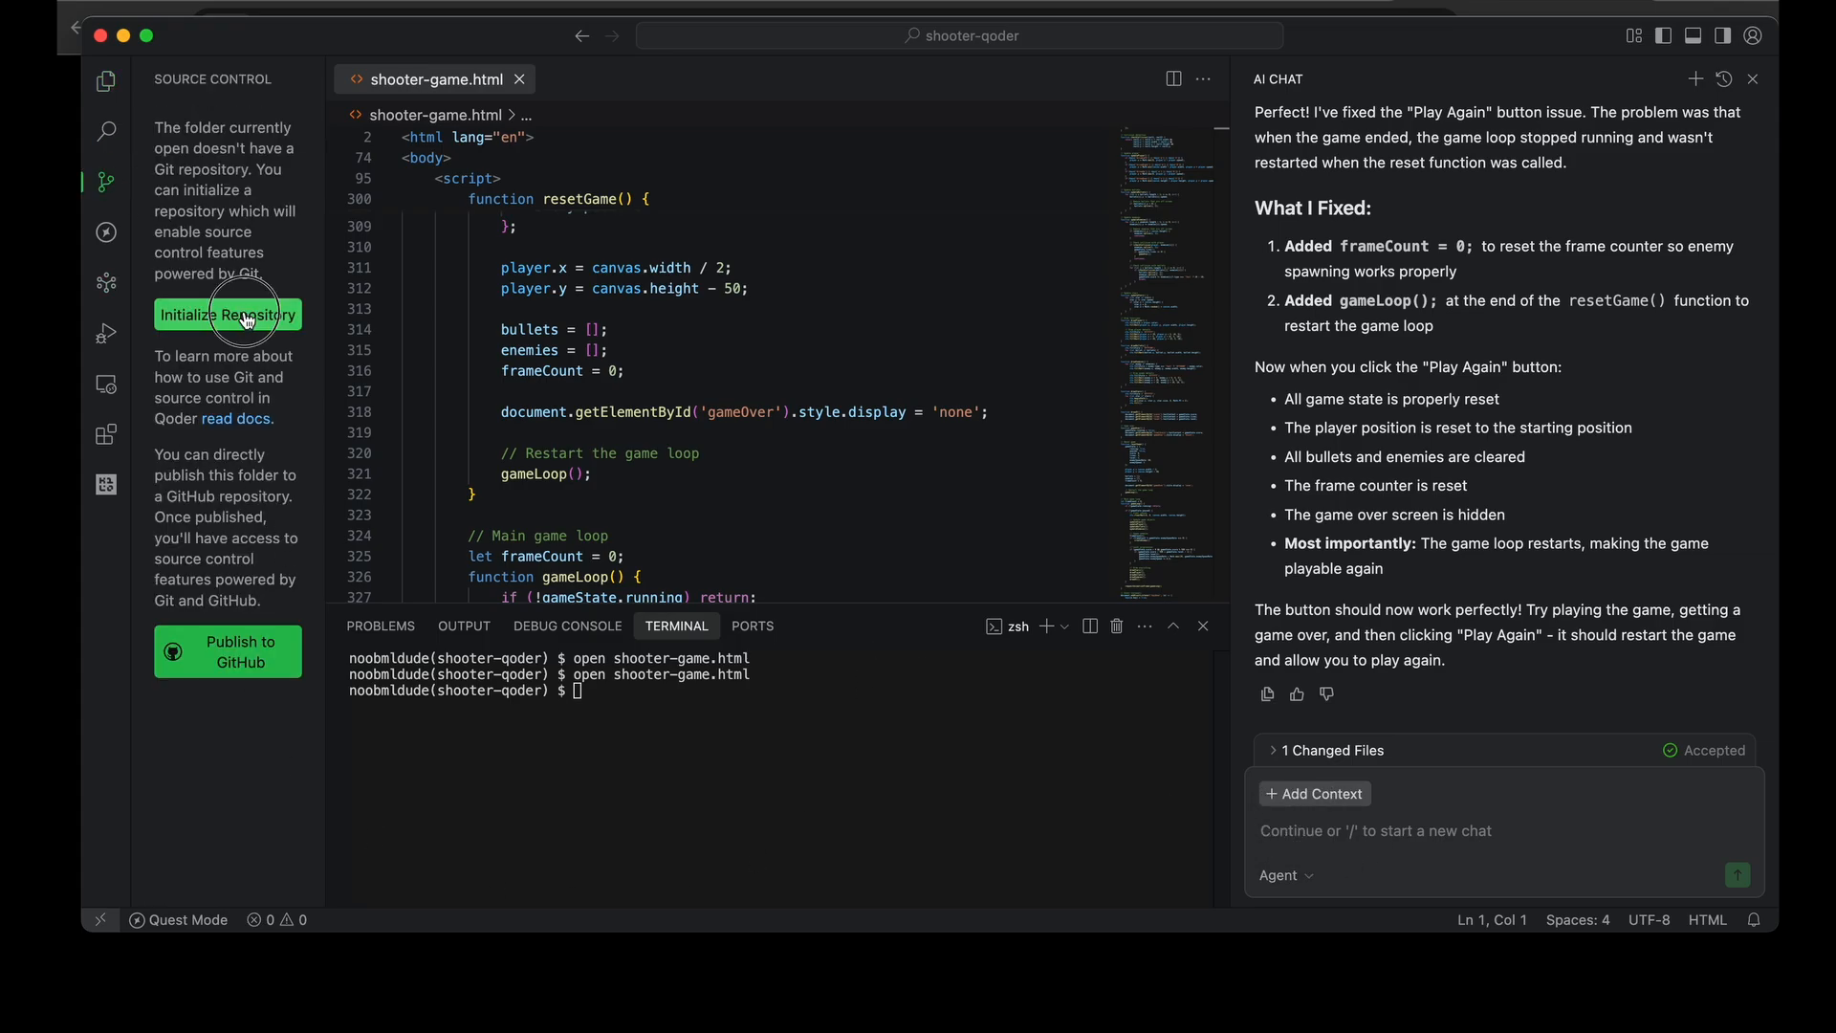
pyautogui.click(228, 314)
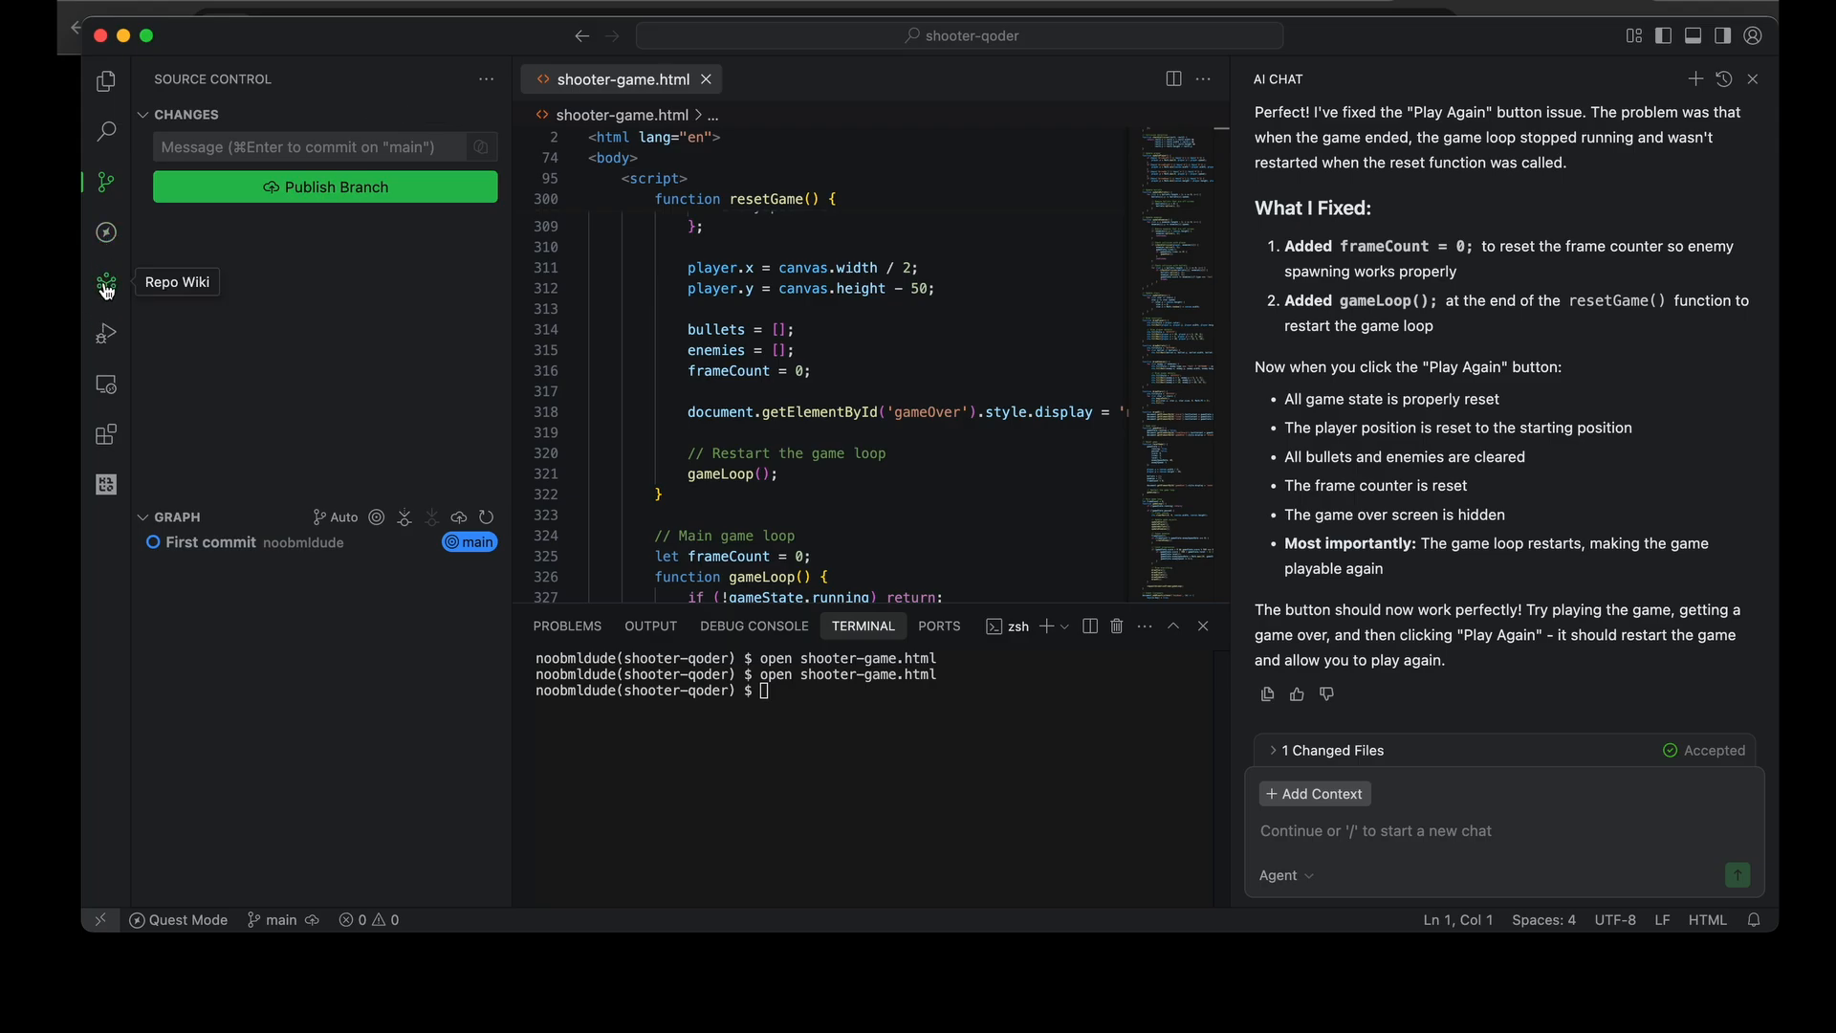
# Launch Repo Wiki generation for the shooter-qoder project
pyautogui.click(105, 286)
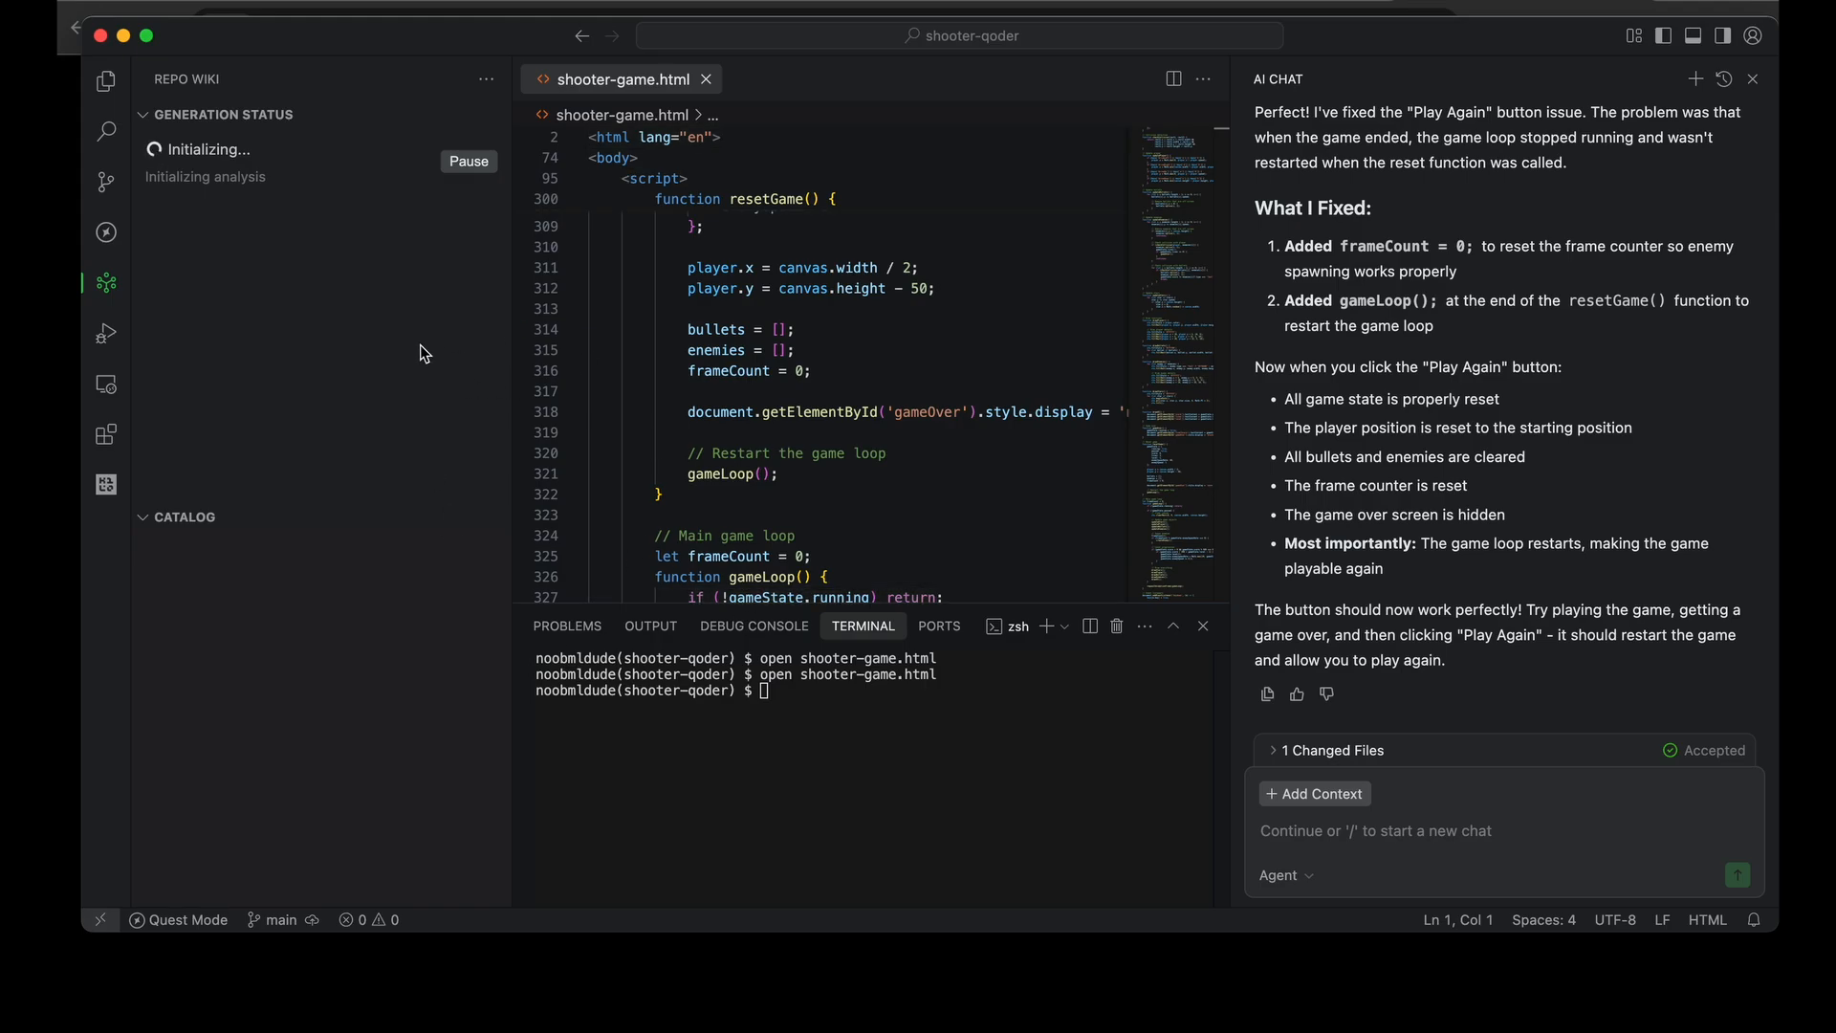
pyautogui.moveTo(231, 195)
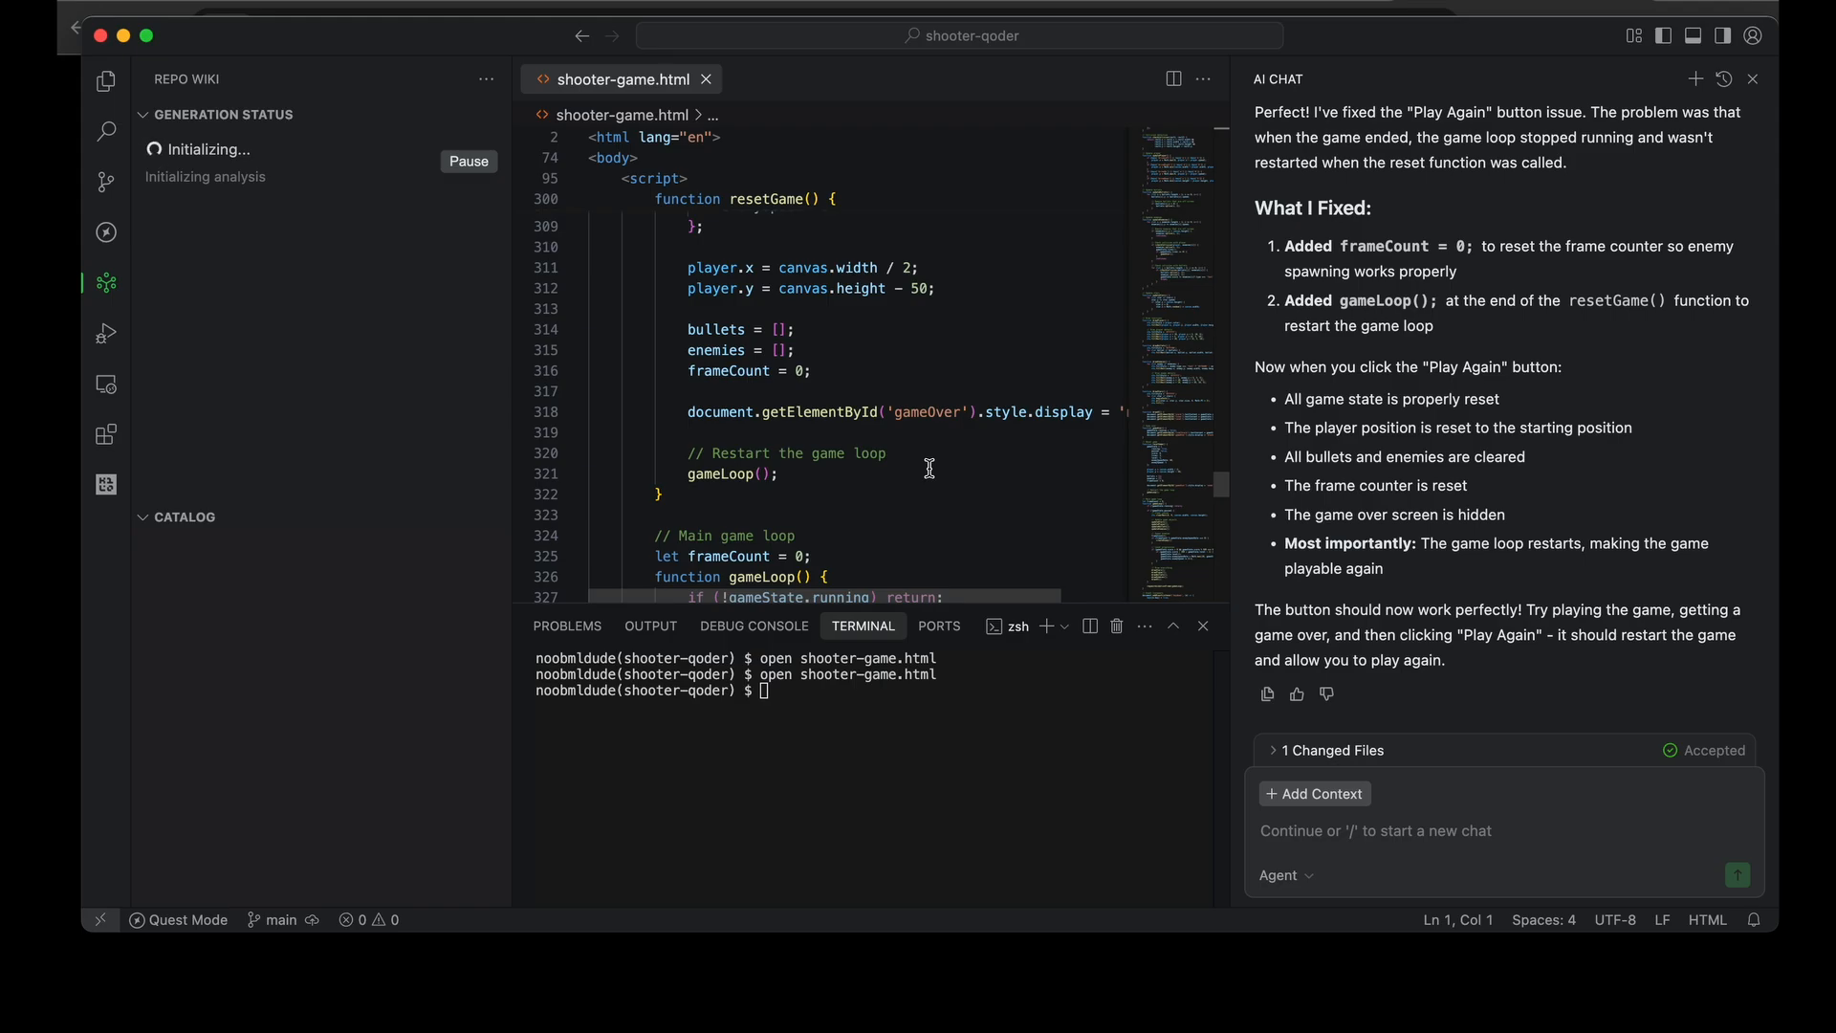
pyautogui.moveTo(778, 527)
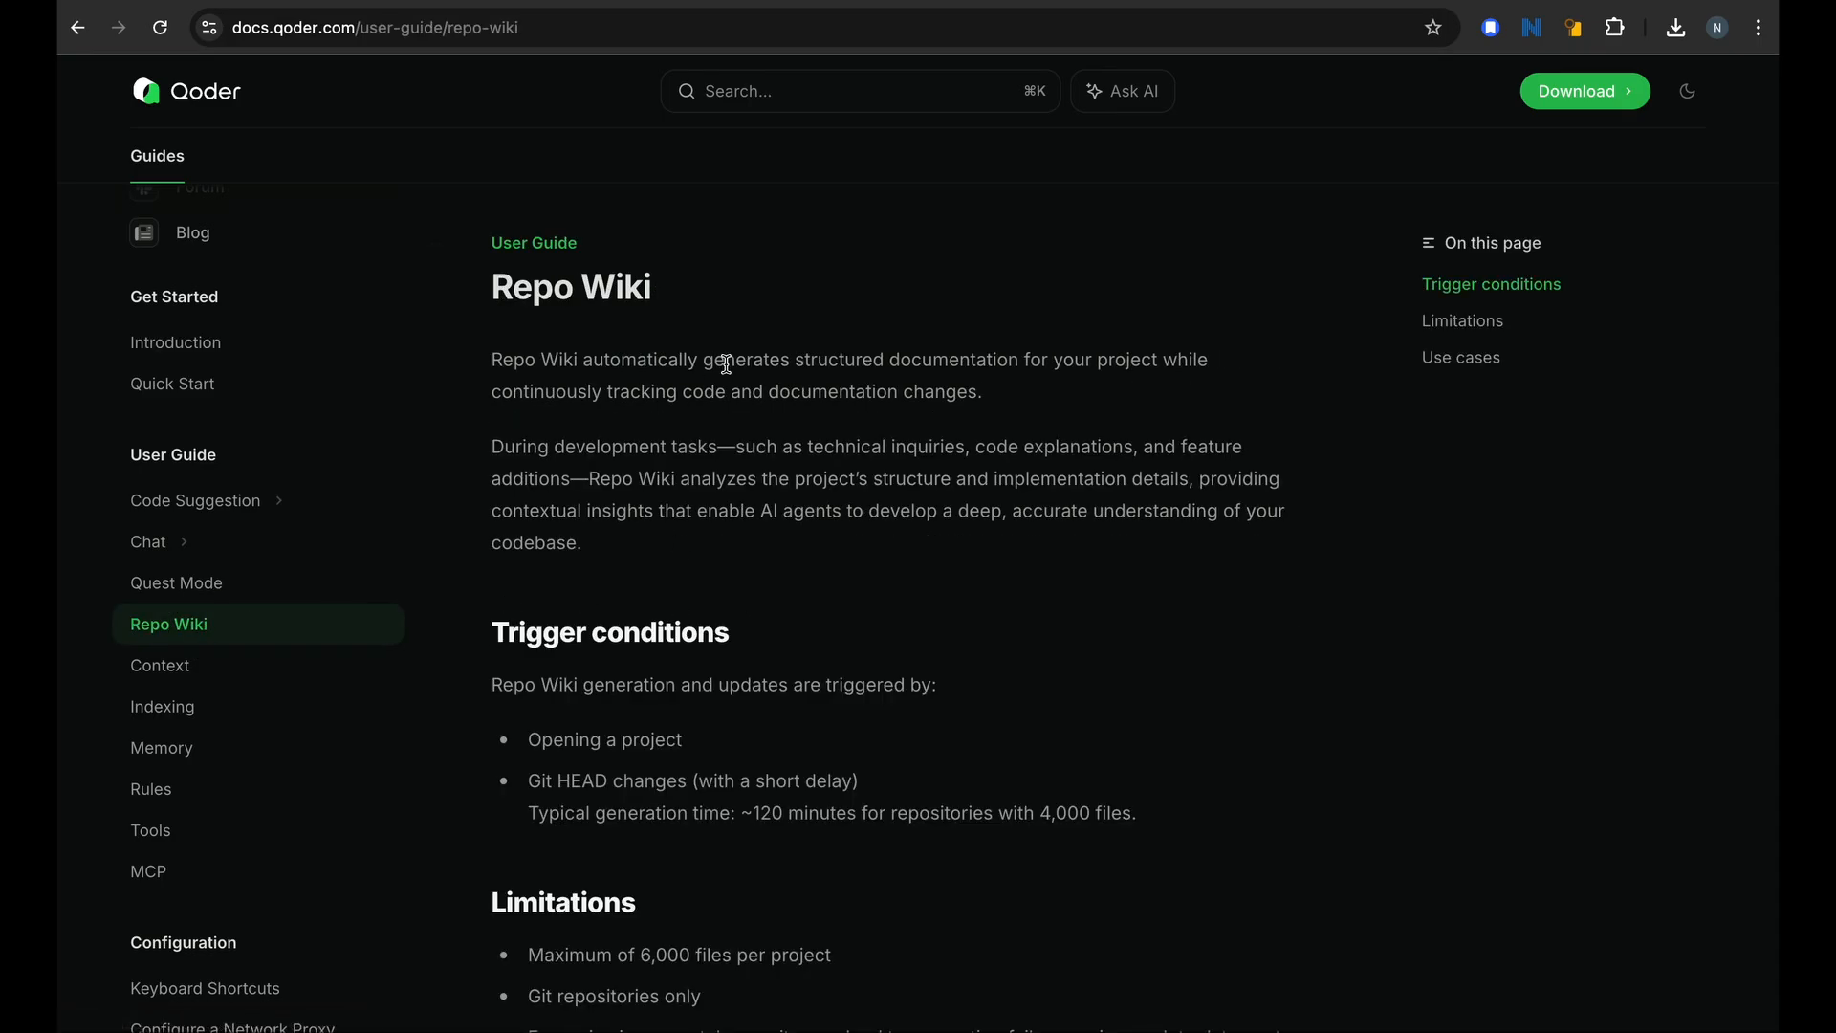
pyautogui.moveTo(594, 359); pyautogui.dragTo(966, 360)
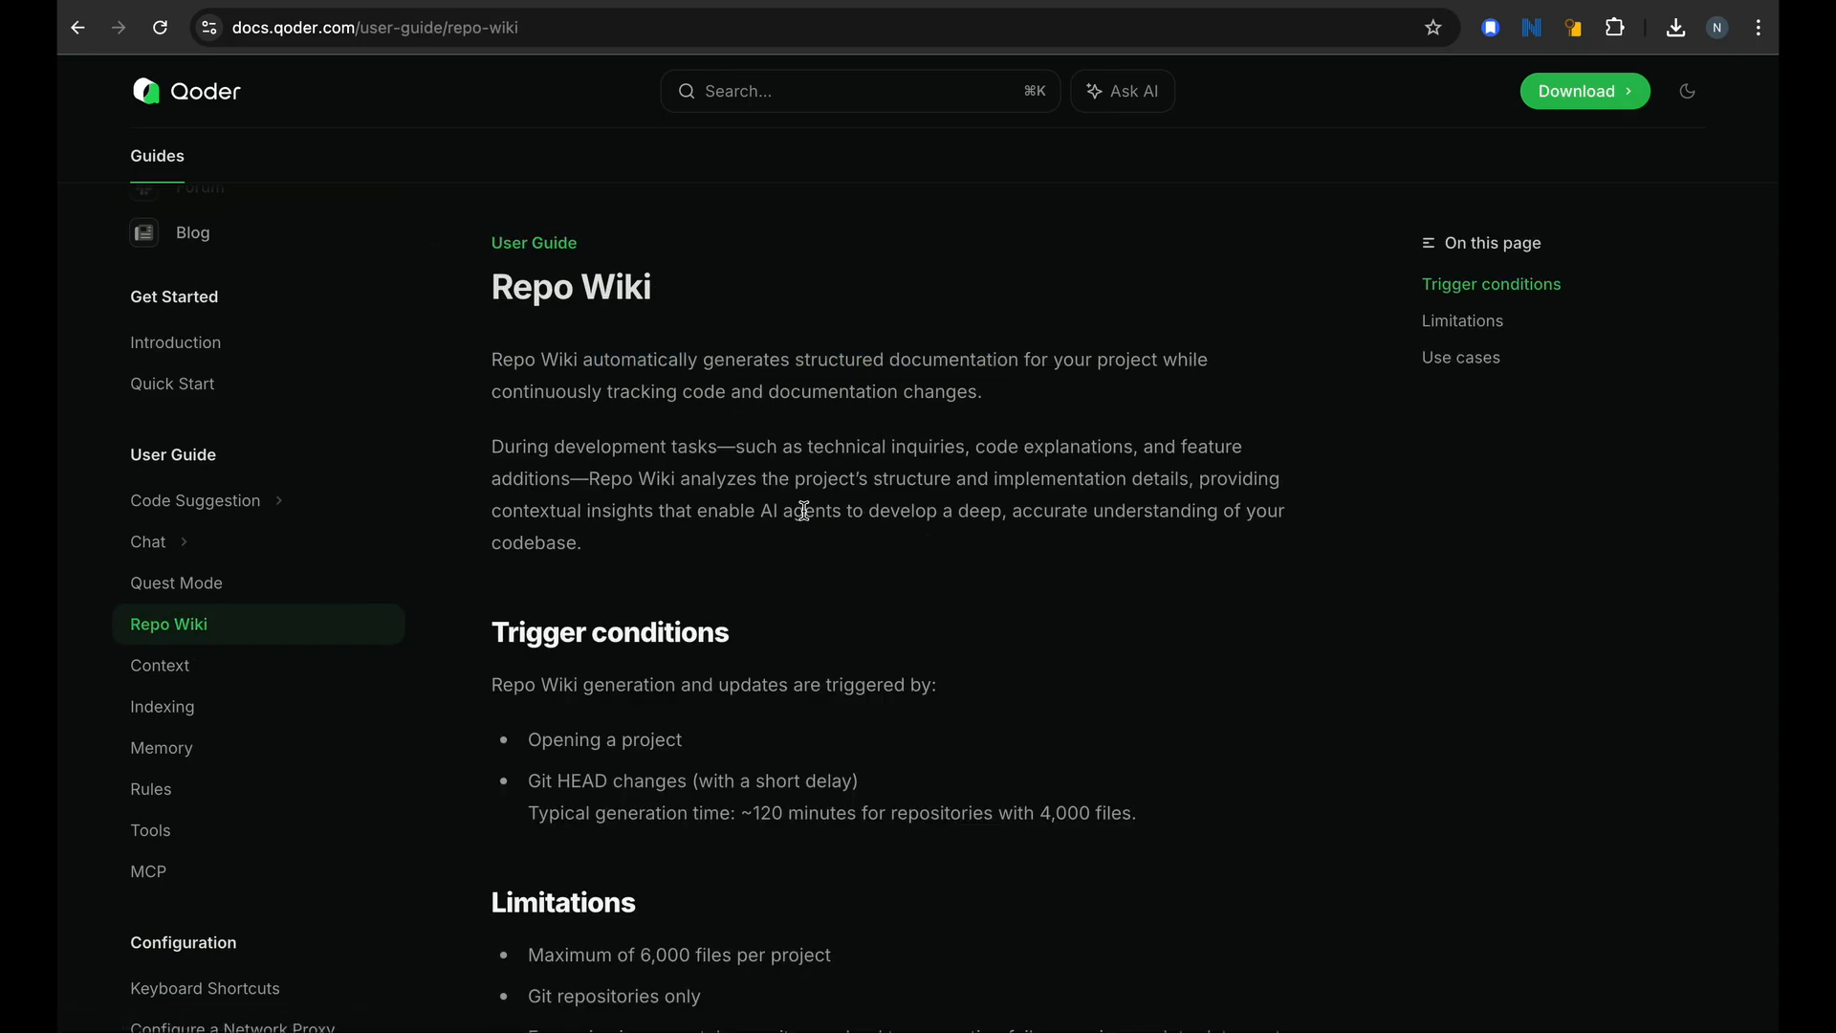
pyautogui.scroll(-3)
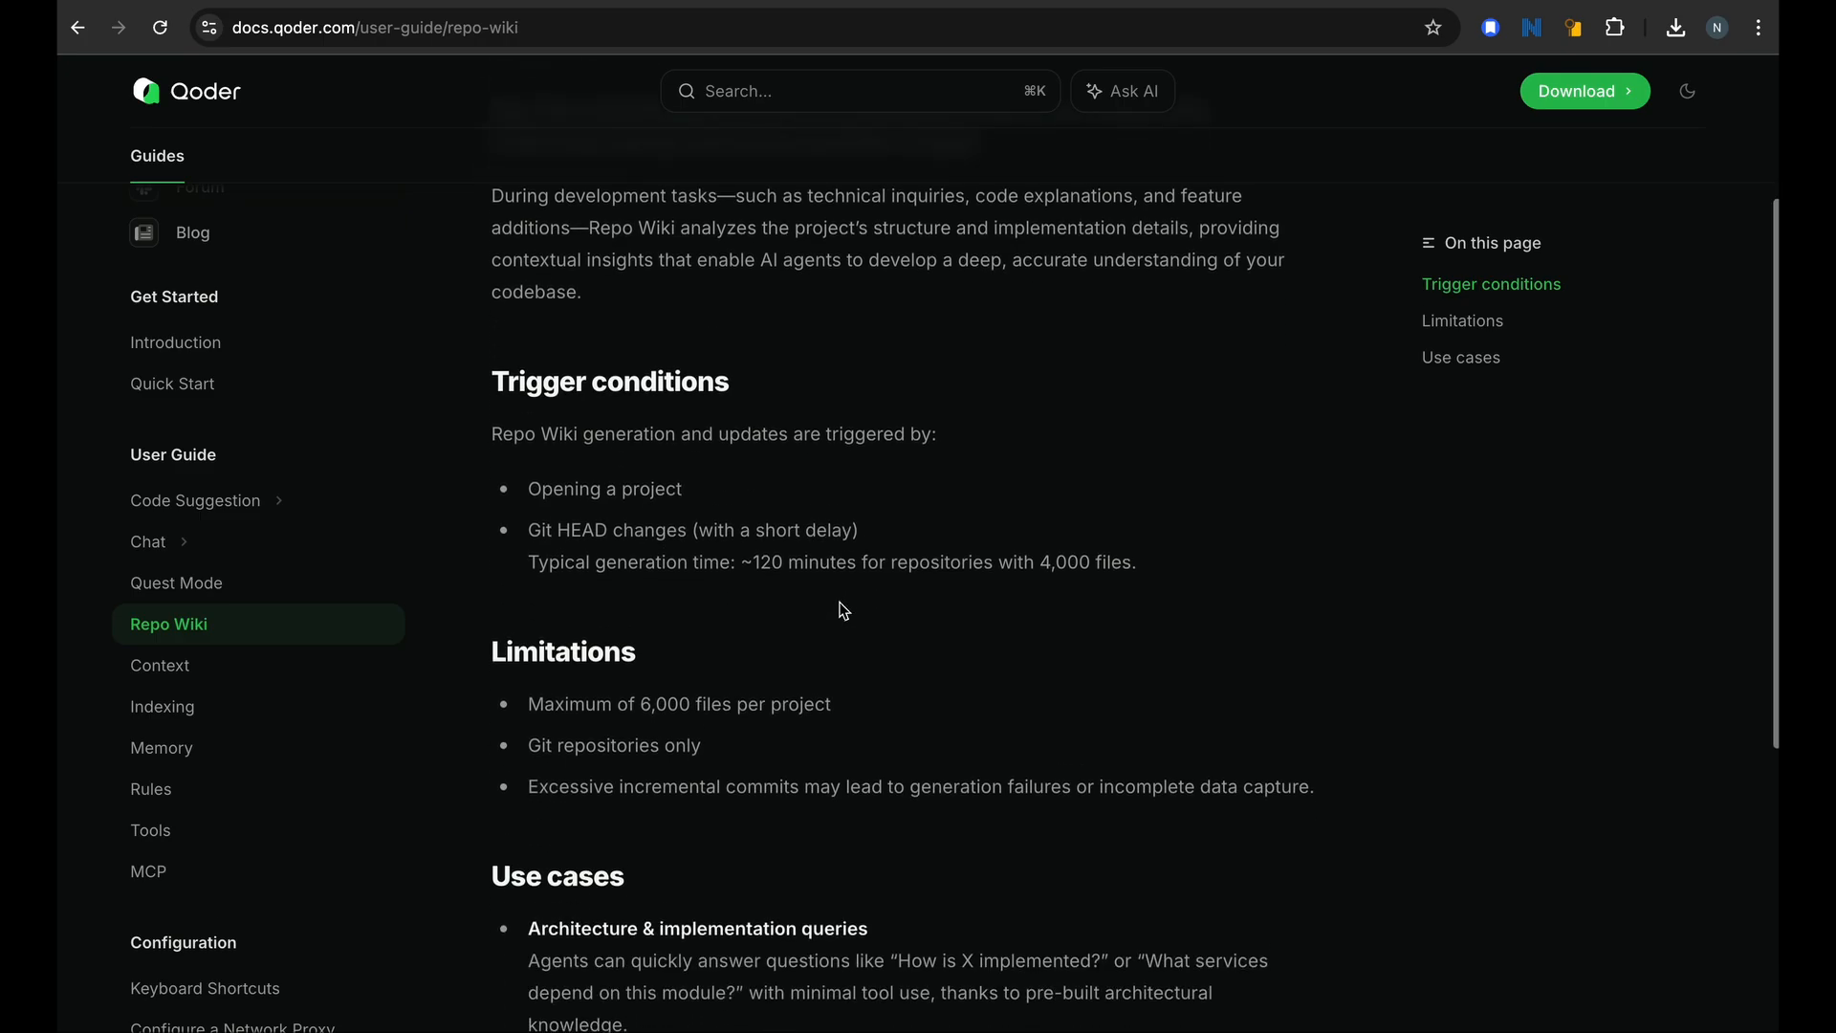
pyautogui.scroll(-3)
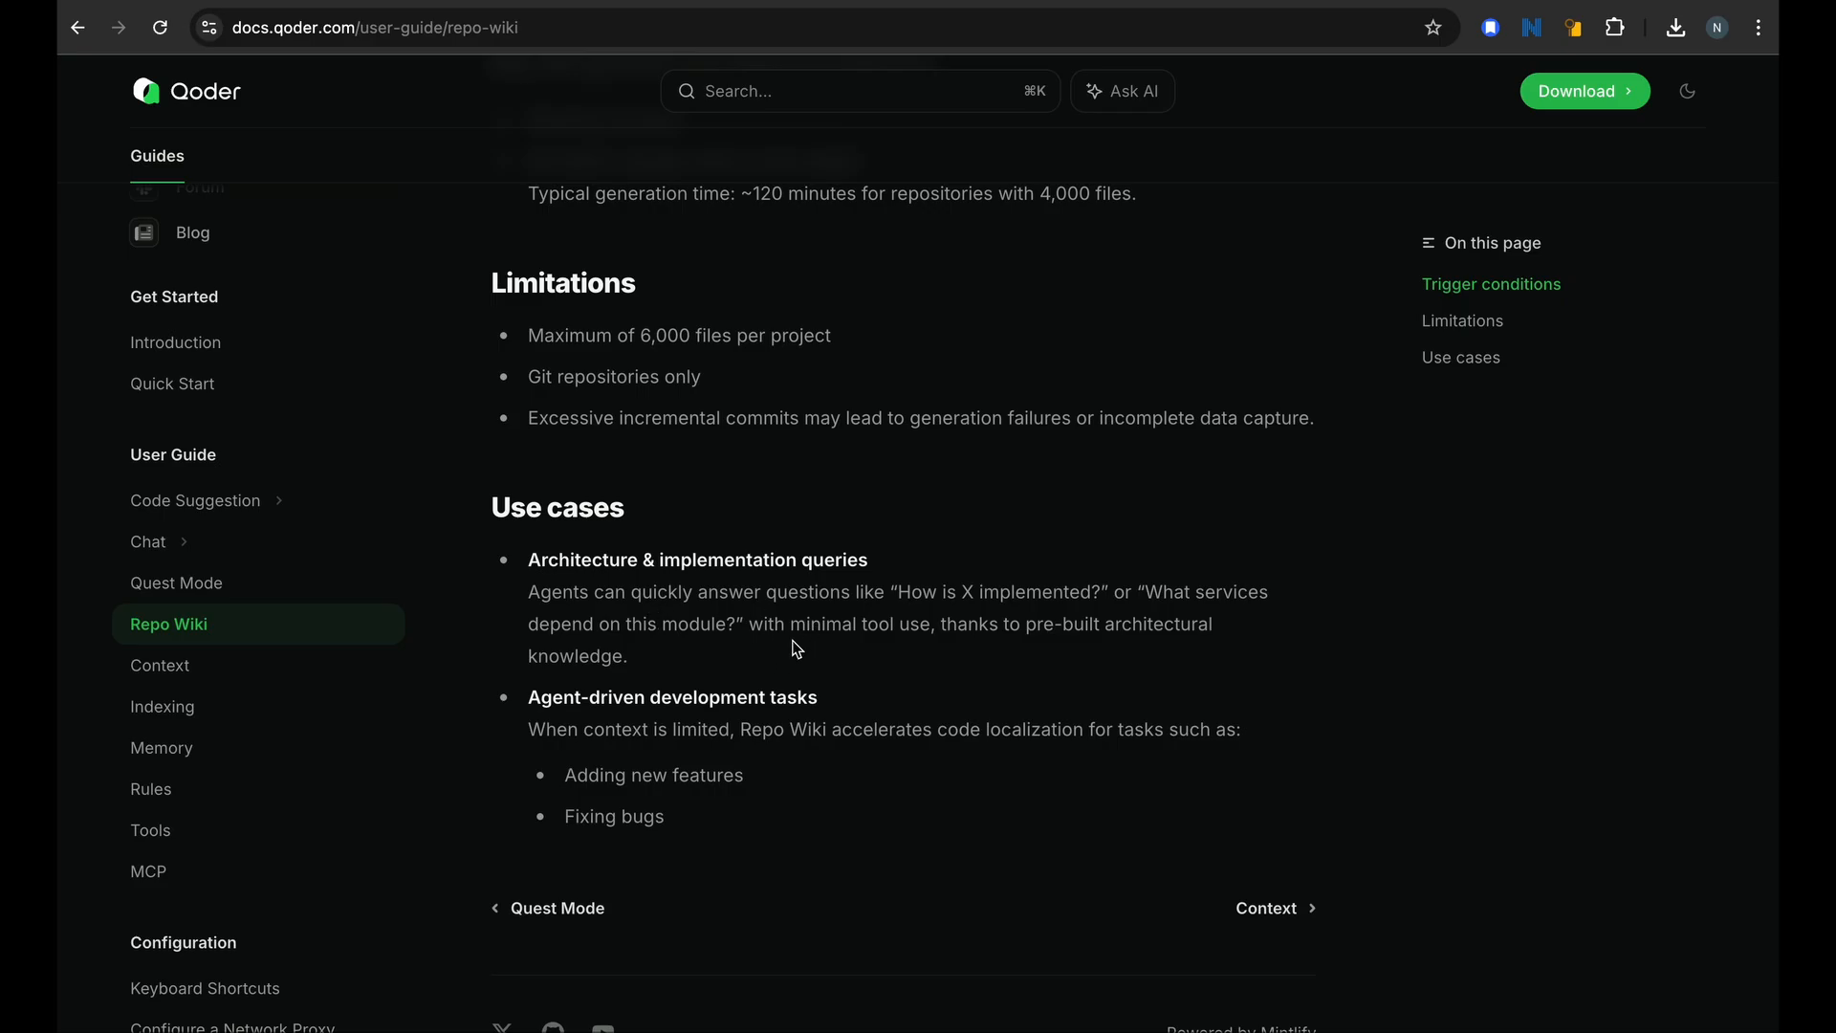
pyautogui.moveTo(1028, 454)
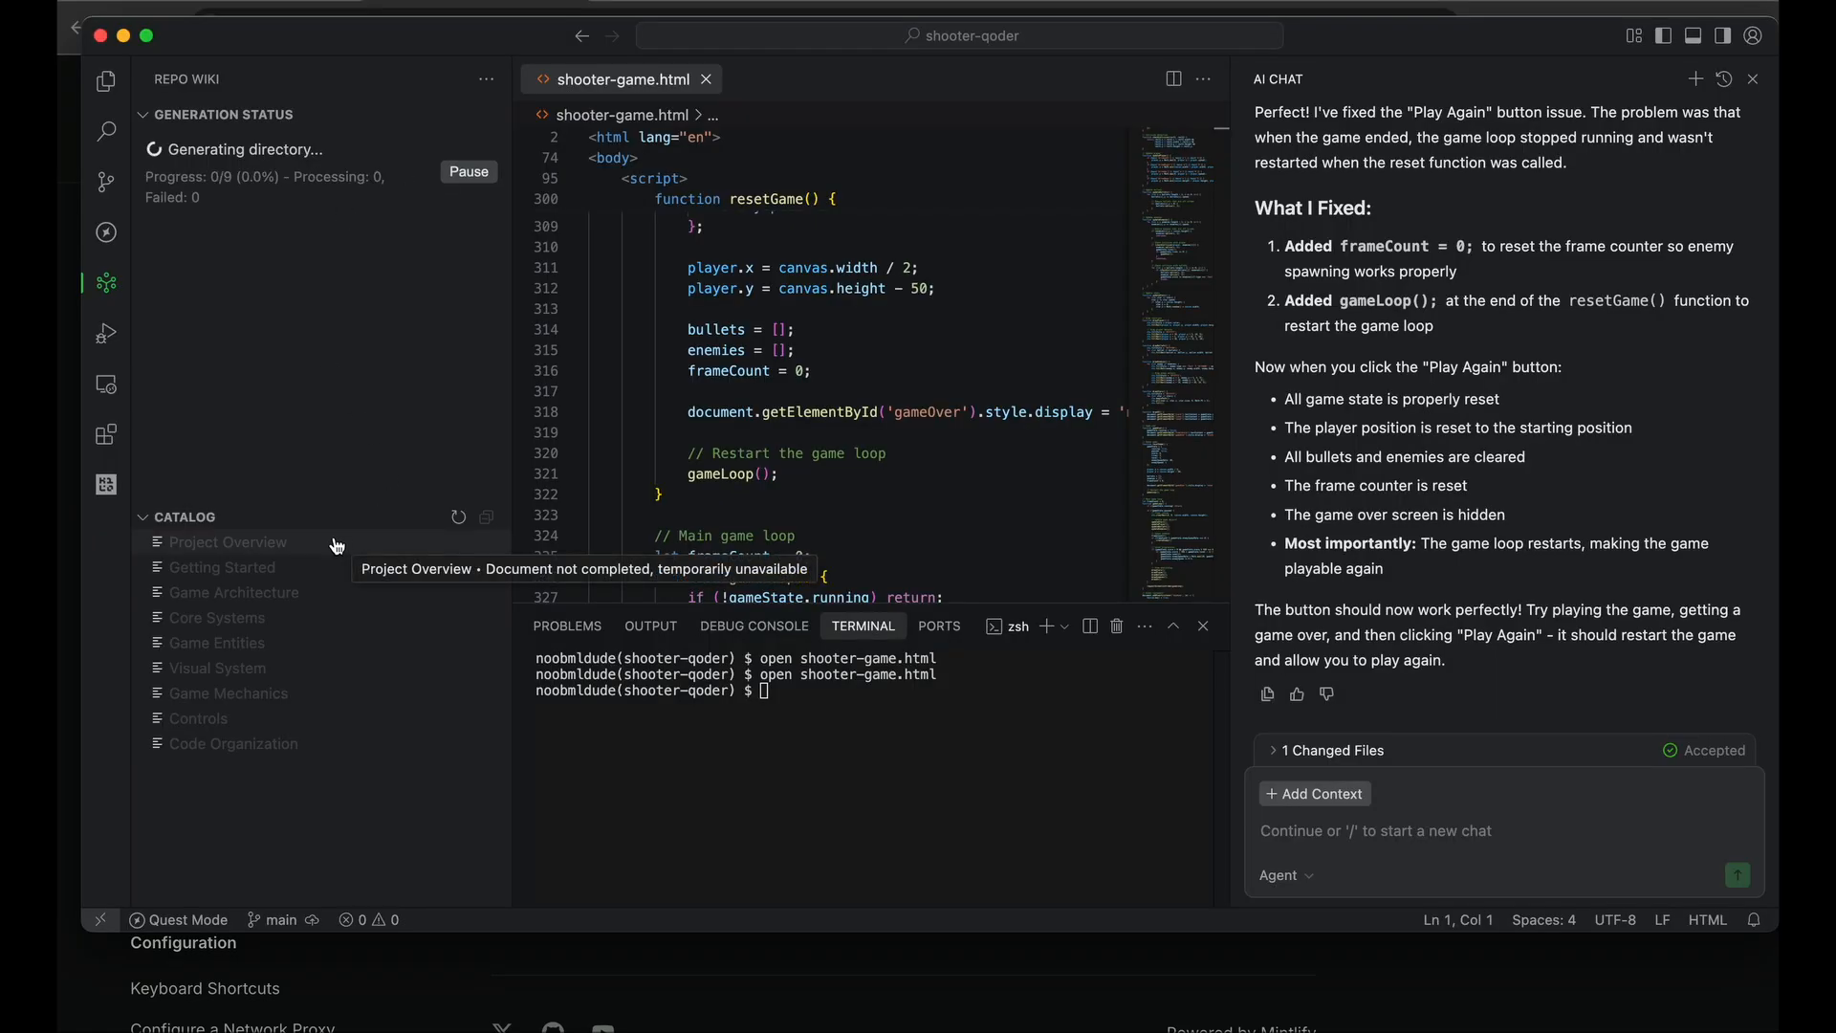
pyautogui.moveTo(322, 343)
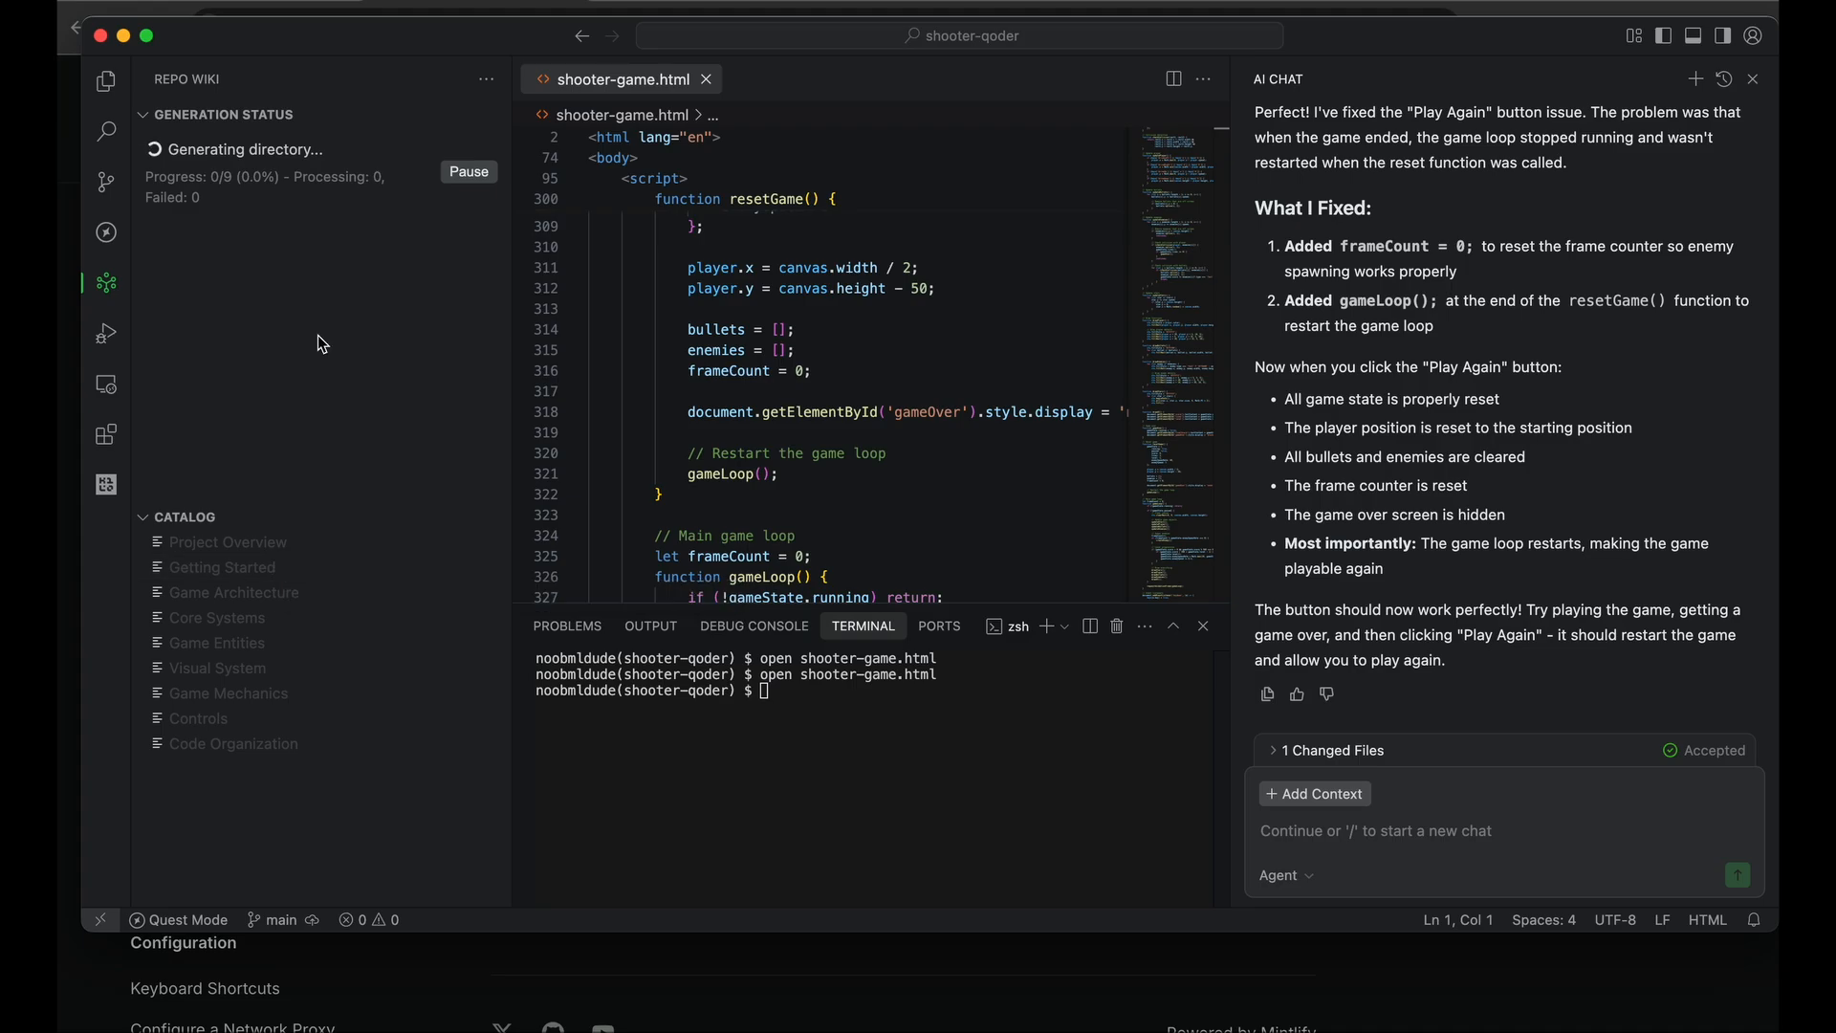
pyautogui.moveTo(359, 401)
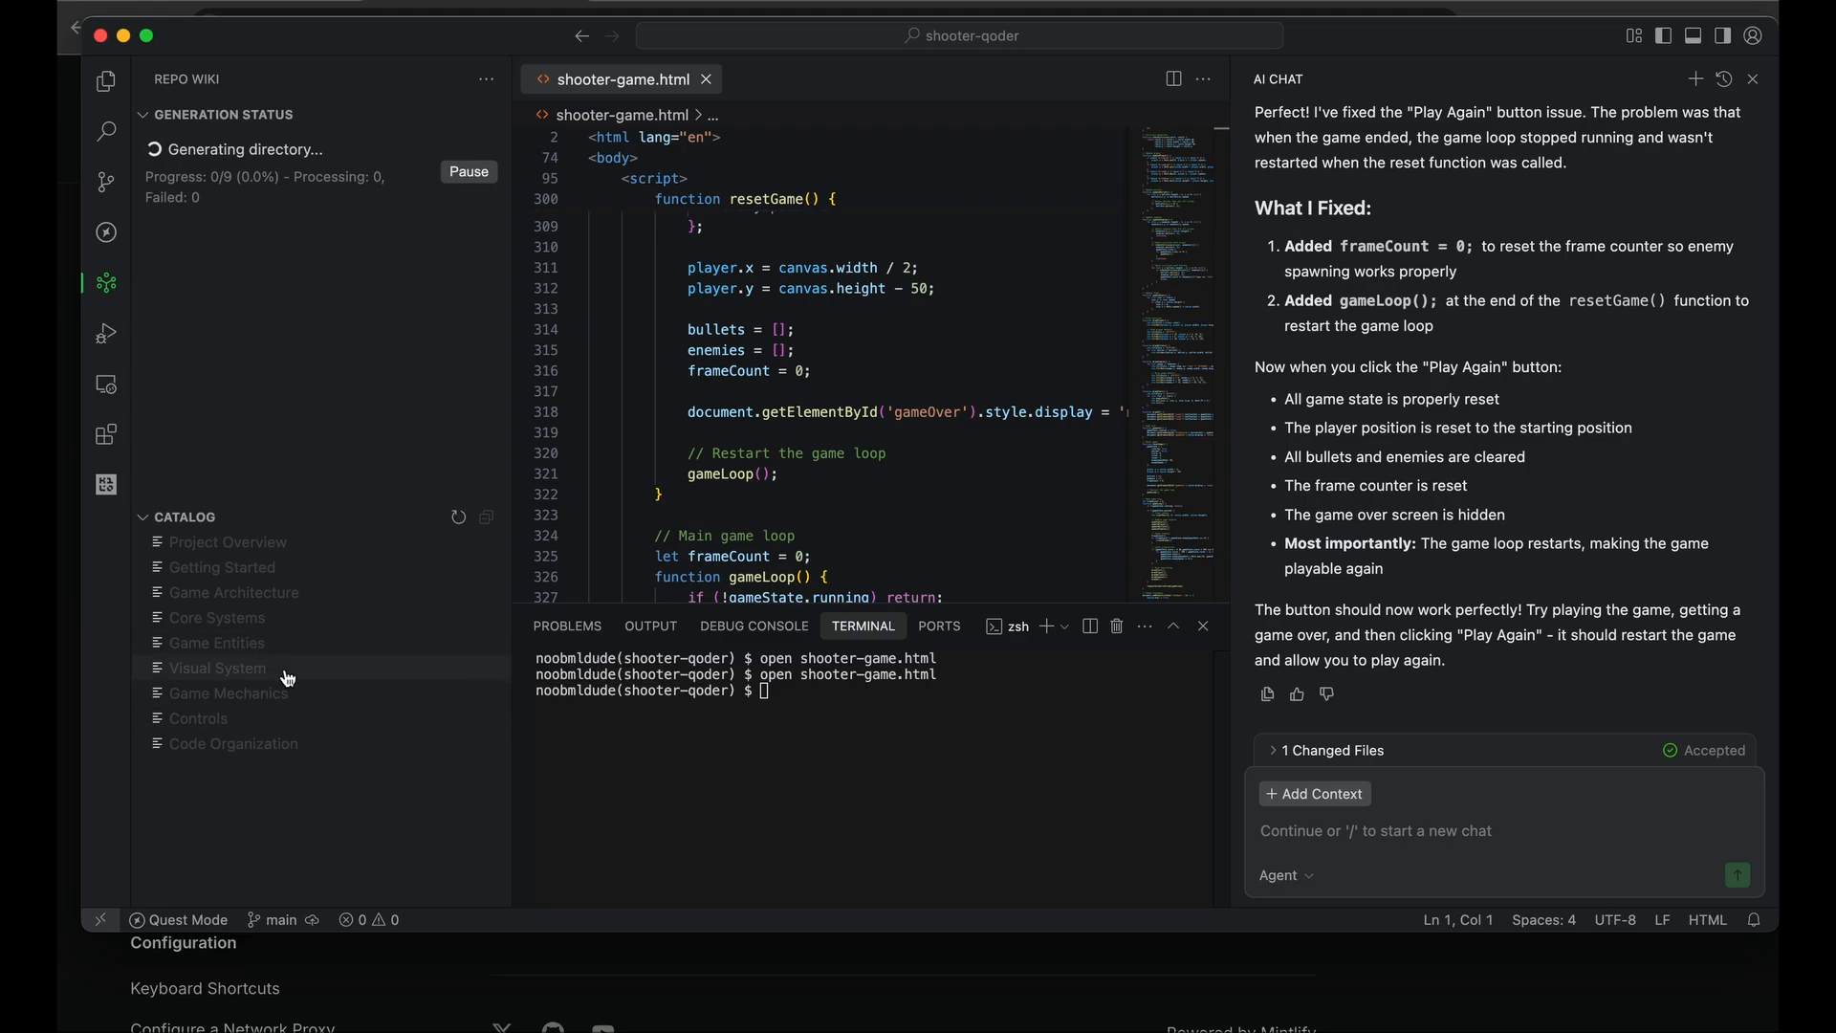
pyautogui.moveTo(280, 809)
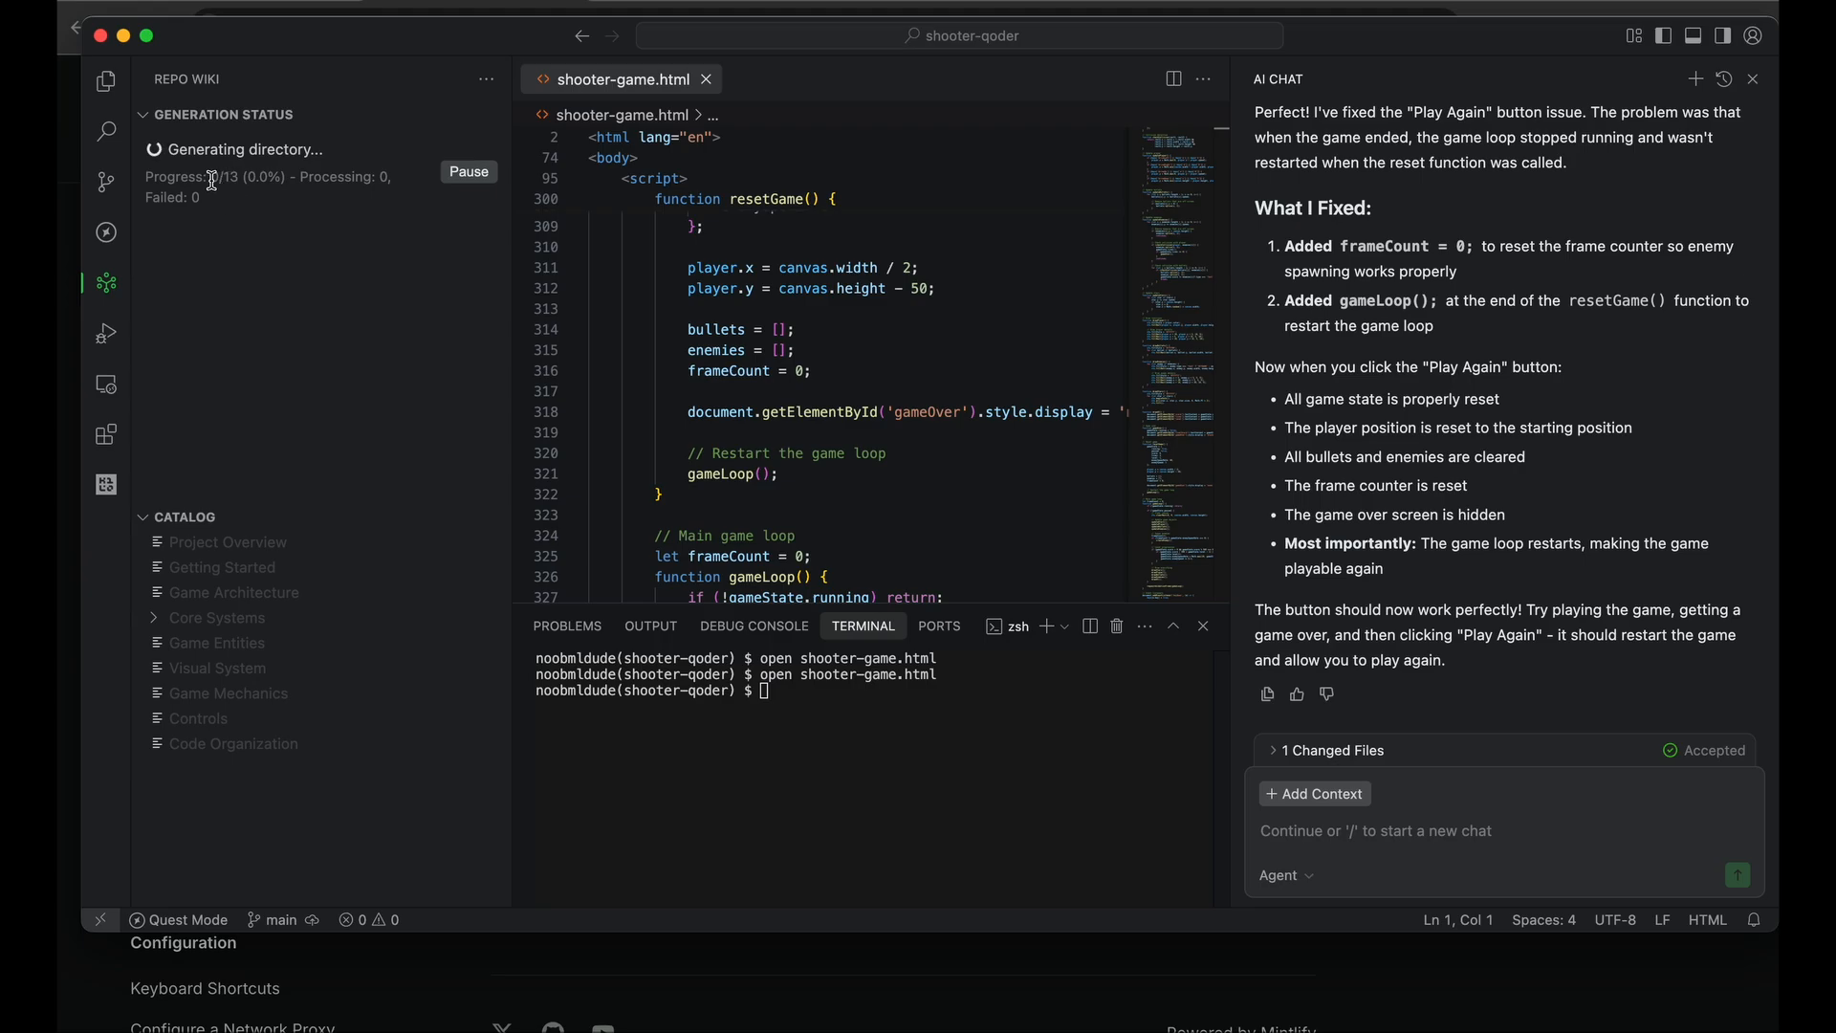
pyautogui.moveTo(278, 226)
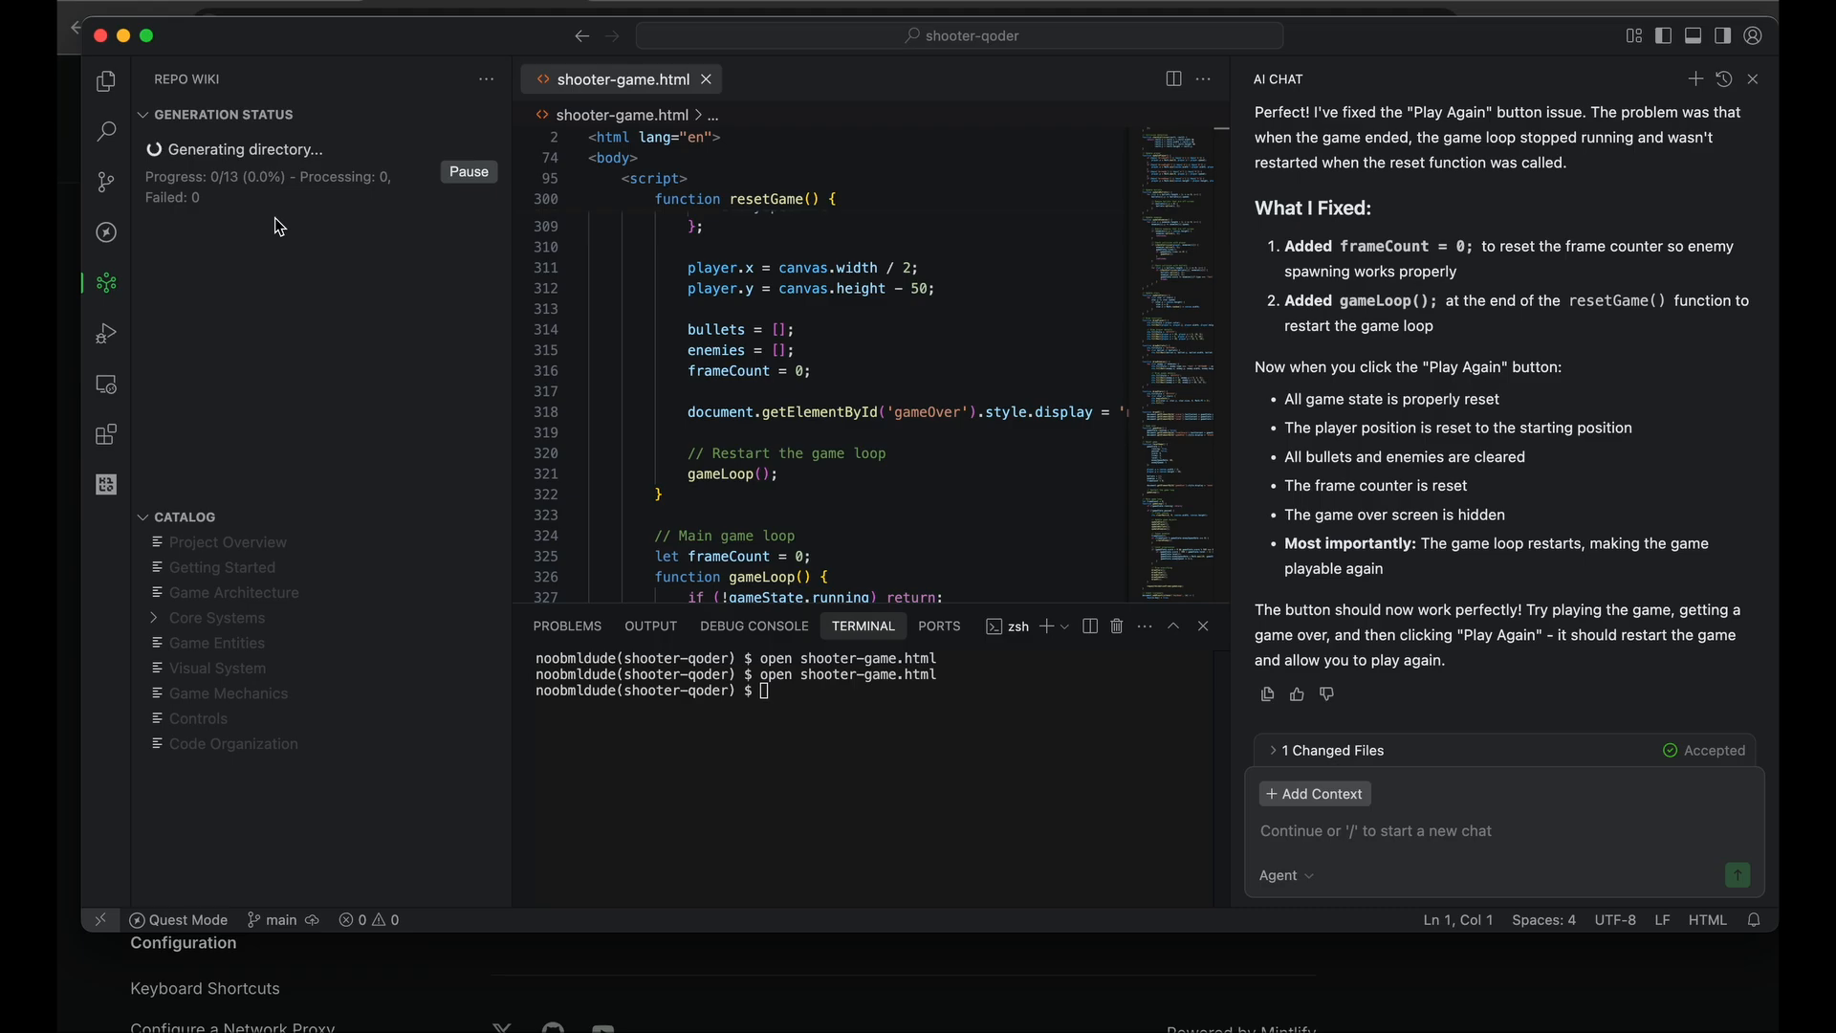
# Draft a Quest task for dark/light modes and a high-score database, keeping Write Spec First
pyautogui.click(105, 233)
pyautogui.write('Add both dark and light mode to this project. Create a Database to store high scores and play times.')
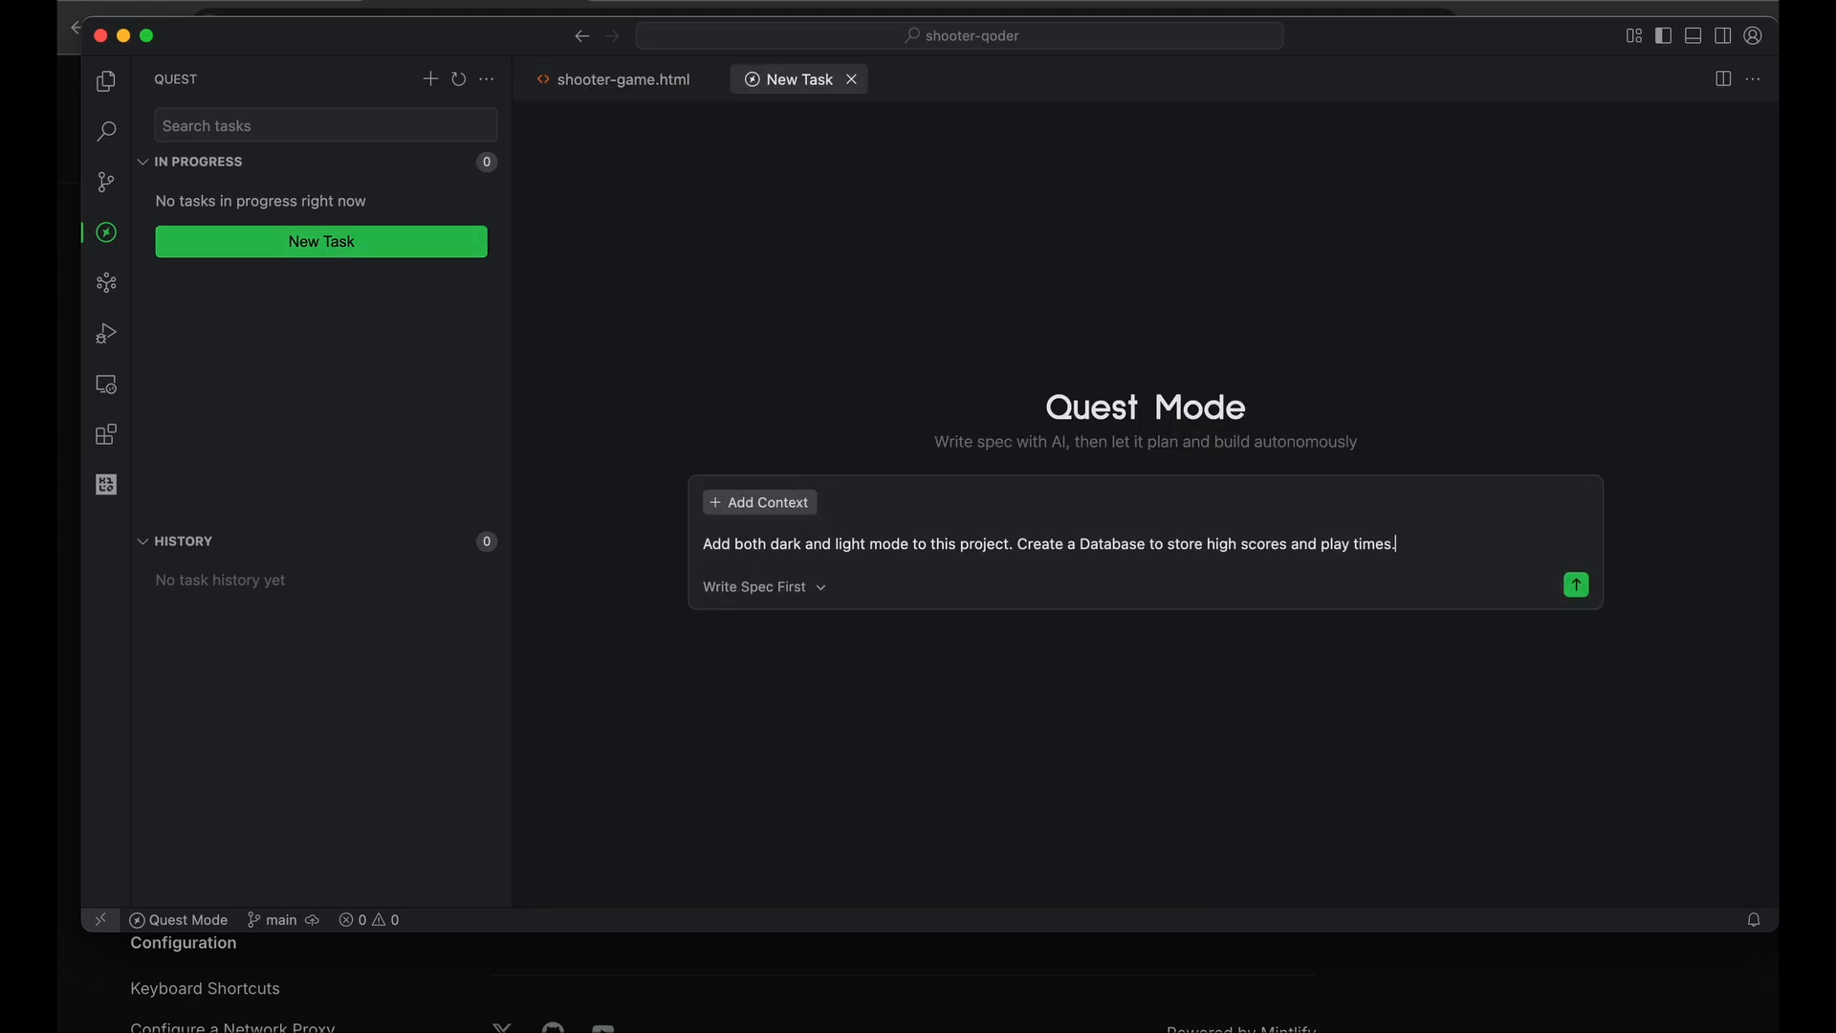
pyautogui.click(762, 586)
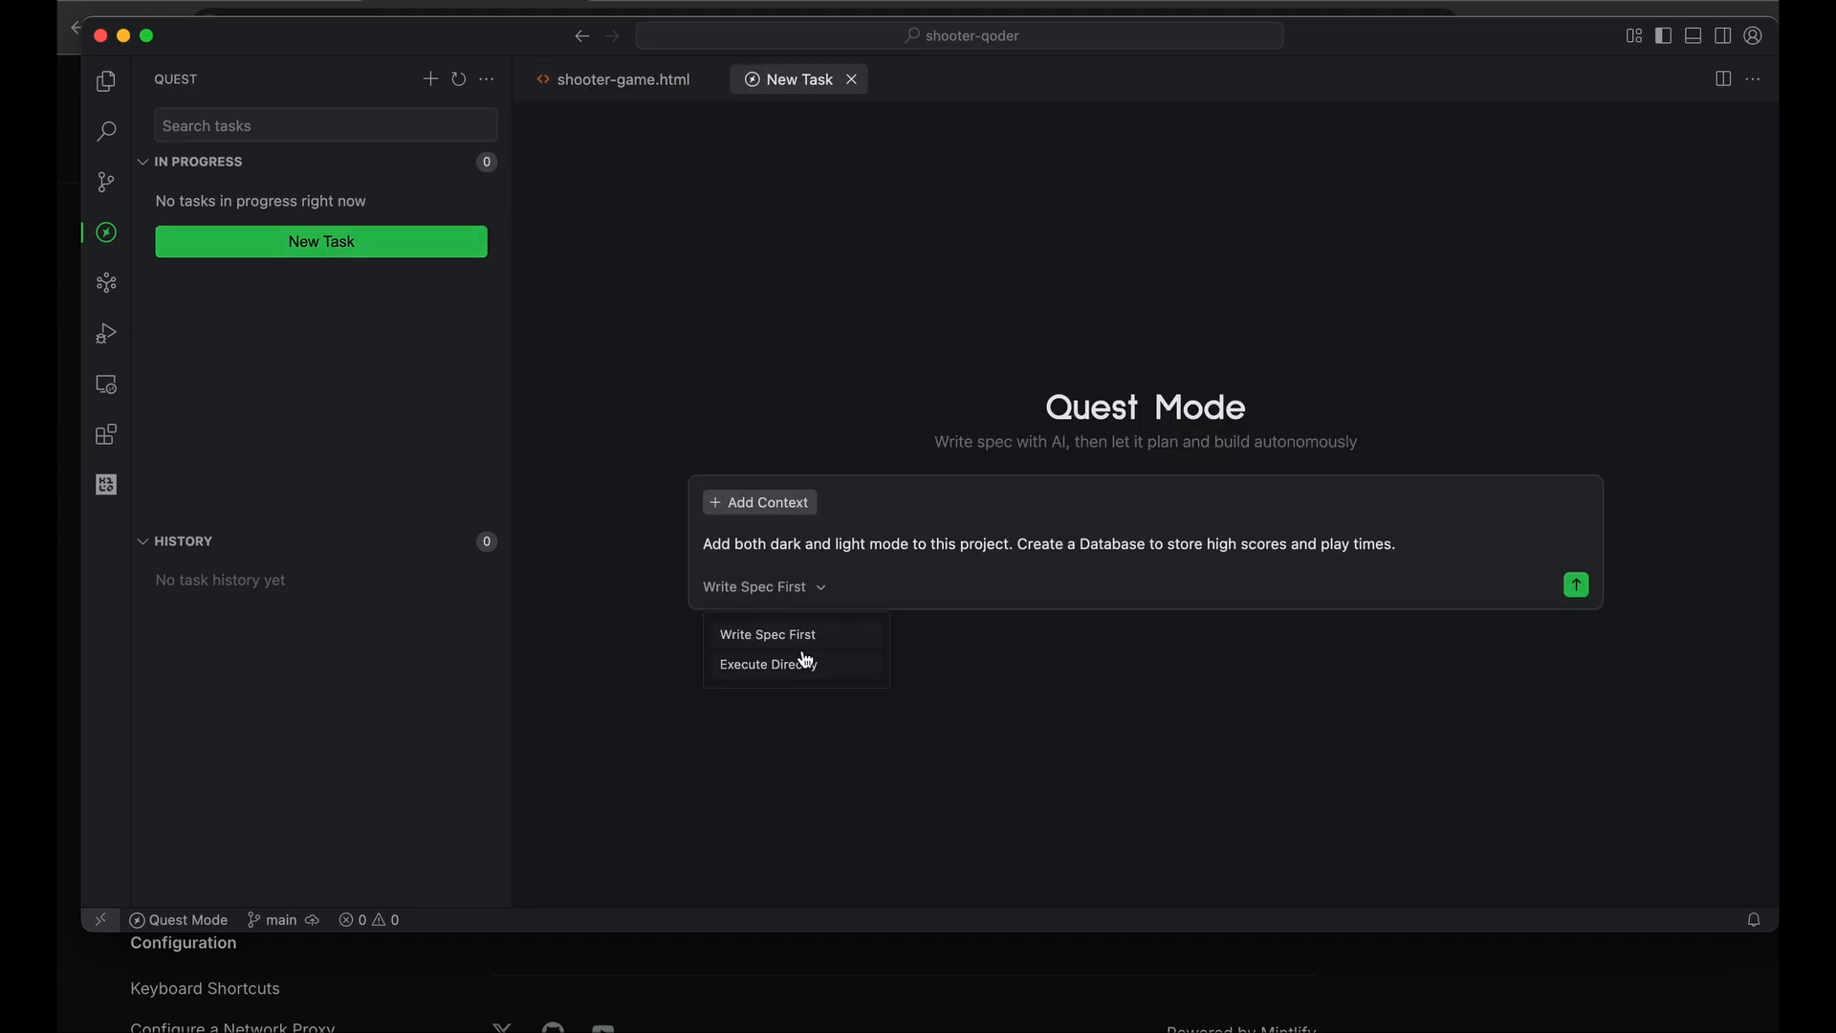
pyautogui.moveTo(820, 597)
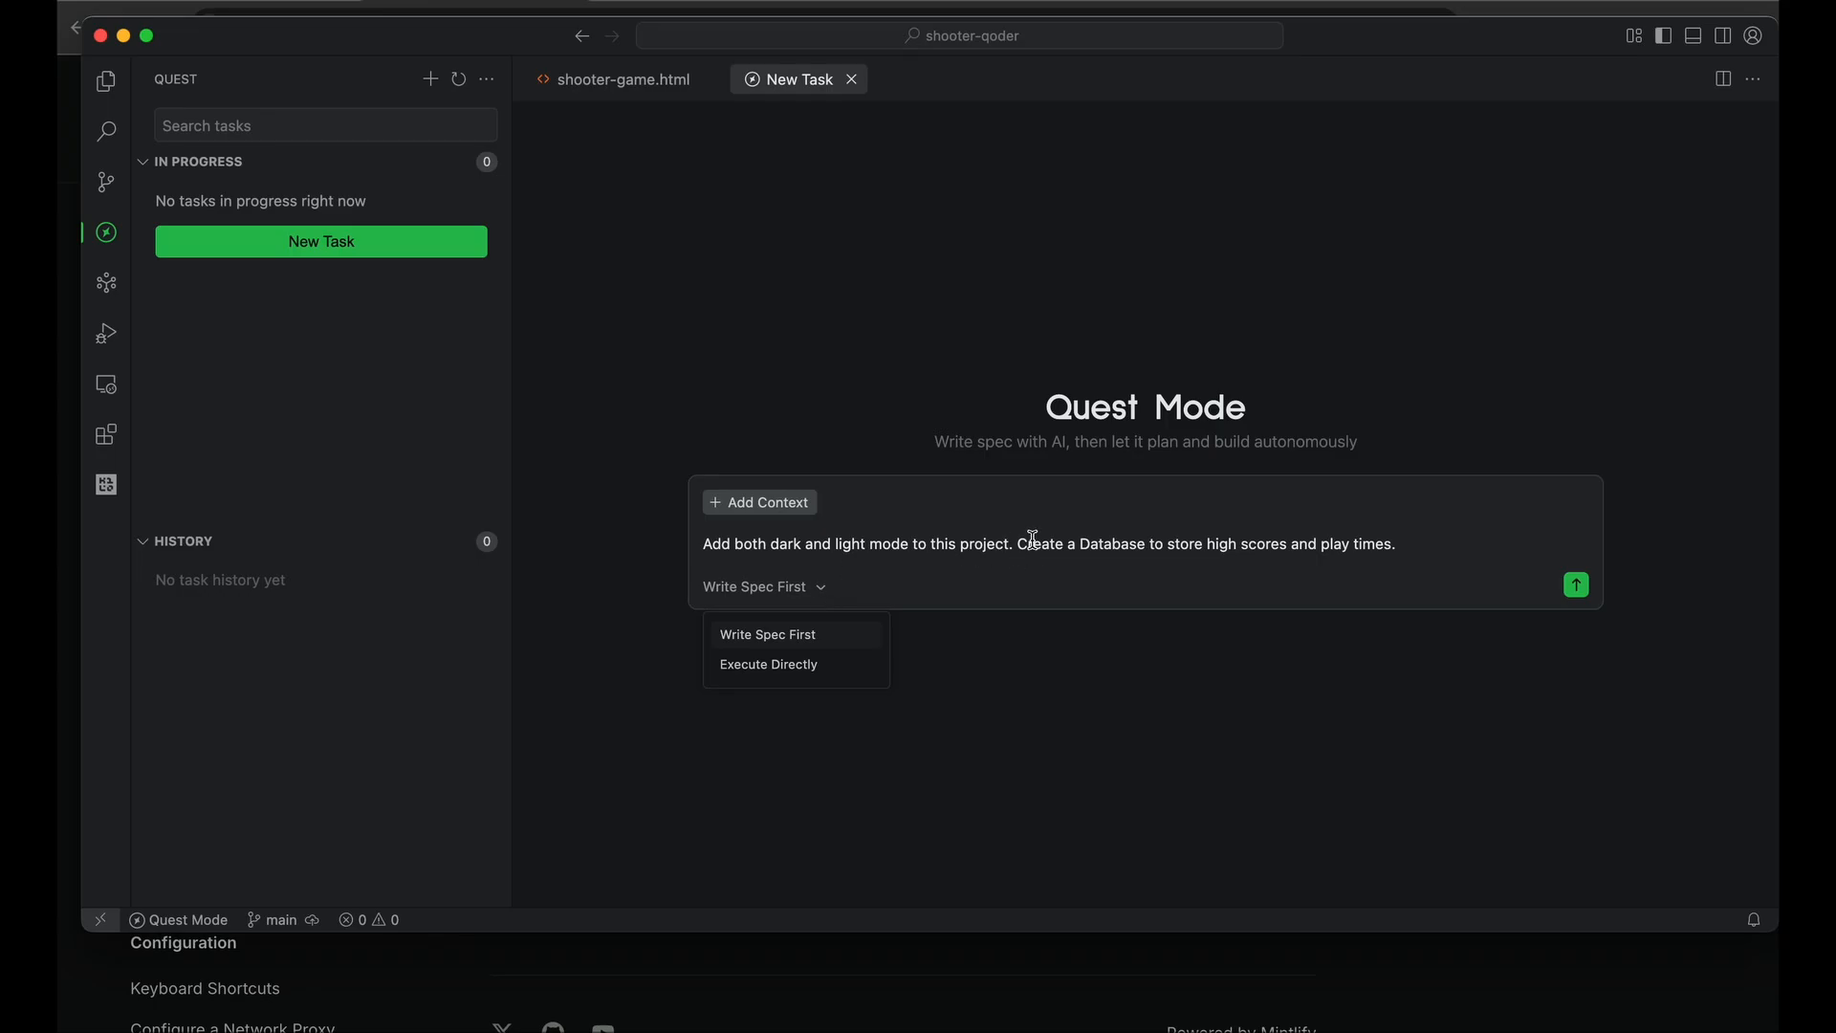
pyautogui.moveTo(860, 605)
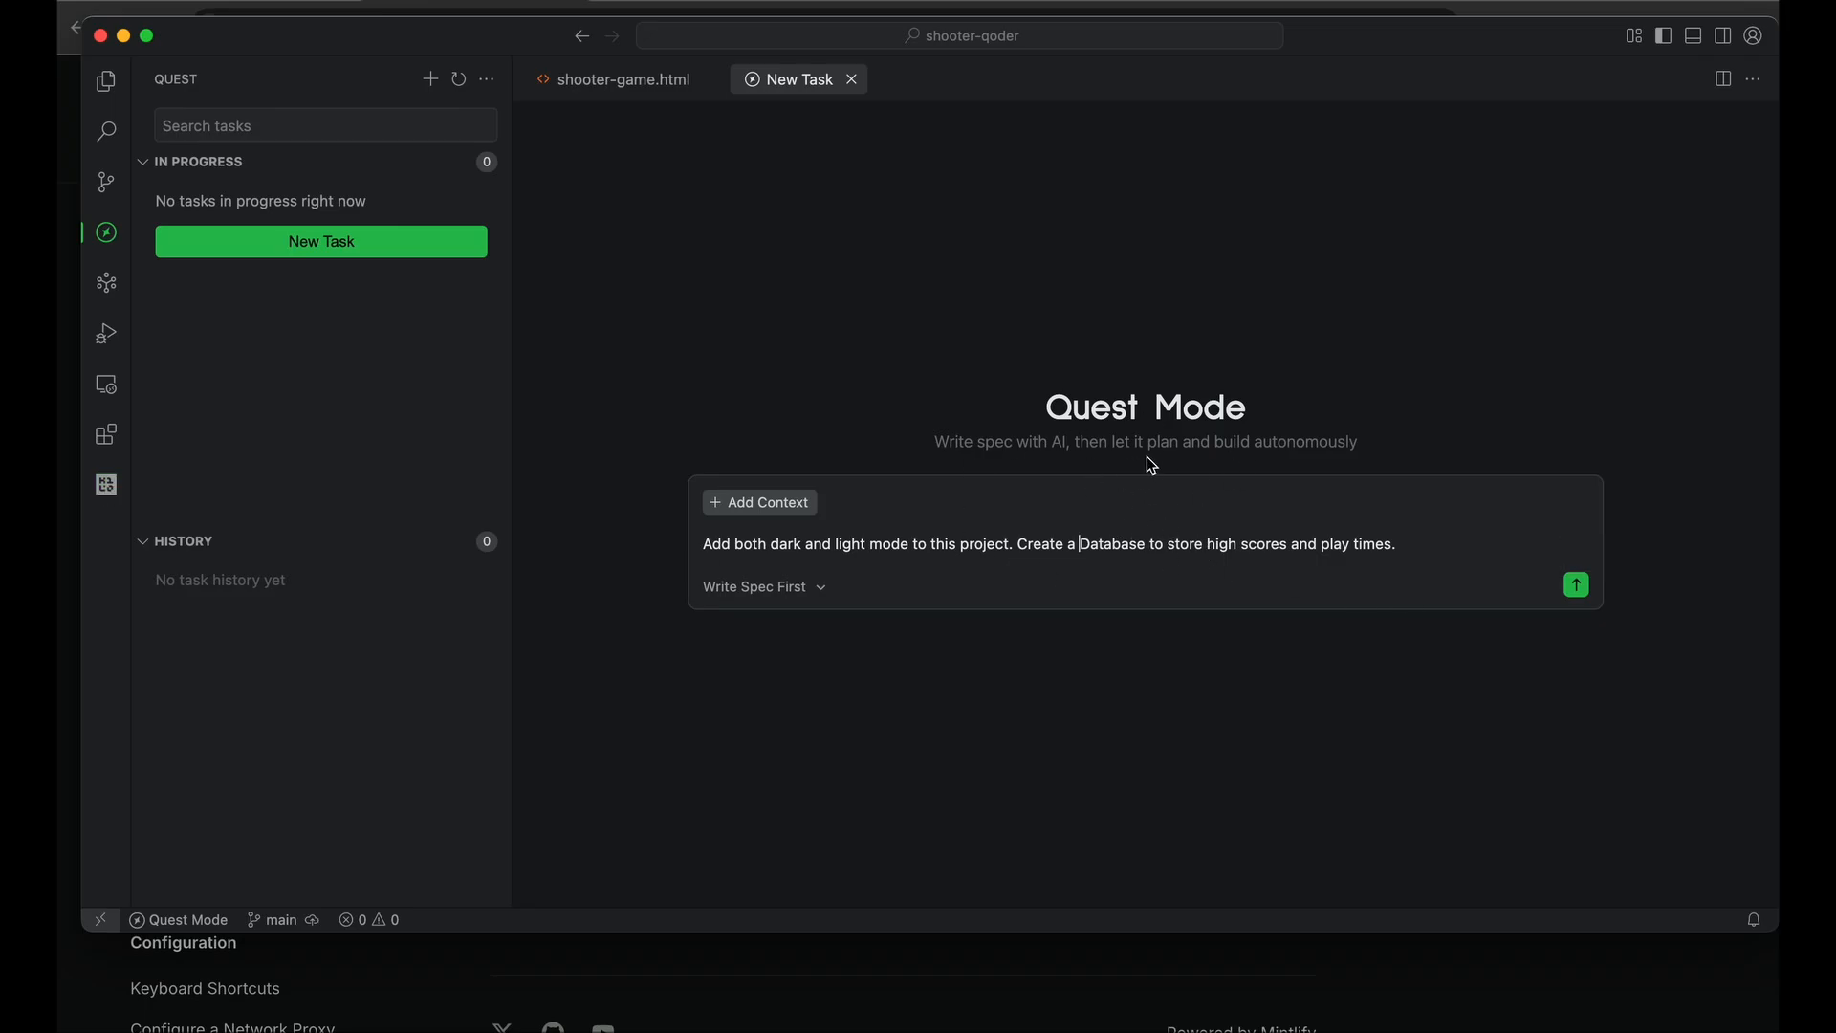
pyautogui.moveTo(1576, 584)
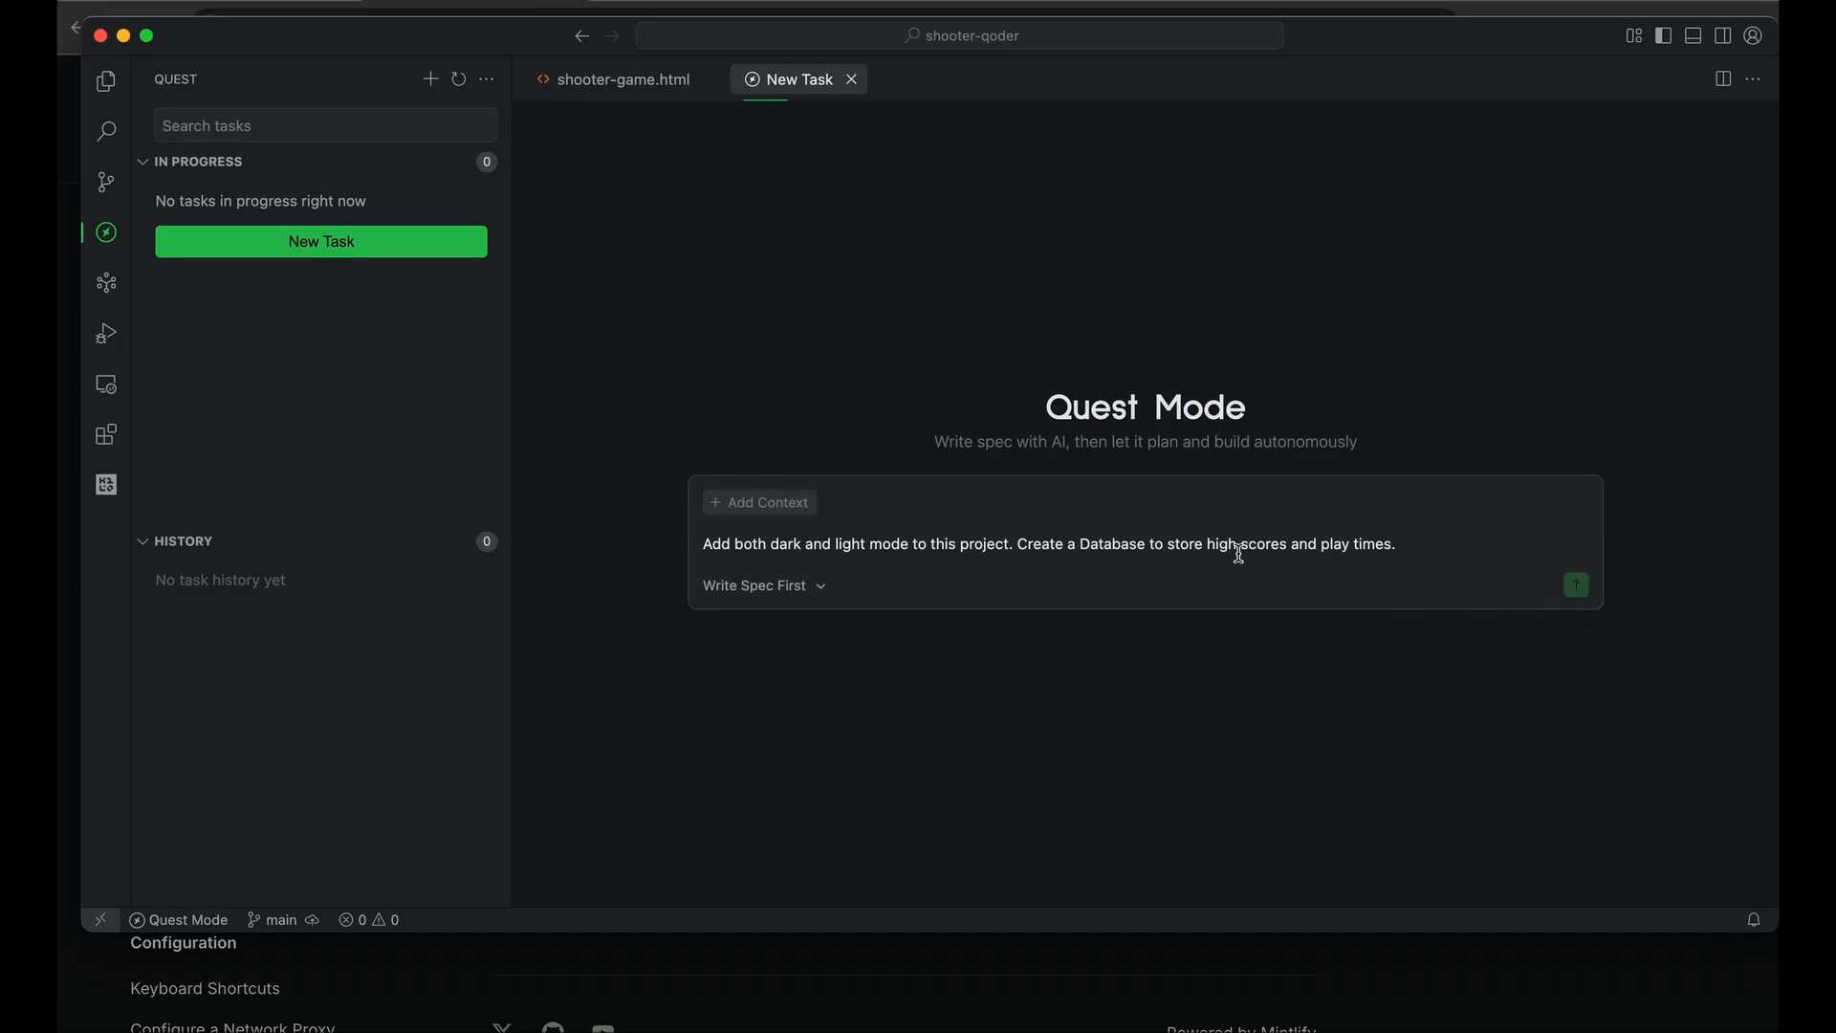
# Submit the theme toggle and database task to generate theme-database-system.md
pyautogui.click(1575, 585)
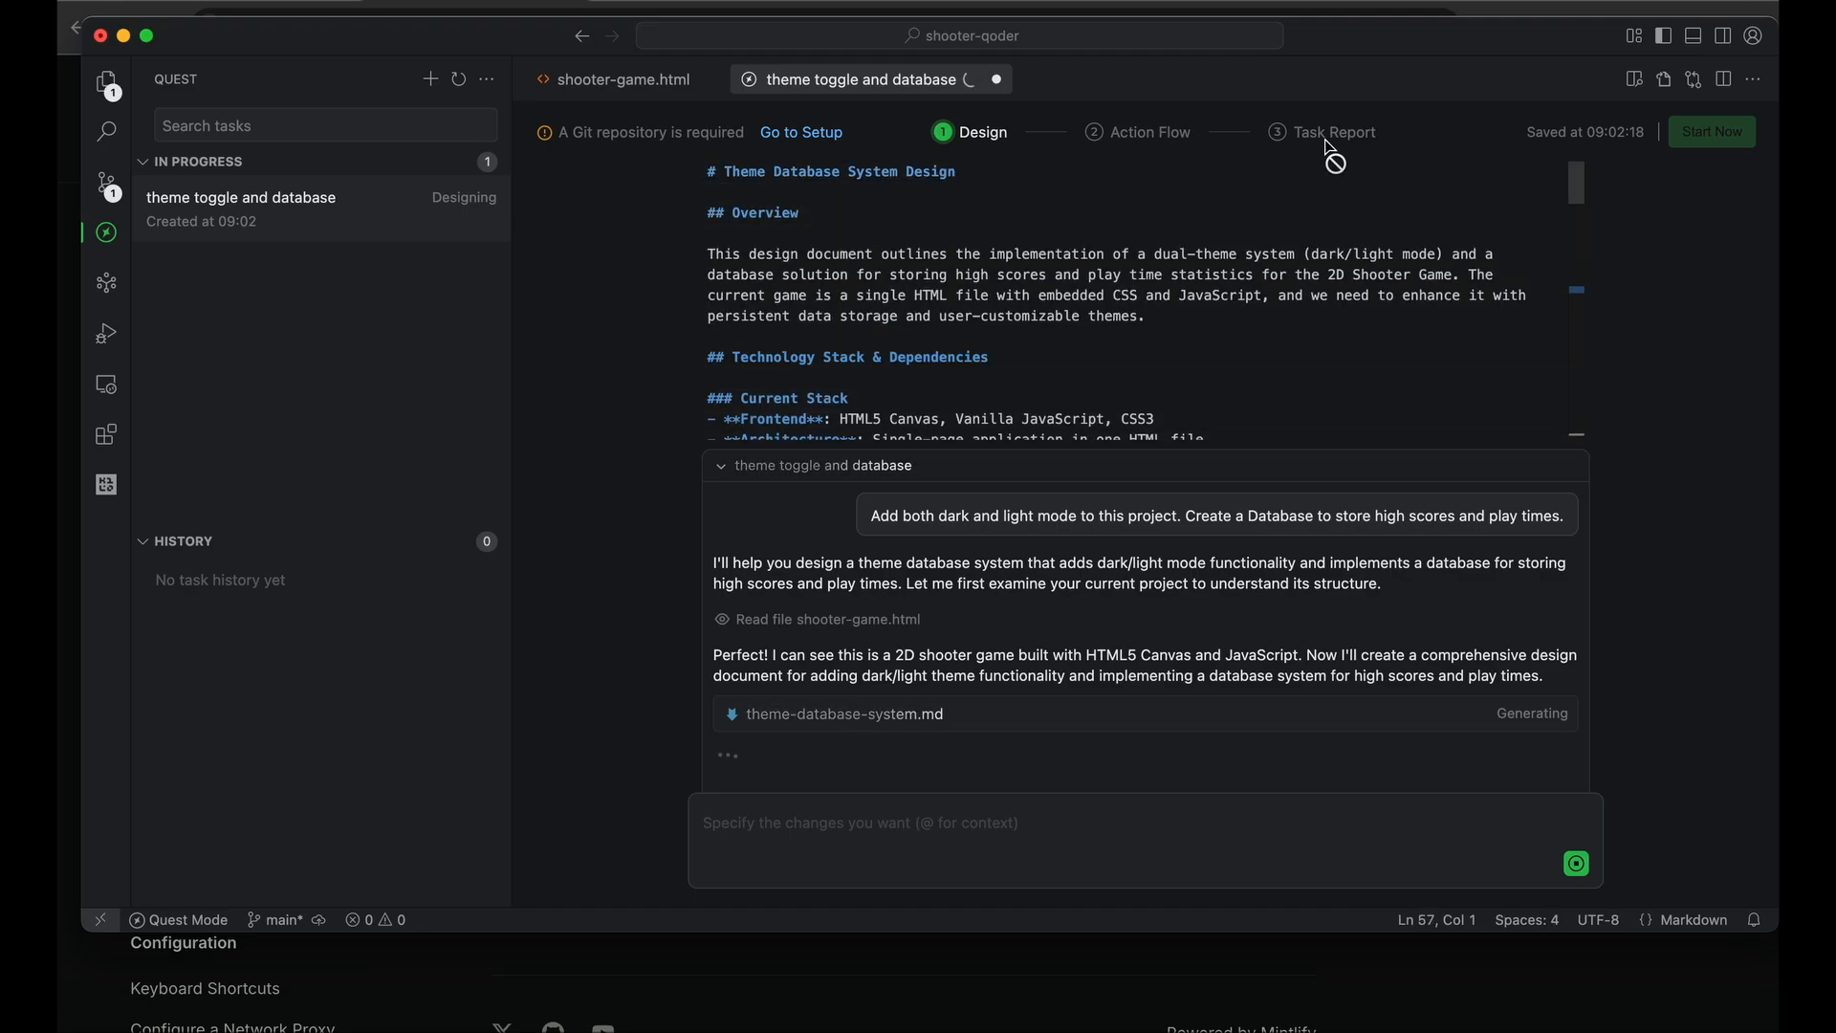
pyautogui.moveTo(1332, 131)
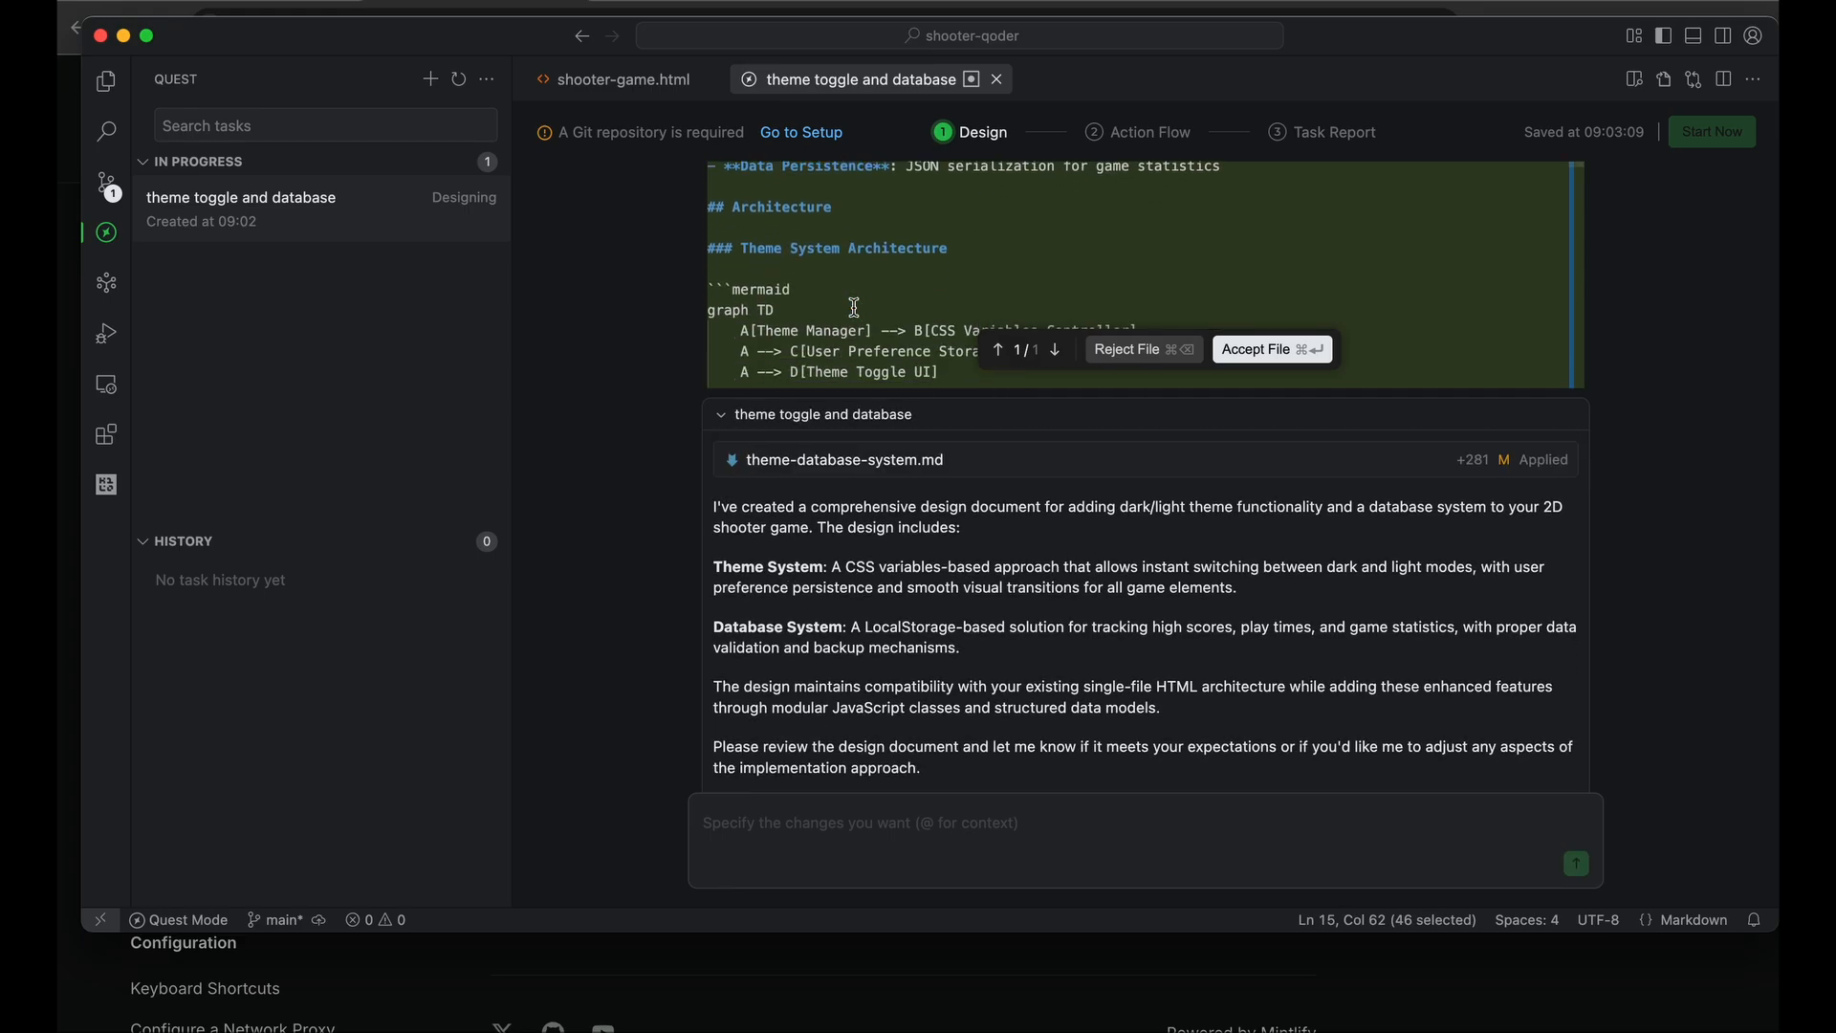
# Scroll through the generated theme and database design document and accept it
pyautogui.scroll(-3)
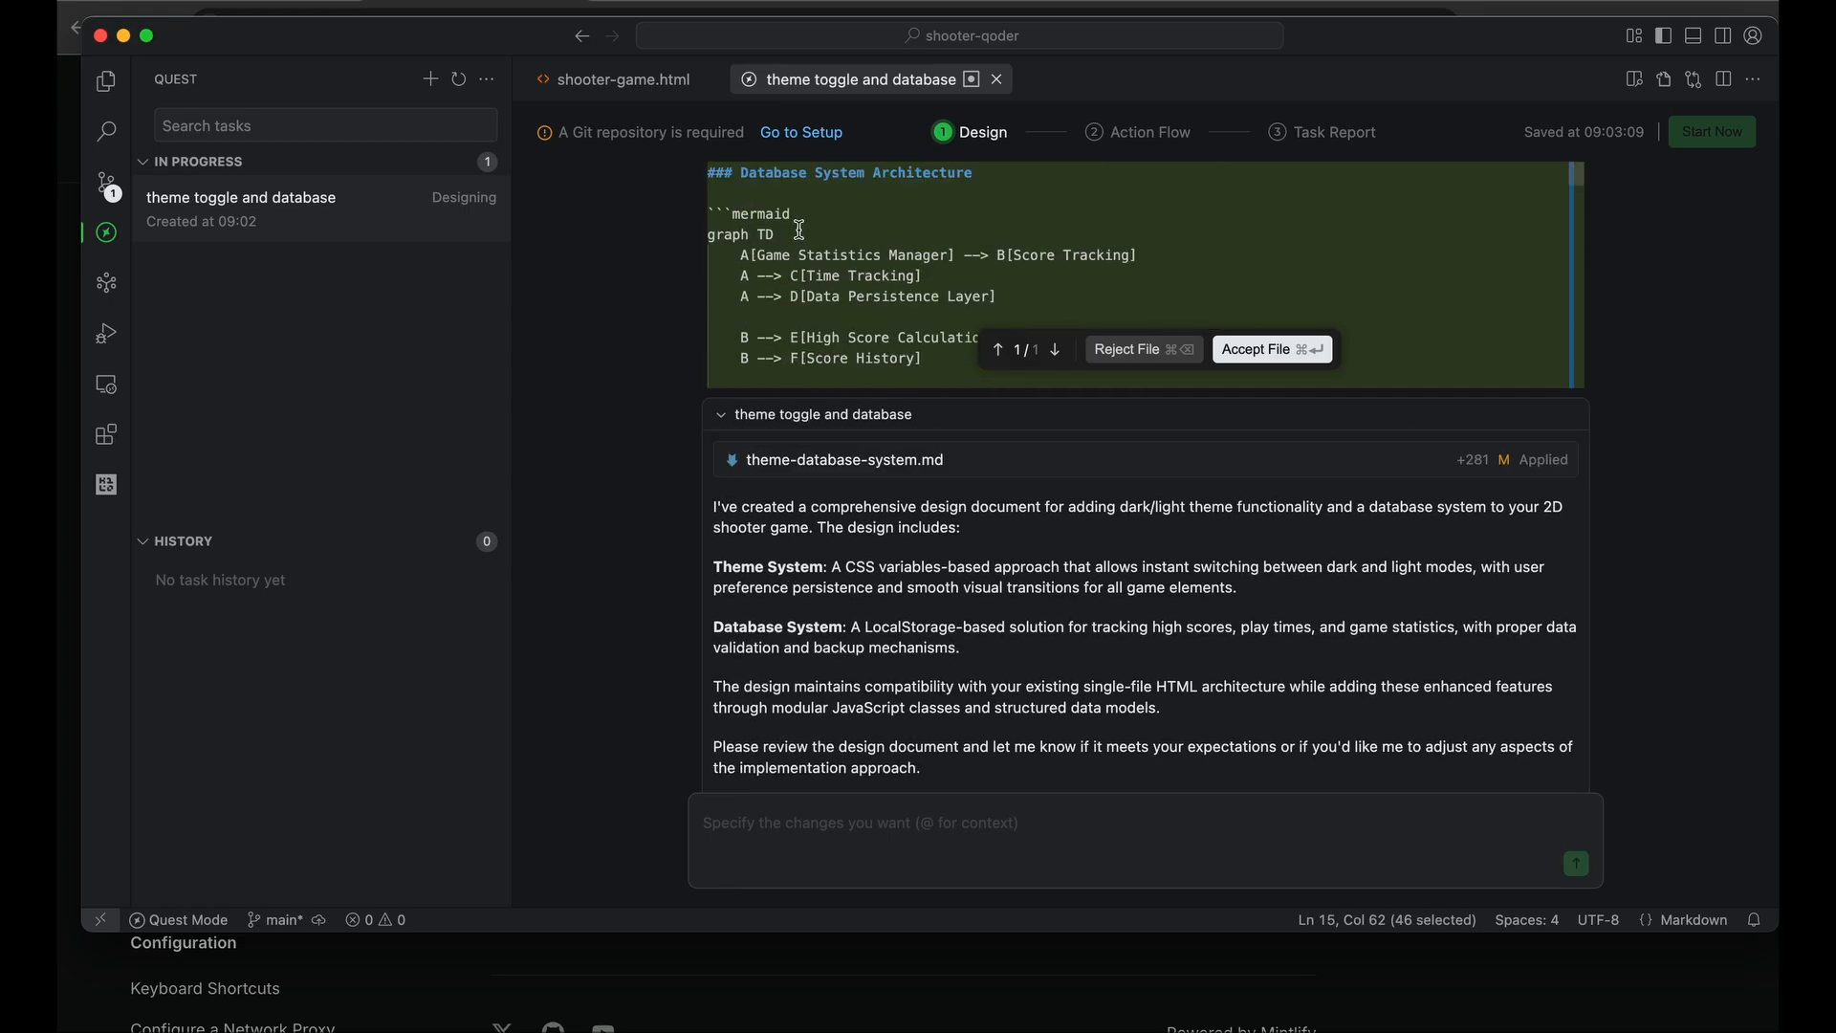
pyautogui.scroll(-3)
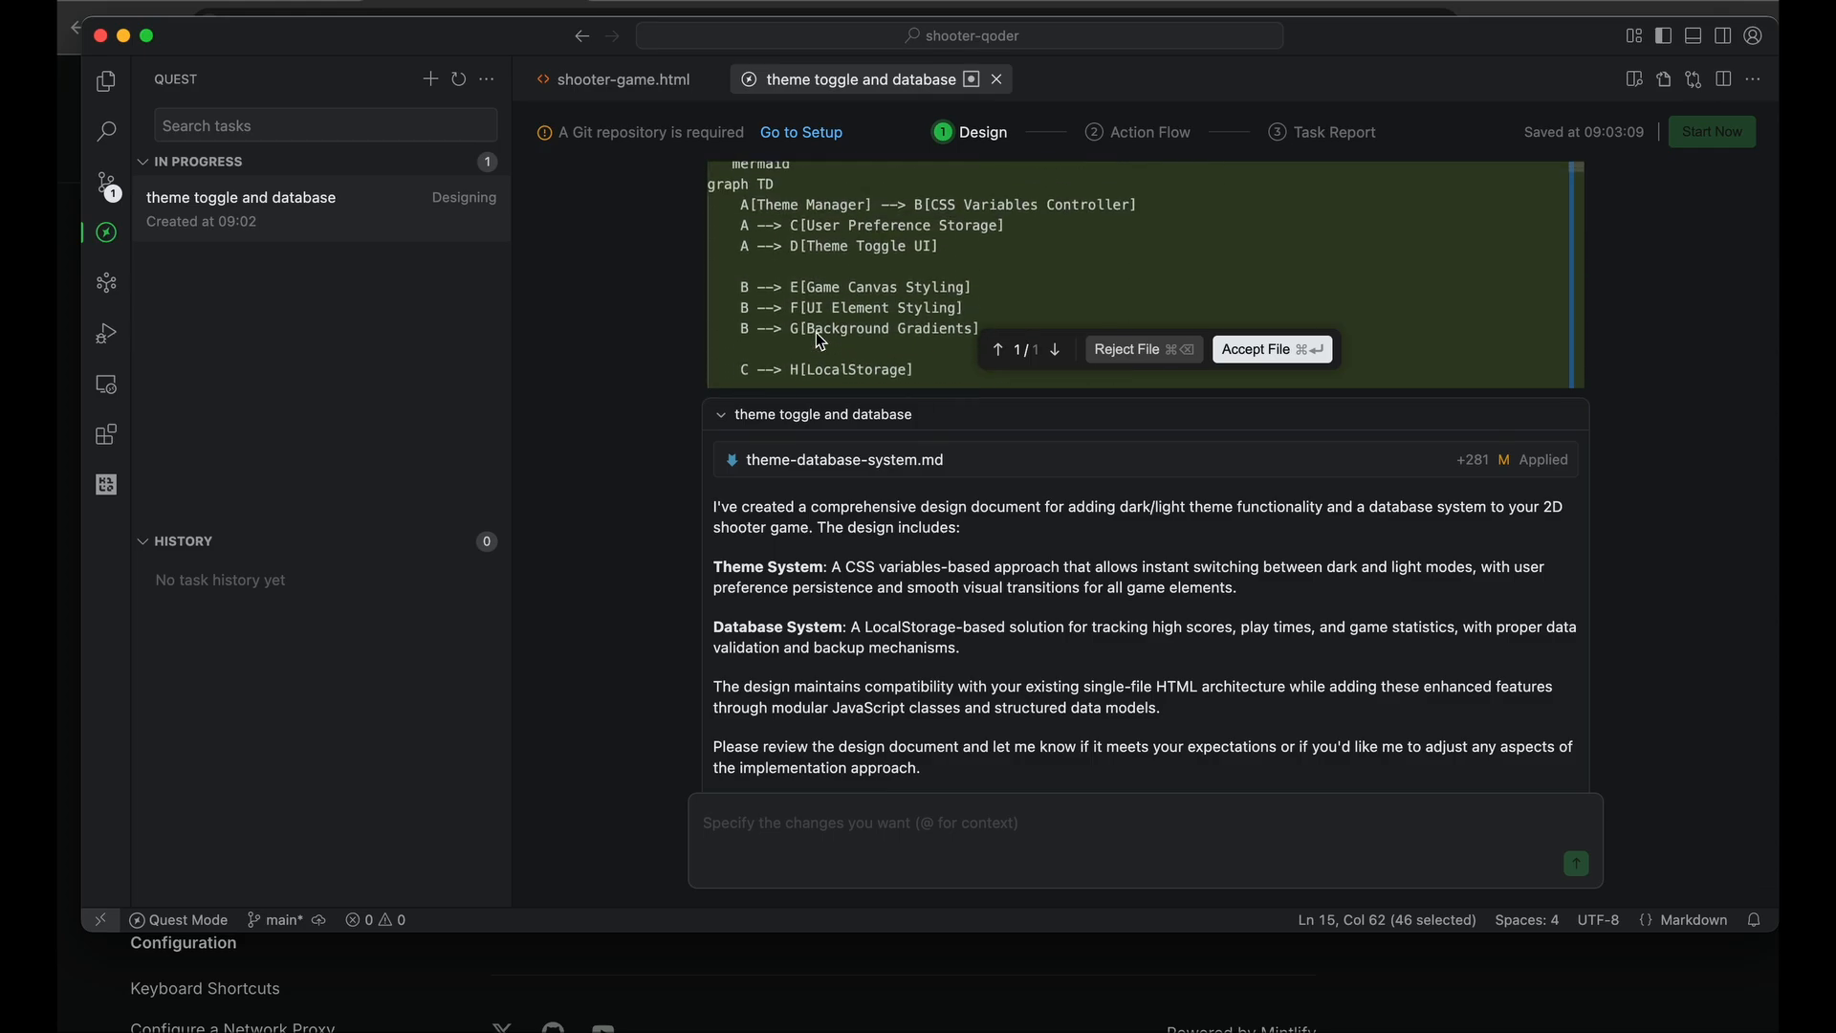
pyautogui.scroll(-3)
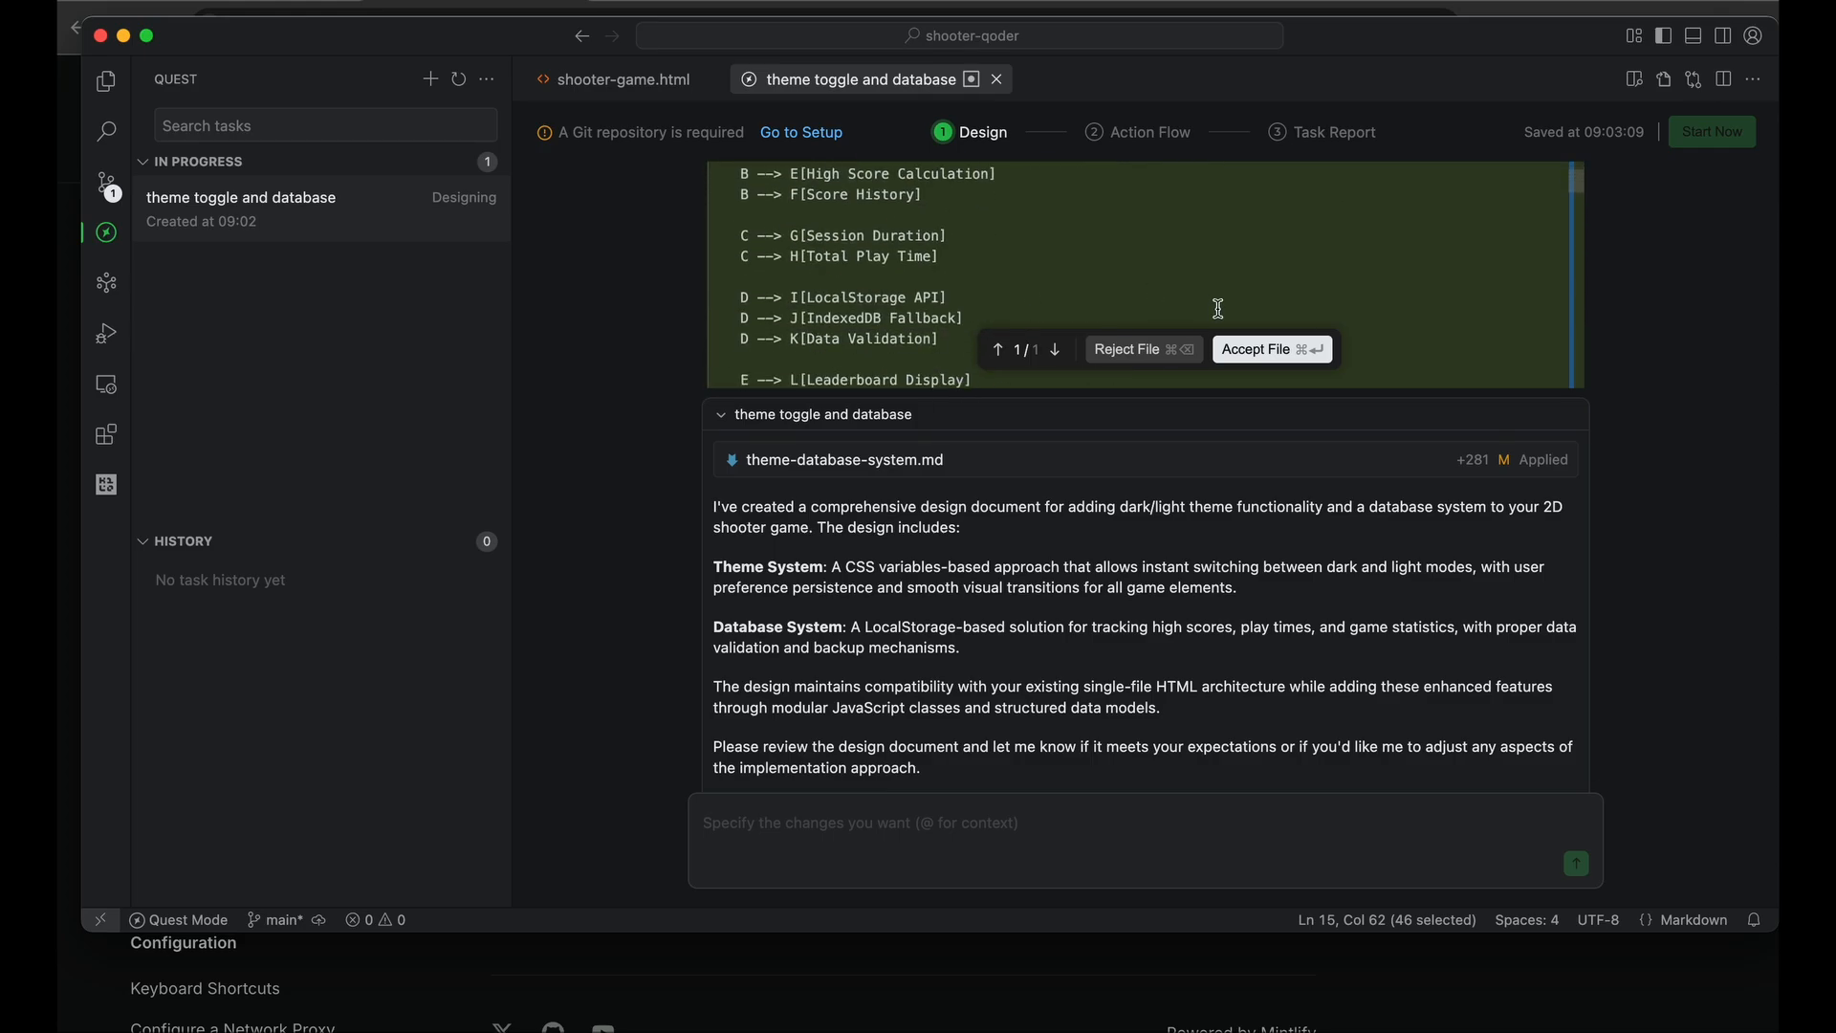
pyautogui.scroll(-3)
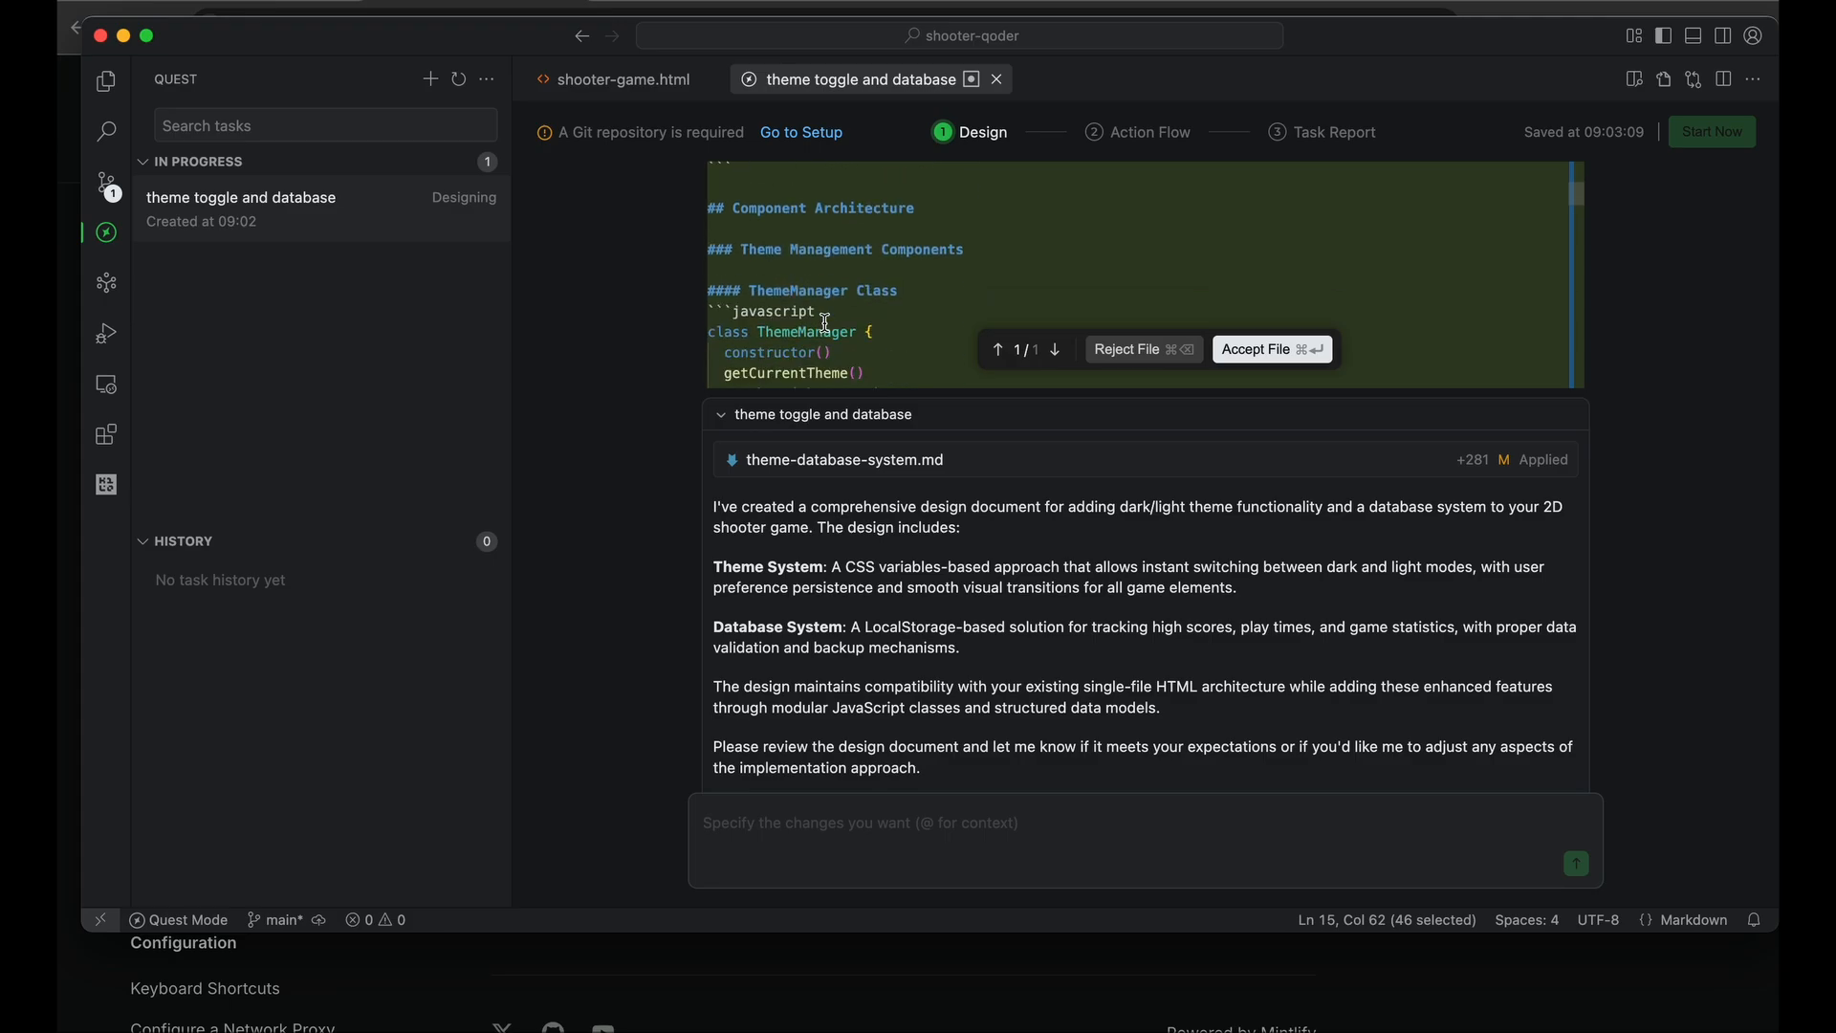
pyautogui.scroll(-3)
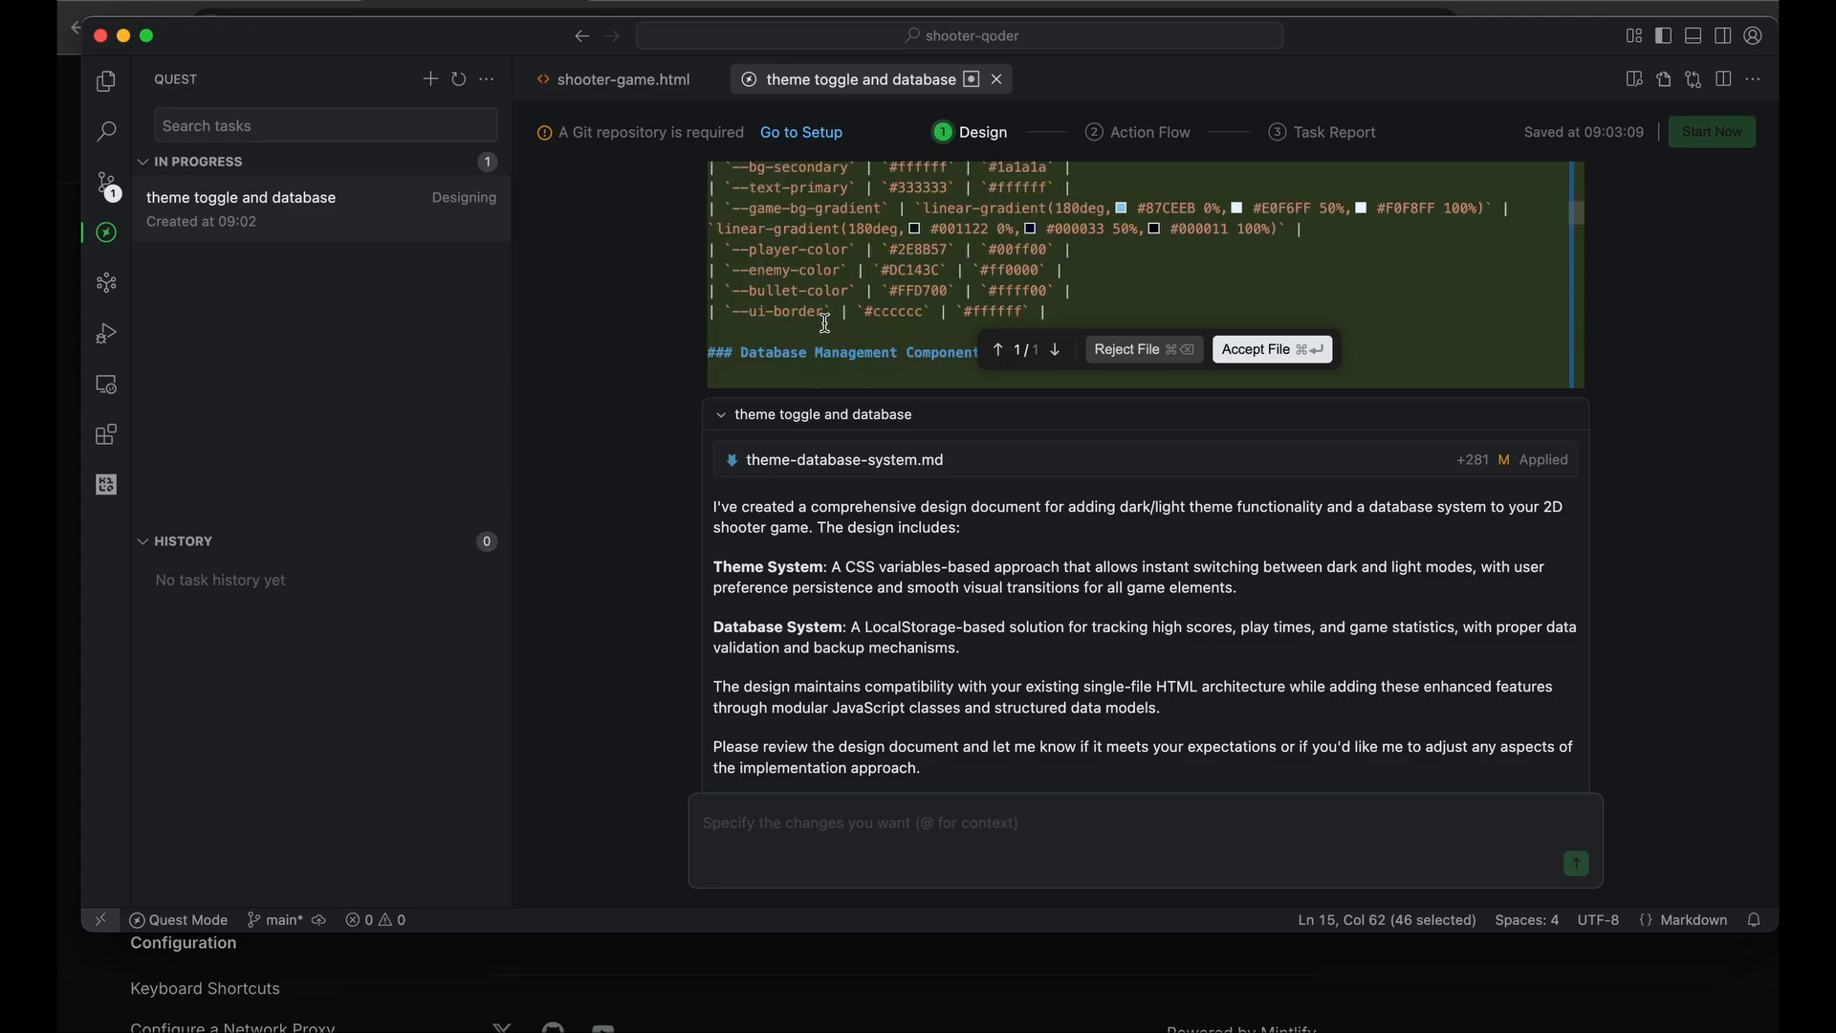
pyautogui.click(1271, 349)
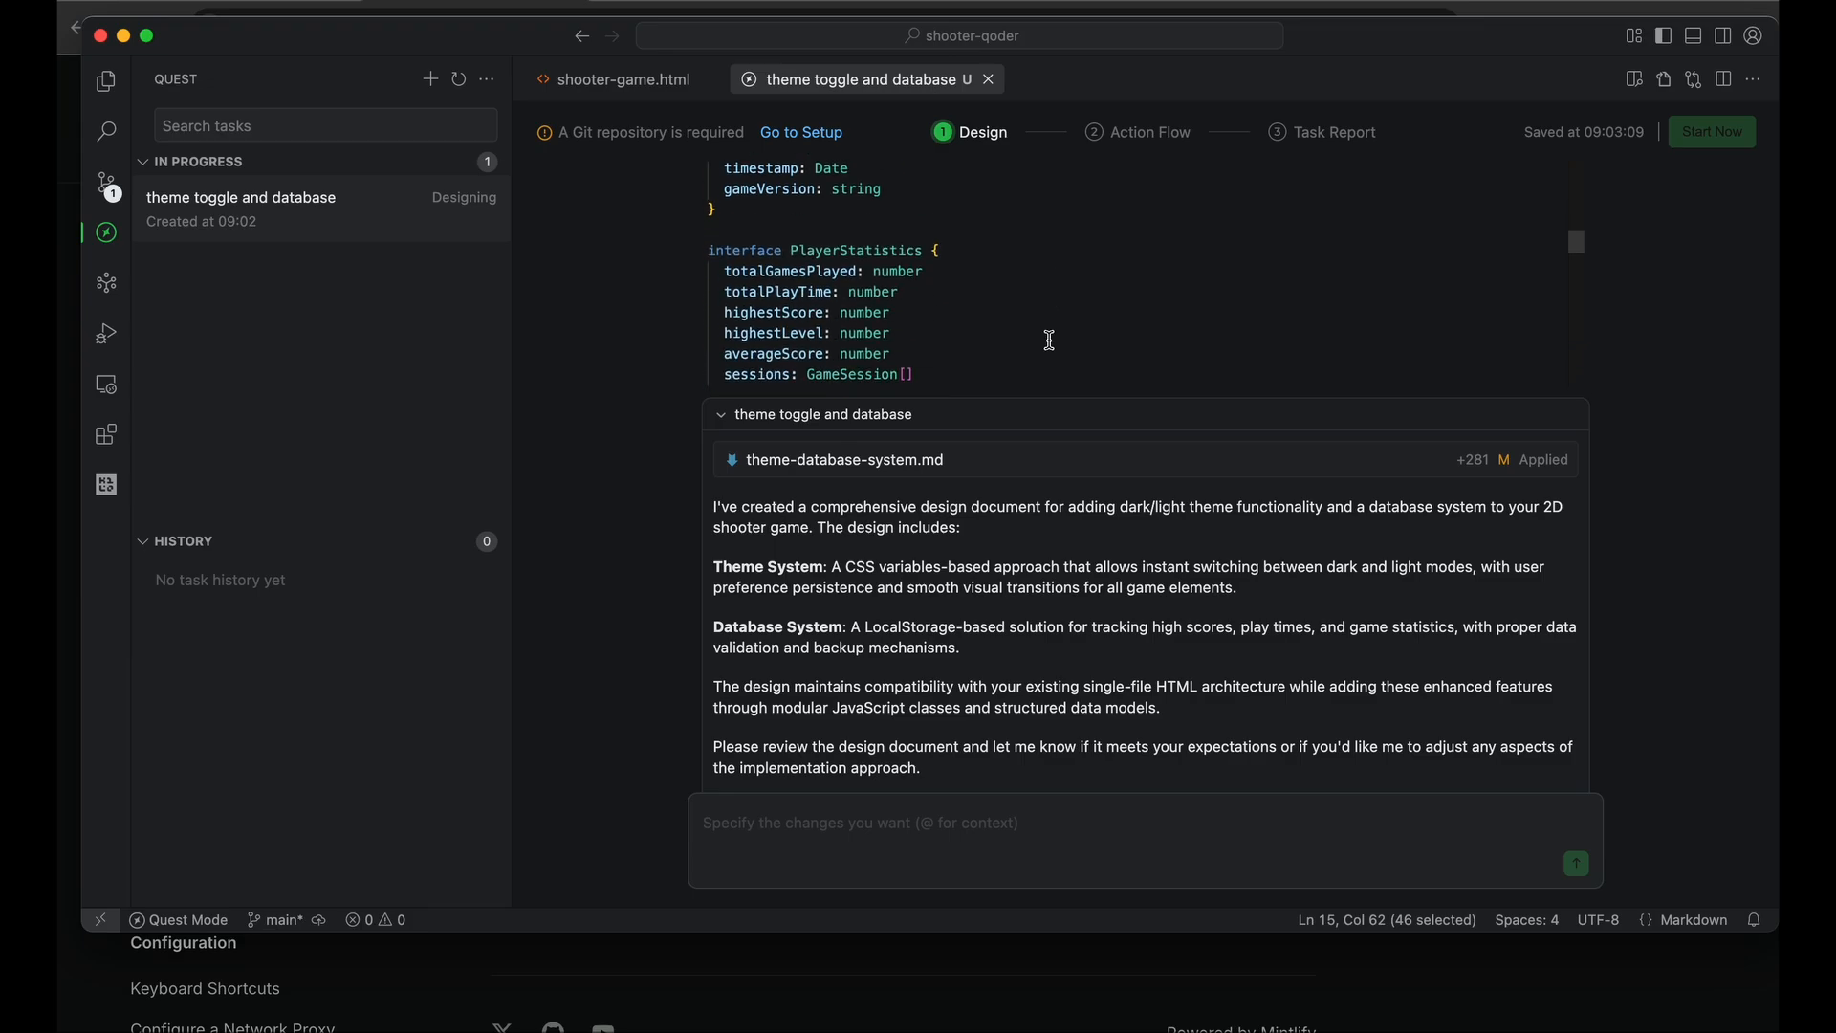
# Read the rest of the 281-line document, then start a new Quest task
pyautogui.scroll(-3)
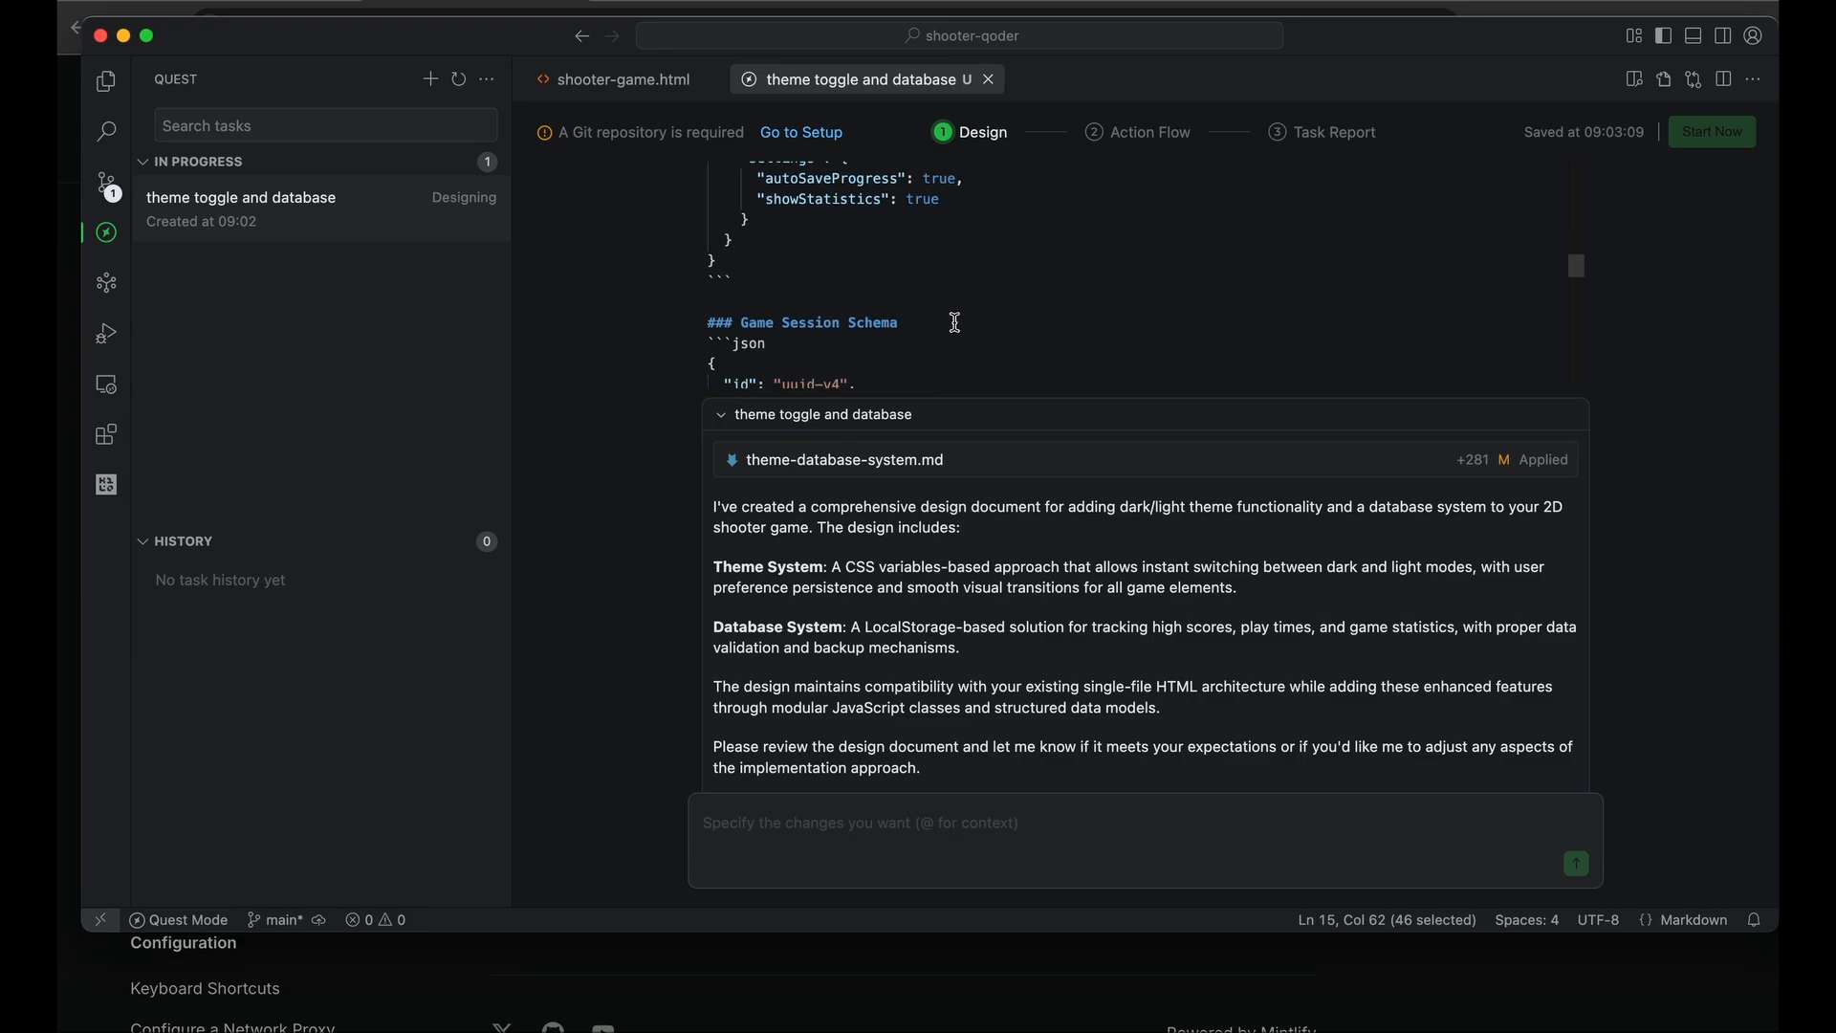
pyautogui.scroll(-3)
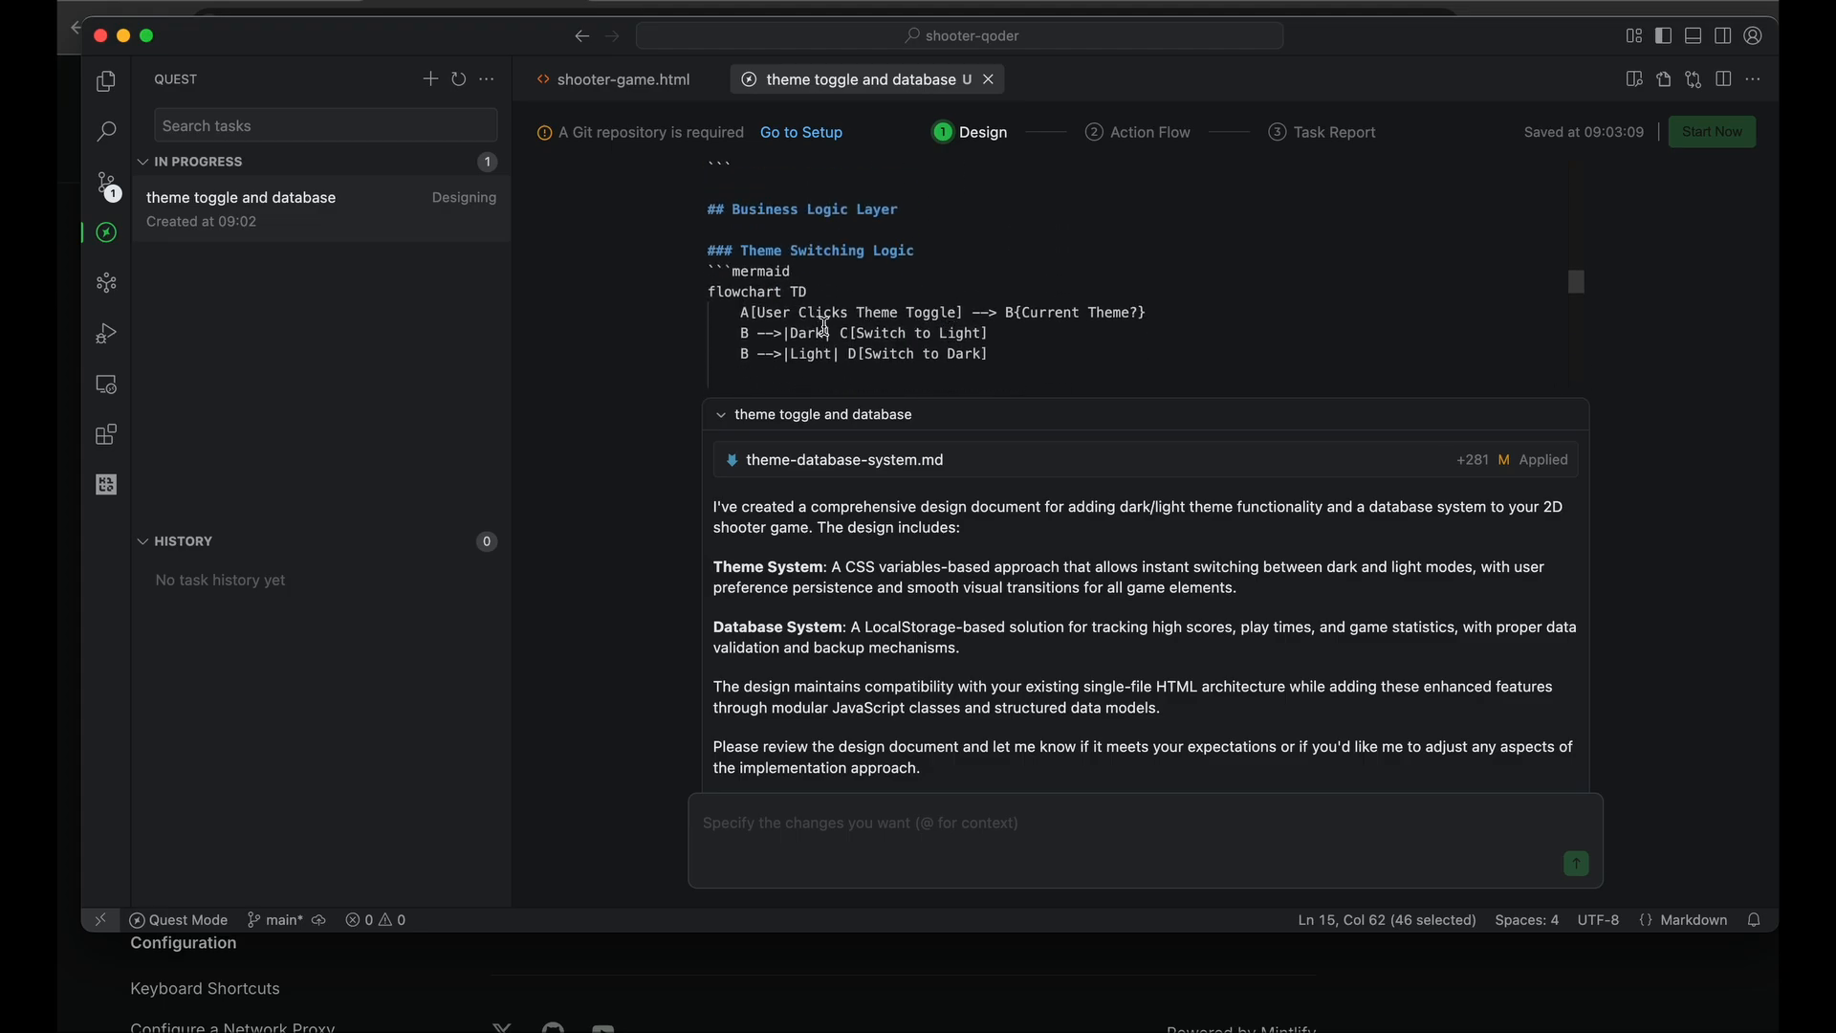
pyautogui.scroll(-3)
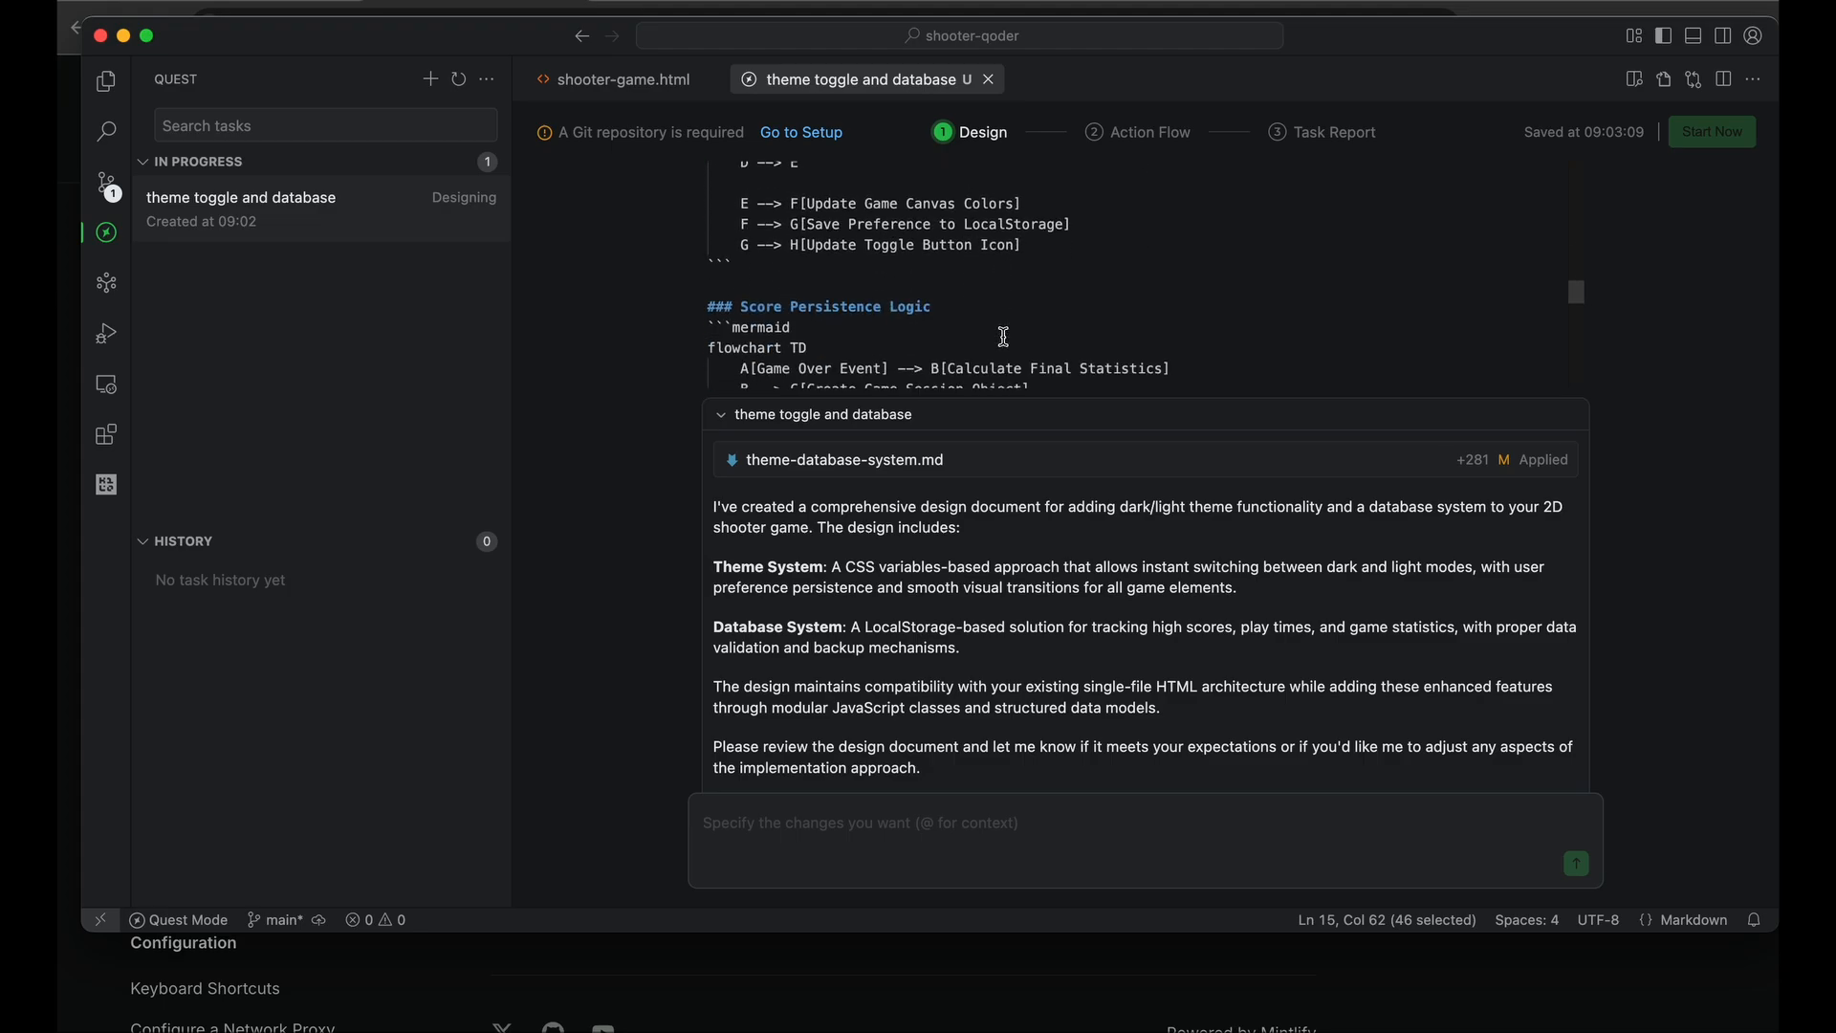
pyautogui.scroll(-3)
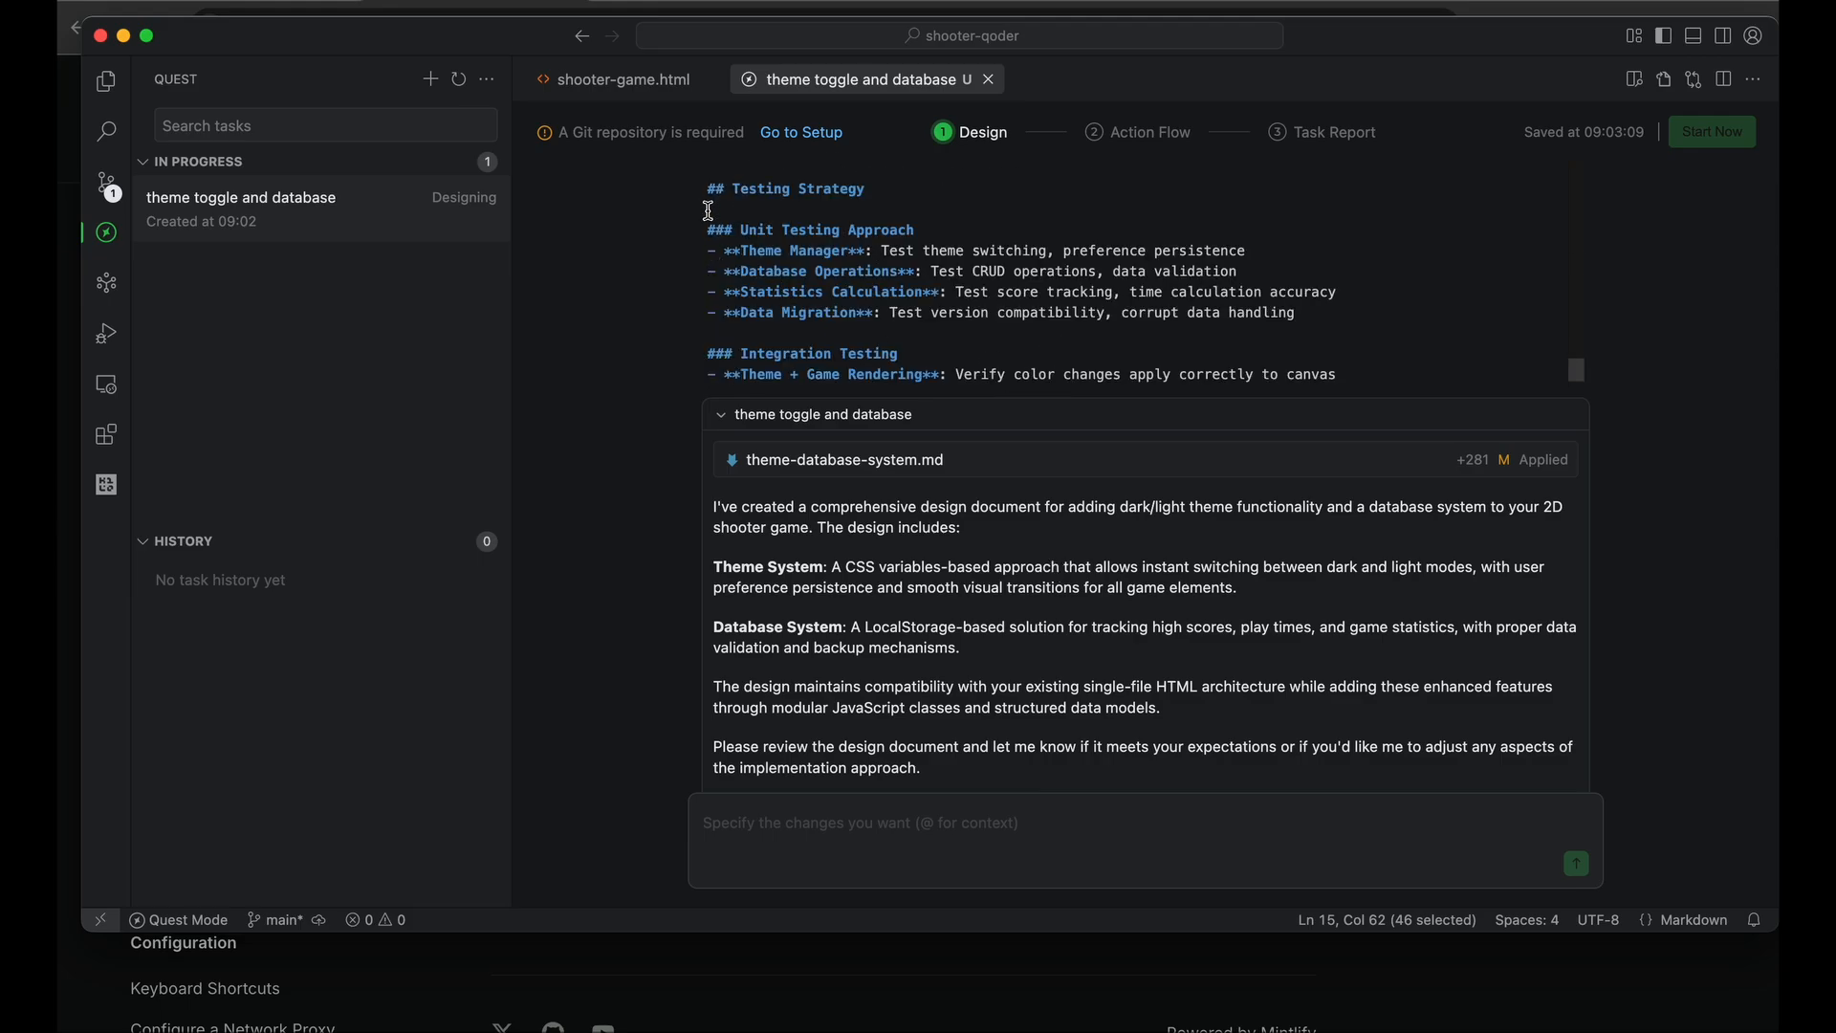
pyautogui.moveTo(955, 257)
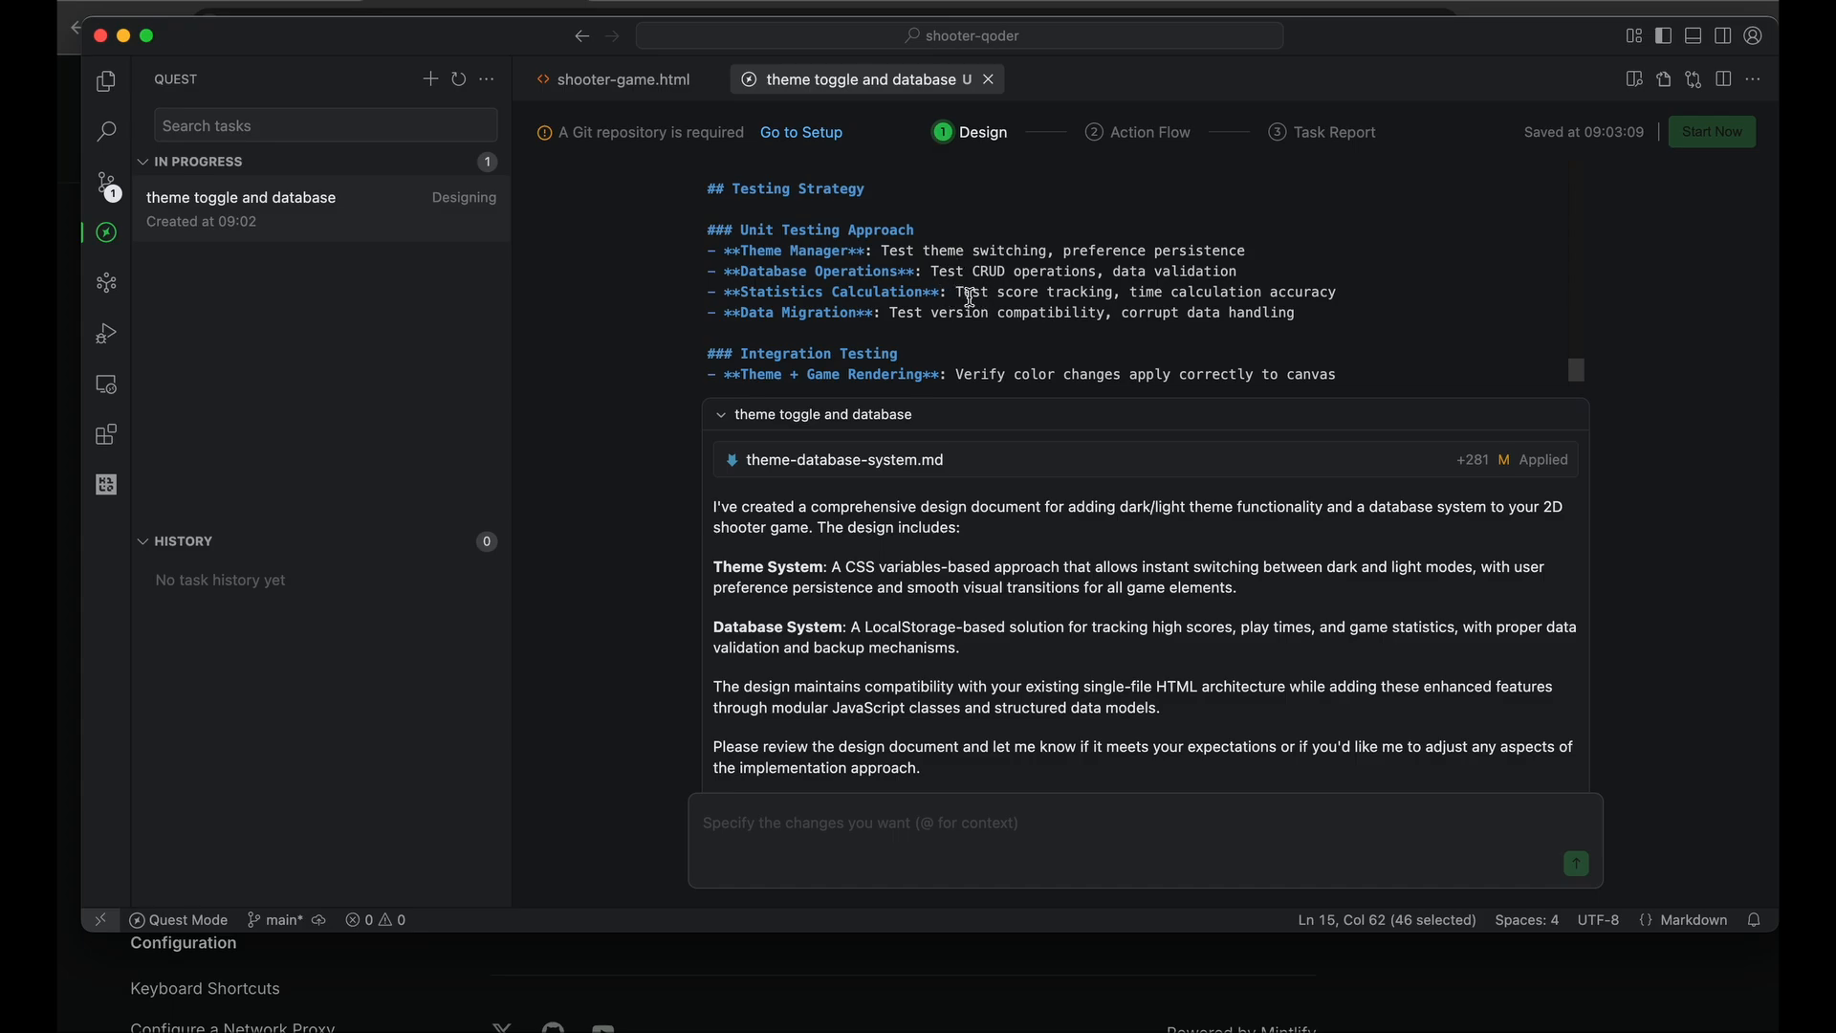
pyautogui.moveTo(464, 225)
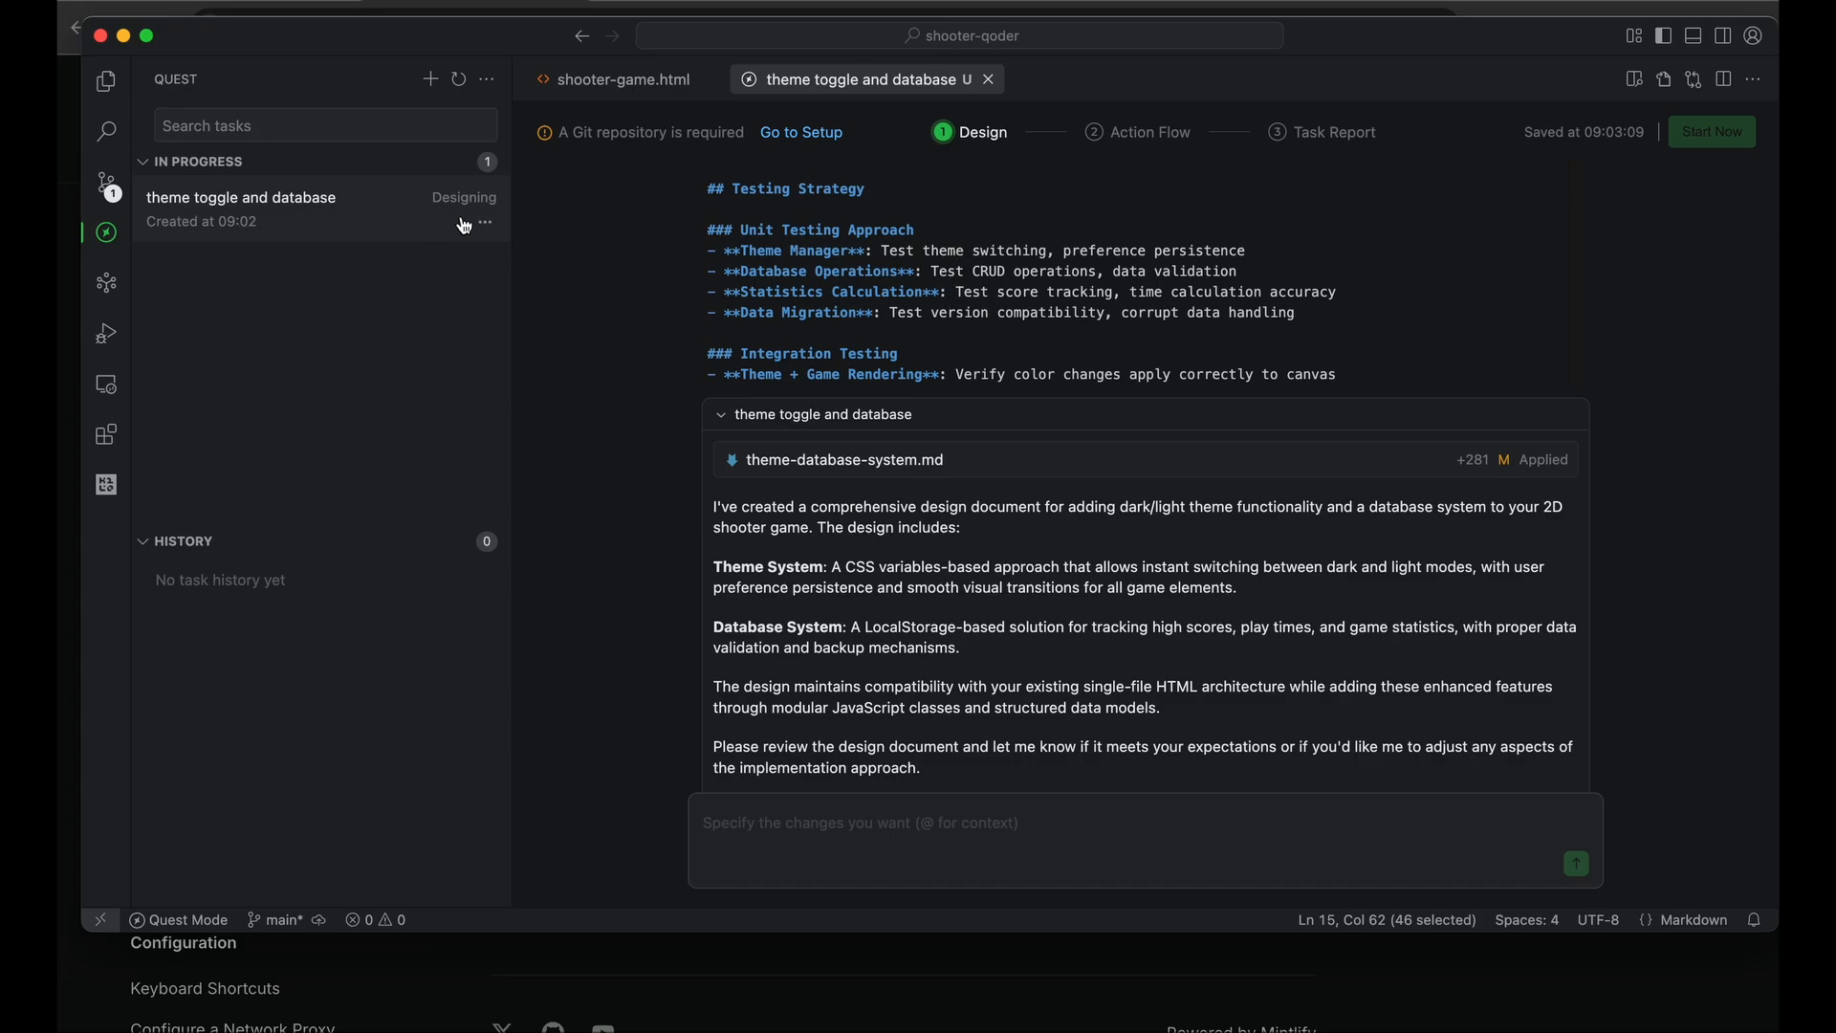
pyautogui.moveTo(267, 234)
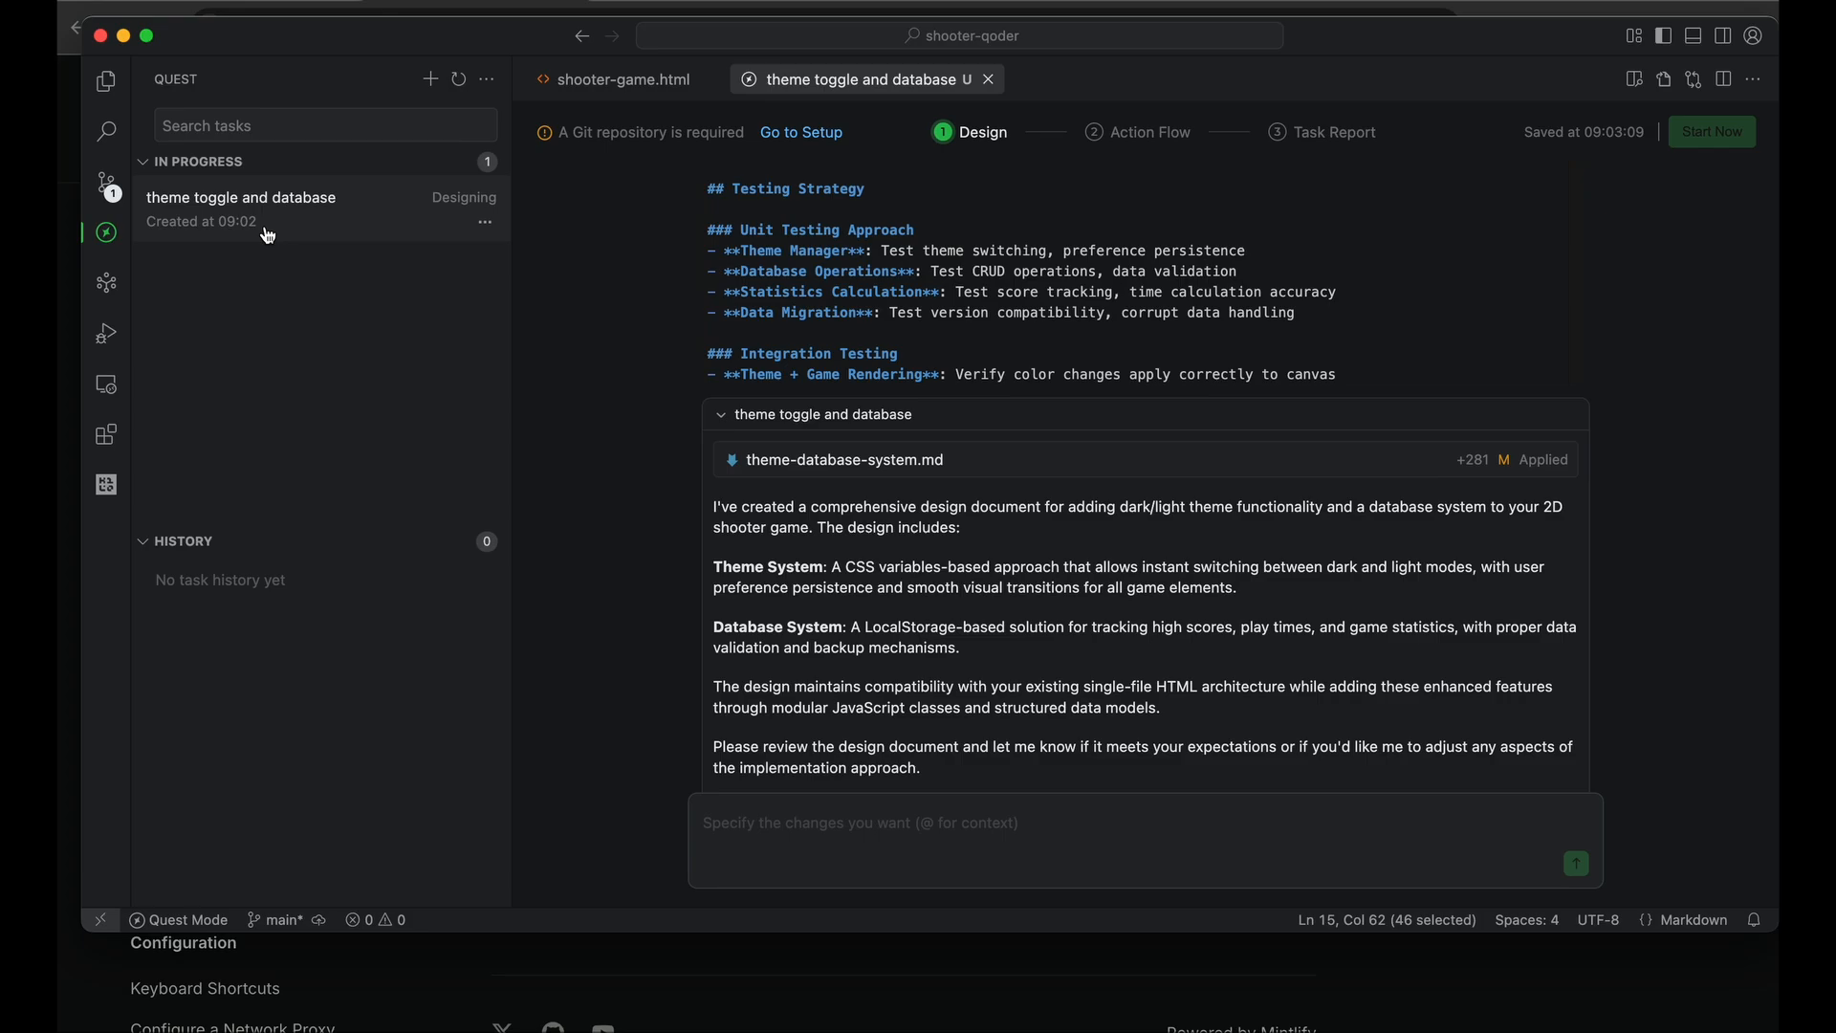
pyautogui.moveTo(624, 299)
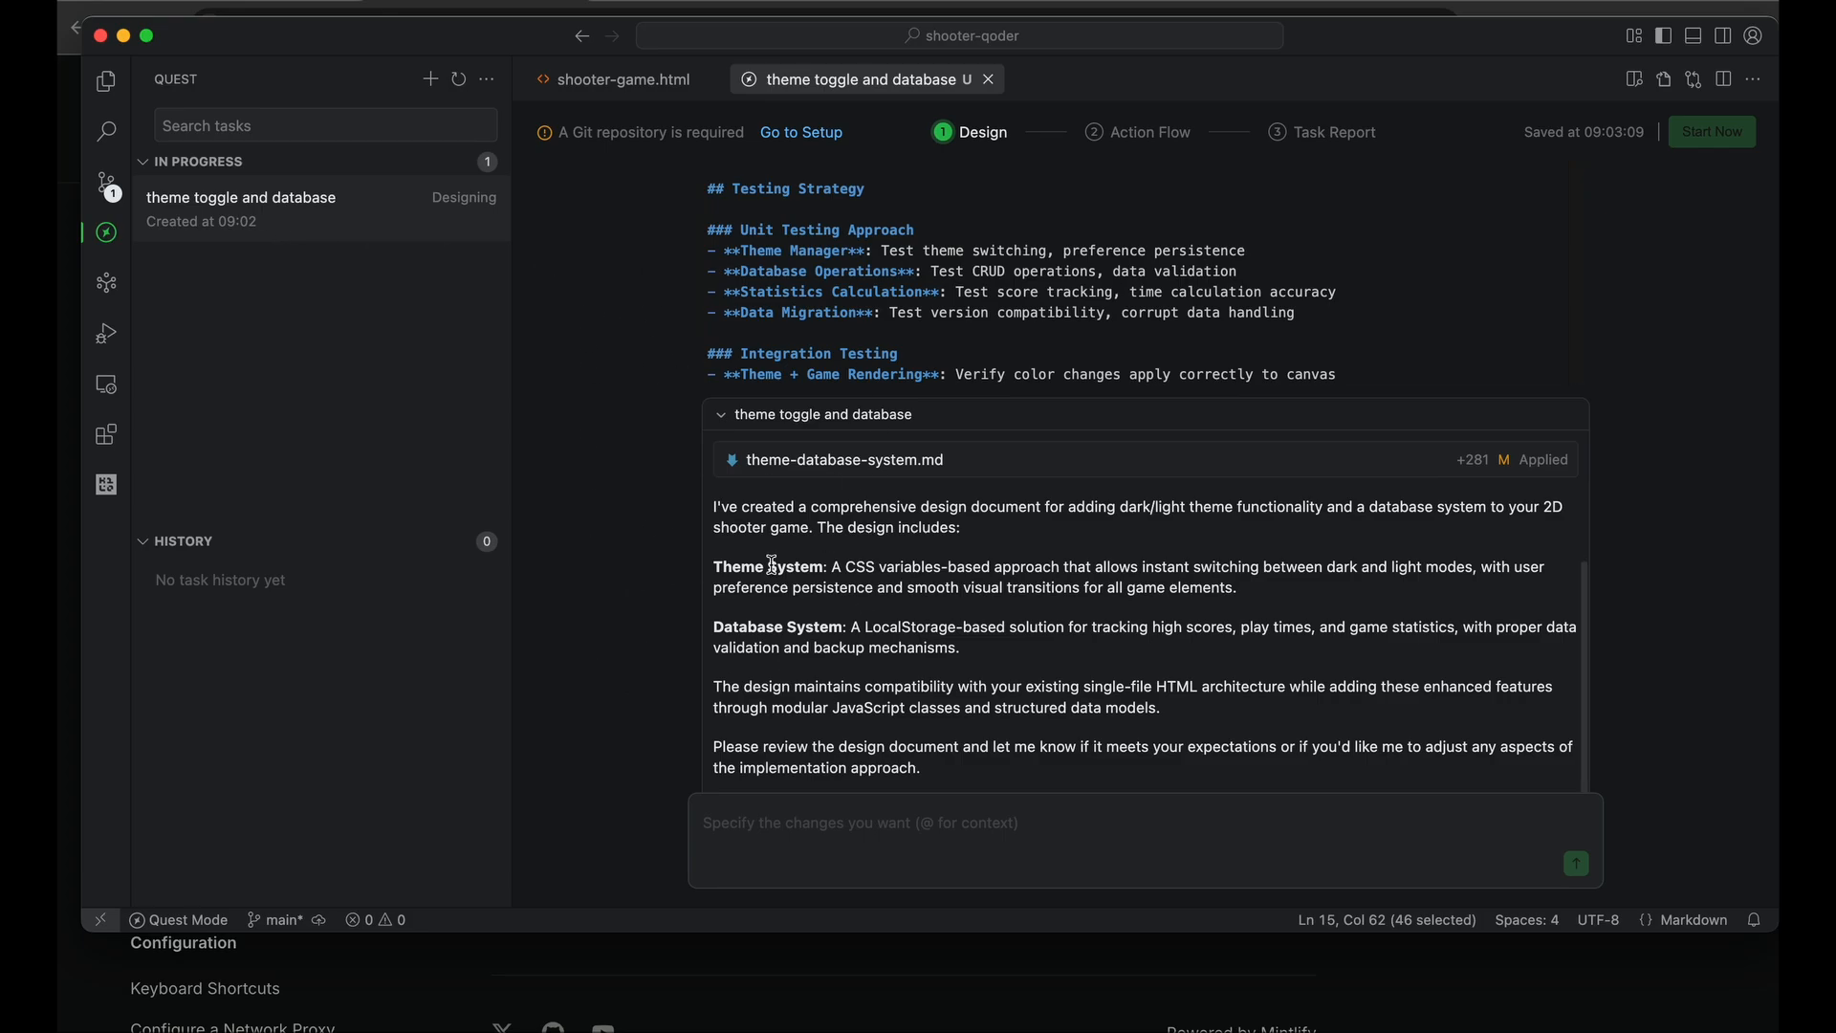
pyautogui.moveTo(454, 510)
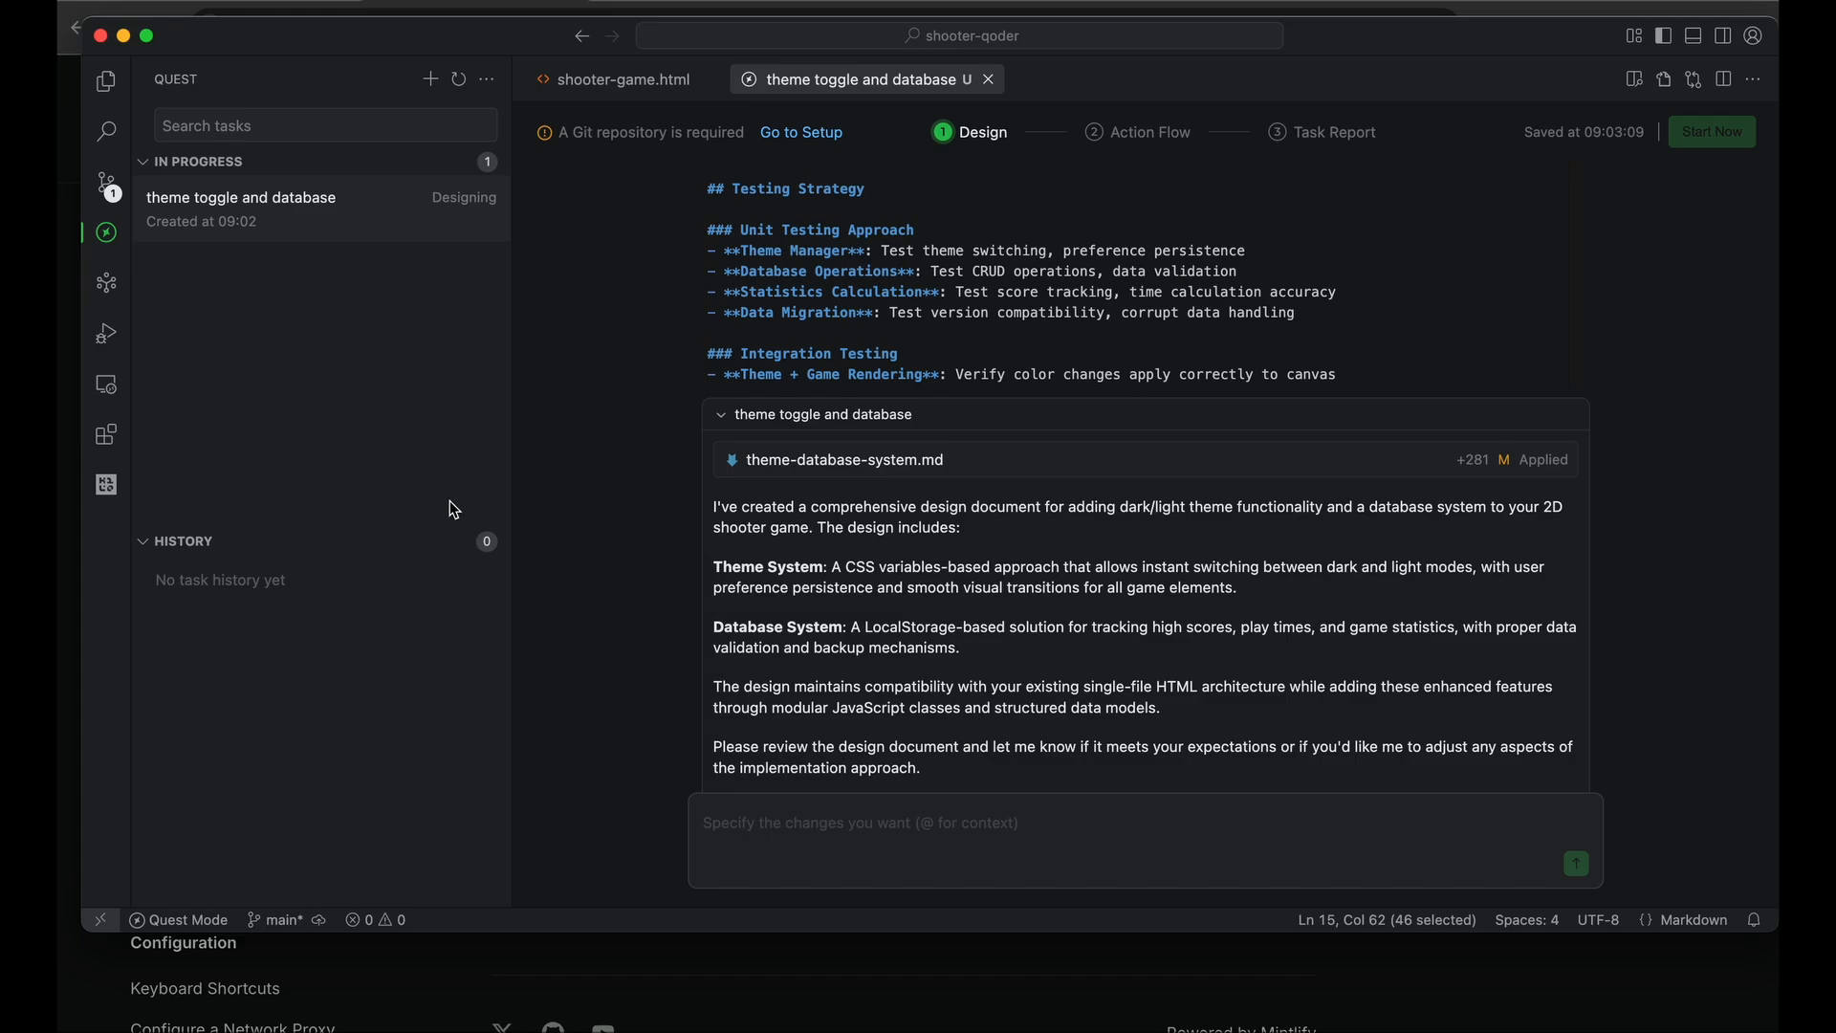
pyautogui.scroll(-3)
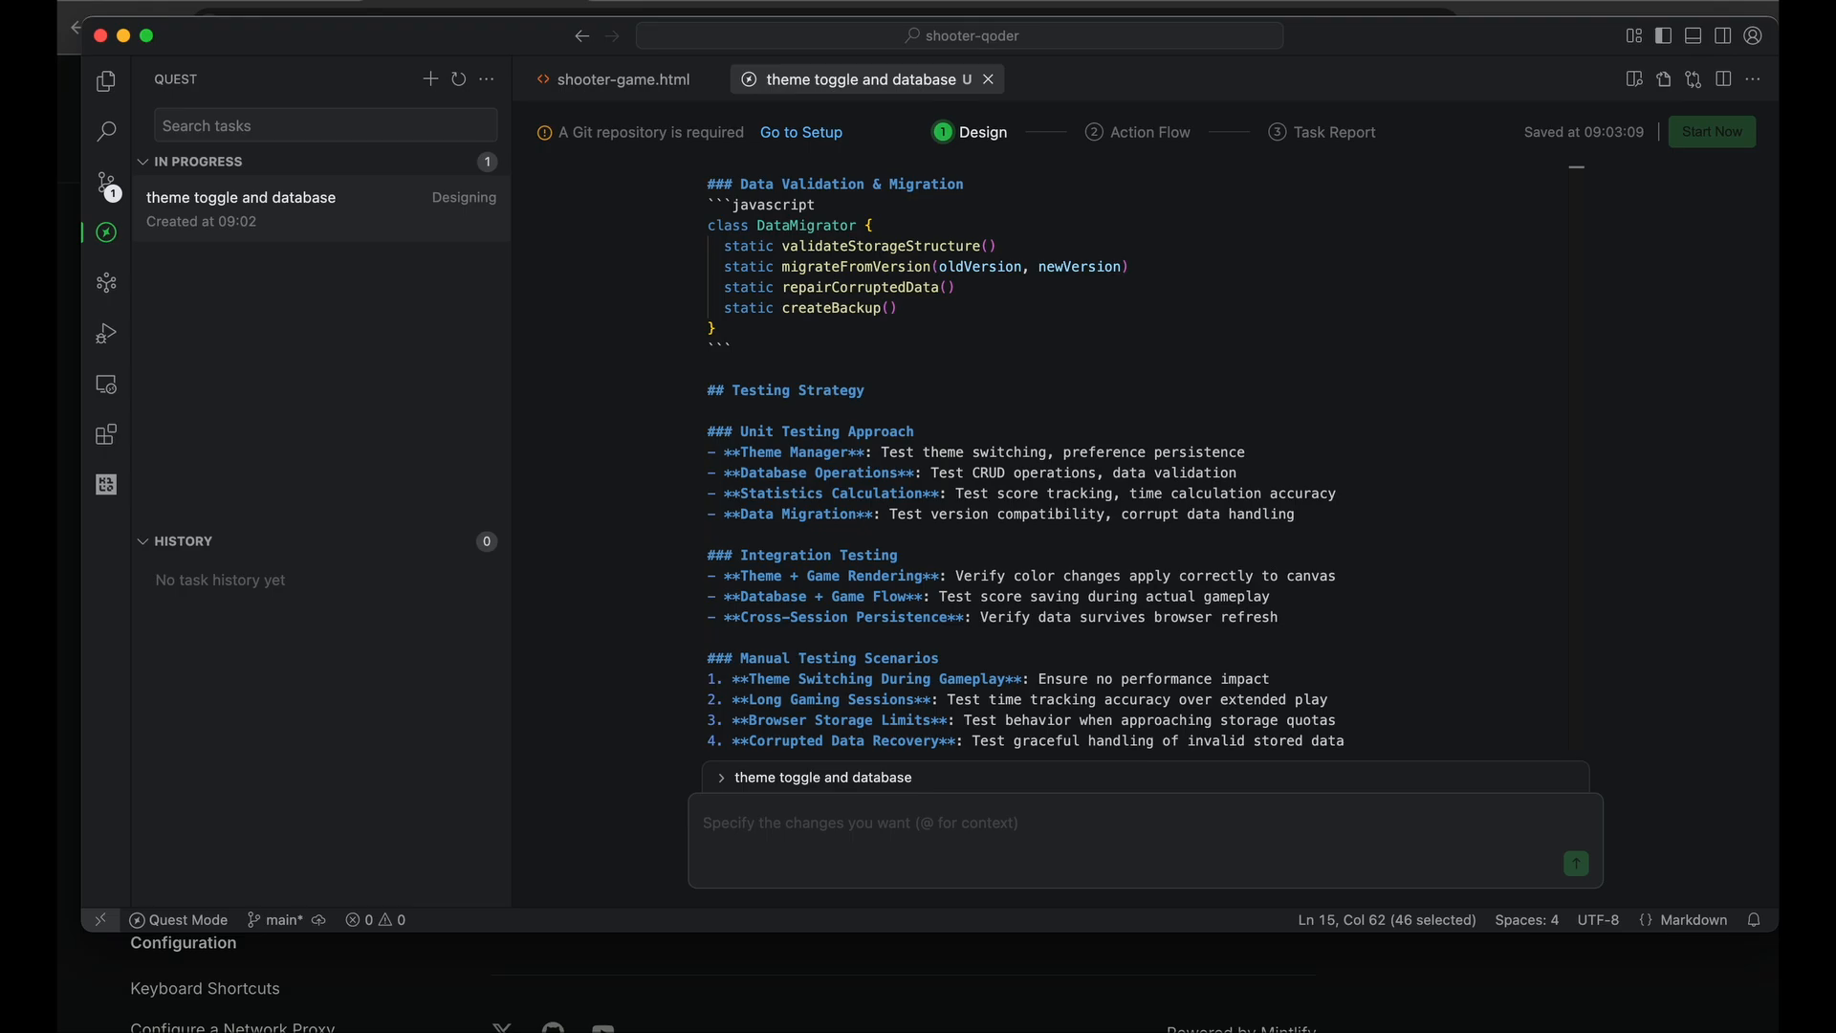
pyautogui.moveTo(469, 291)
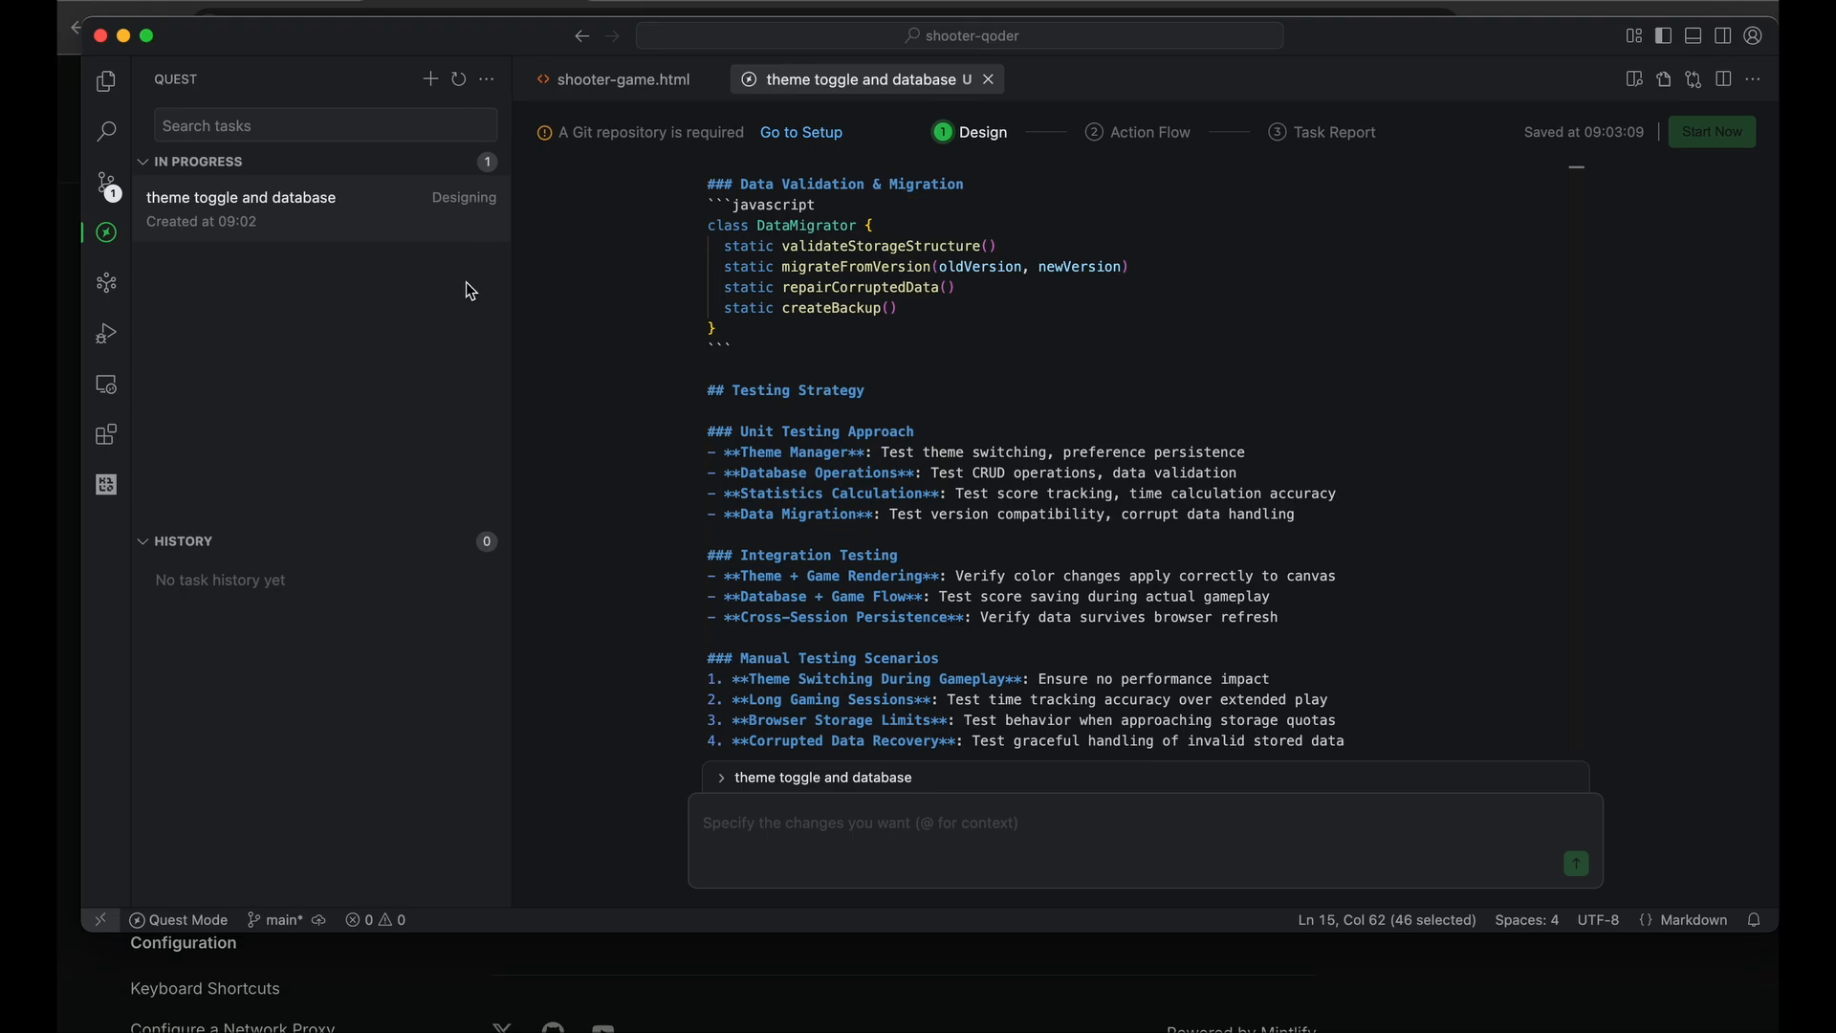
pyautogui.click(430, 79)
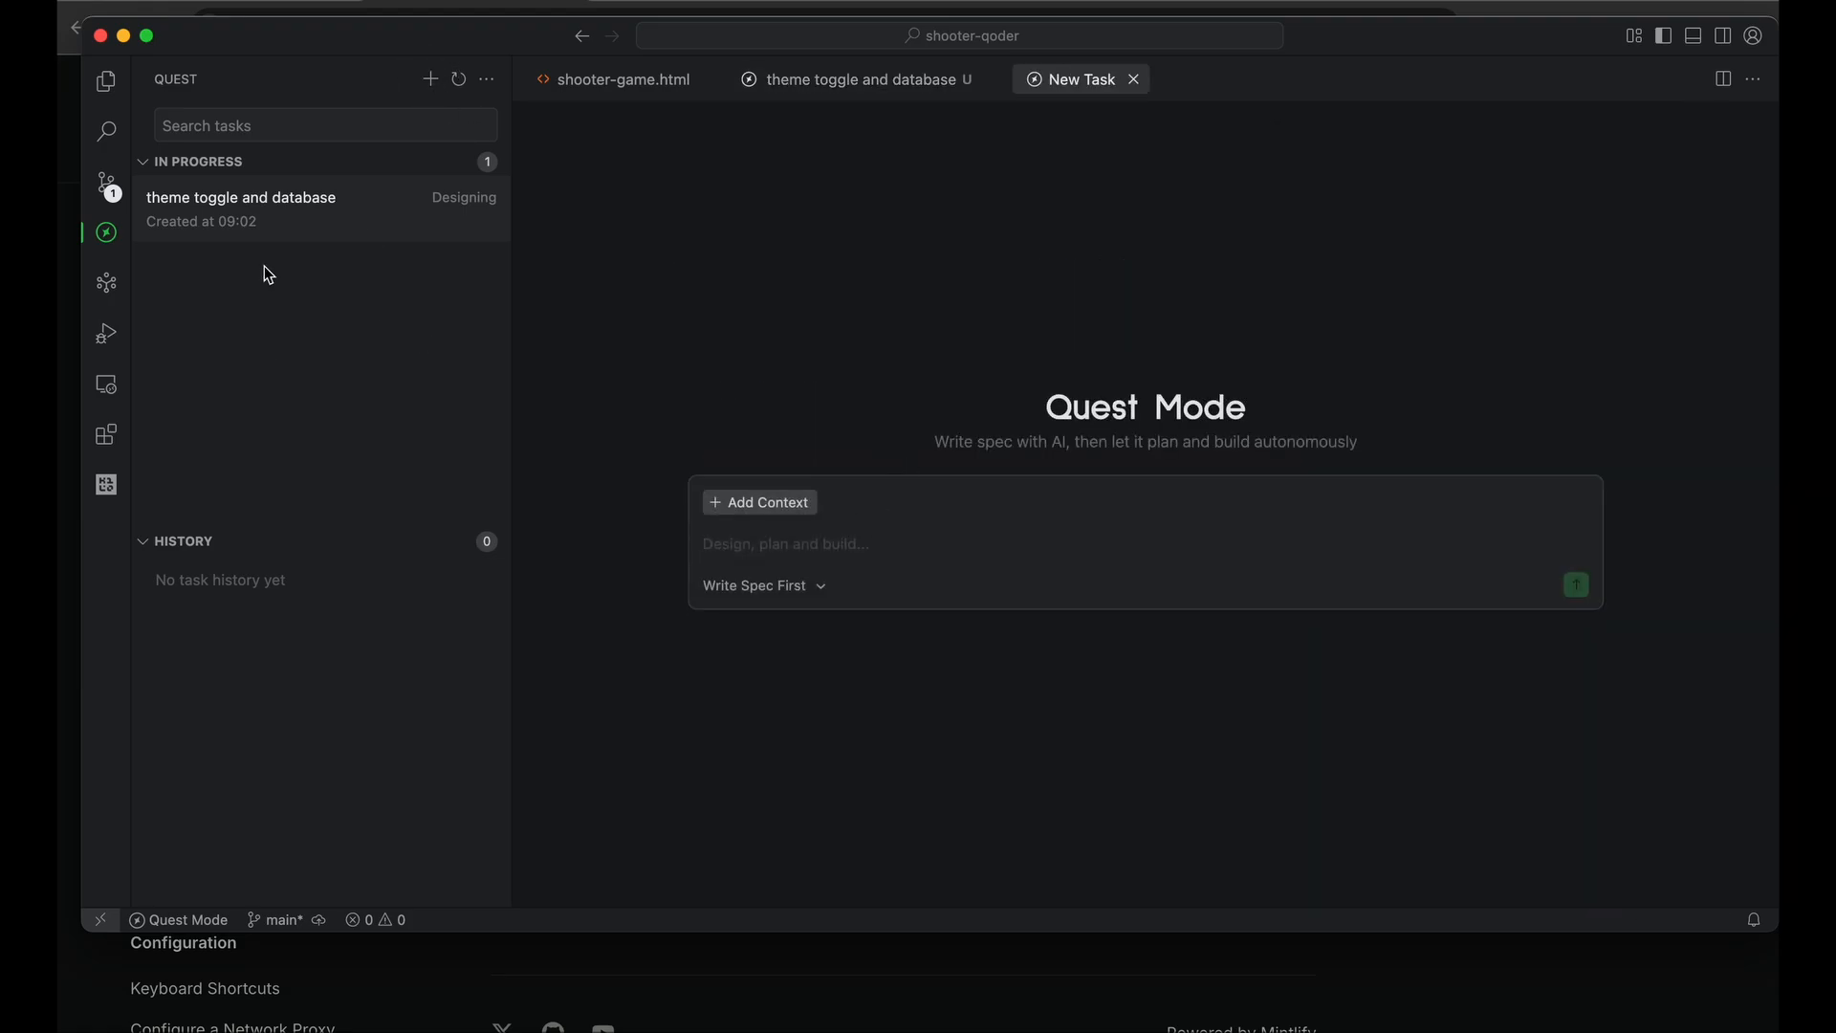
pyautogui.click(784, 543)
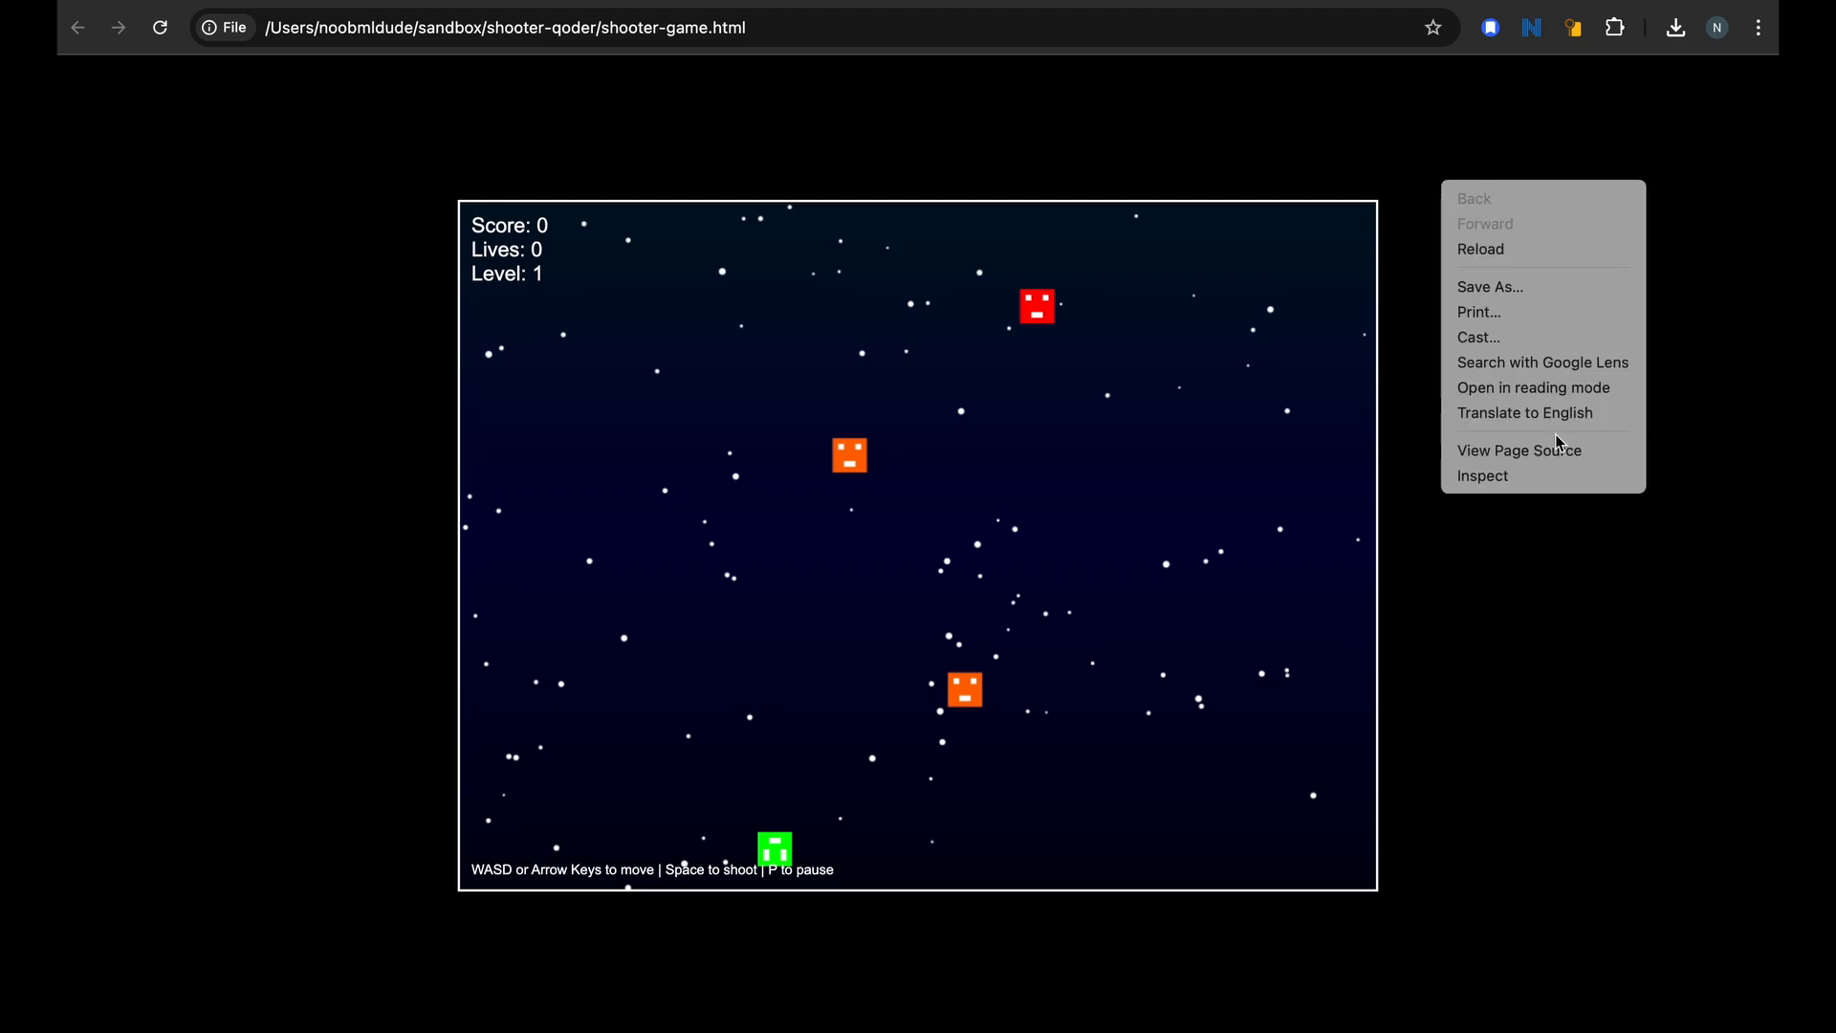
# Inspect the game page, then submit a Quest task to adapt the game for mobile and tablet
pyautogui.click(1483, 475)
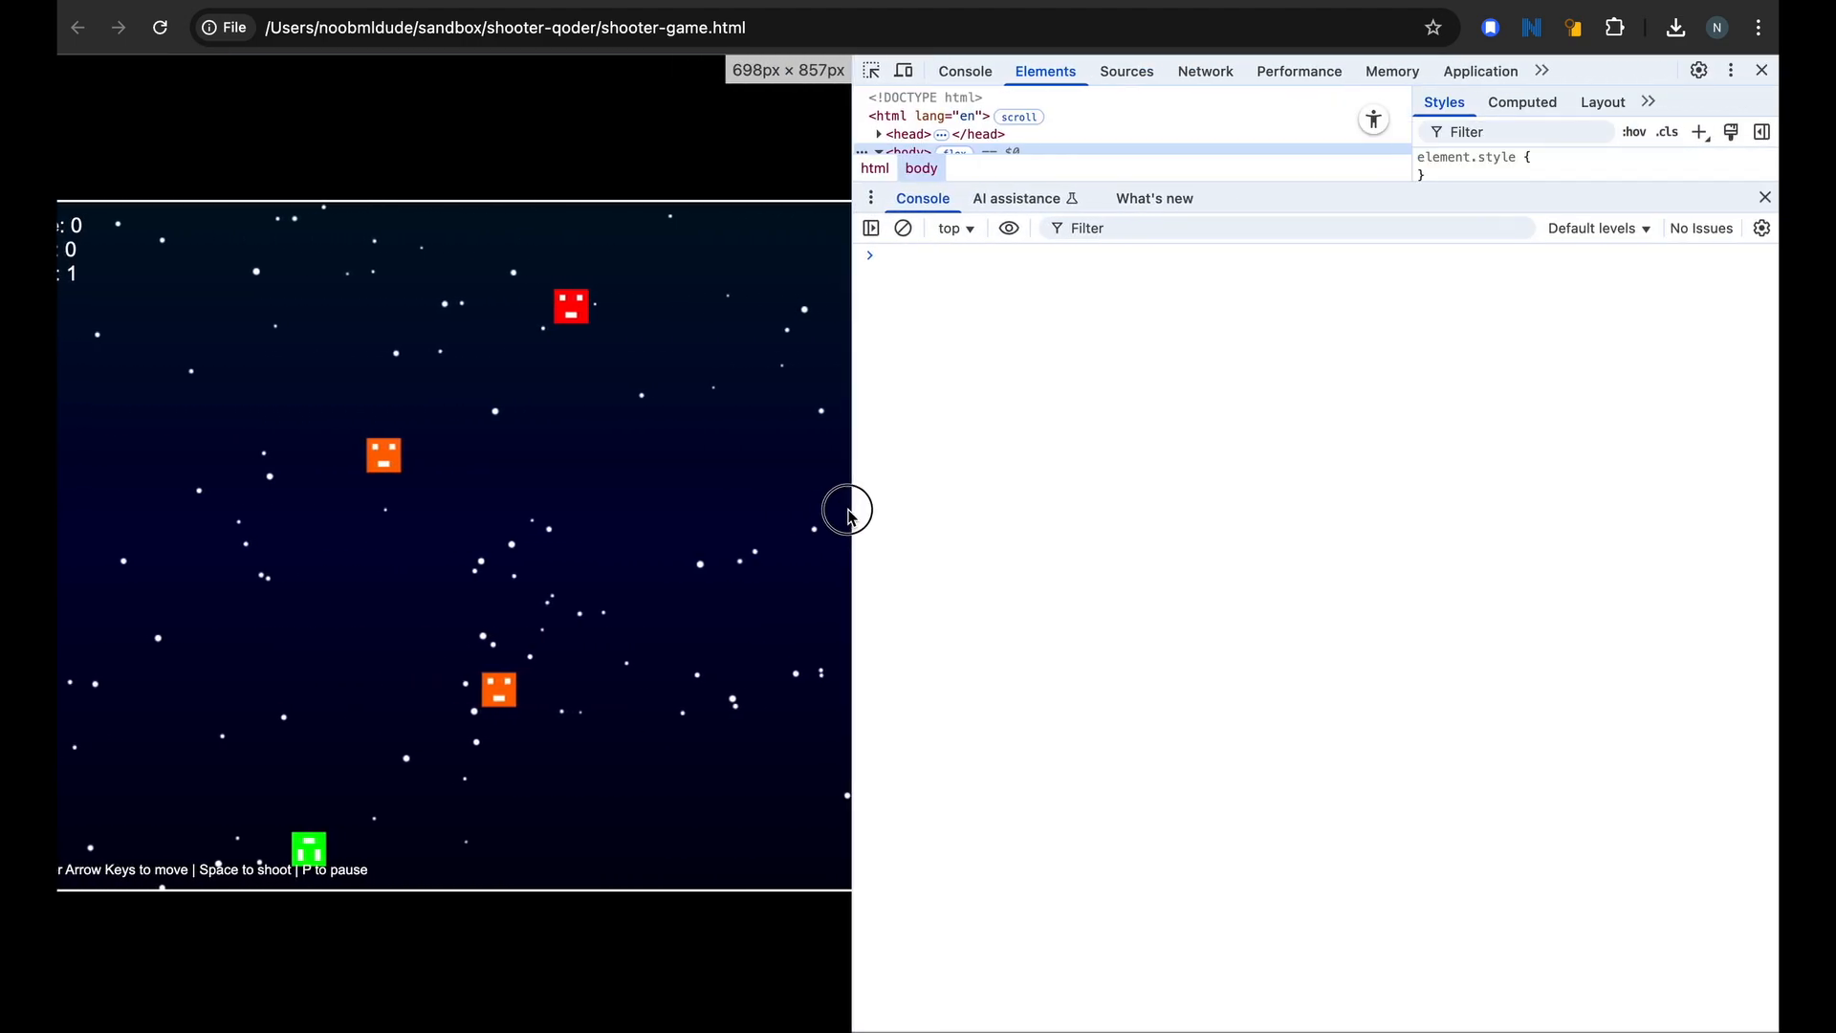
pyautogui.click(1761, 69)
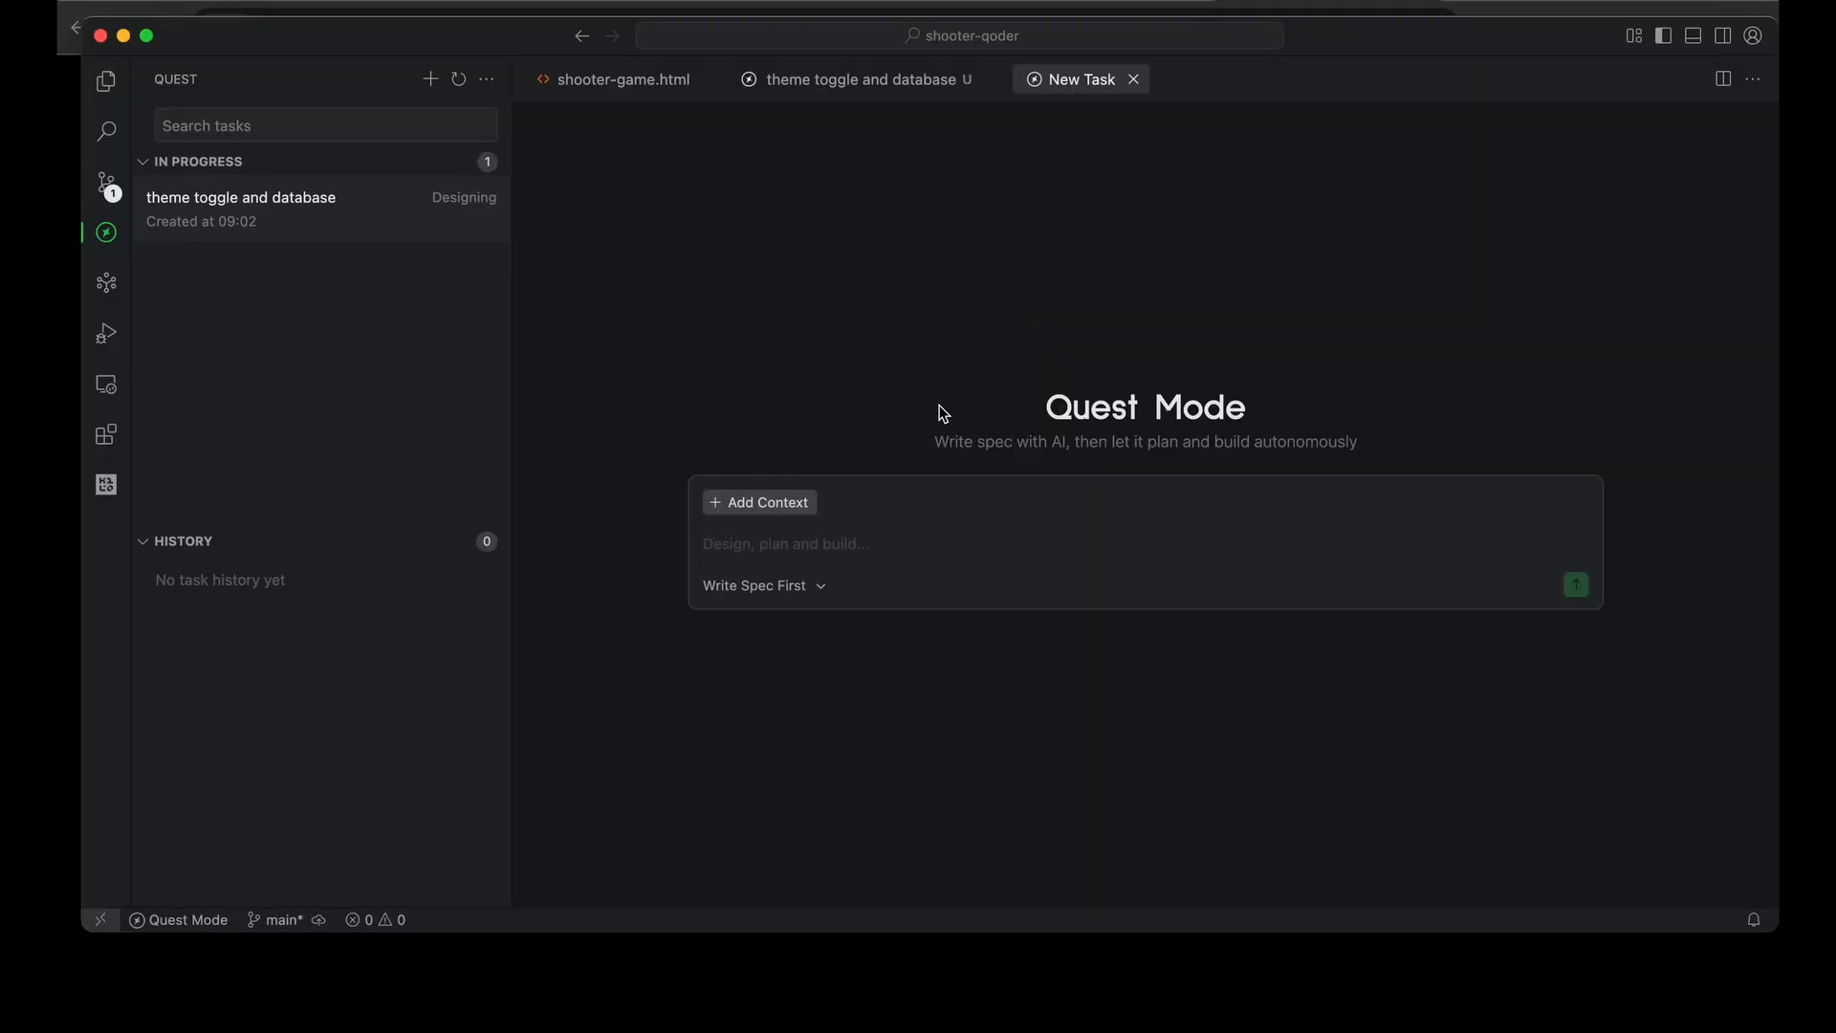
pyautogui.write('Make the game adapt to different screen sizes like mobile and tablet as well.')
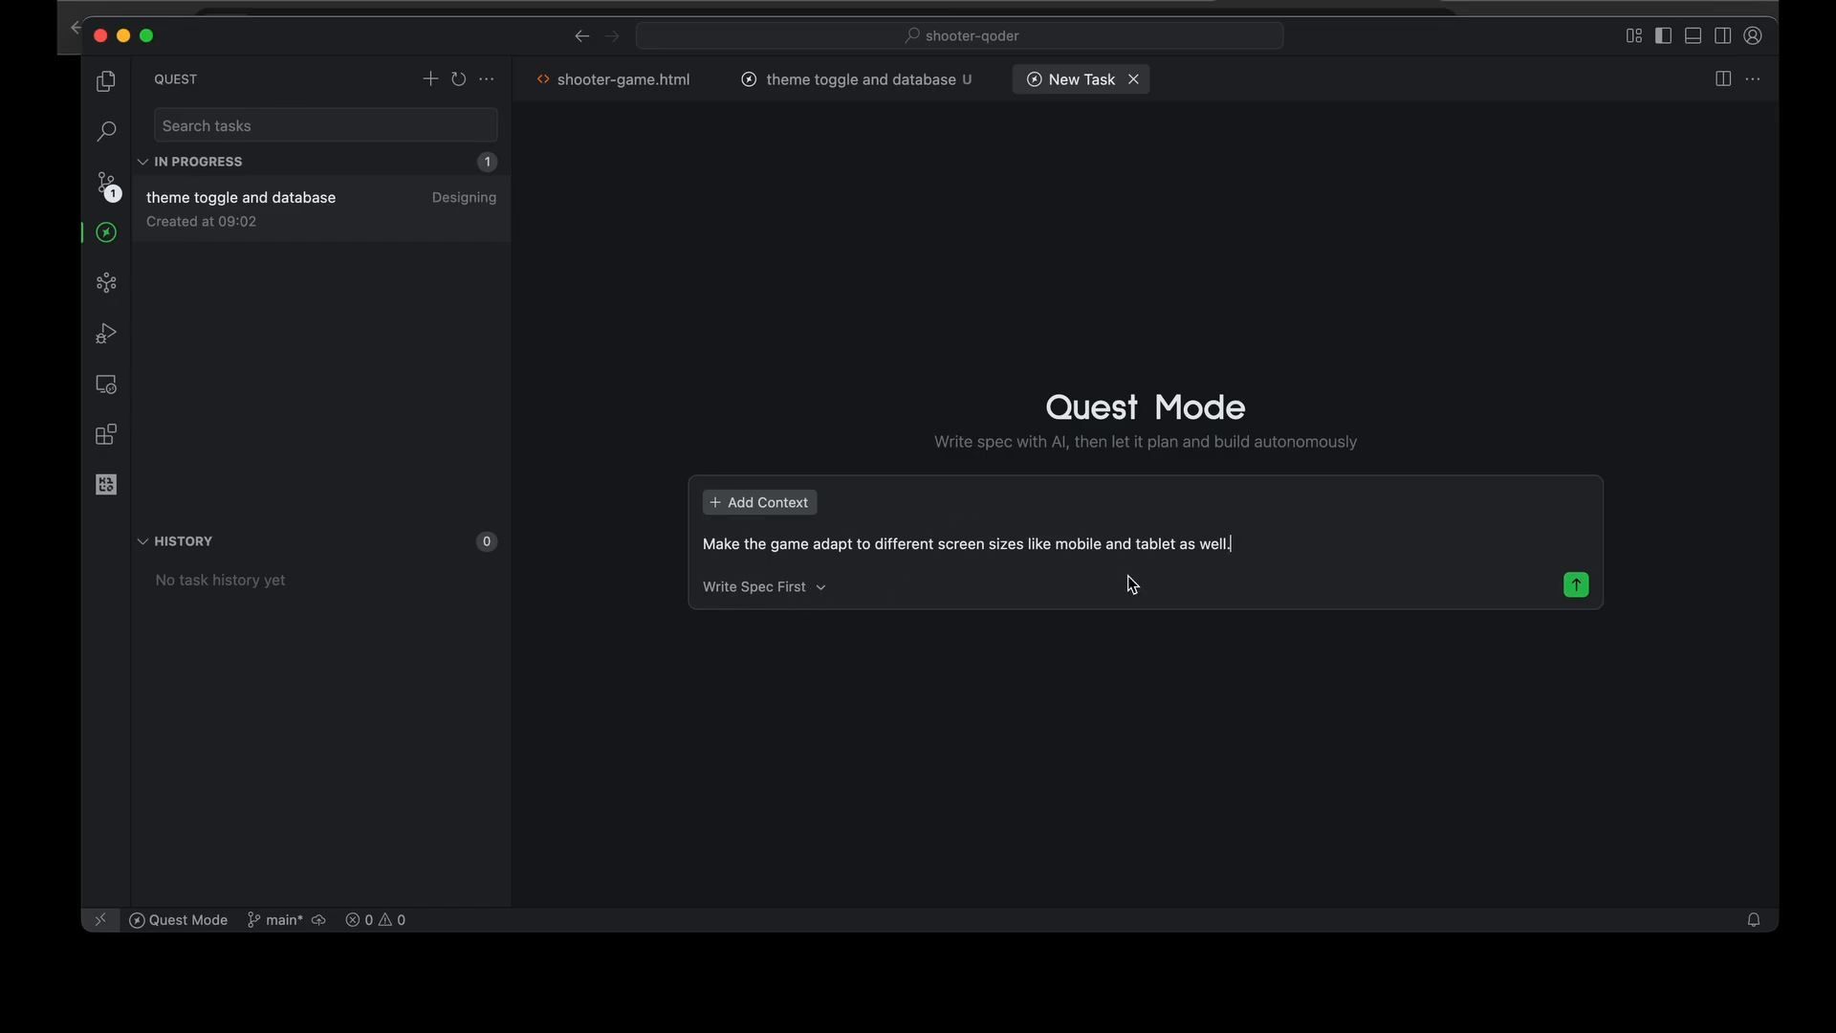
pyautogui.click(1574, 584)
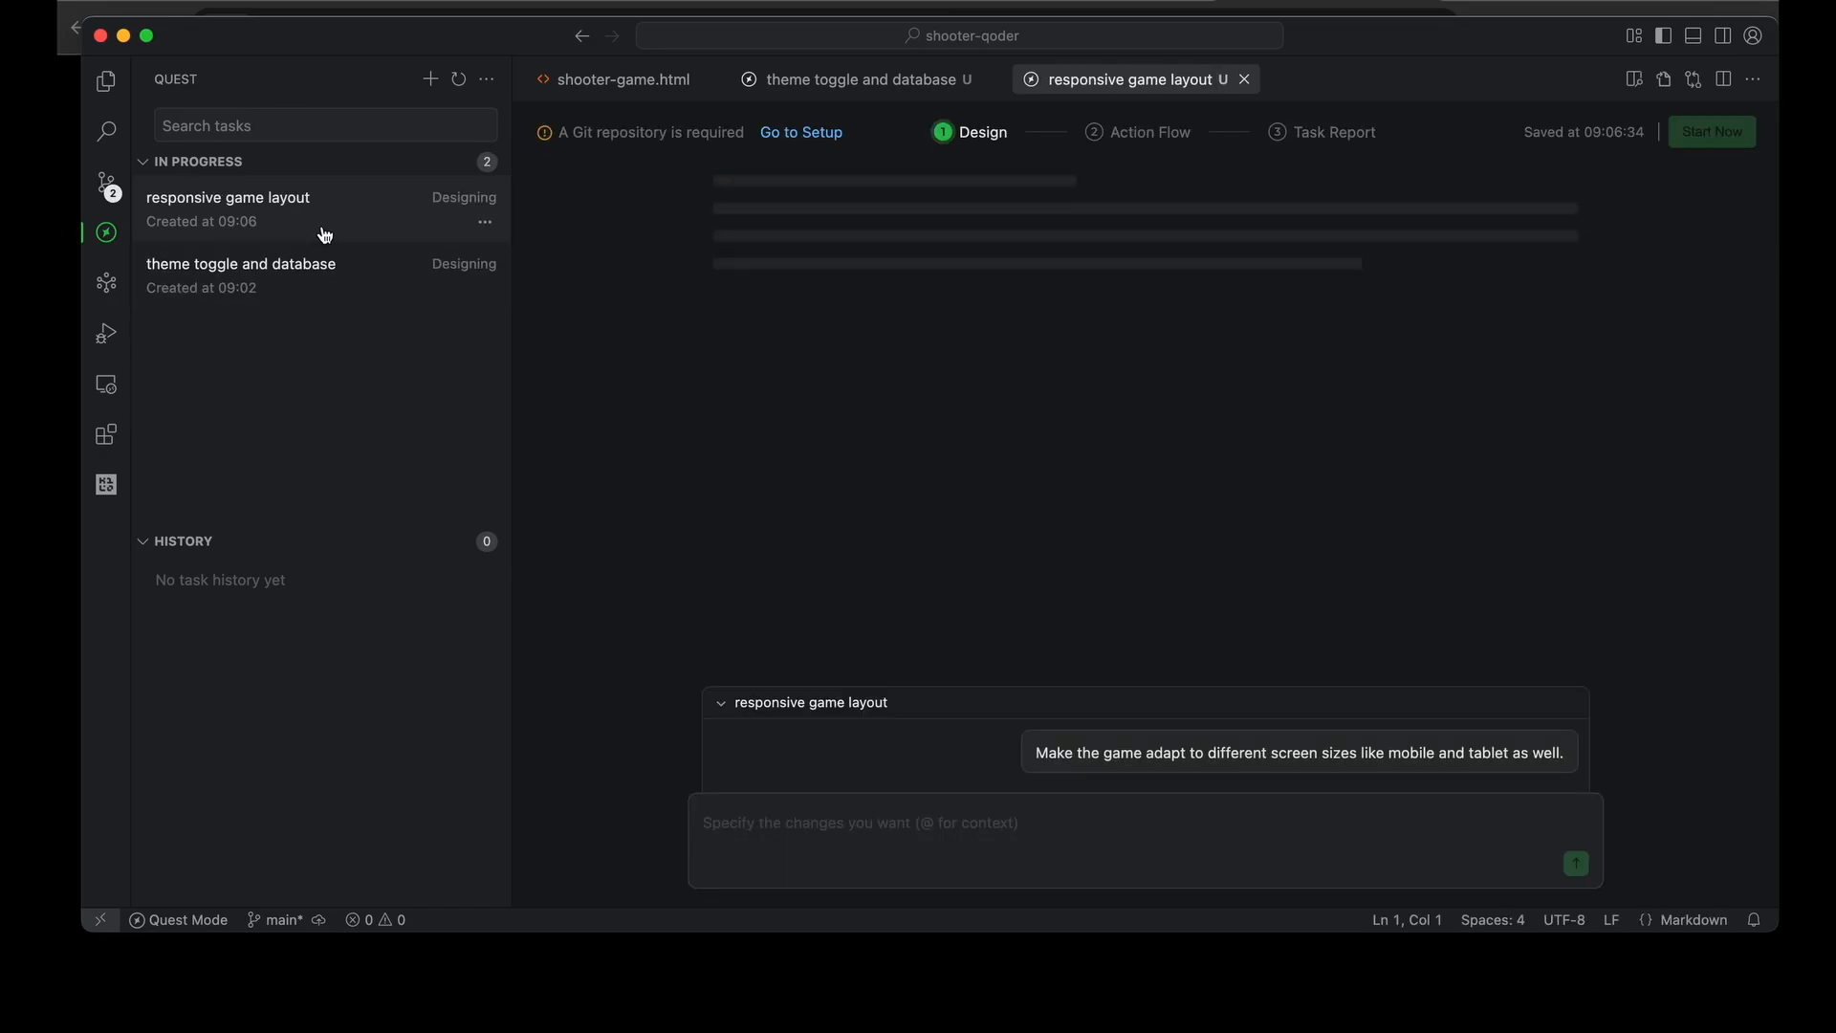
pyautogui.moveTo(365, 226)
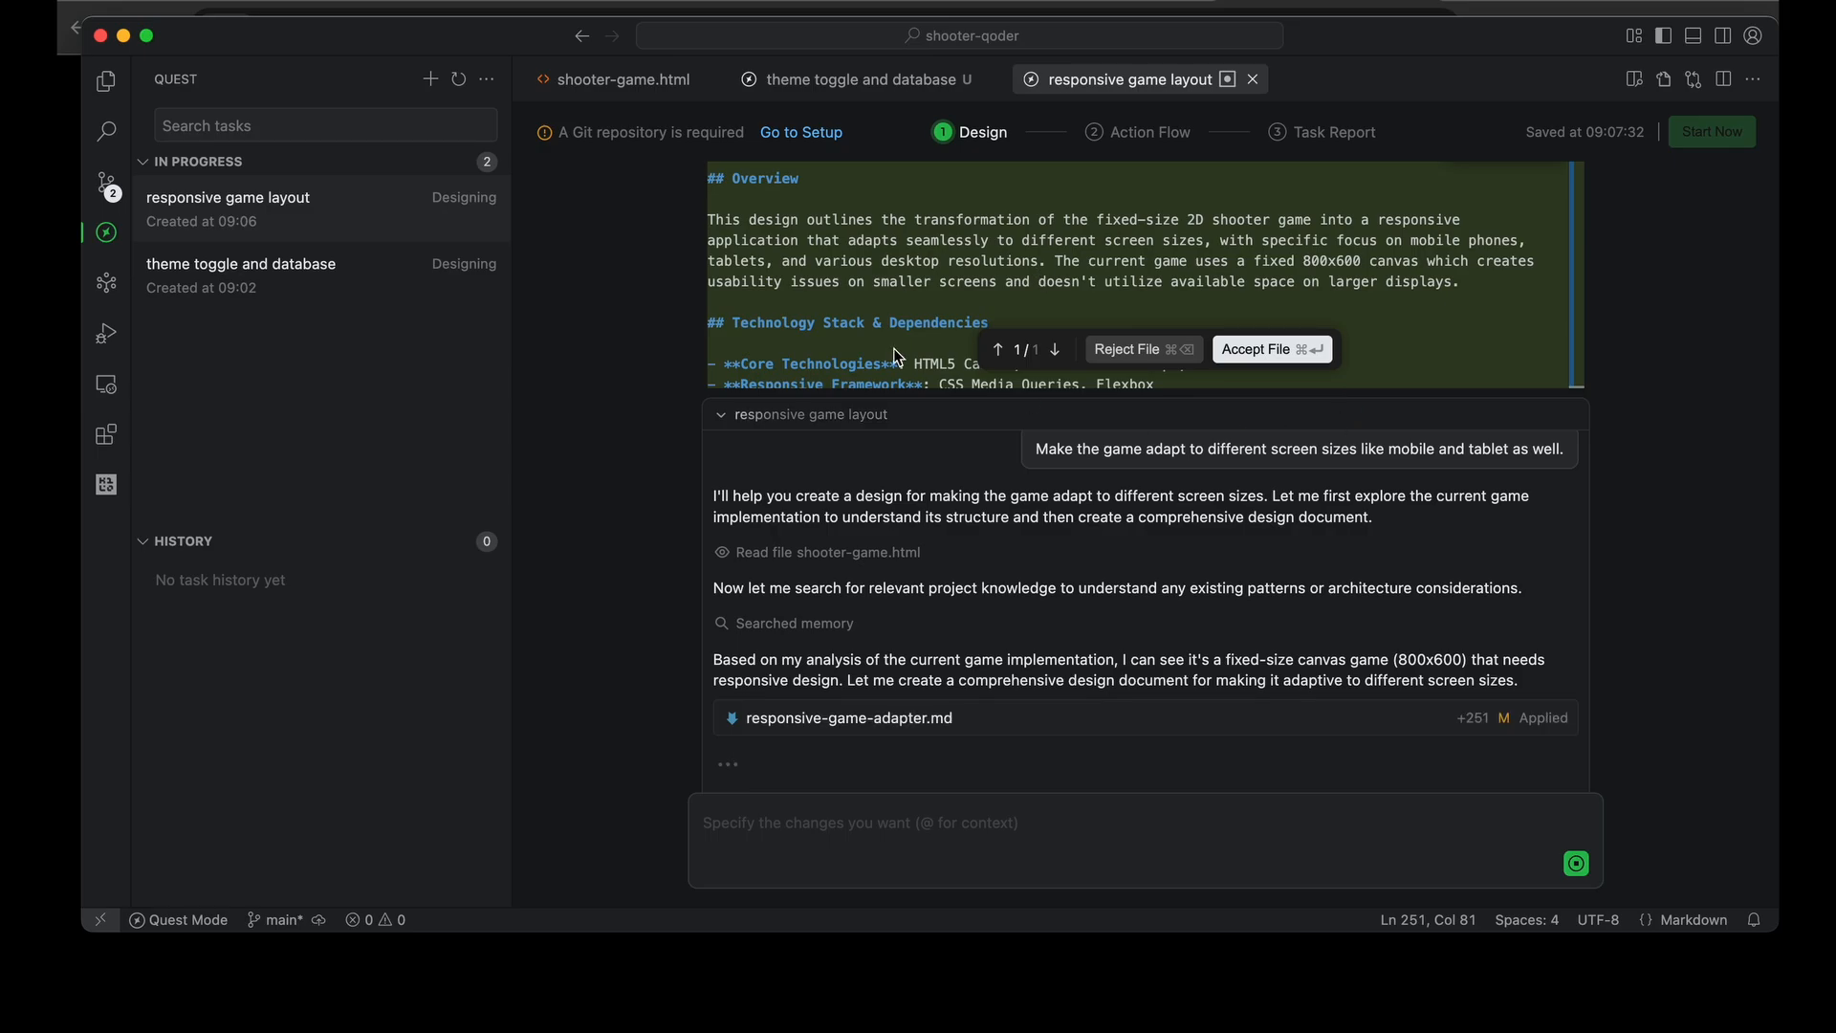
# Read through responsive-game-adapter.md, selecting its state management entries along the way
pyautogui.scroll(-3)
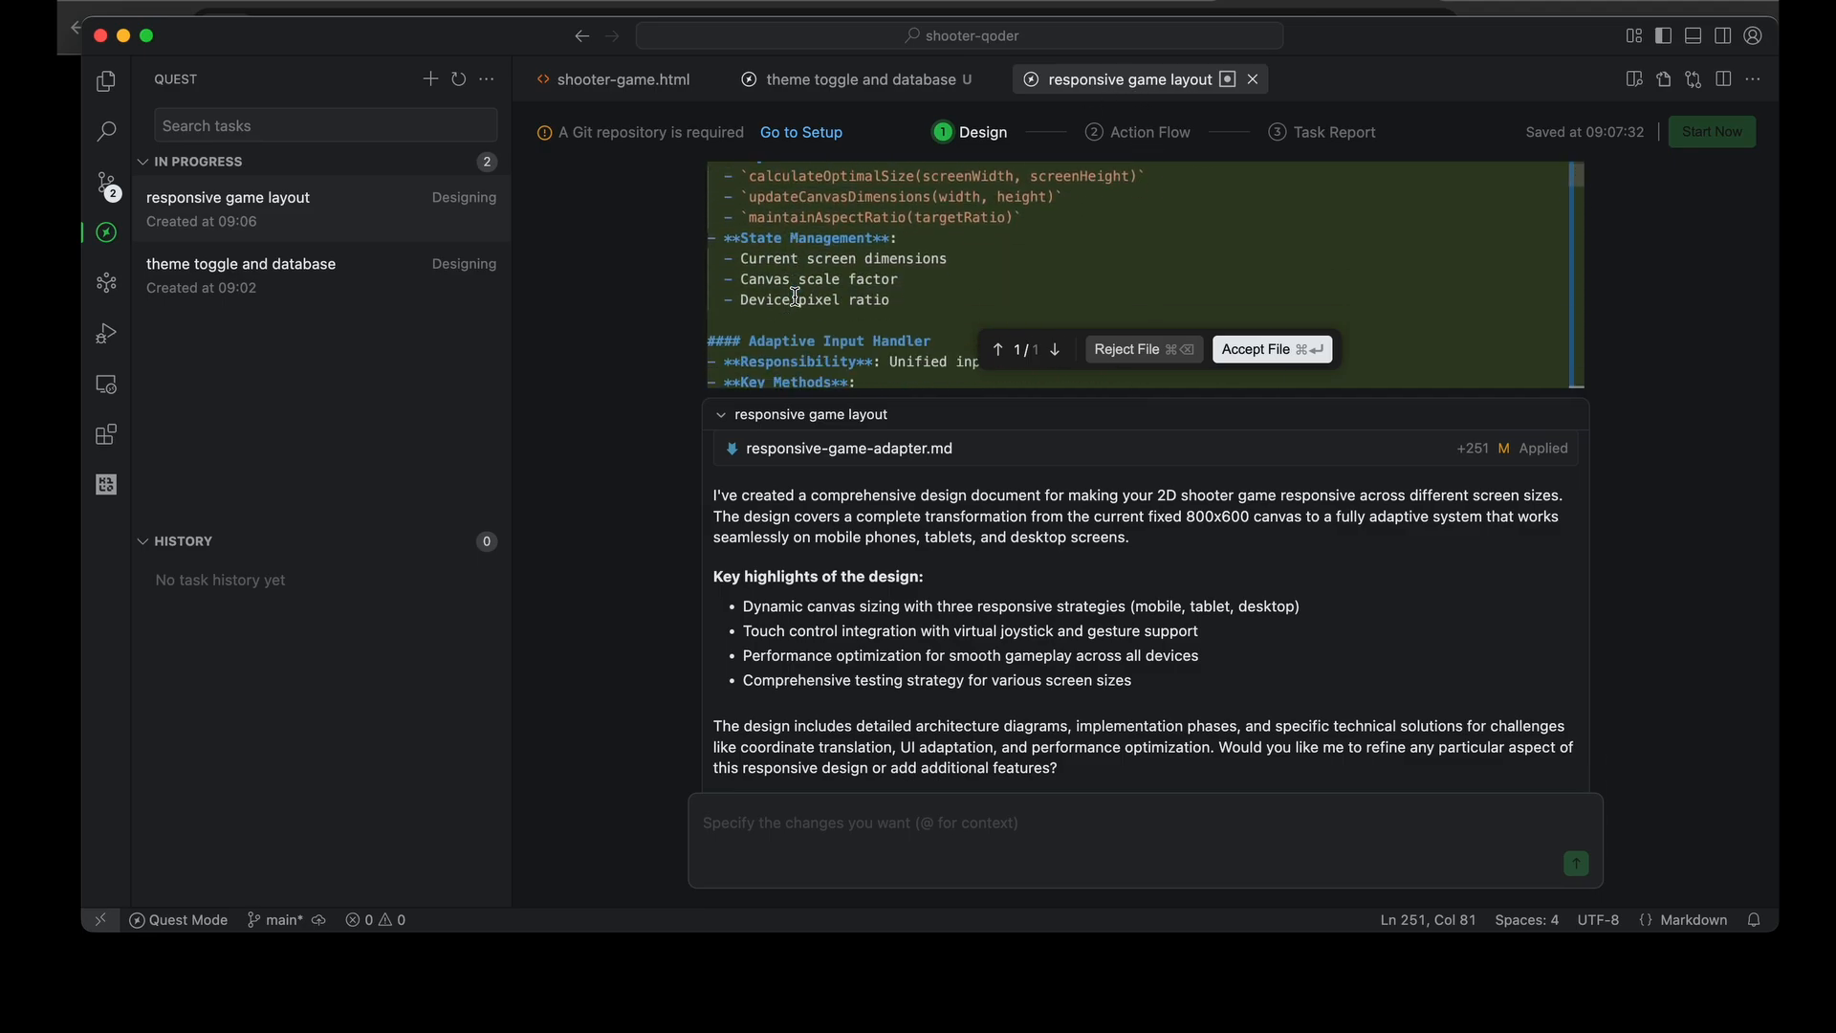
pyautogui.moveTo(741, 259); pyautogui.dragTo(890, 301)
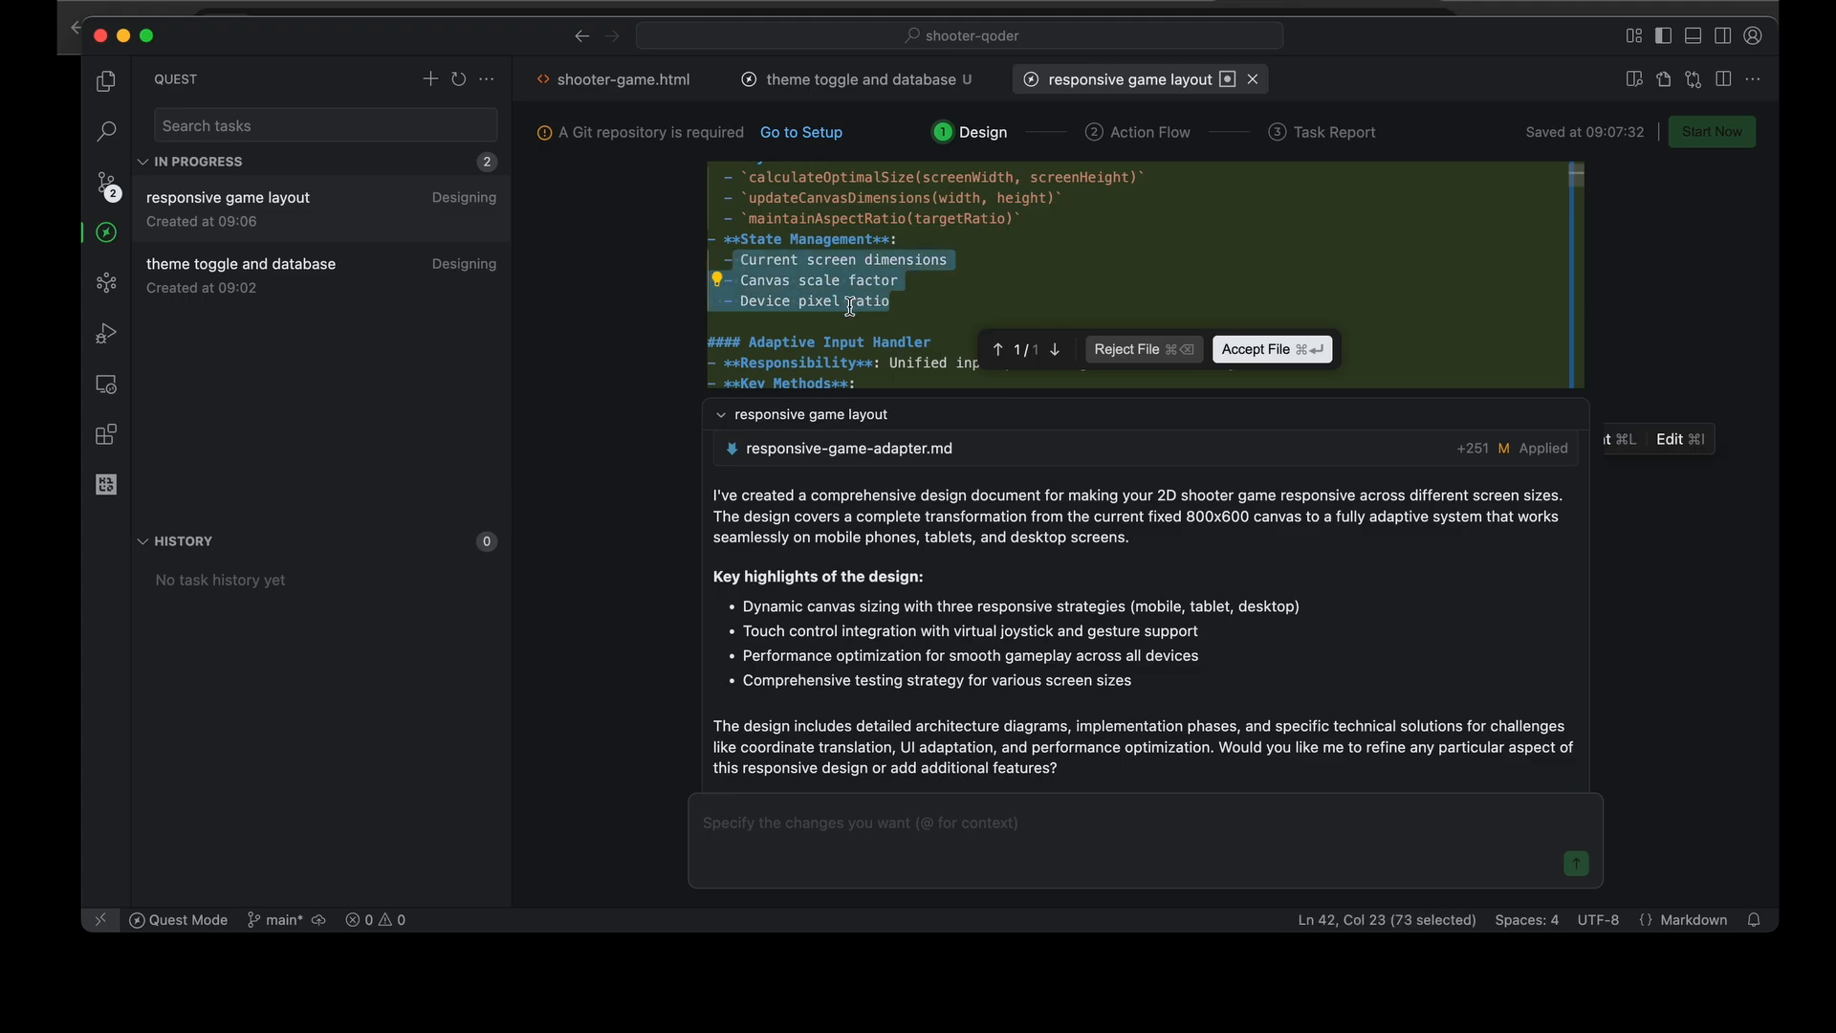
pyautogui.scroll(-3)
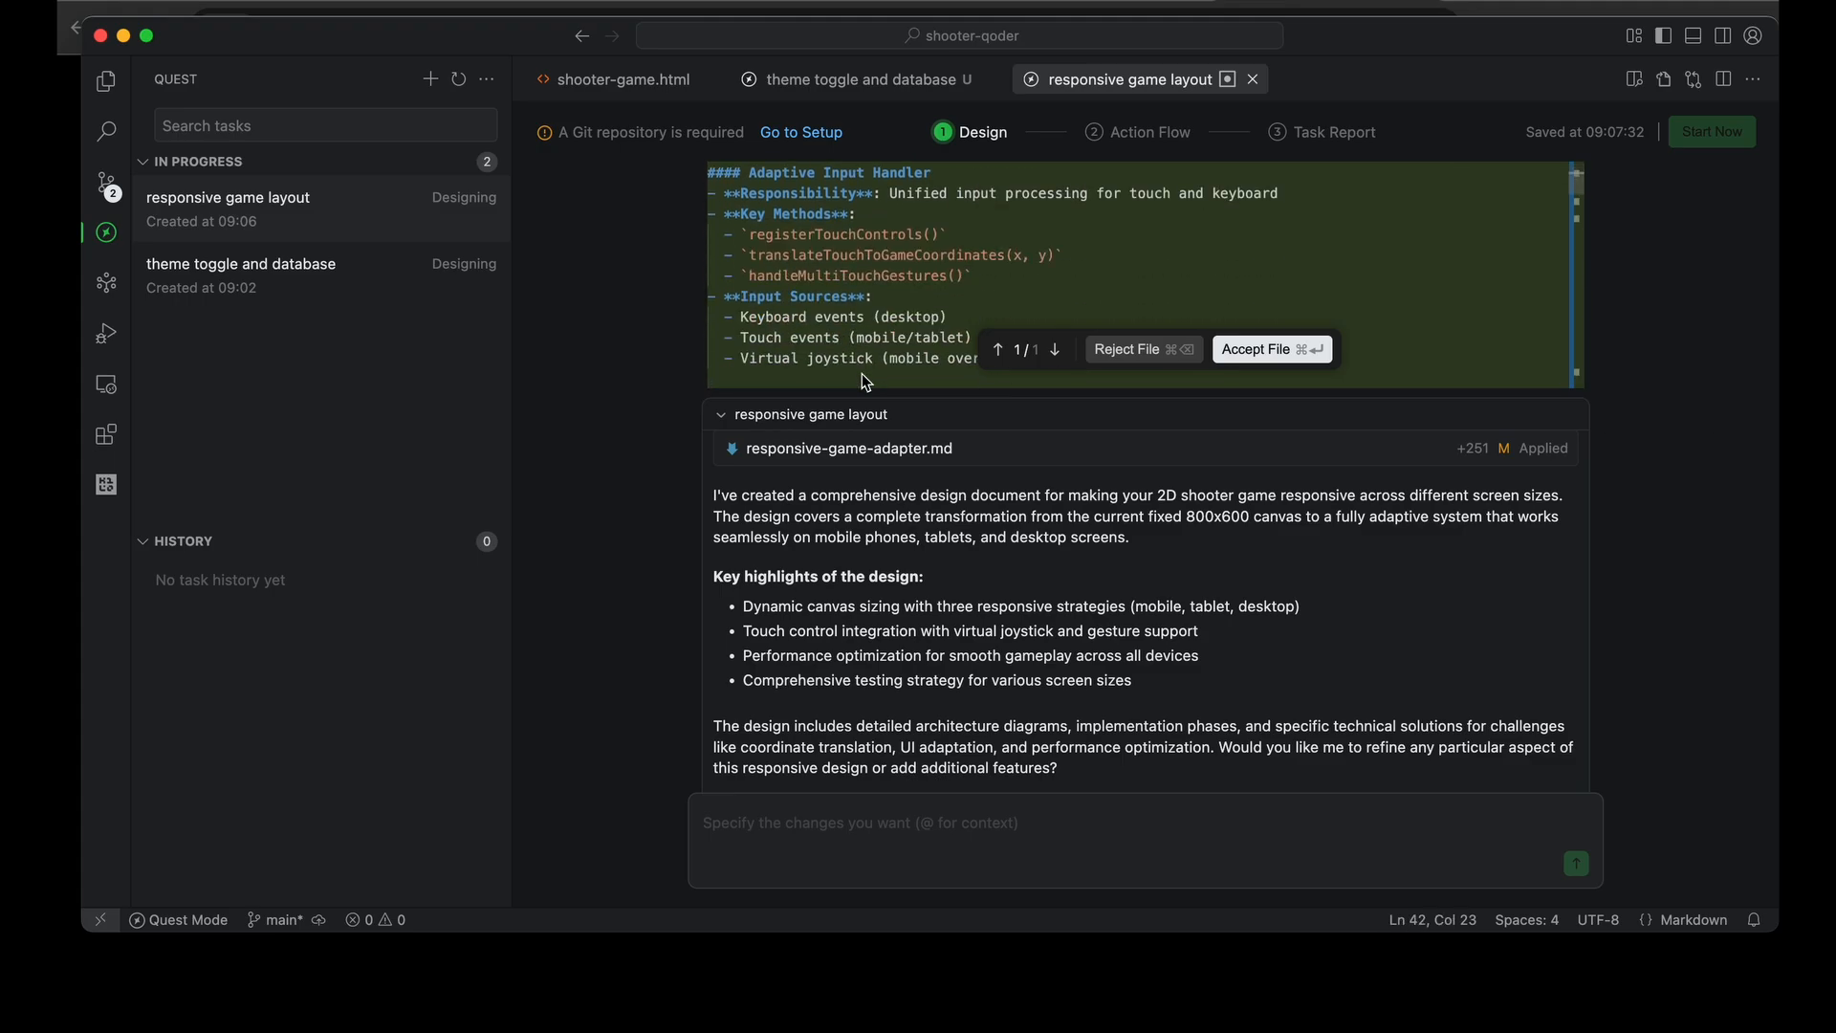
pyautogui.scroll(-3)
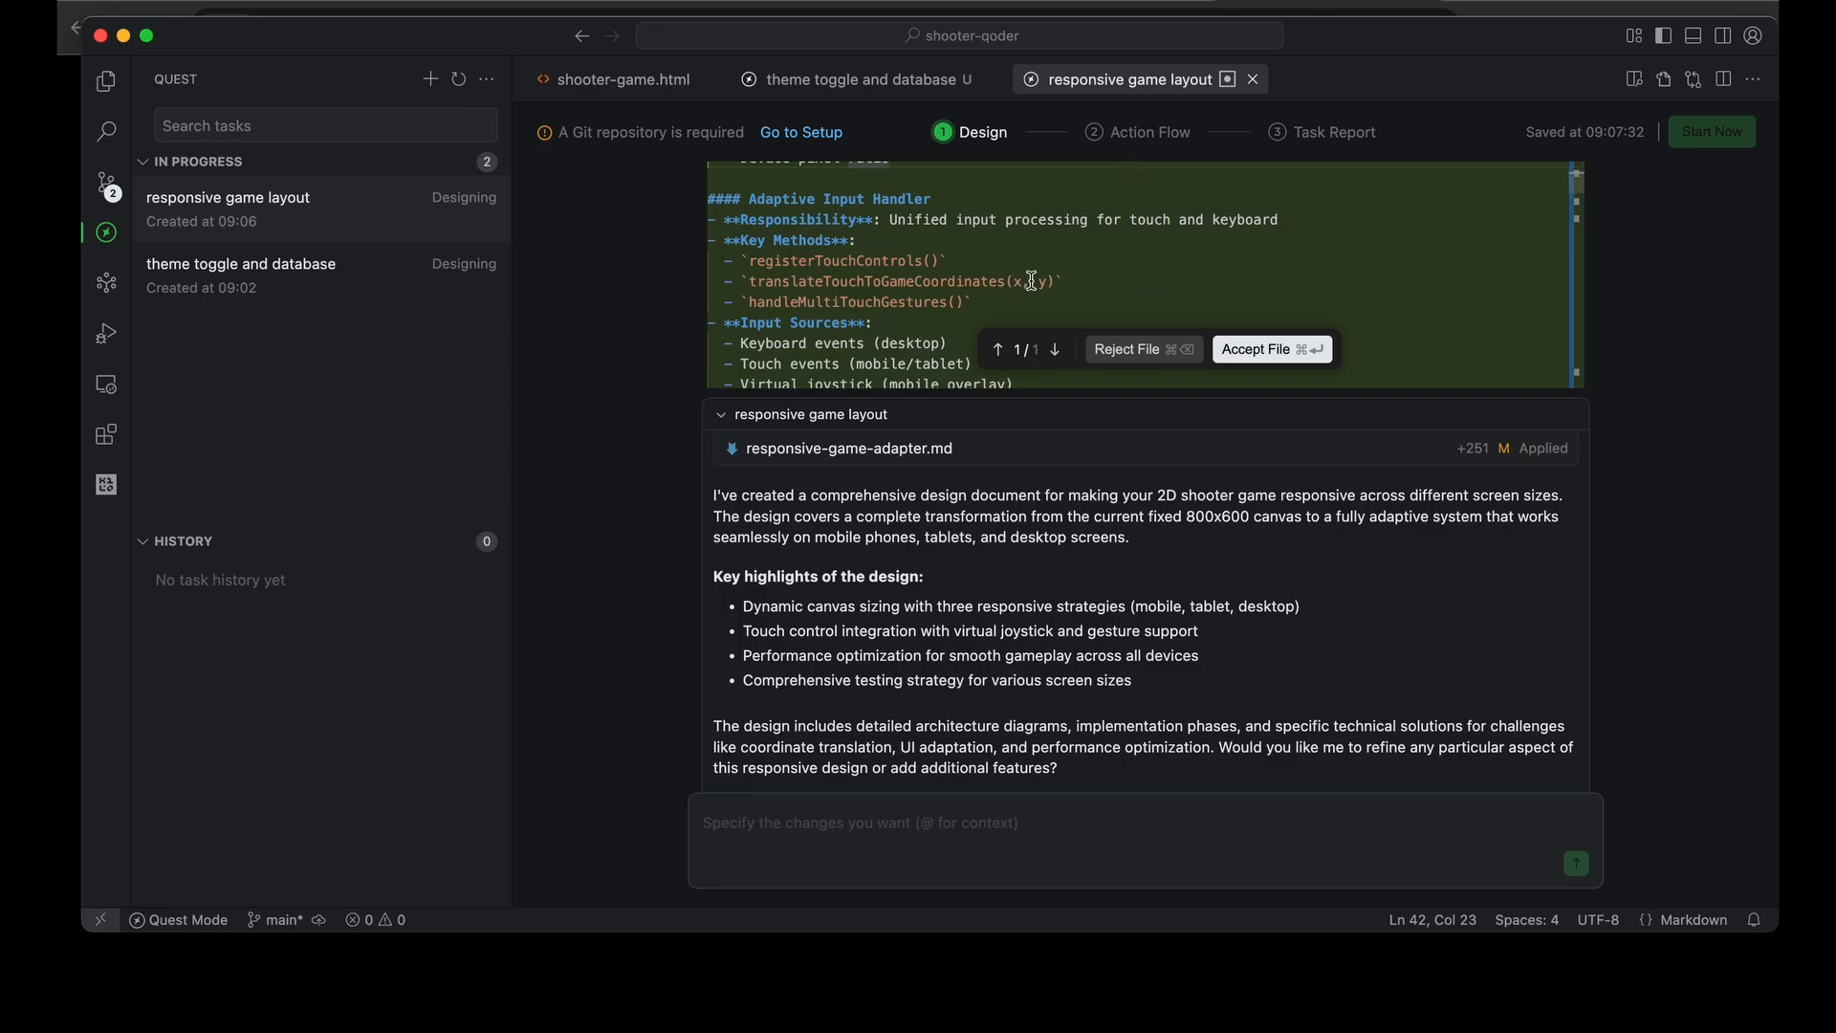
pyautogui.scroll(-3)
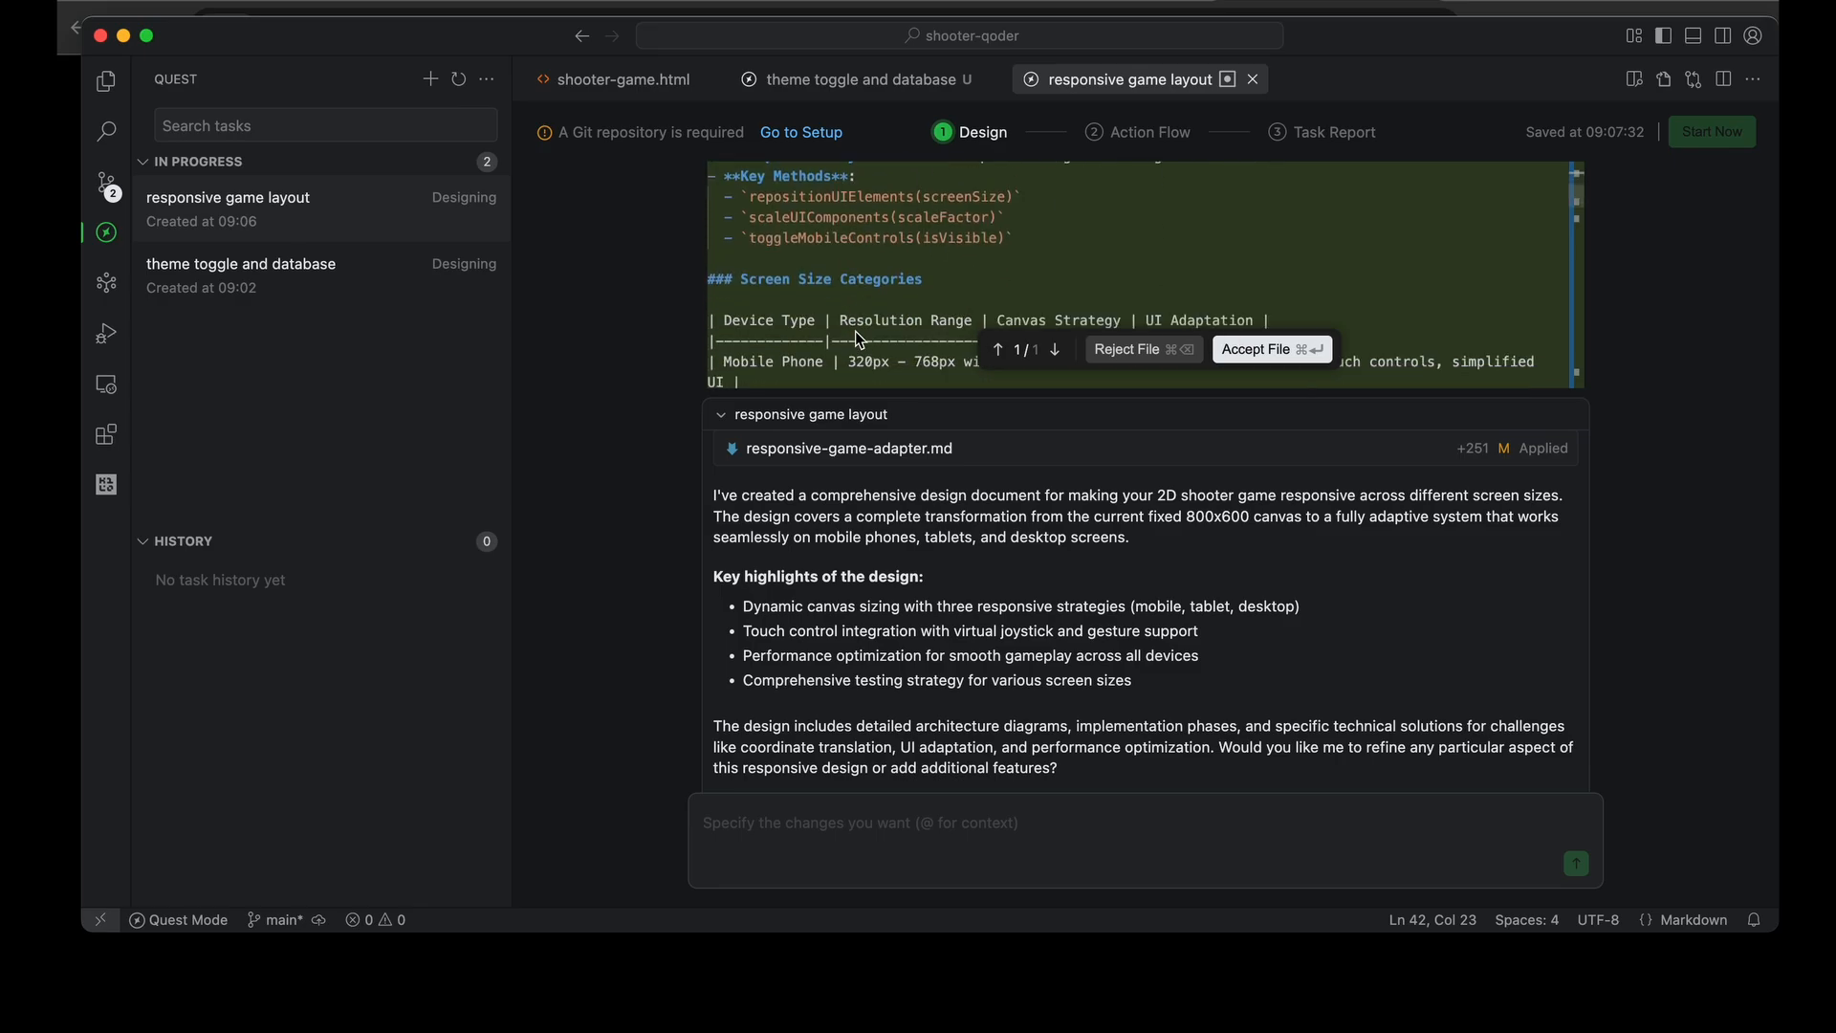
pyautogui.moveTo(1190, 559)
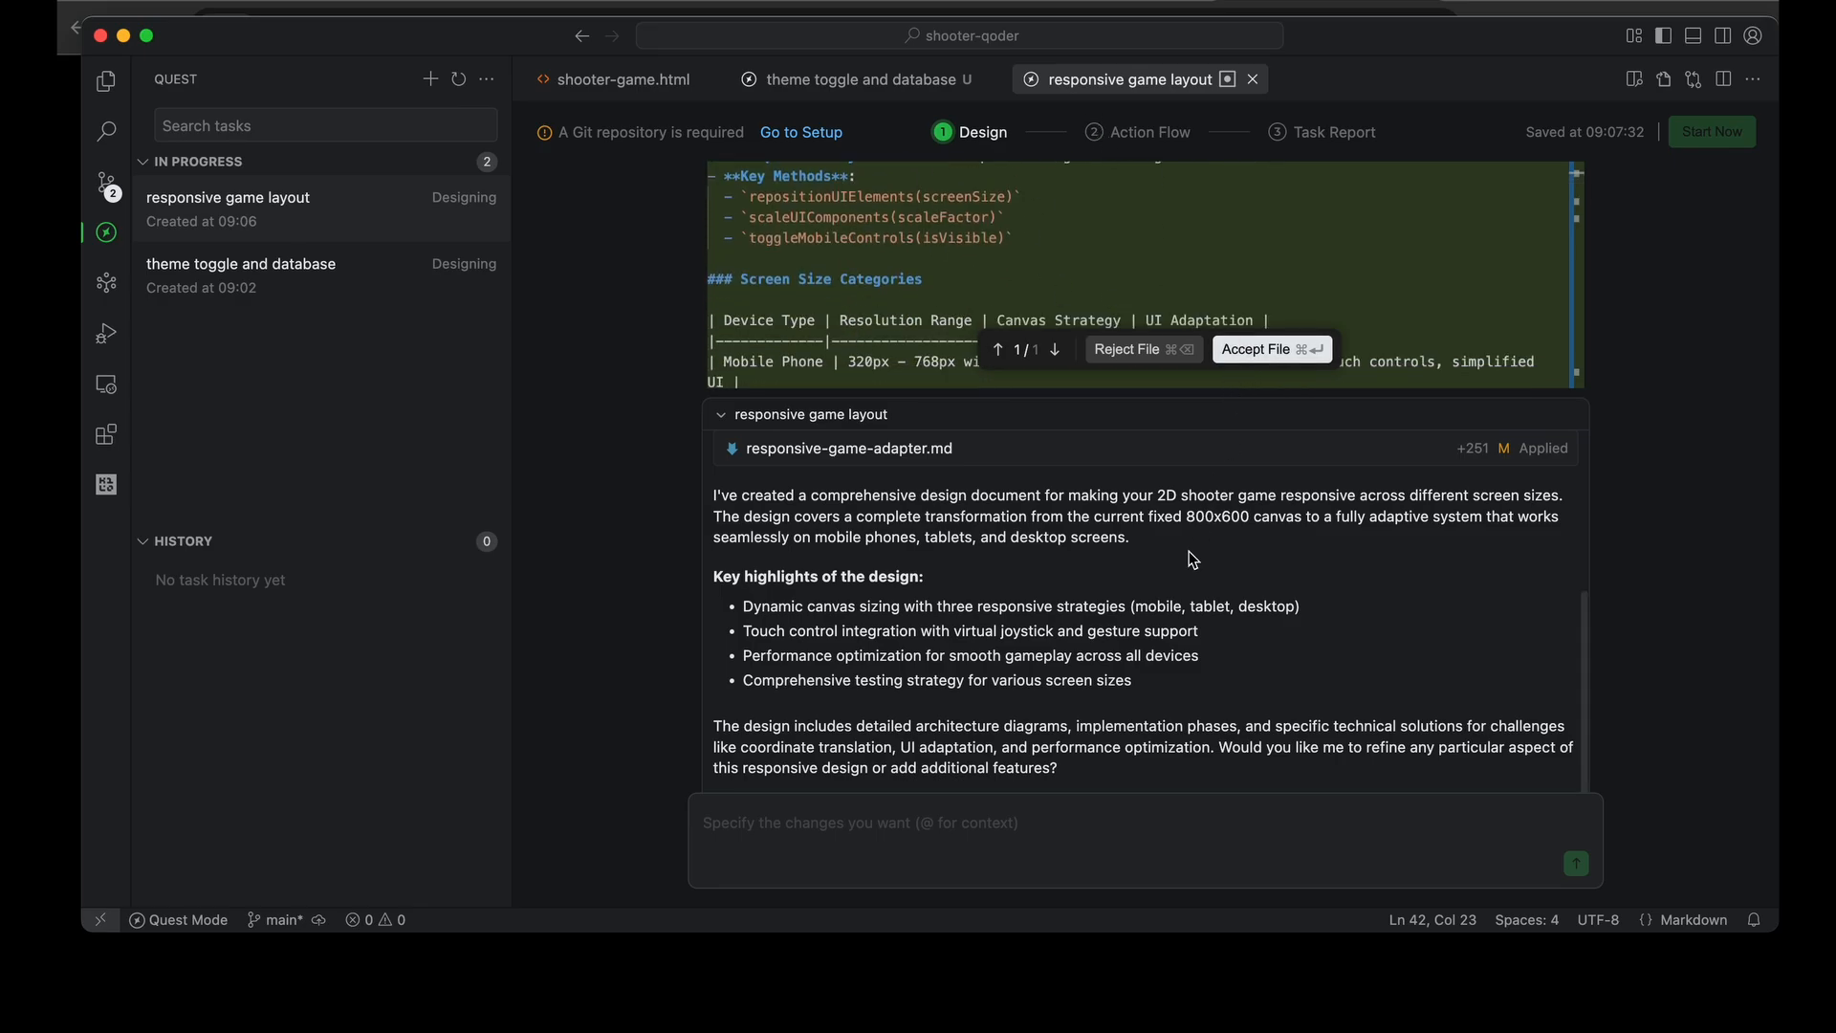
pyautogui.scroll(-3)
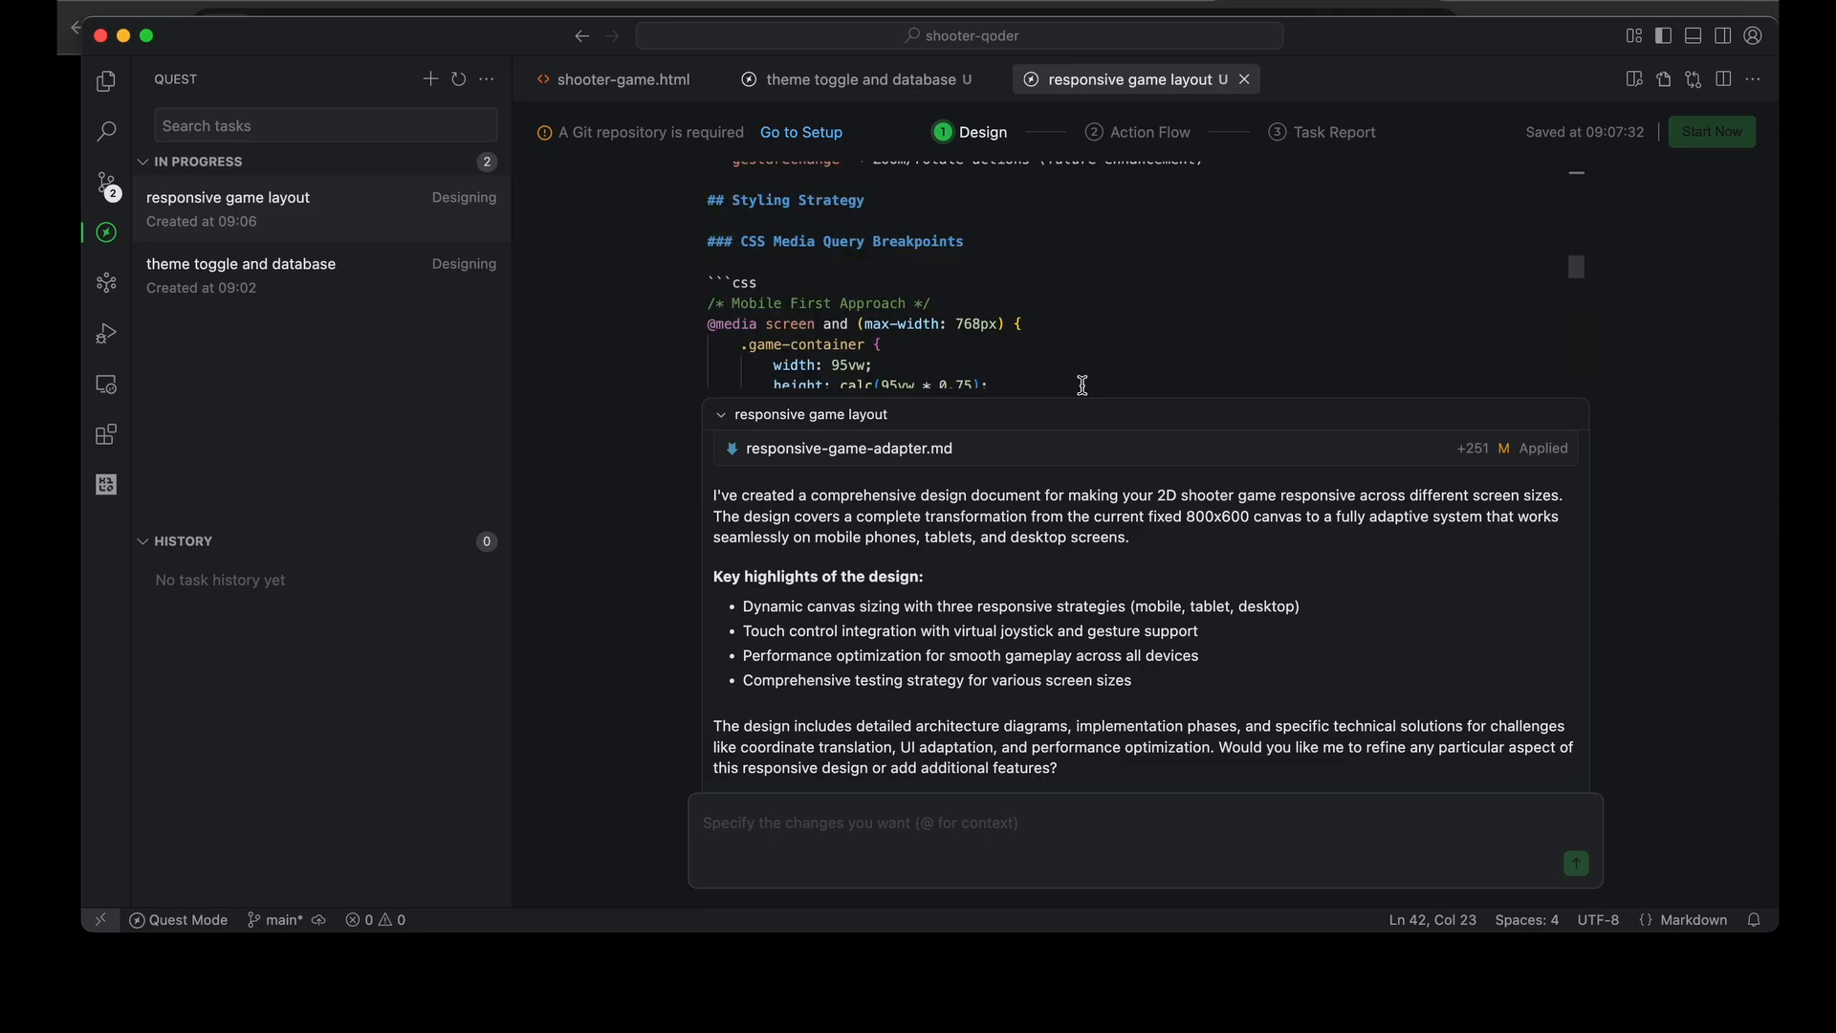
pyautogui.moveTo(1075, 330)
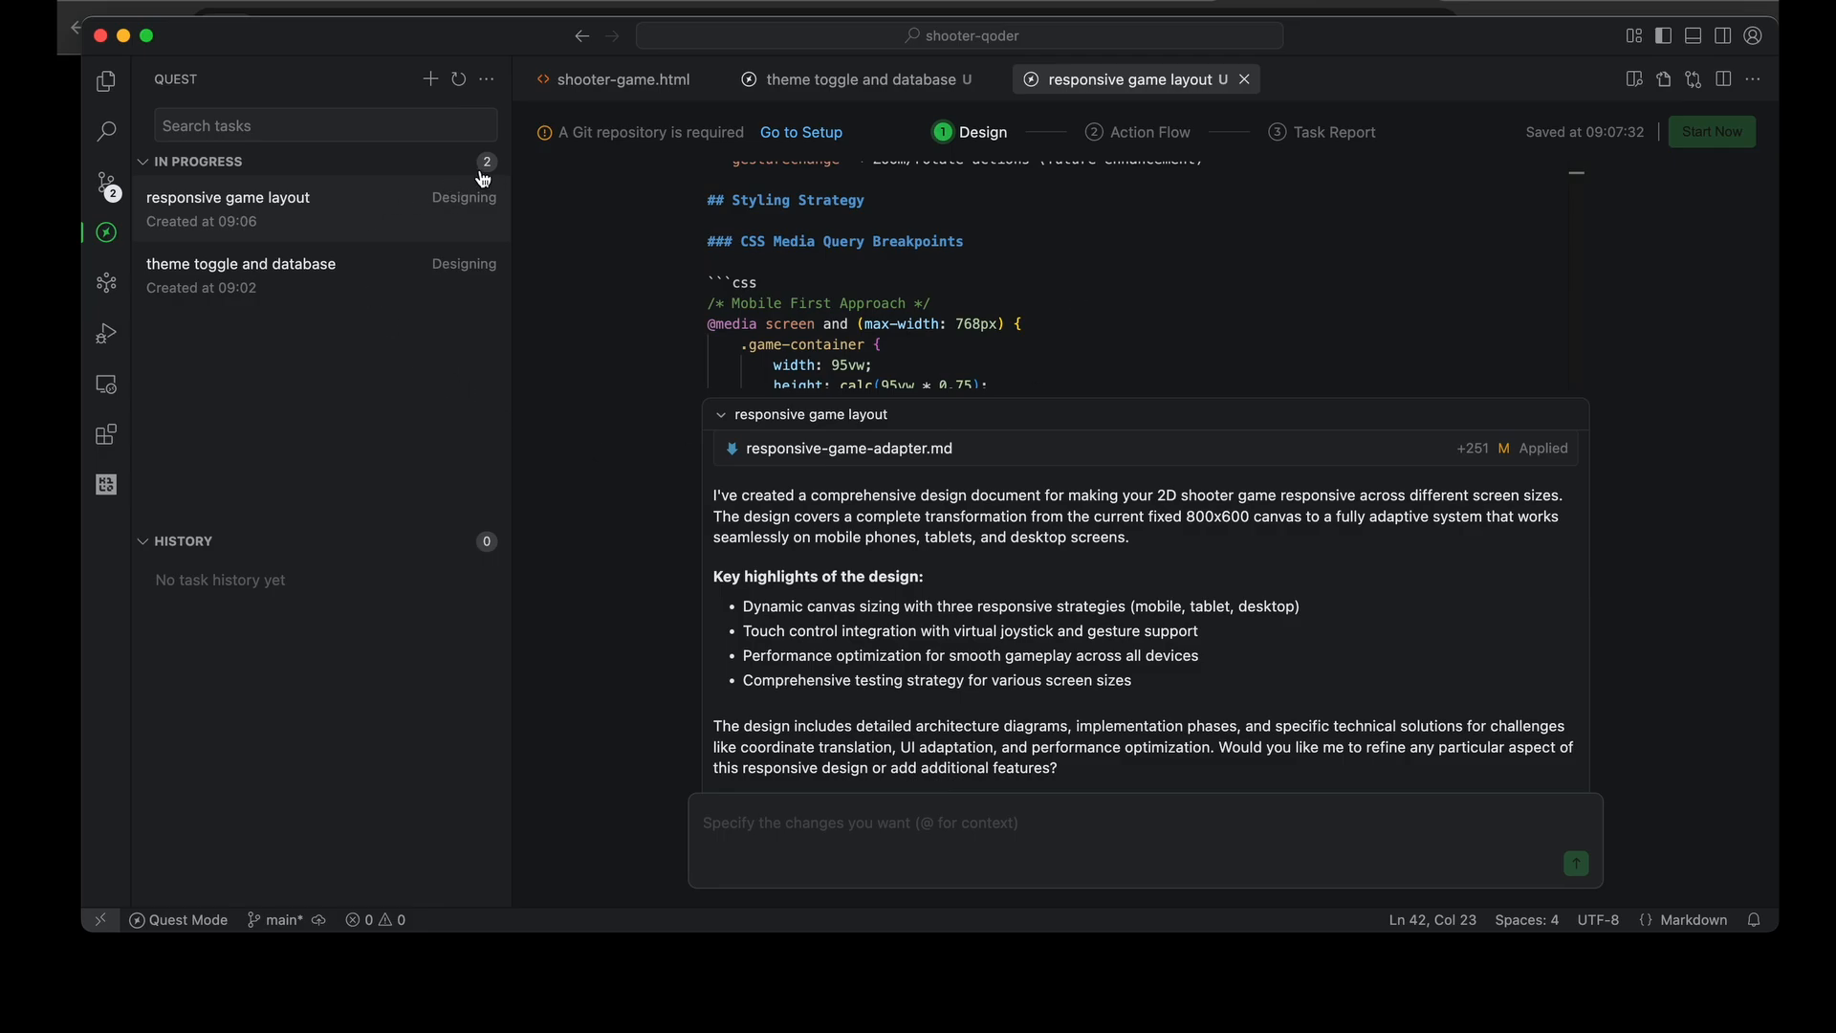
pyautogui.moveTo(366, 212)
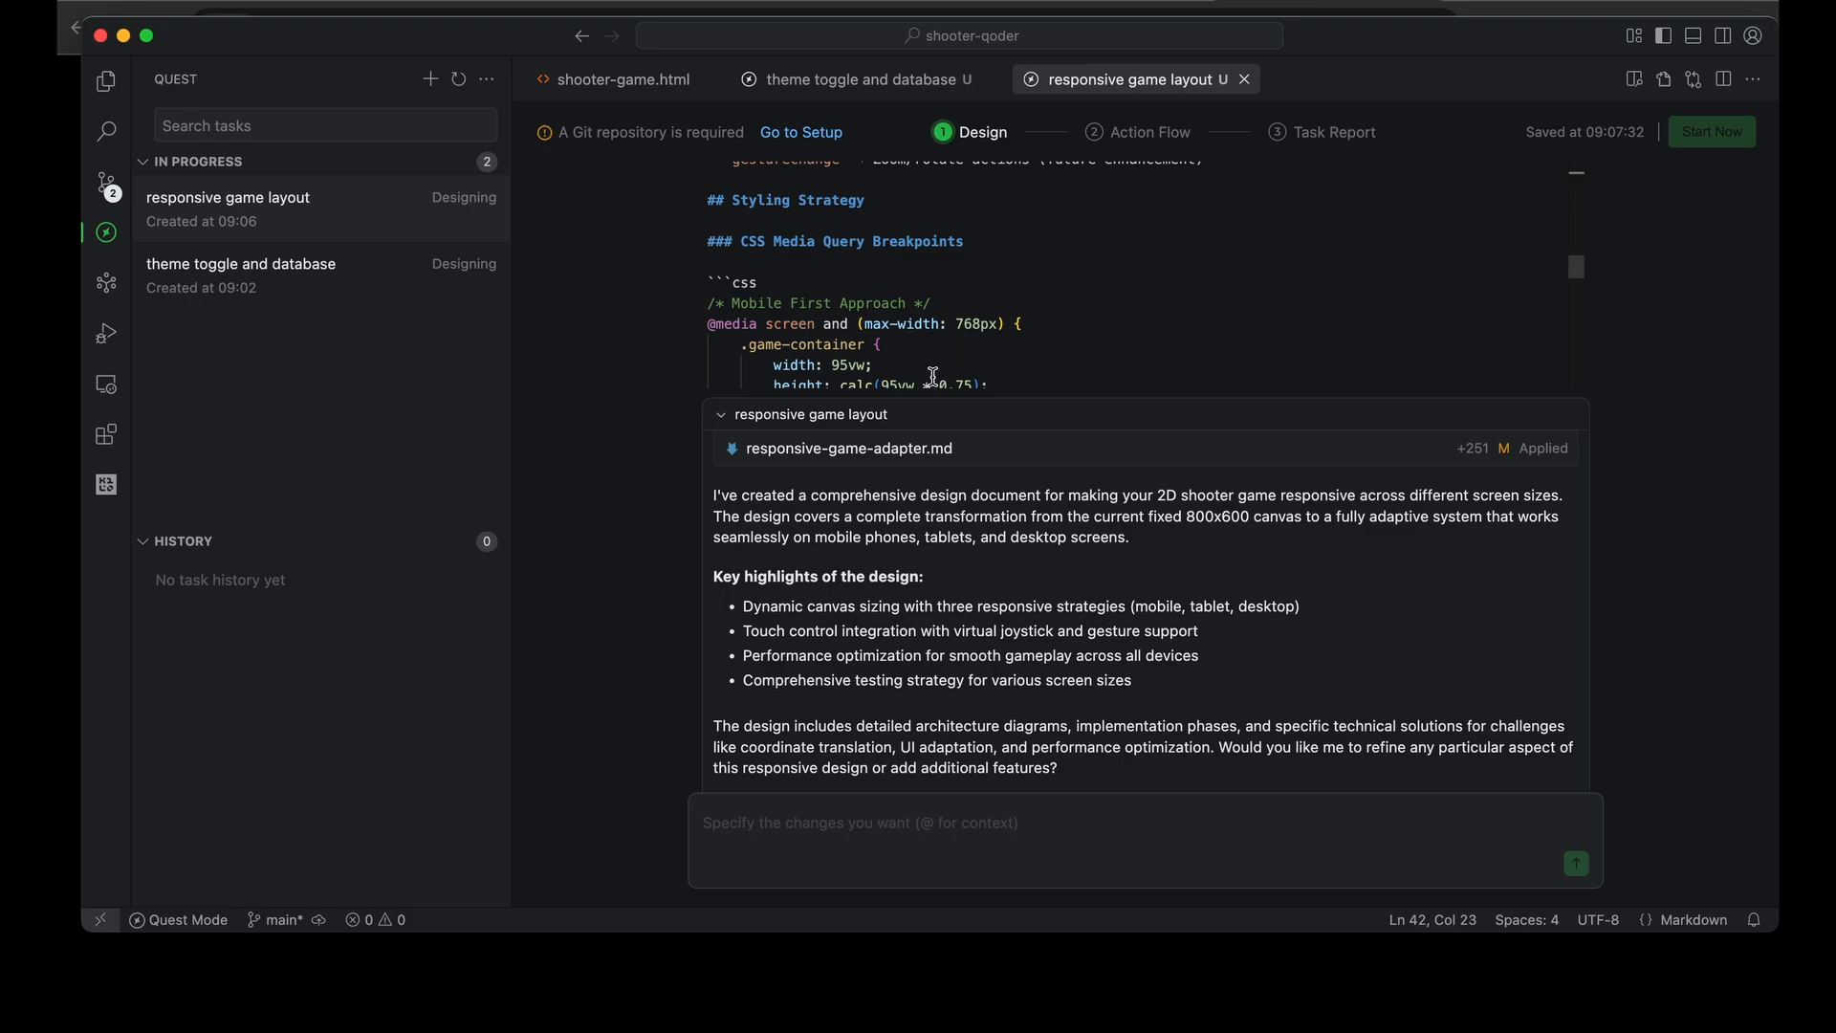
pyautogui.moveTo(878, 314)
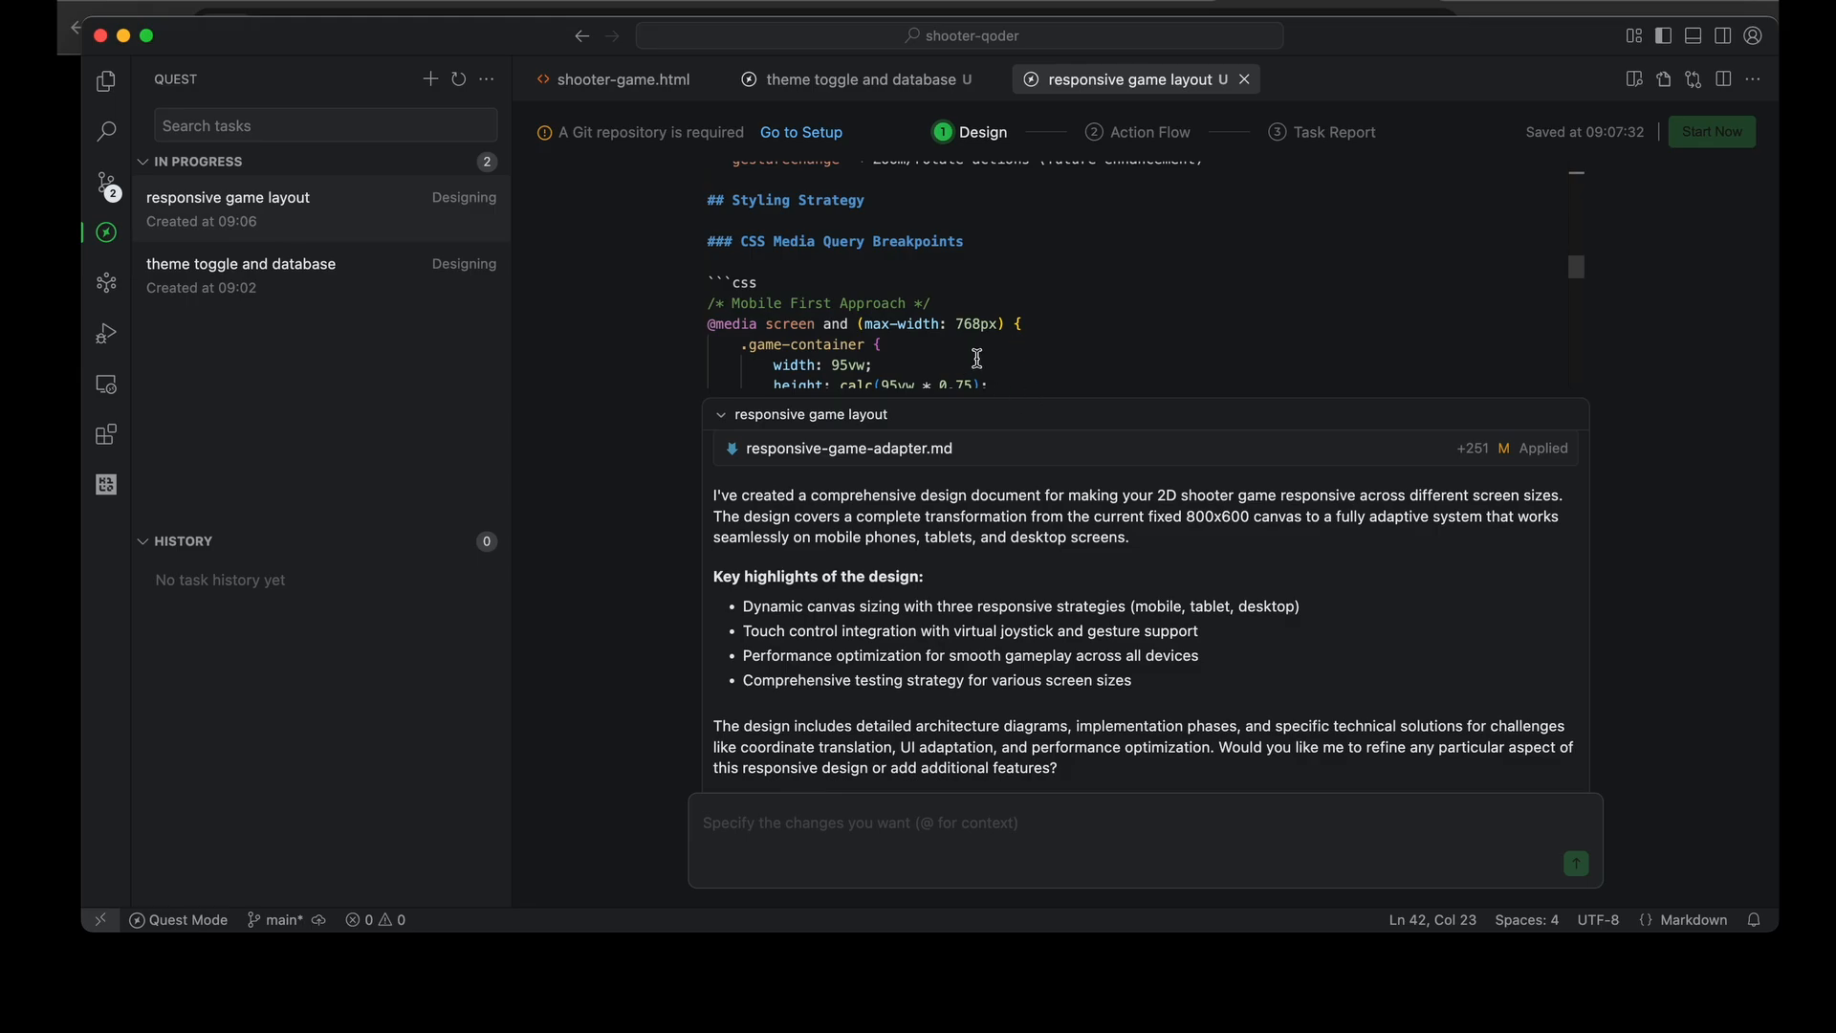
pyautogui.moveTo(984, 539)
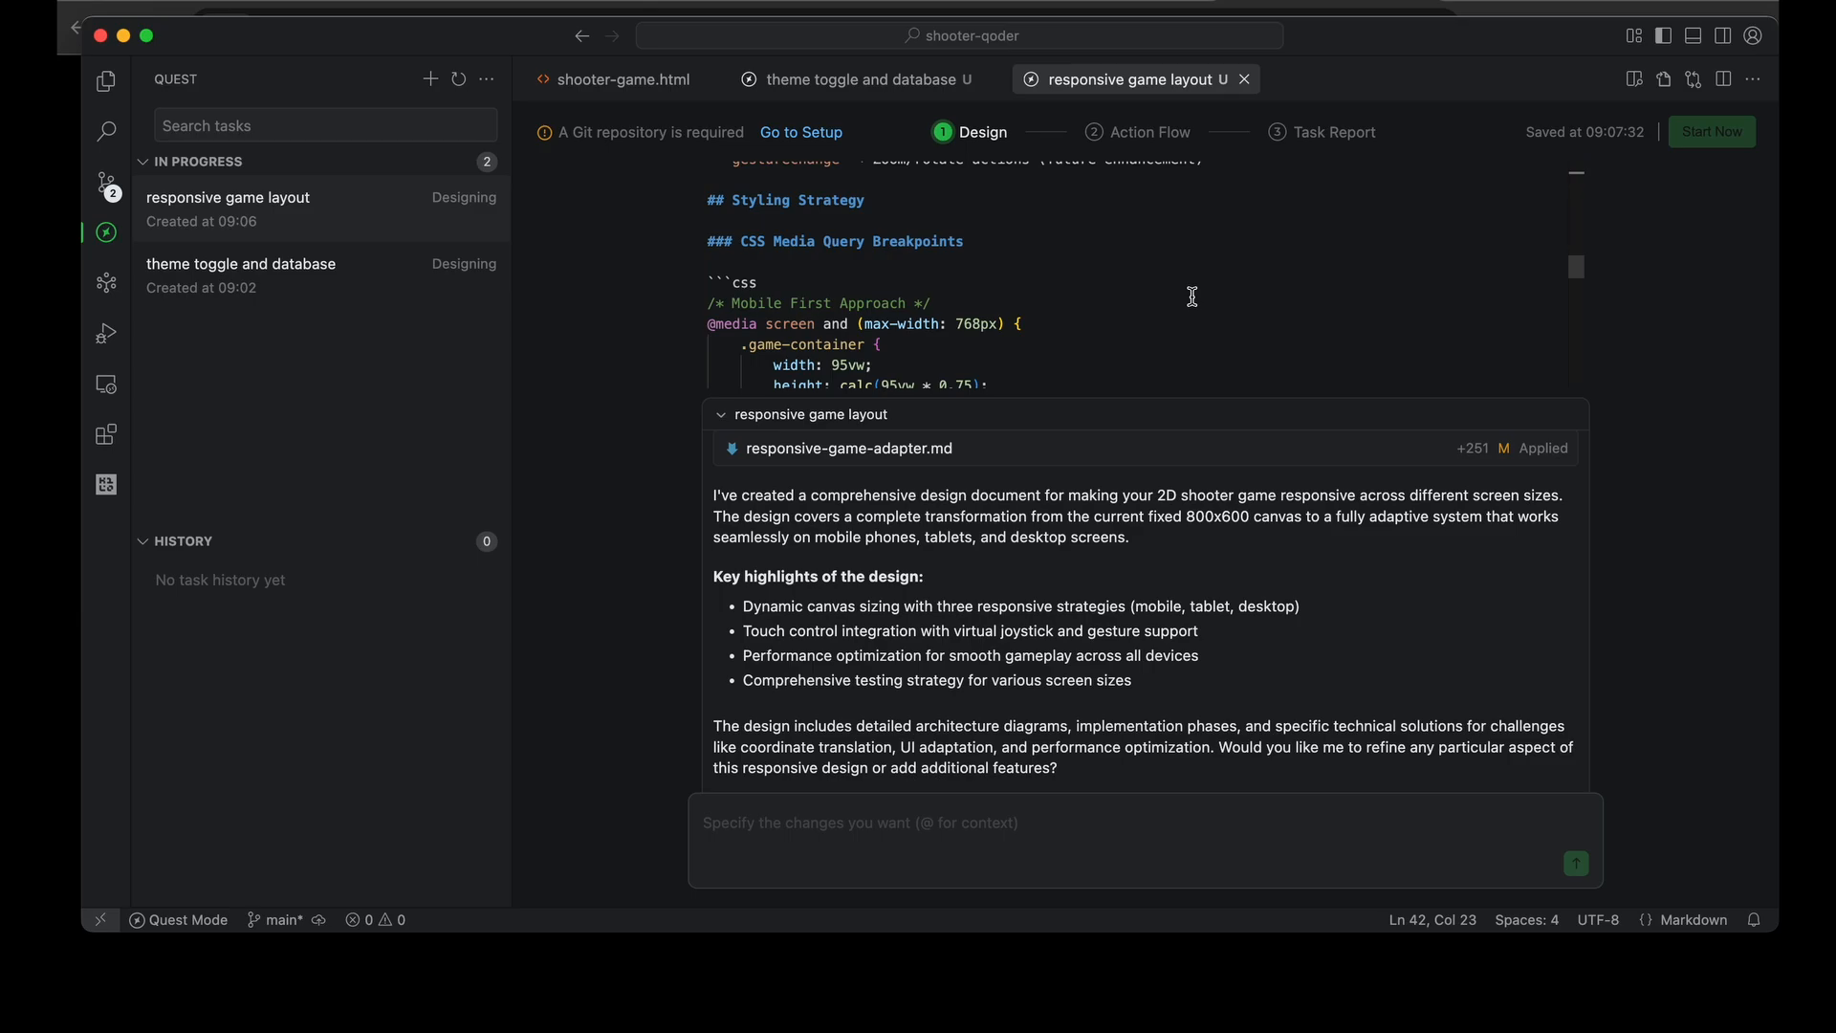
pyautogui.moveTo(726, 220)
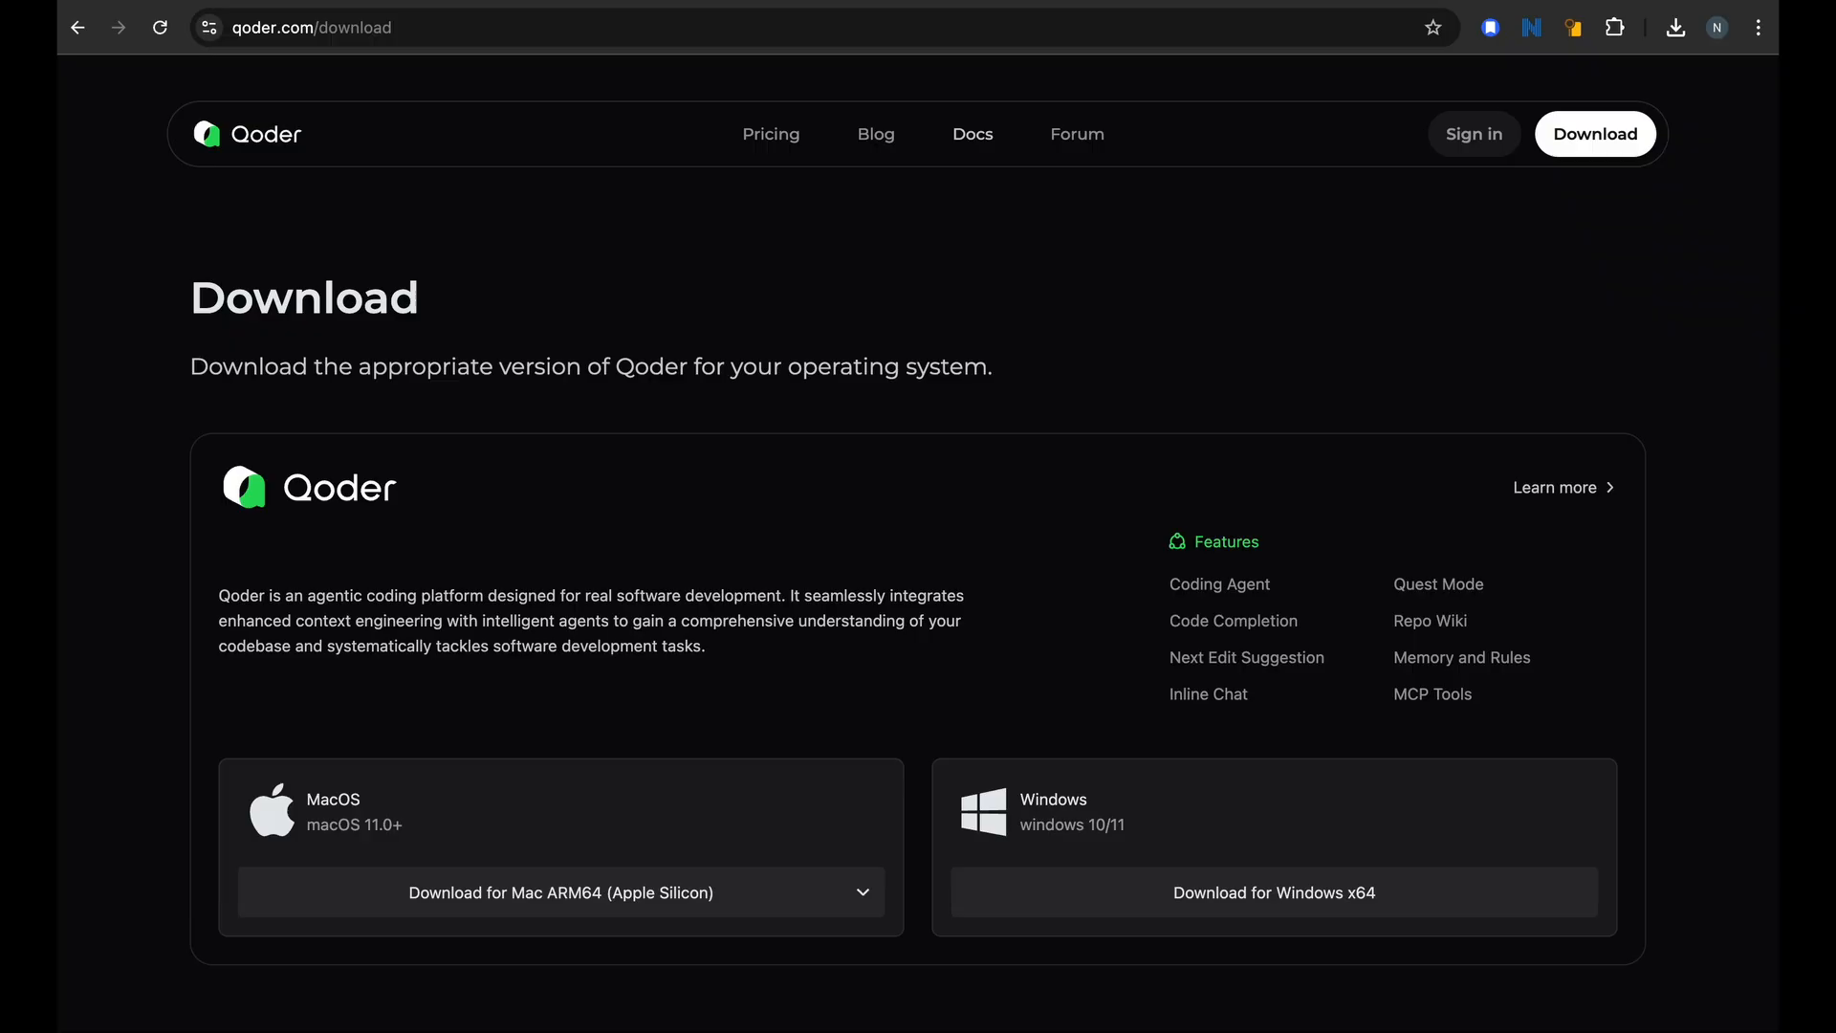
# Go to the Qoder home page and open its Blog
pyautogui.click(245, 134)
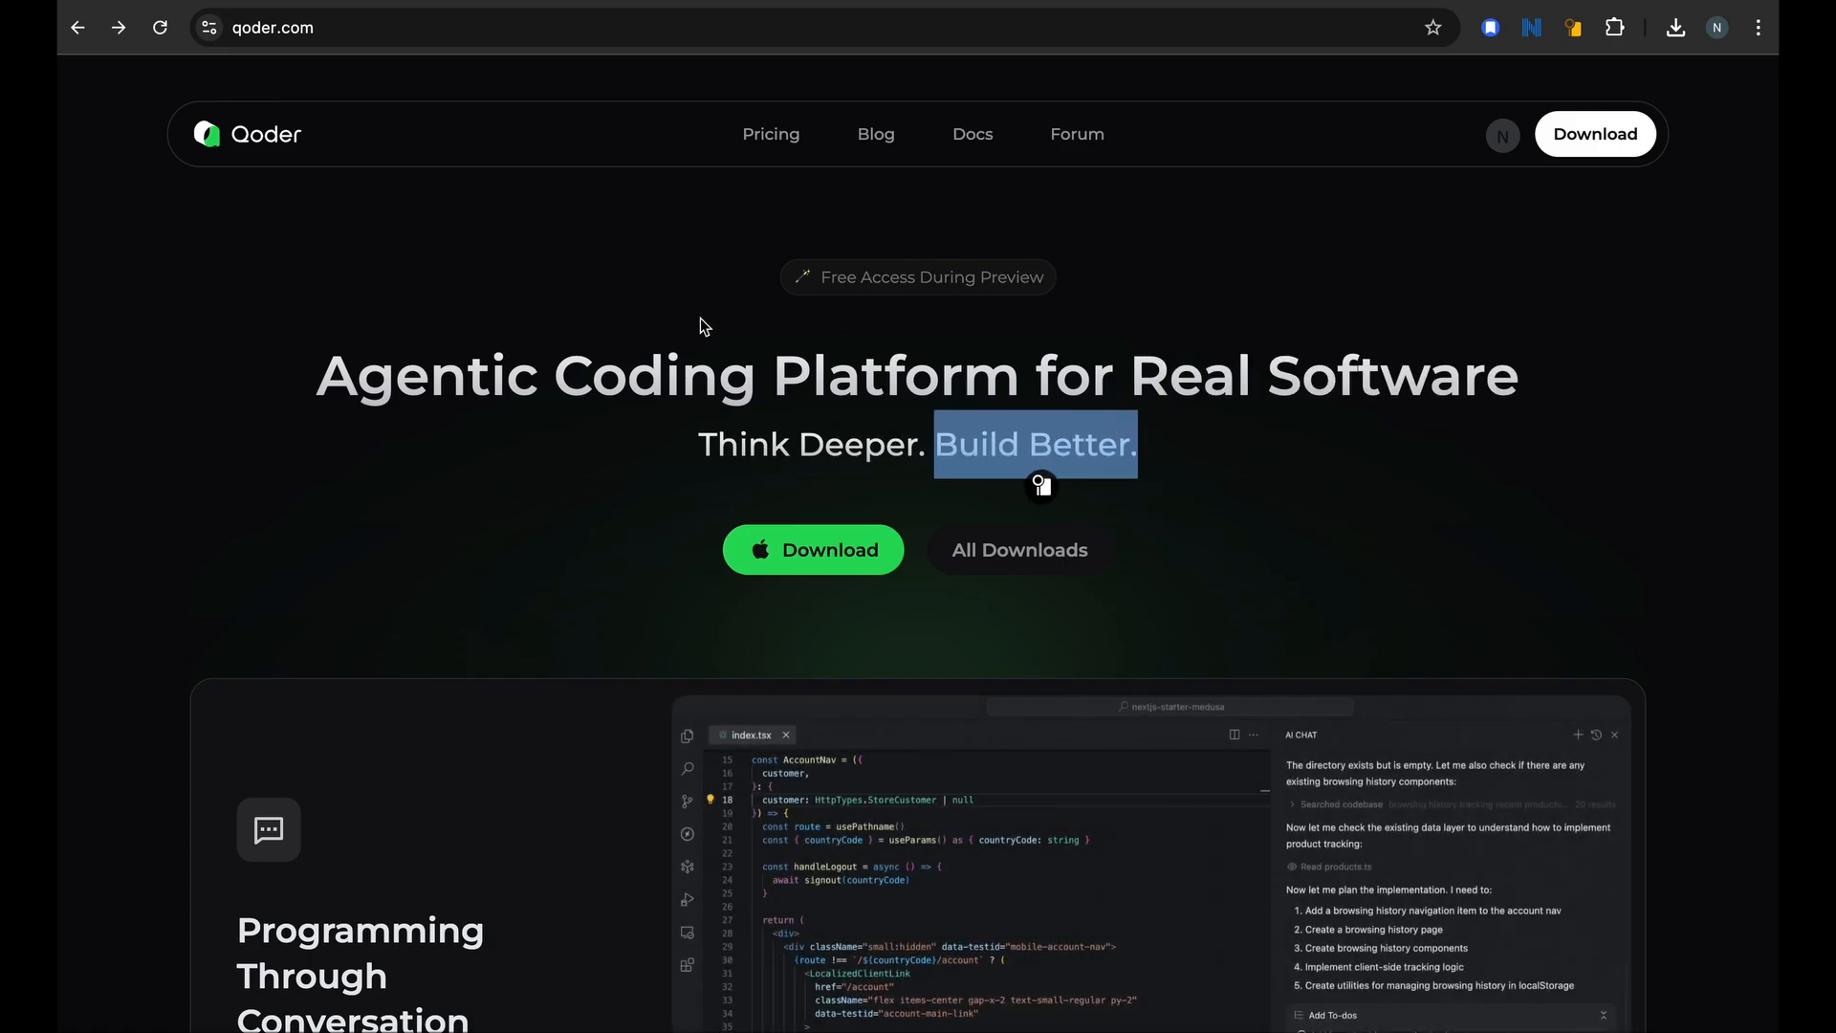
pyautogui.click(875, 133)
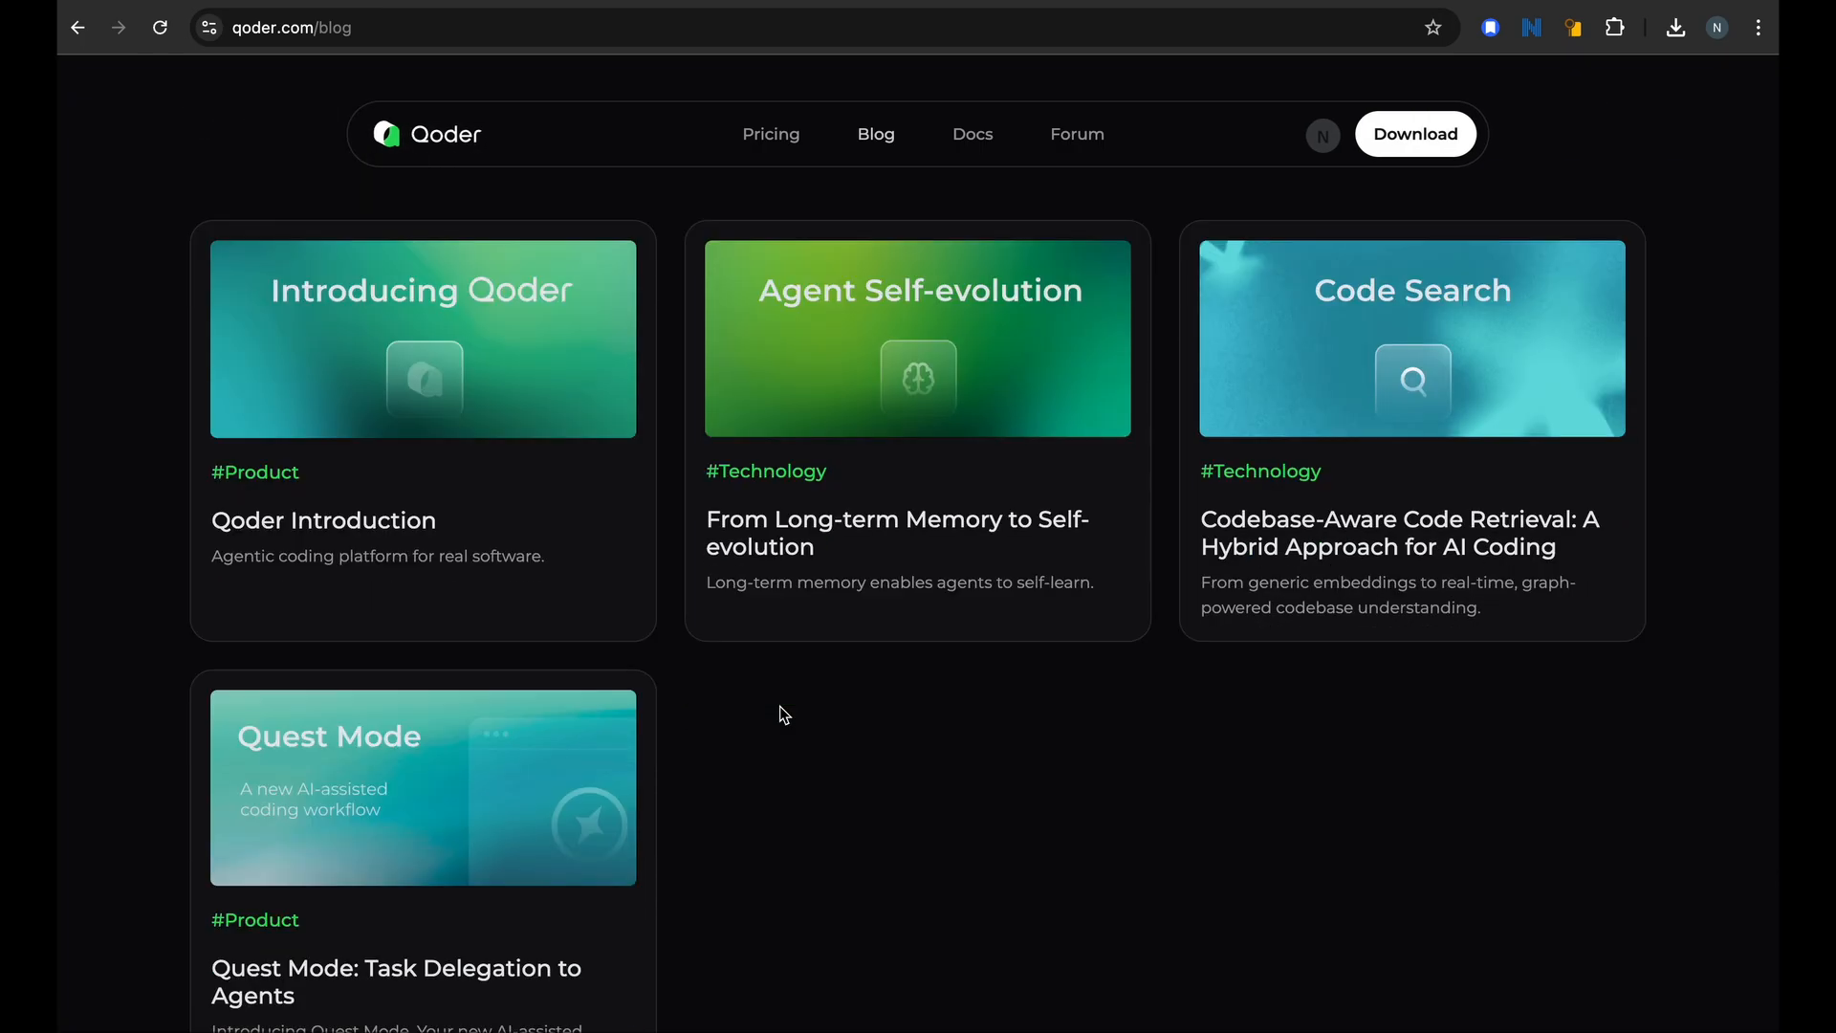
pyautogui.moveTo(1073, 805)
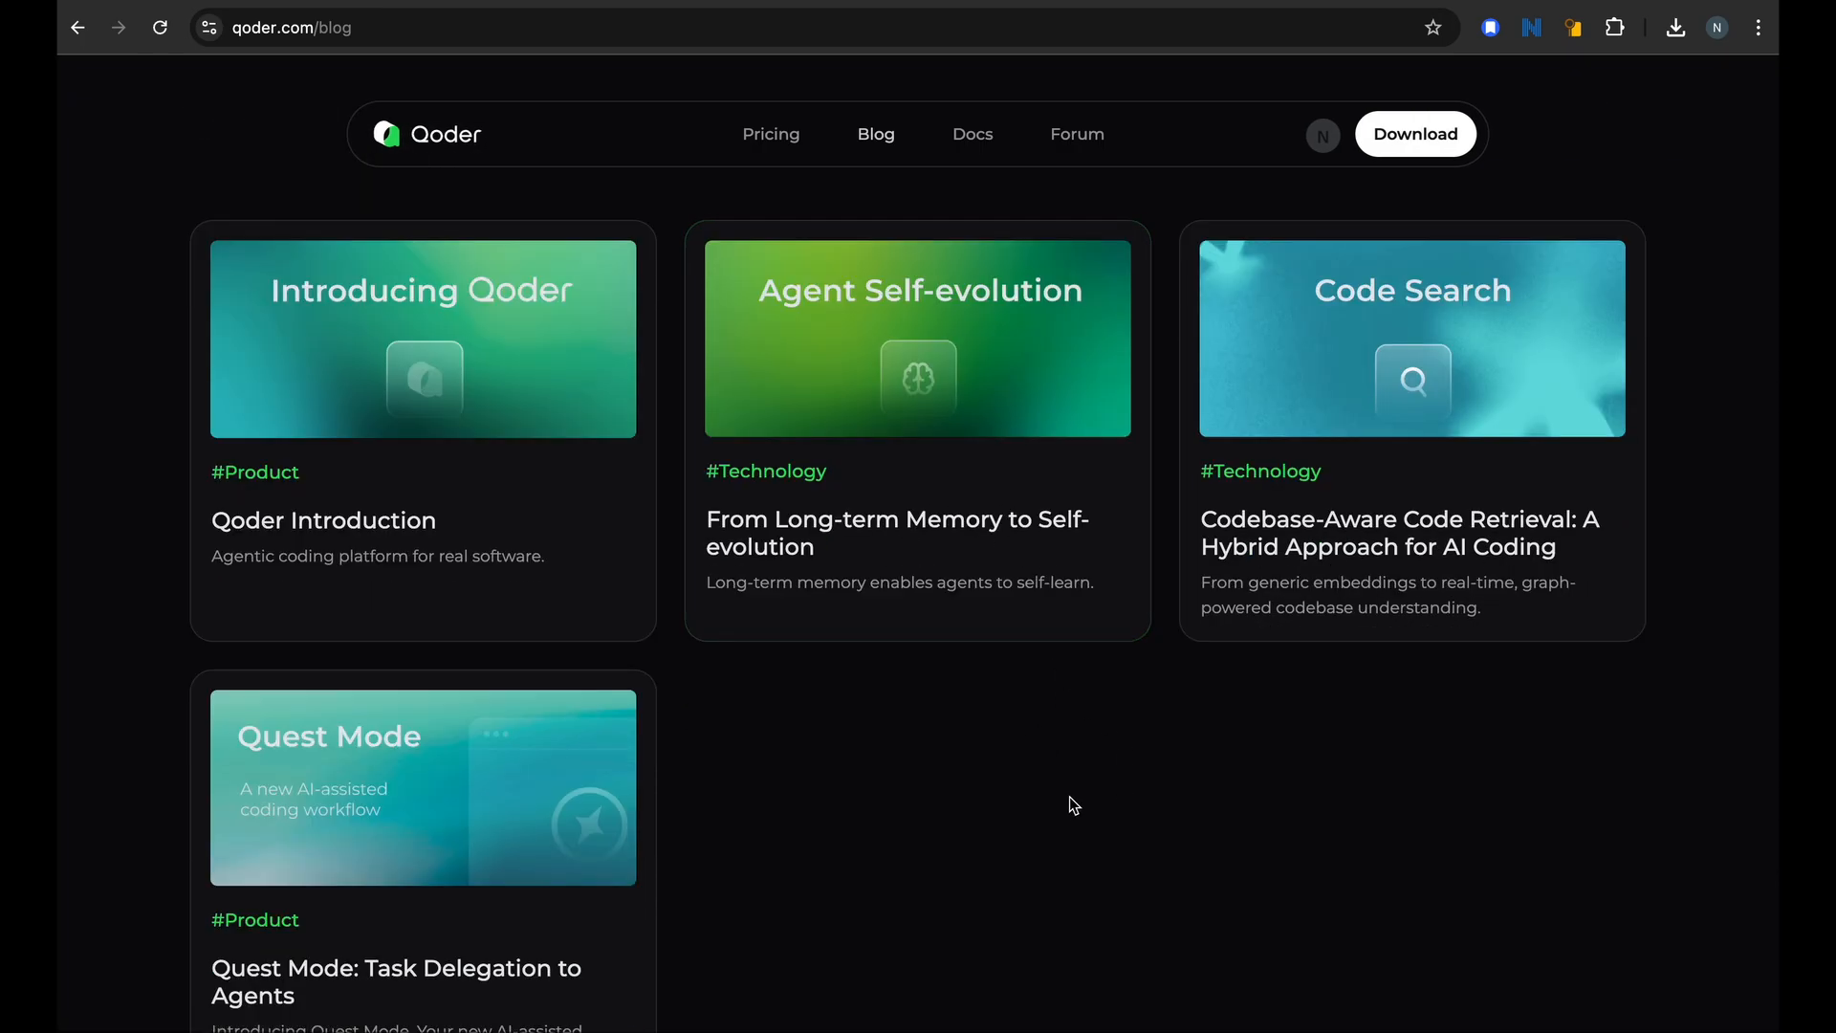
# Read the Codebase-Aware Code Retrieval introduction, highlighting the codebase-understanding claim, then reach Challenges
pyautogui.scroll(-3)
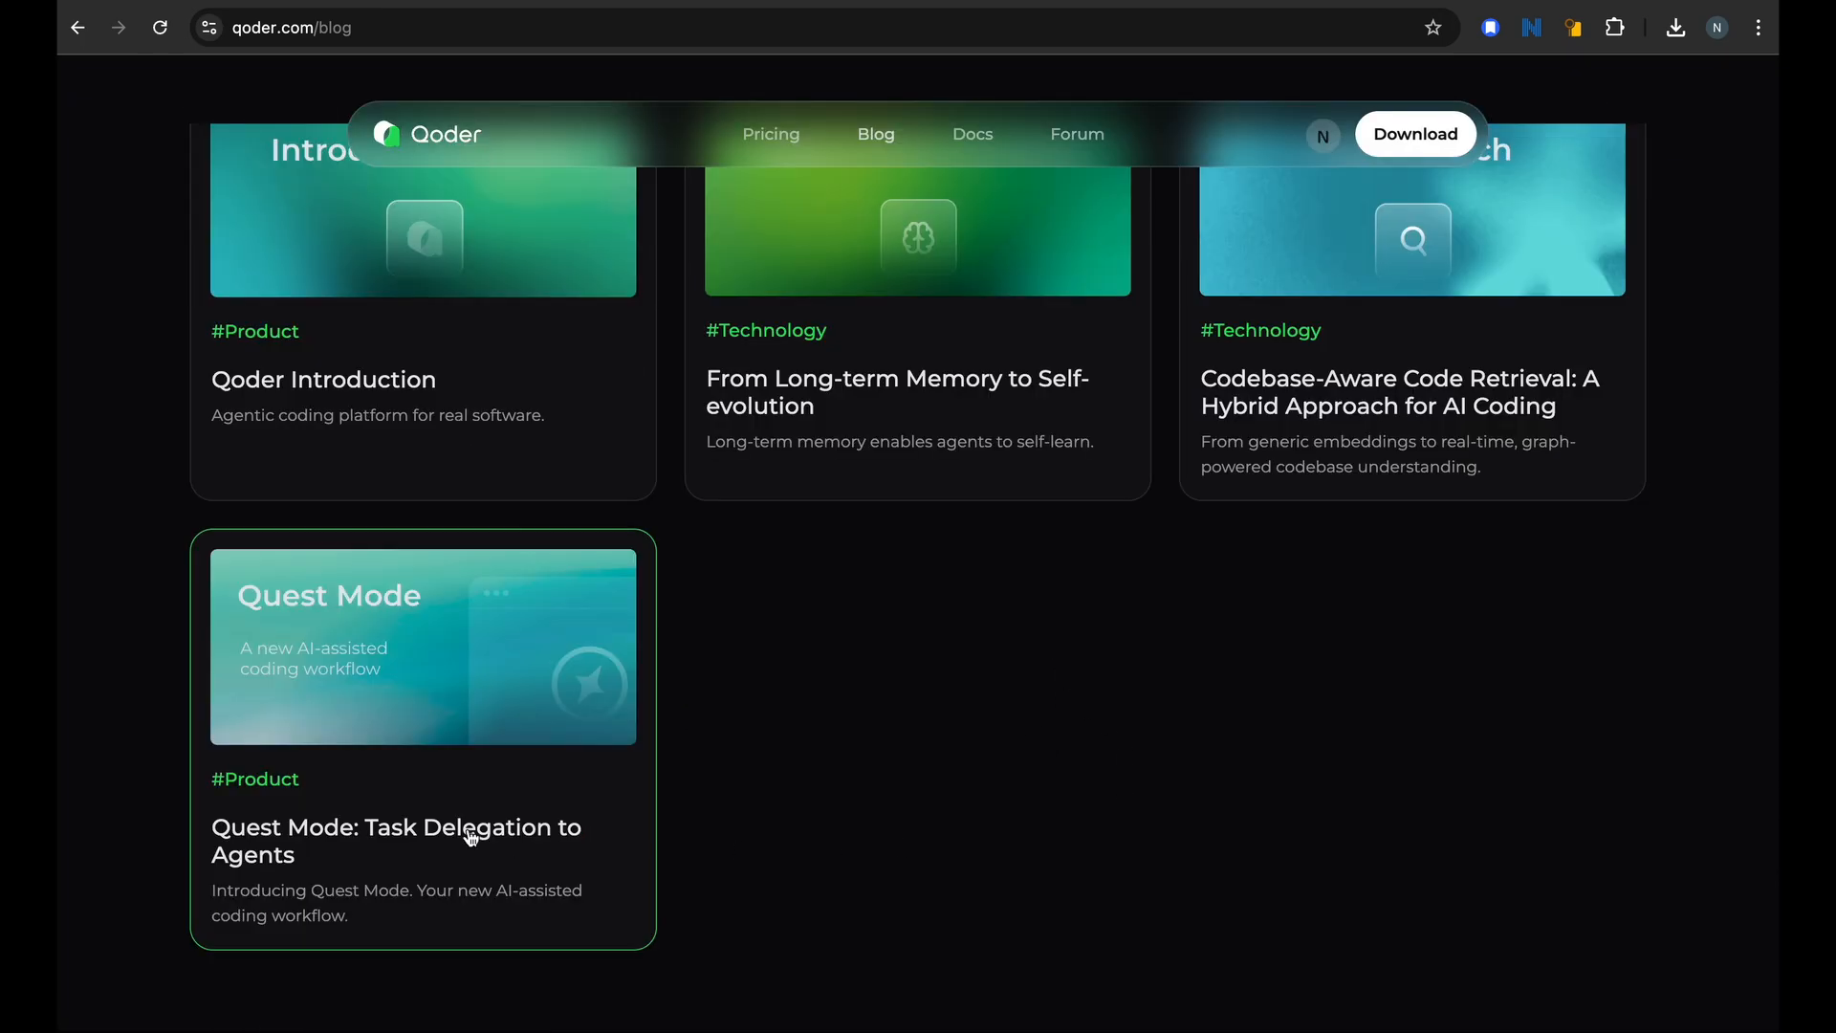
pyautogui.moveTo(478, 860)
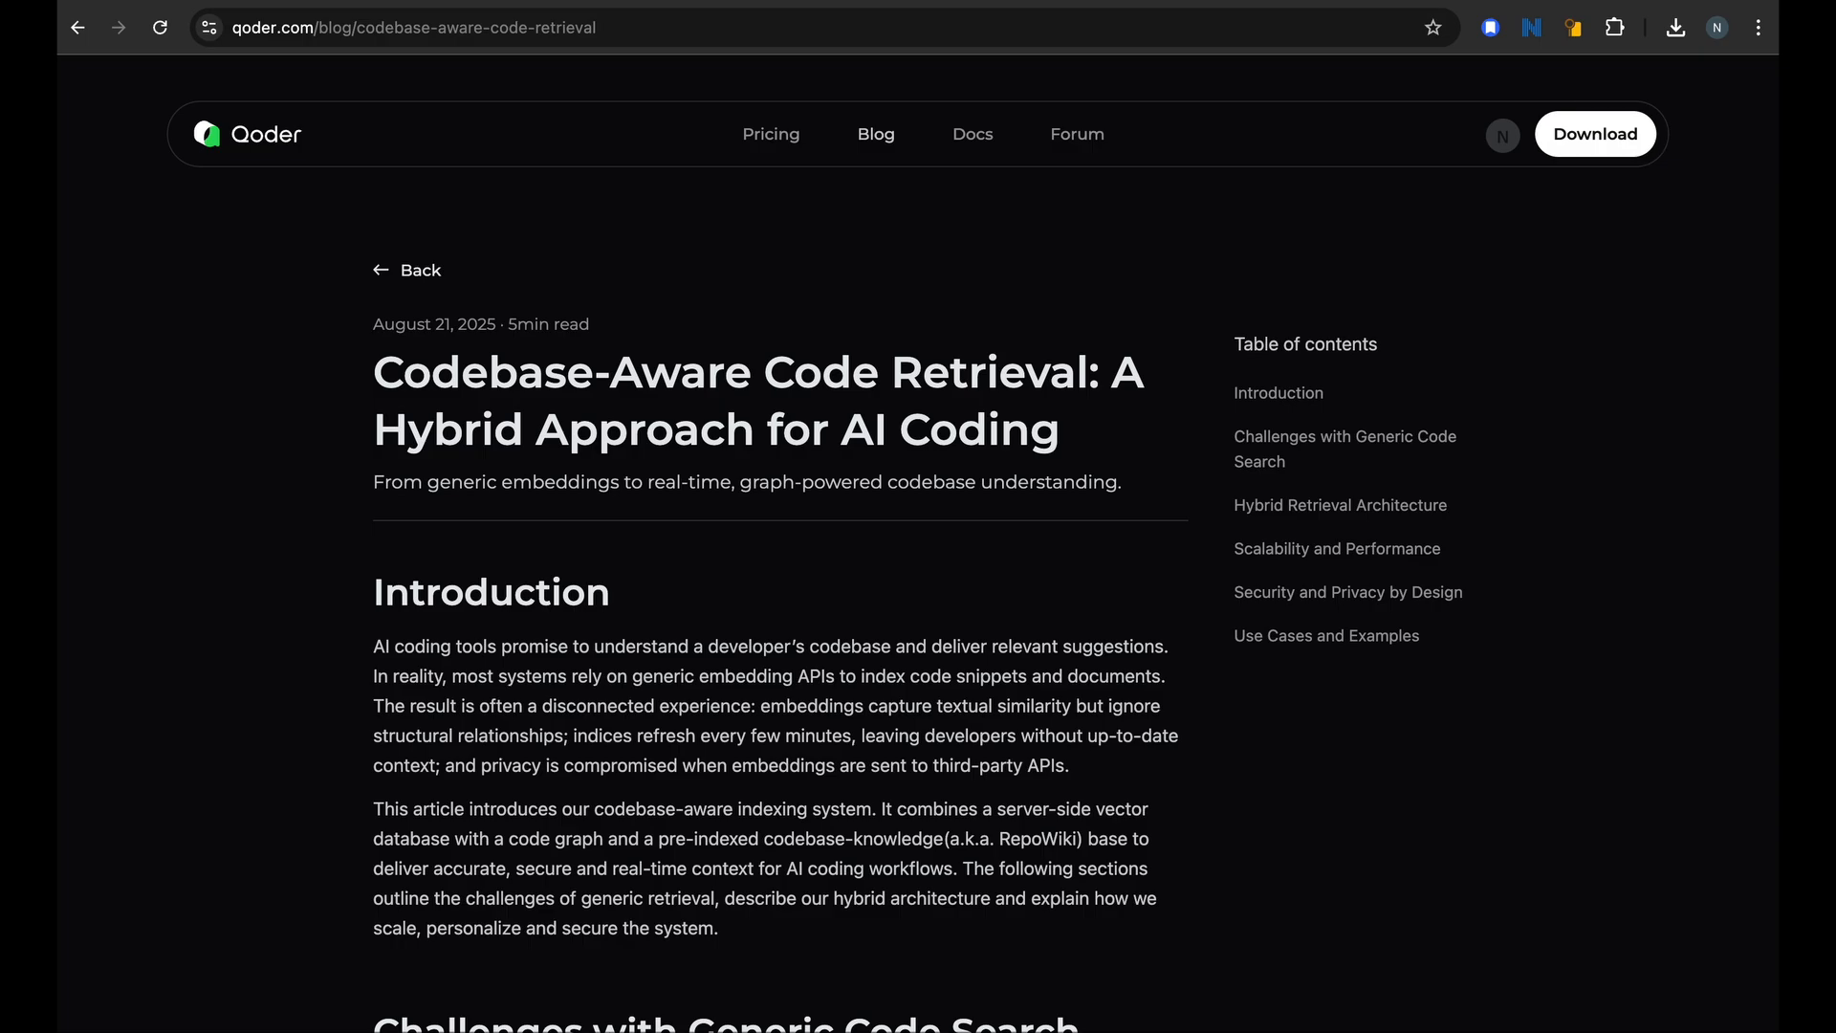
pyautogui.moveTo(862, 630)
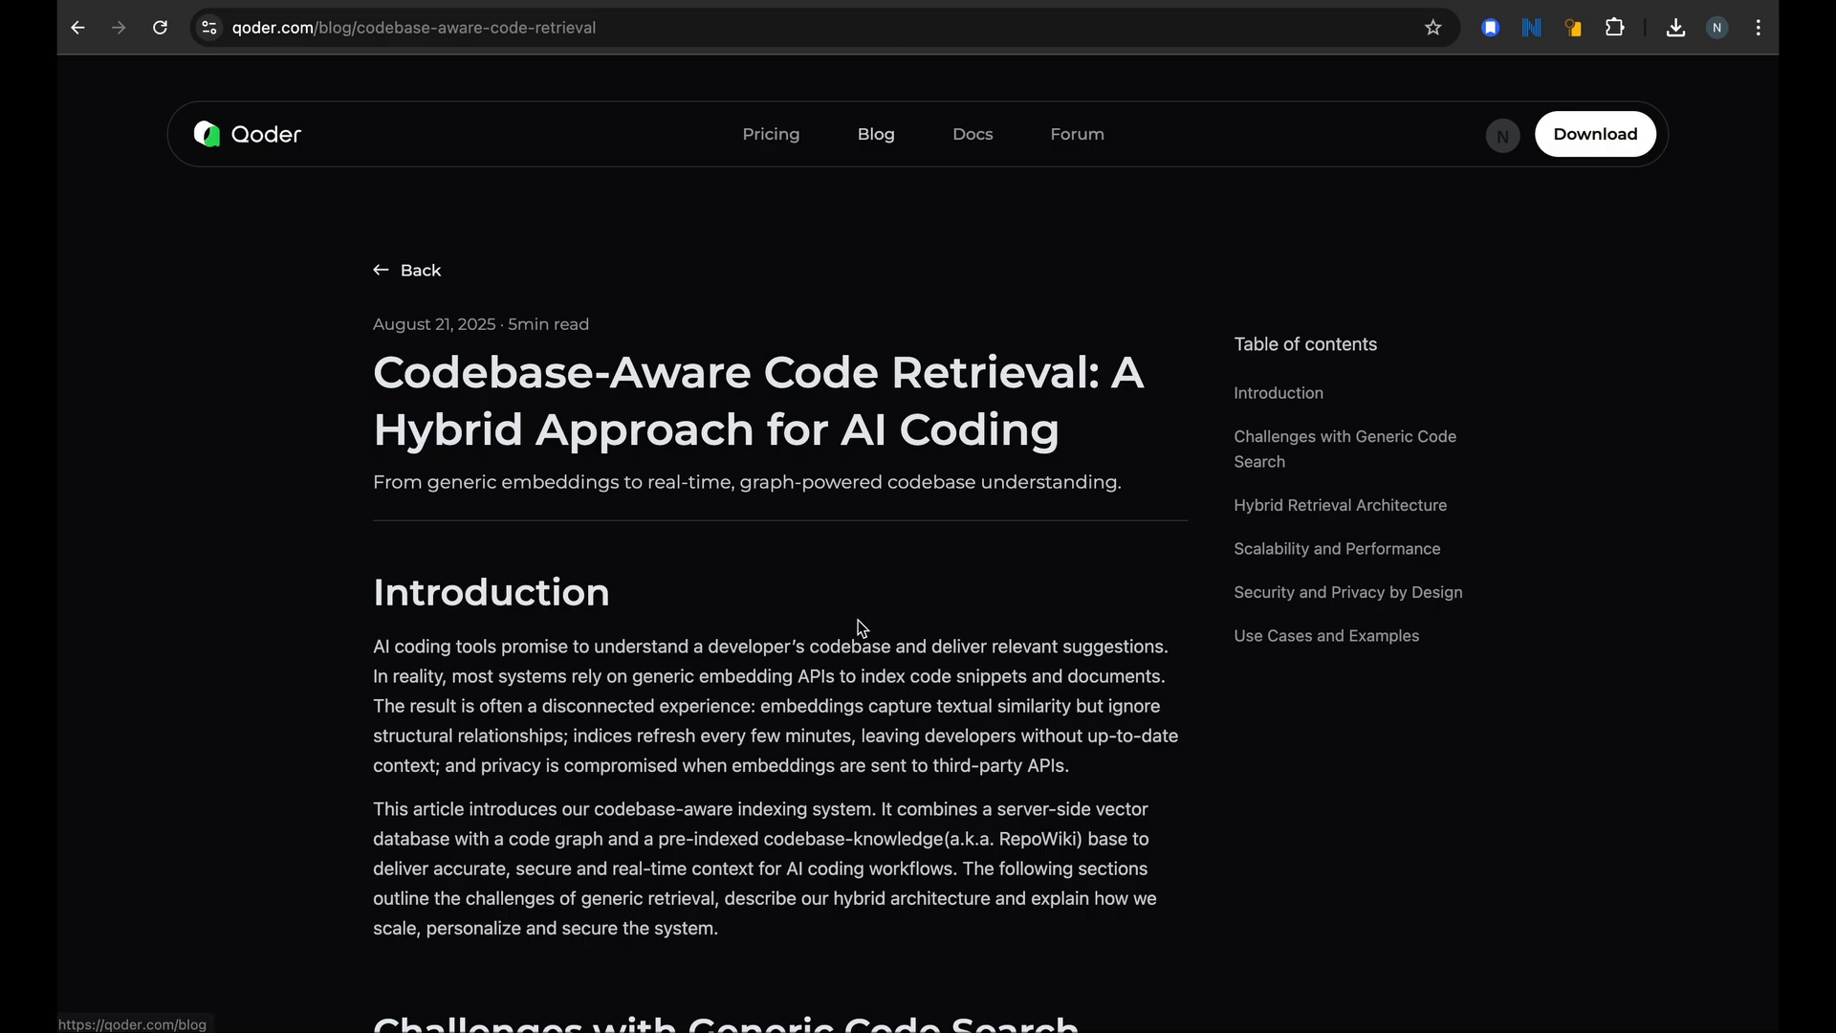
pyautogui.moveTo(638, 645); pyautogui.dragTo(990, 646)
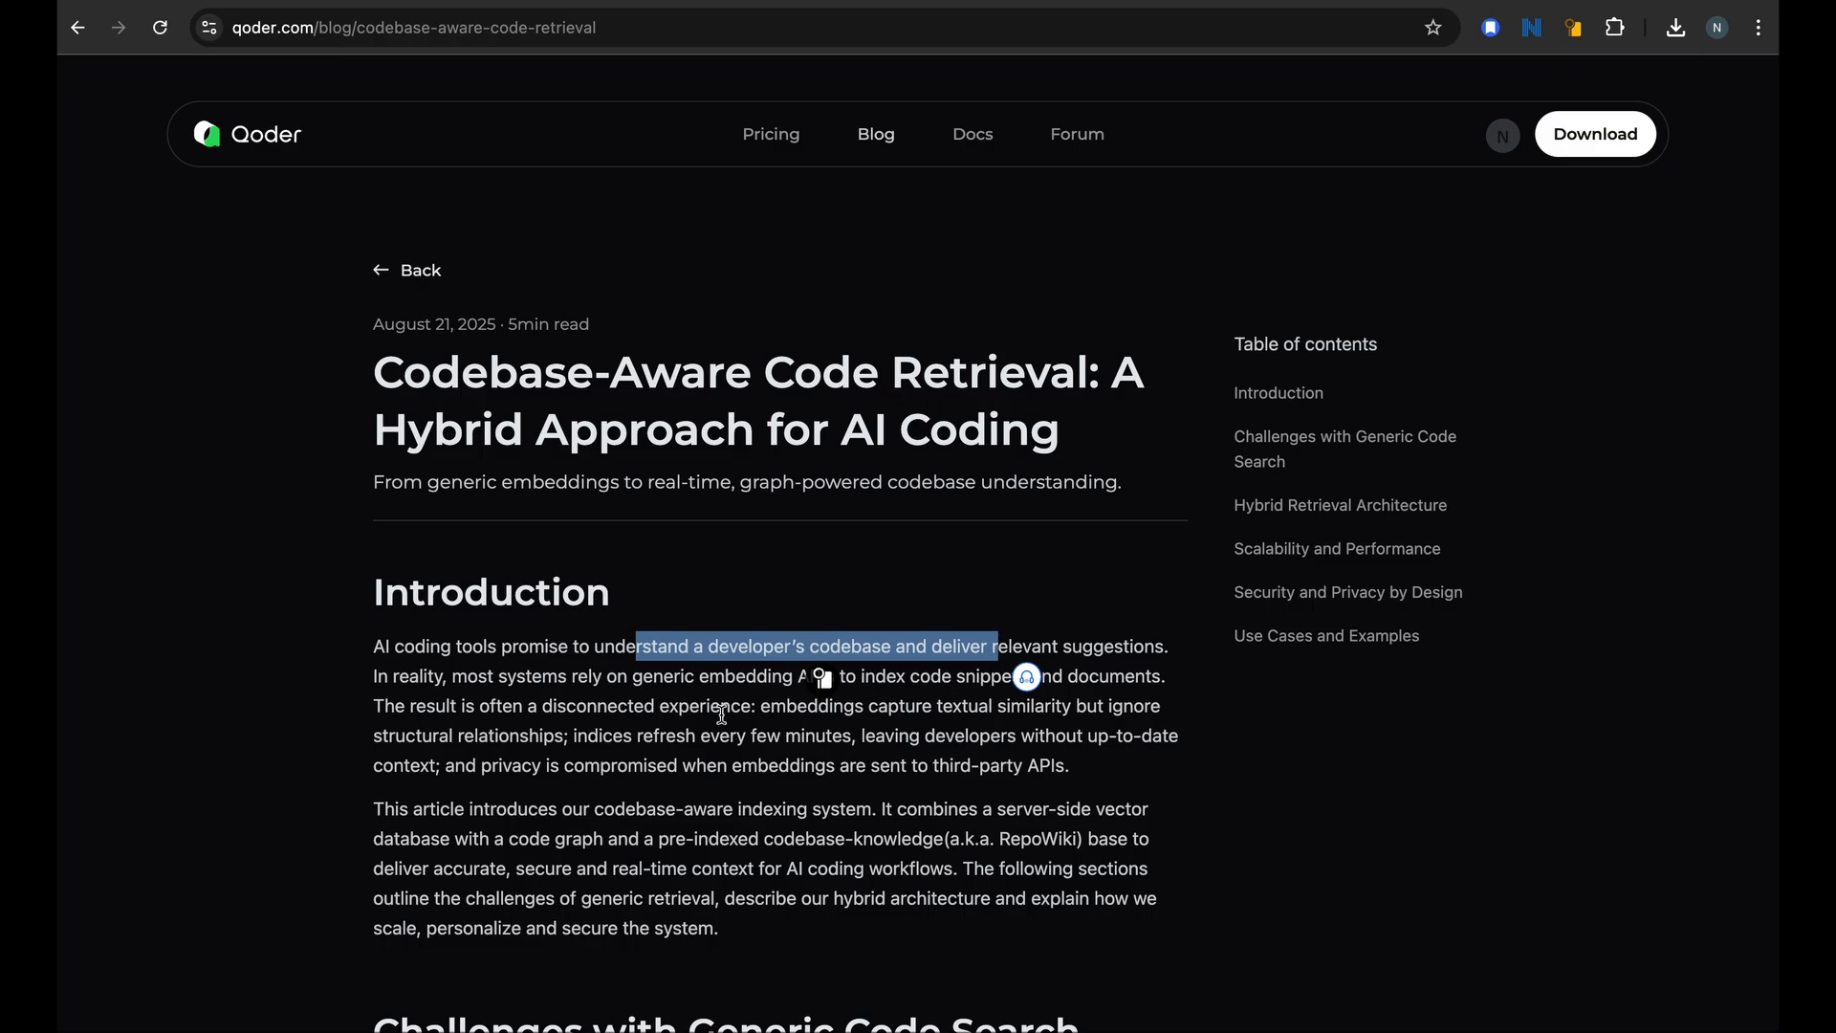
pyautogui.click(612, 700)
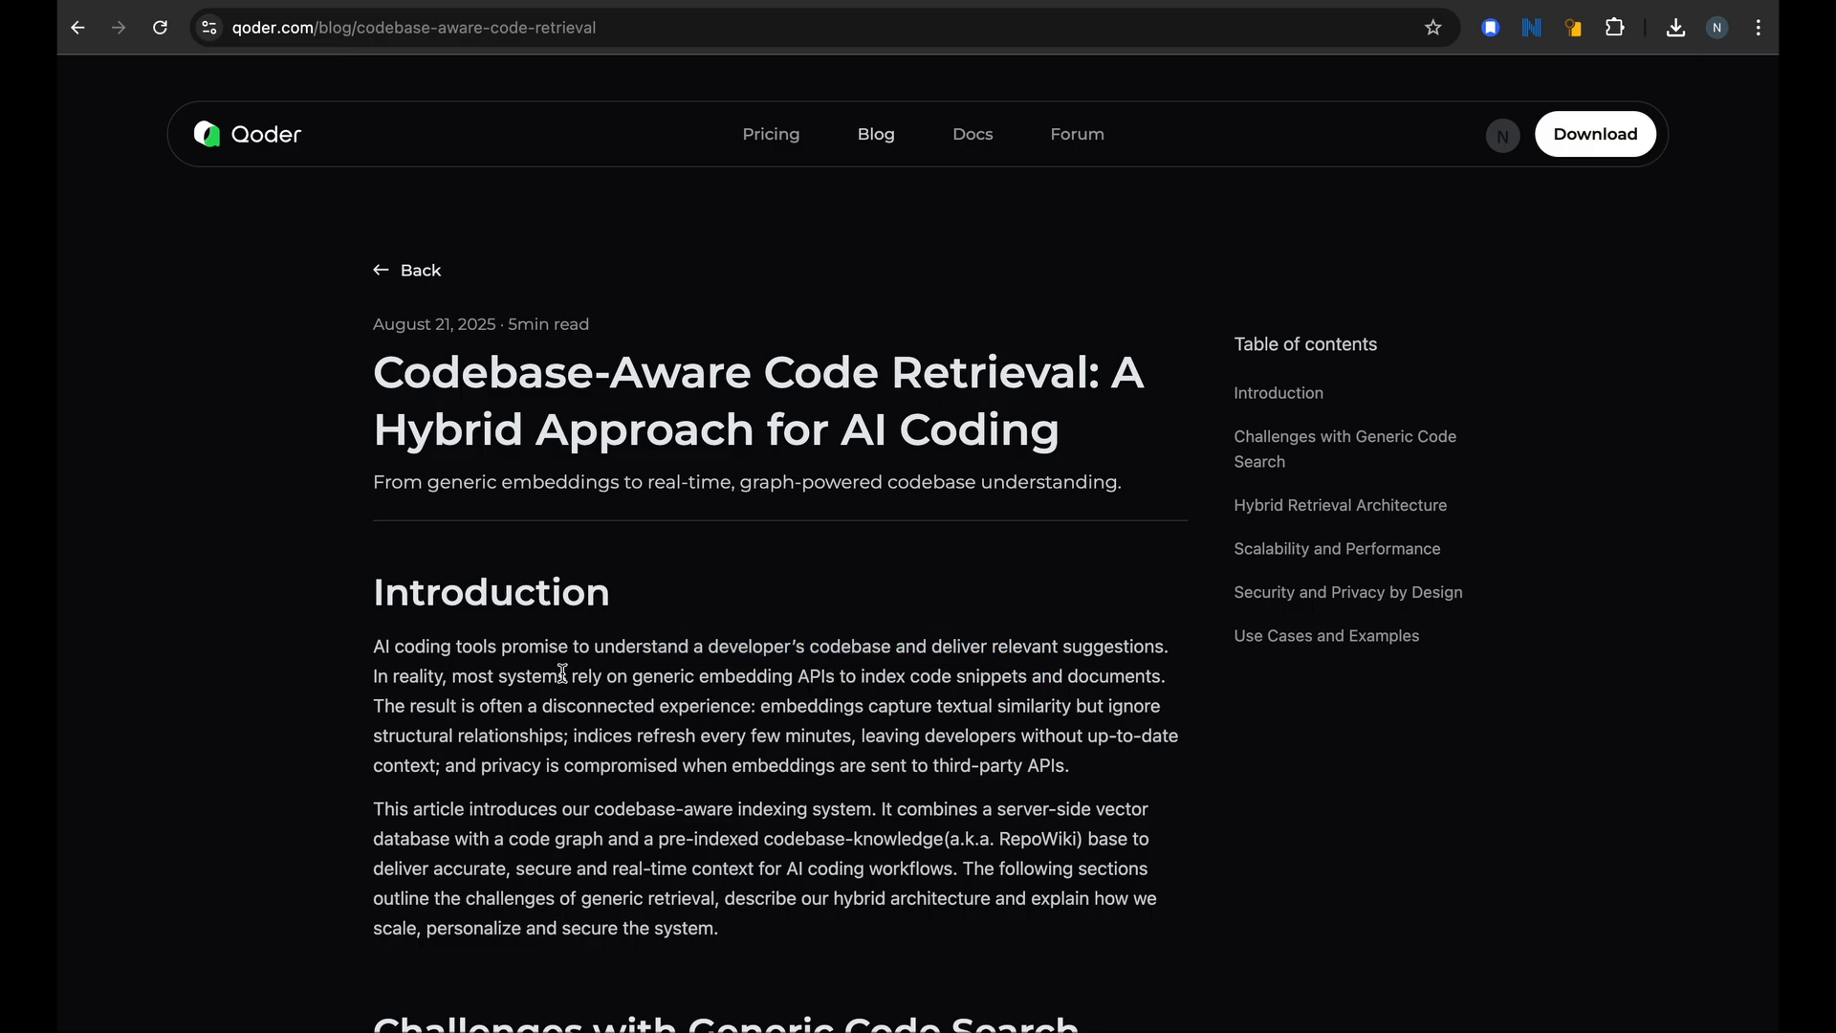
pyautogui.scroll(-3)
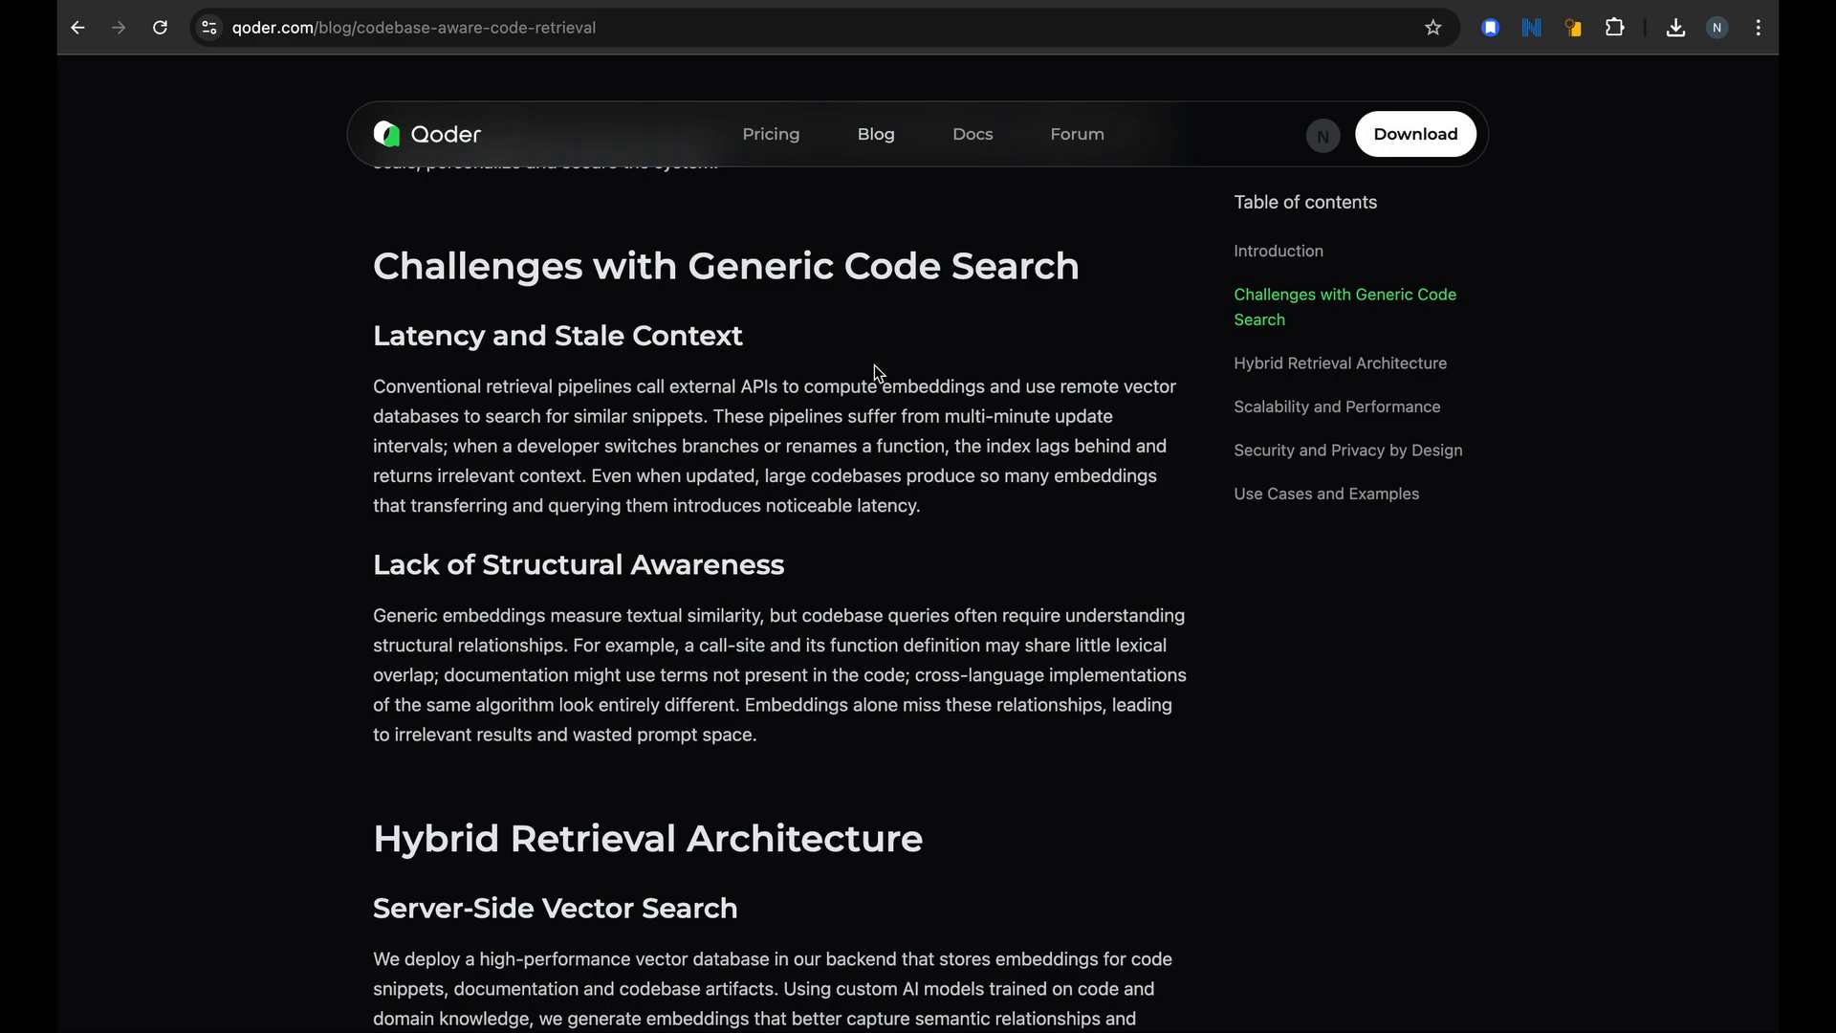
pyautogui.moveTo(864, 375)
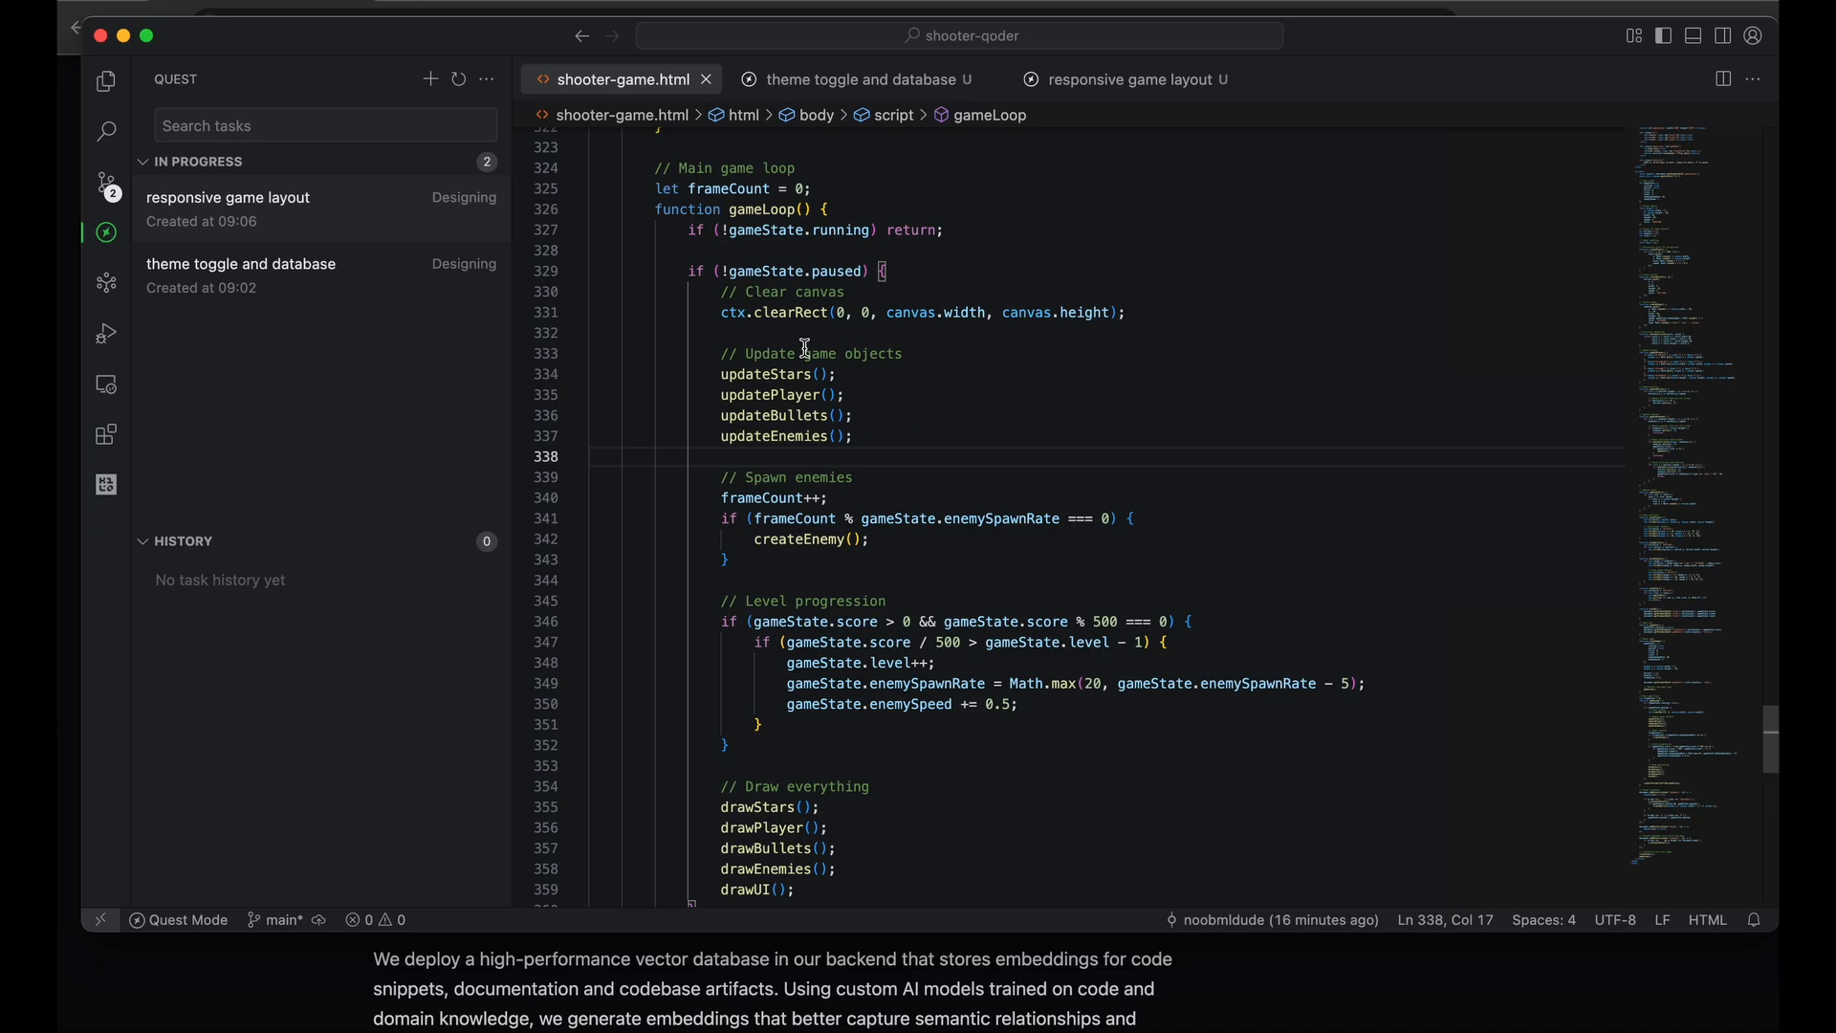
pyautogui.moveTo(653, 204)
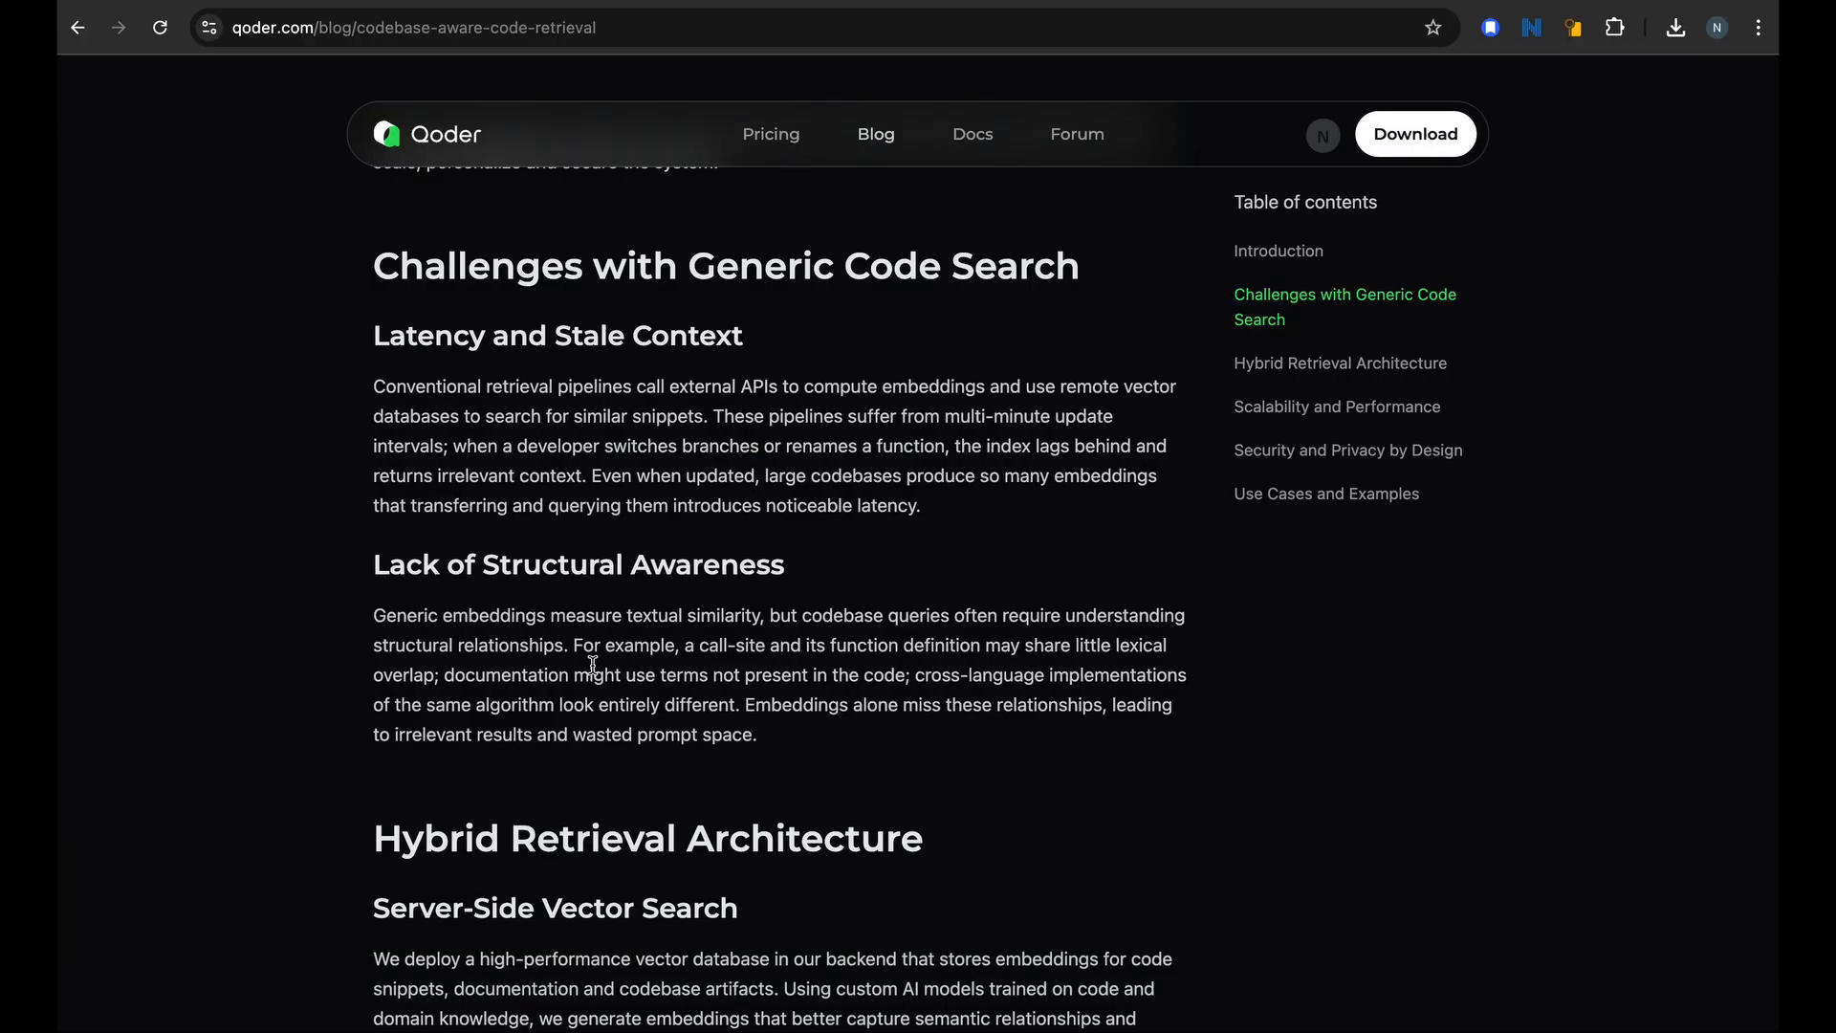
# Skim Hybrid Retrieval Architecture, highlighting 'measure textual similarity' and the call graphs and inheritance examples
pyautogui.moveTo(562, 614); pyautogui.dragTo(744, 614)
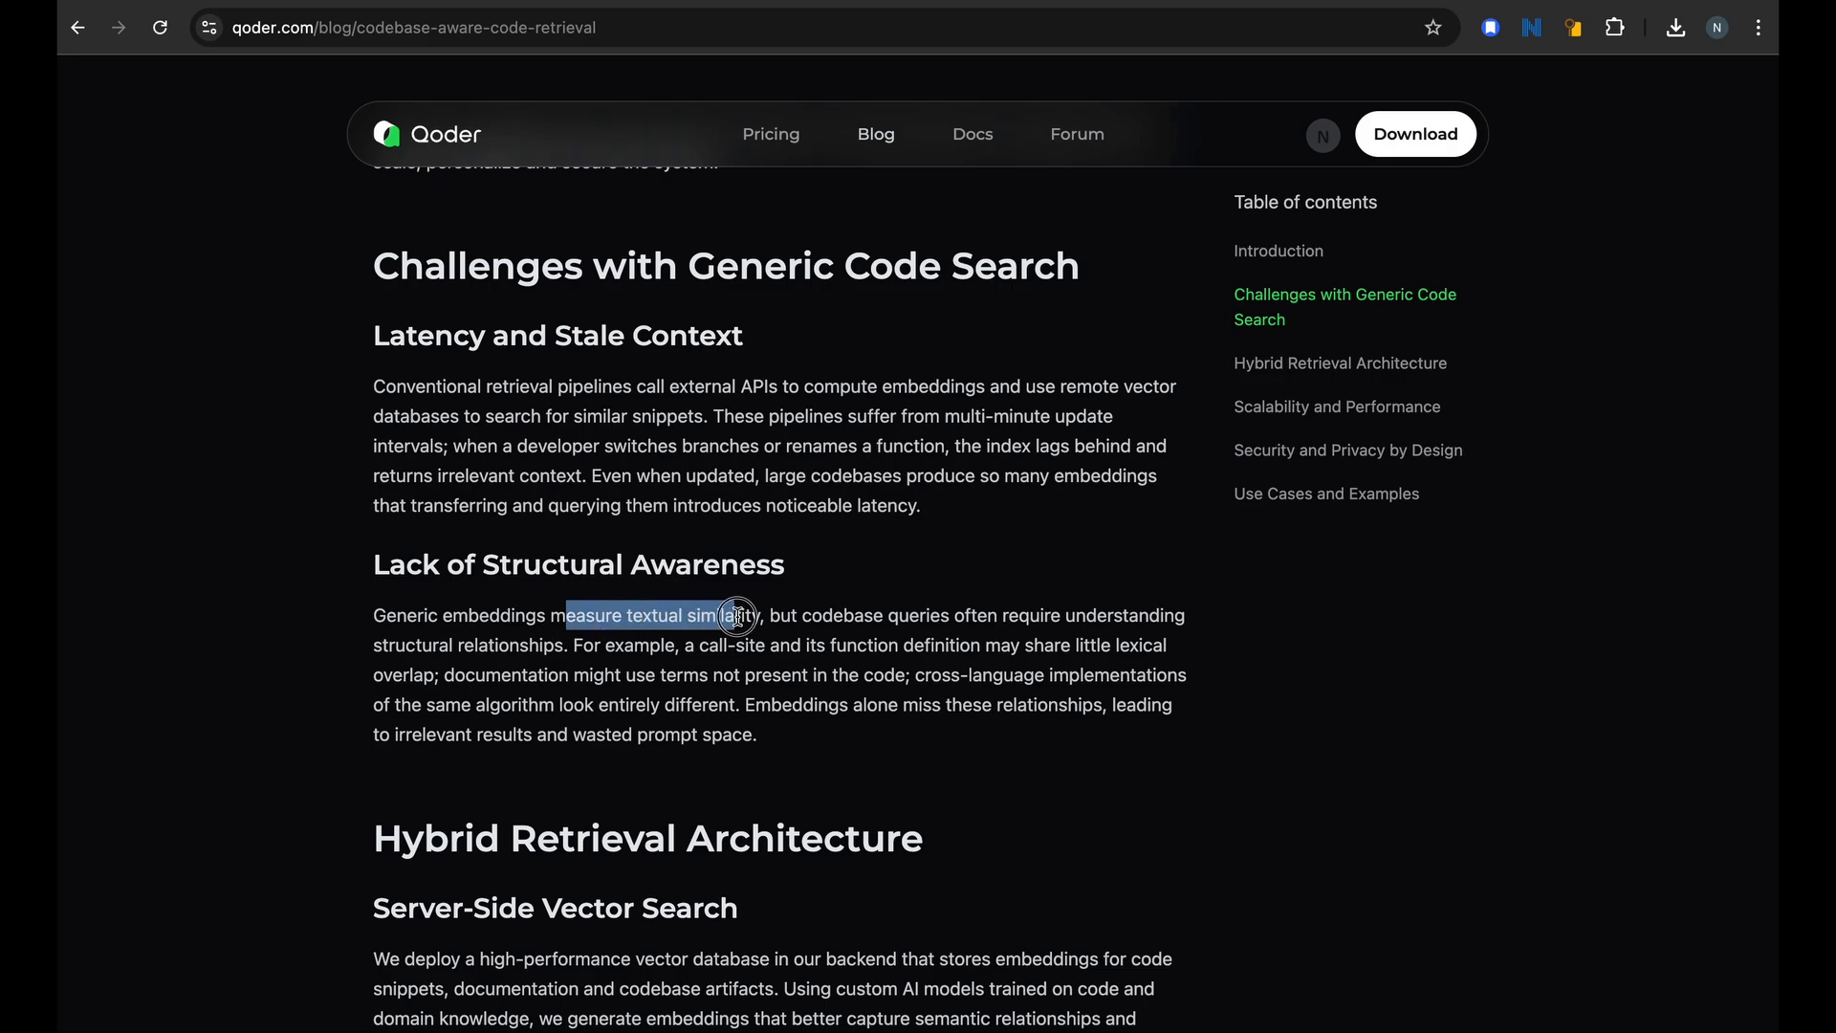
pyautogui.scroll(-3)
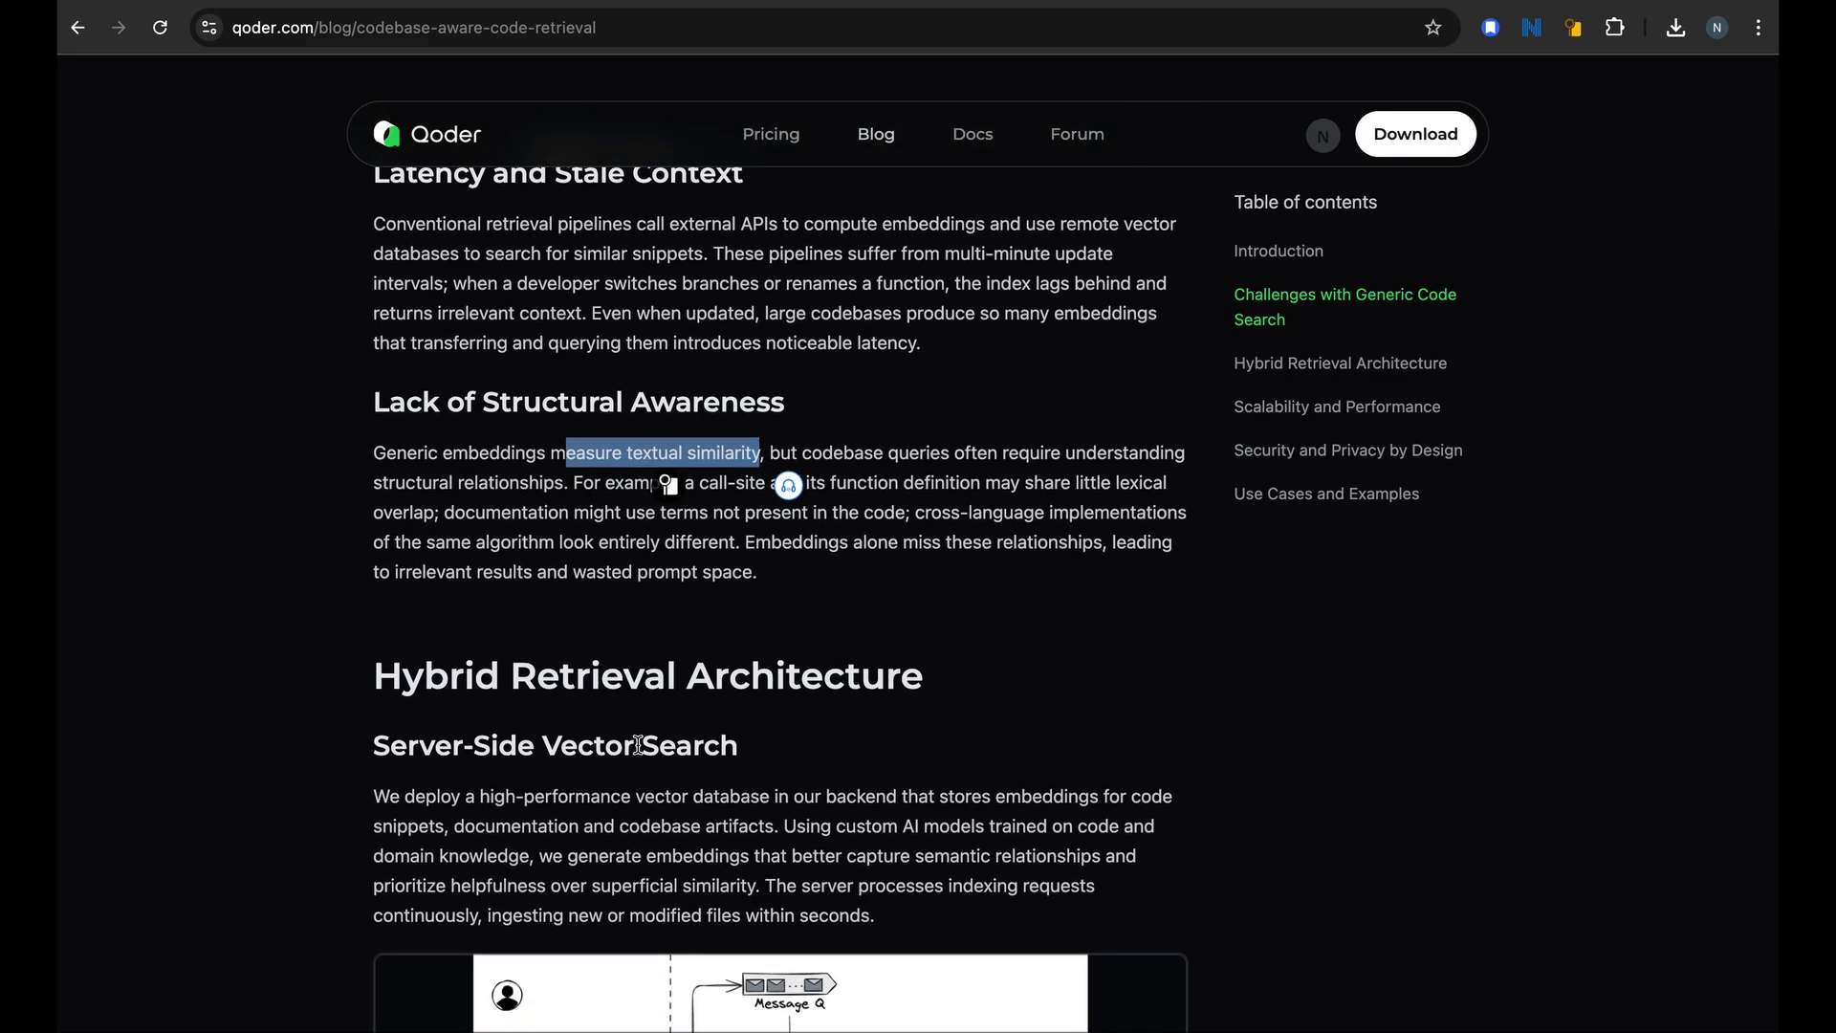
pyautogui.scroll(-3)
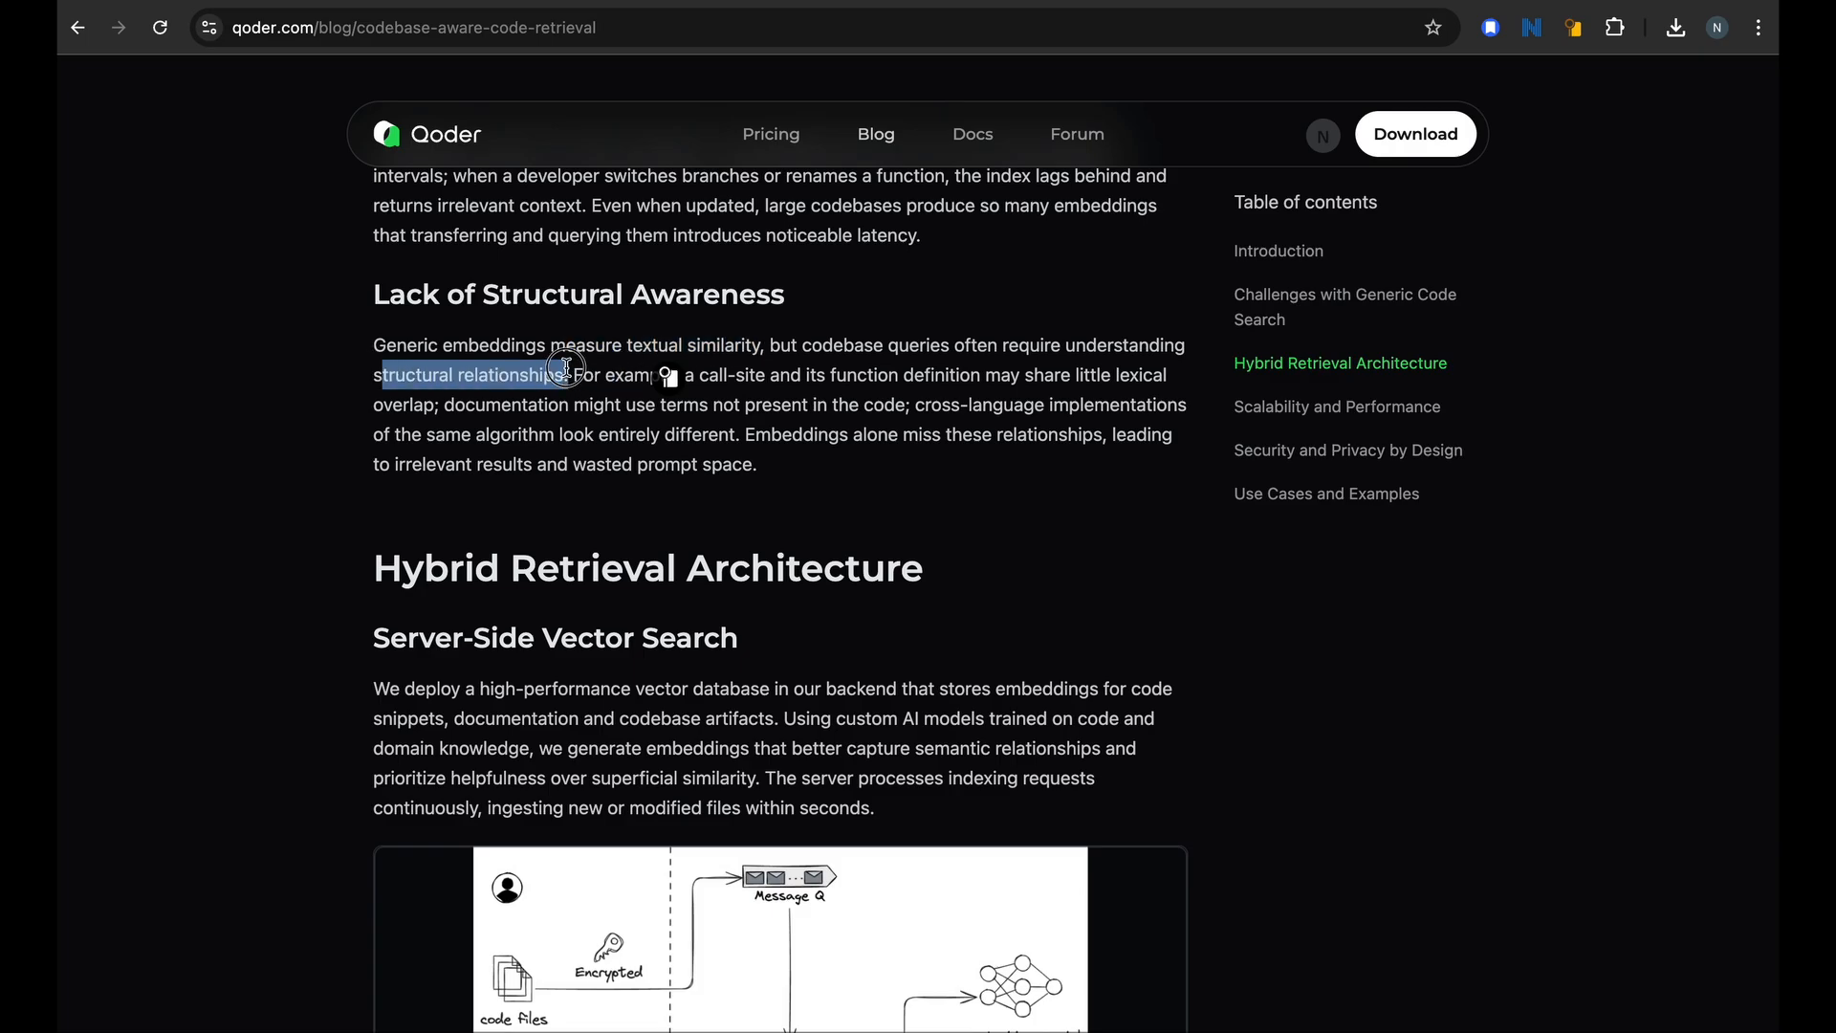
pyautogui.scroll(-3)
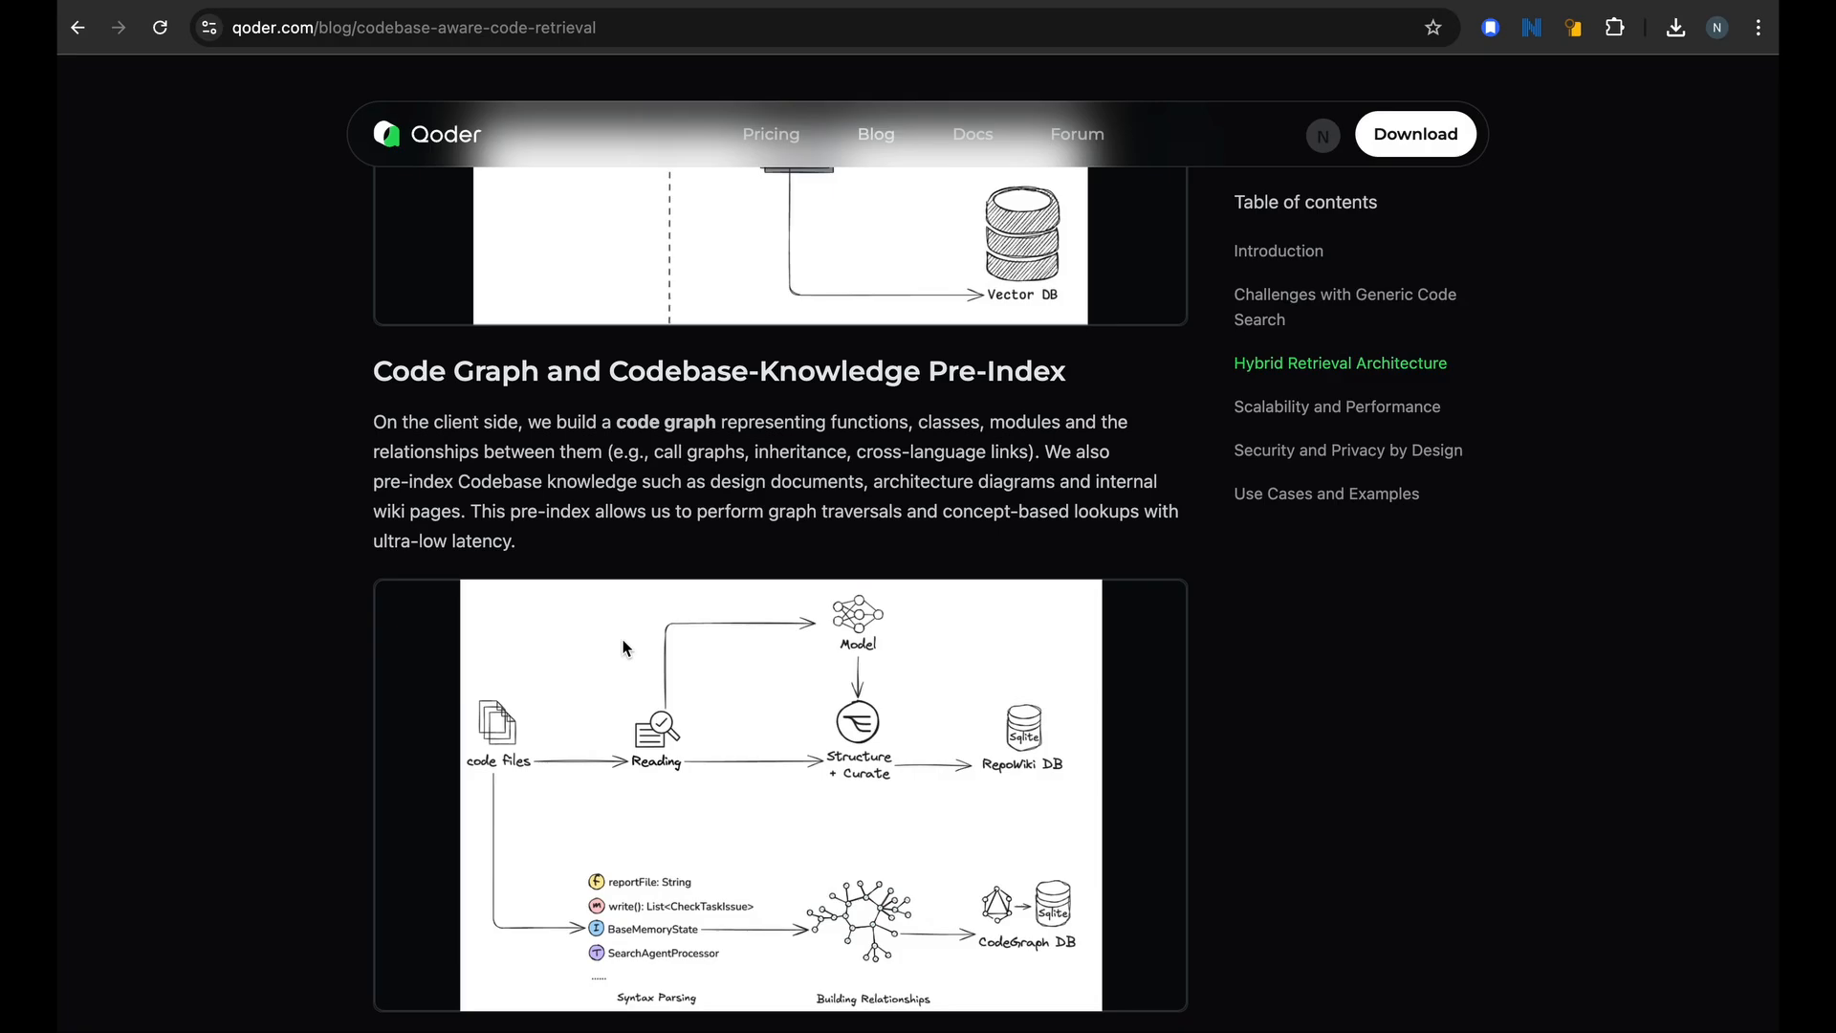
pyautogui.moveTo(1033, 500)
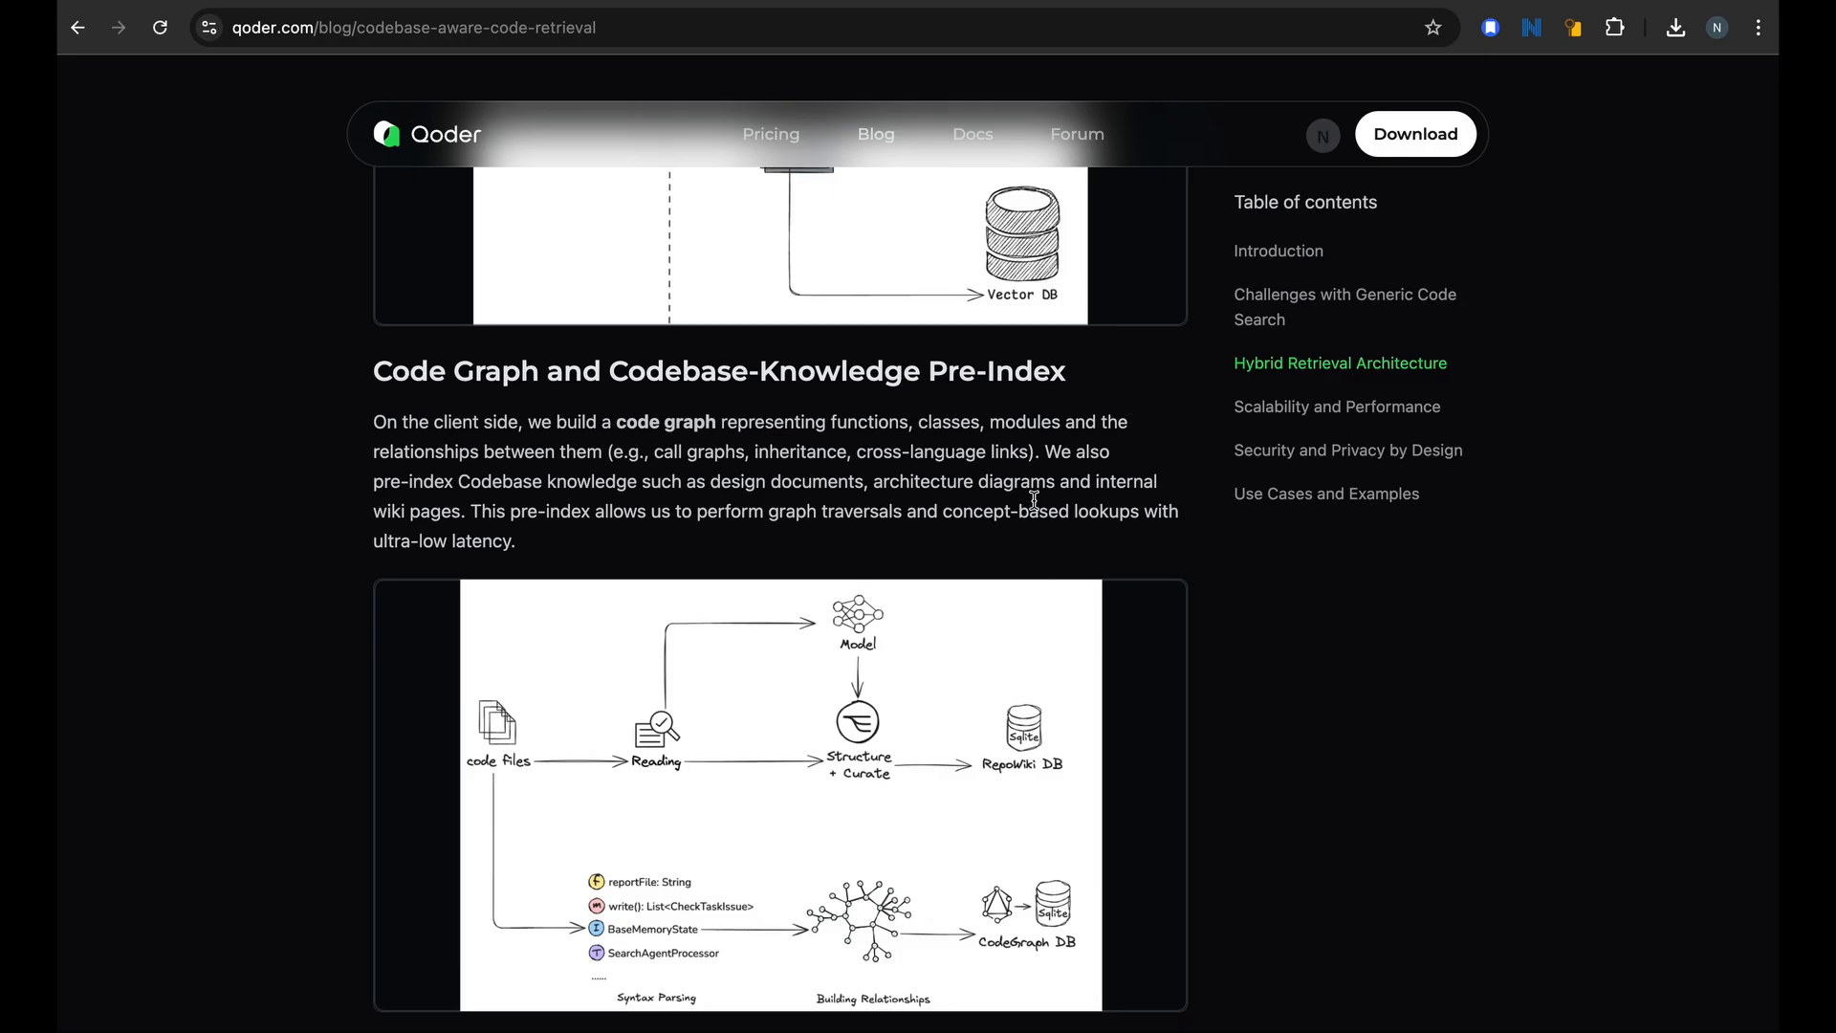
pyautogui.moveTo(652, 450); pyautogui.dragTo(1018, 450)
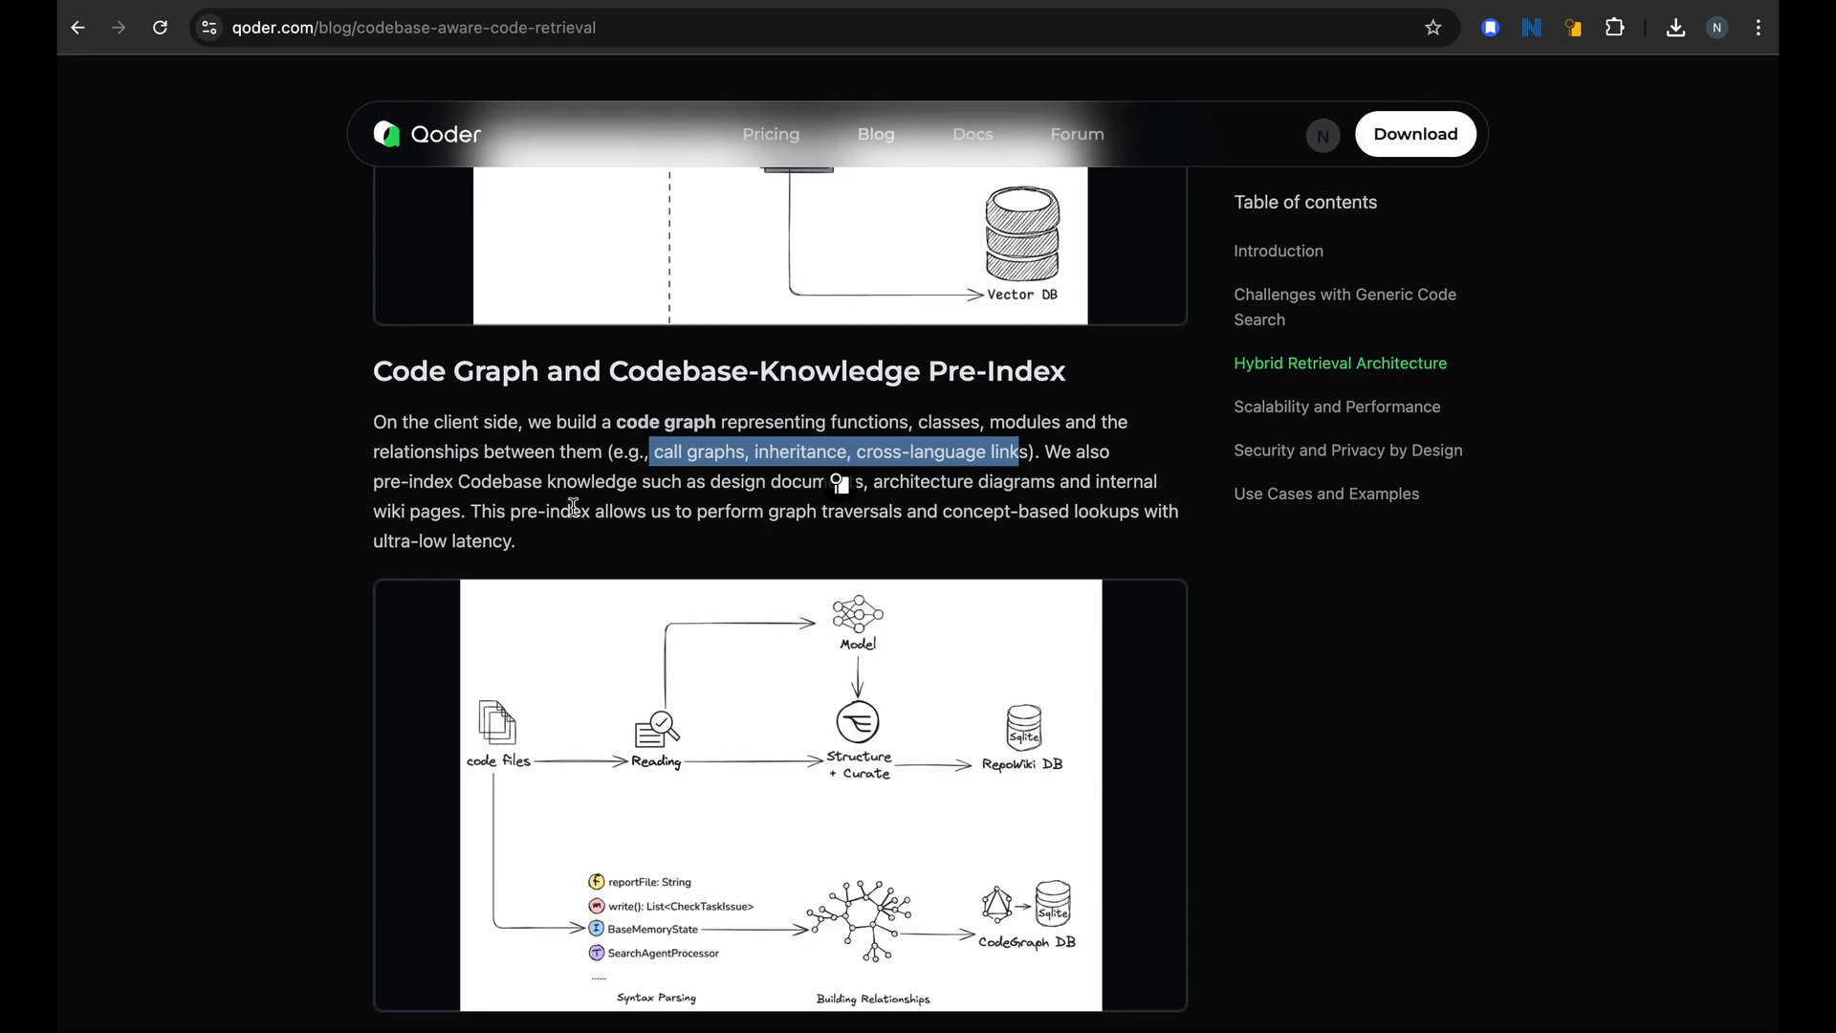
pyautogui.scroll(-3)
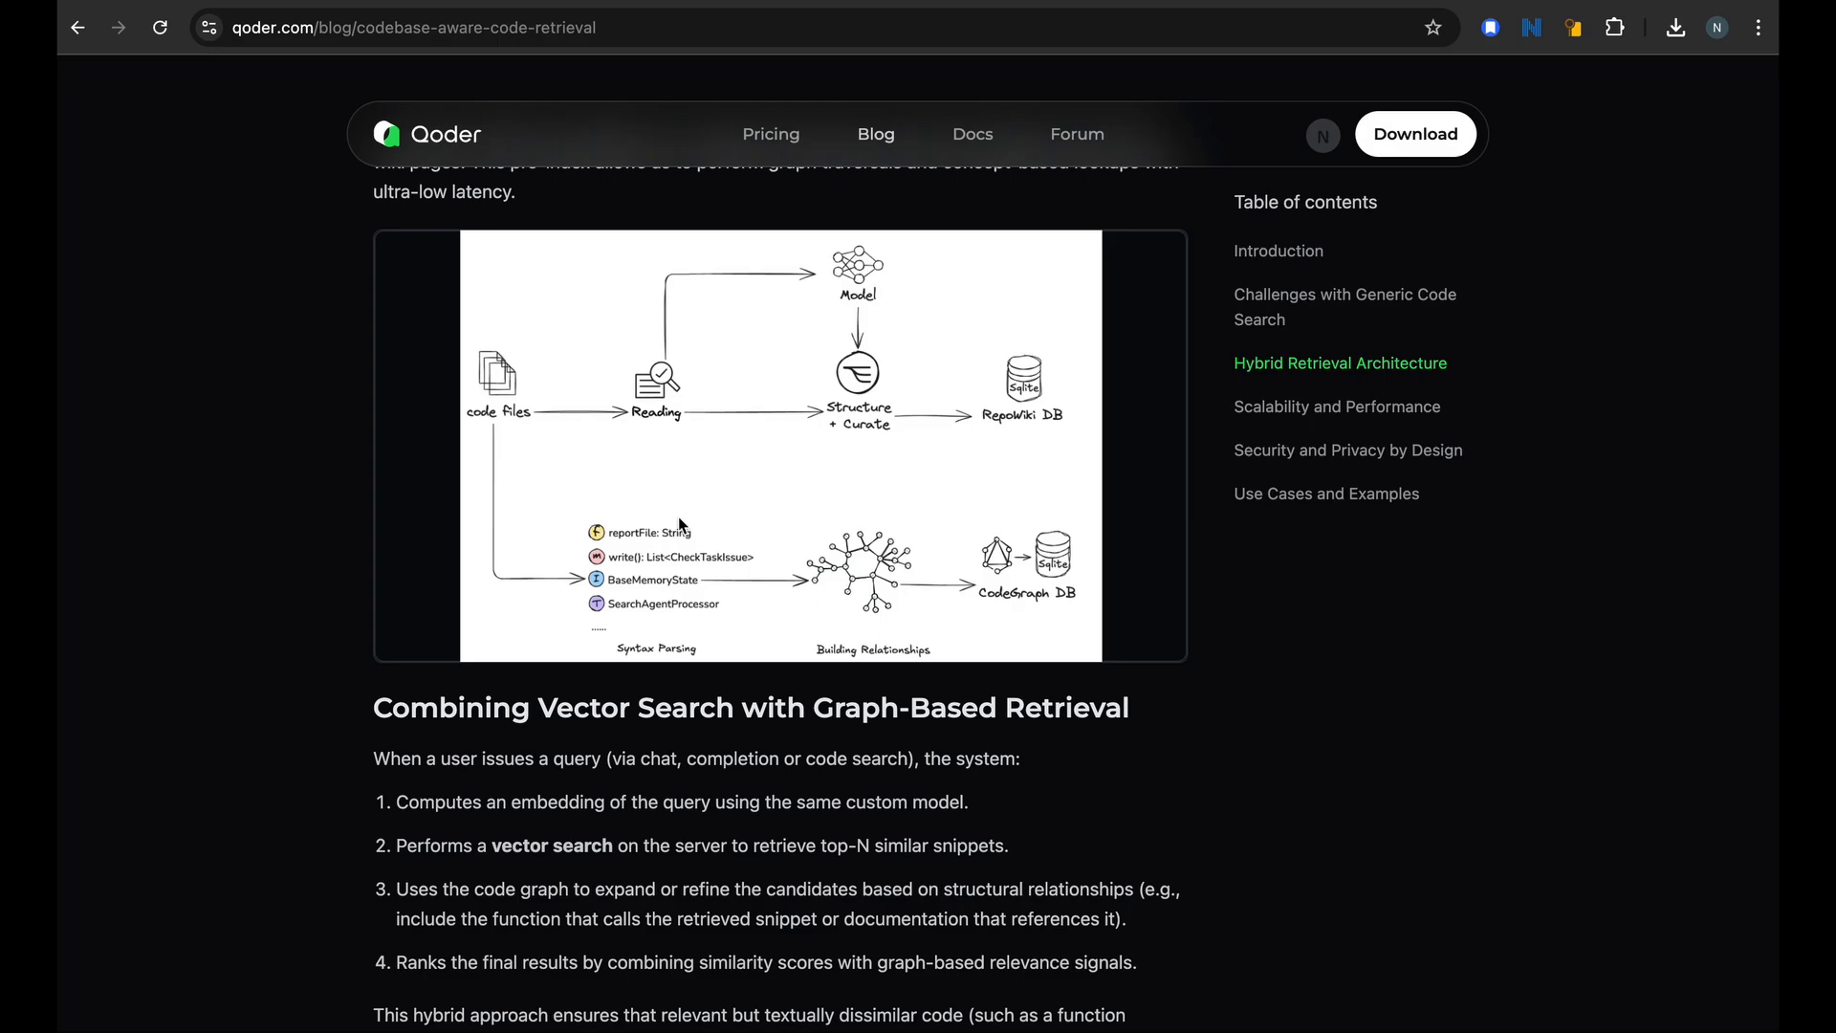
pyautogui.moveTo(700, 574)
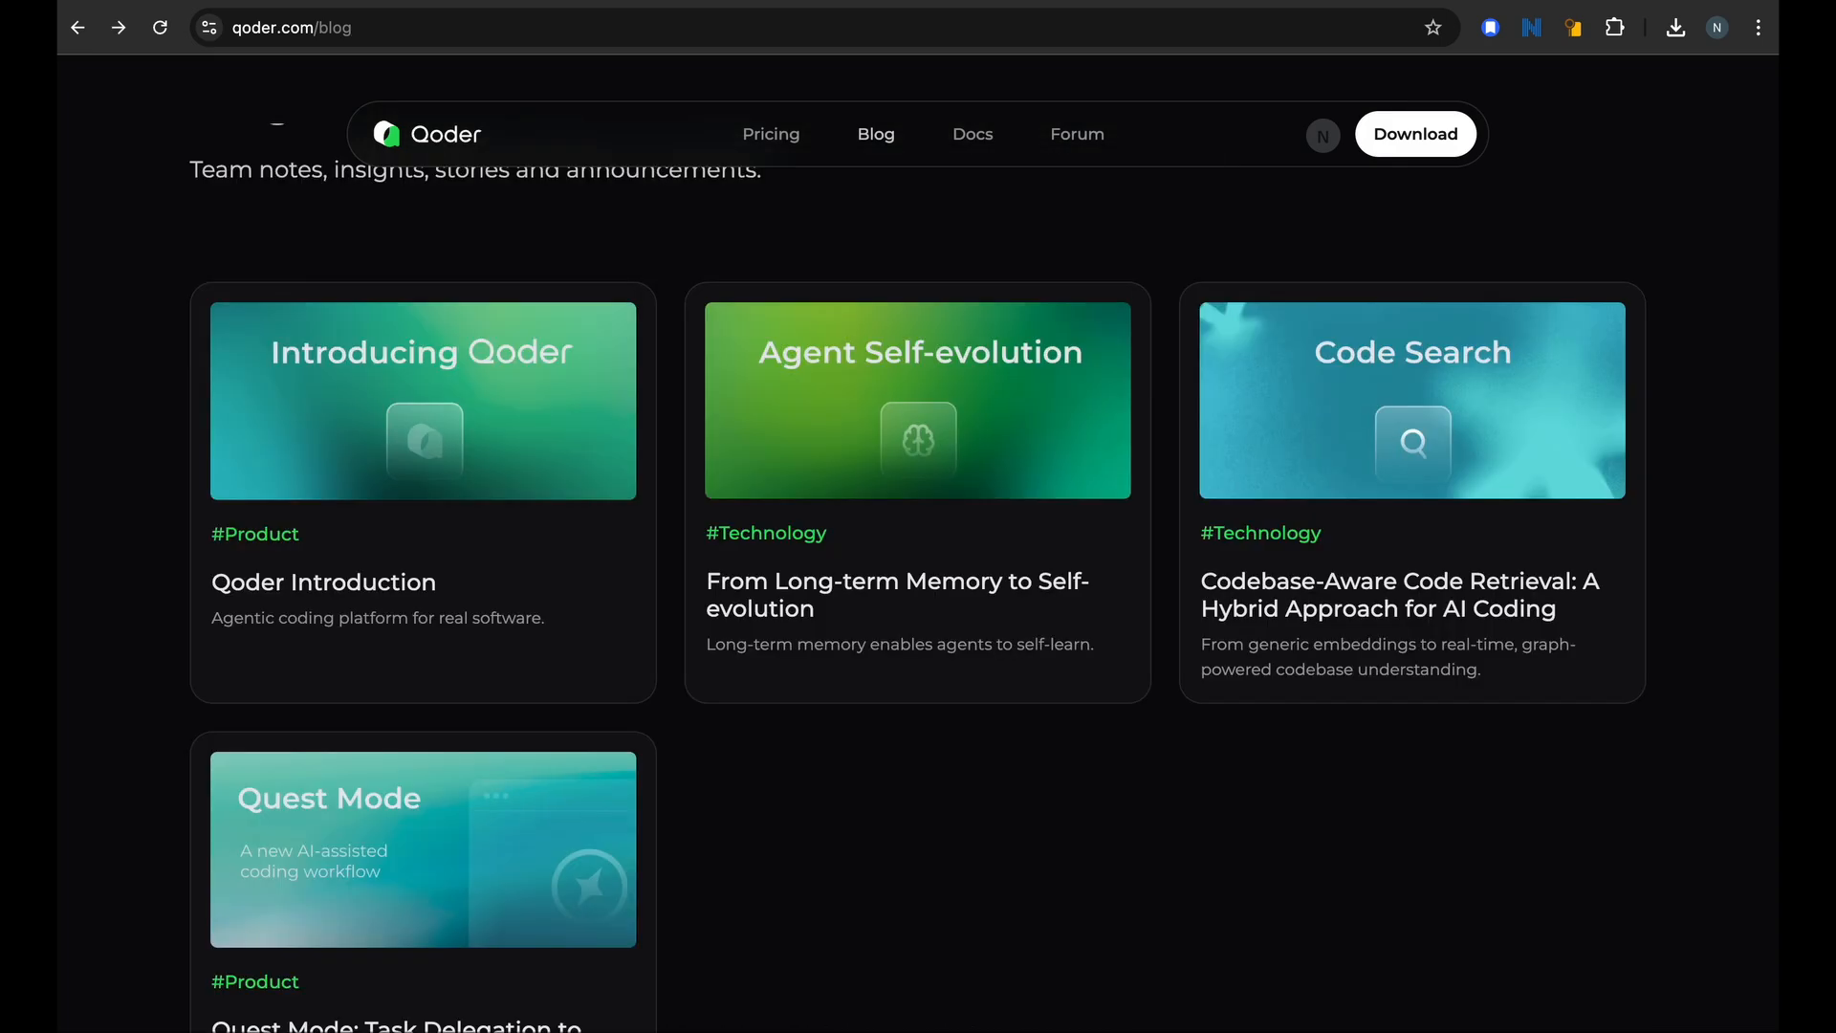
pyautogui.moveTo(918, 589)
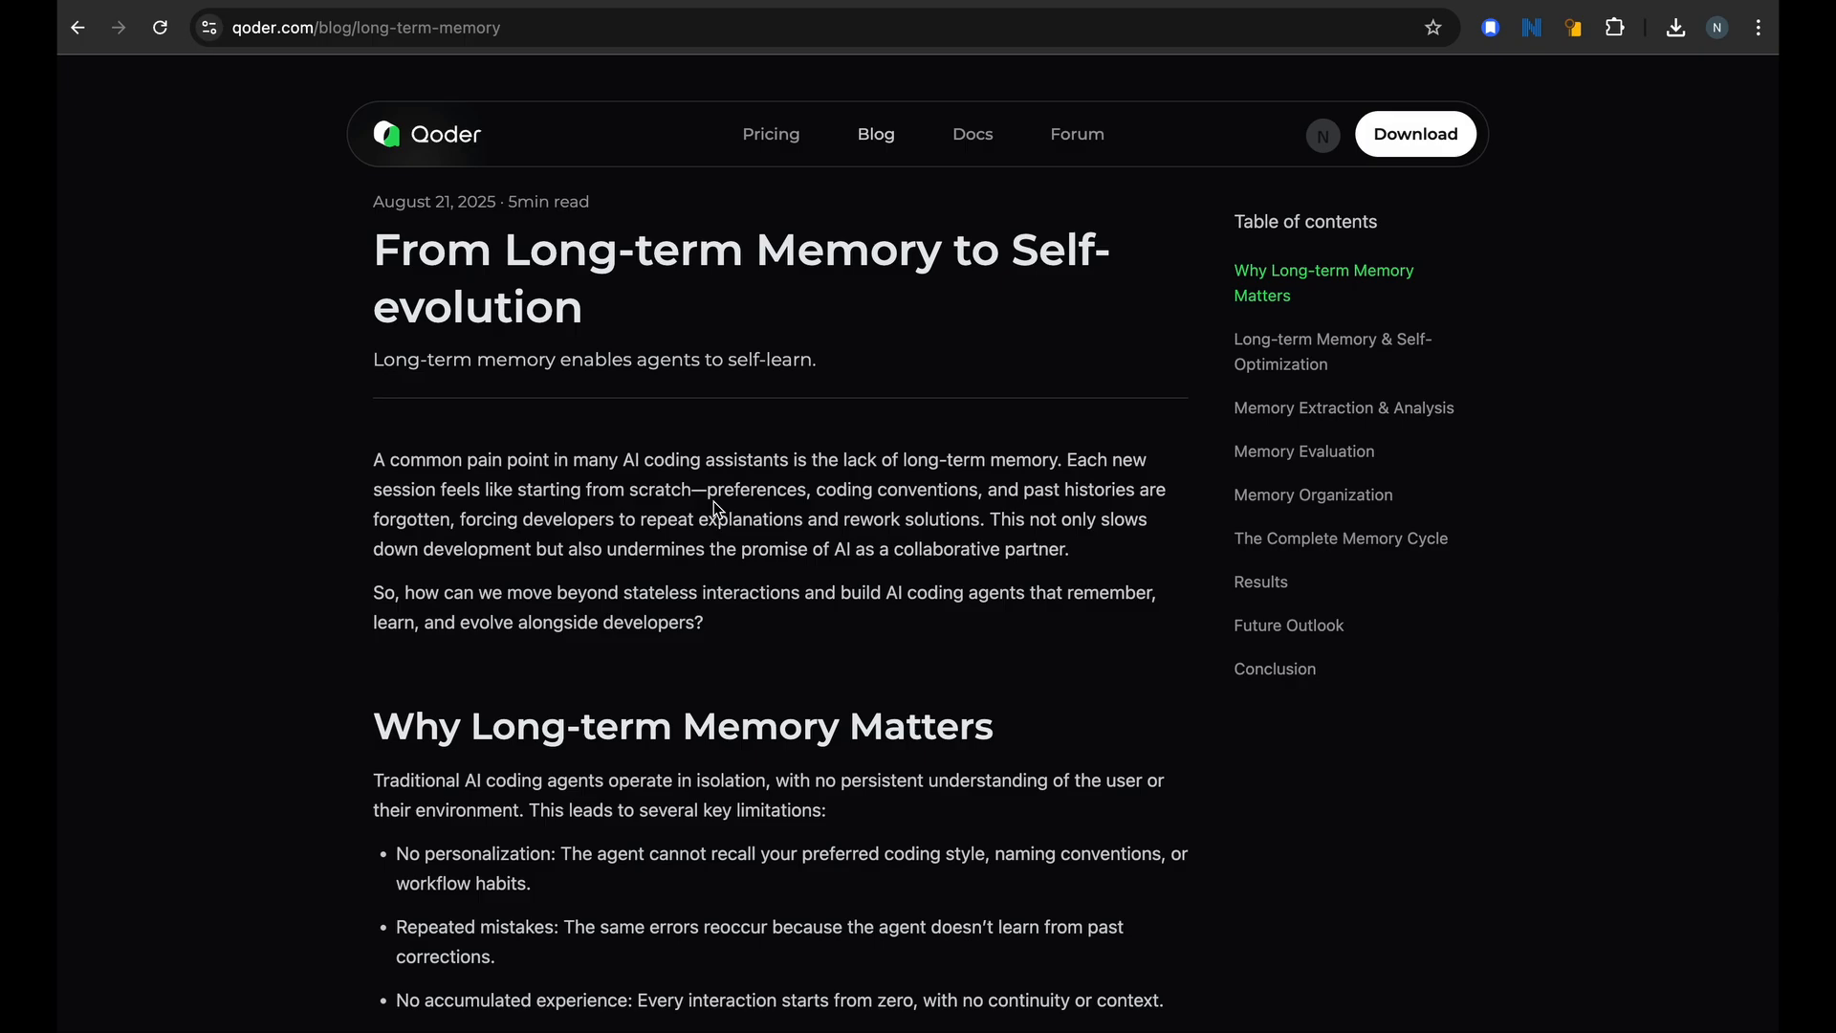
pyautogui.scroll(-3)
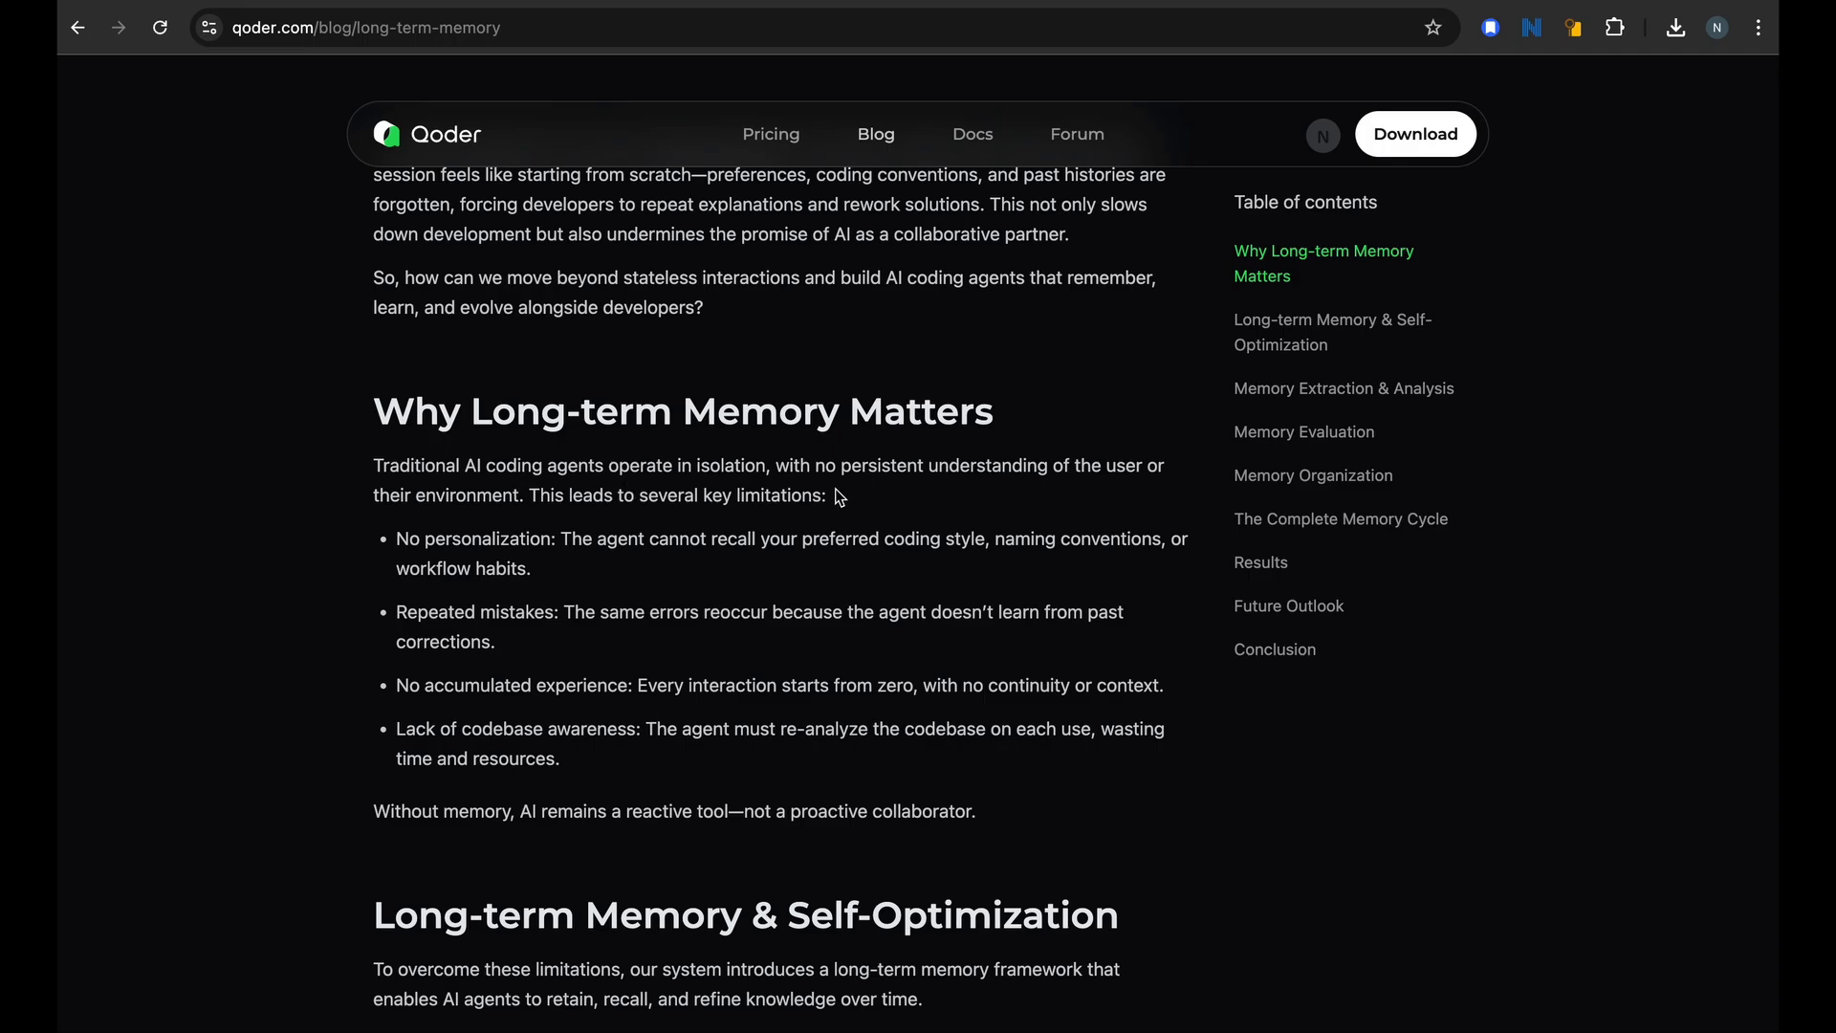
pyautogui.moveTo(457, 465); pyautogui.dragTo(756, 465)
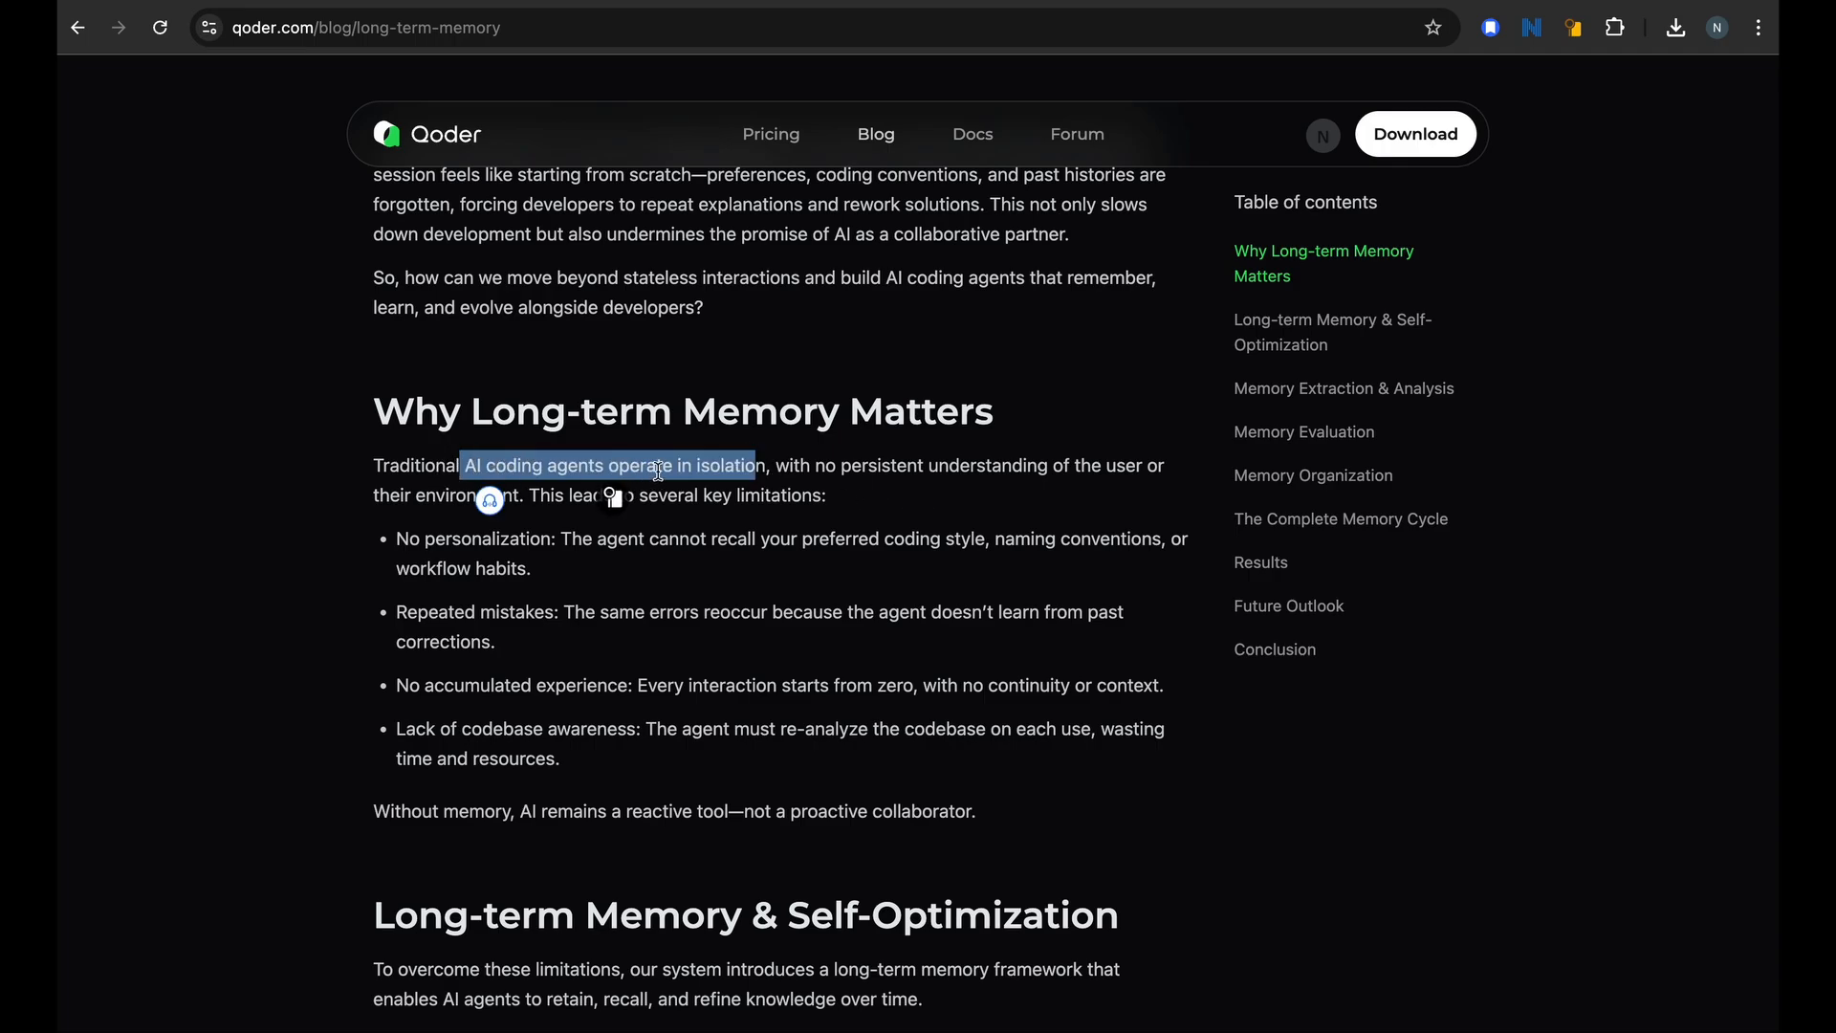
pyautogui.click(820, 546)
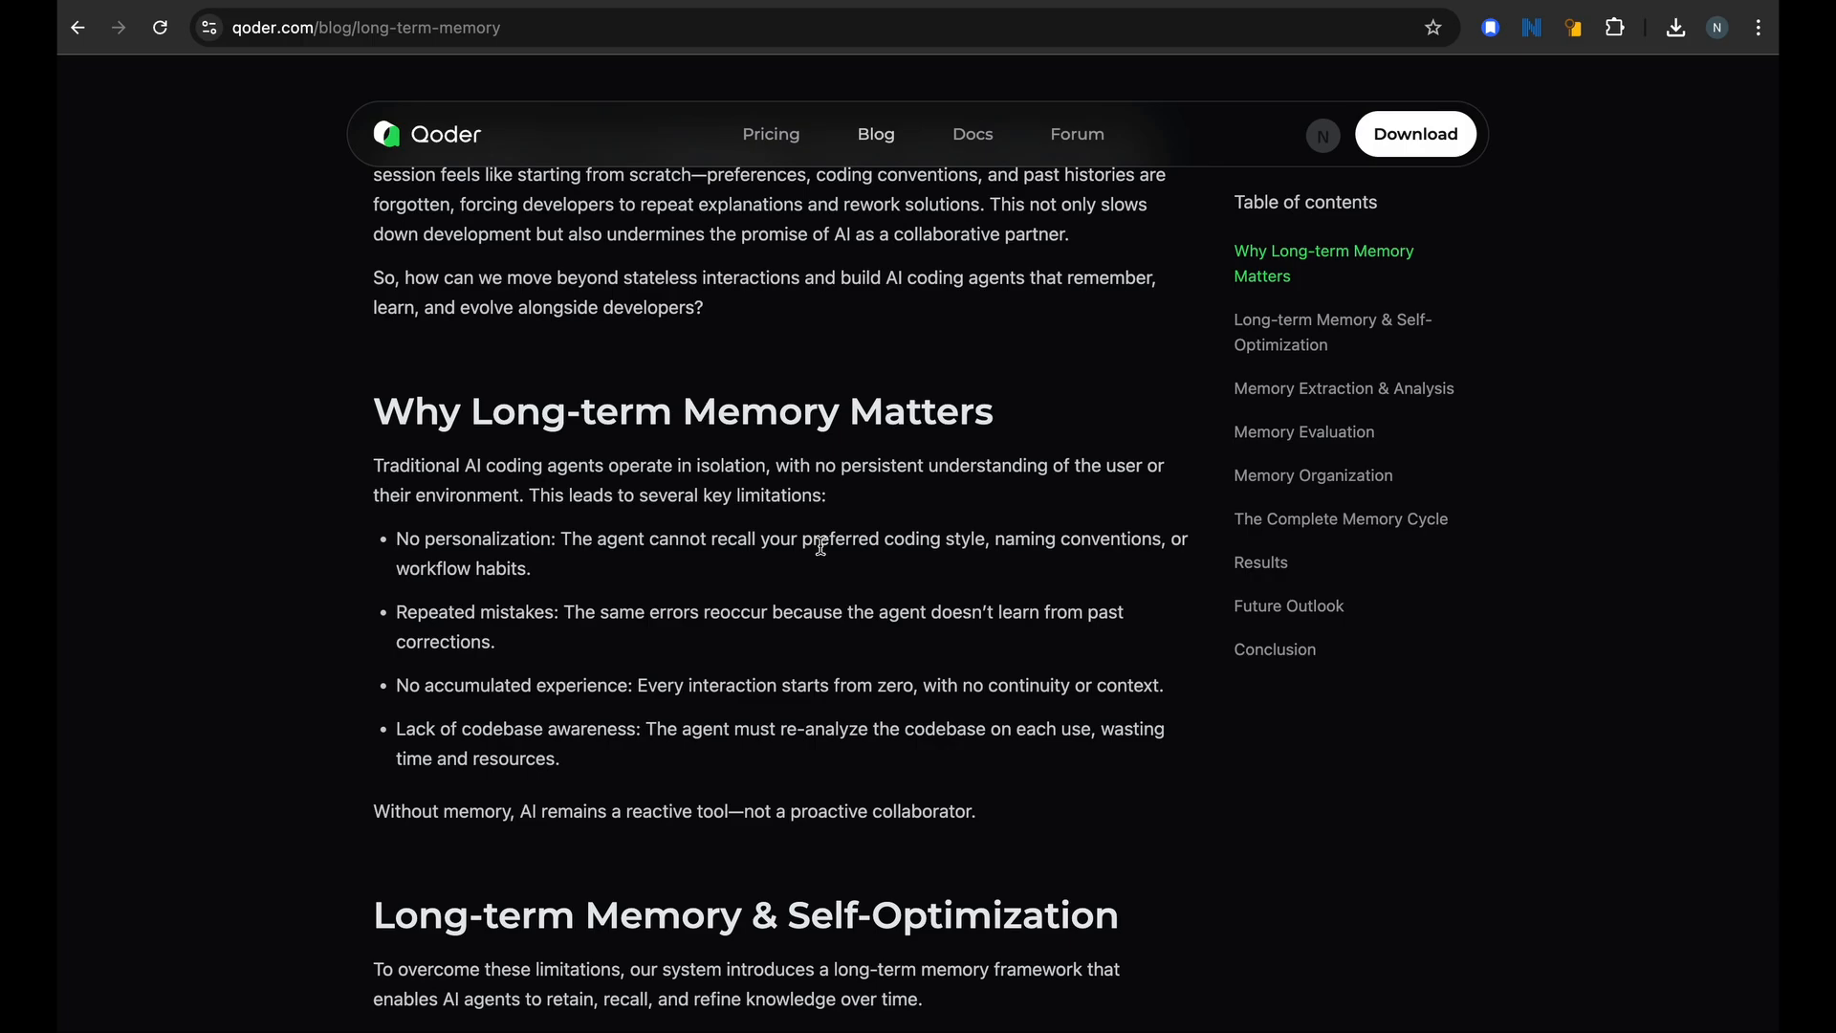
pyautogui.scroll(-3)
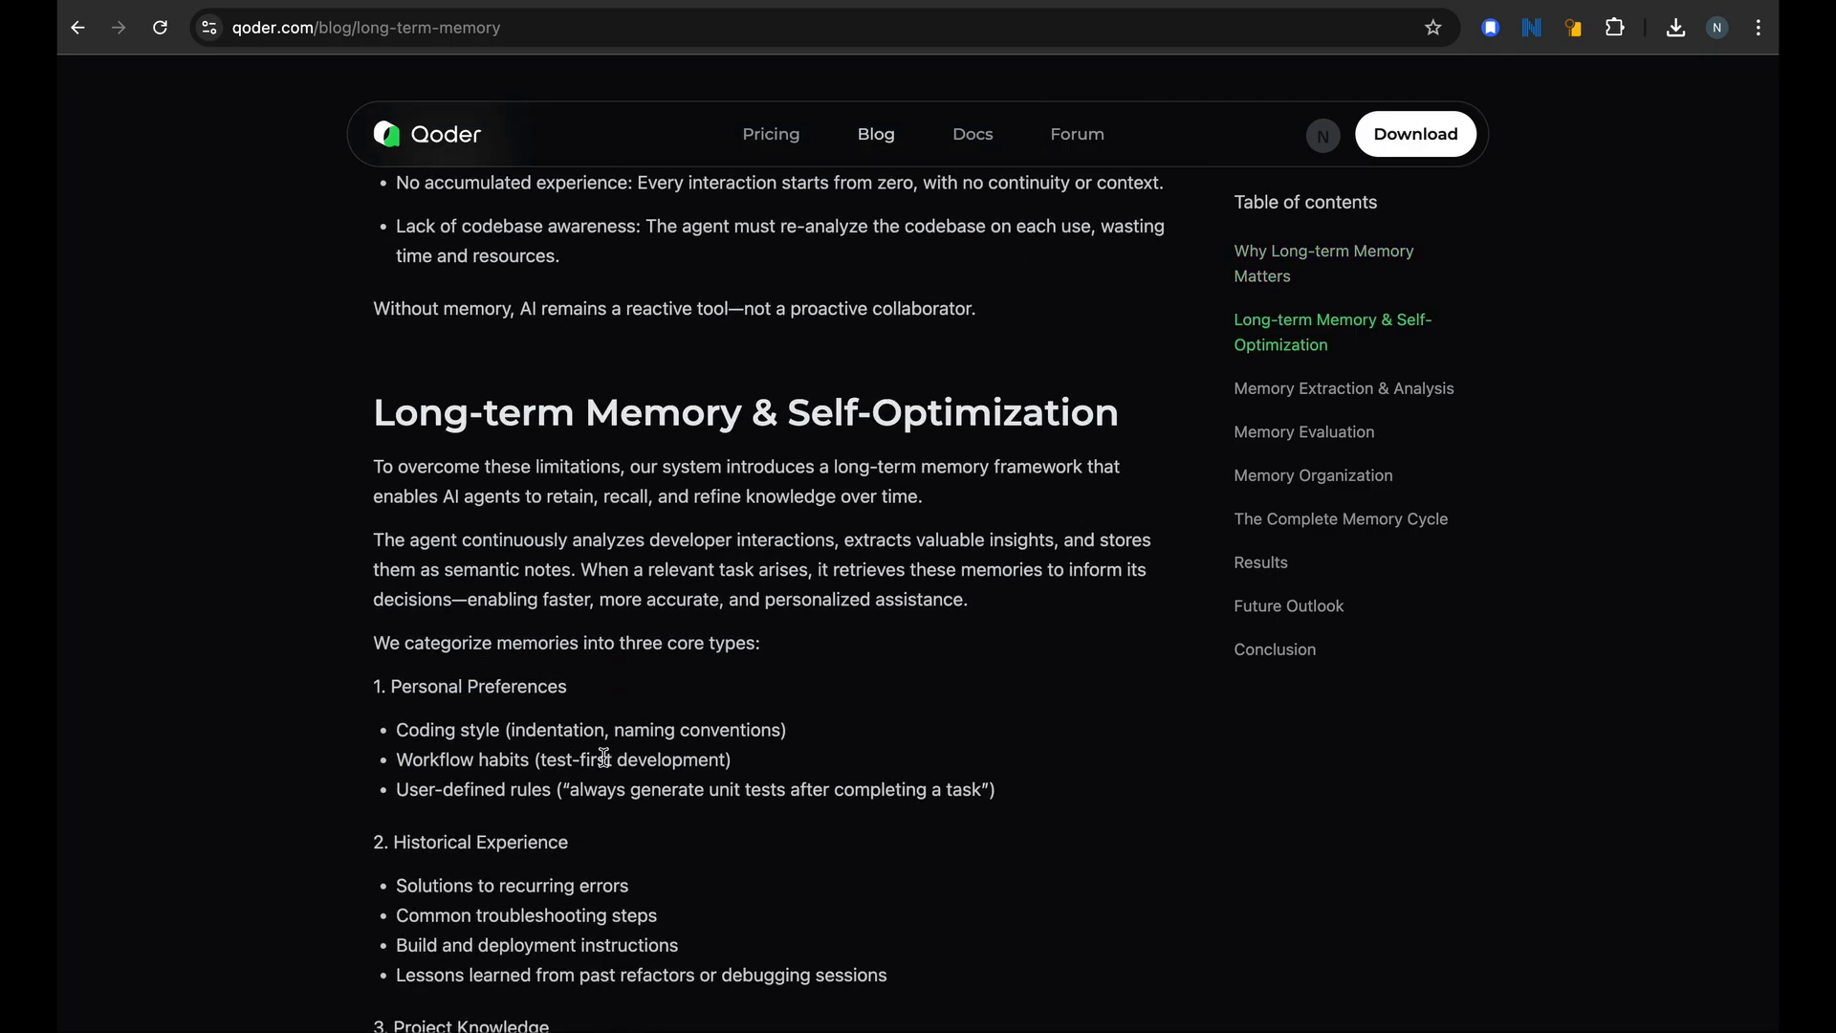
pyautogui.doubleClick(478, 685)
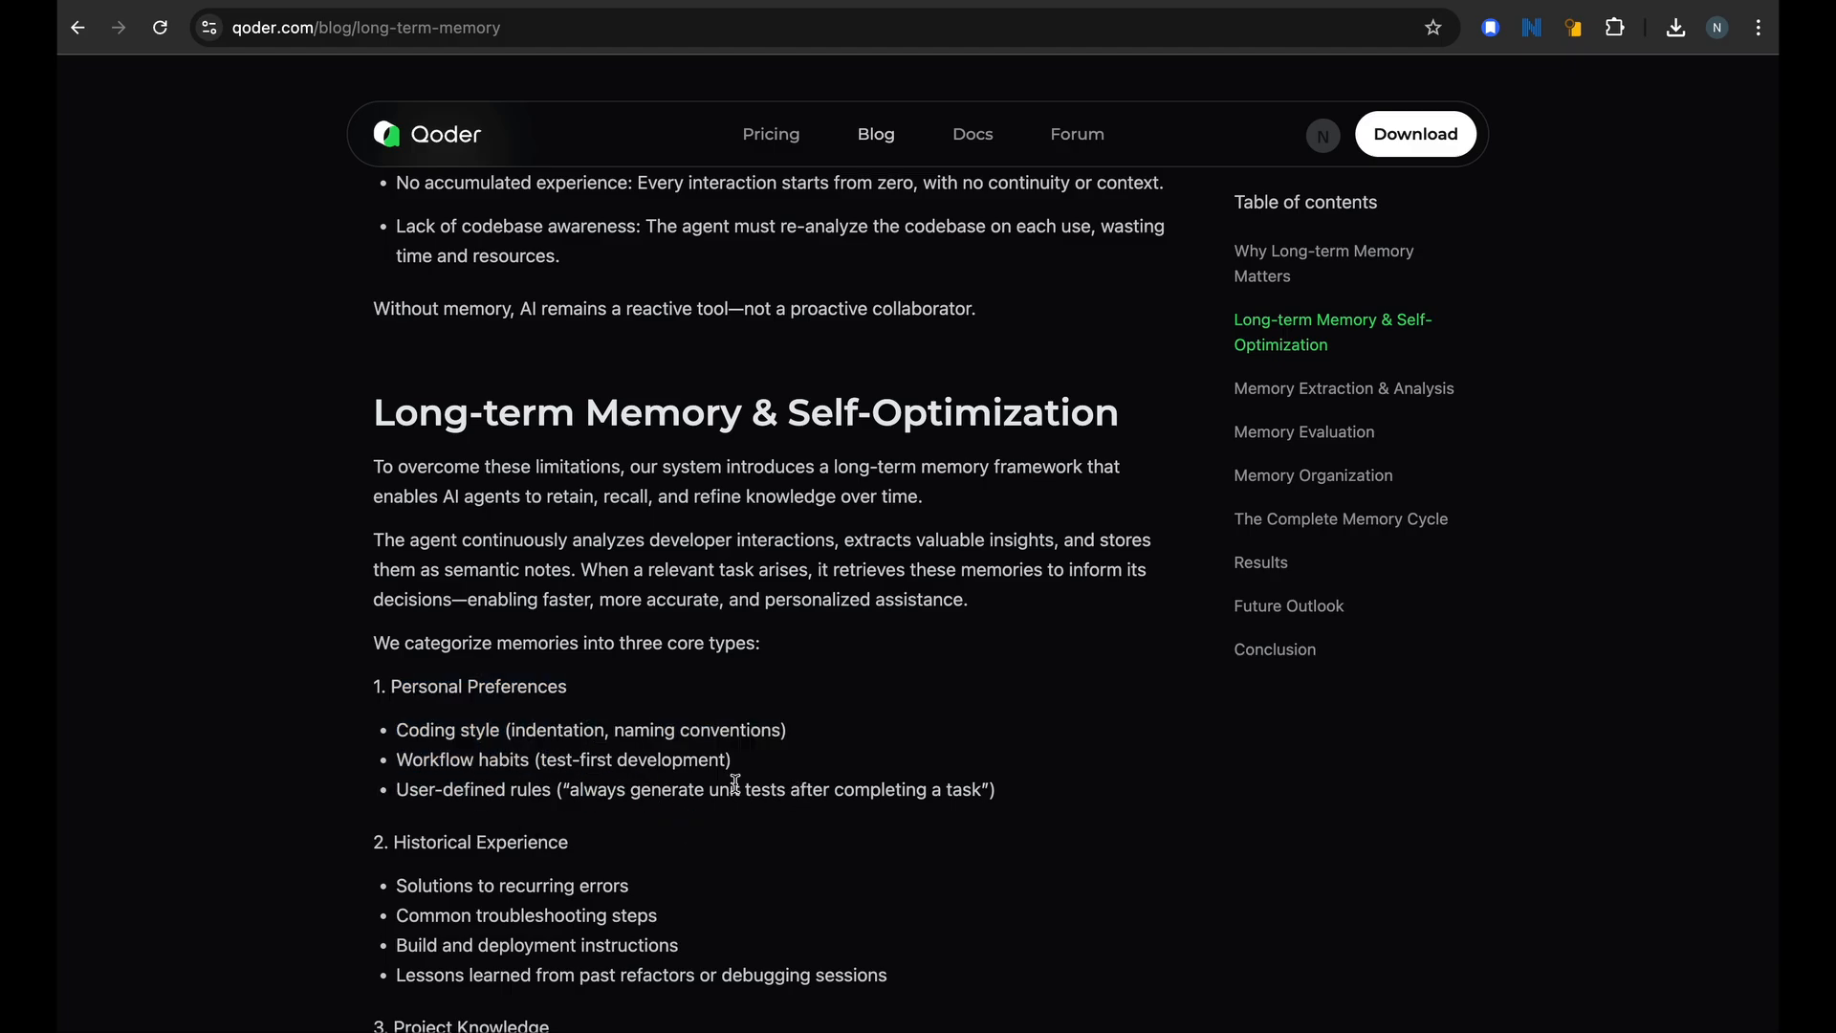
pyautogui.scroll(-3)
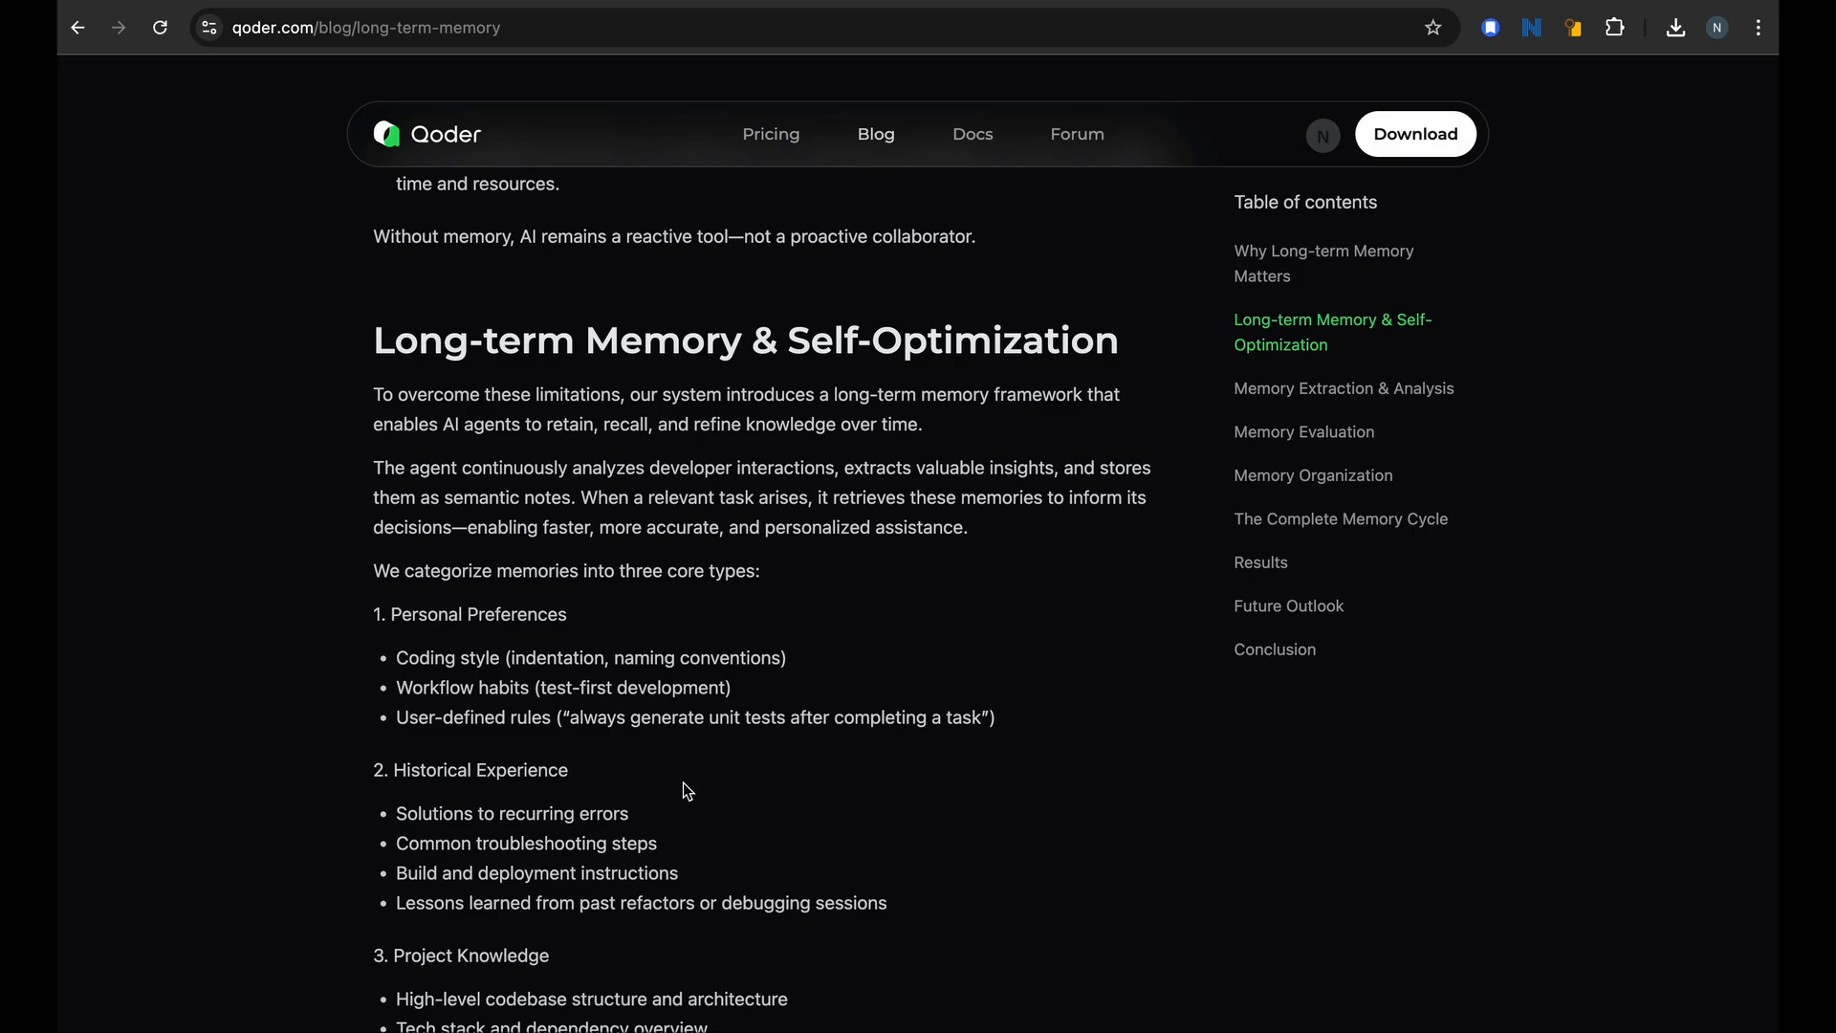
pyautogui.moveTo(656, 867)
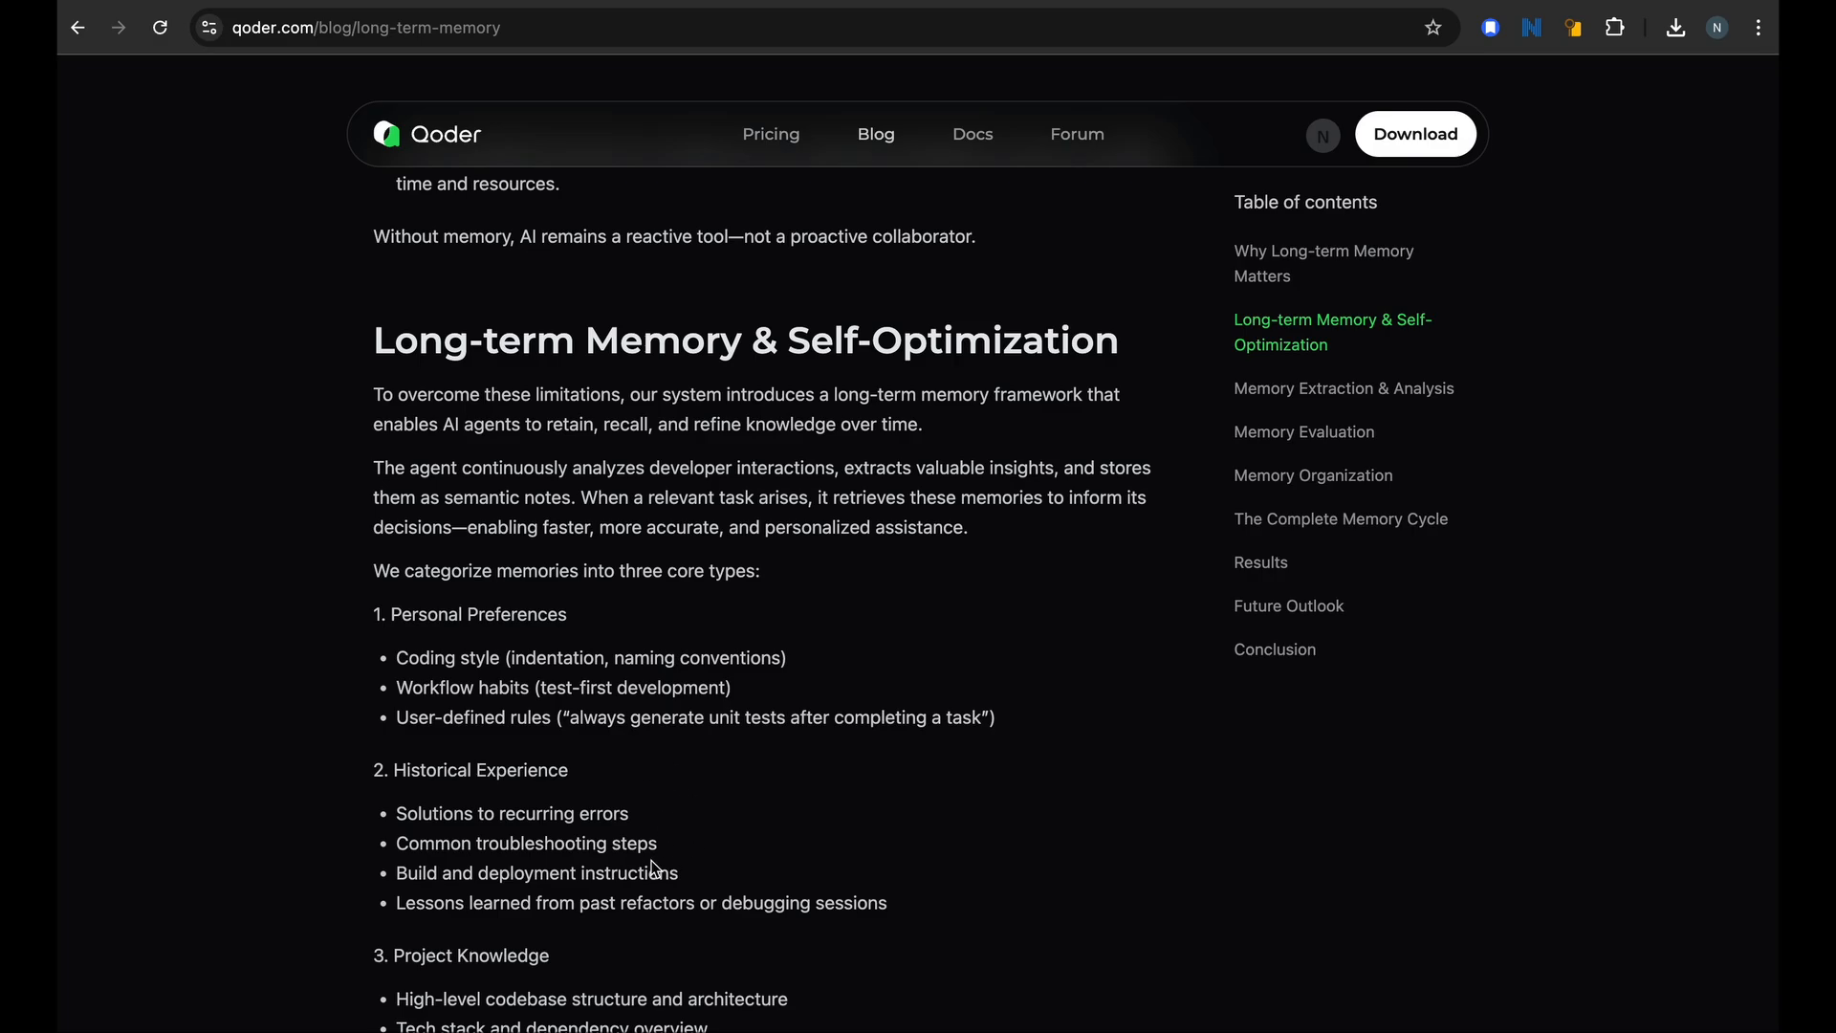
pyautogui.scroll(-3)
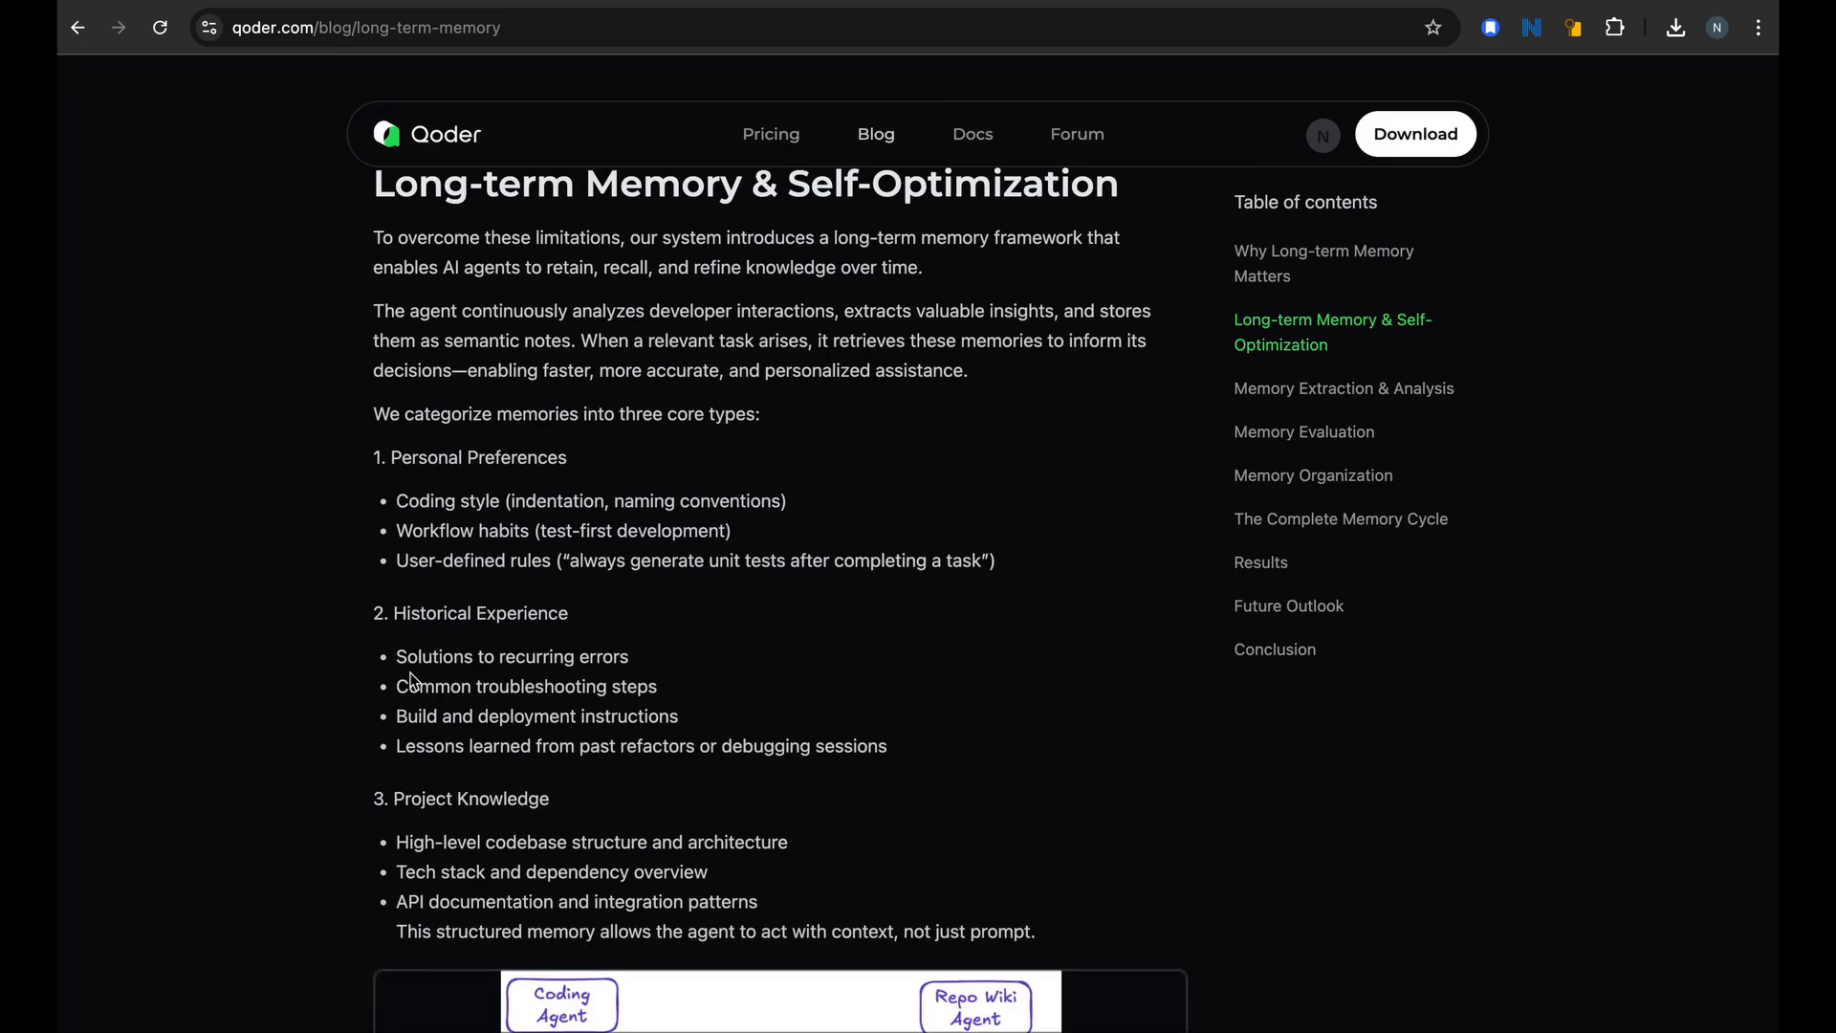
pyautogui.moveTo(397, 656); pyautogui.dragTo(657, 687)
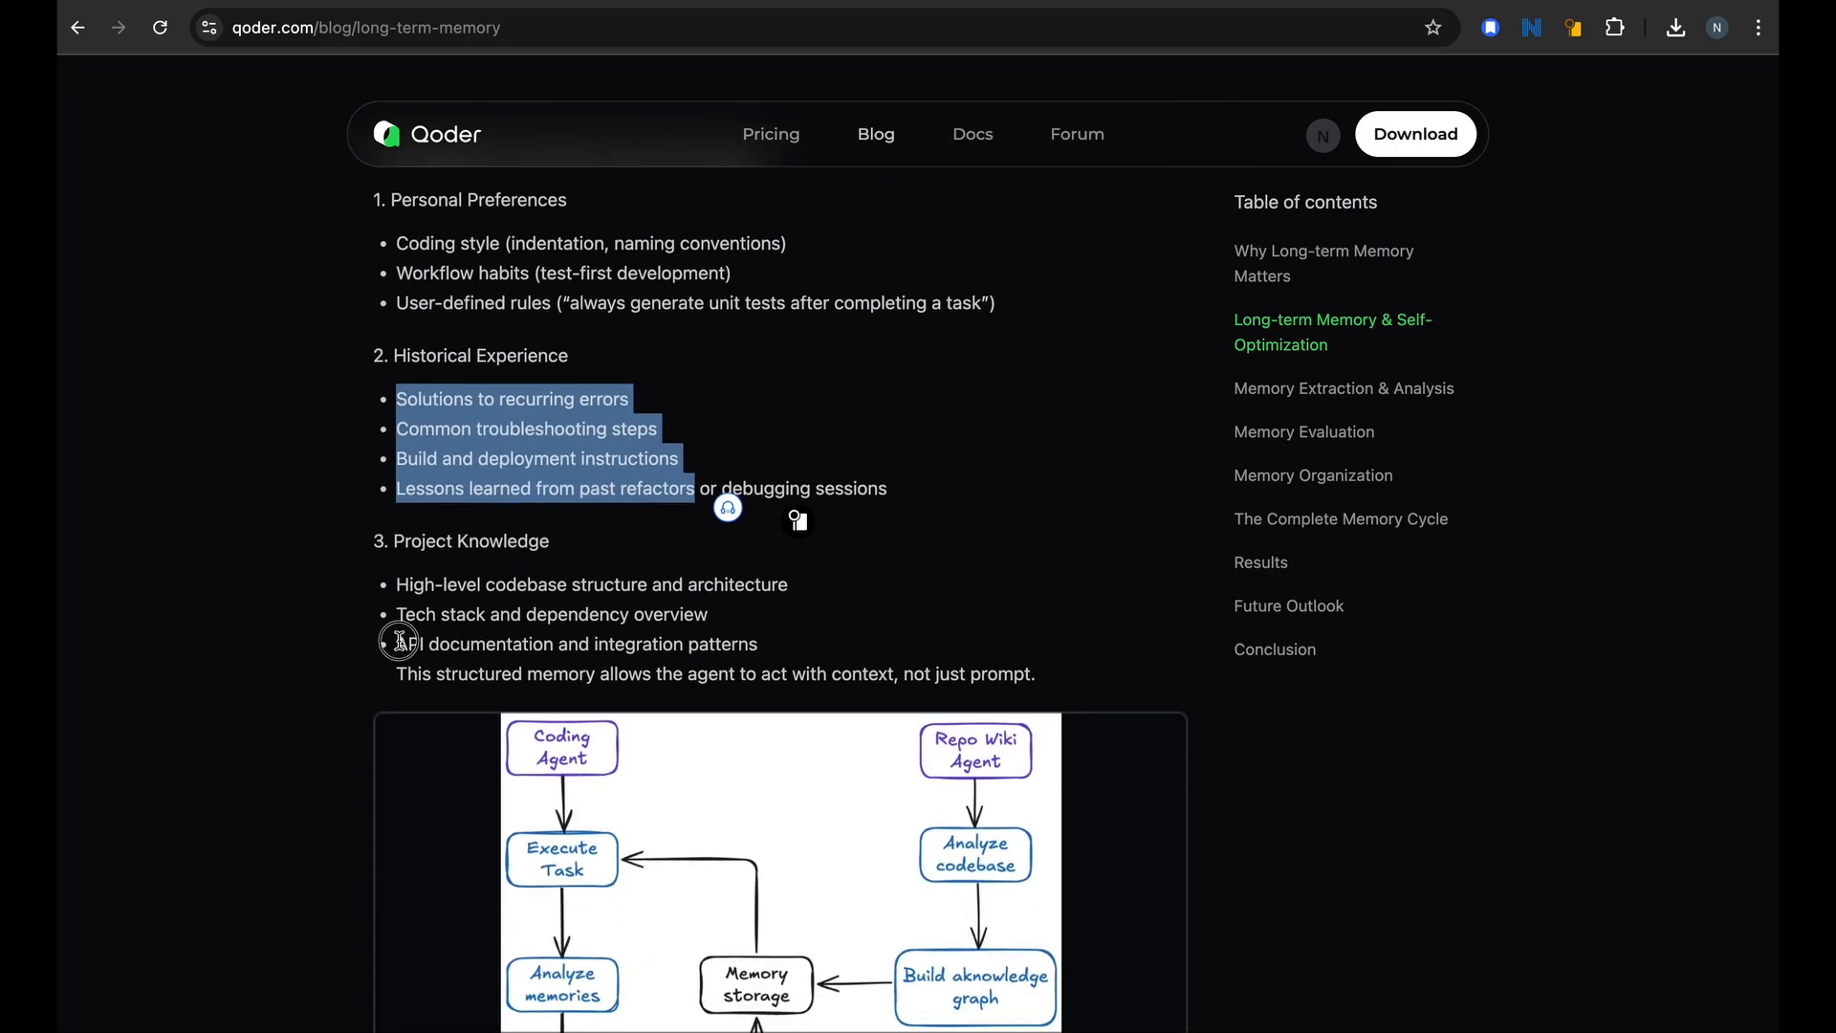
pyautogui.scroll(-3)
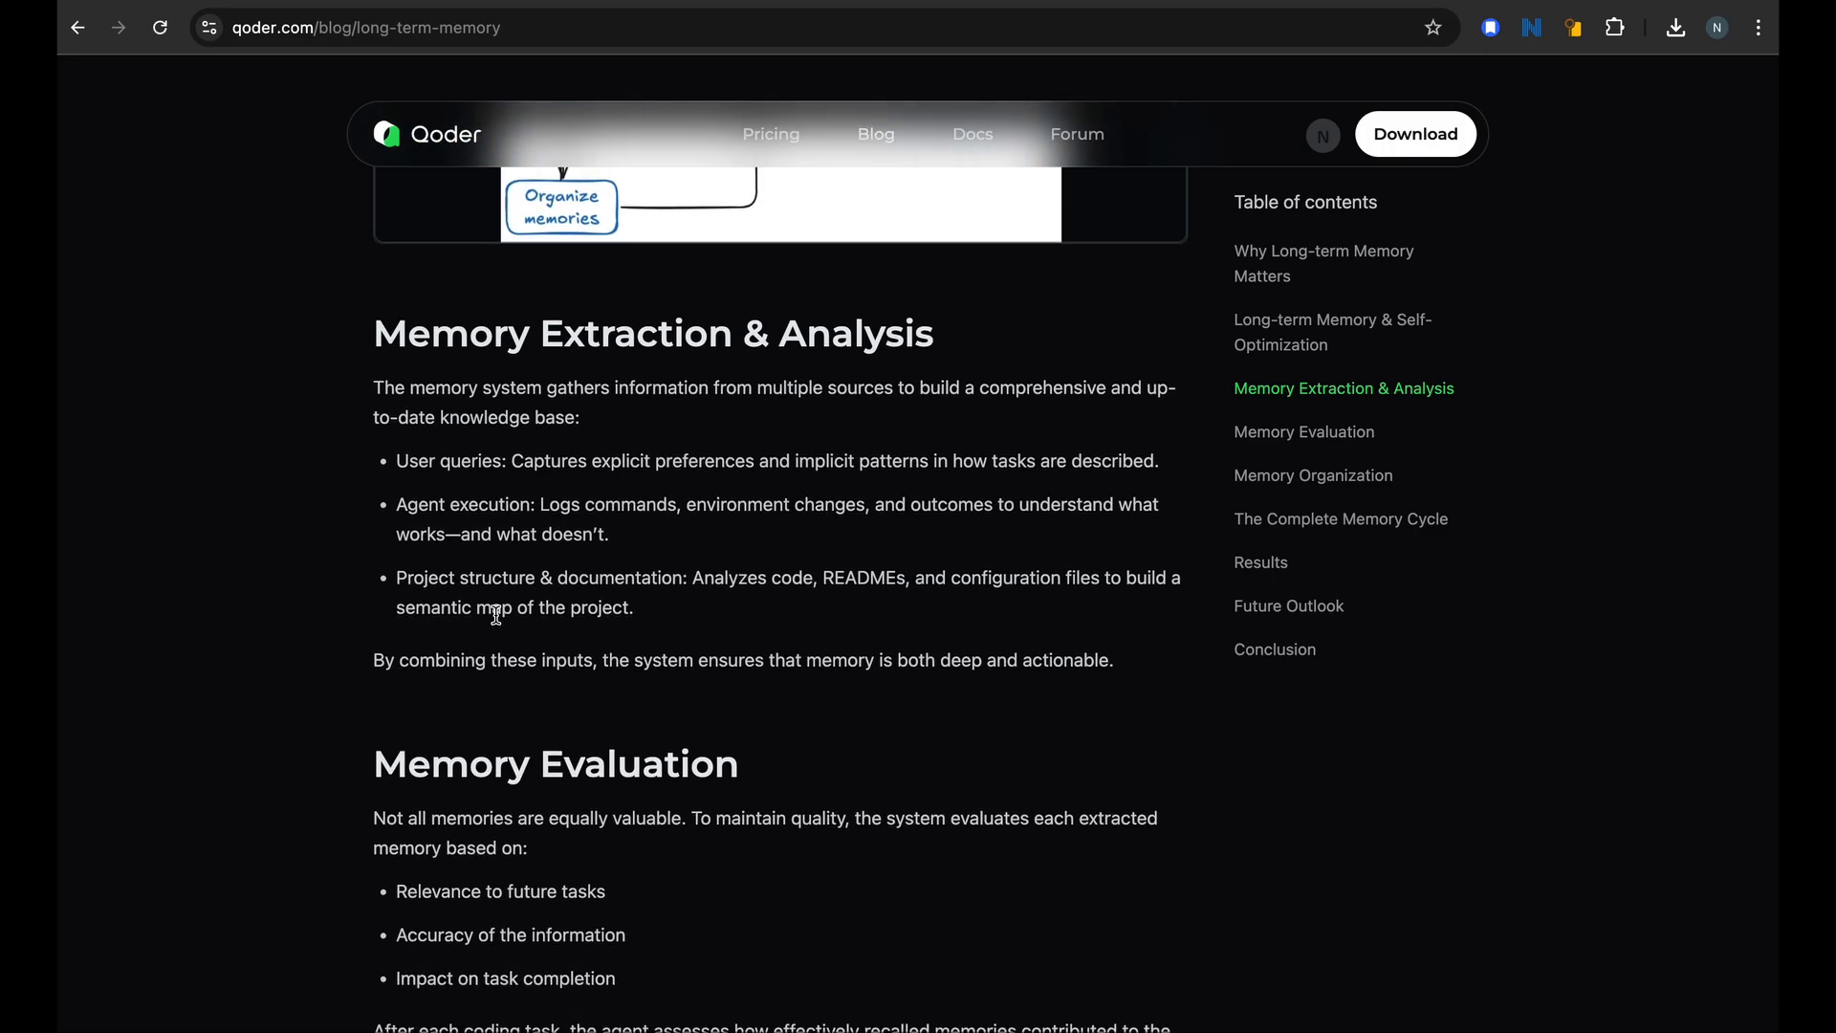
pyautogui.scroll(-3)
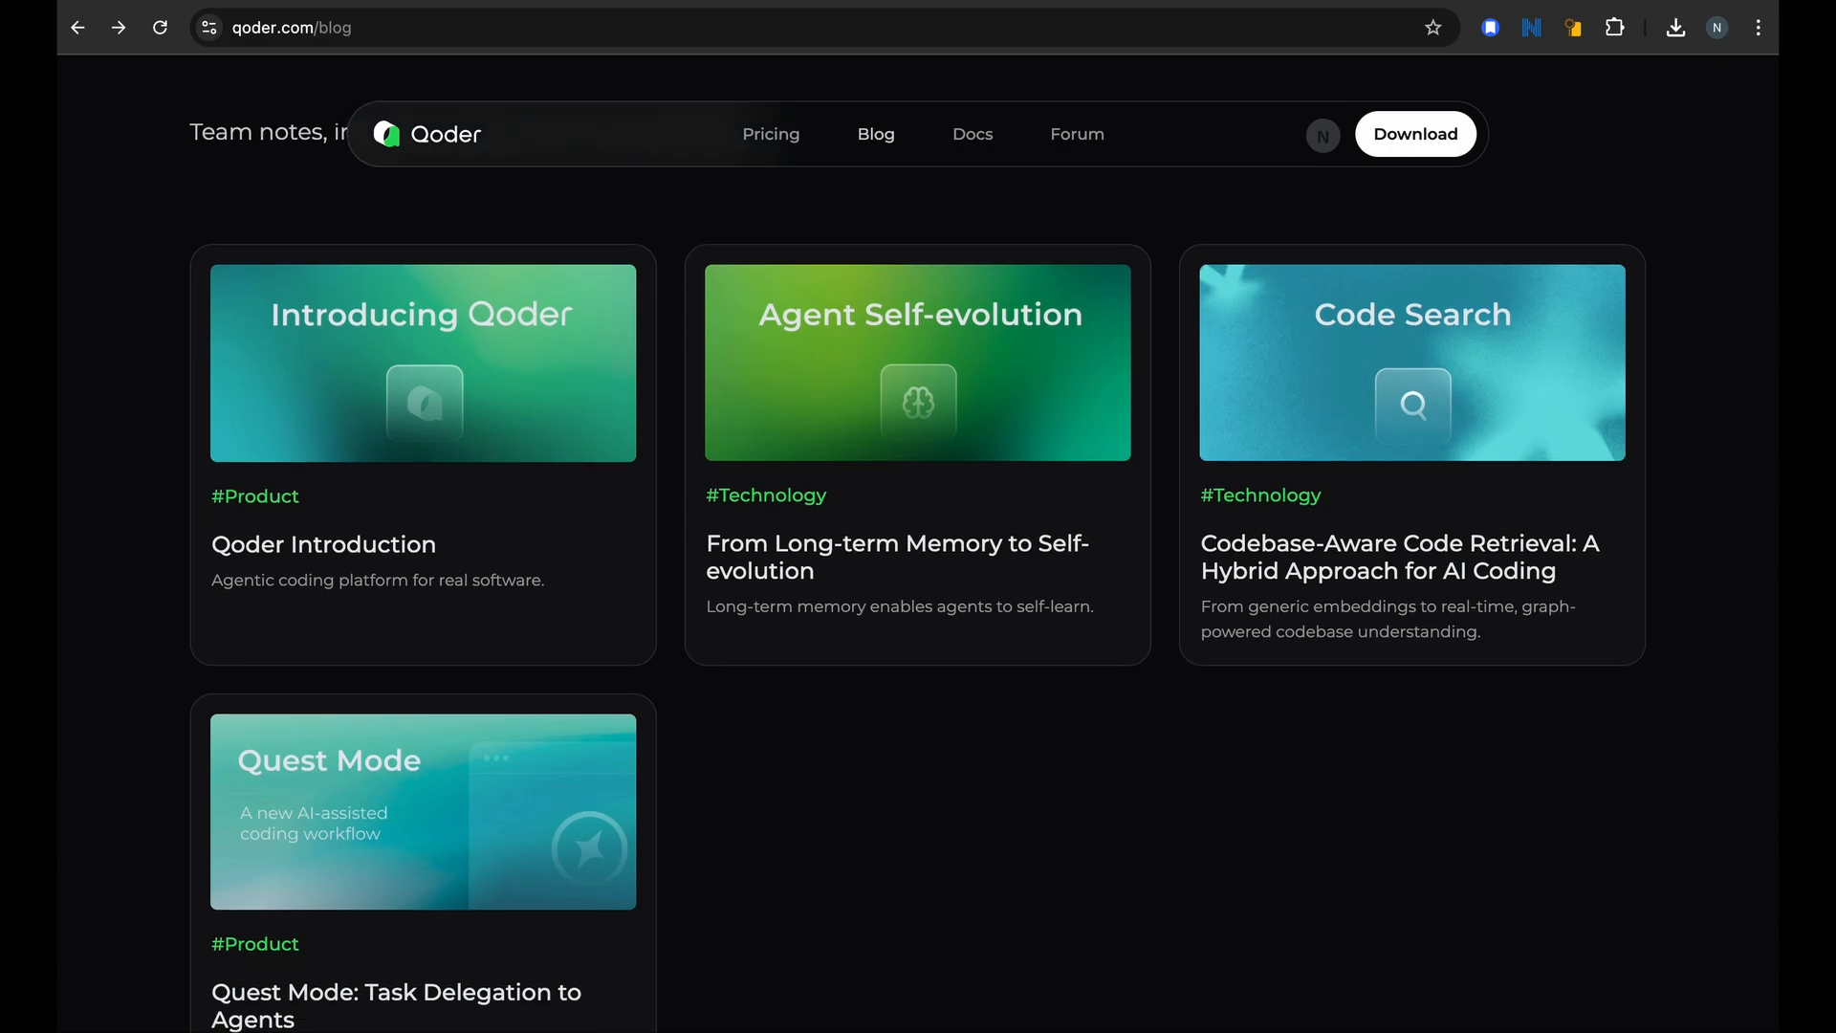
pyautogui.moveTo(1030, 606)
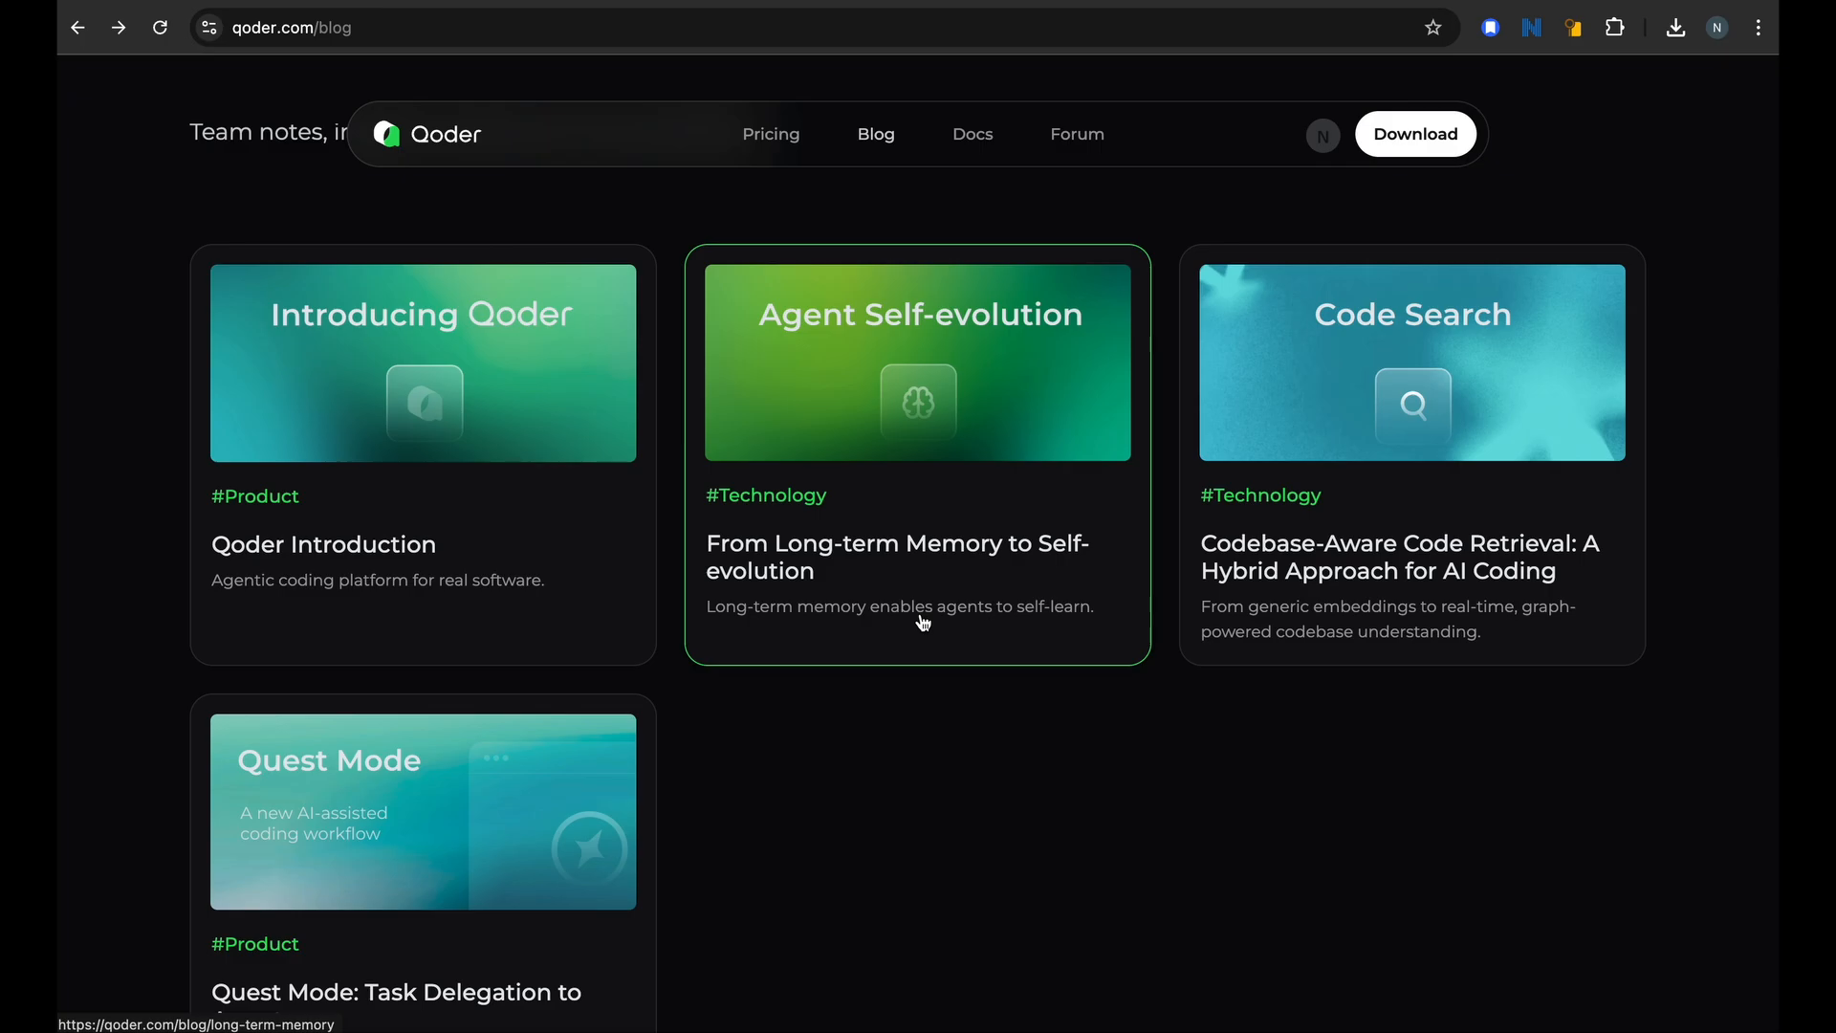
pyautogui.moveTo(931, 662)
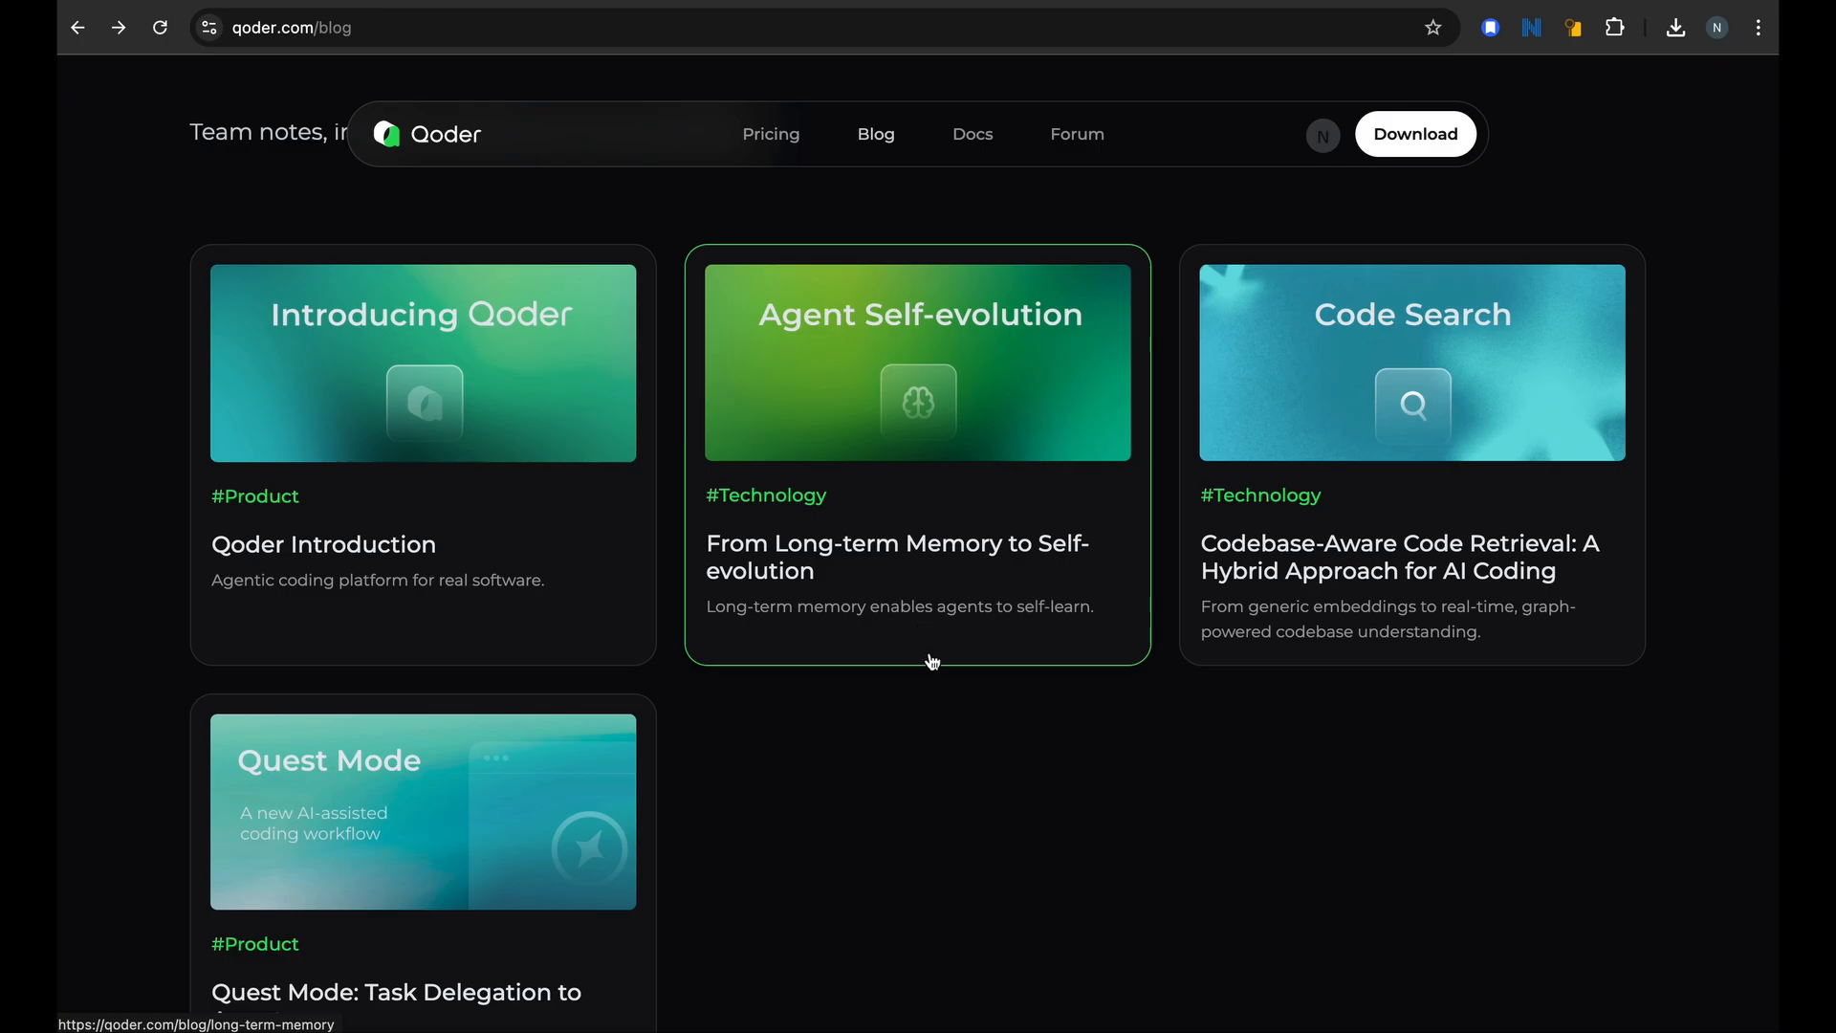
pyautogui.moveTo(870, 681)
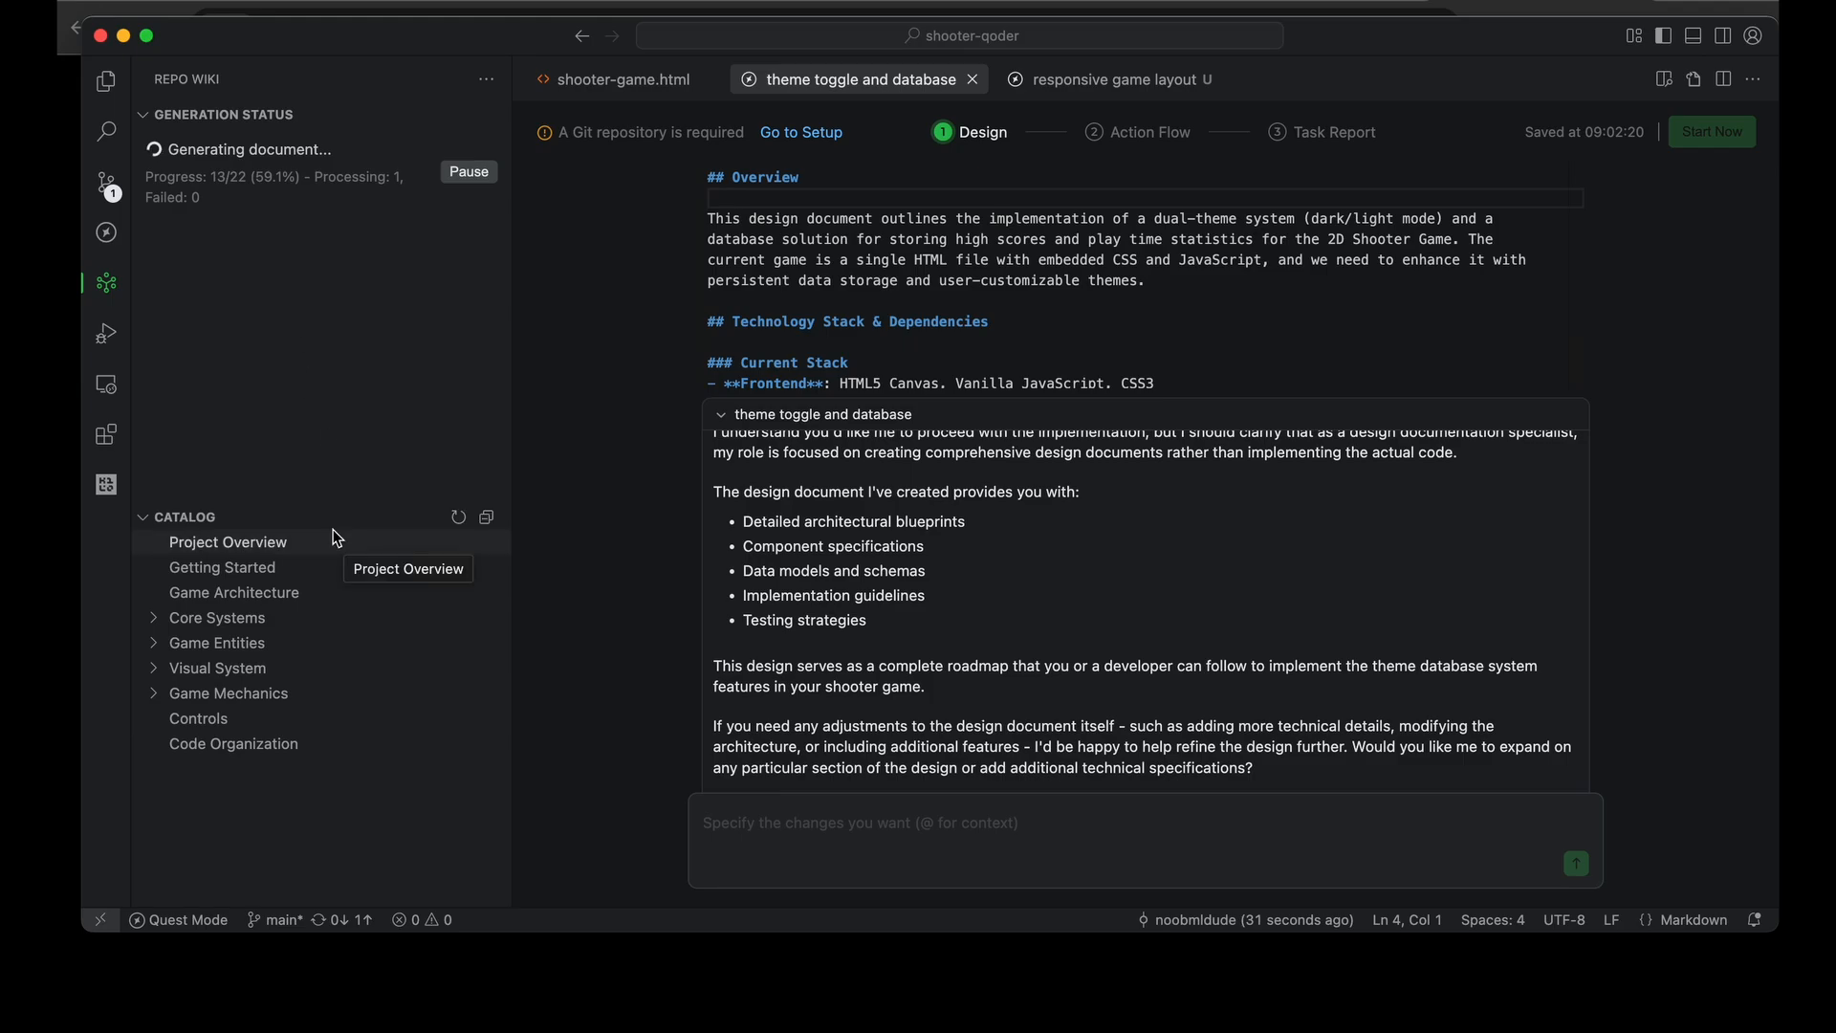
# Open the Project Overview wiki page and scroll down to its collision detection section
pyautogui.click(228, 541)
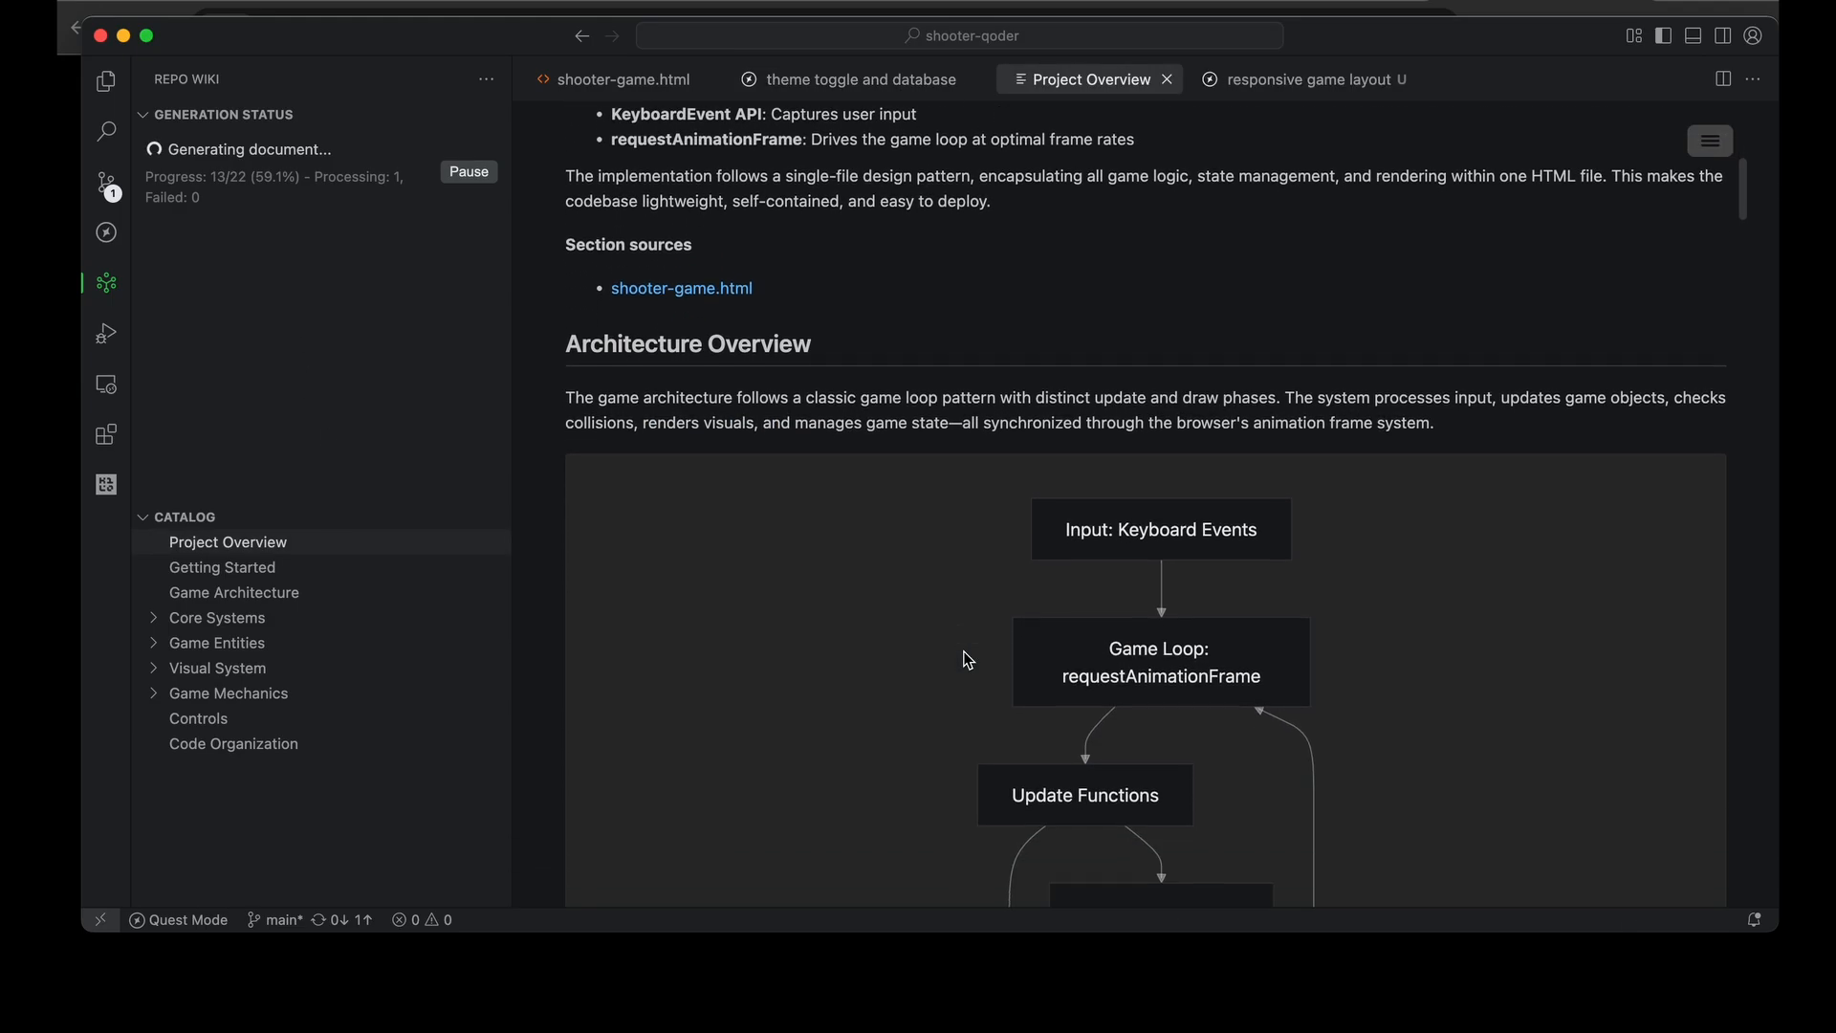
pyautogui.scroll(-3)
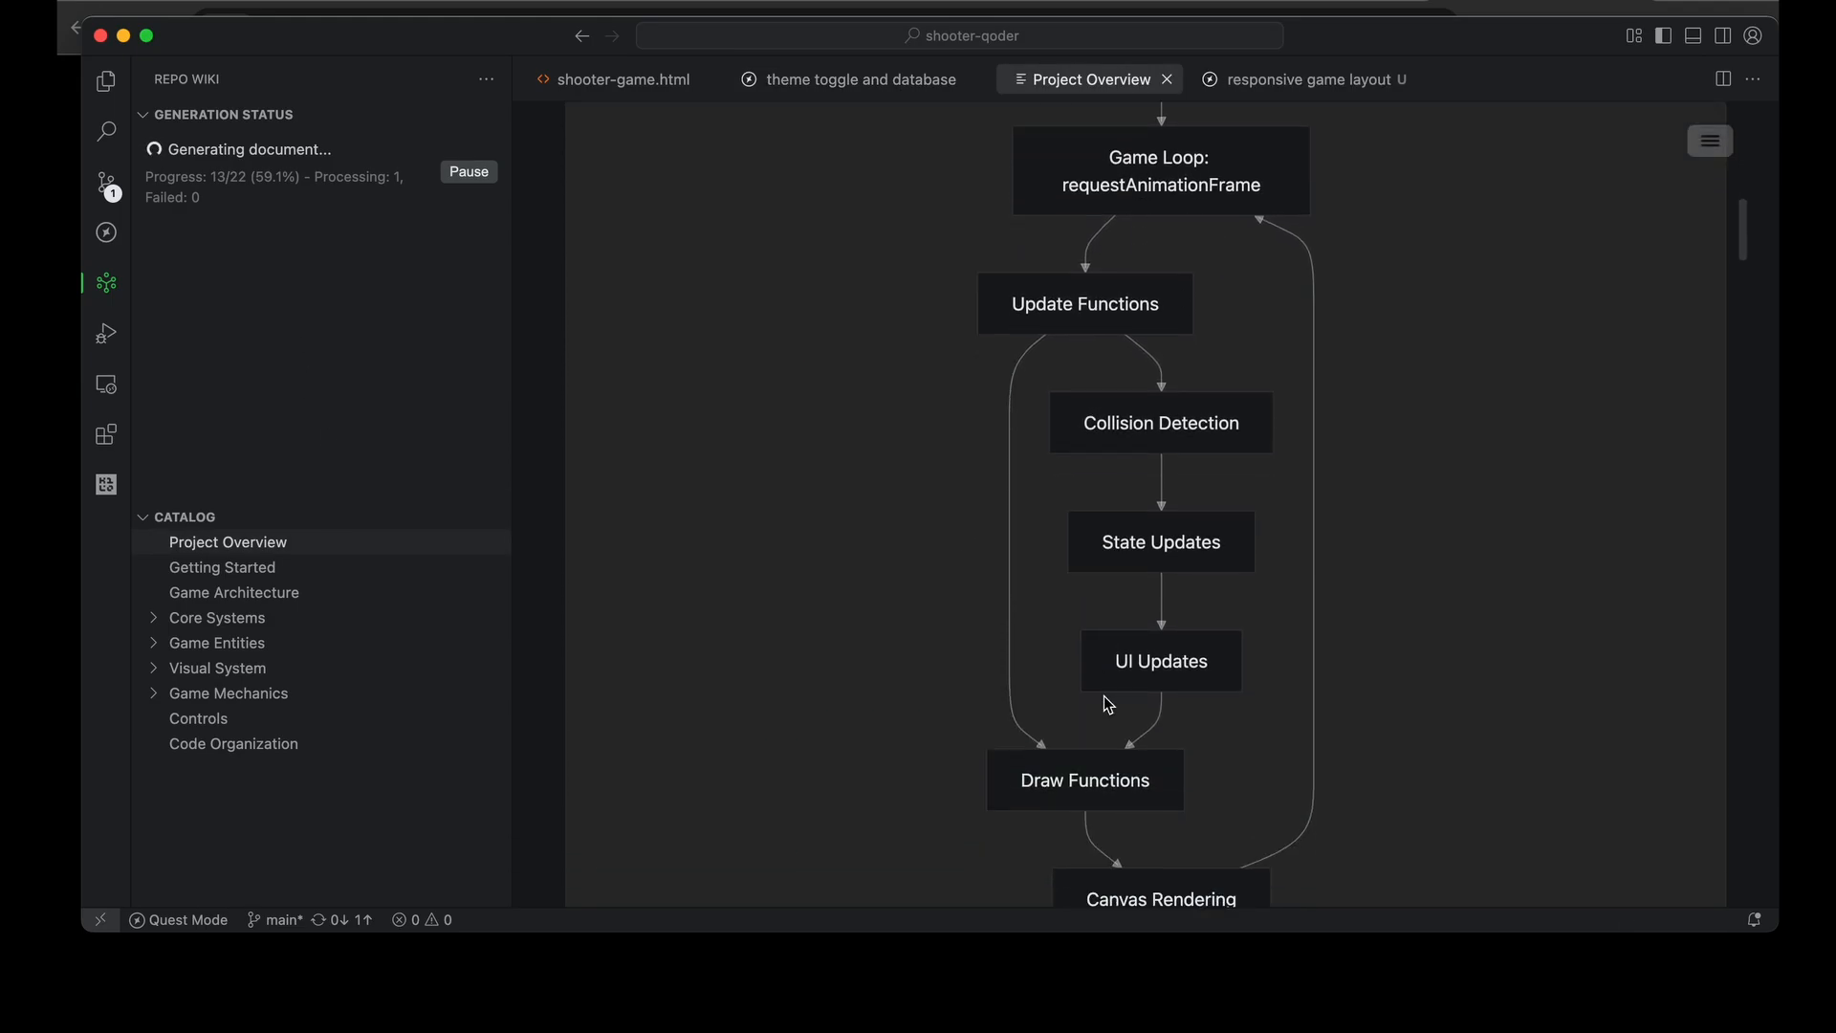
pyautogui.scroll(-3)
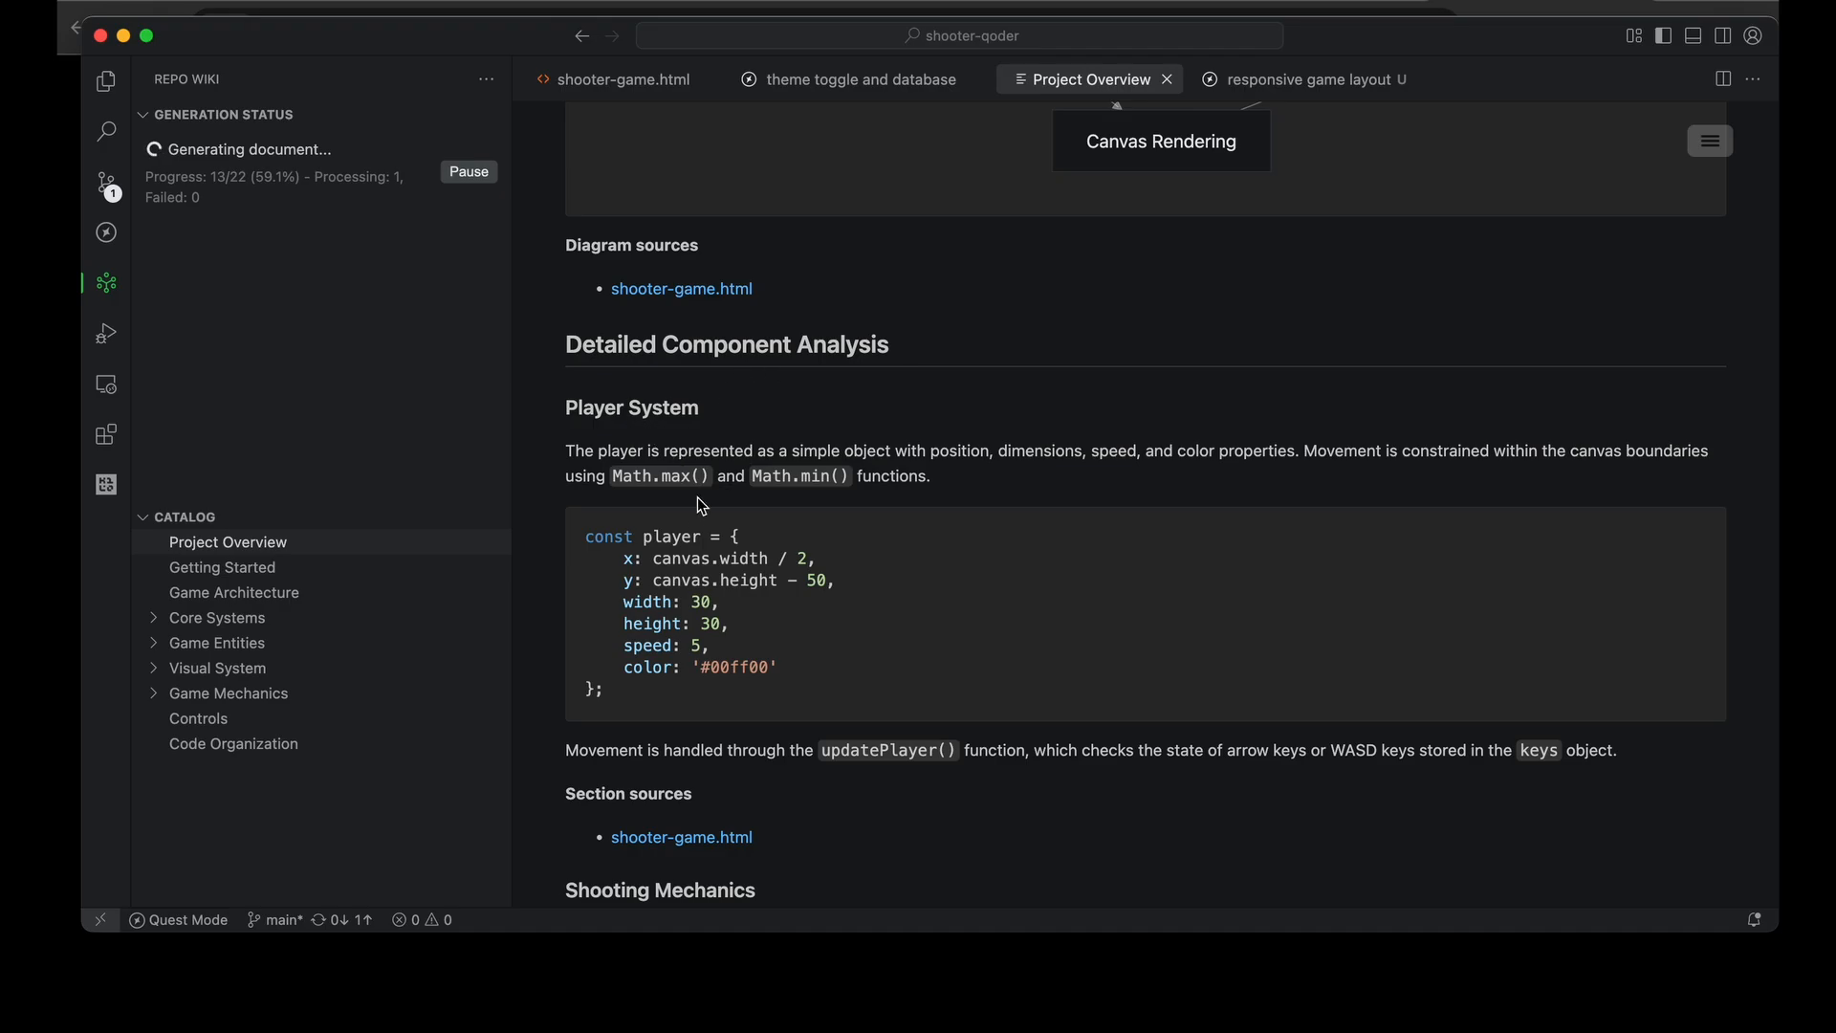
pyautogui.moveTo(911, 687)
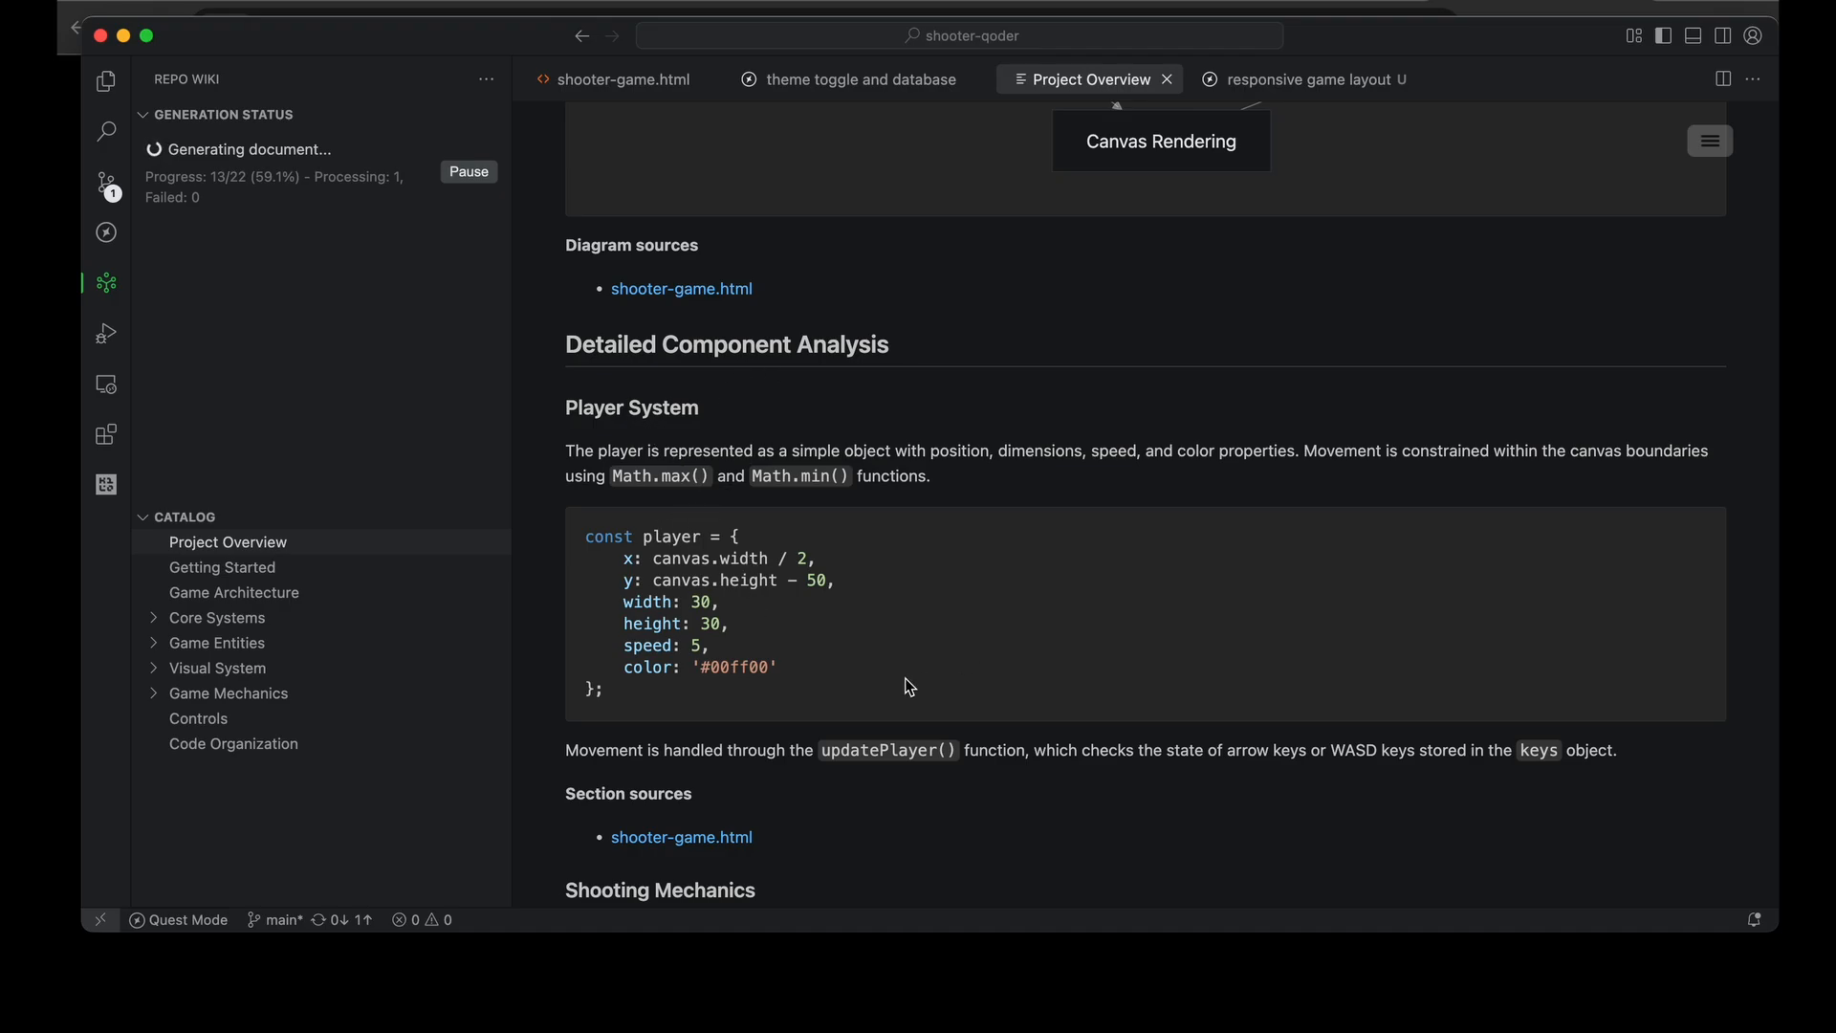
pyautogui.moveTo(809, 516)
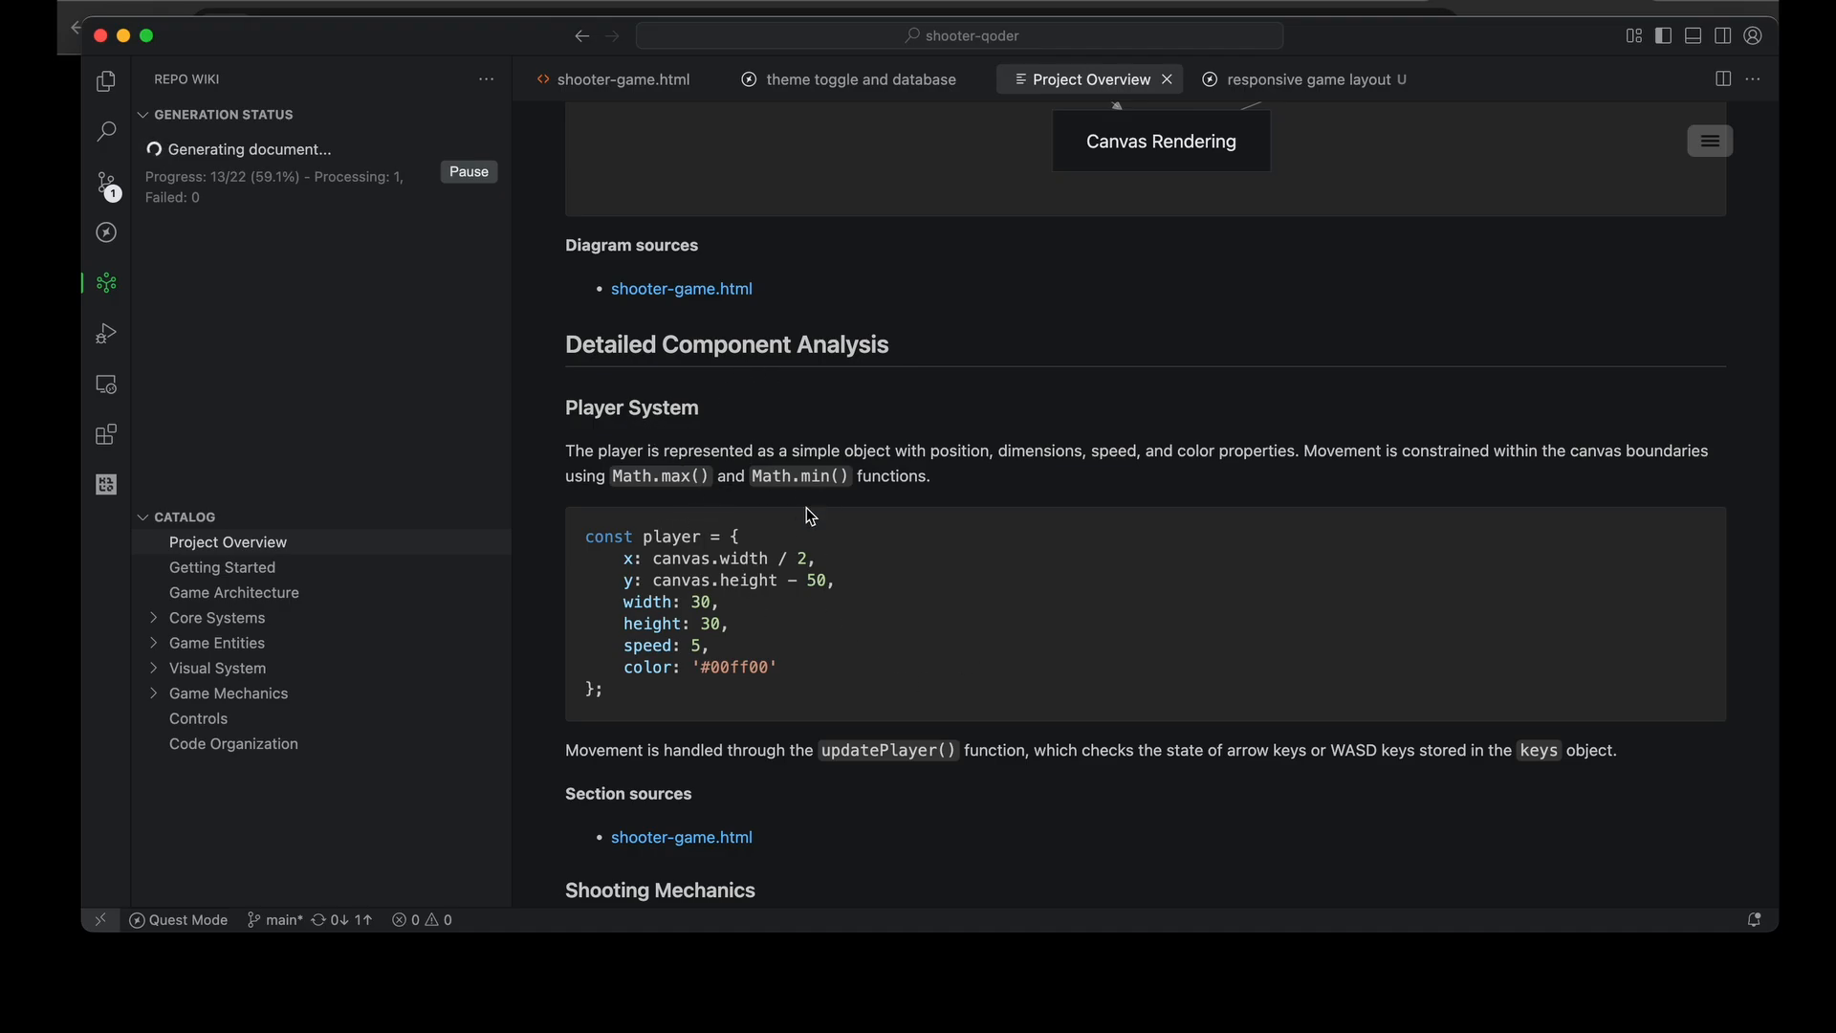
pyautogui.moveTo(797, 671)
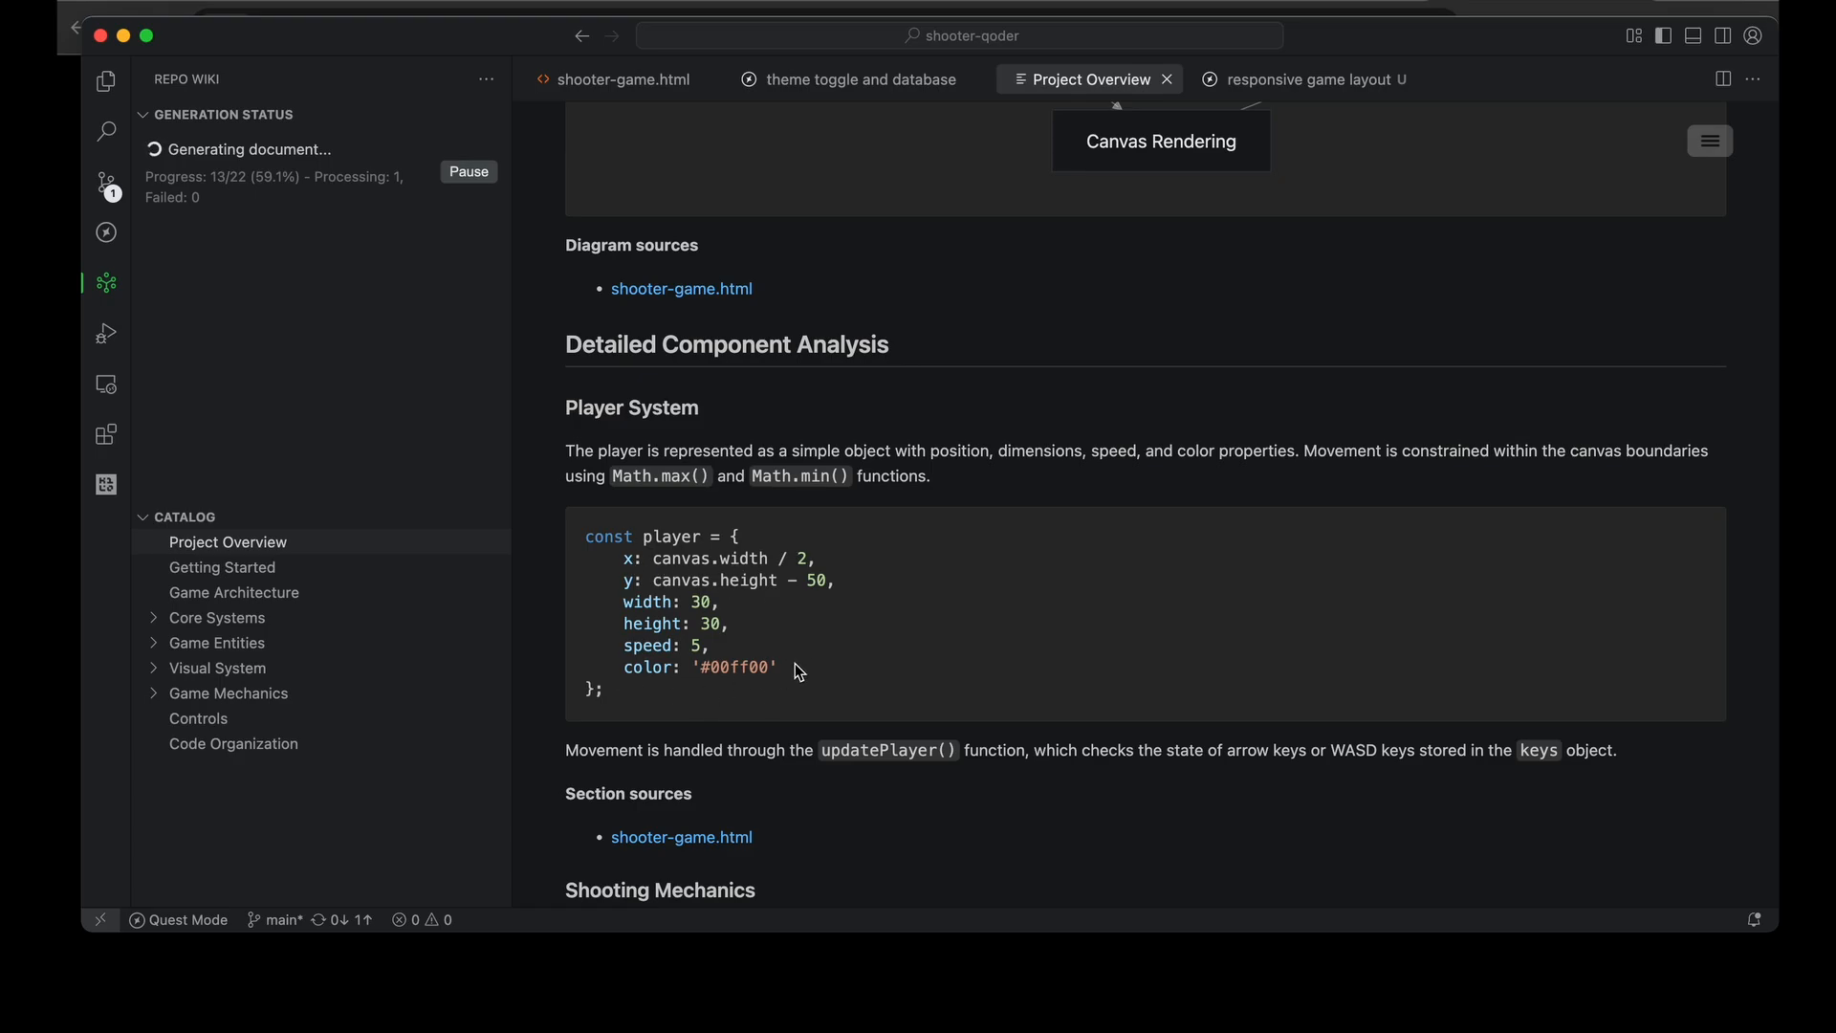
pyautogui.scroll(-3)
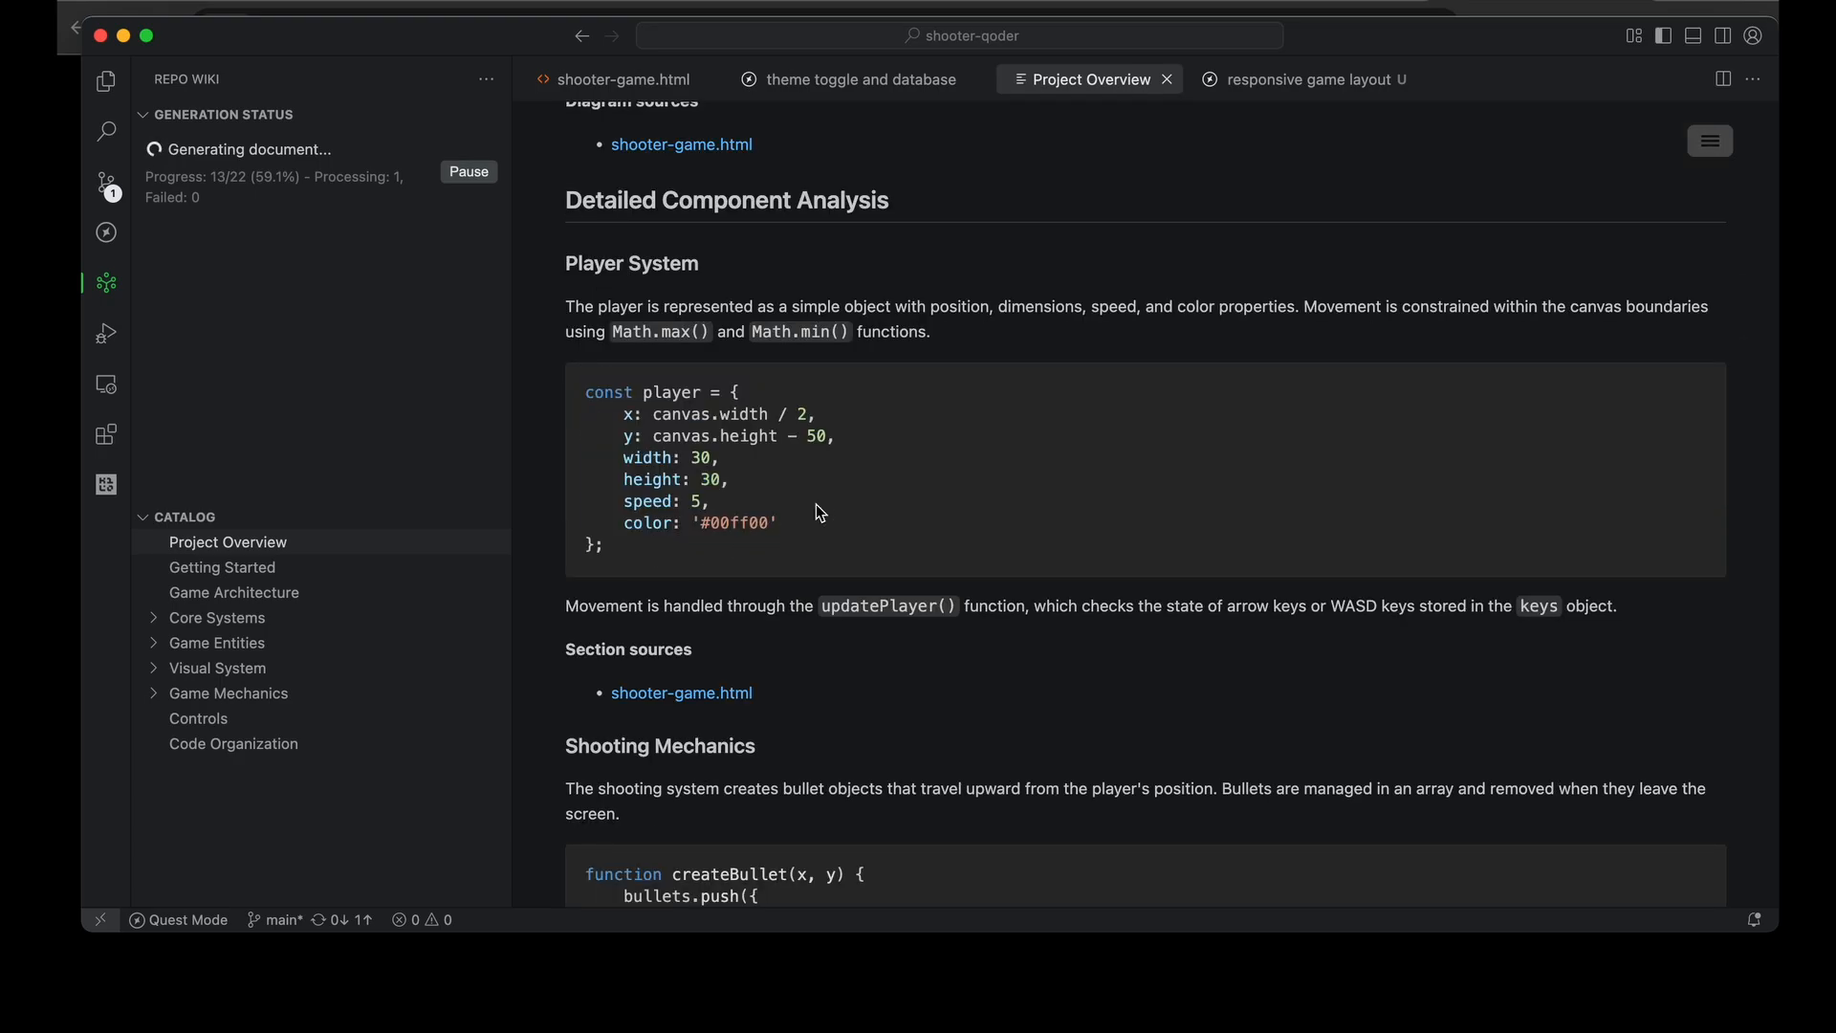
pyautogui.scroll(-3)
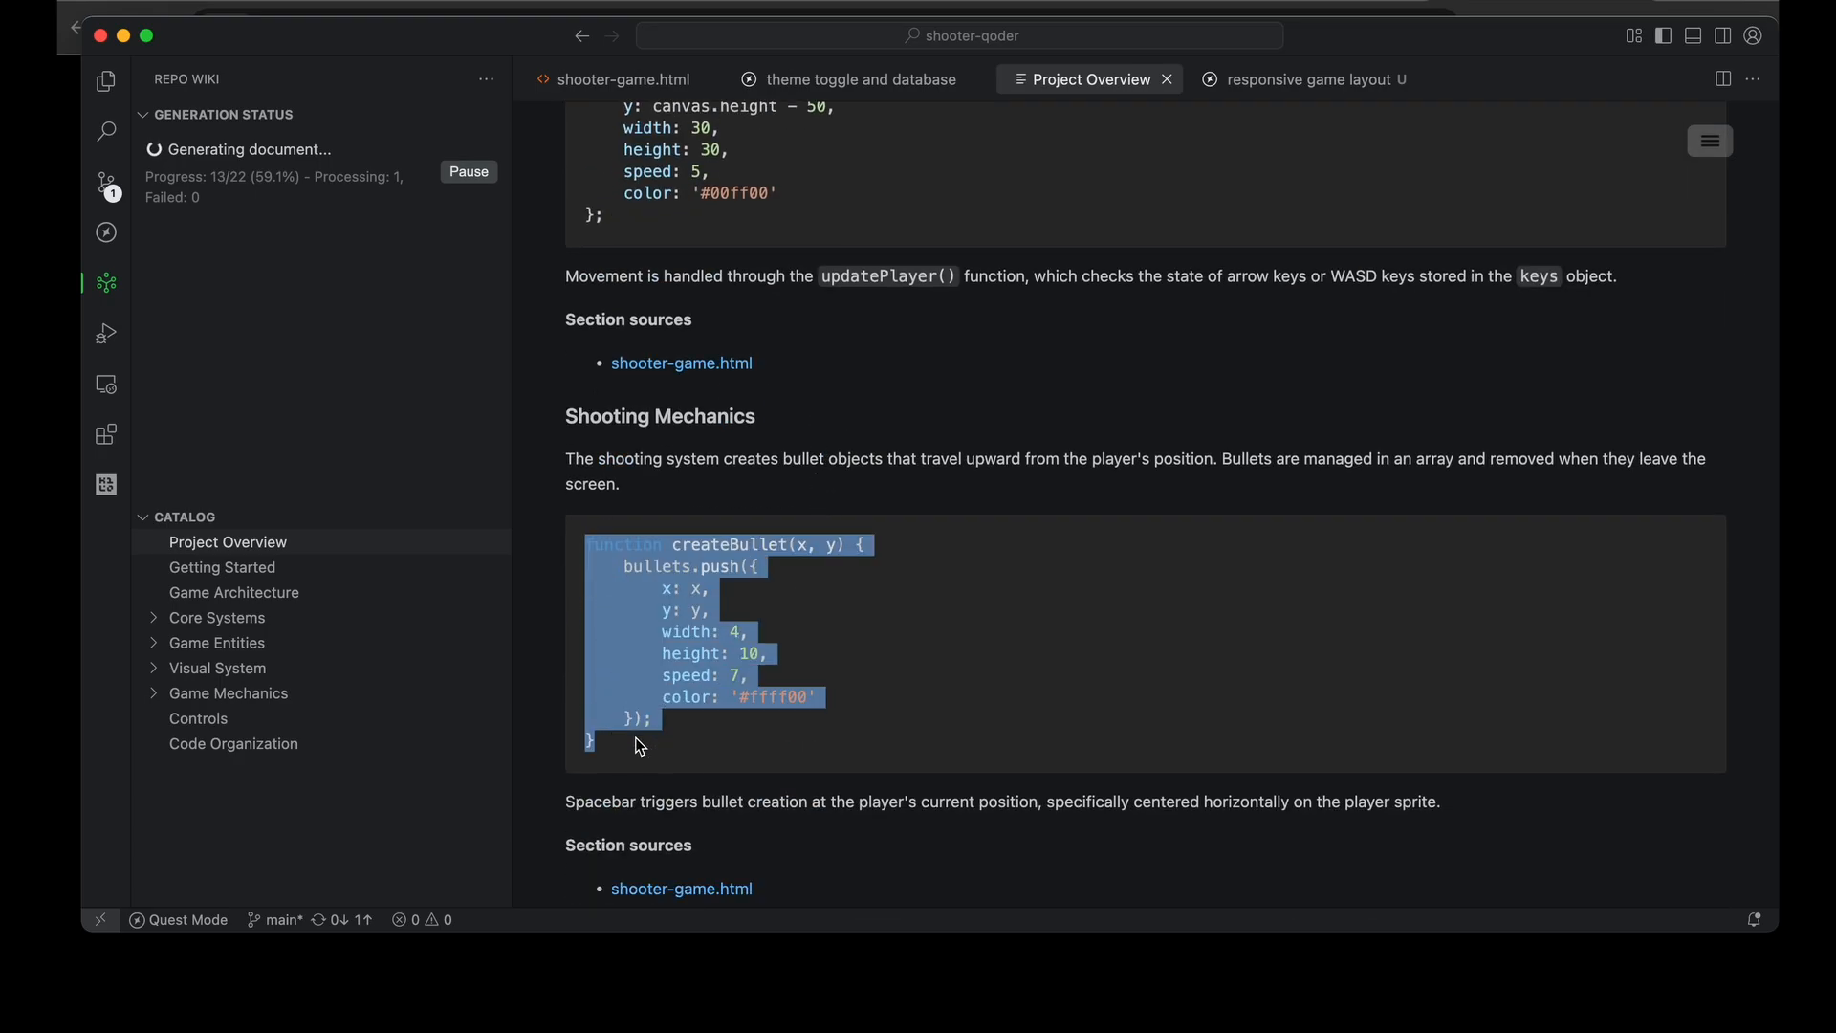
pyautogui.scroll(-3)
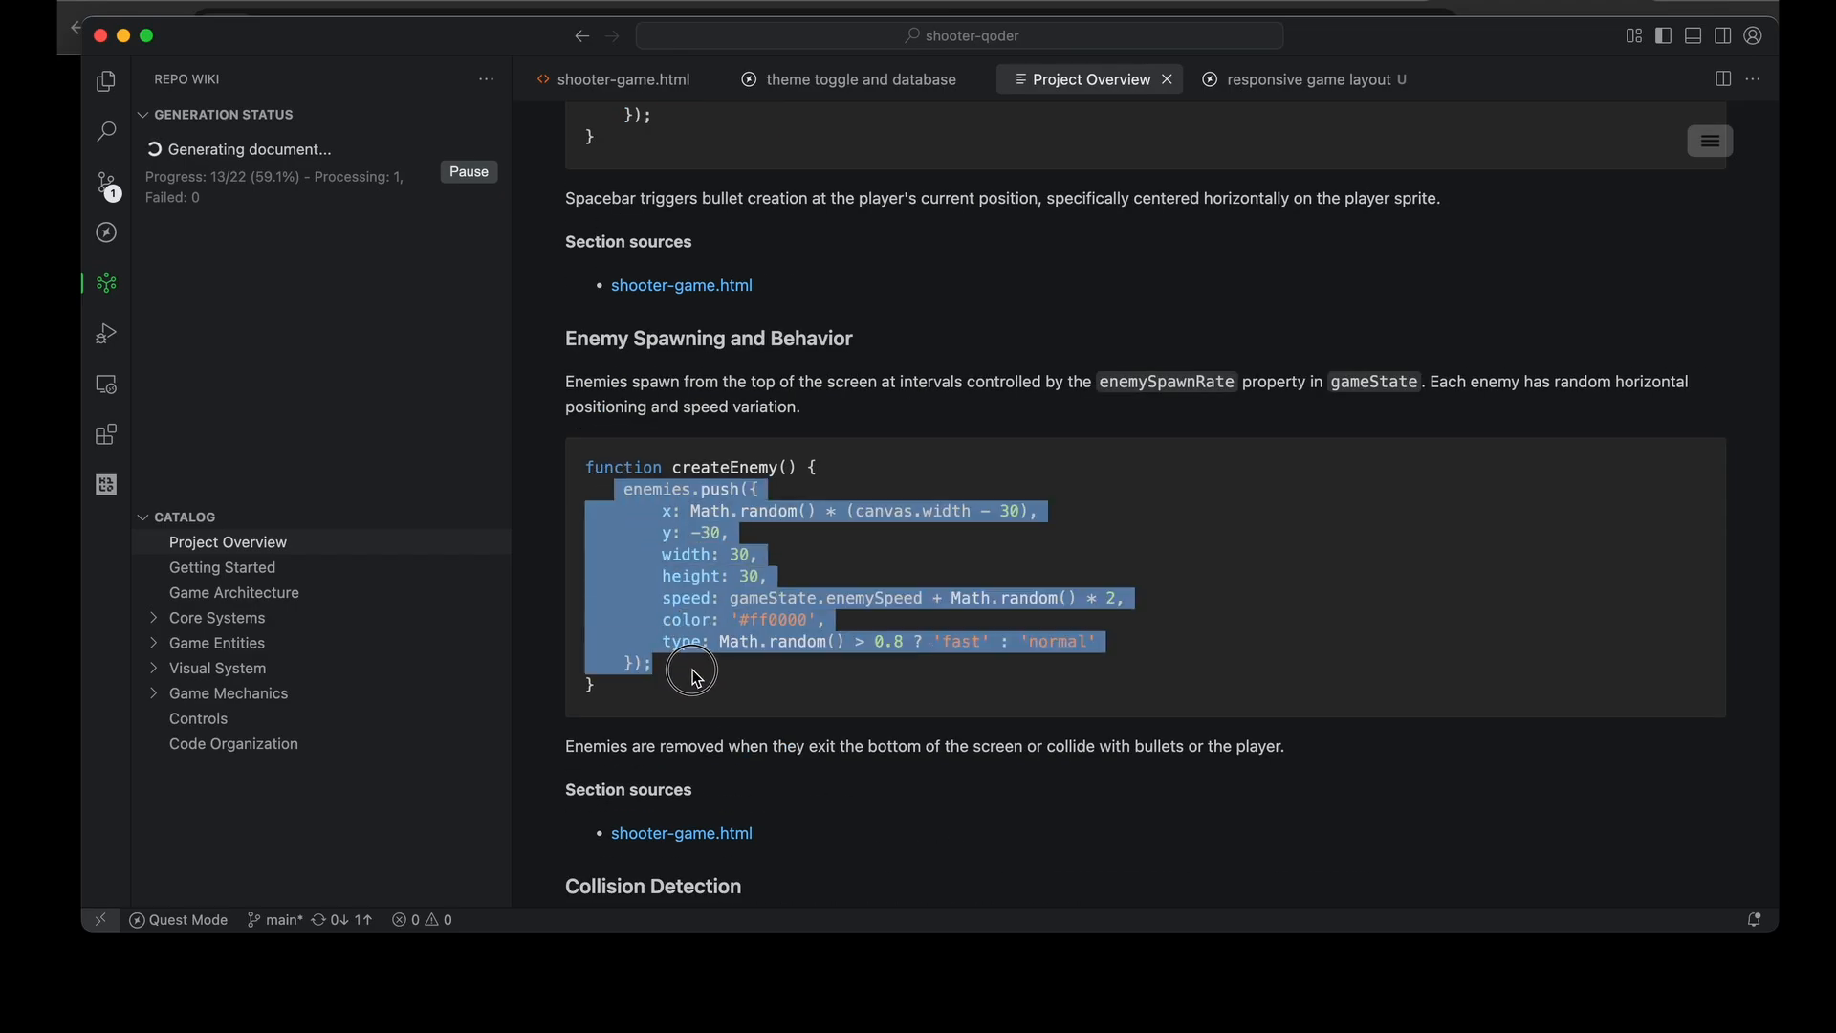
pyautogui.scroll(-3)
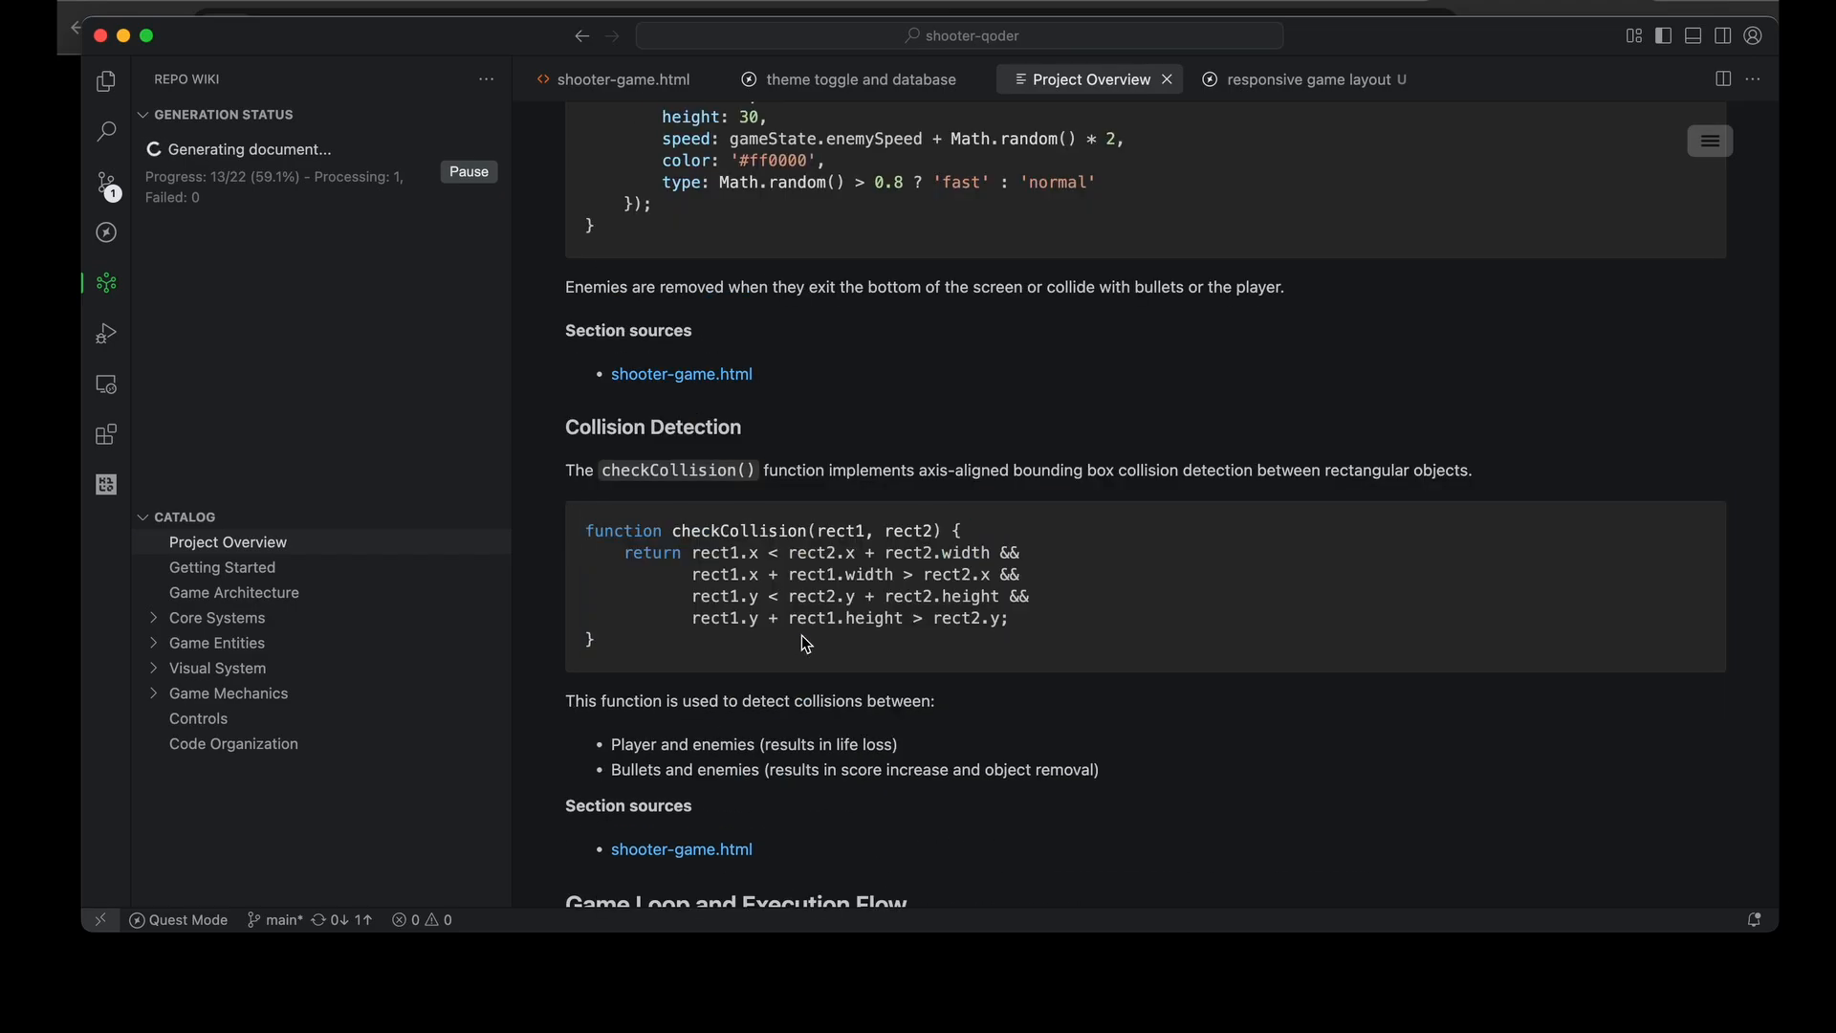
pyautogui.scroll(-3)
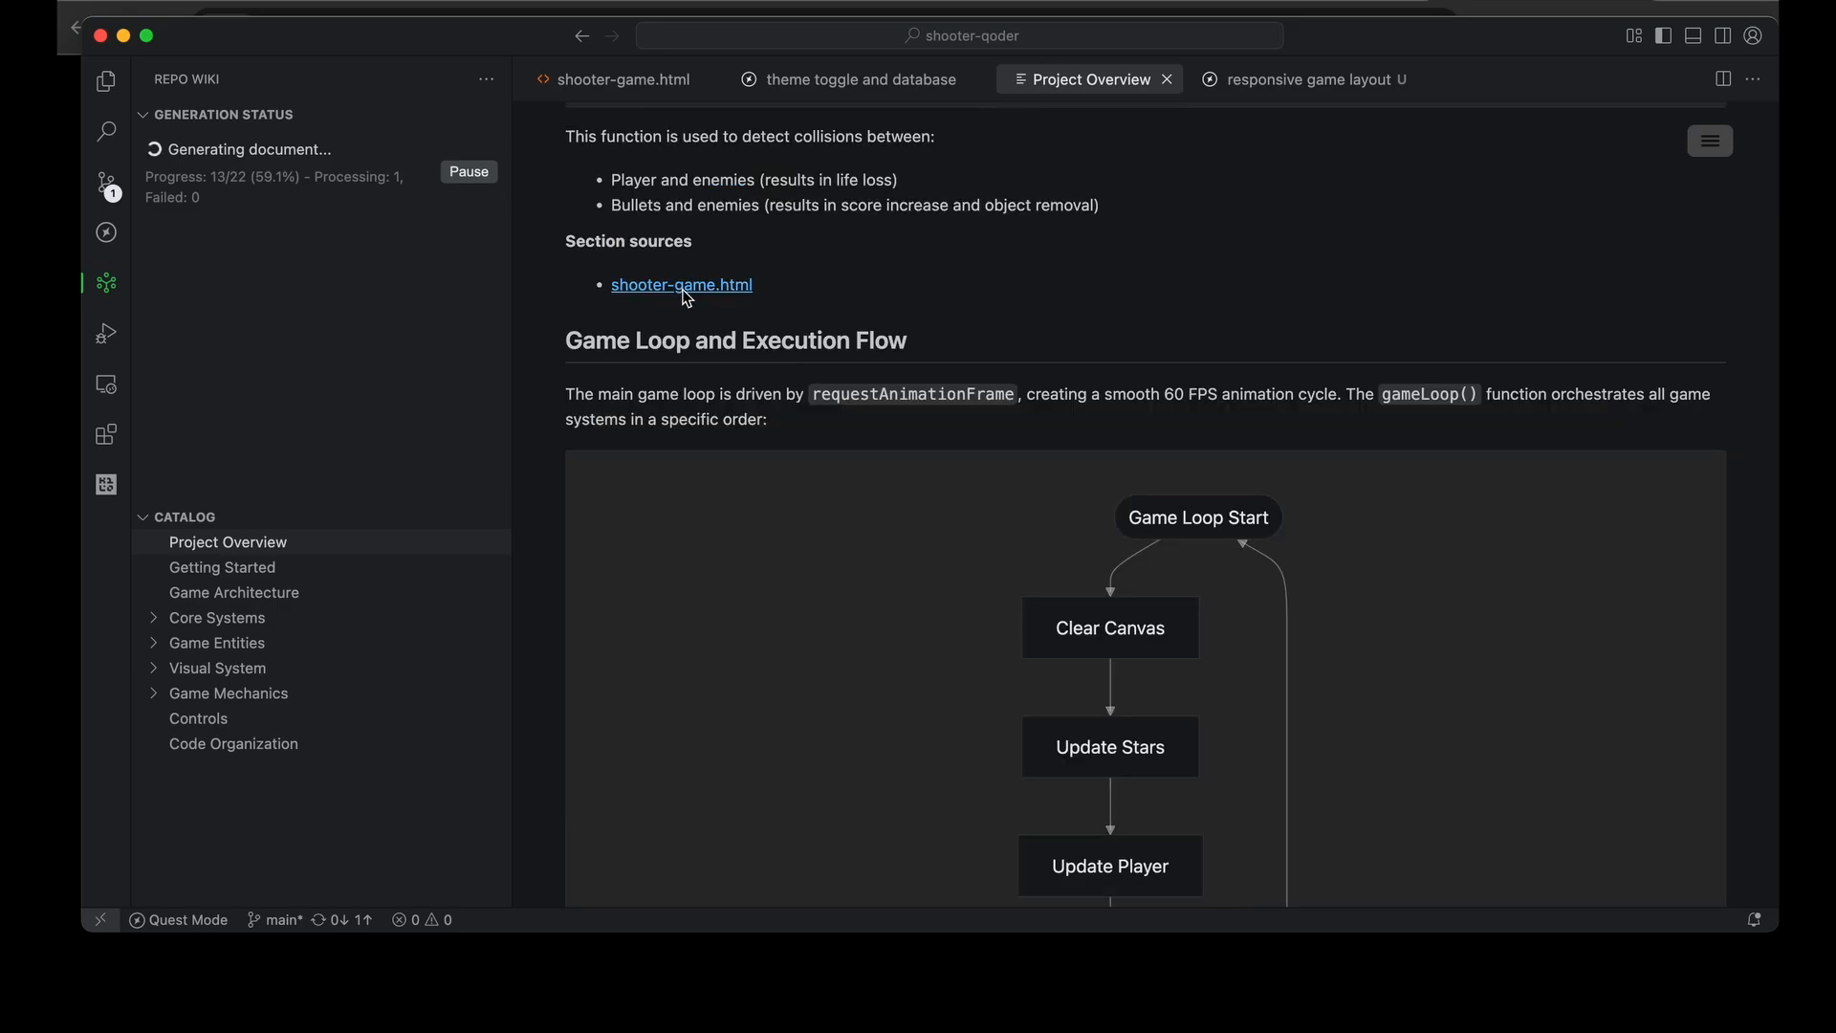
# Check the collision detection code in shooter-game.html, return to the wiki, then open the theme toggle and database tab
pyautogui.click(680, 285)
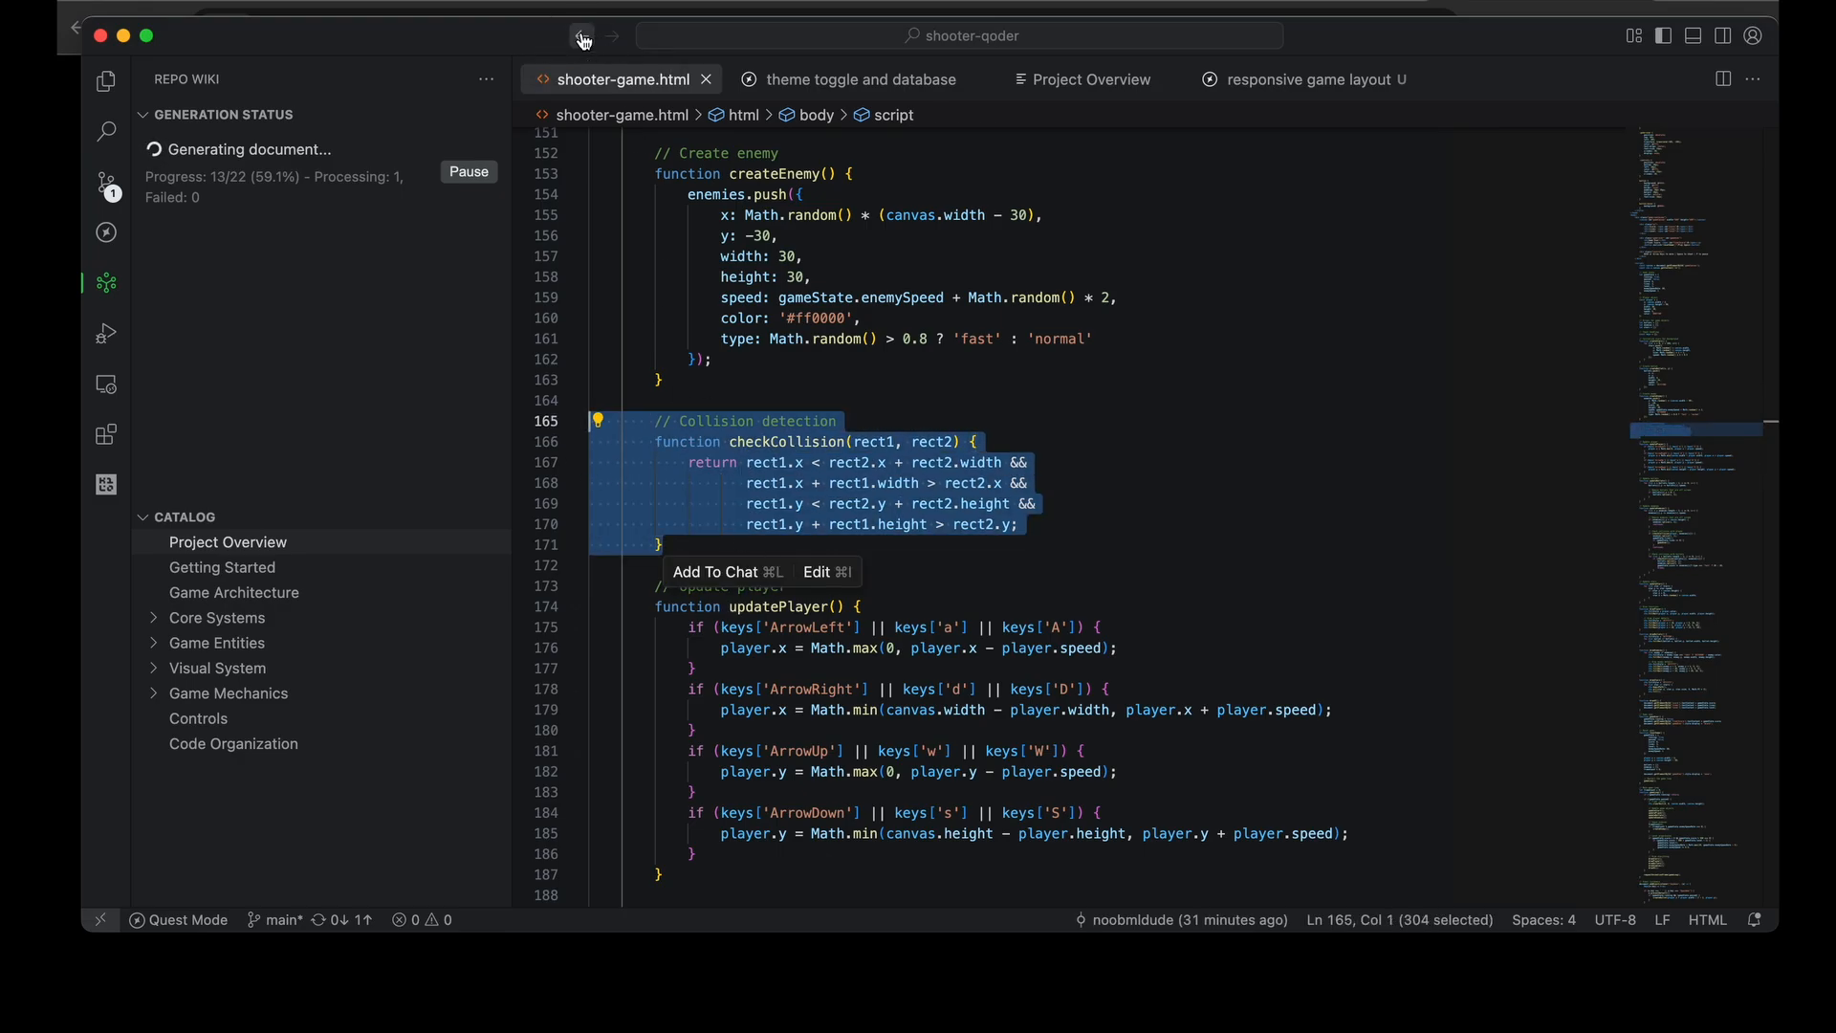
pyautogui.click(1086, 78)
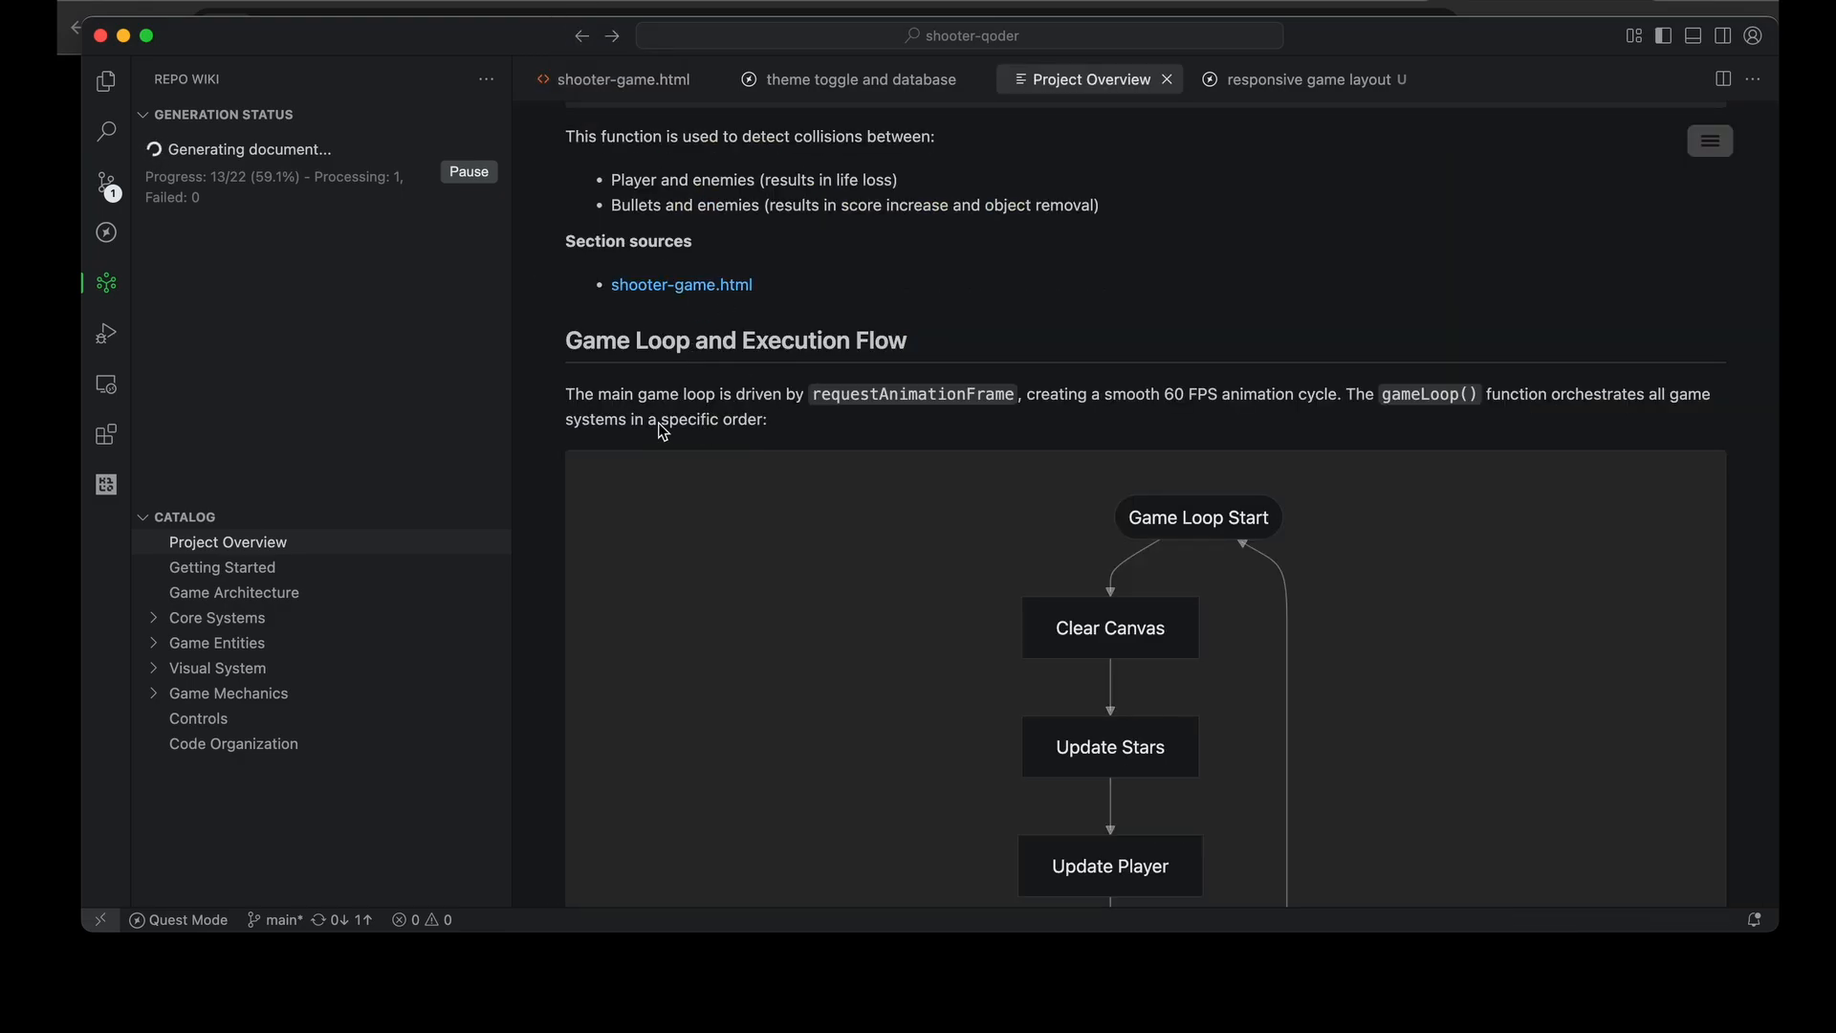
pyautogui.scroll(-3)
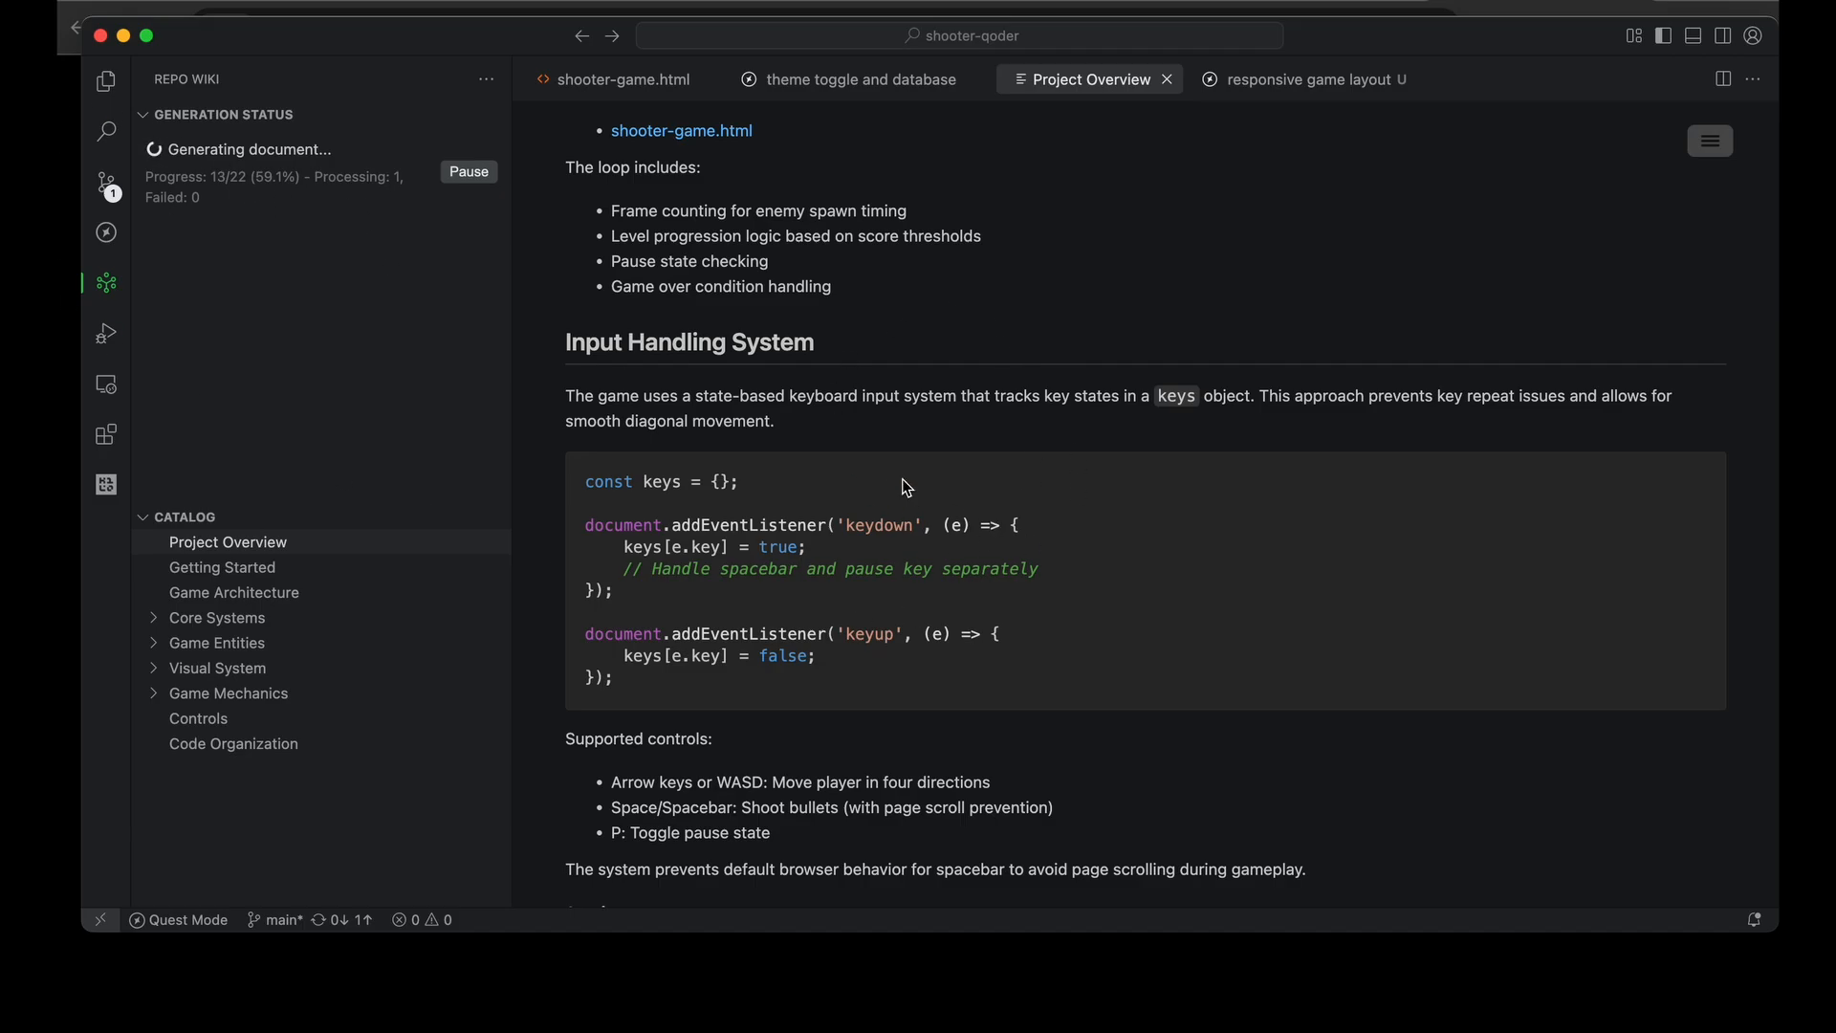
pyautogui.moveTo(1061, 761)
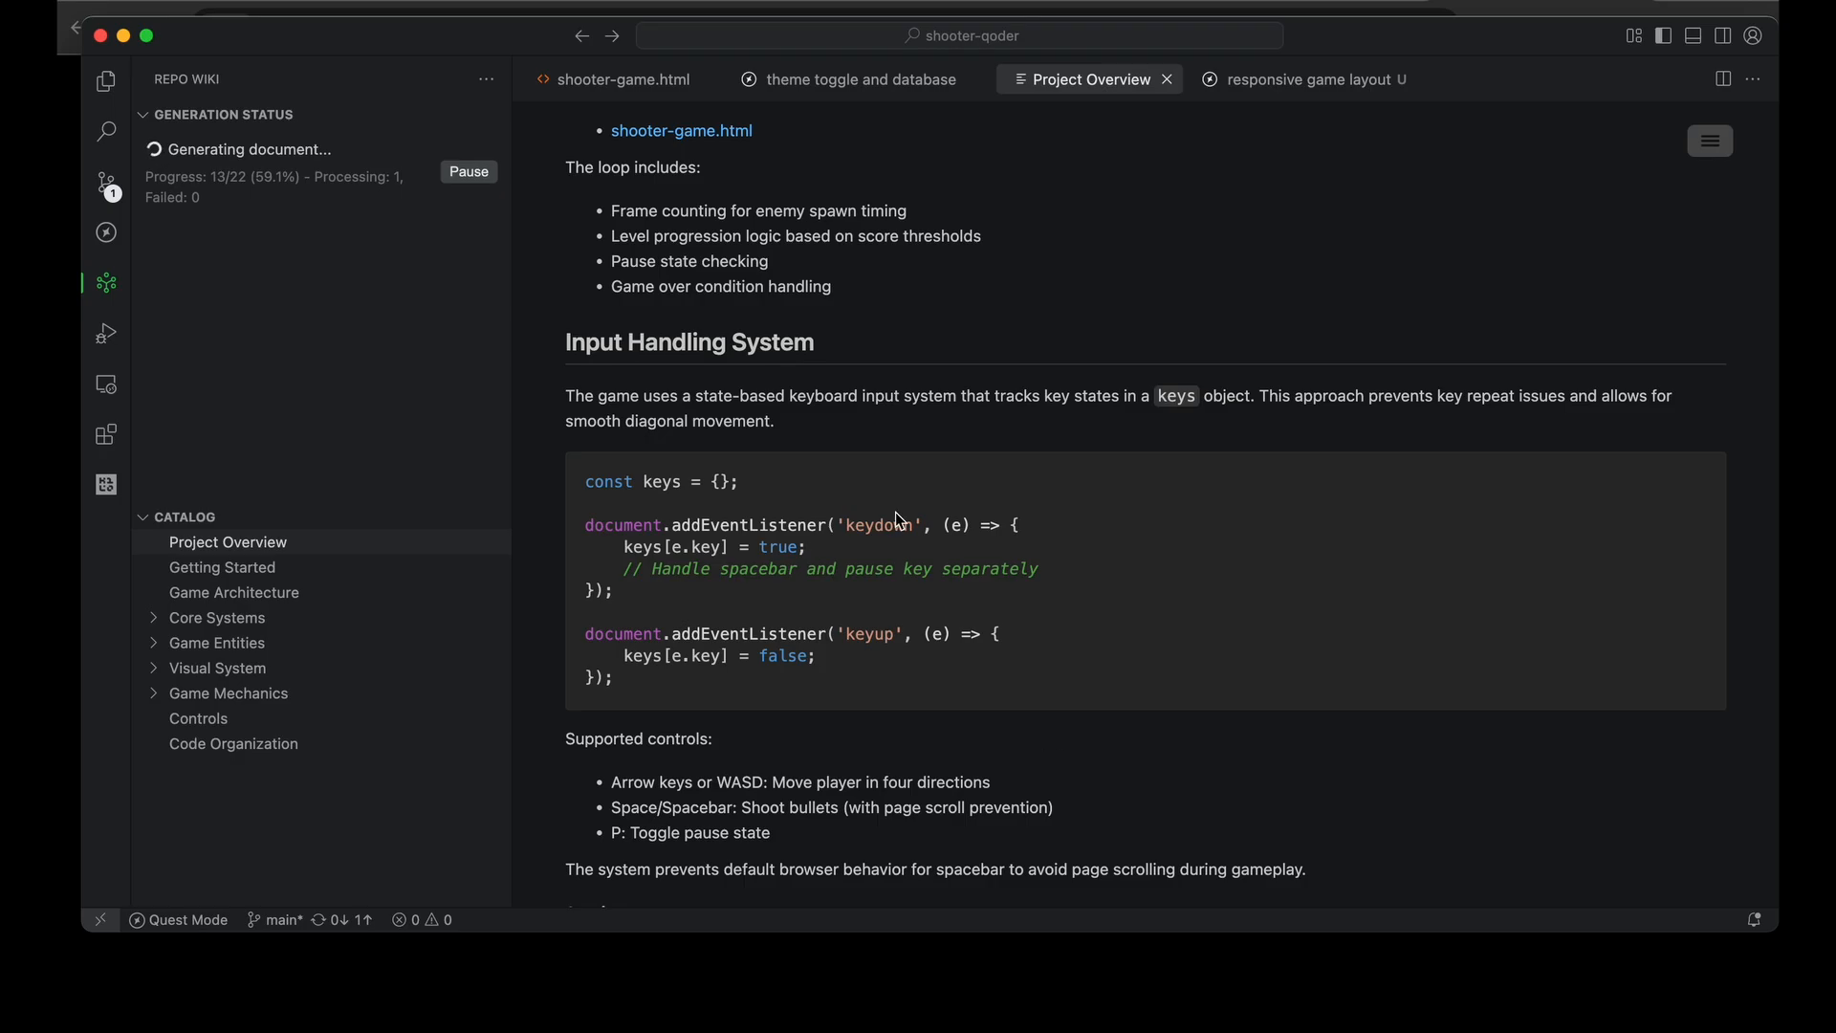
pyautogui.click(850, 79)
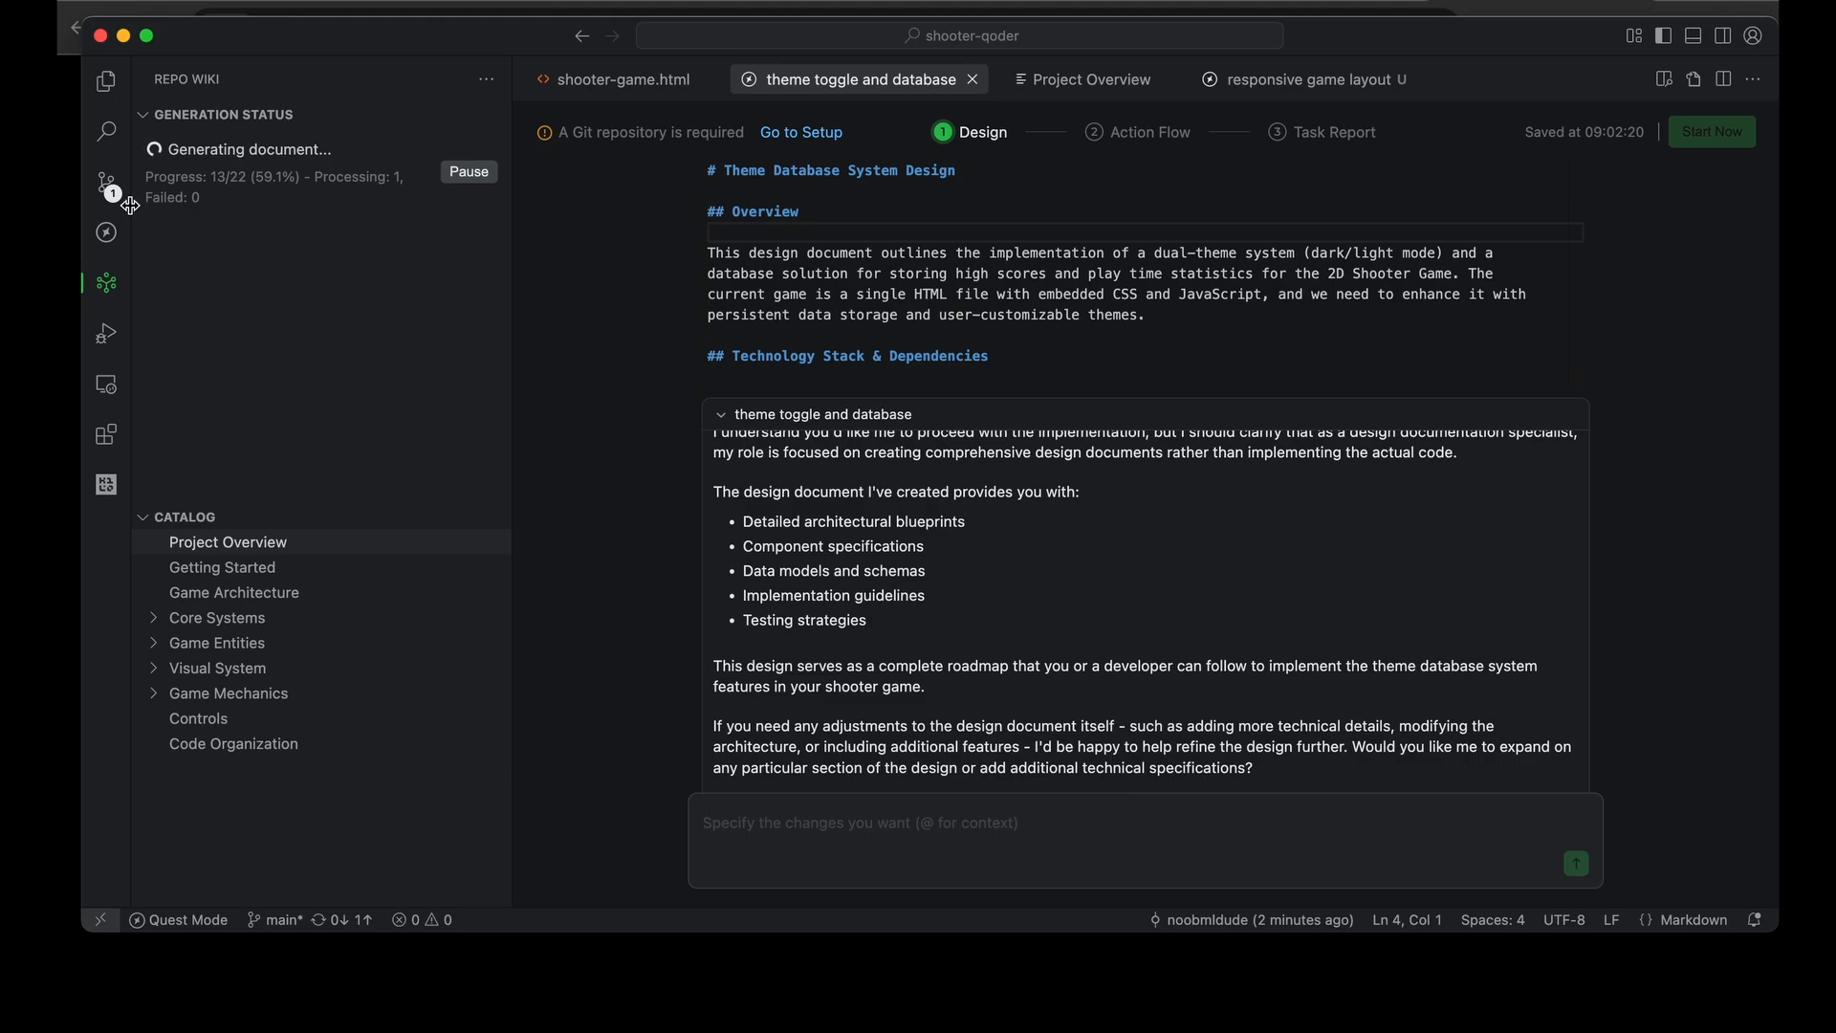
# View pending Source Control changes, then reread Project Overview to its end with the Repo Wiki sidebar shown
pyautogui.click(105, 182)
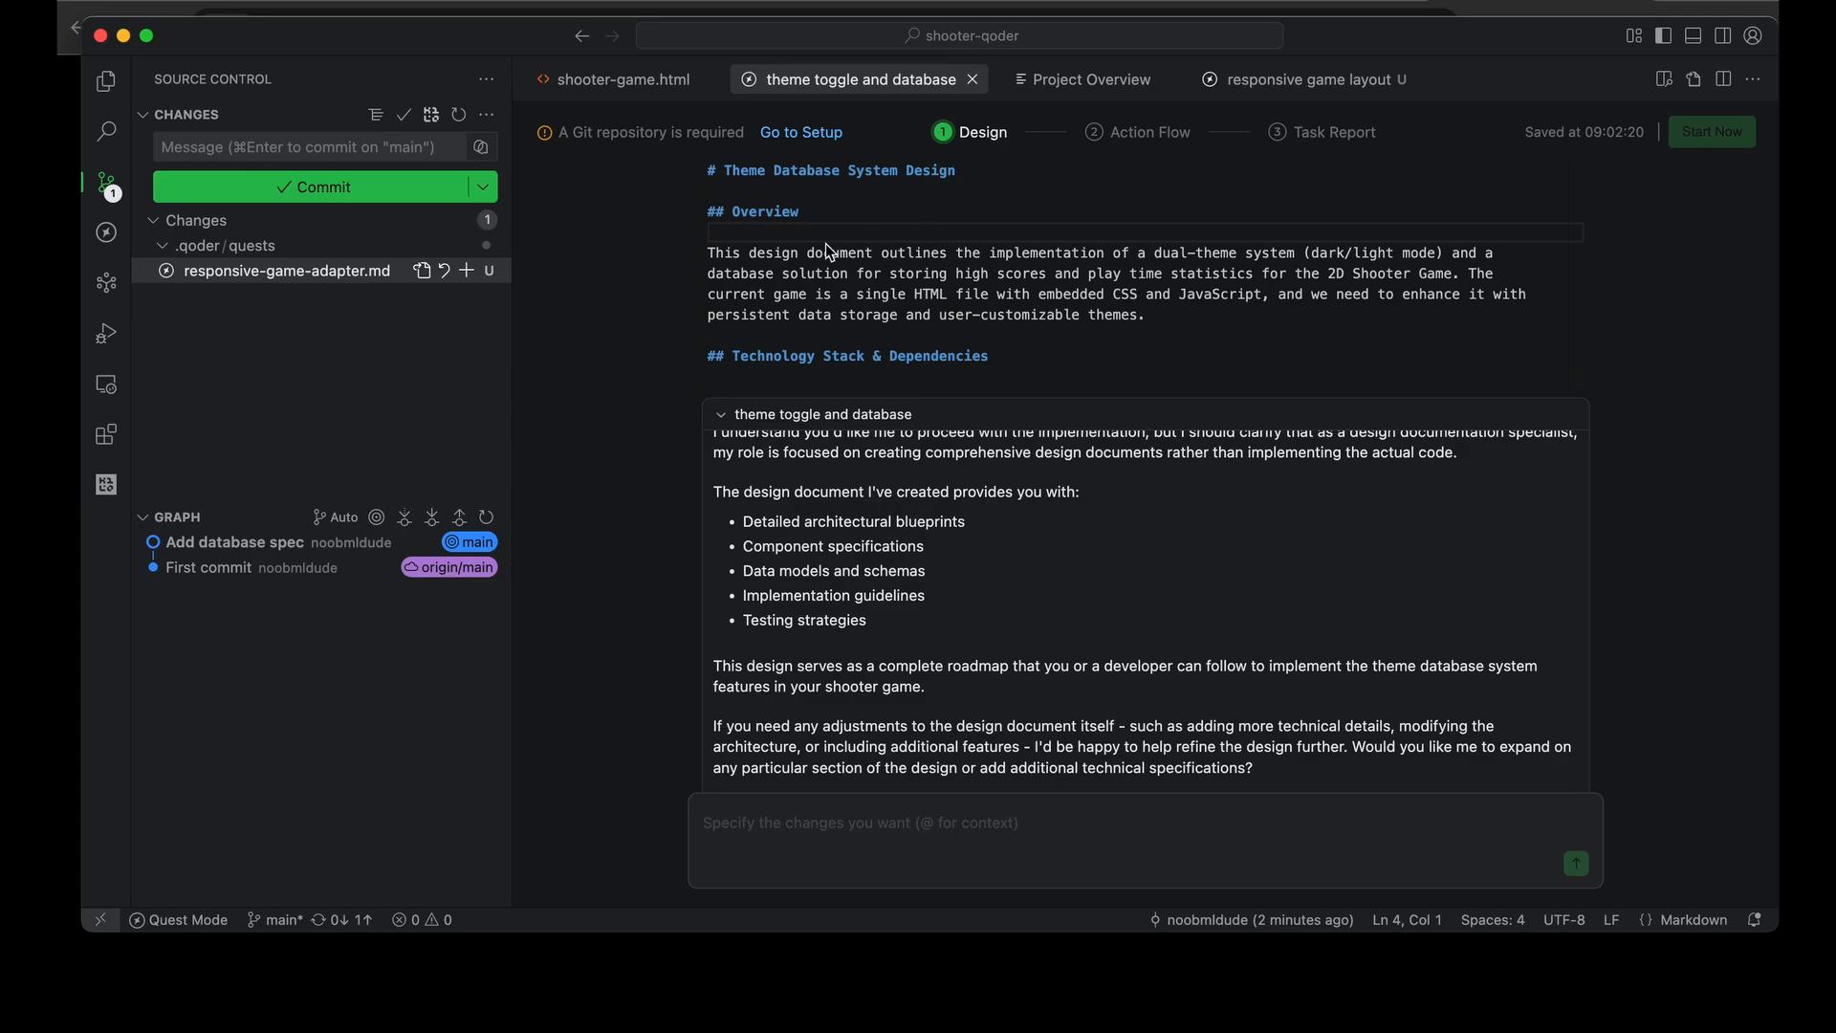
pyautogui.click(1090, 79)
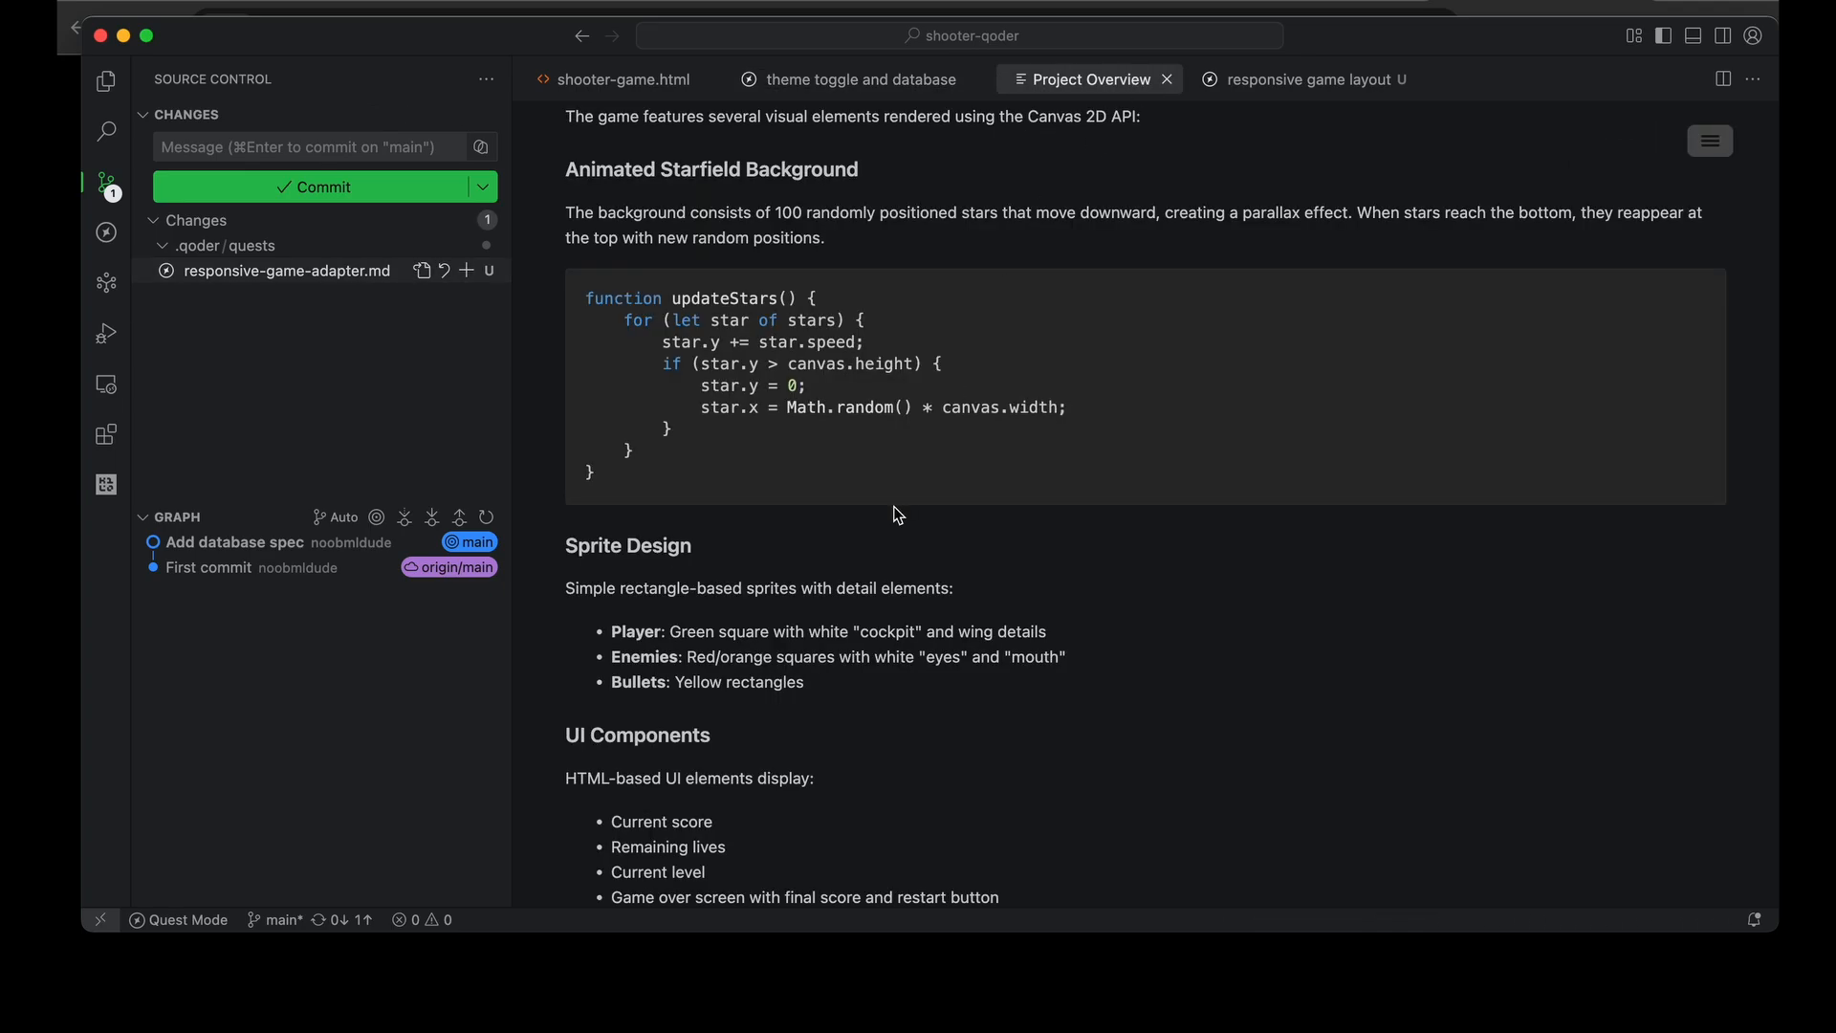
pyautogui.click(106, 283)
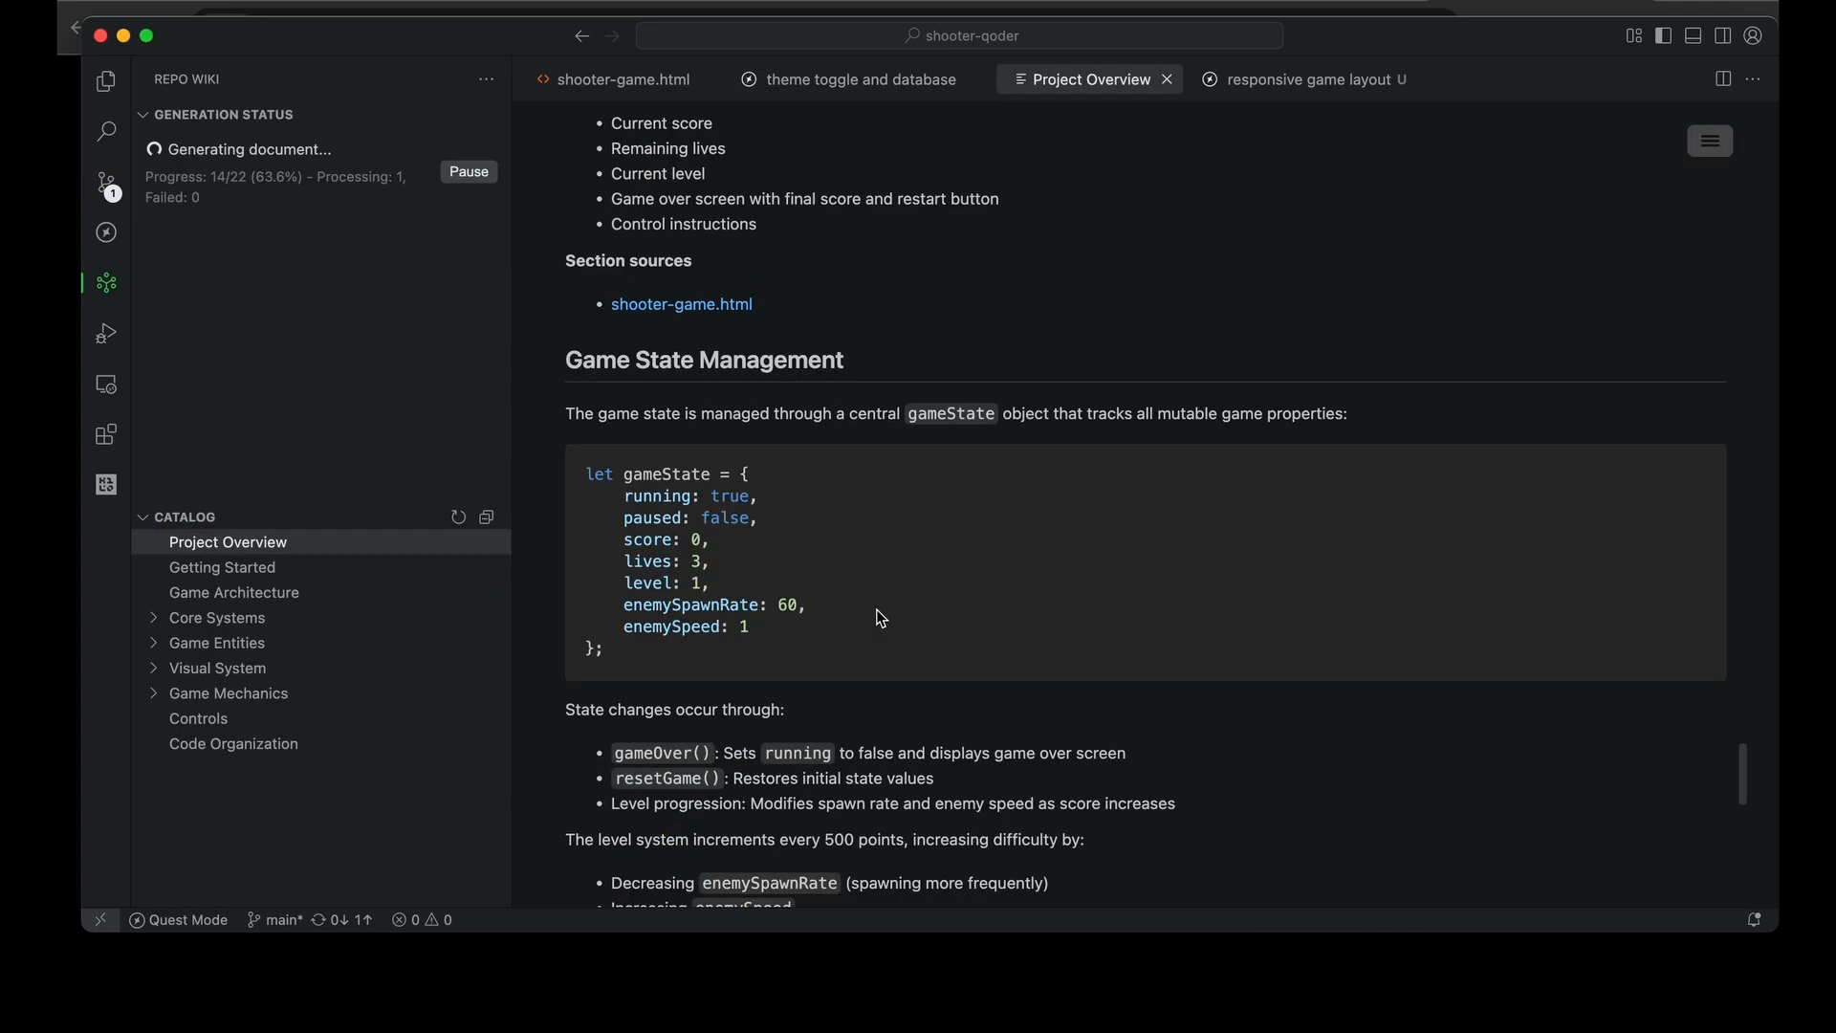
pyautogui.scroll(-3)
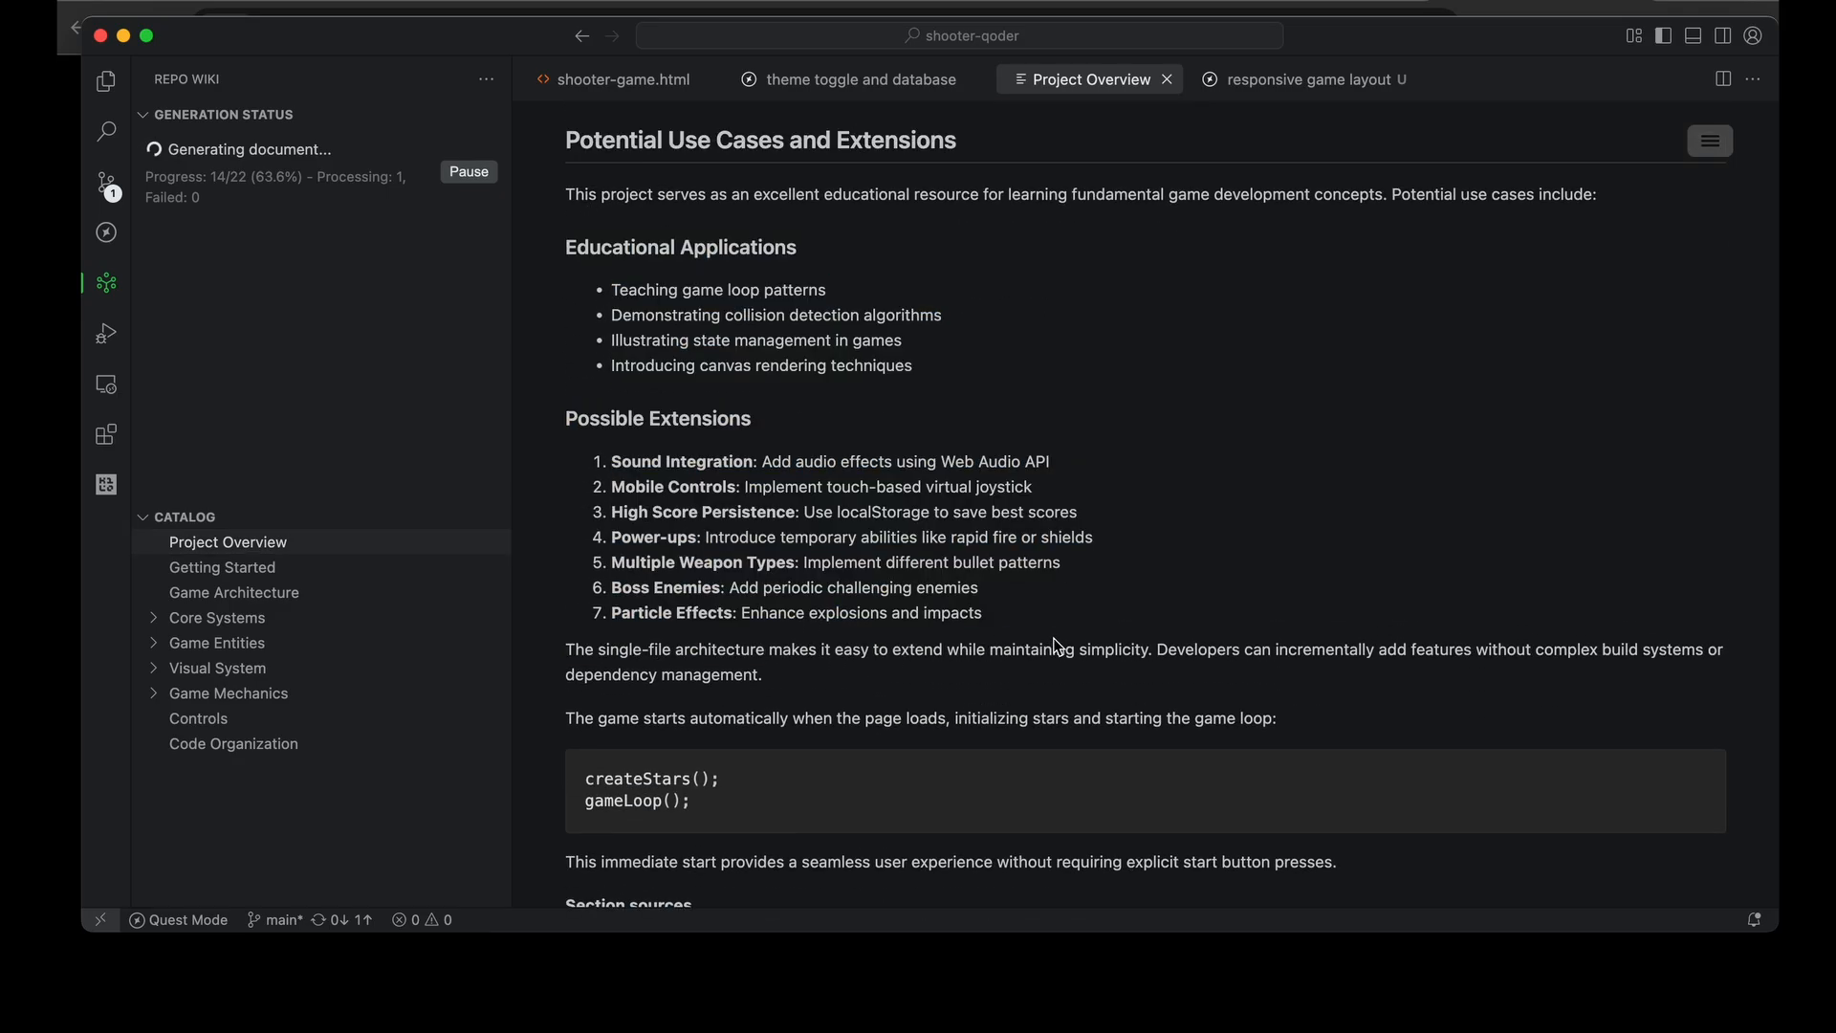
pyautogui.scroll(-3)
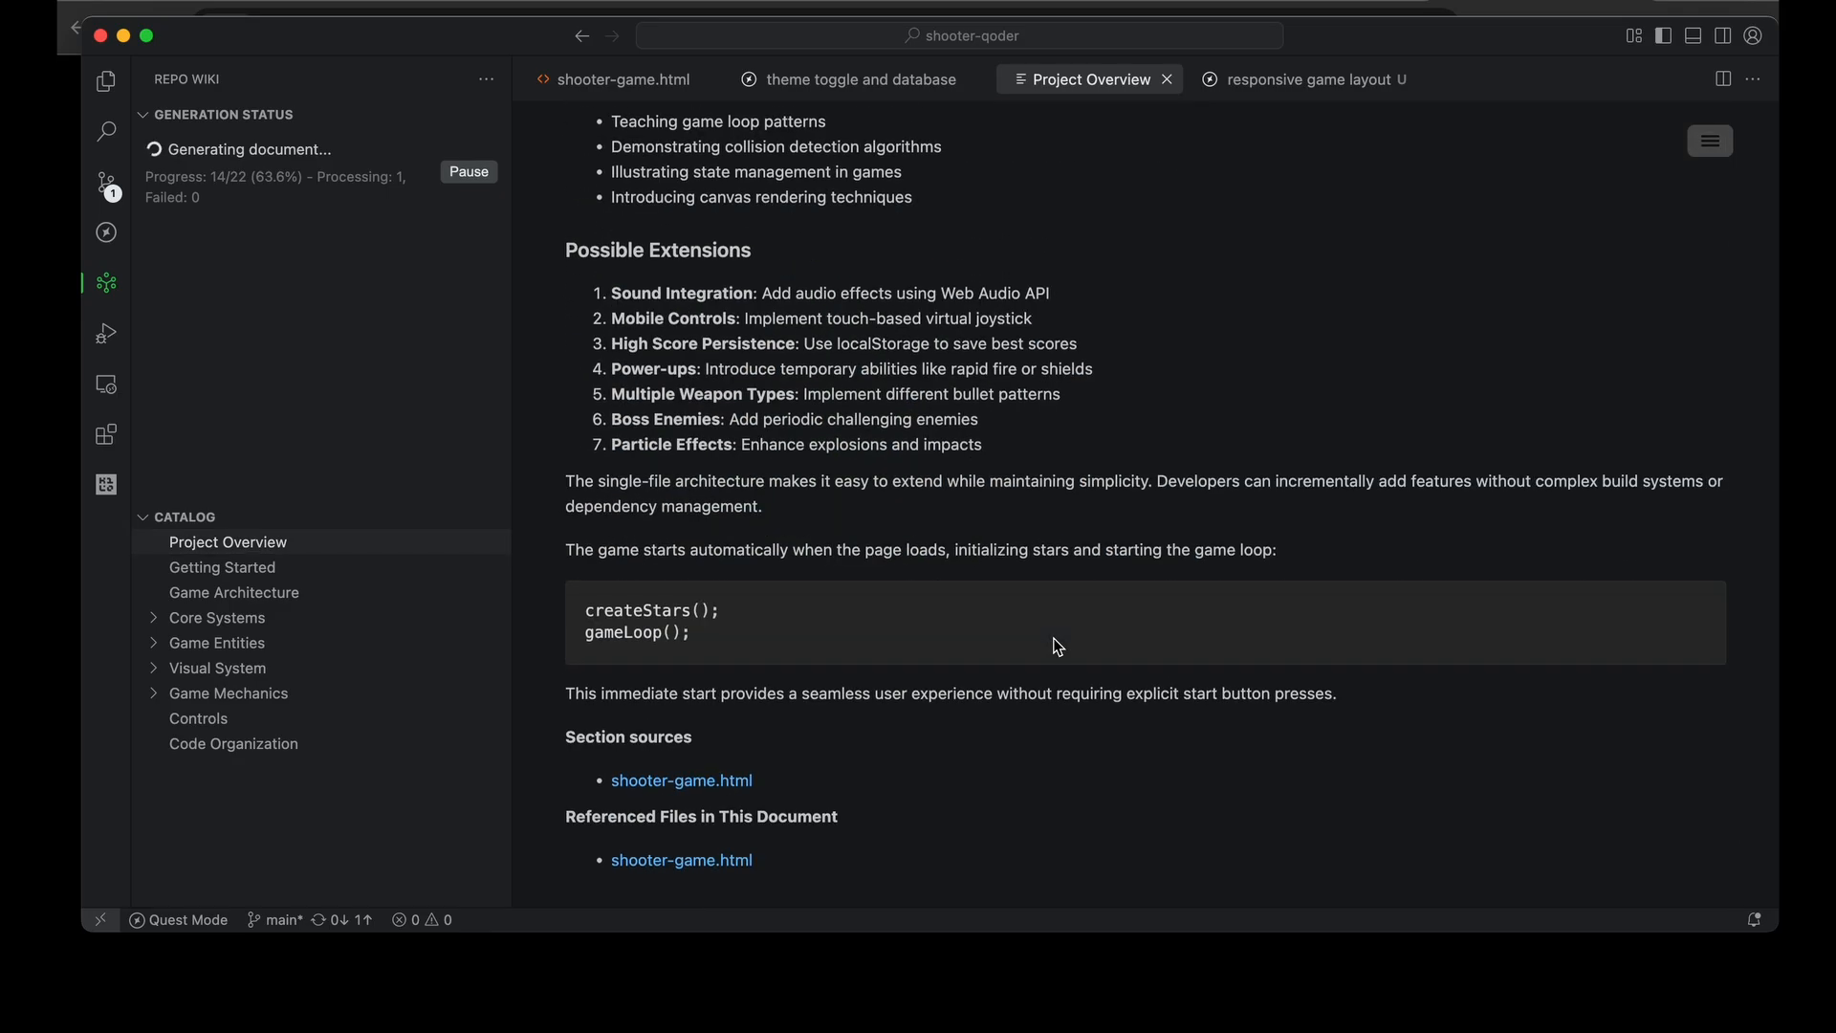
pyautogui.moveTo(221, 567)
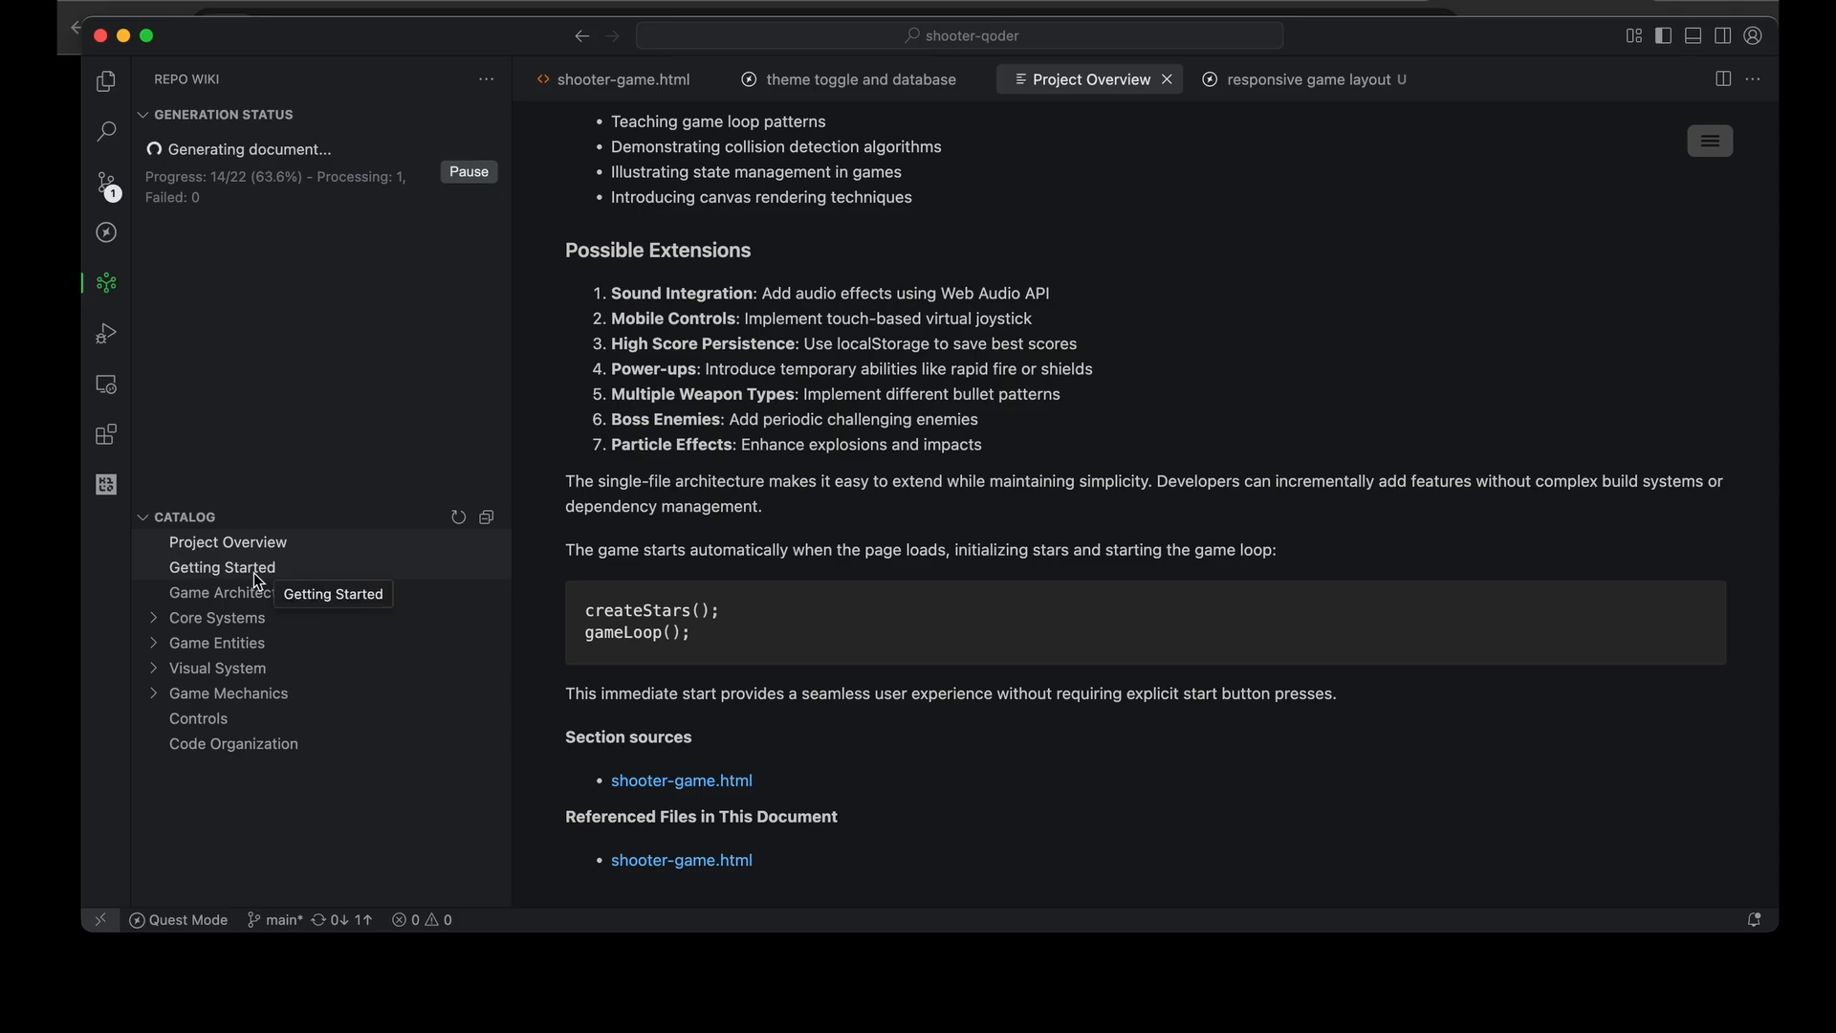
# Open the Getting Started wiki page and read down to its referenced files
pyautogui.click(221, 567)
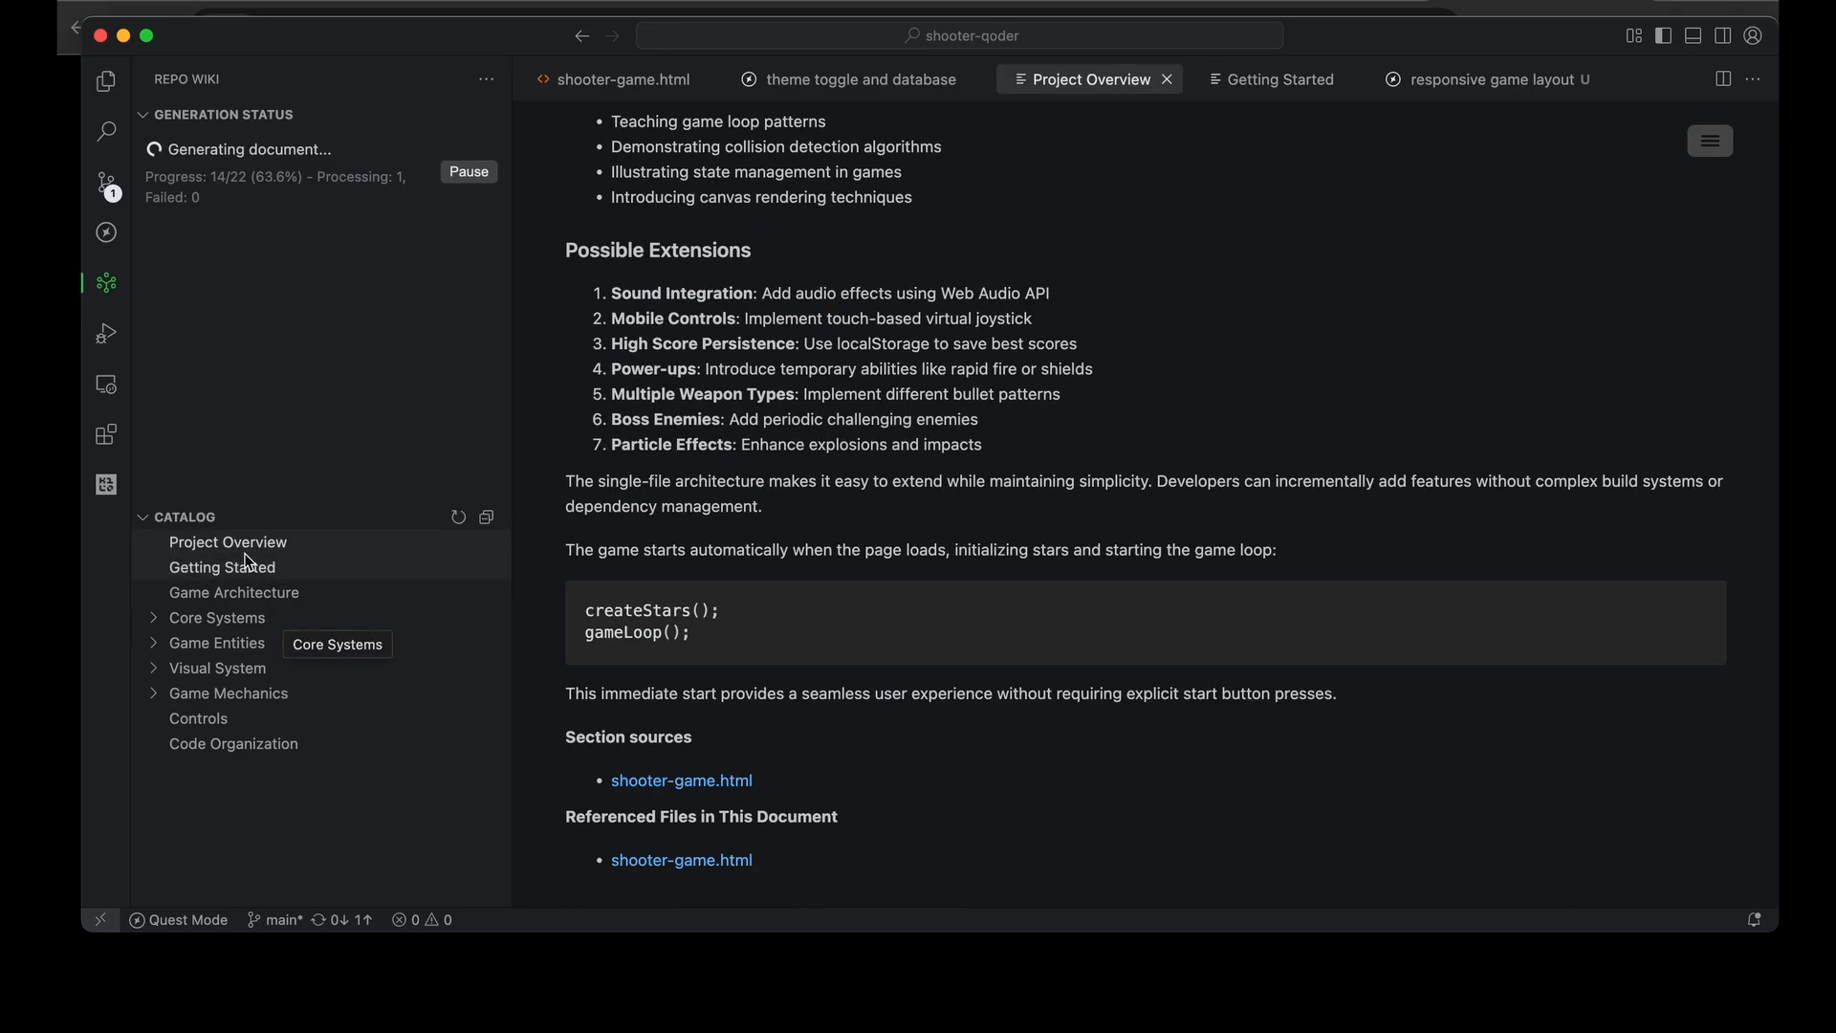
pyautogui.click(220, 567)
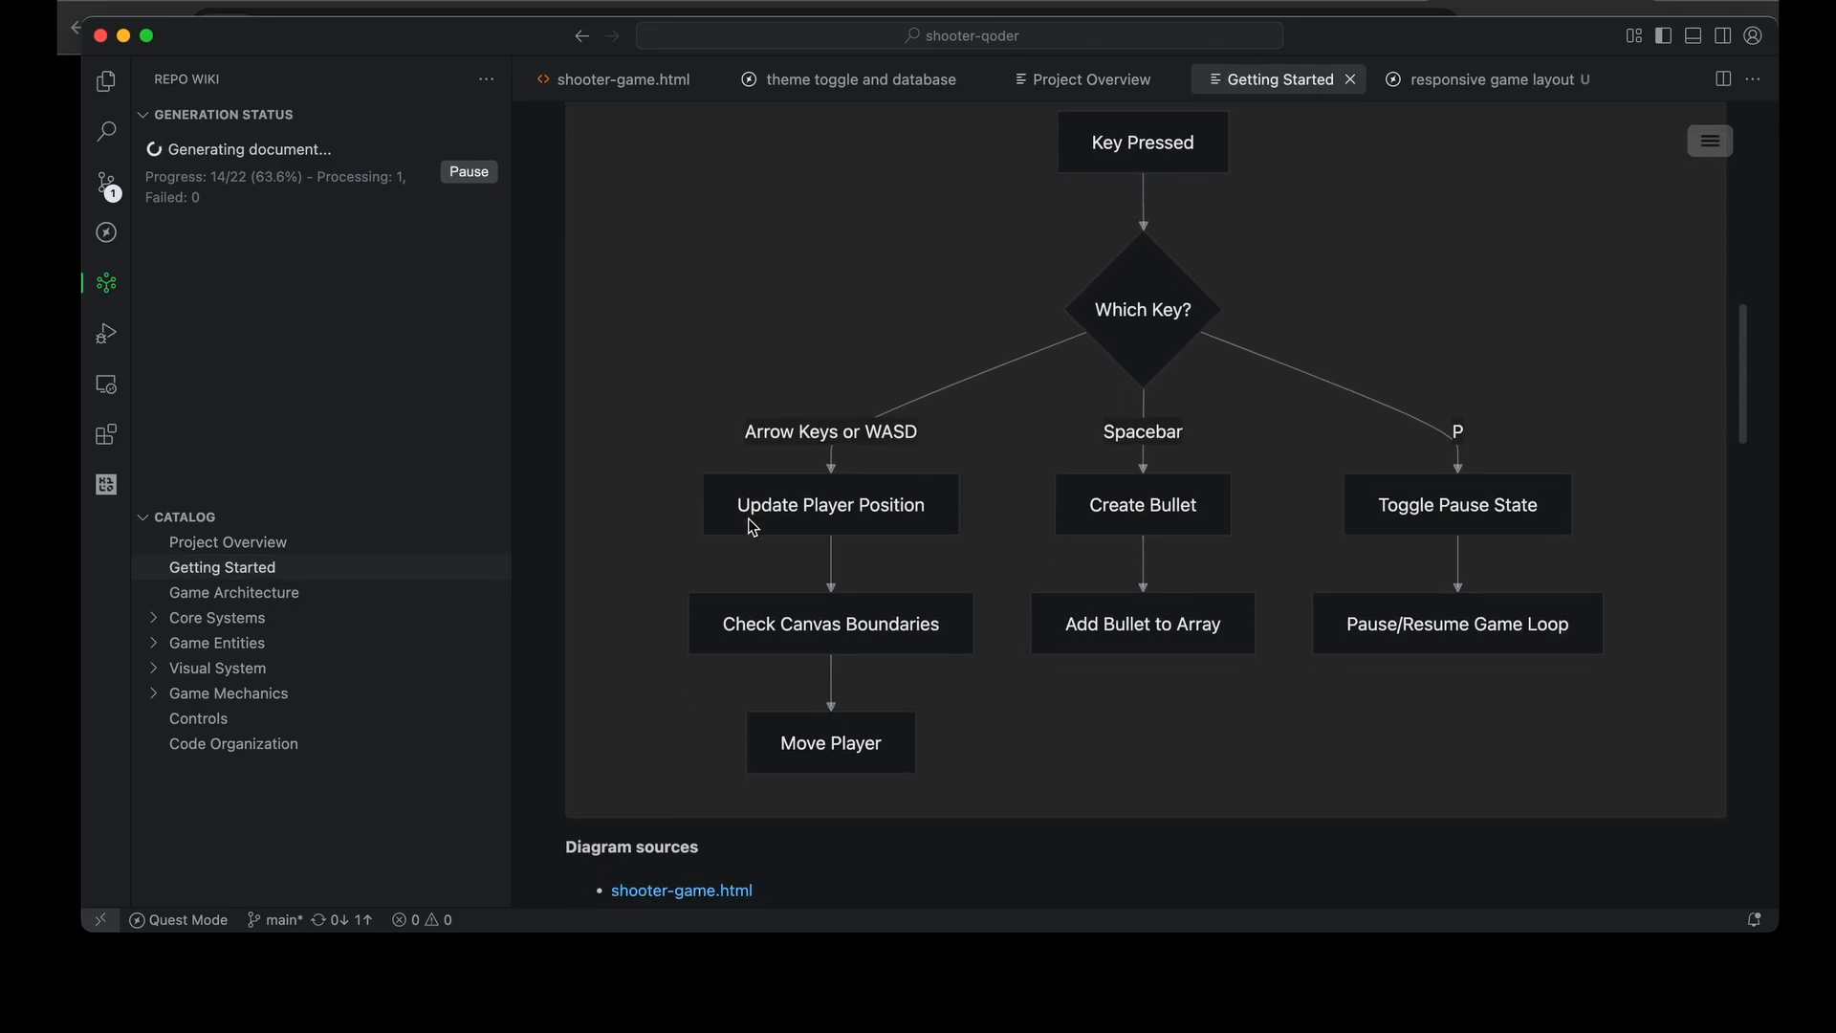
pyautogui.moveTo(1079, 742)
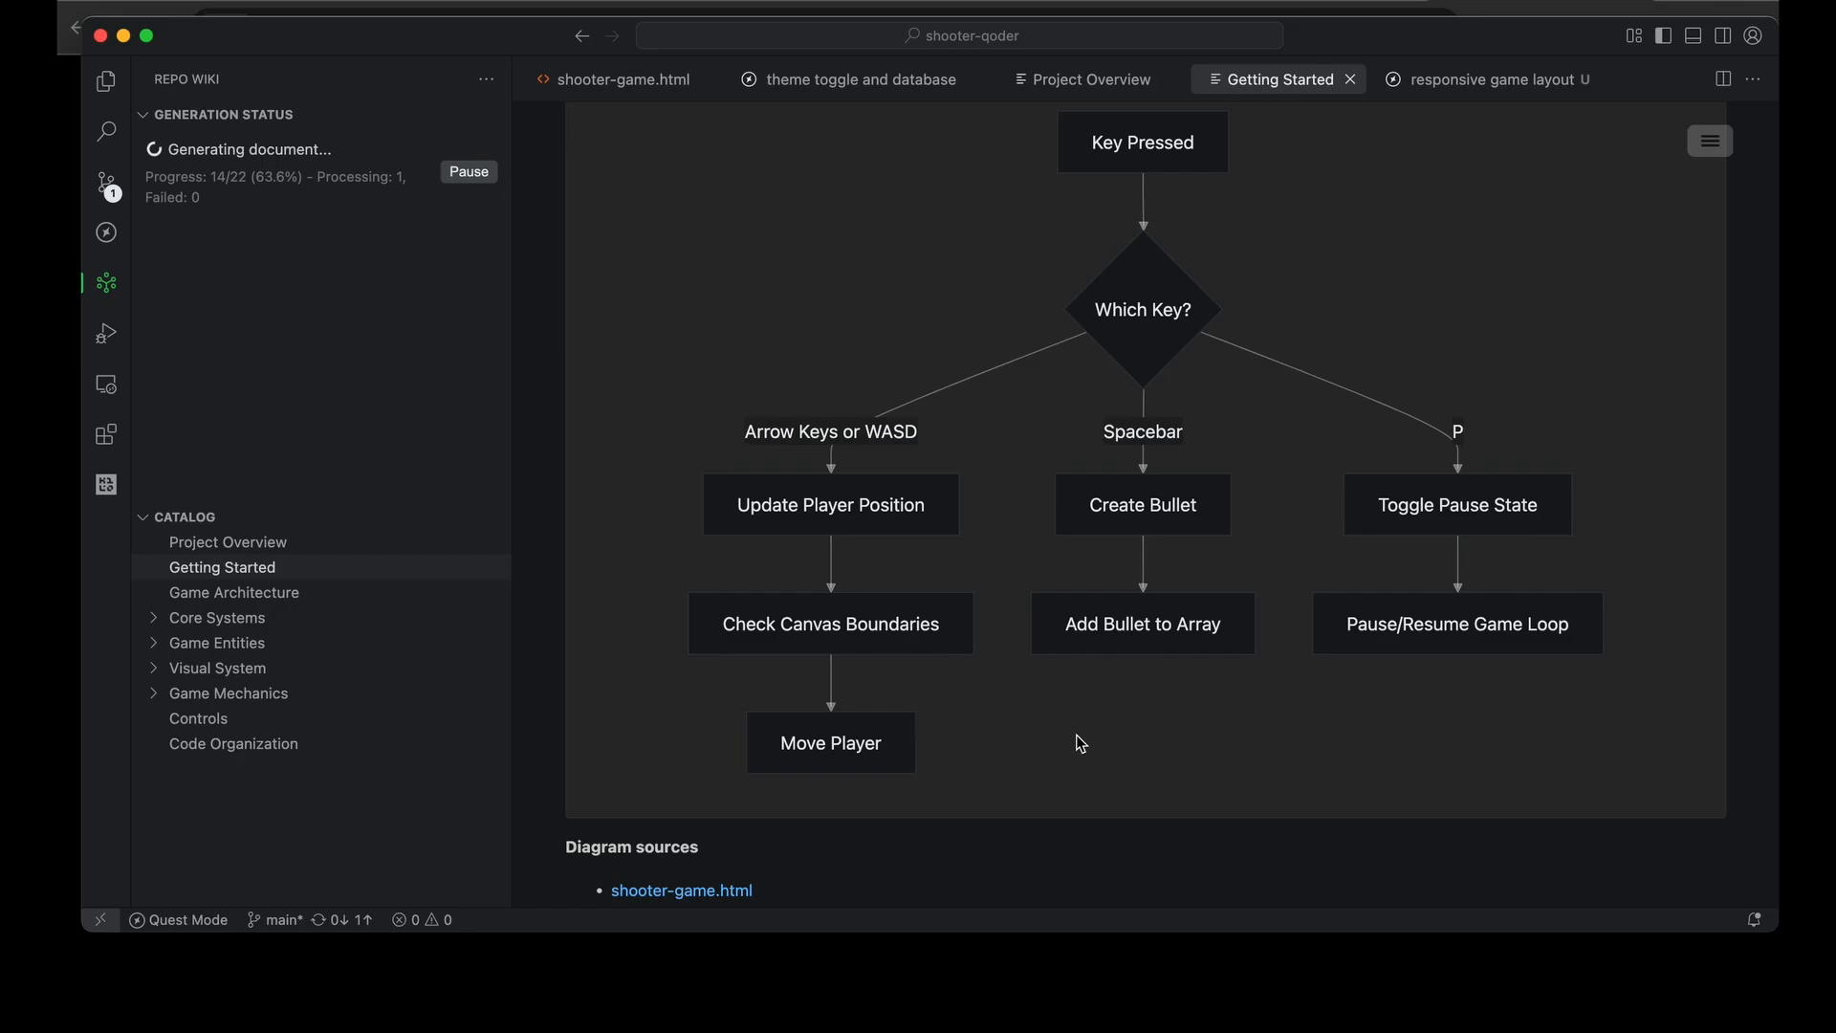
pyautogui.moveTo(1226, 437)
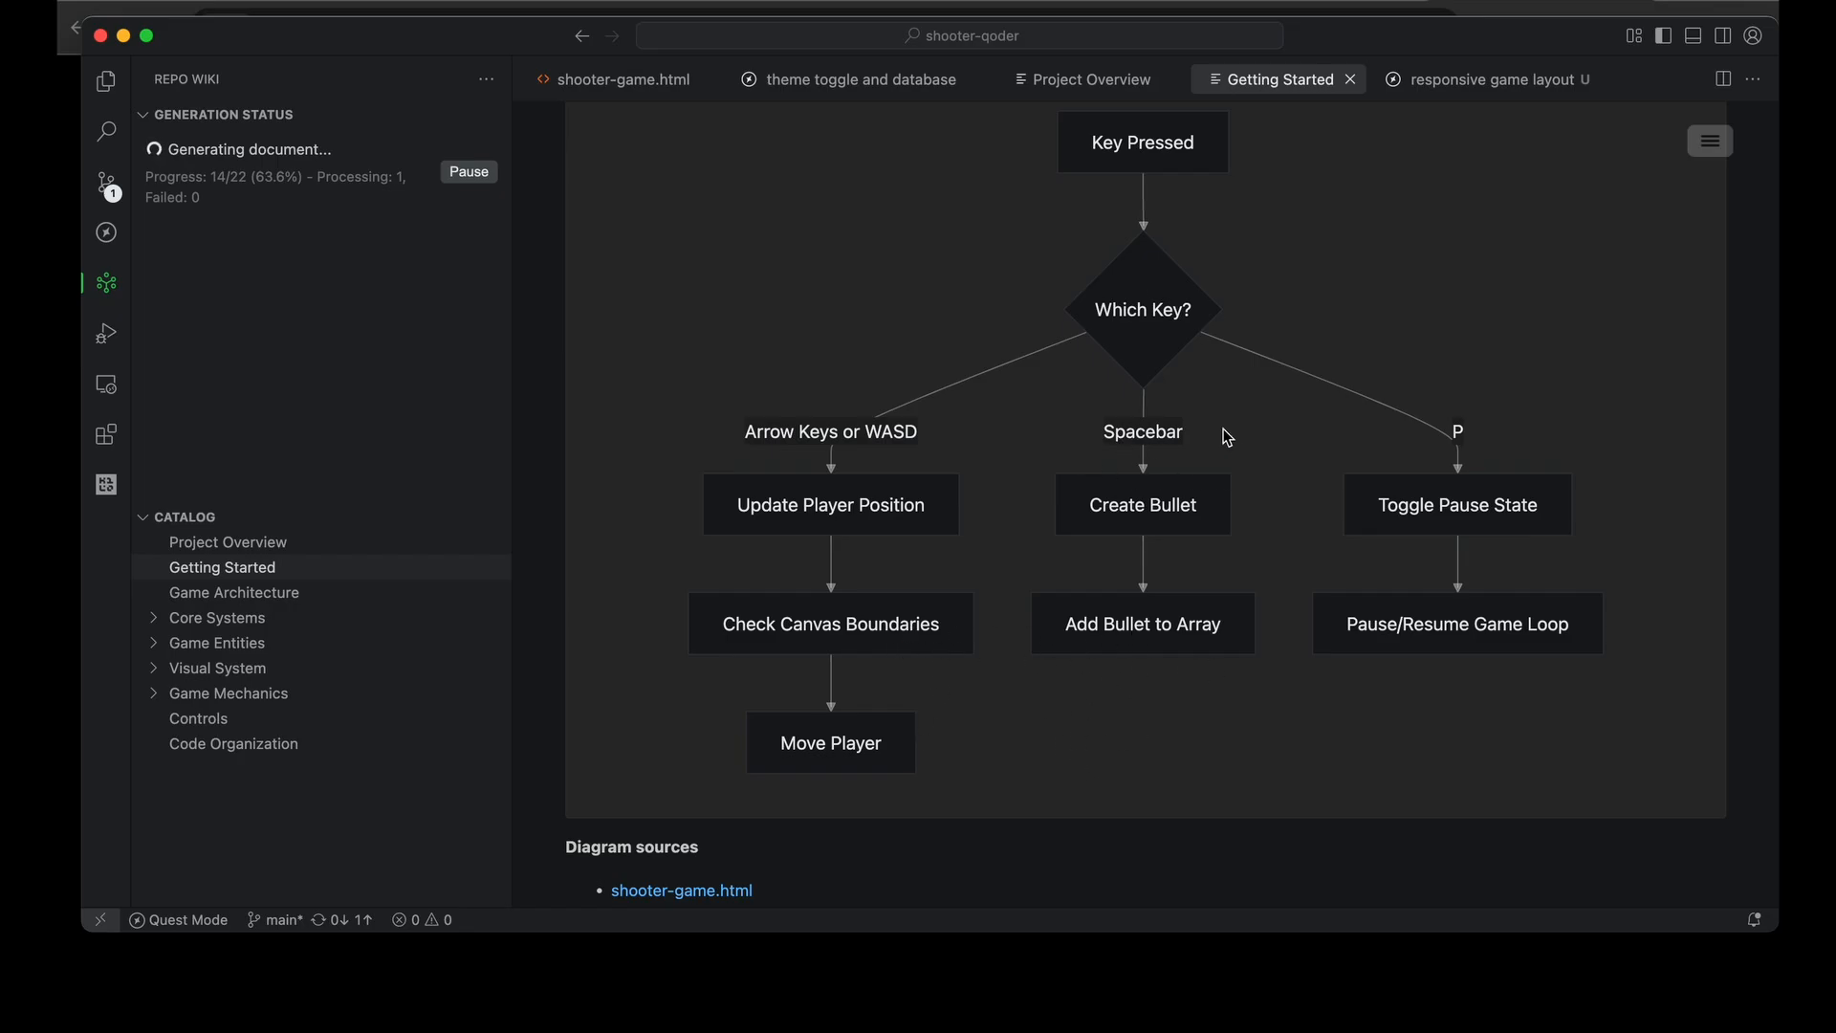
pyautogui.scroll(-3)
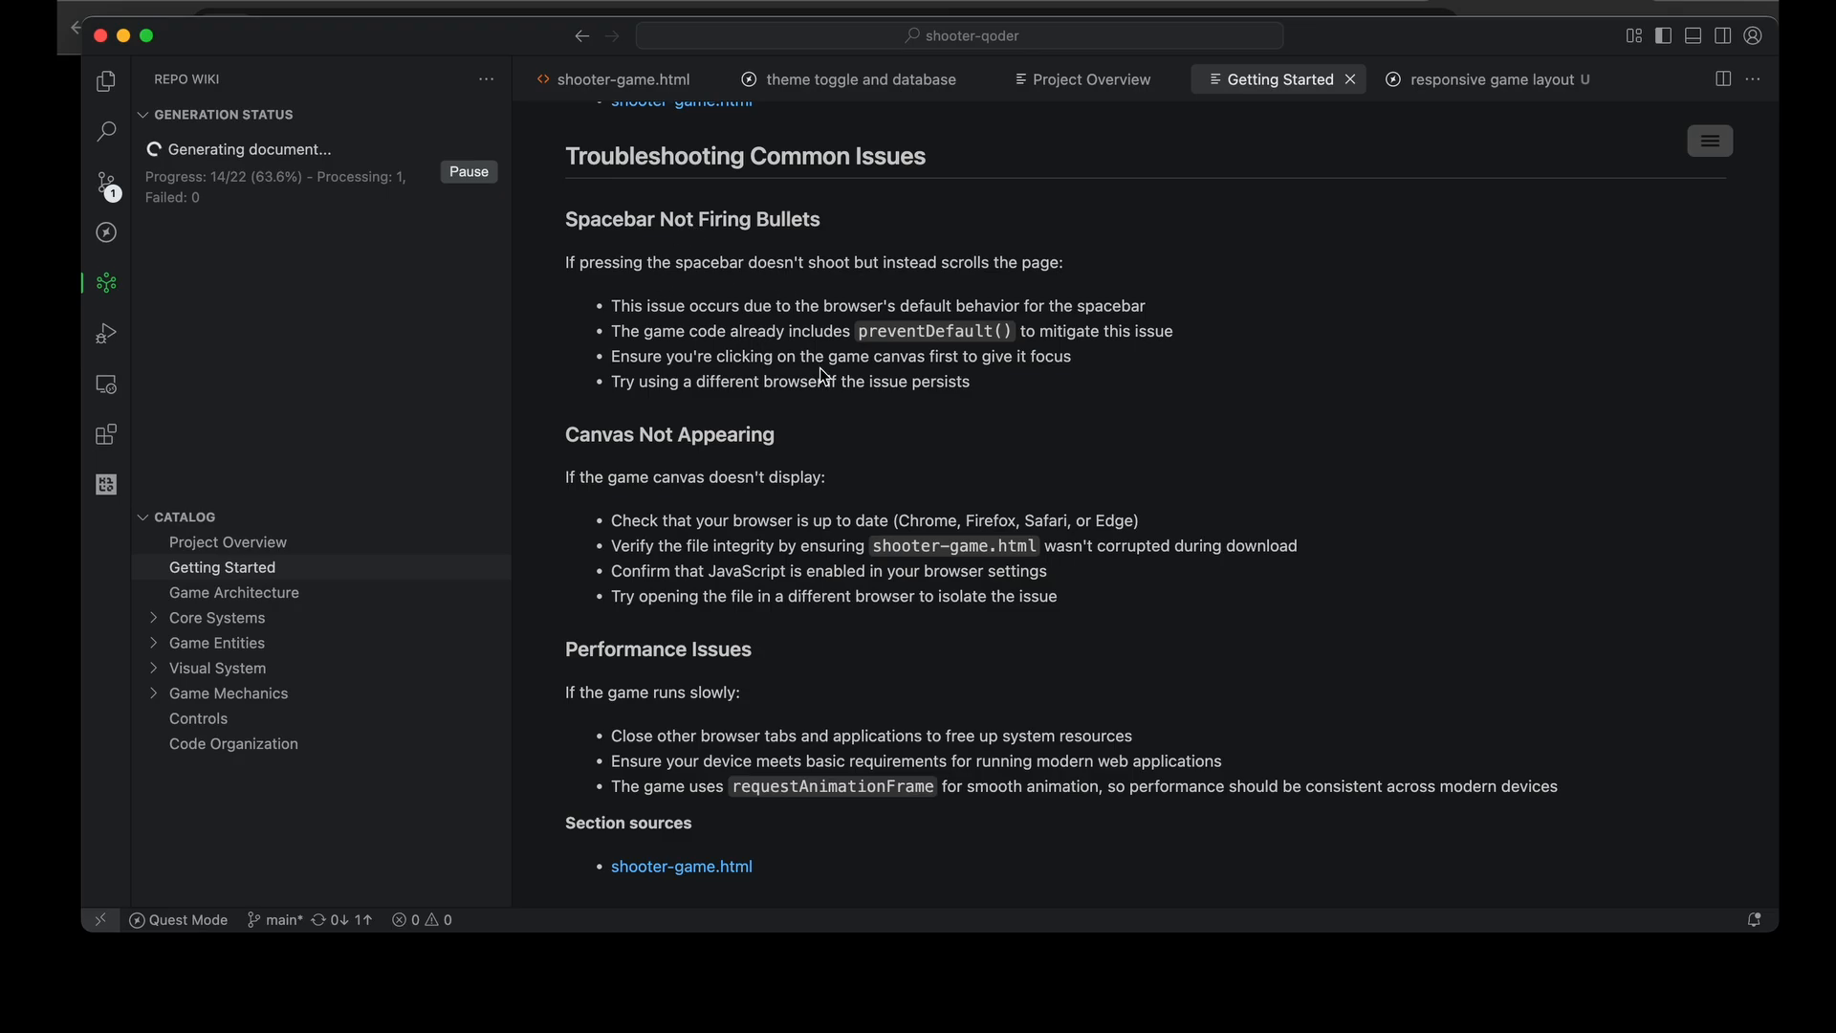
pyautogui.scroll(-3)
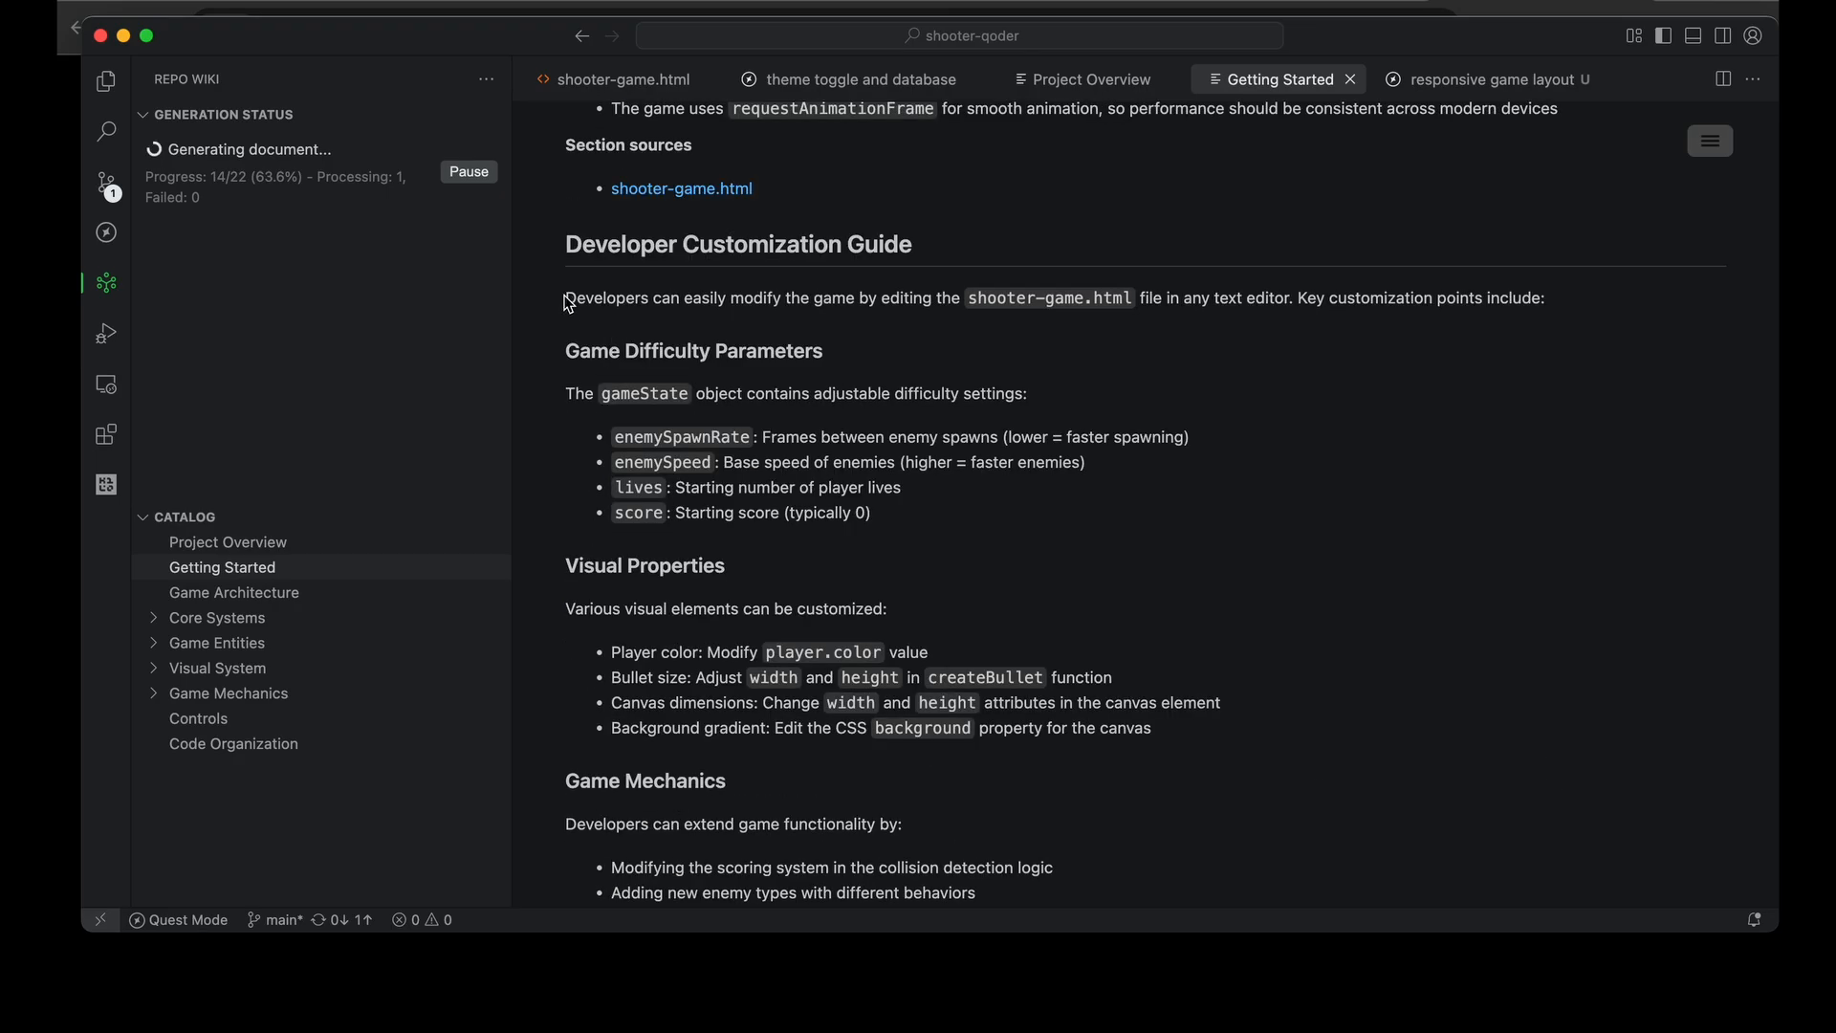
pyautogui.moveTo(876, 553)
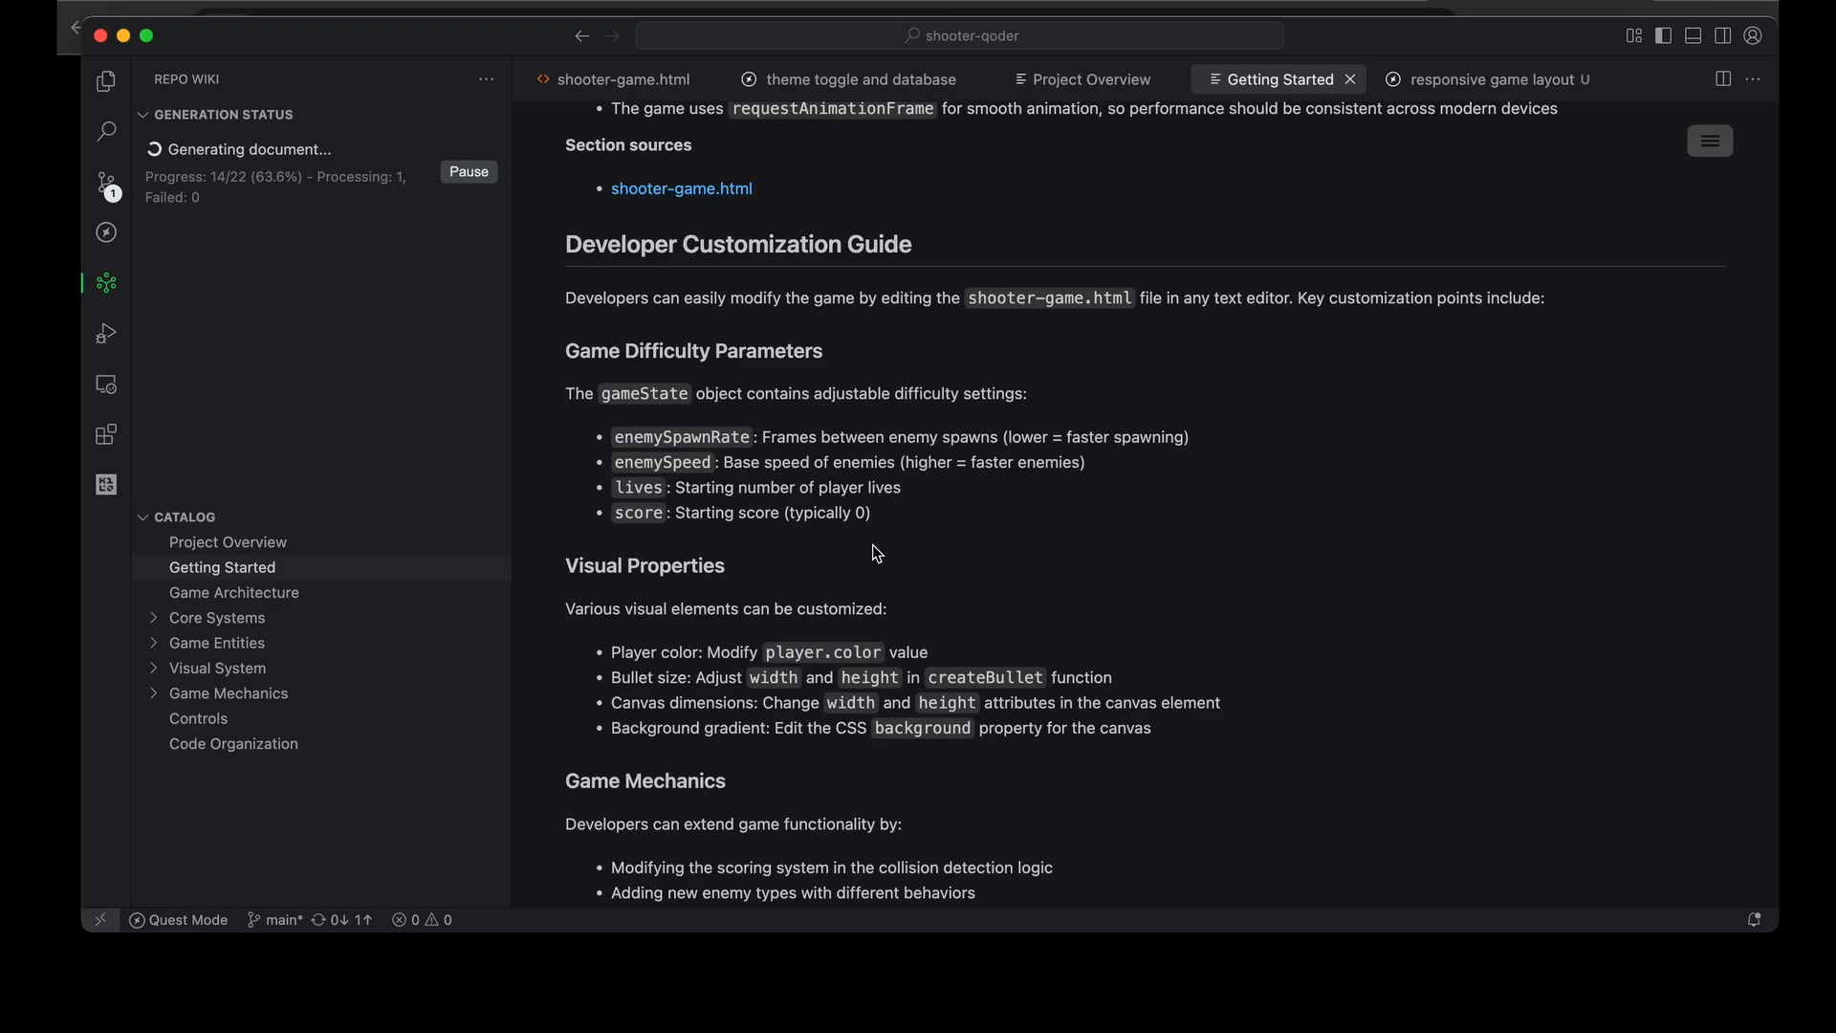
pyautogui.moveTo(632, 551)
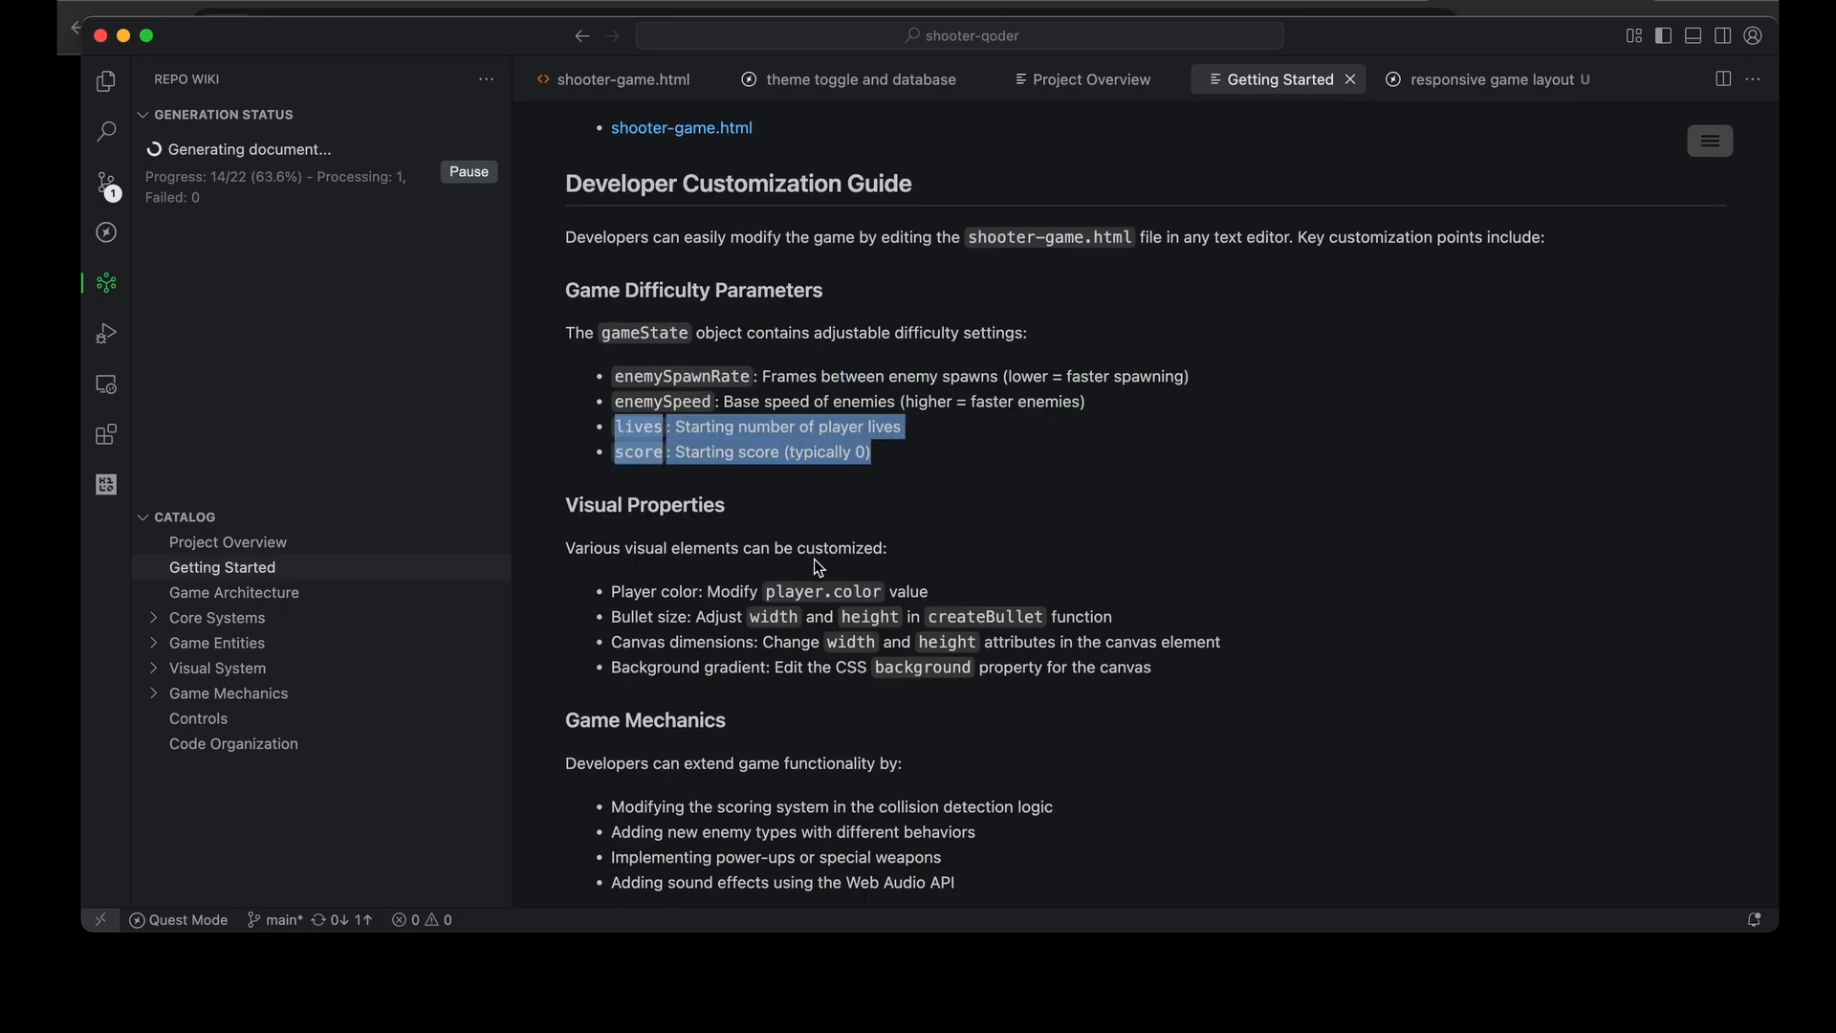
pyautogui.scroll(-3)
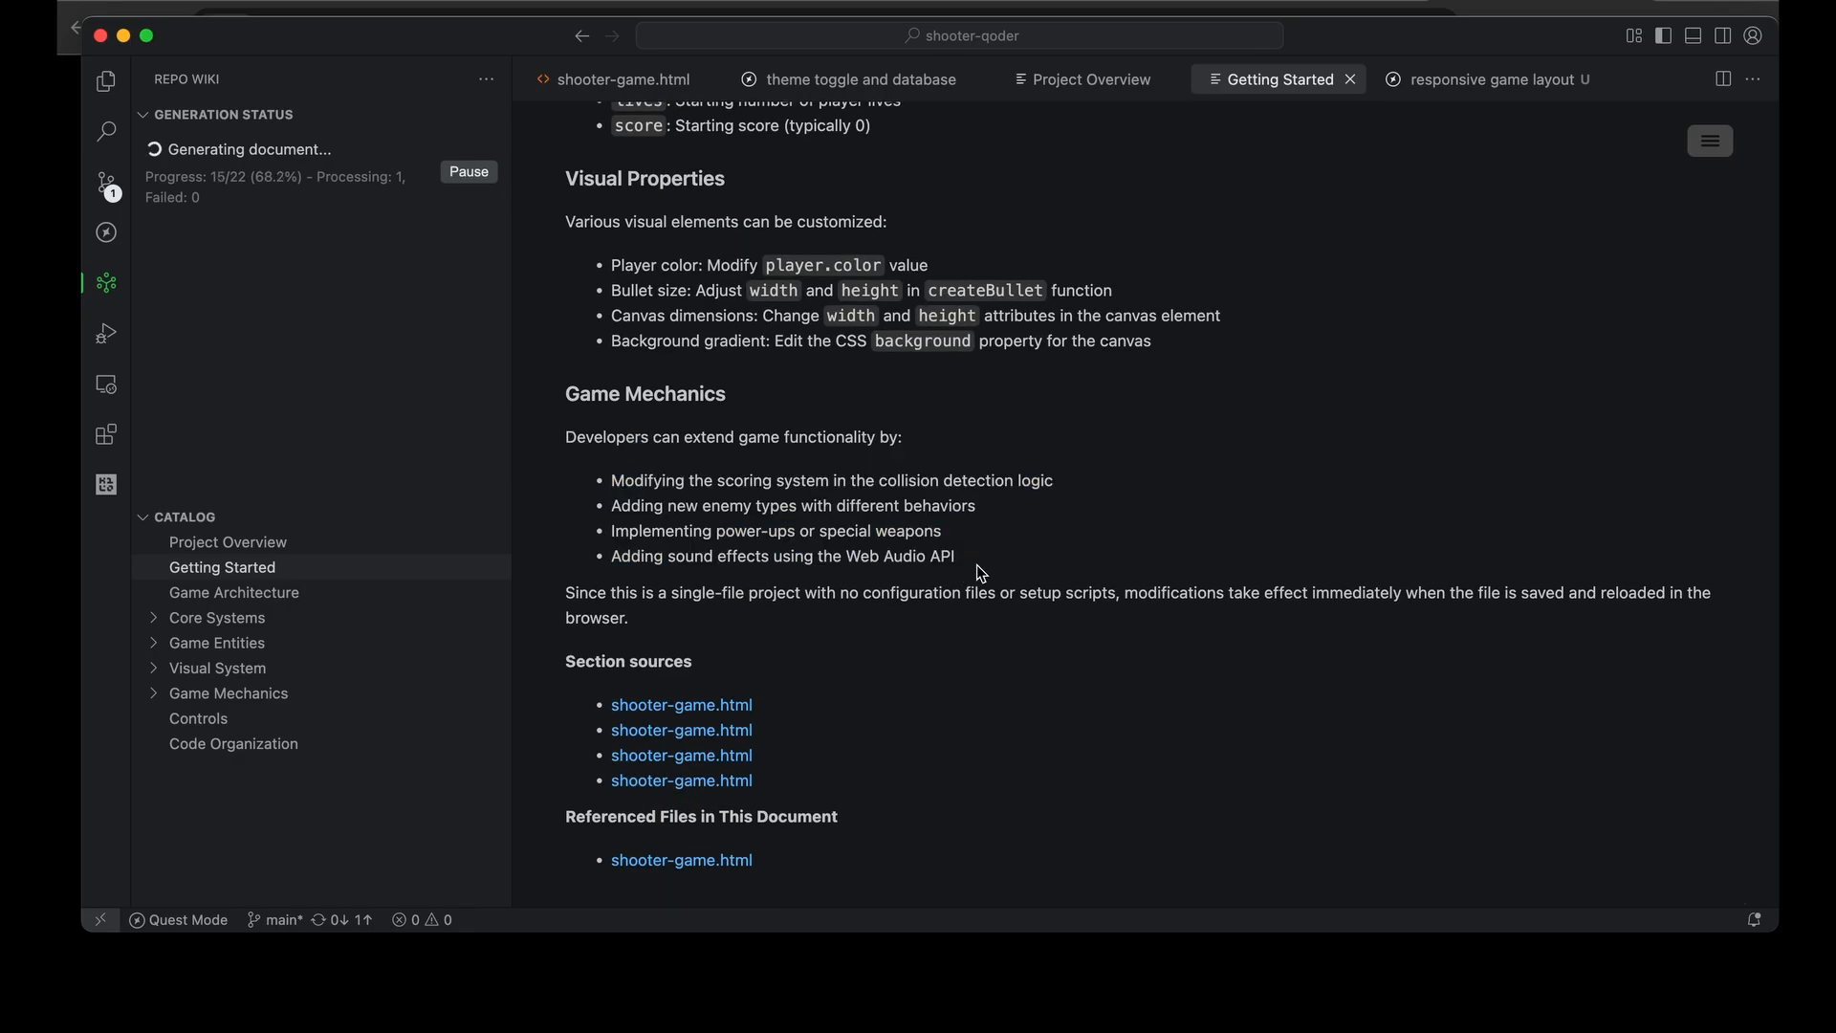
pyautogui.moveTo(714, 531); pyautogui.dragTo(940, 531)
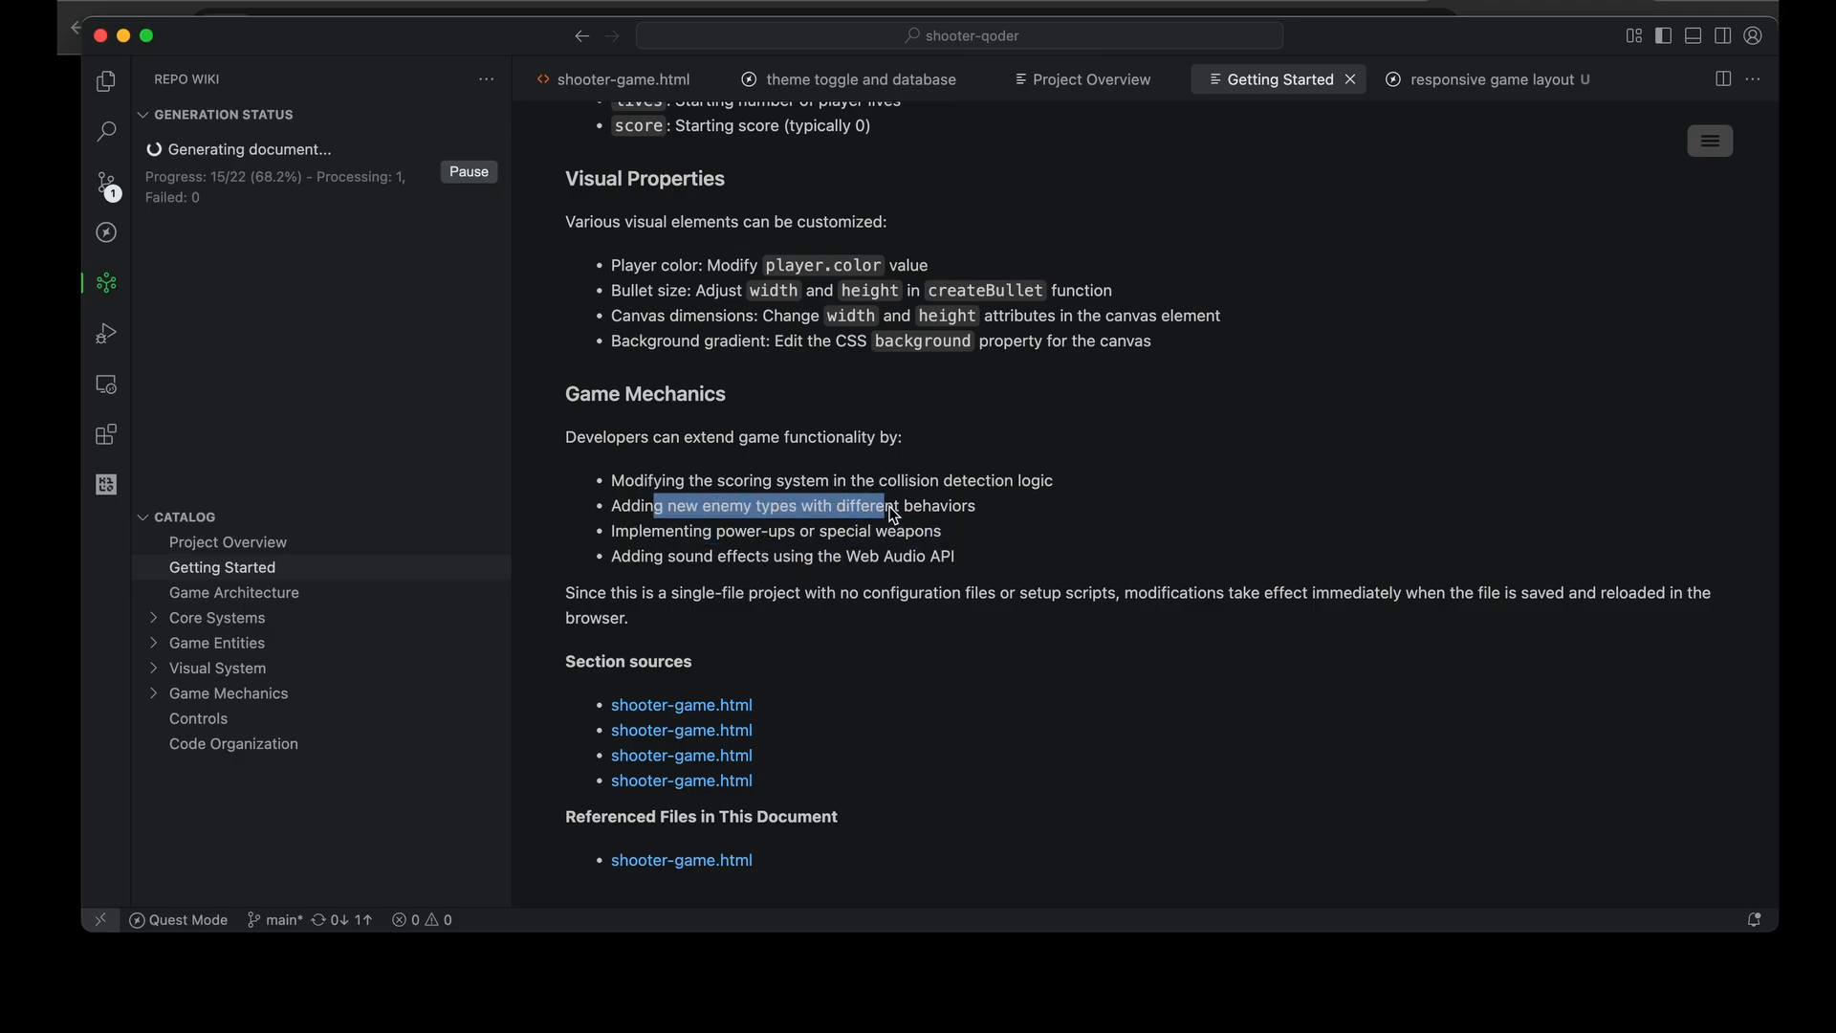
# Read the Core Systems and Bullets wiki pages, then bring up the Controls page
pyautogui.click(215, 617)
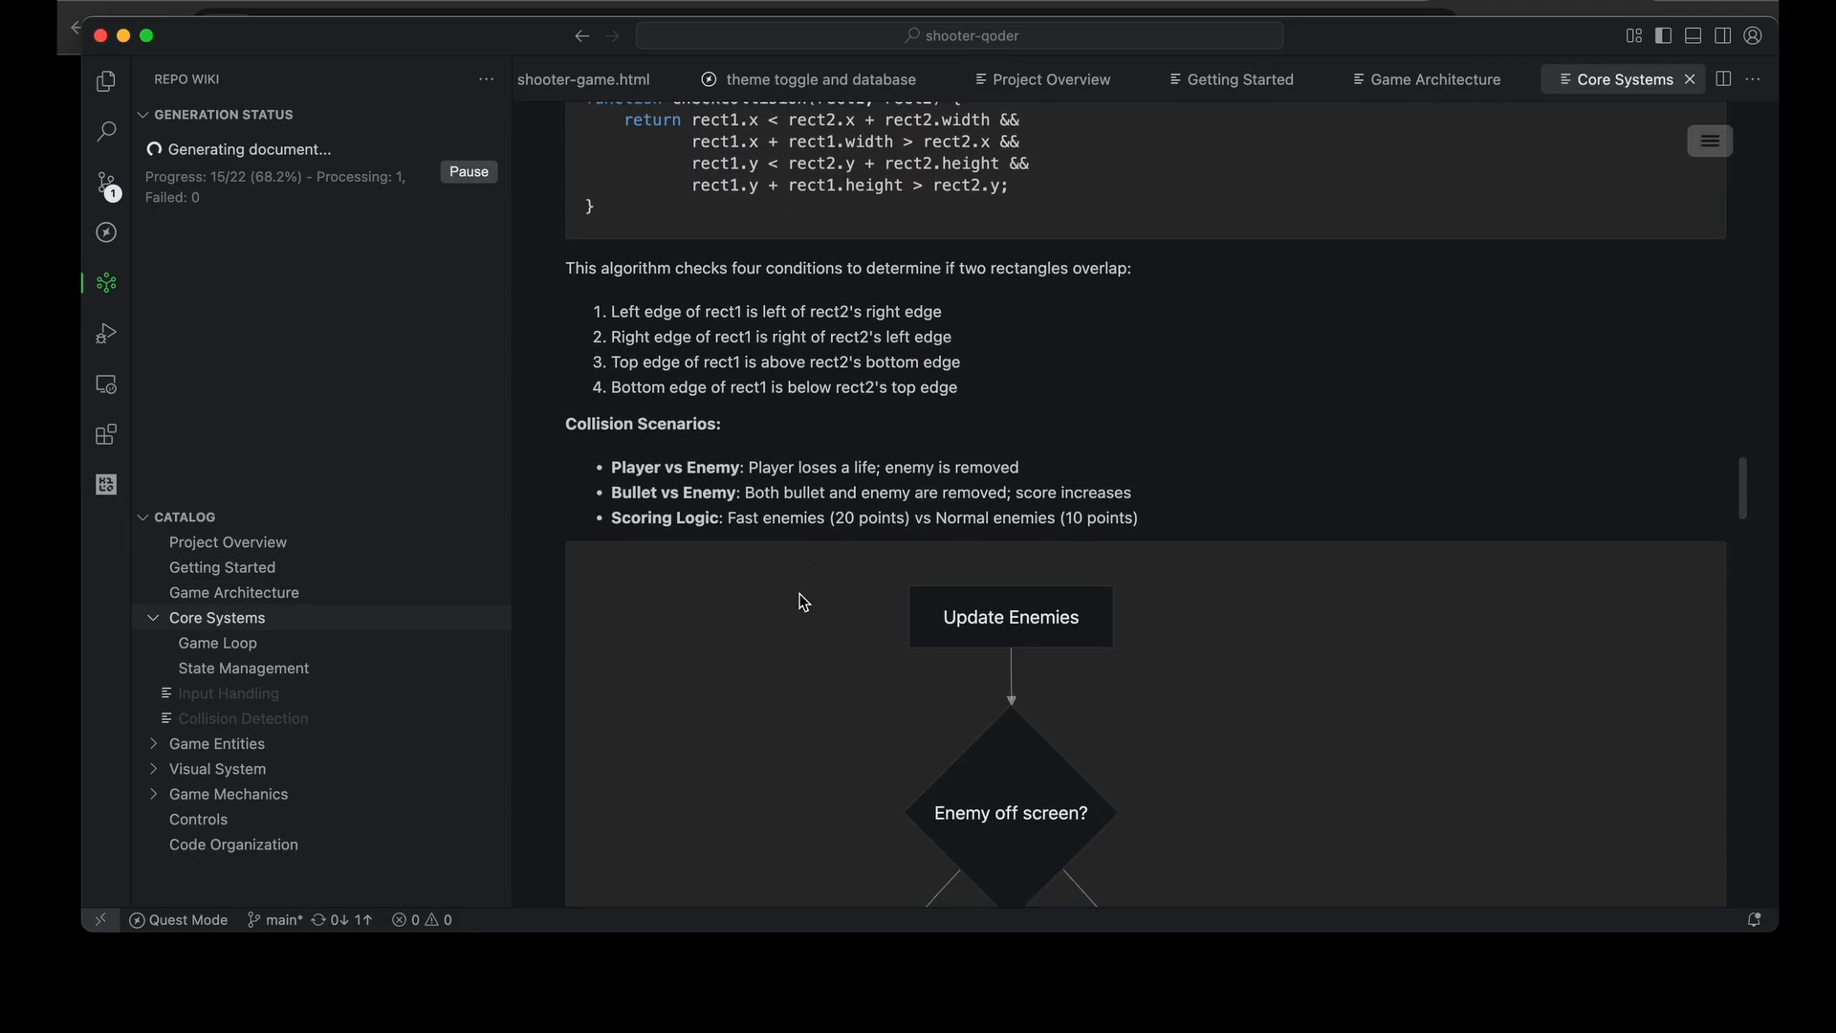
pyautogui.scroll(-3)
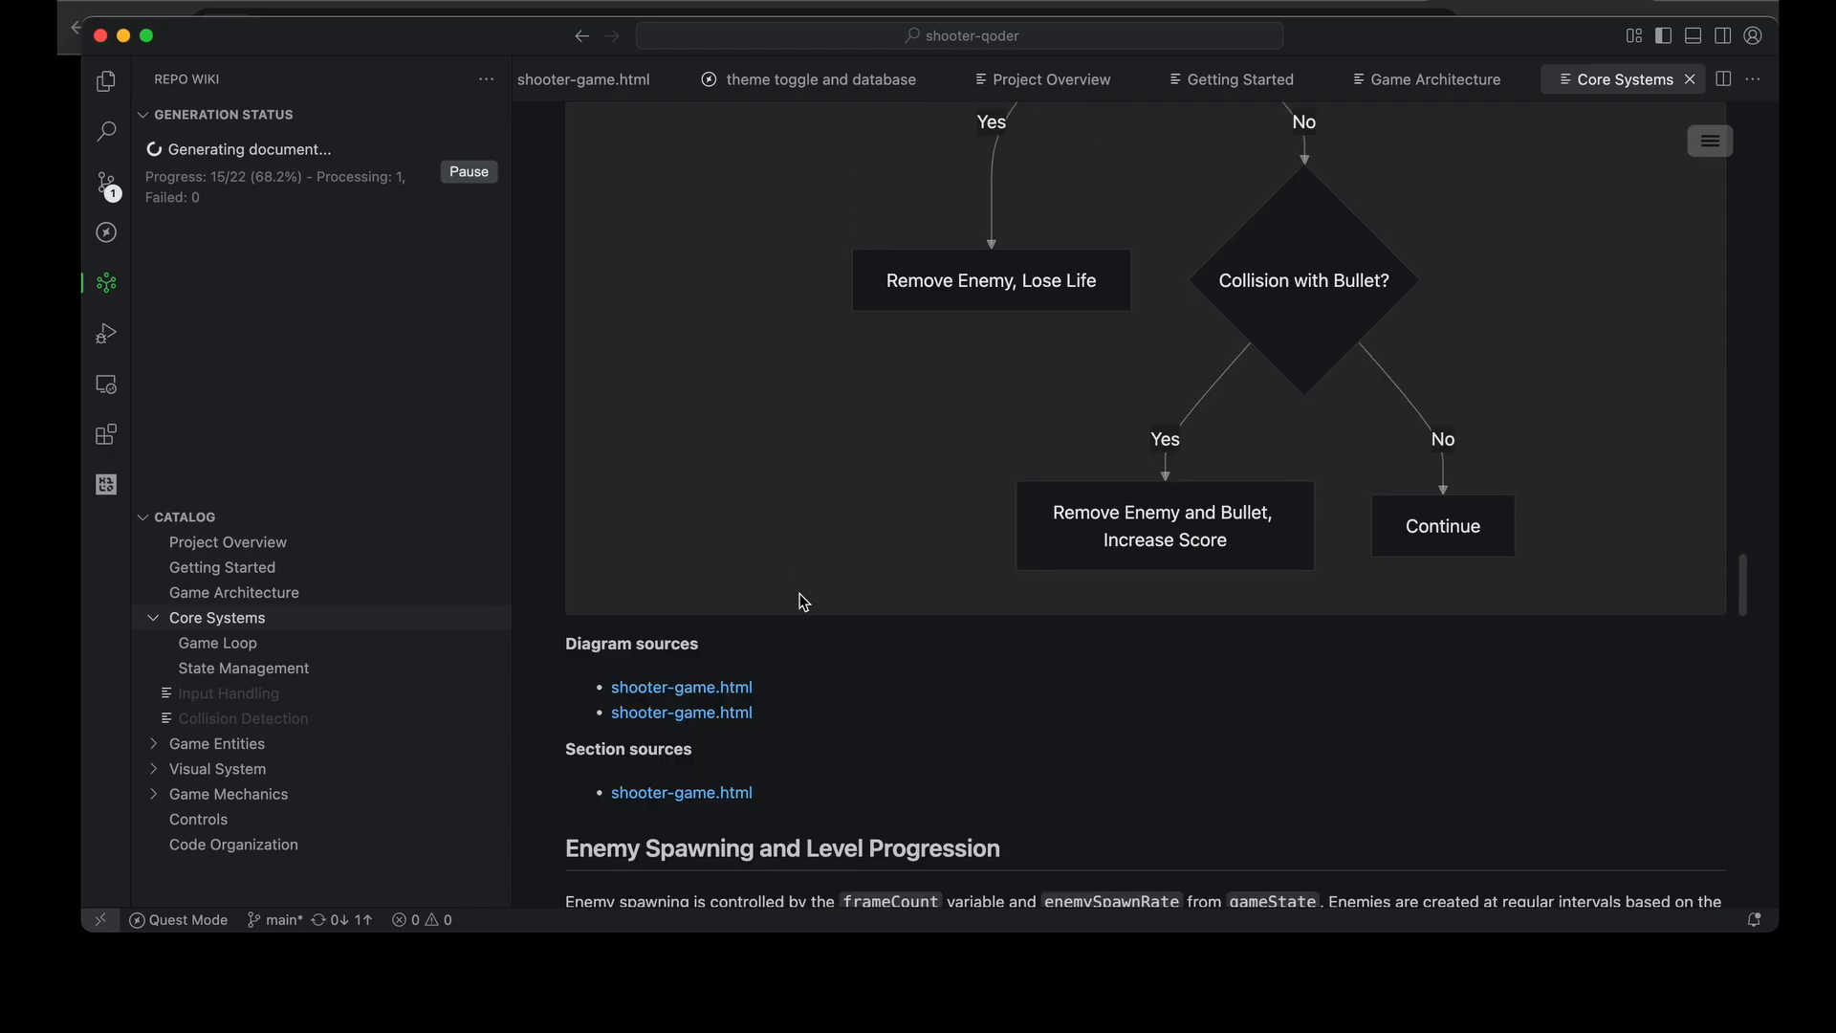
pyautogui.scroll(-3)
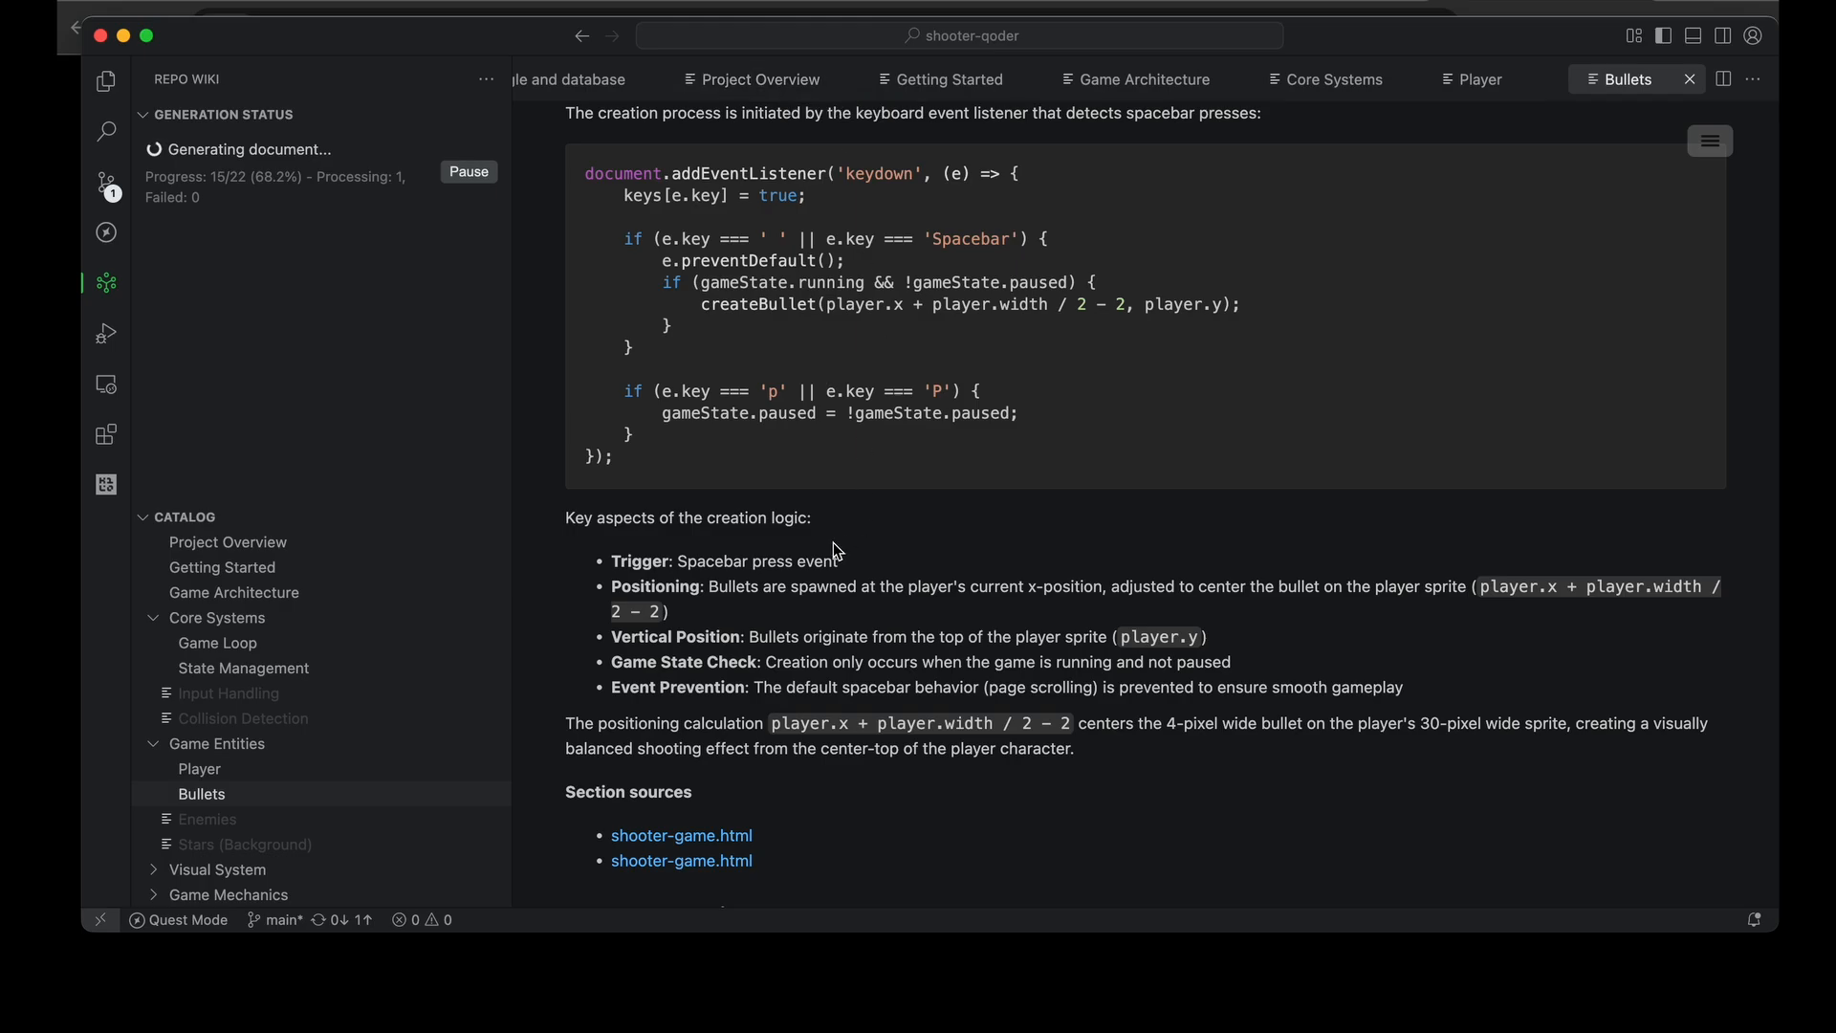
pyautogui.moveTo(934, 644)
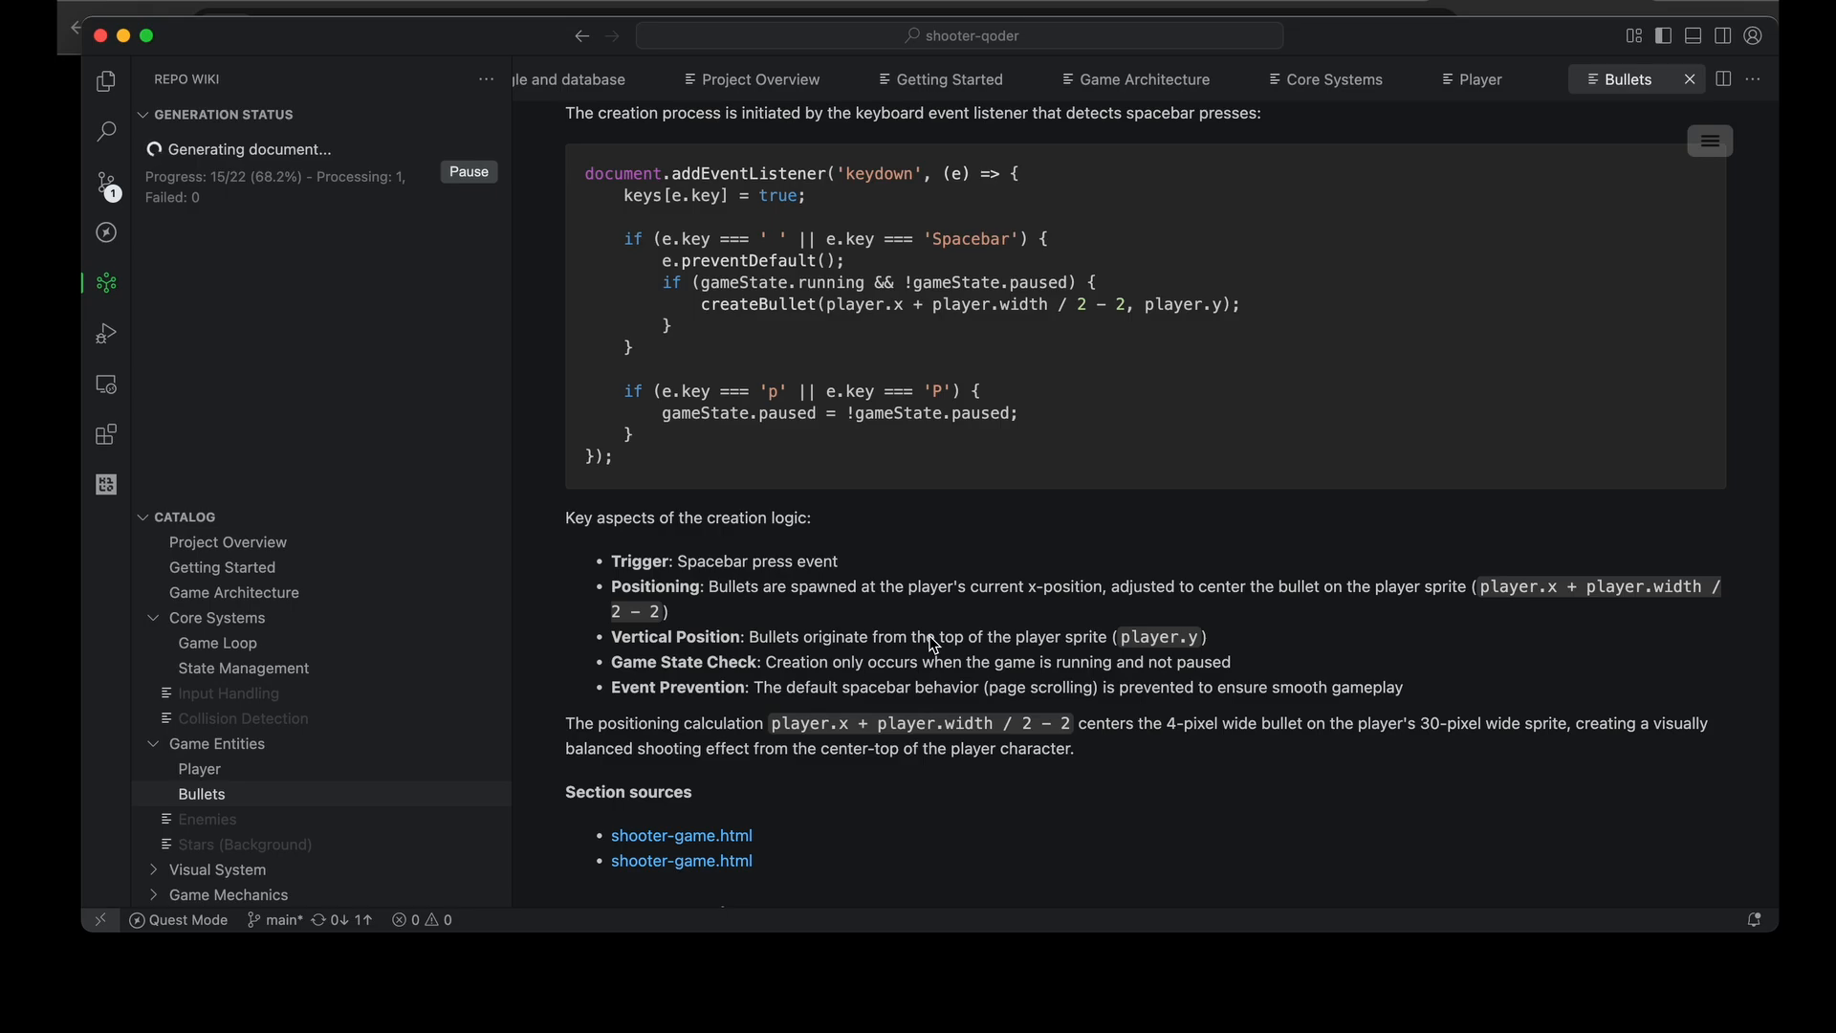
pyautogui.moveTo(882, 209)
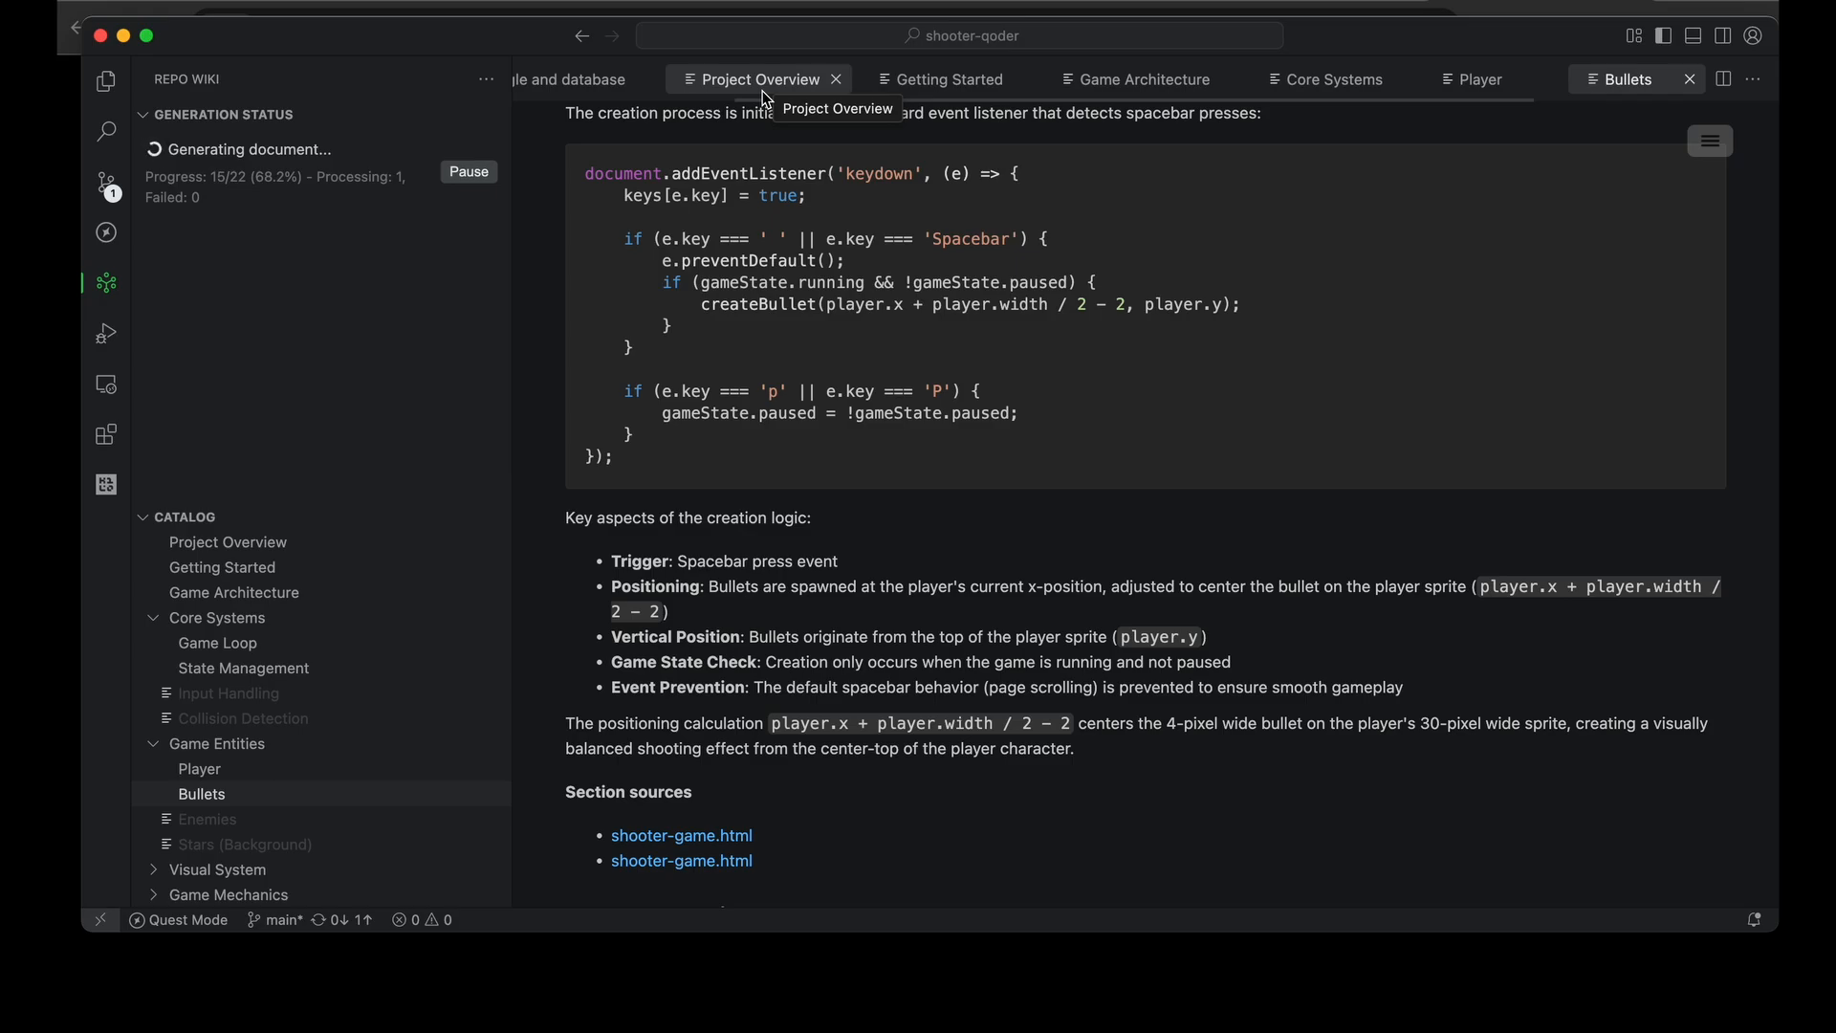
pyautogui.moveTo(937, 615)
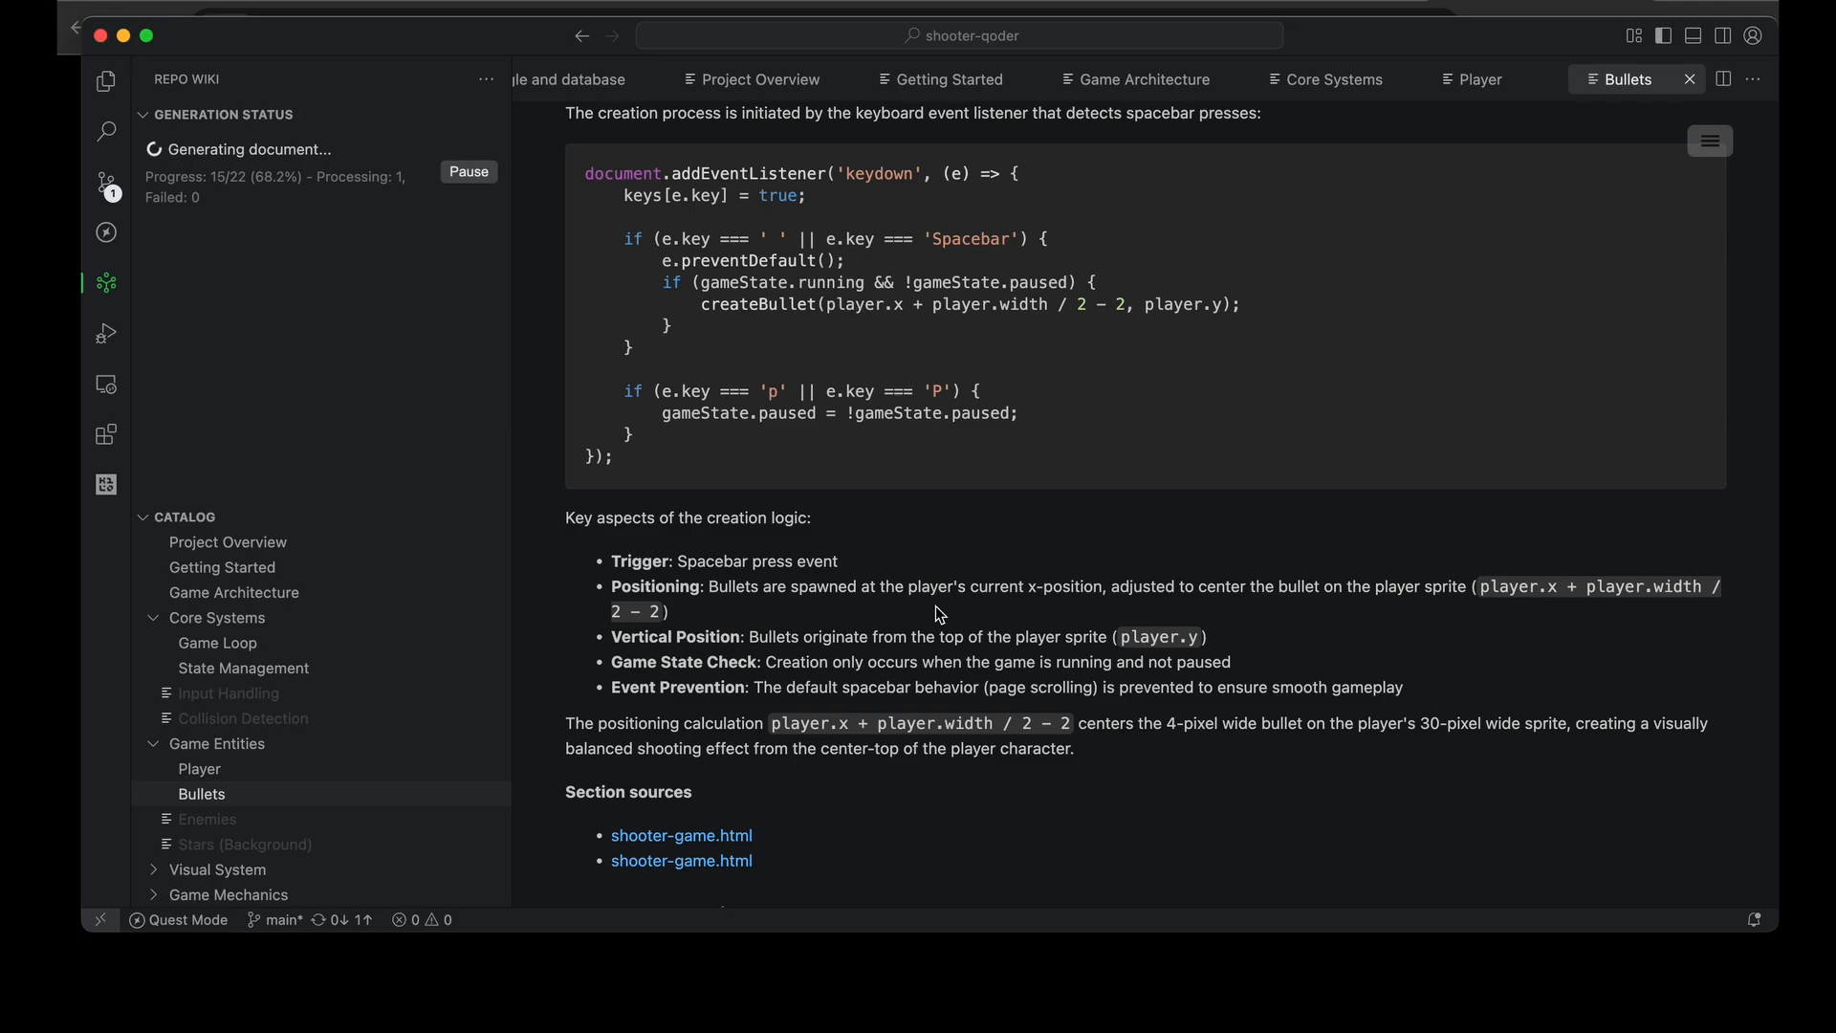
pyautogui.moveTo(690, 589)
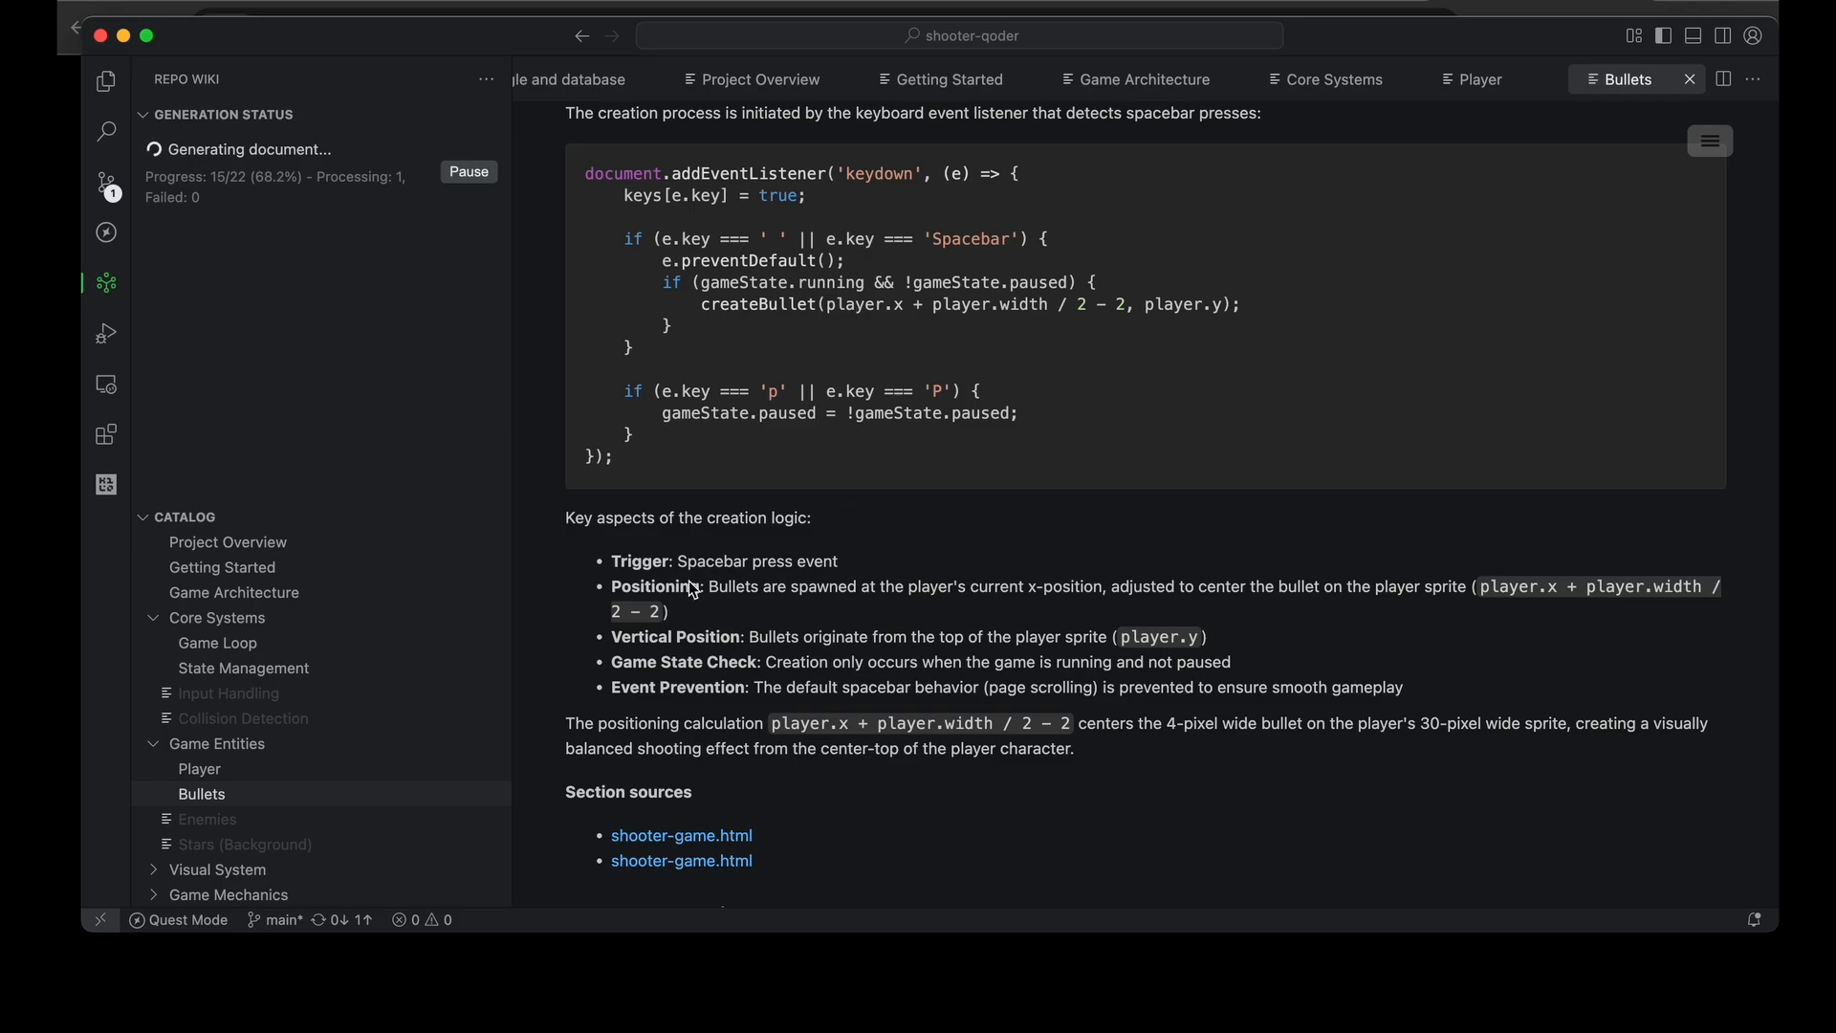
pyautogui.moveTo(767, 668)
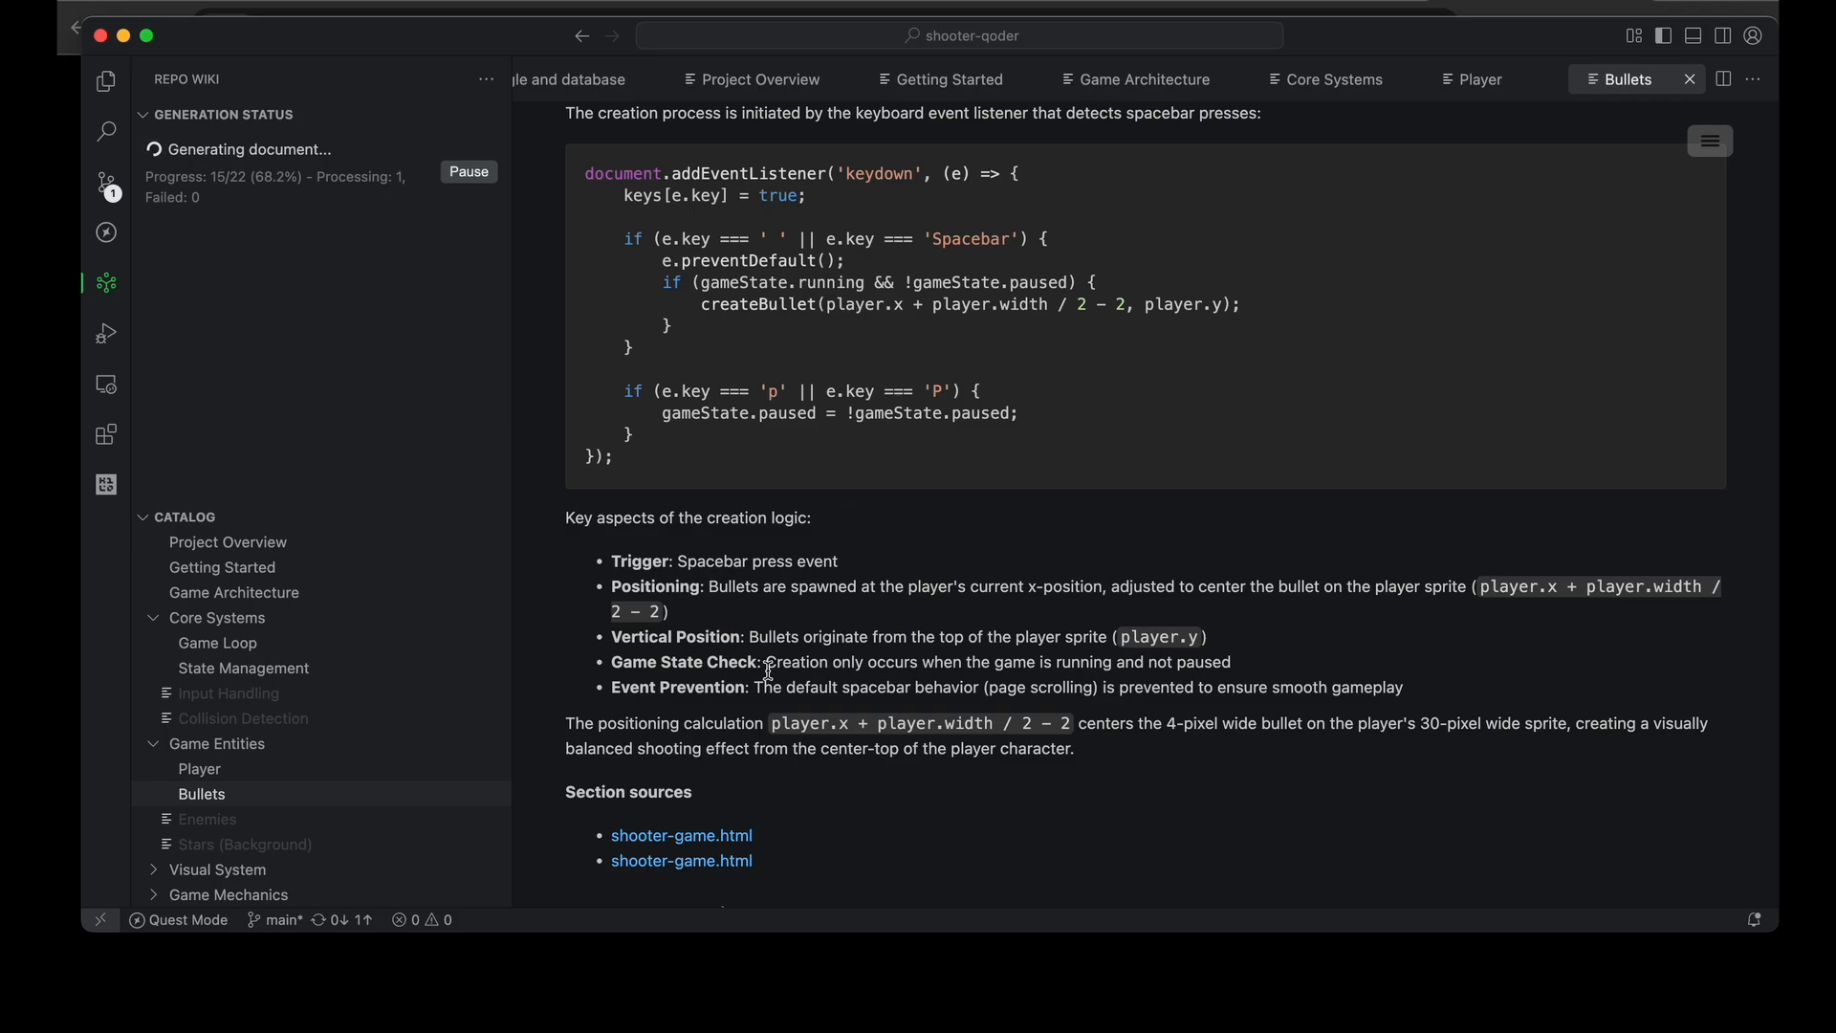
pyautogui.moveTo(954, 700)
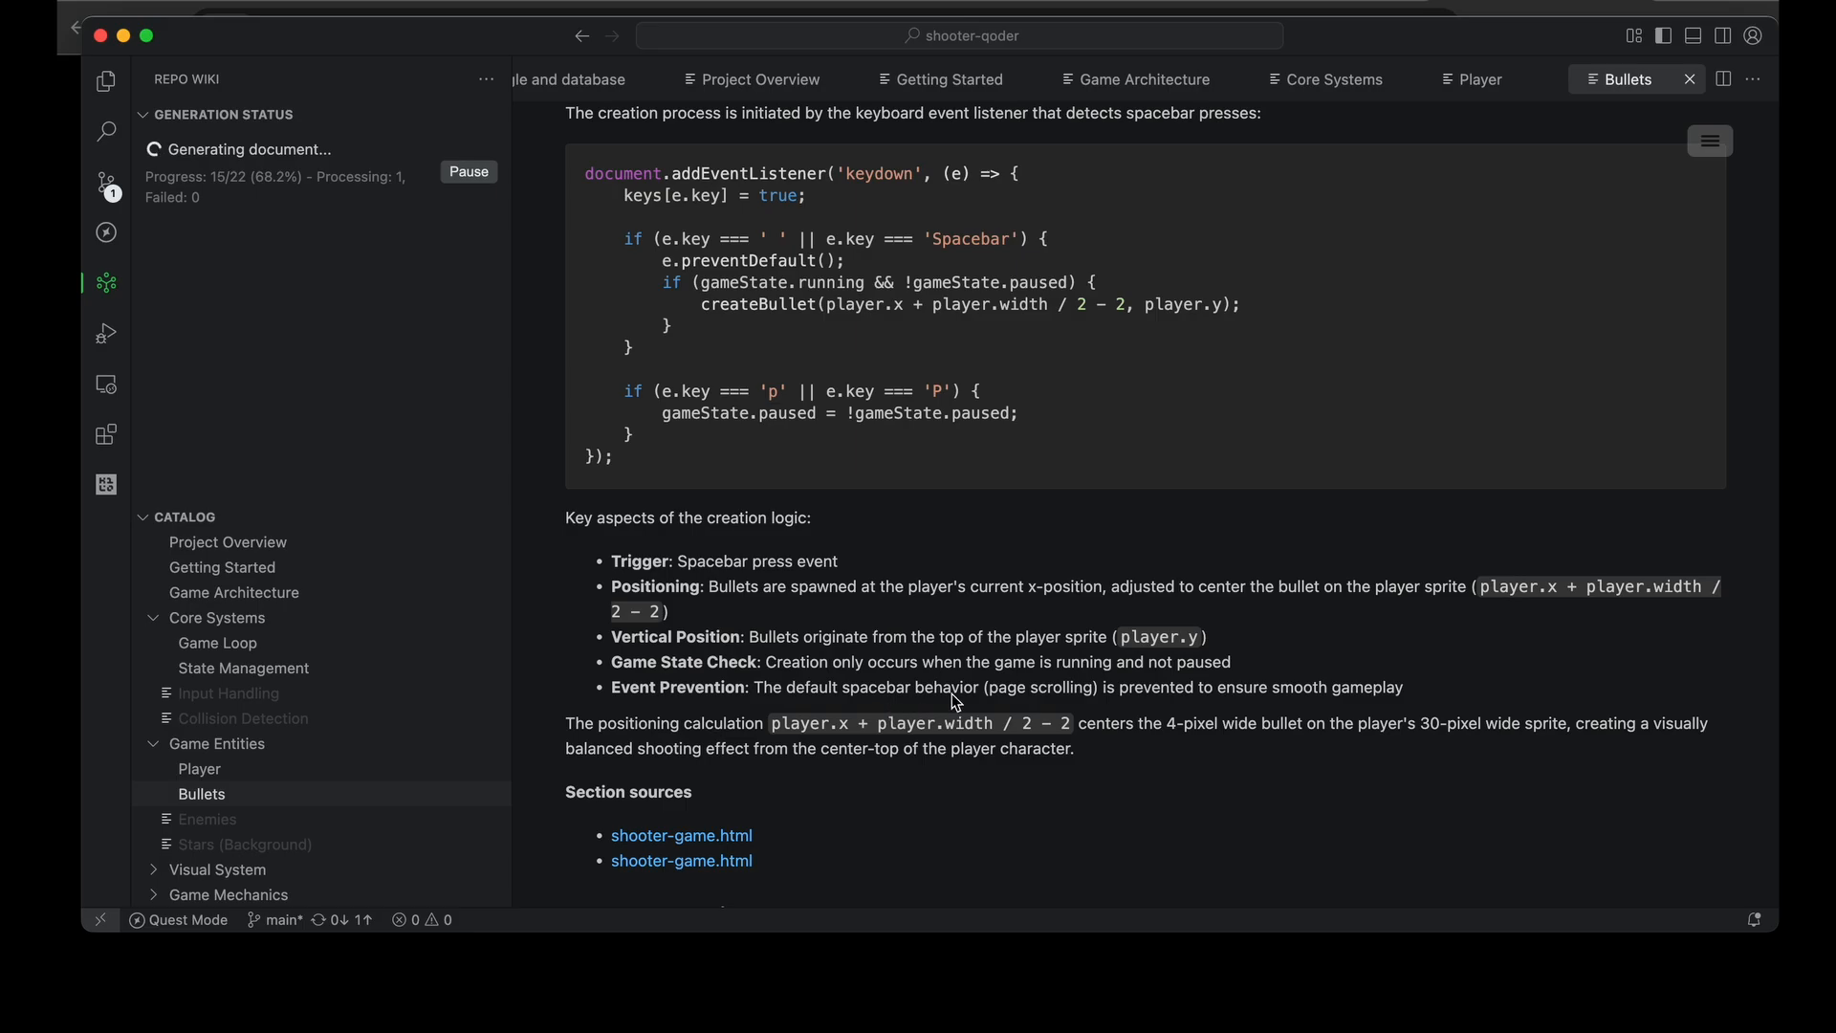
pyautogui.moveTo(981, 643)
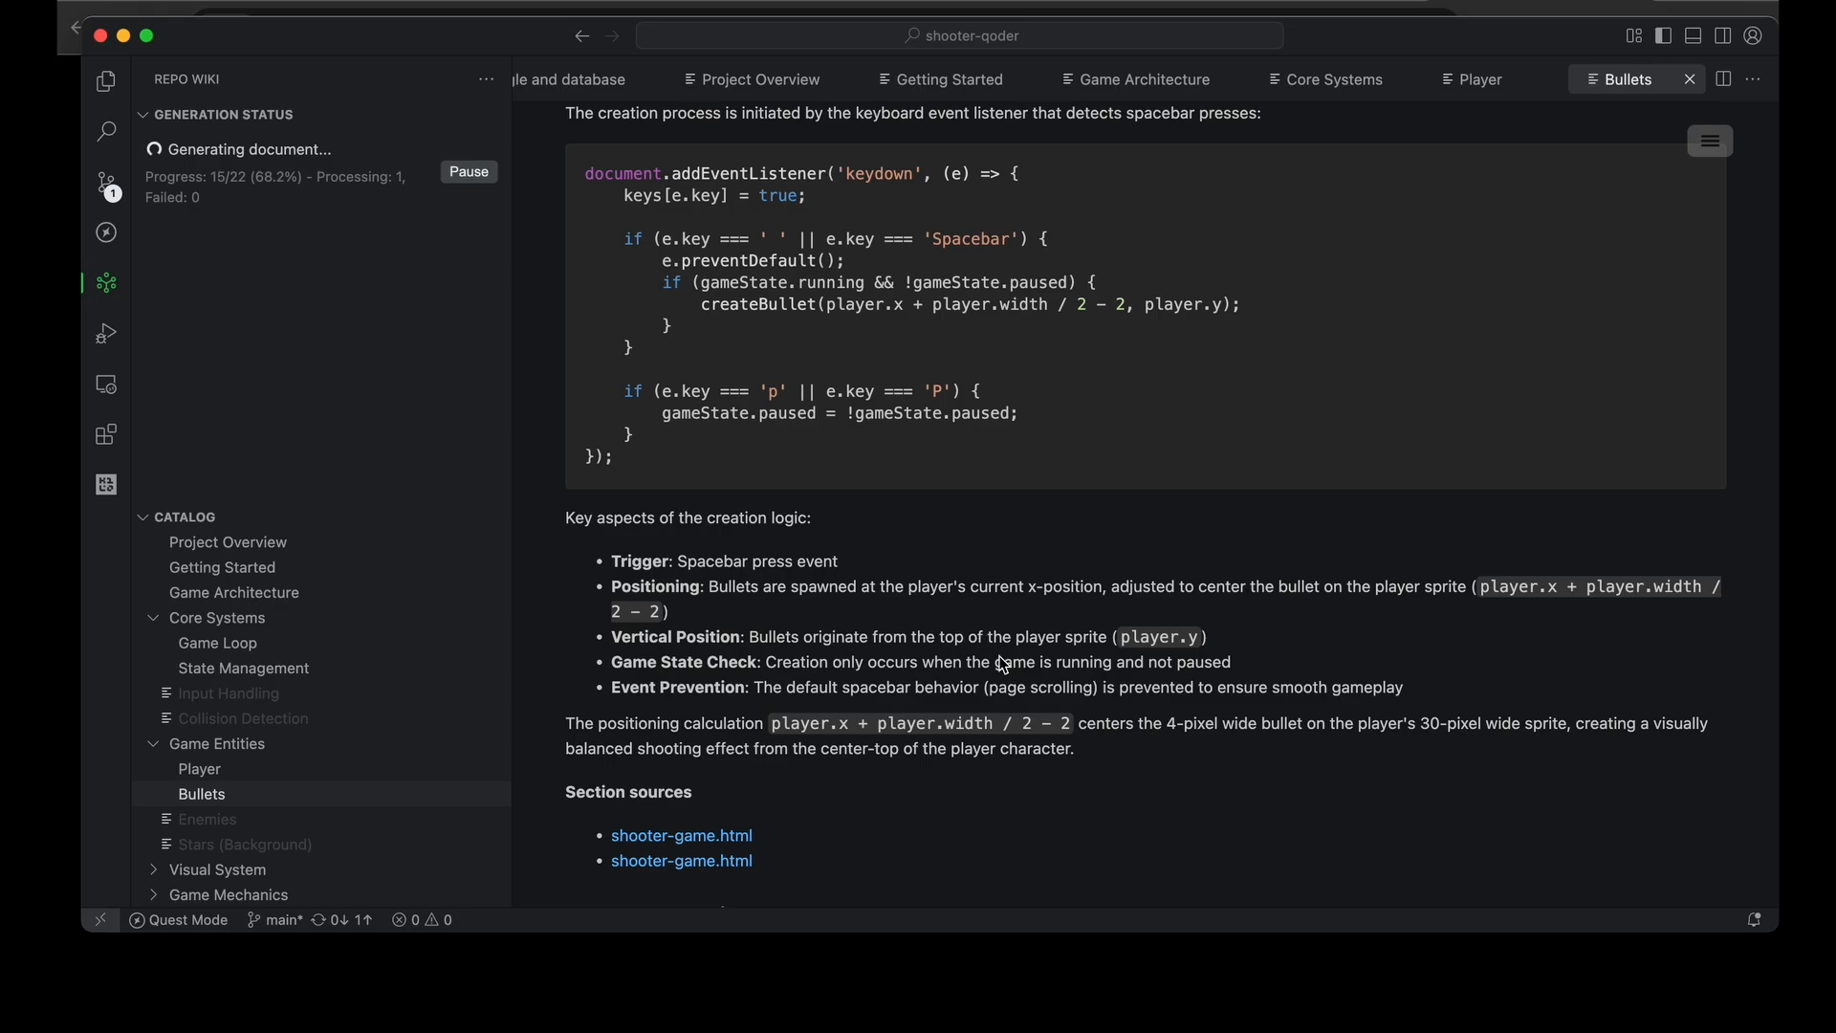
pyautogui.moveTo(924, 718)
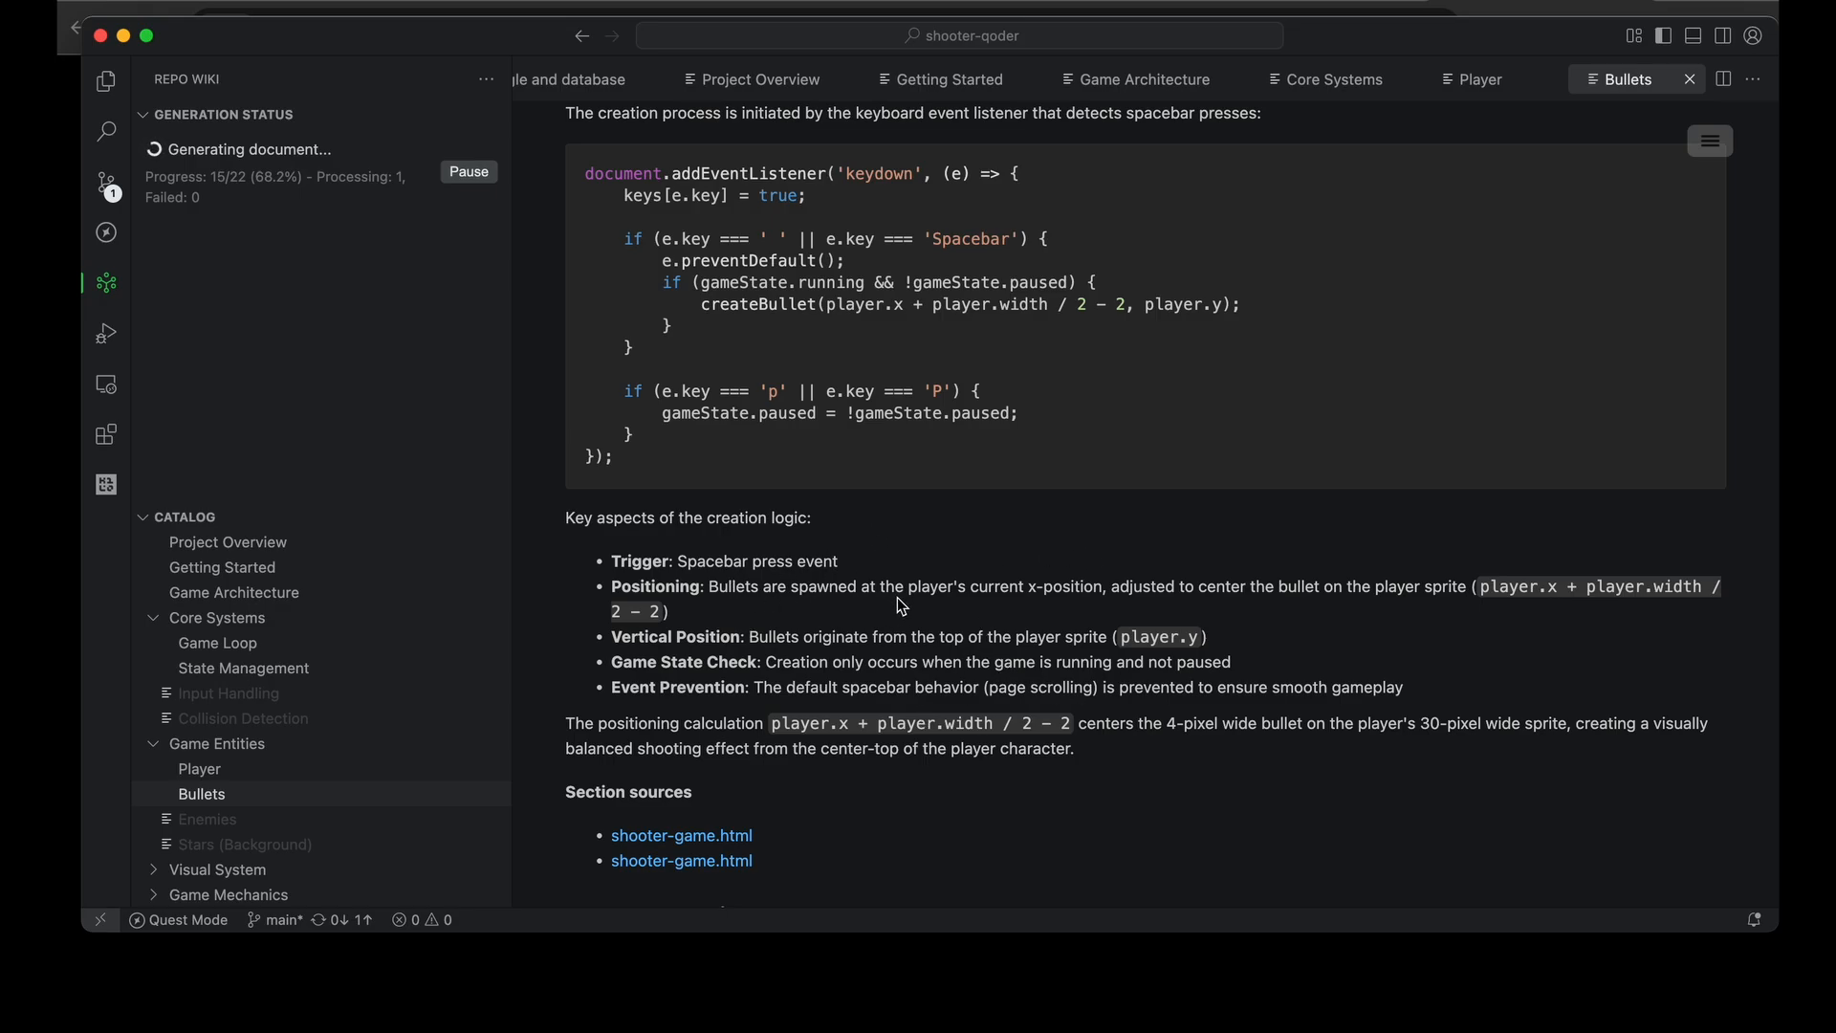
pyautogui.moveTo(836, 523)
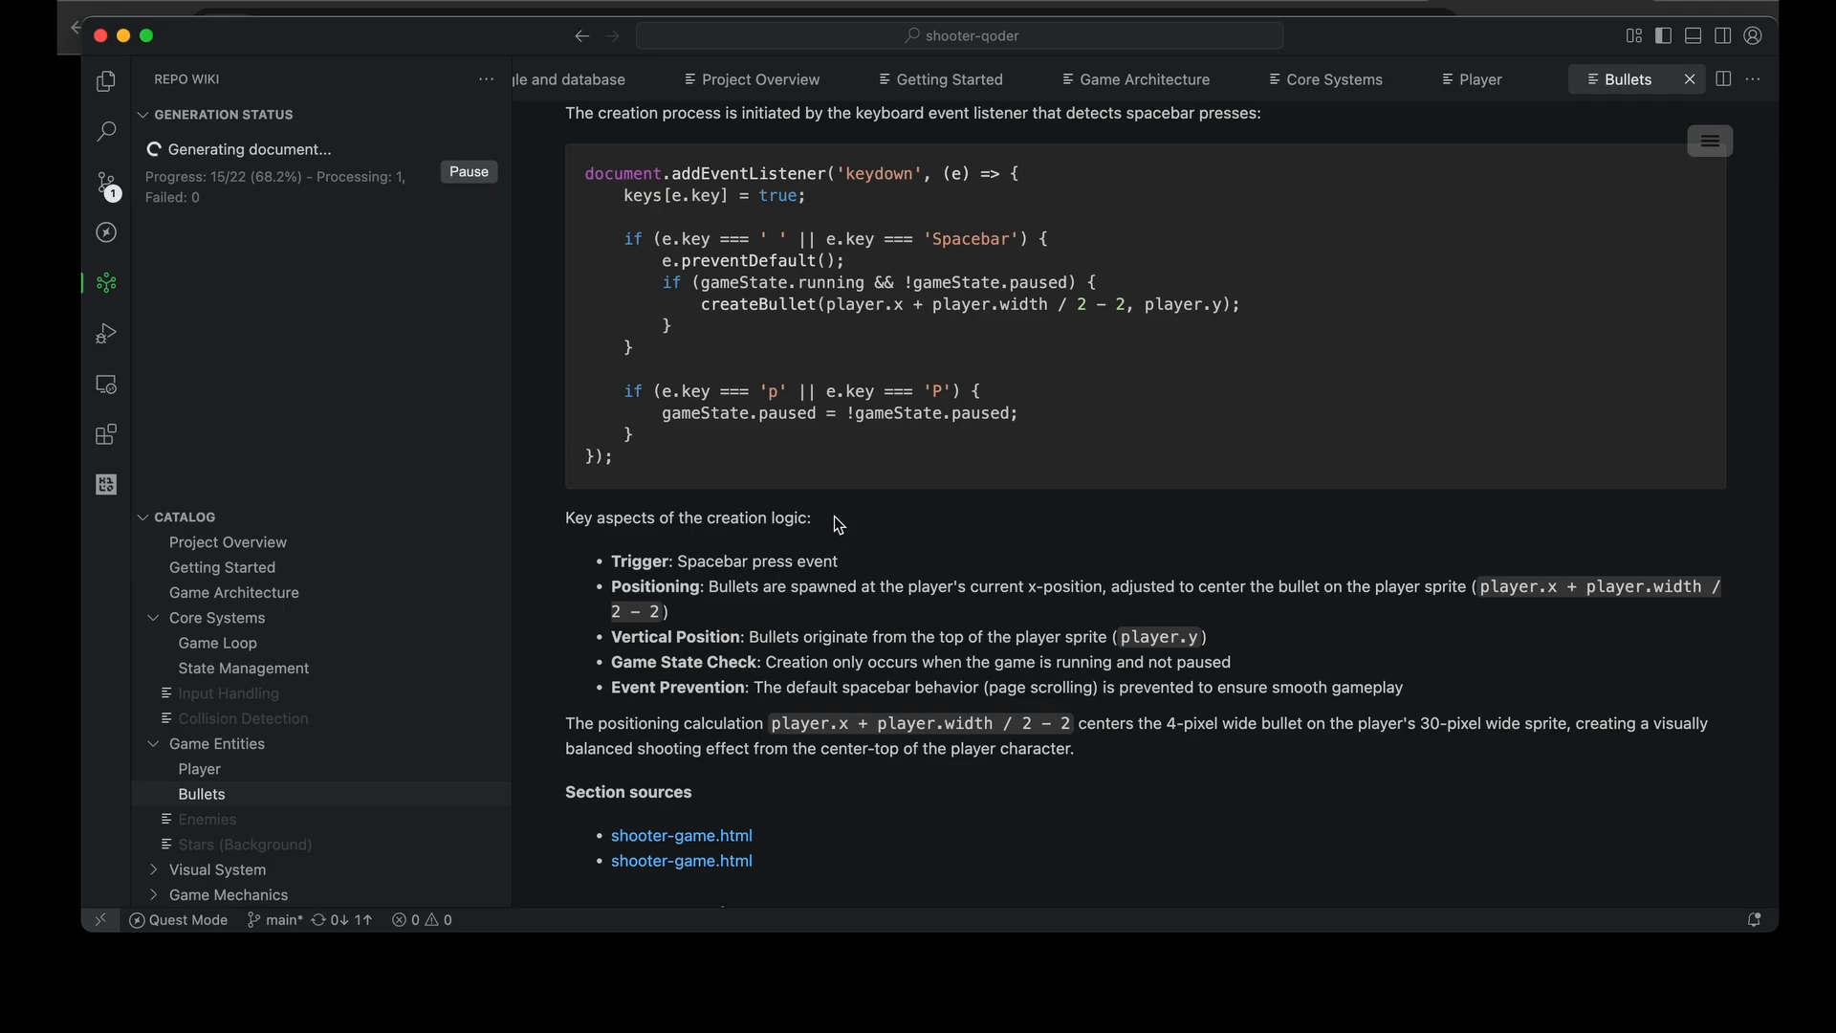
pyautogui.moveTo(776, 574)
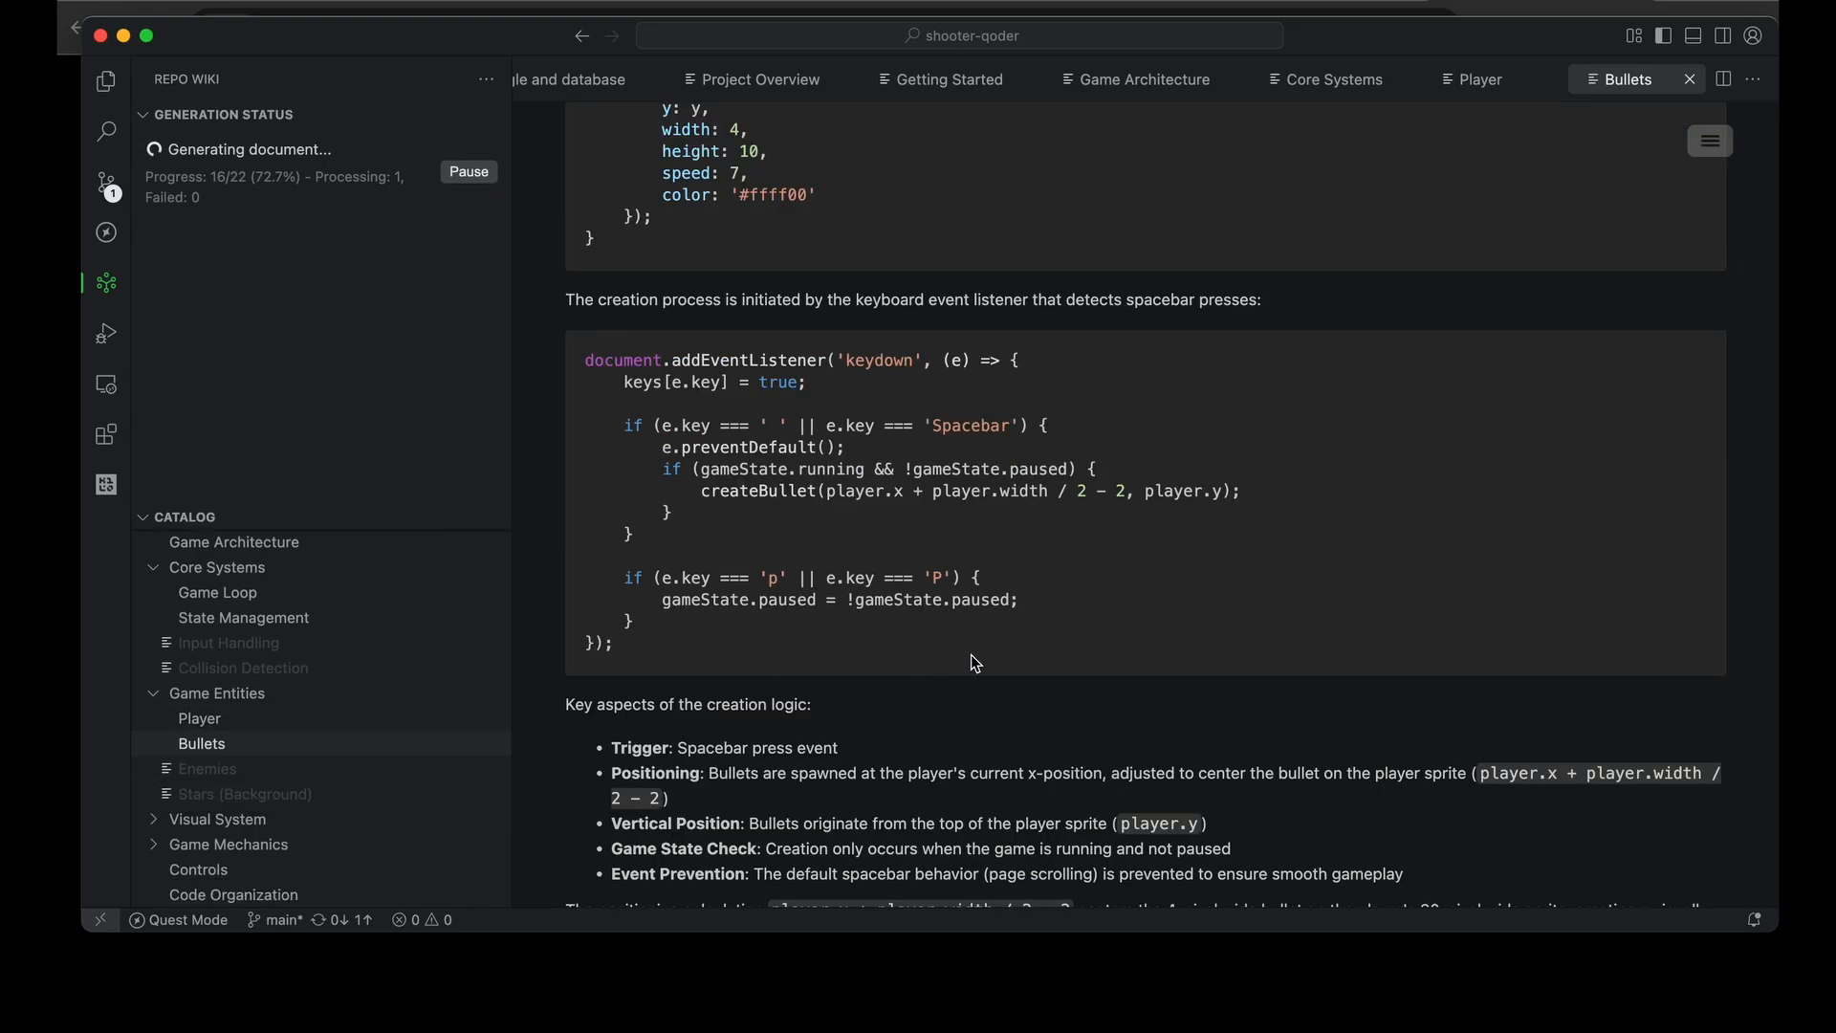
pyautogui.moveTo(917, 532)
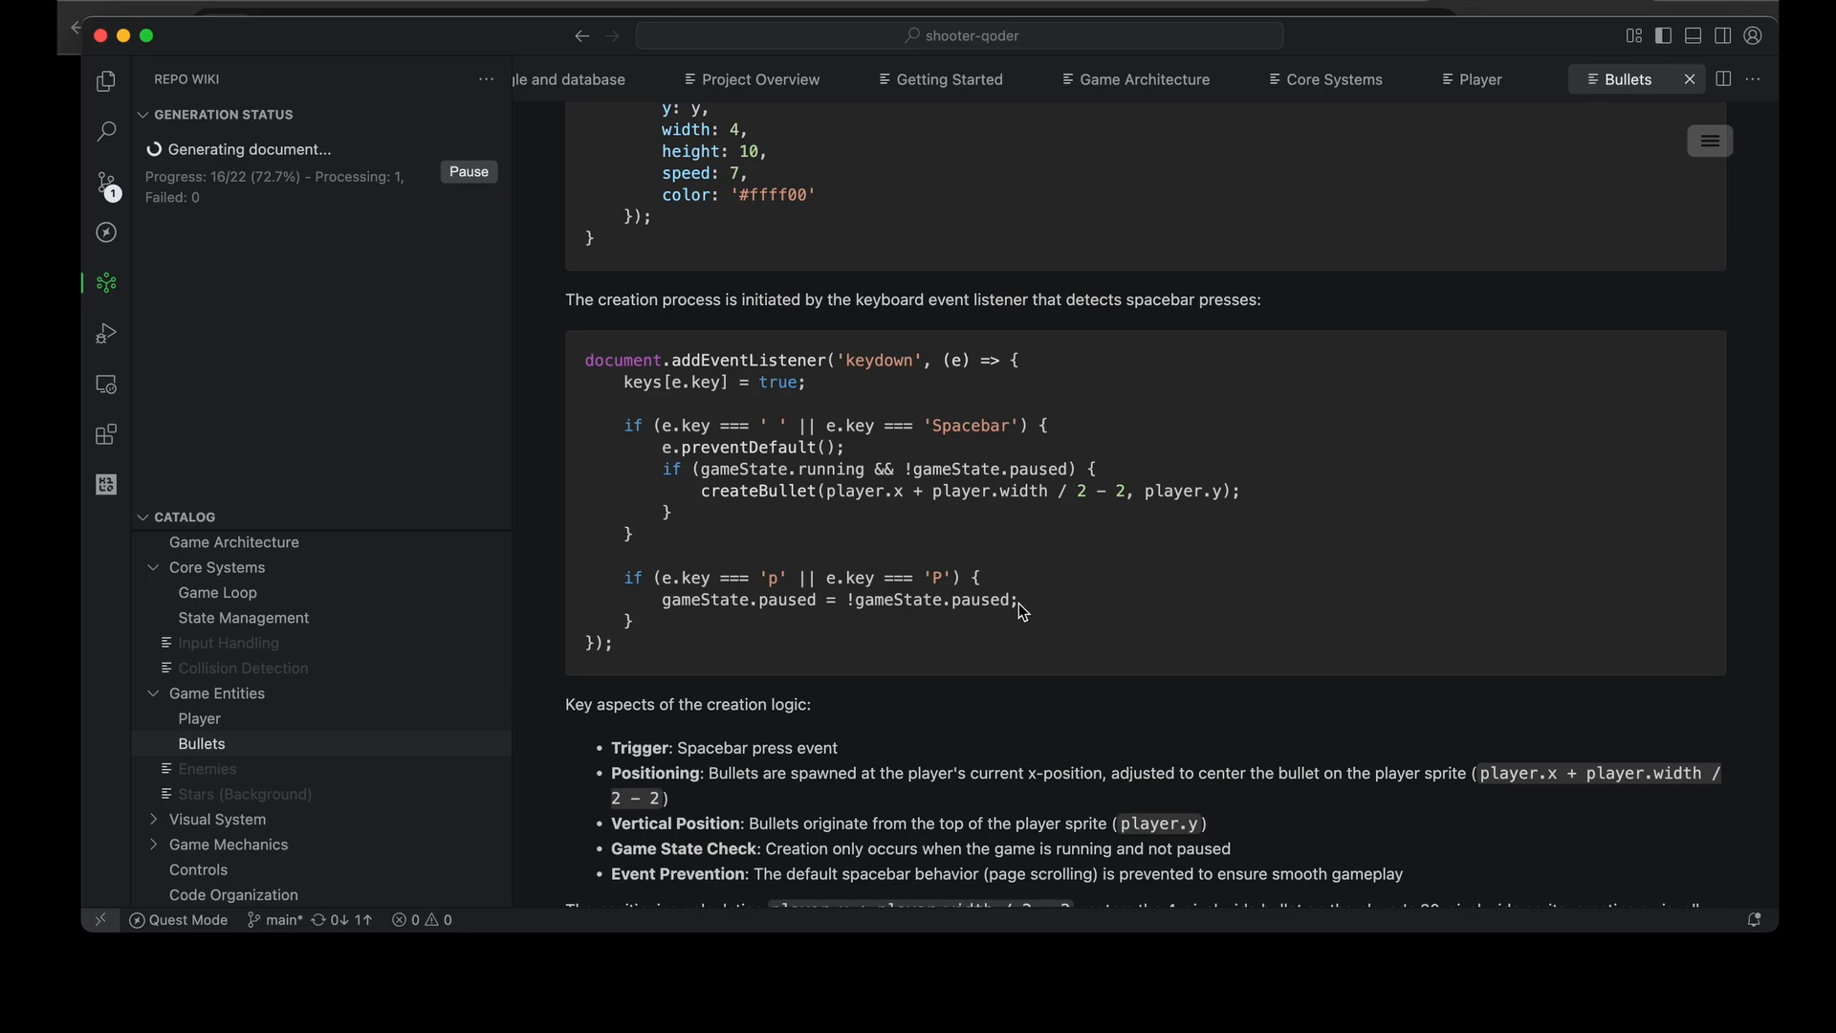
pyautogui.scroll(-3)
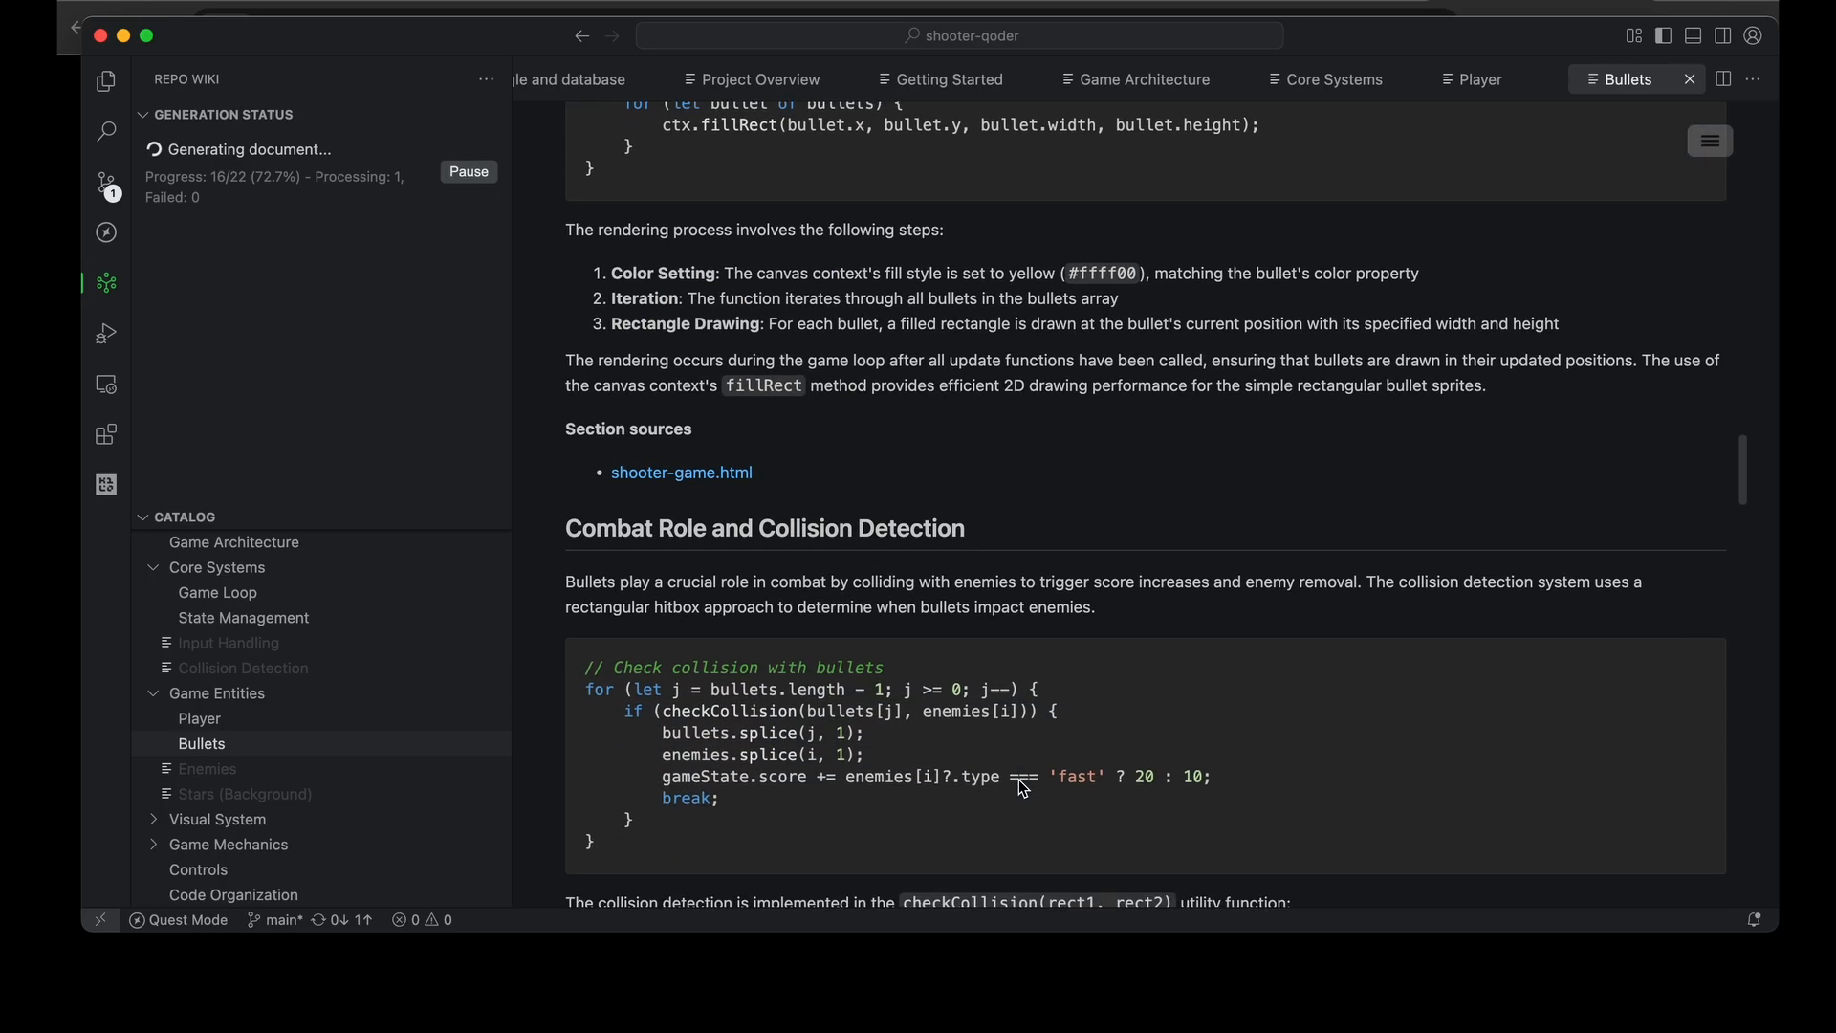
pyautogui.click(198, 869)
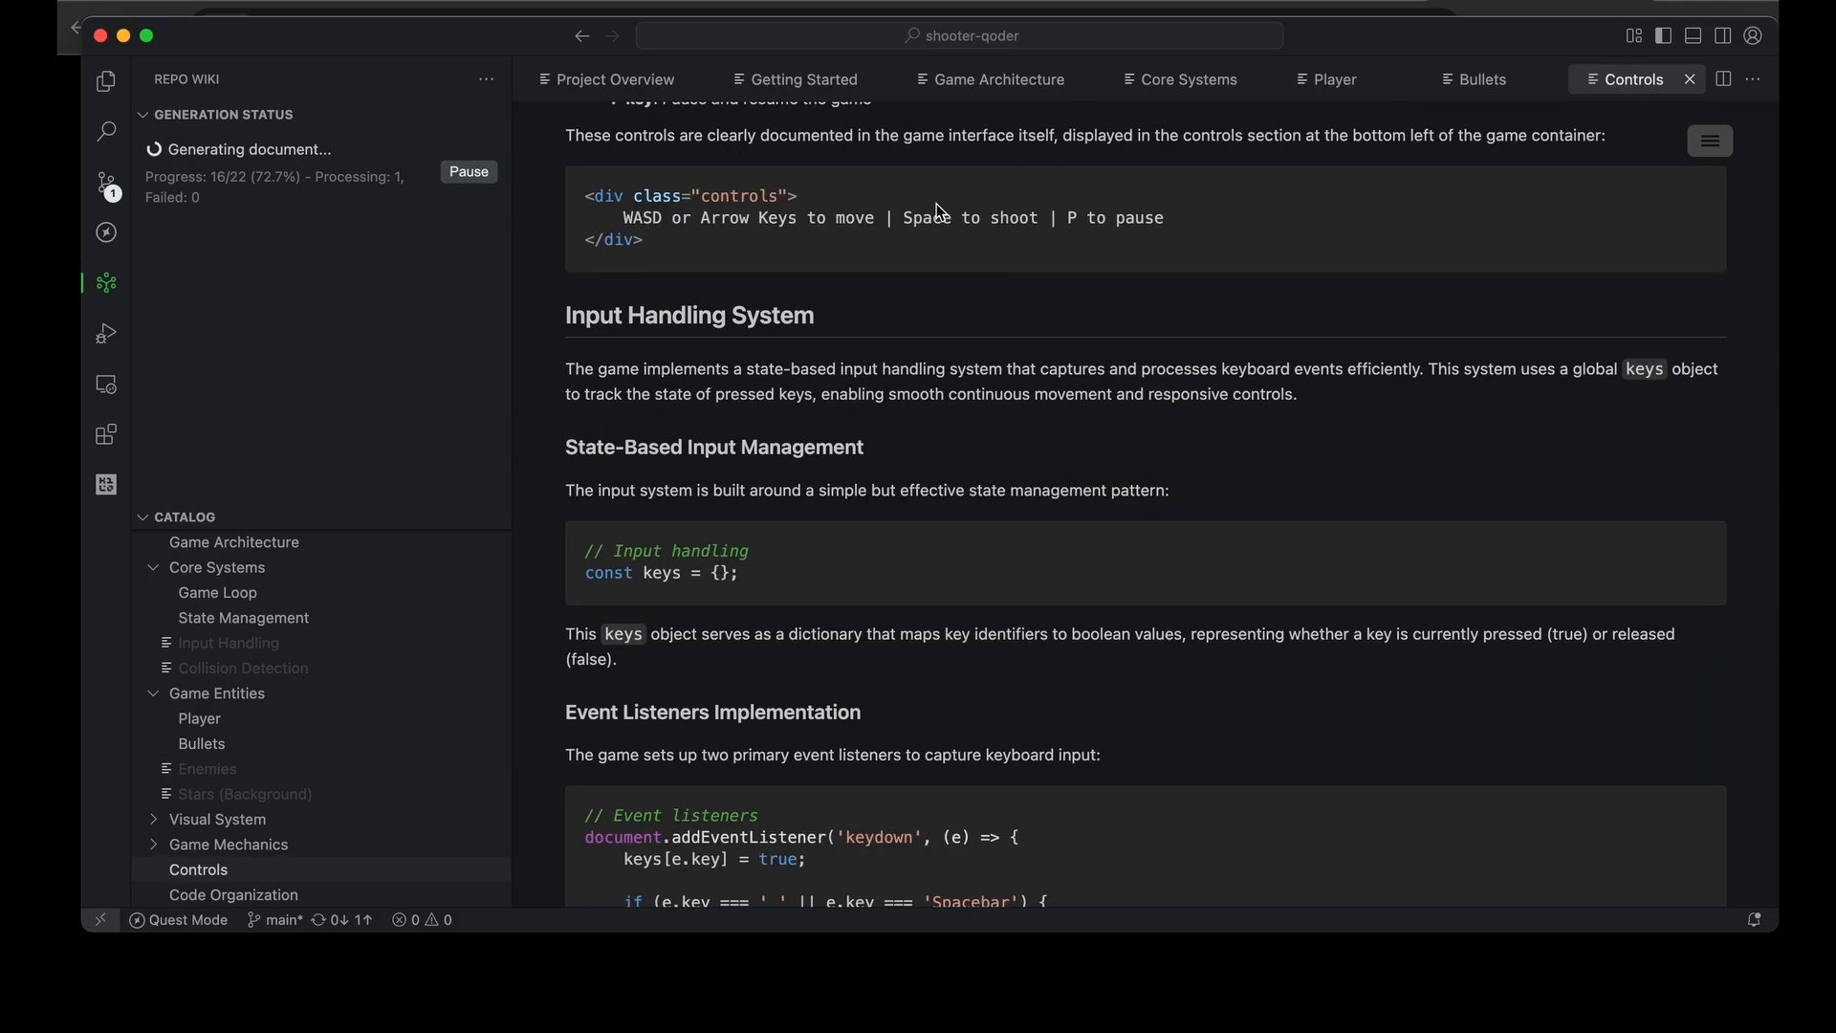
pyautogui.moveTo(1273, 408)
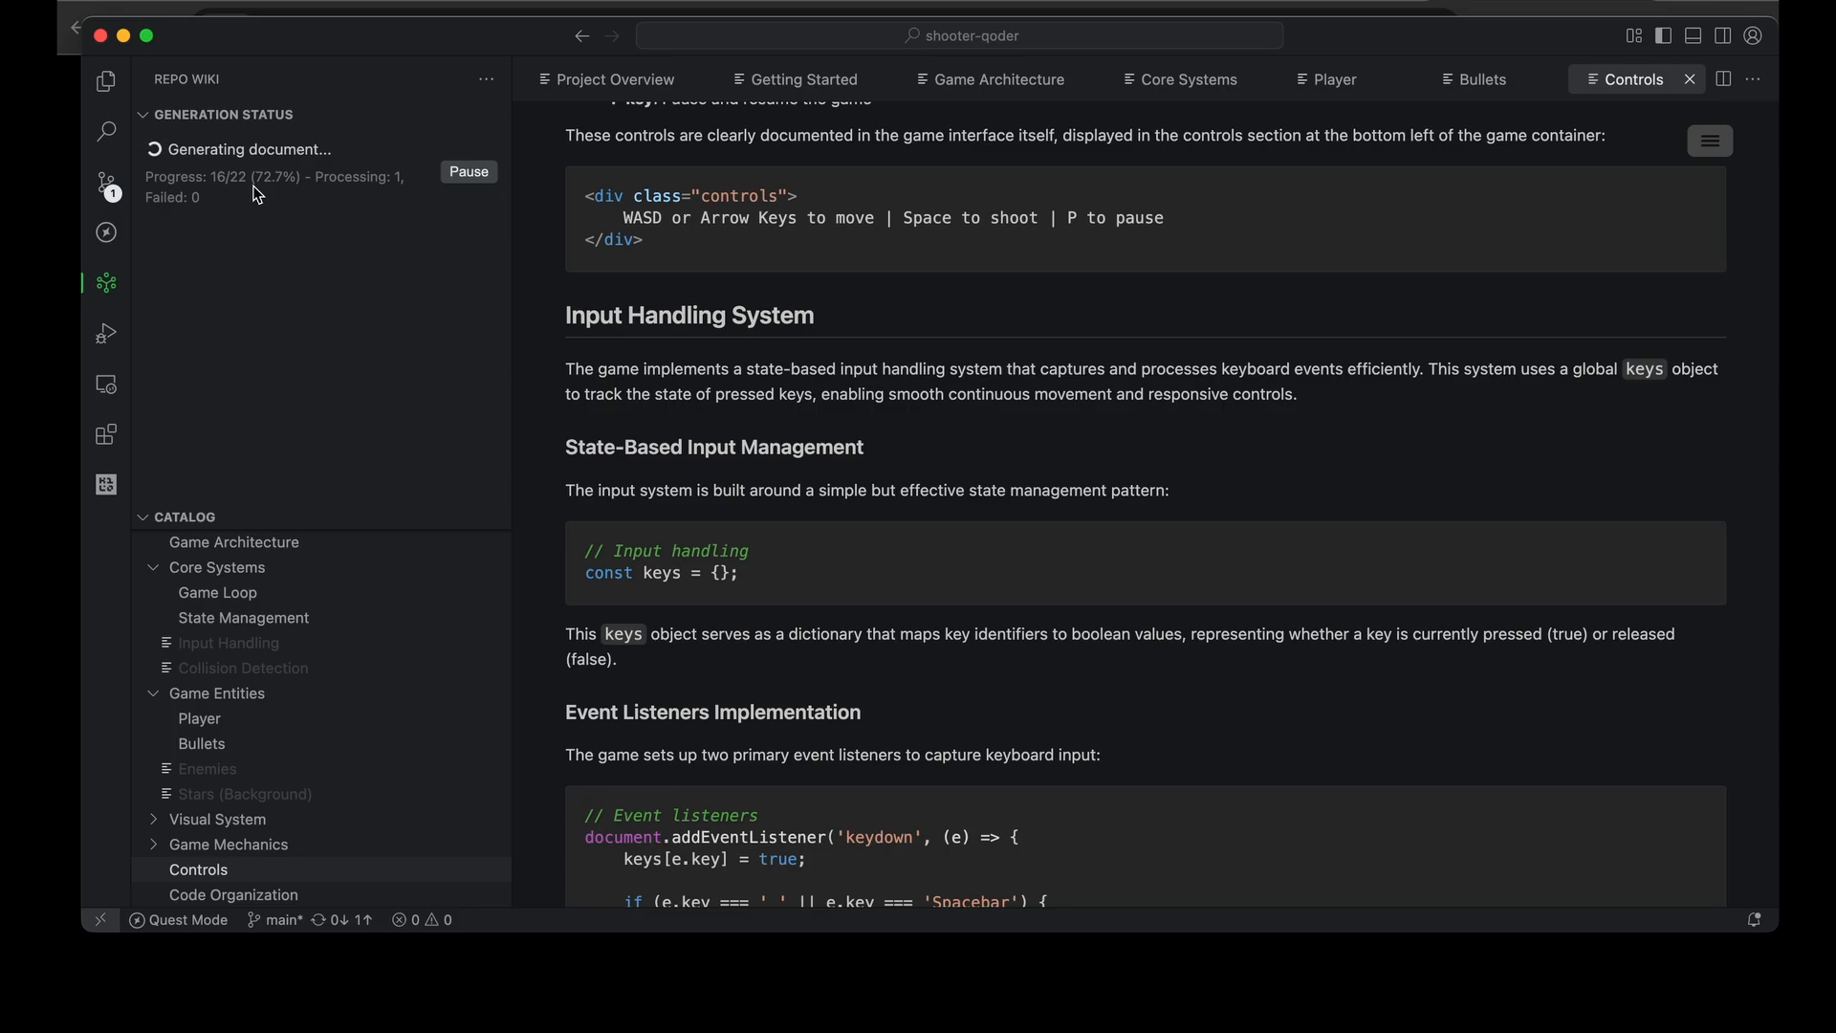
pyautogui.moveTo(247, 239)
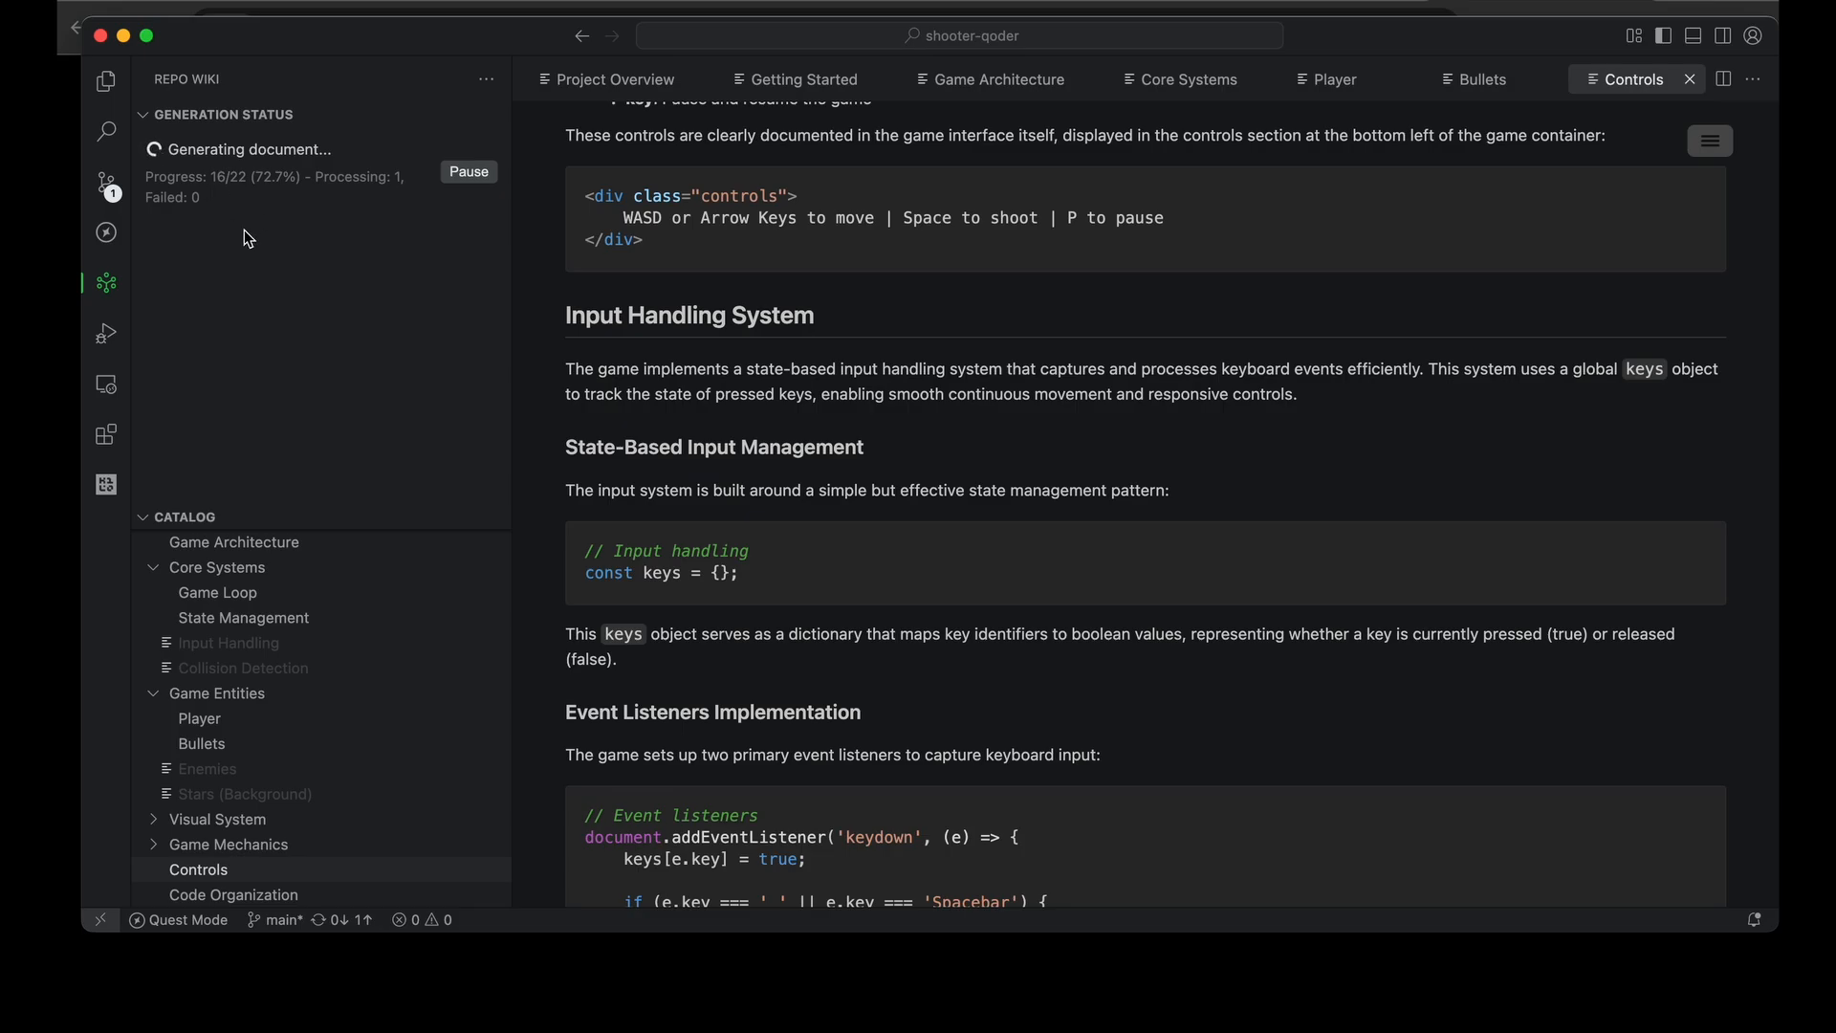
pyautogui.moveTo(997, 453)
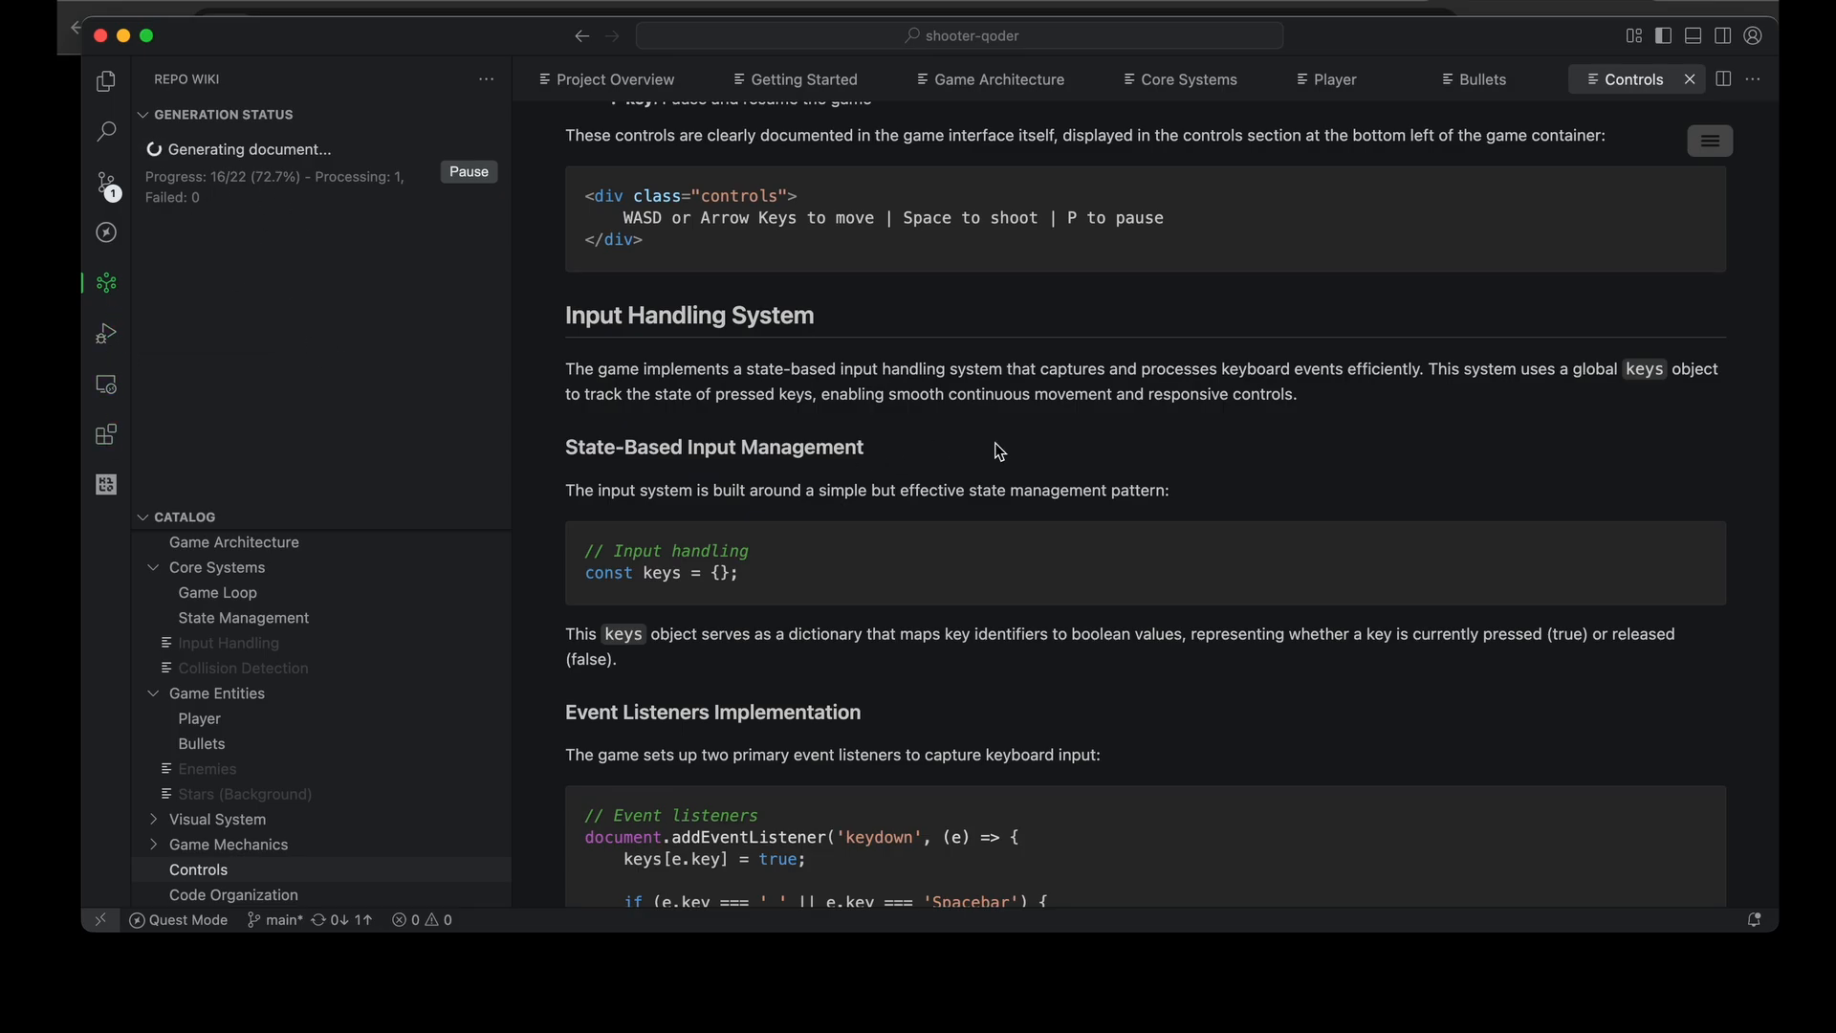
pyautogui.moveTo(1175, 529)
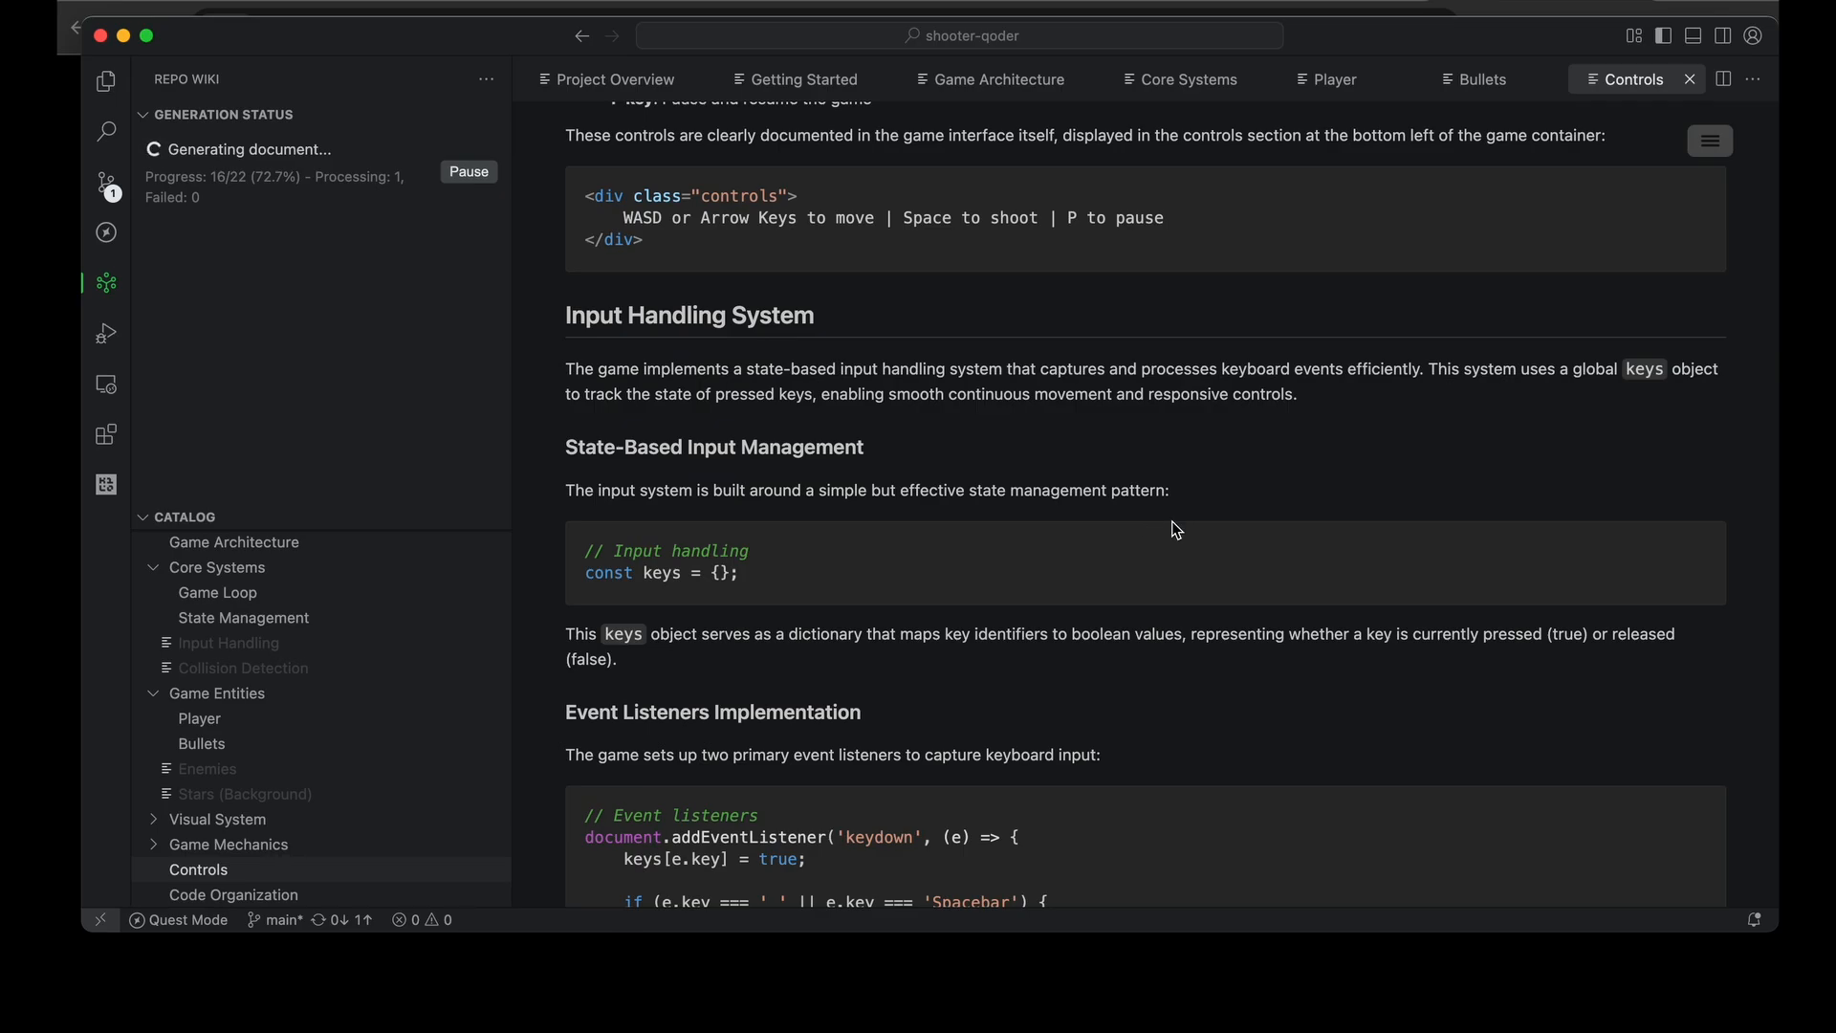
pyautogui.moveTo(150, 332)
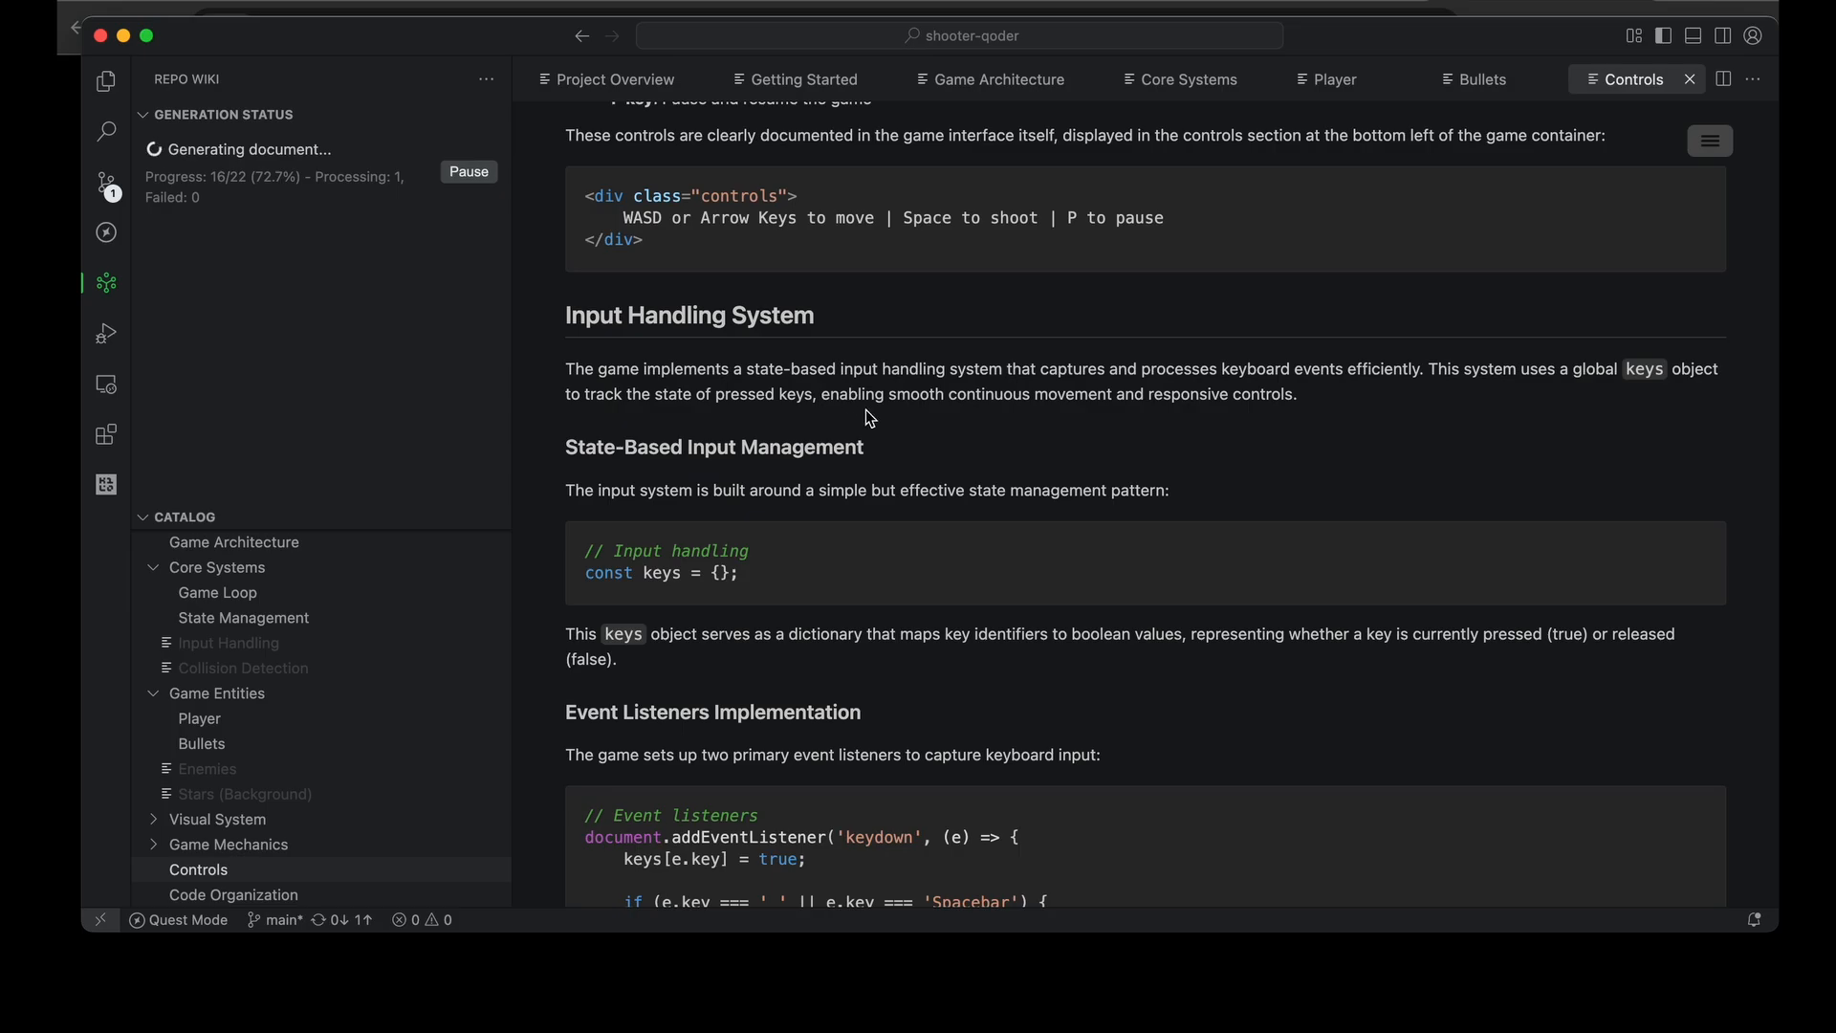
pyautogui.moveTo(1256, 479)
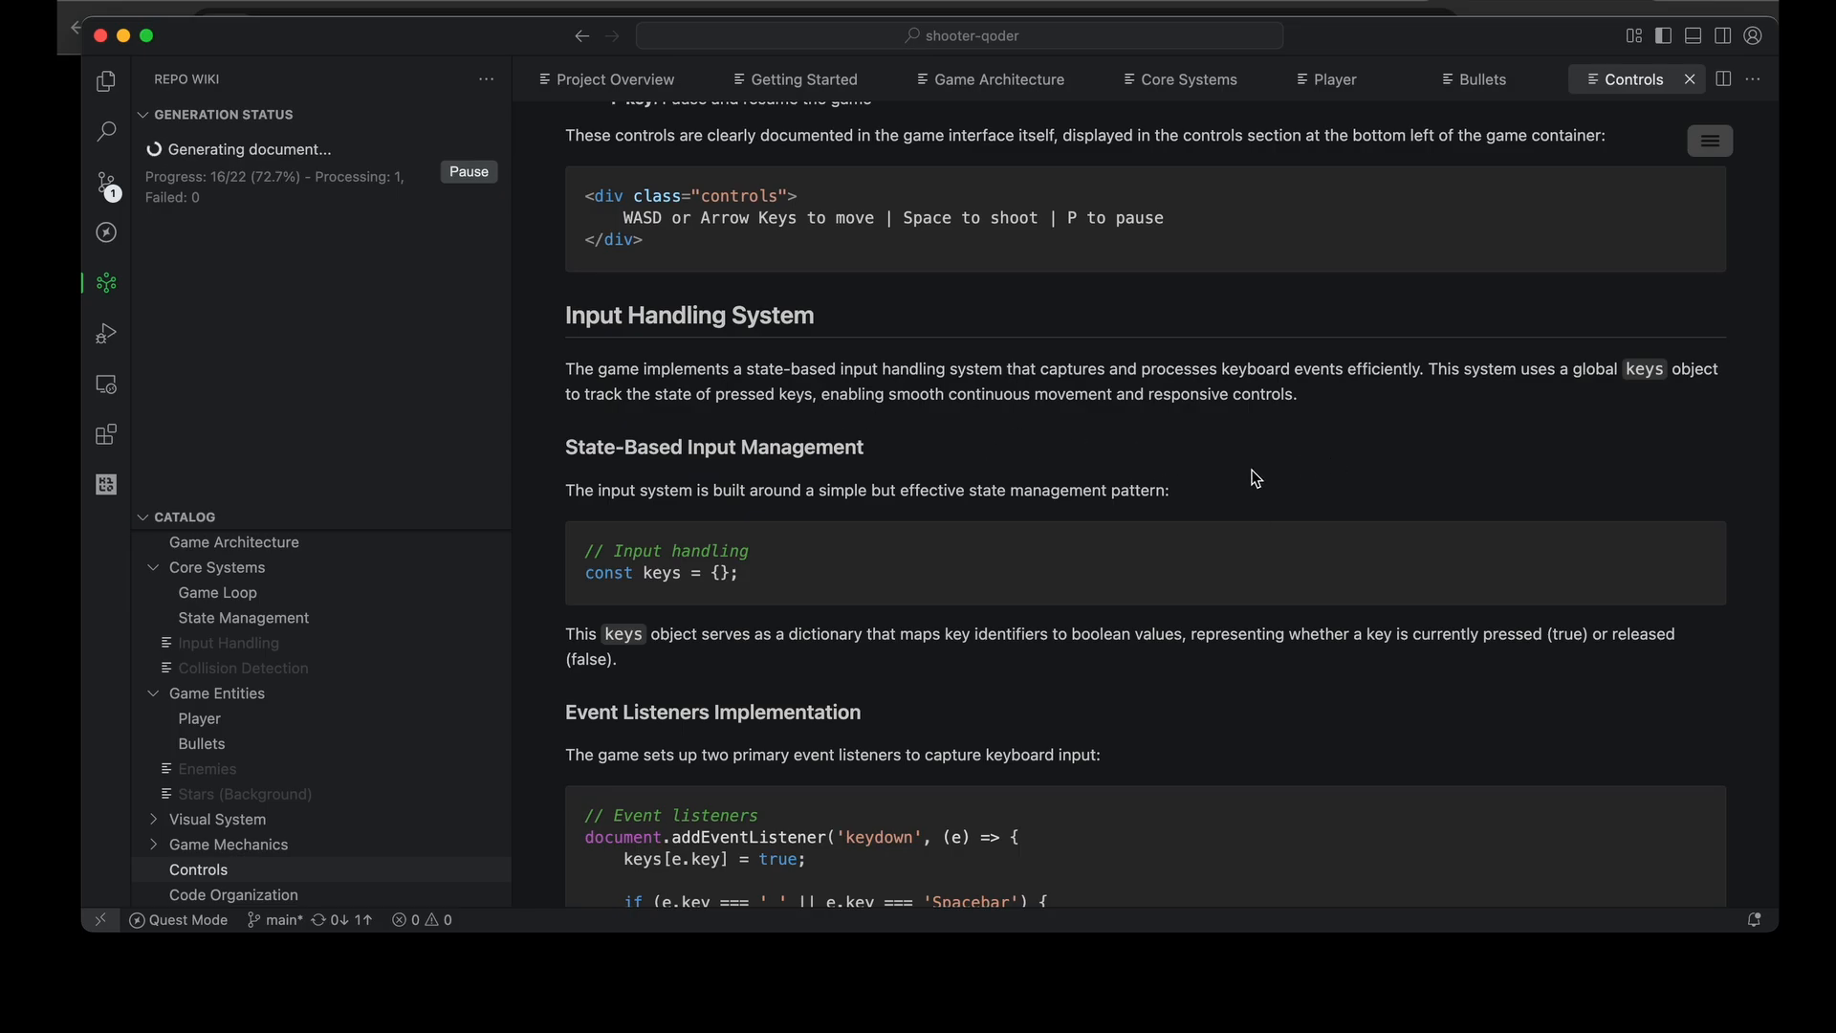
pyautogui.moveTo(1162, 485)
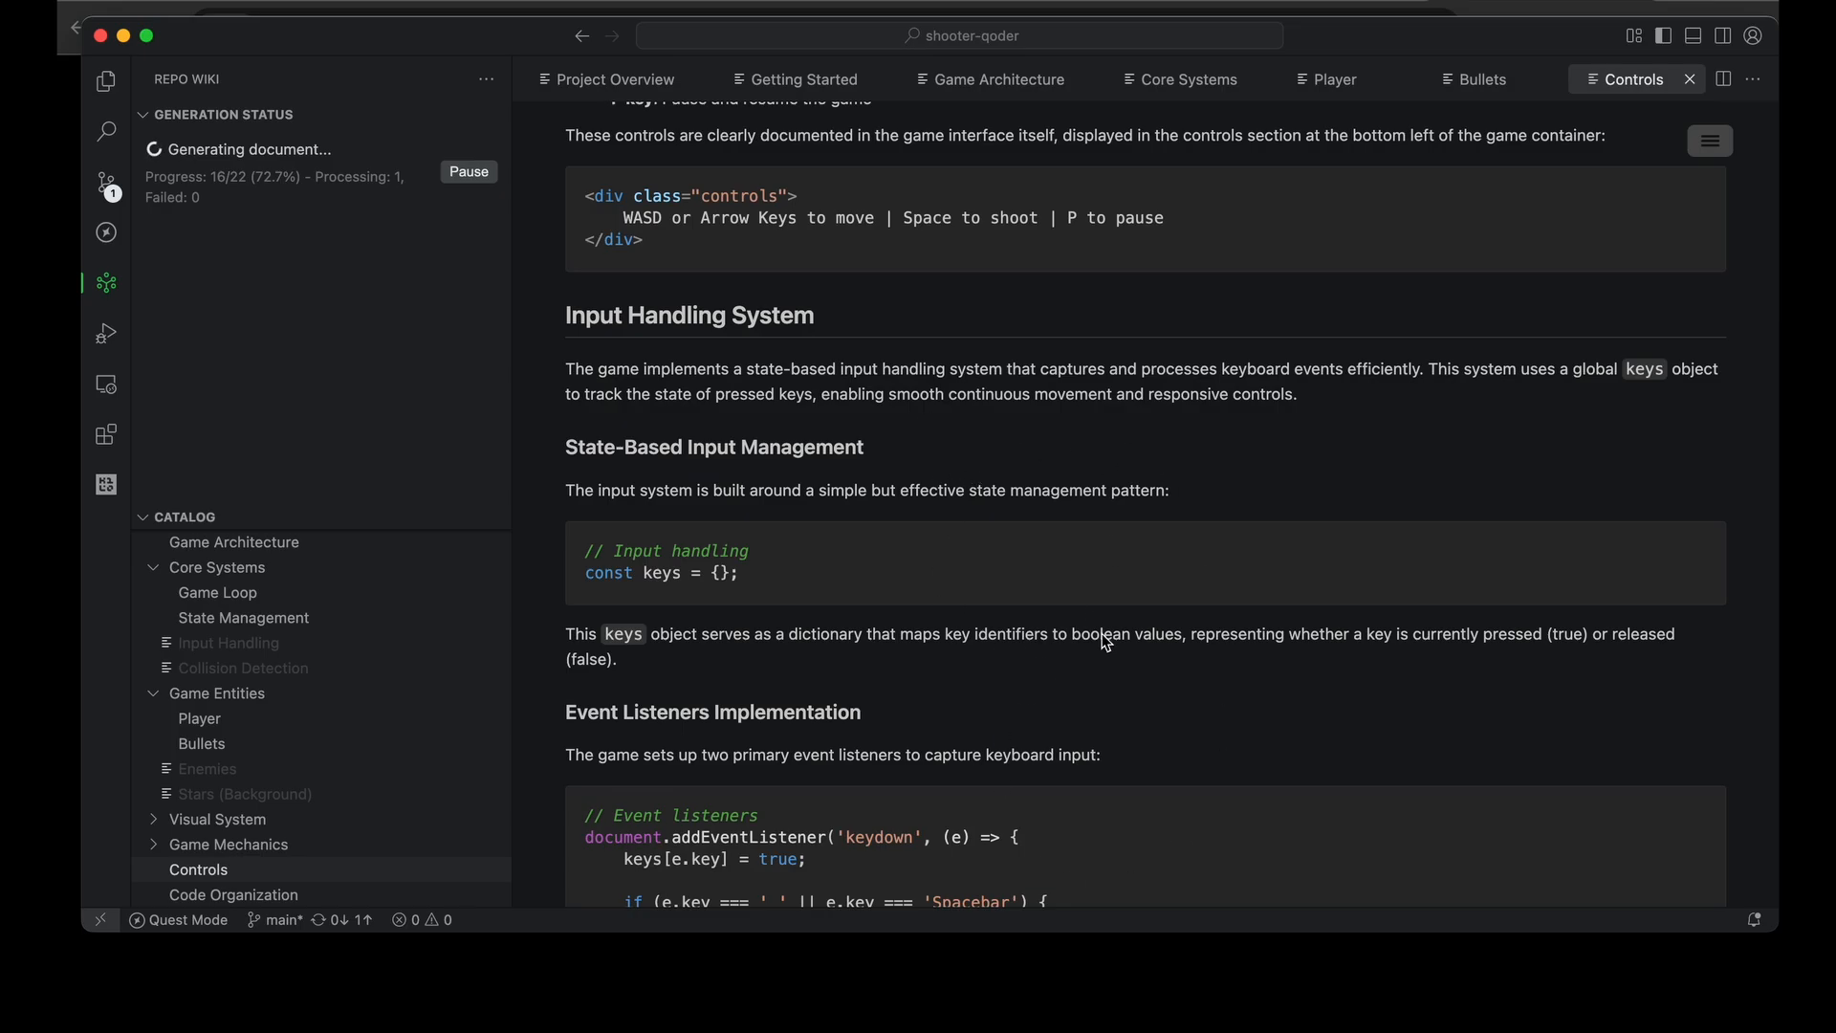
pyautogui.moveTo(1000, 551)
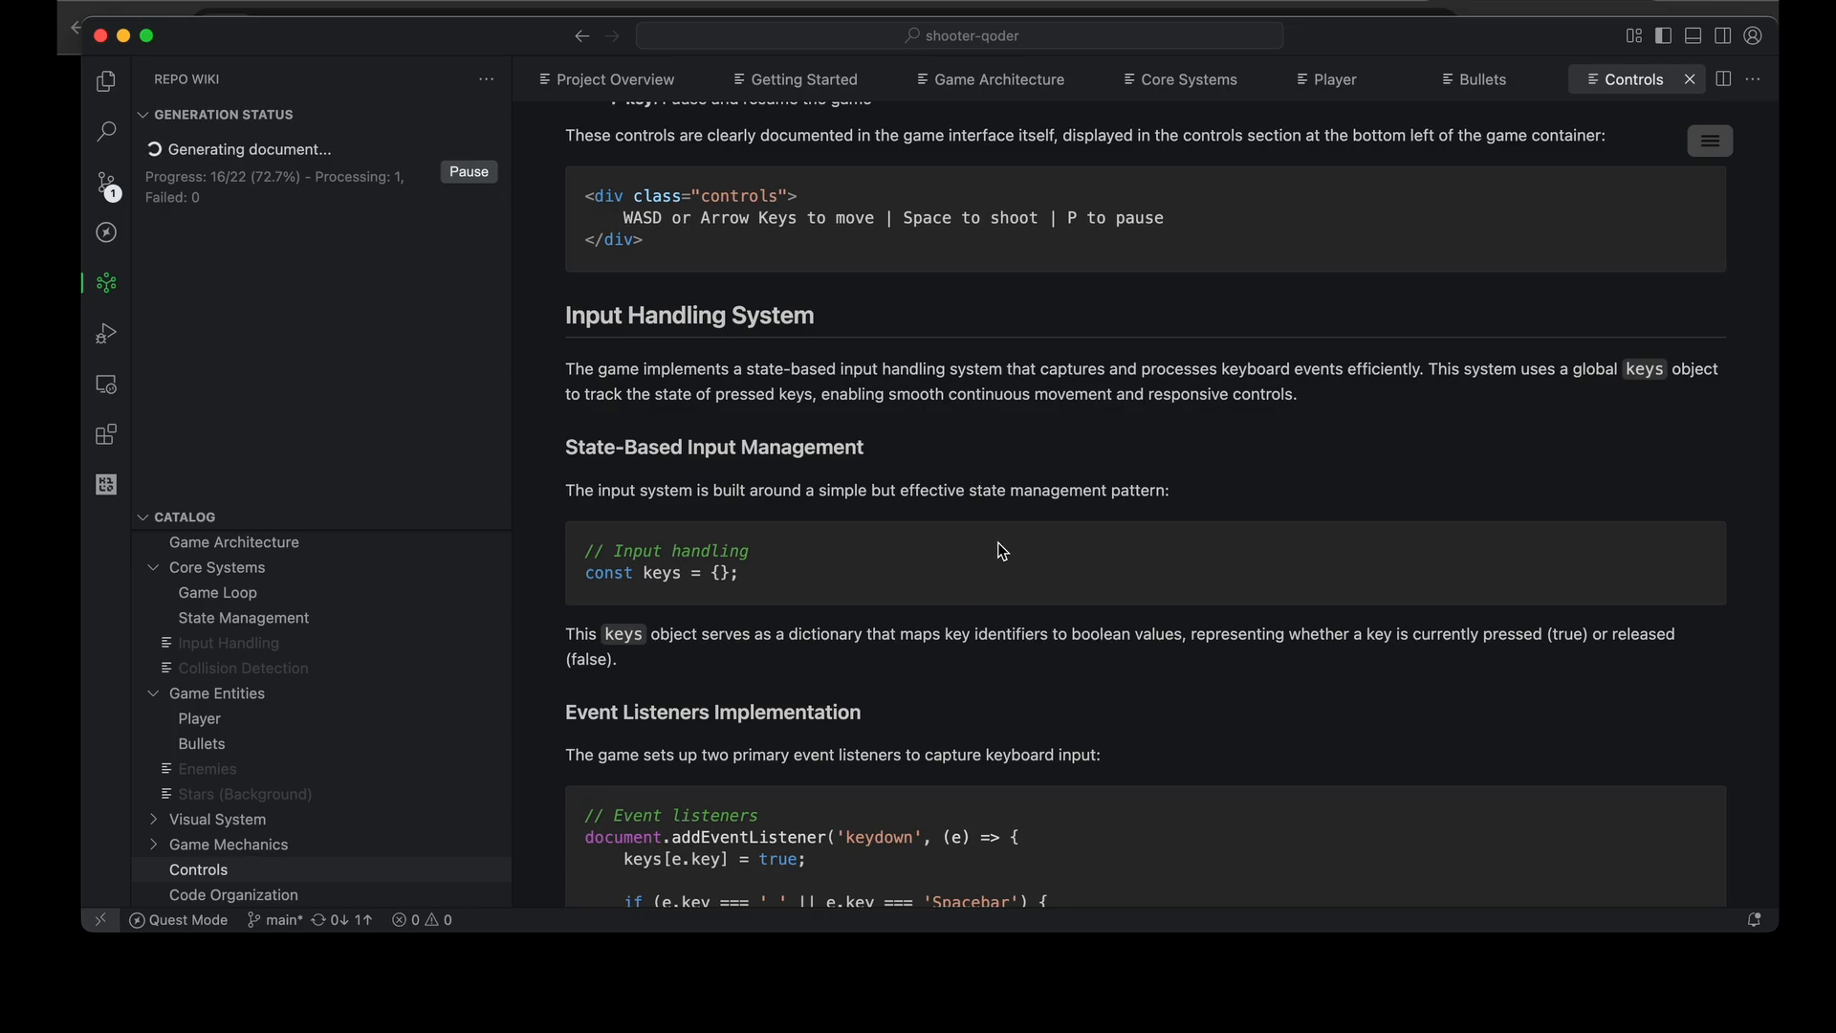